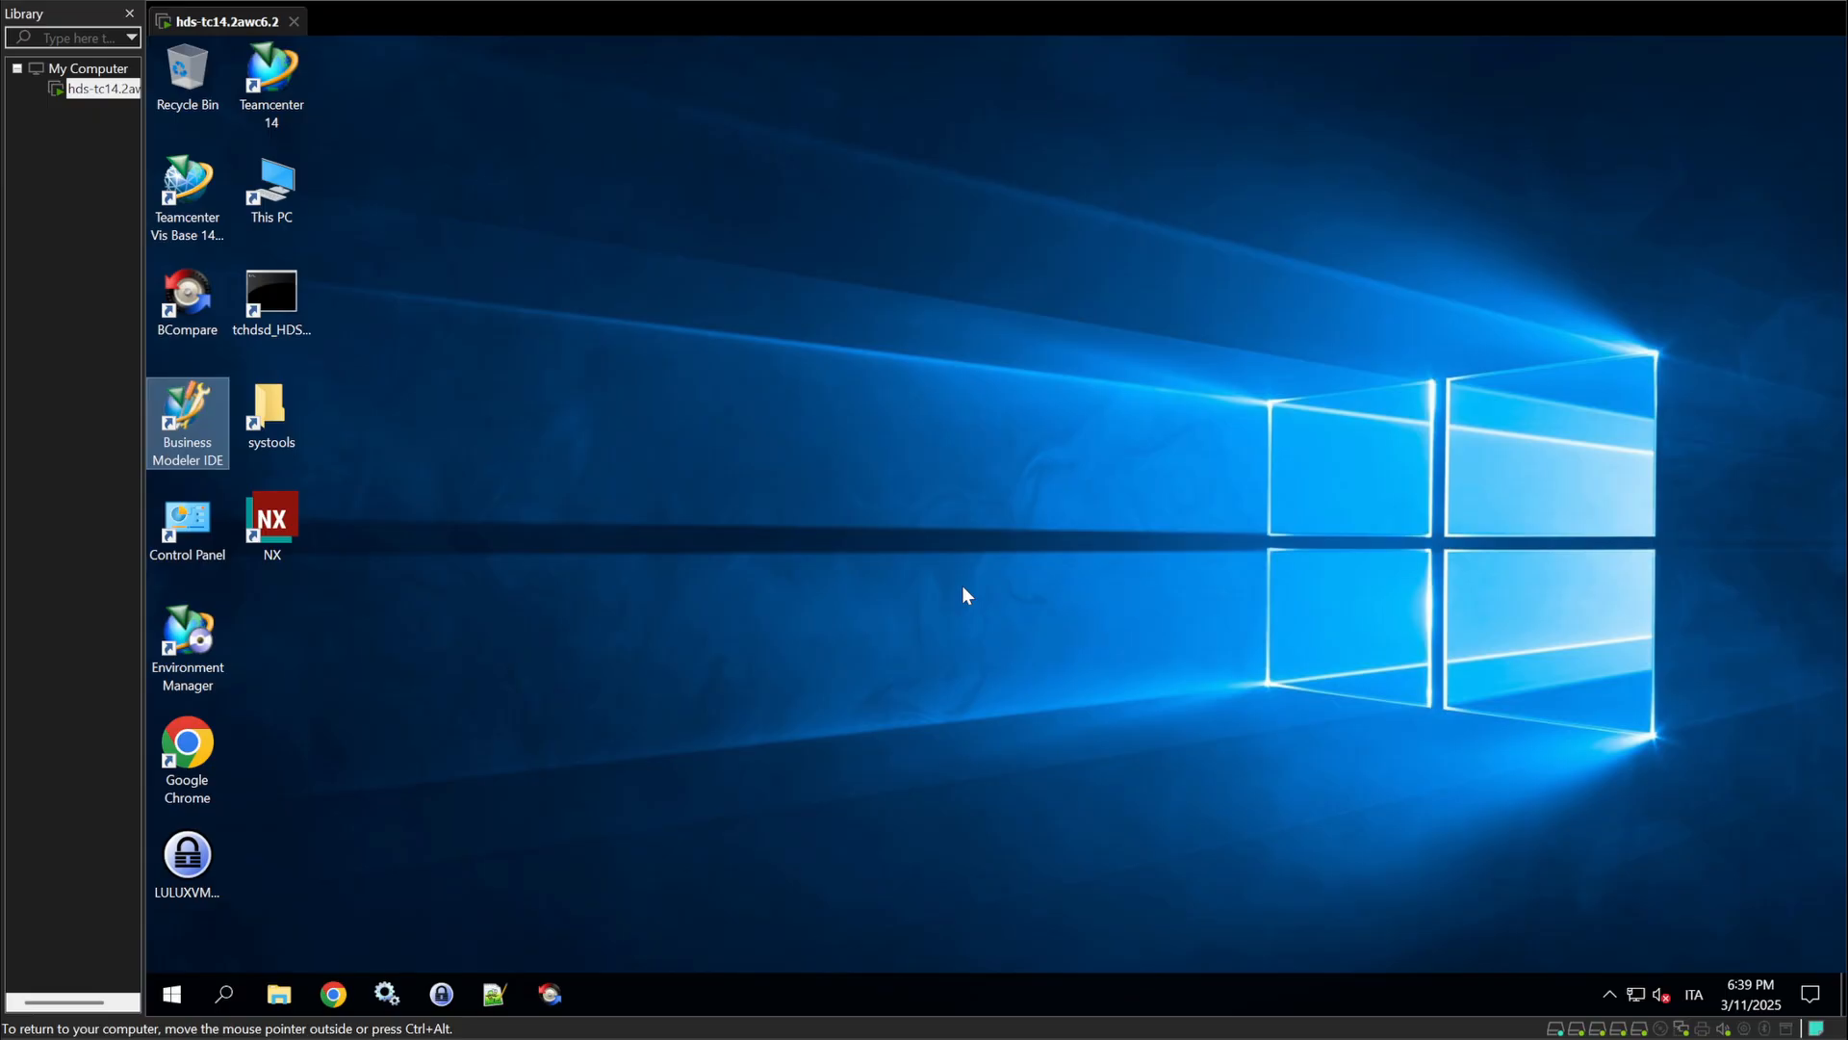
{"action": "mouse_move", "coordinate": [878, 422]}
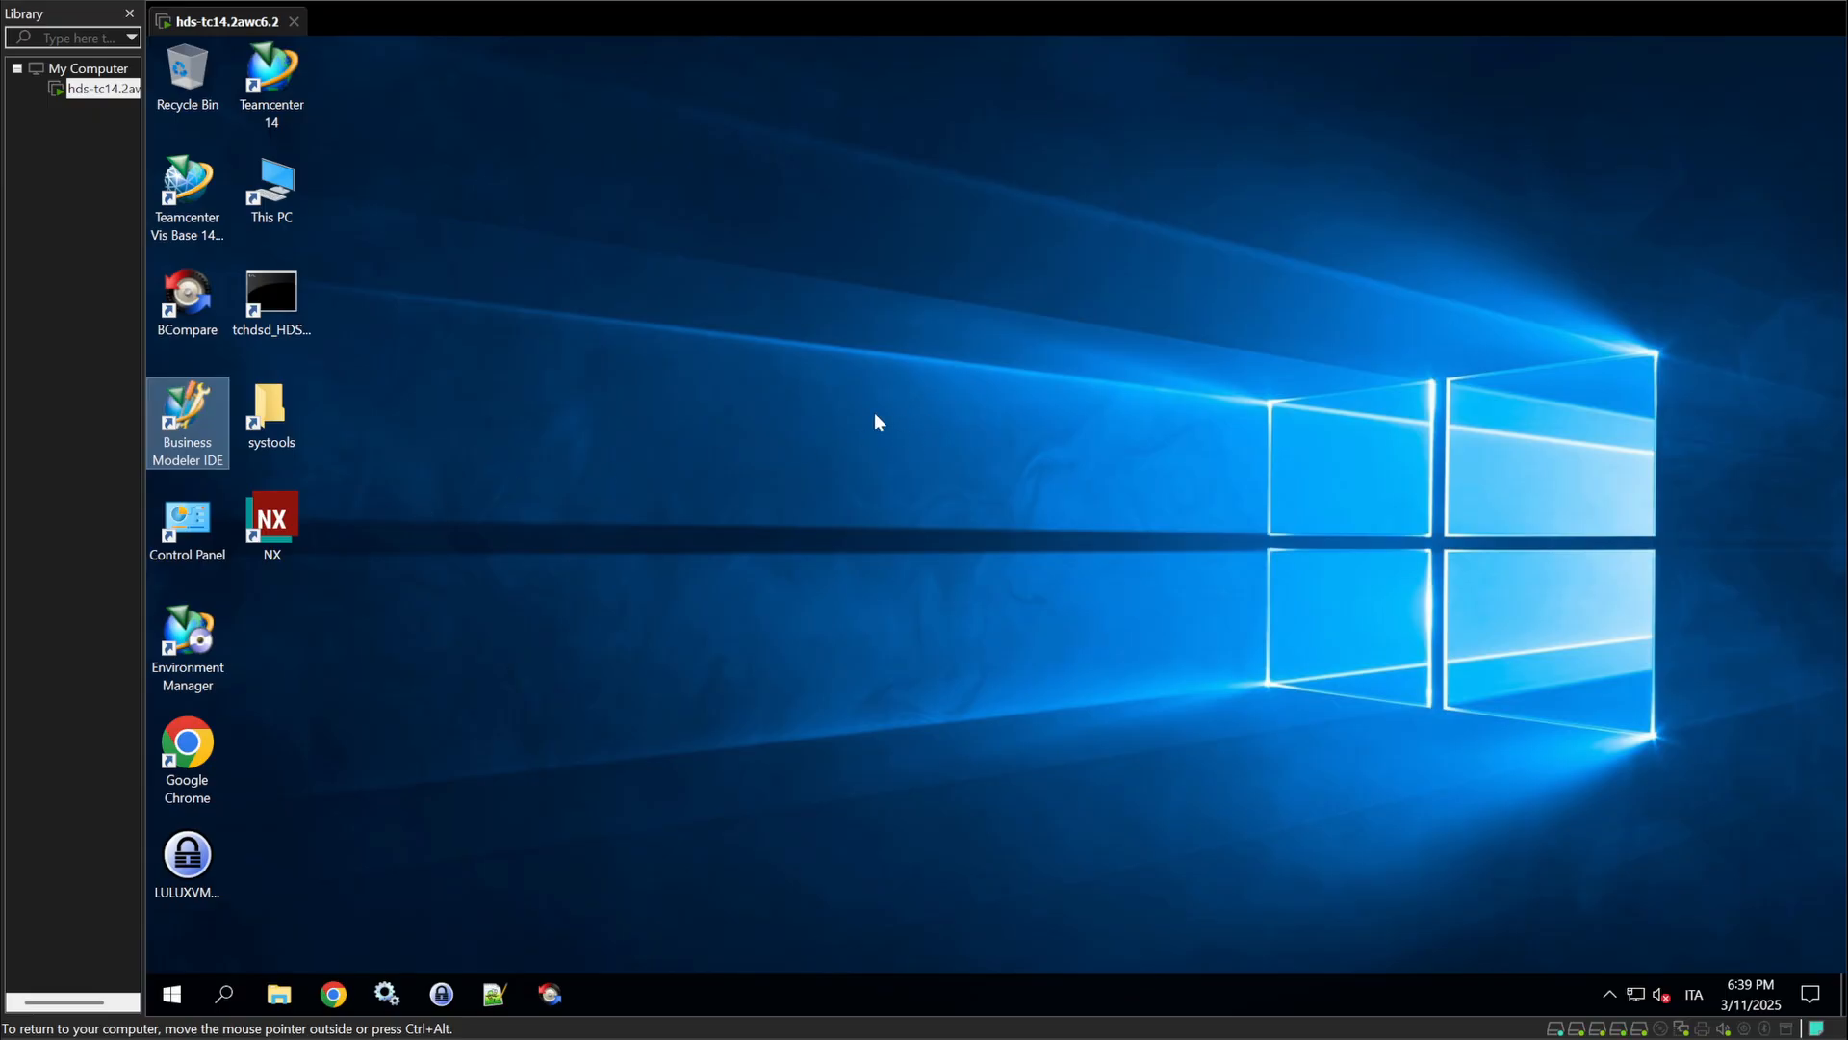
{"action": "mouse_move", "coordinate": [412, 391]}
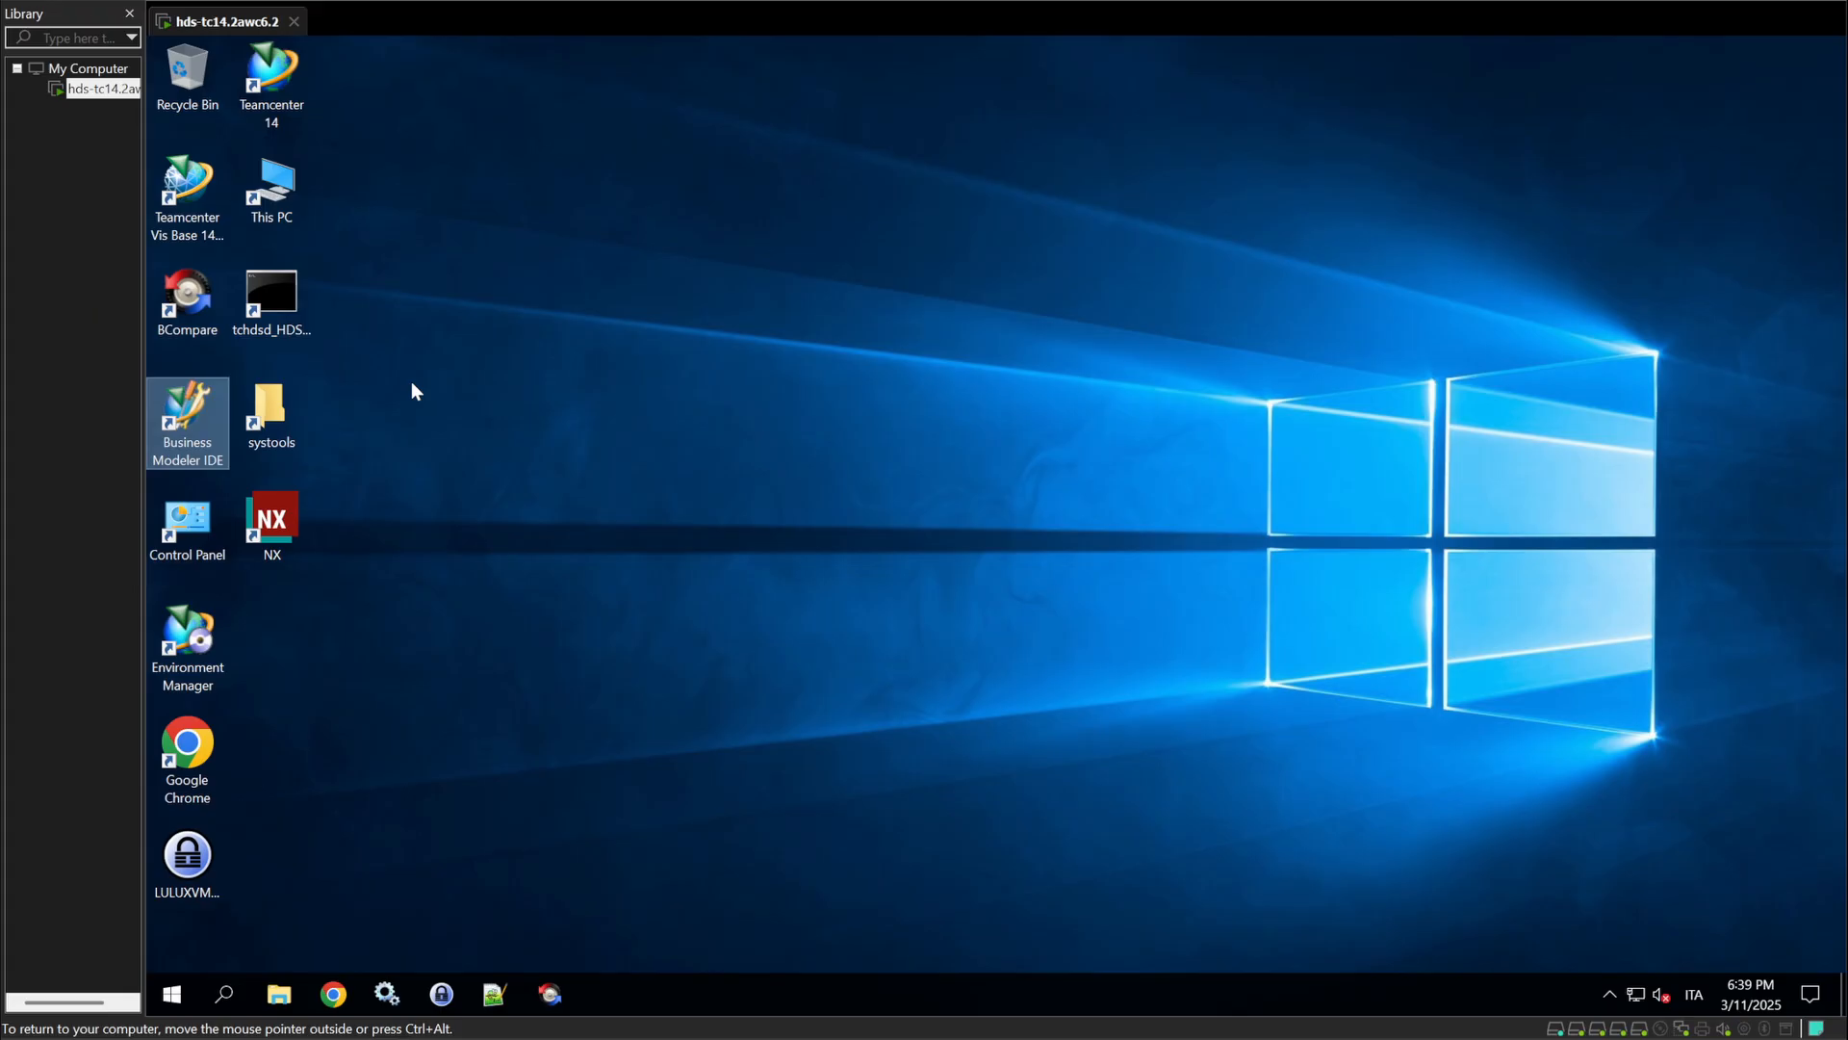
{"action": "mouse_move", "coordinate": [179, 424]}
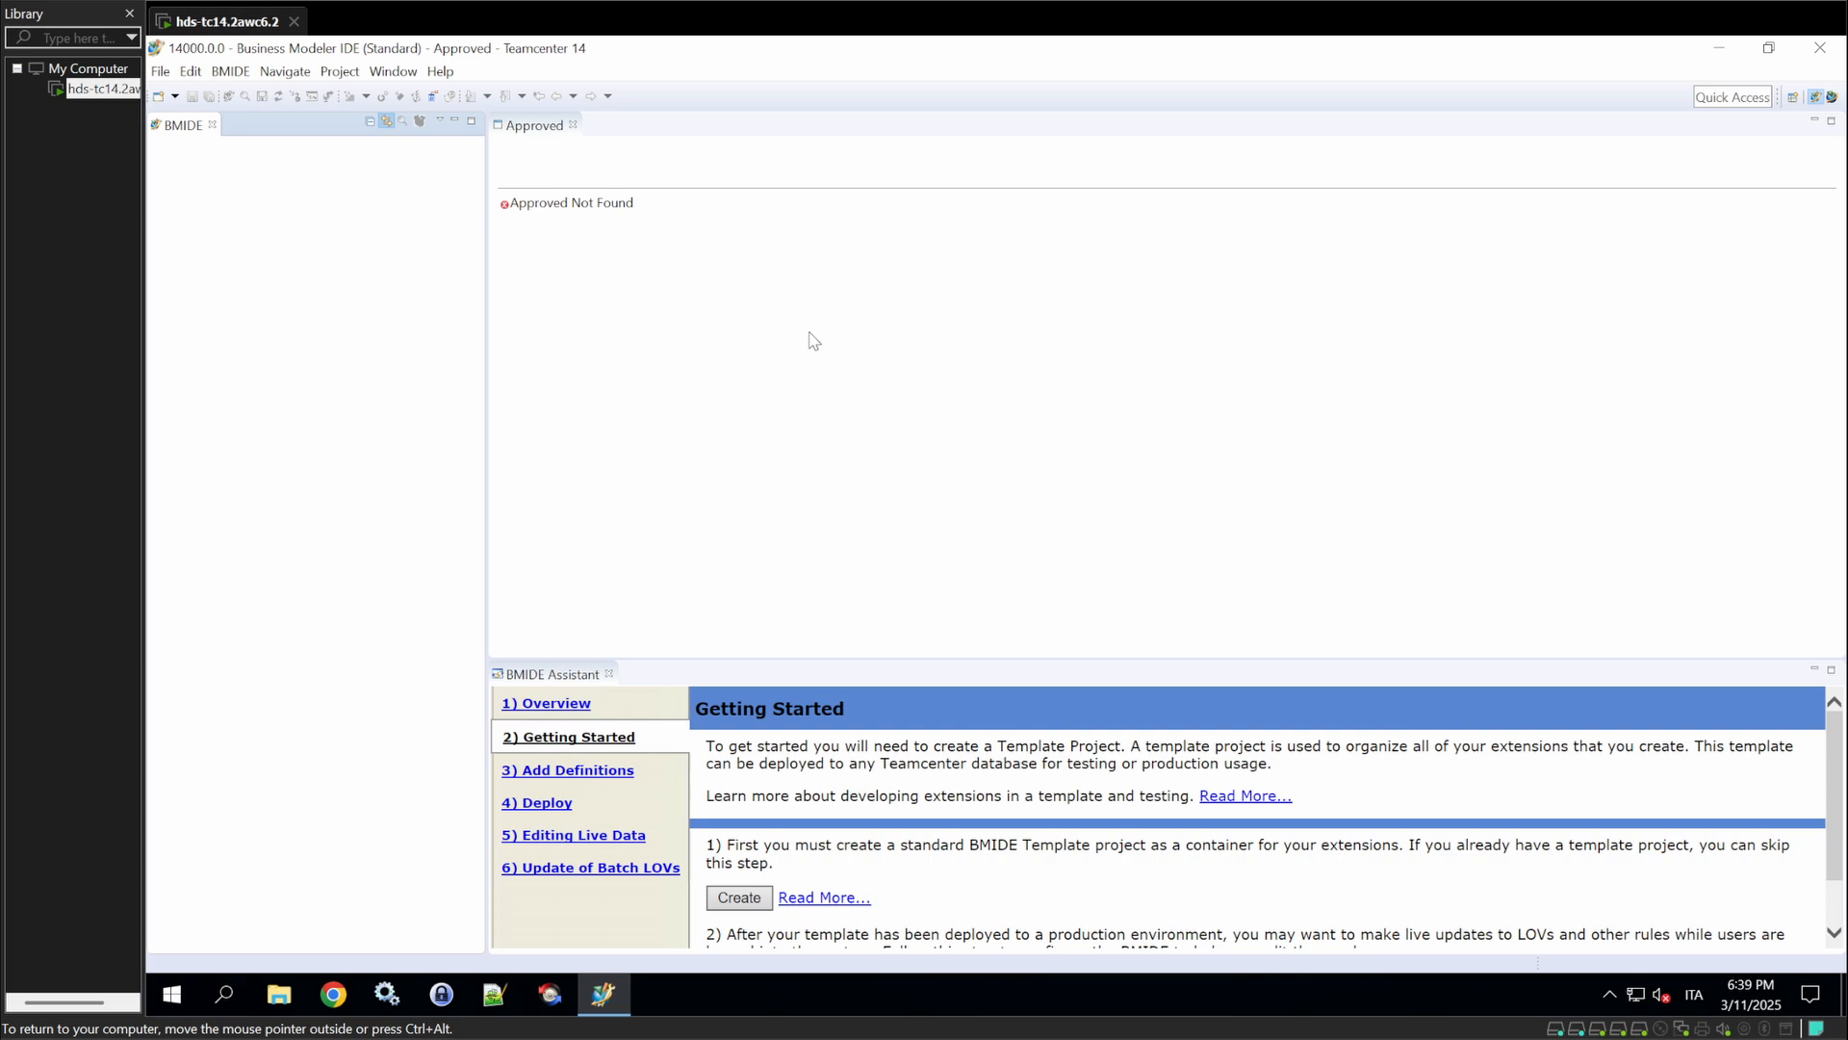
- Launch the New Business Modeler IDE Template Project wizard from File > New
{"action": "left_click", "coordinate": [191, 71]}
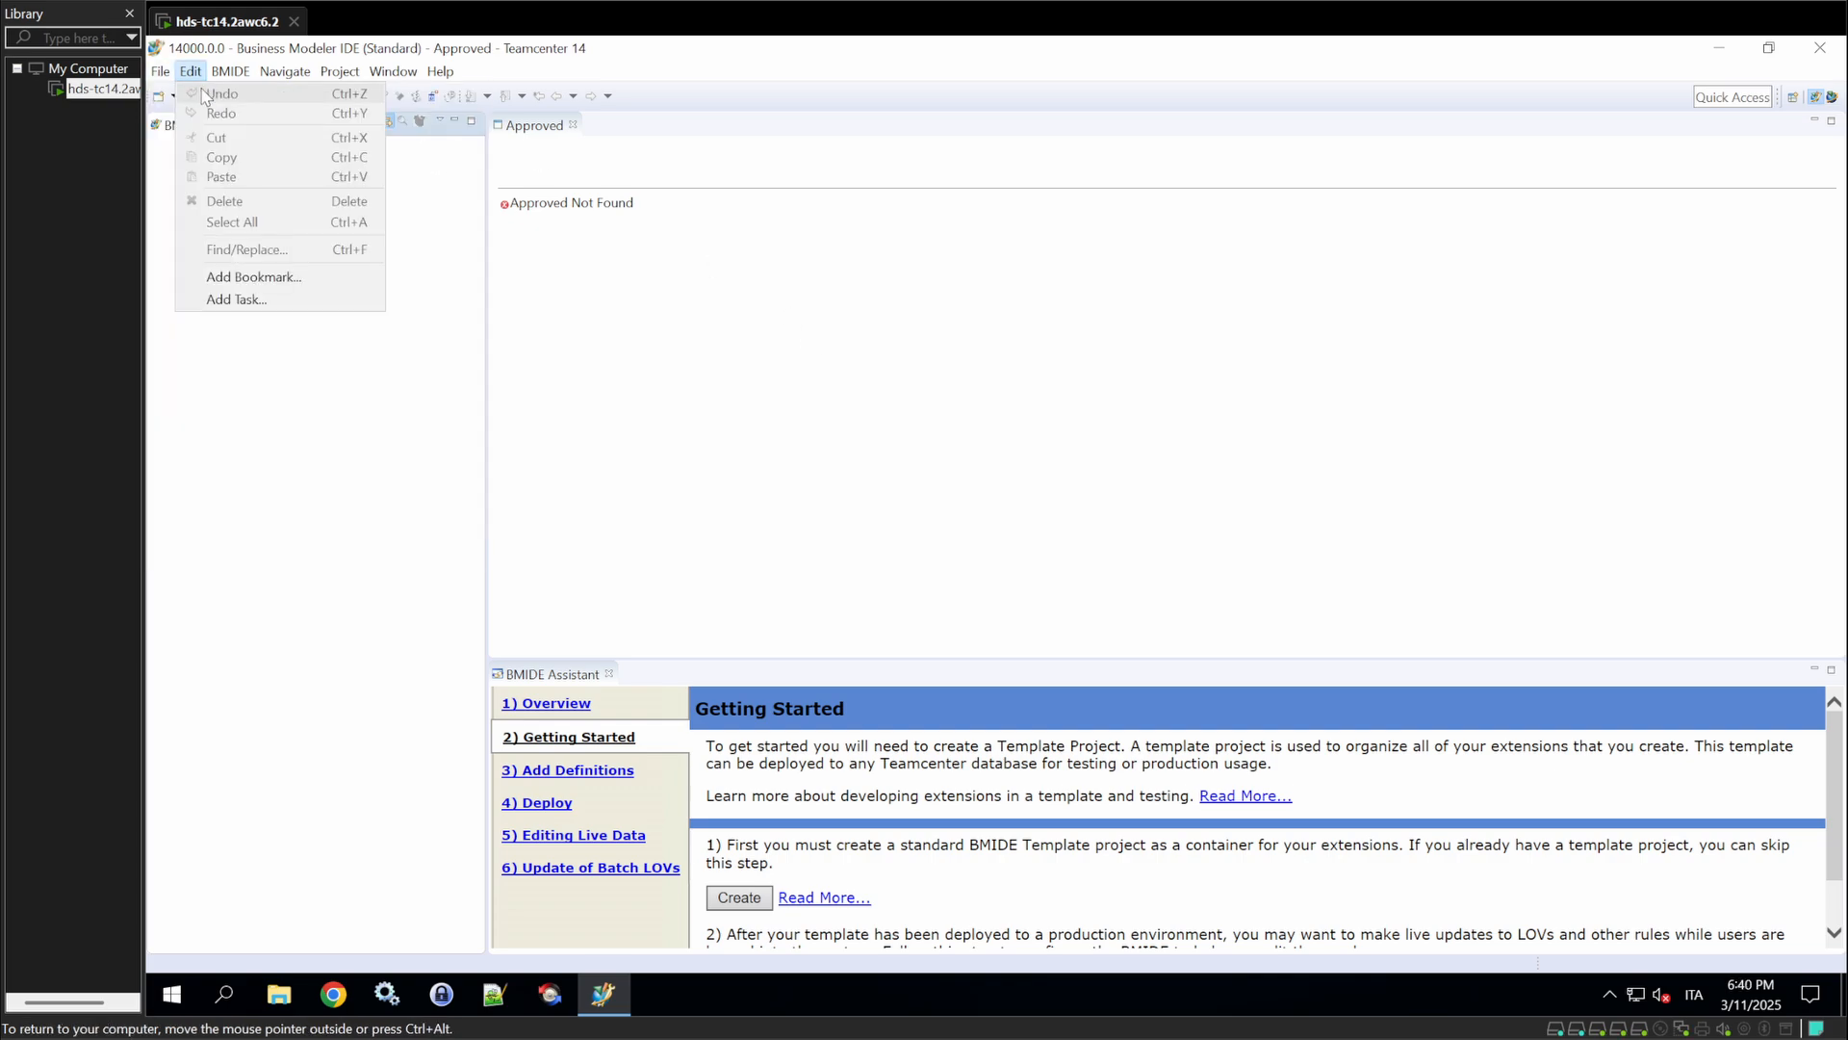
{"action": "left_click", "coordinate": [159, 71]}
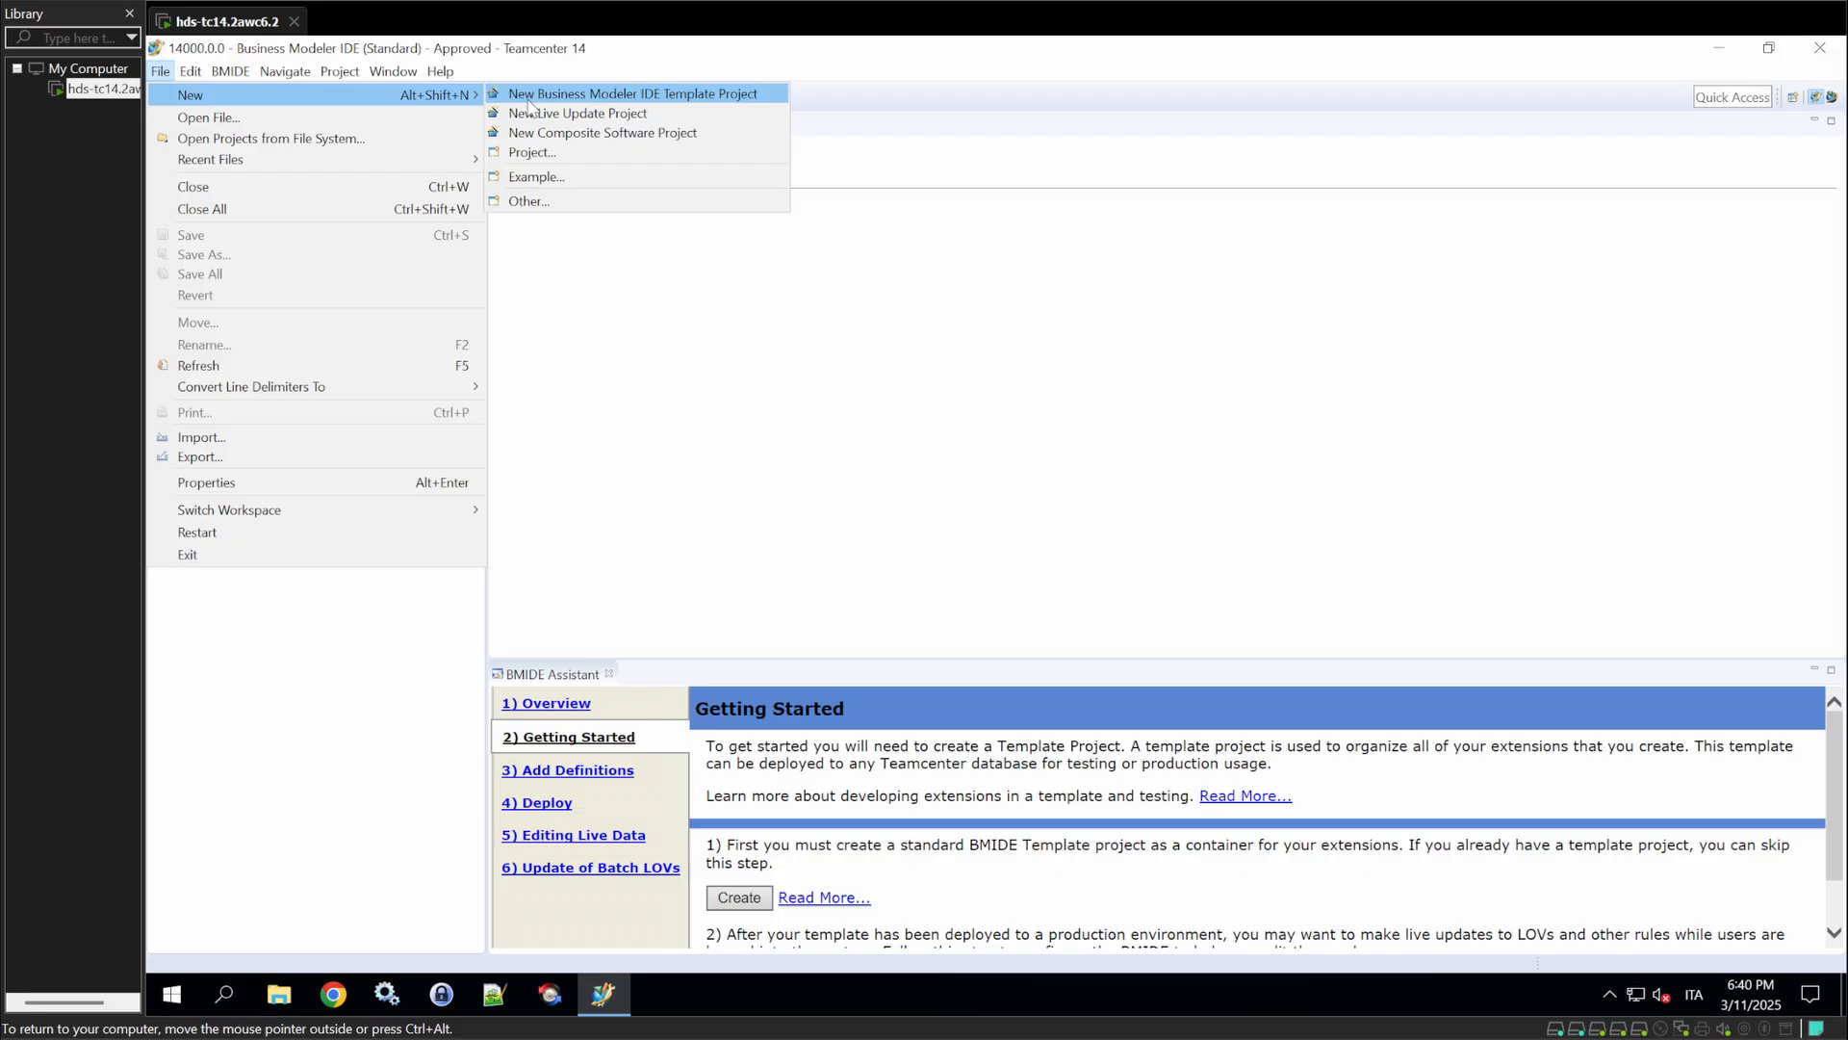
{"action": "left_click", "coordinate": [631, 93]}
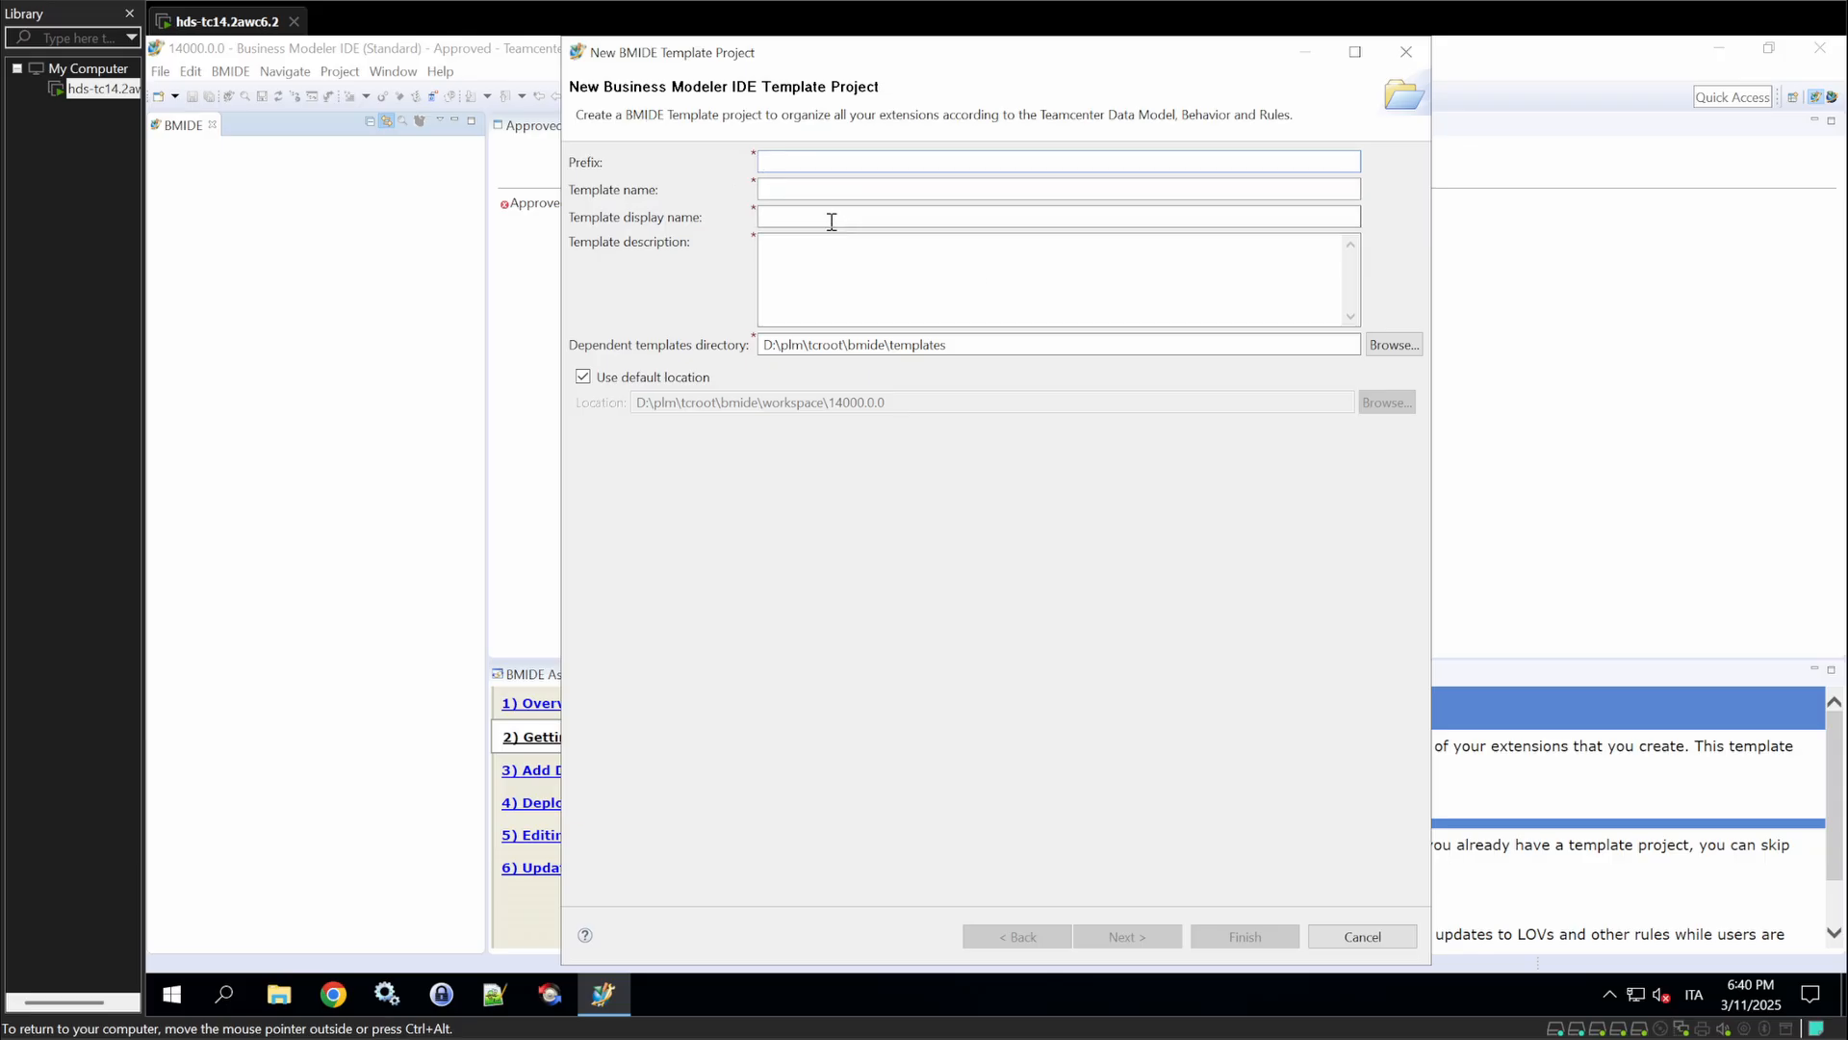
- Enter prefix HDS4, name hds4test, display name test and description 'This is a test project'
{"action": "left_click", "coordinate": [1057, 161]}
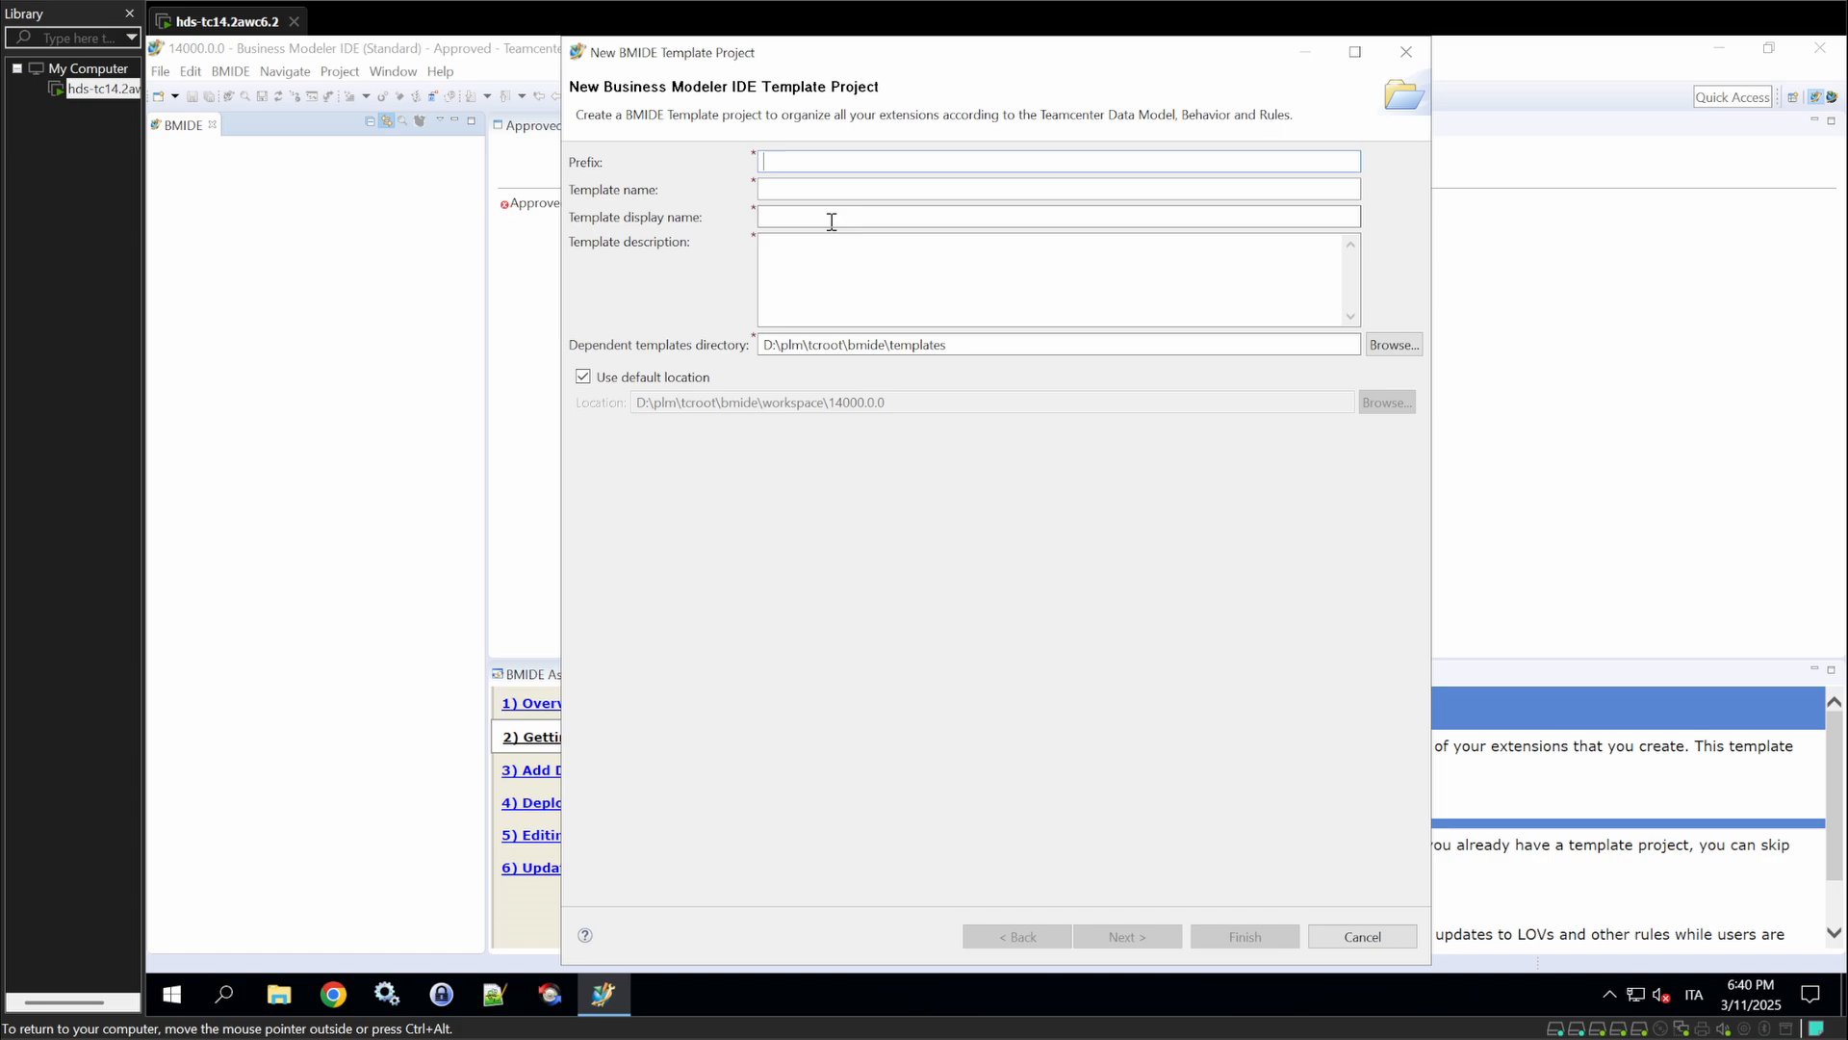
{"action": "type", "text": "HDS"}
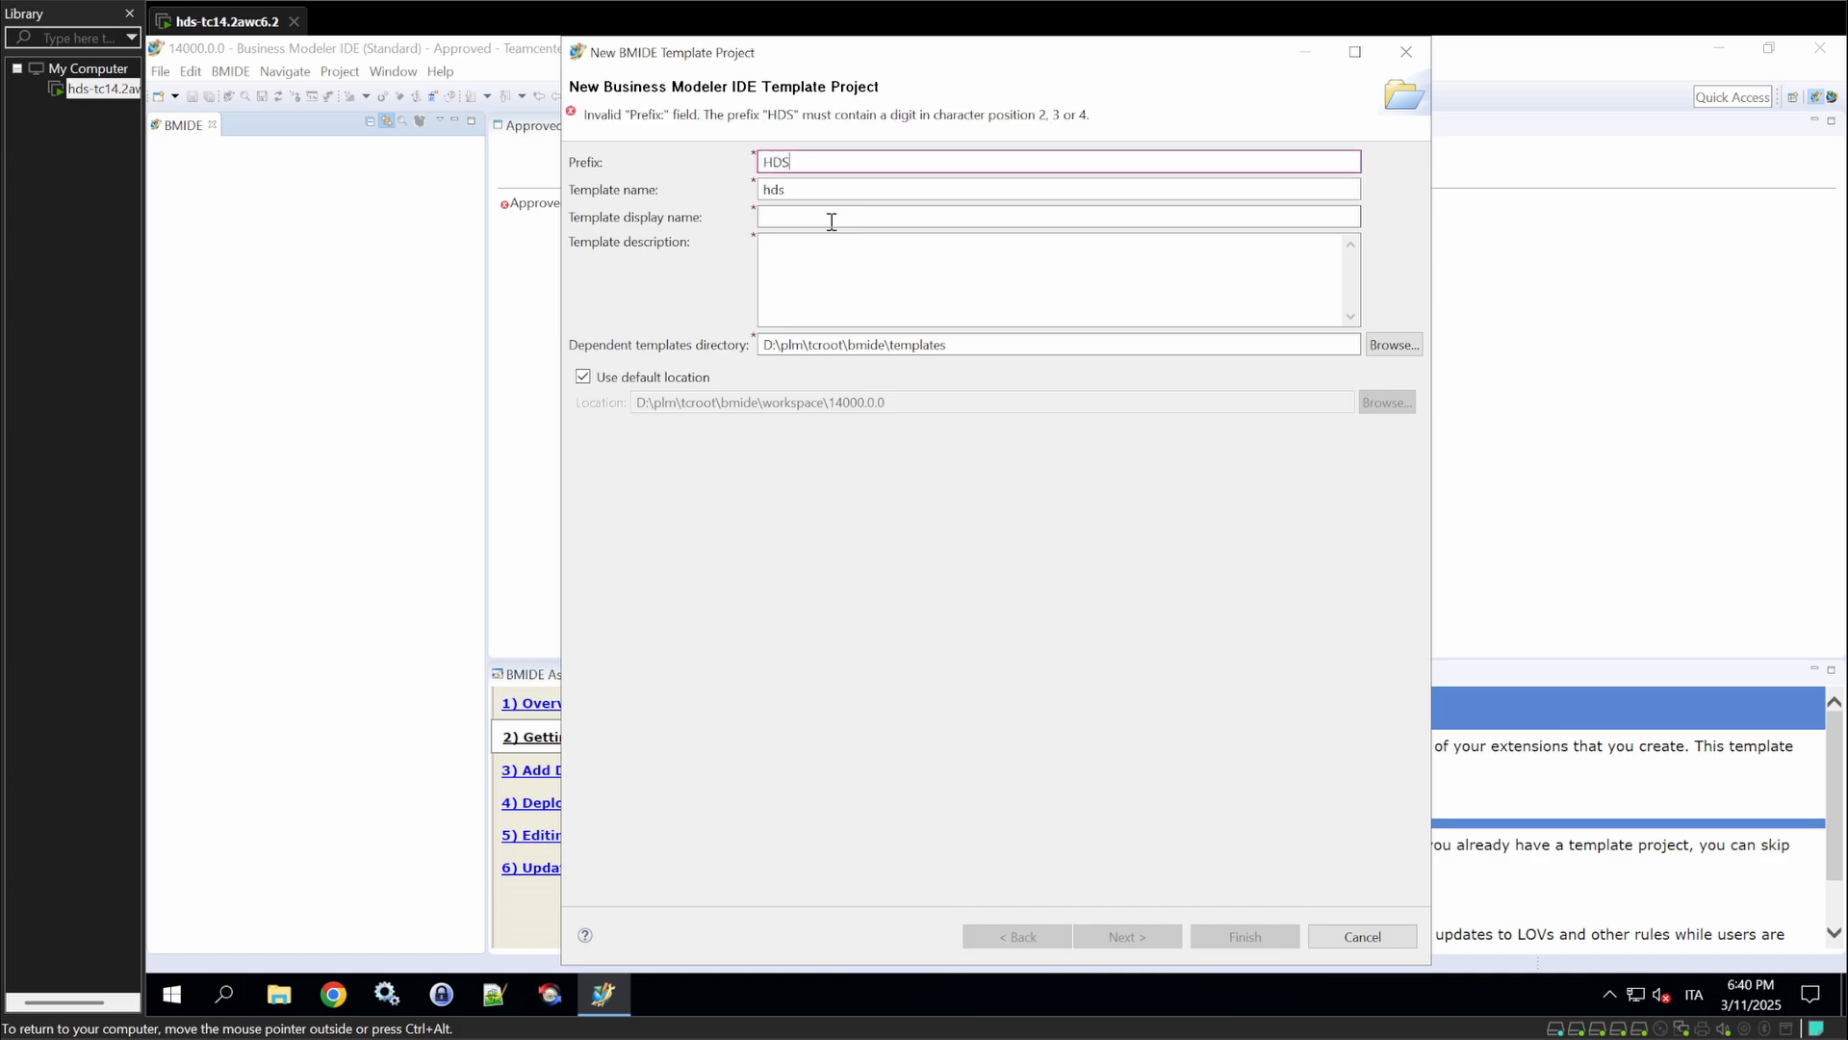
{"action": "type", "text": "4"}
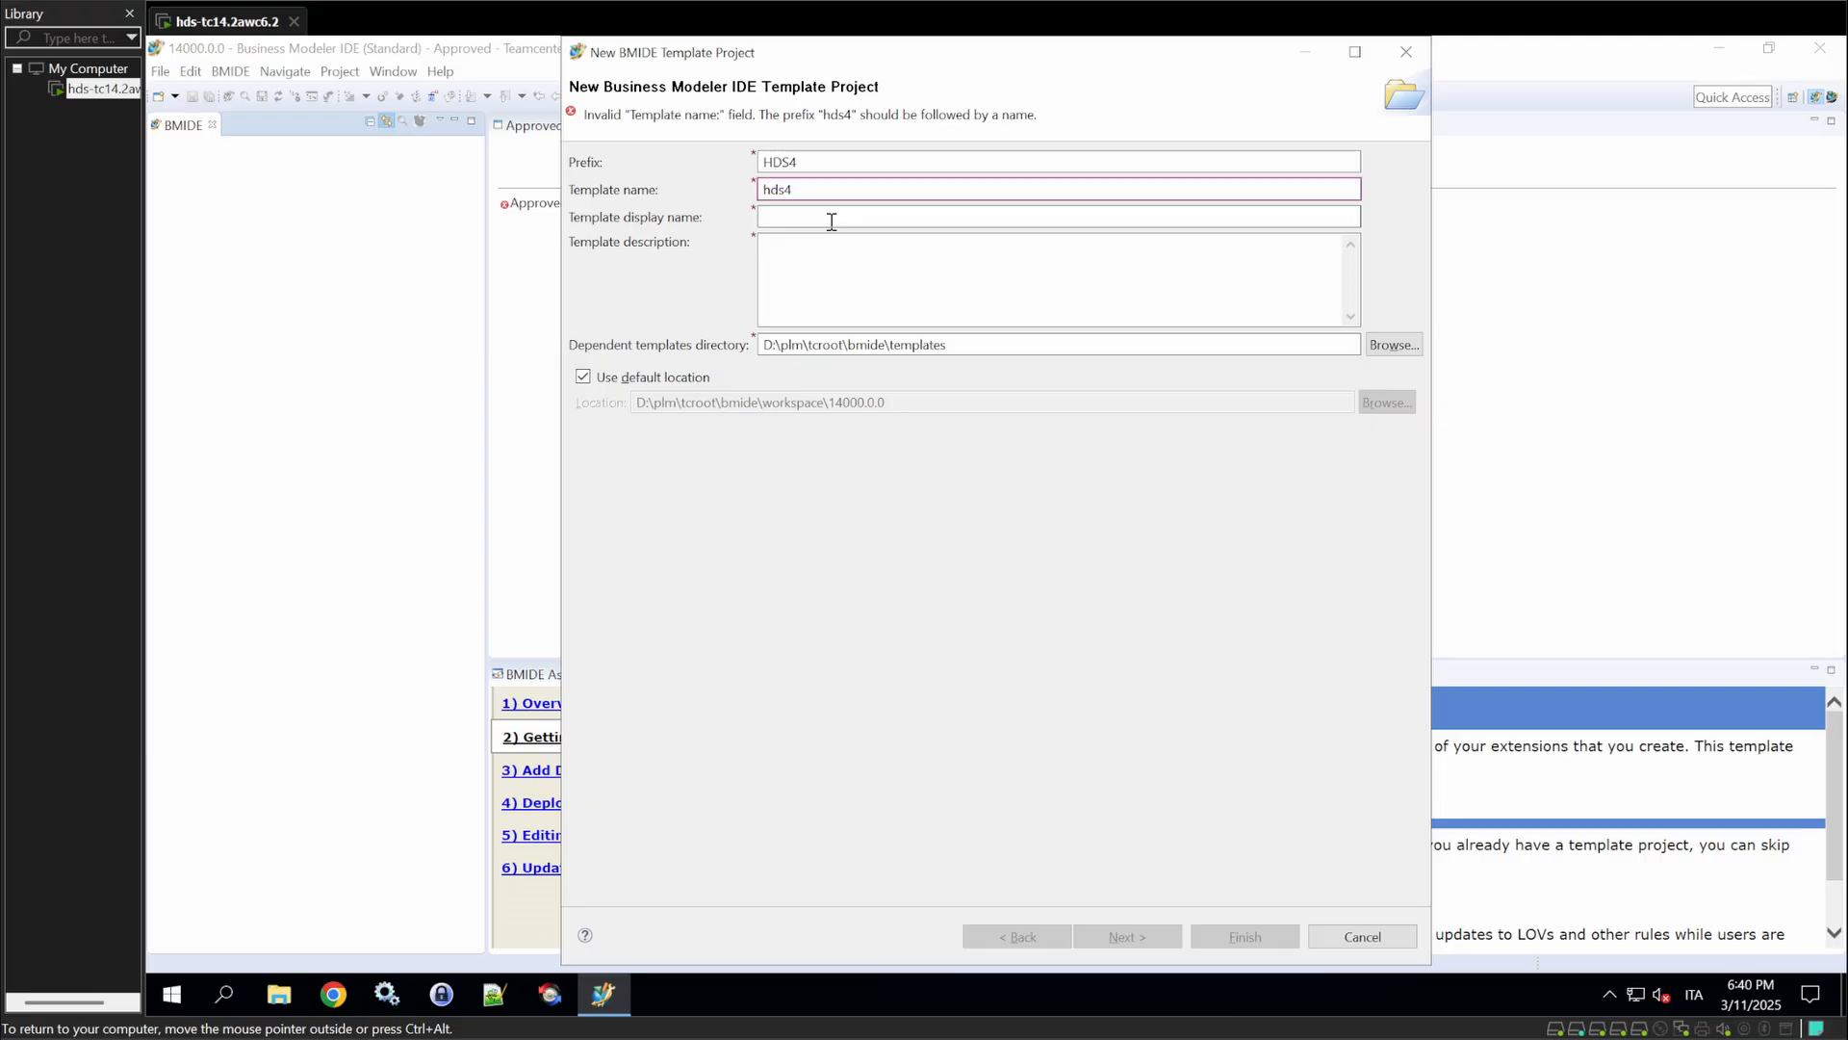
{"action": "type", "text": "test"}
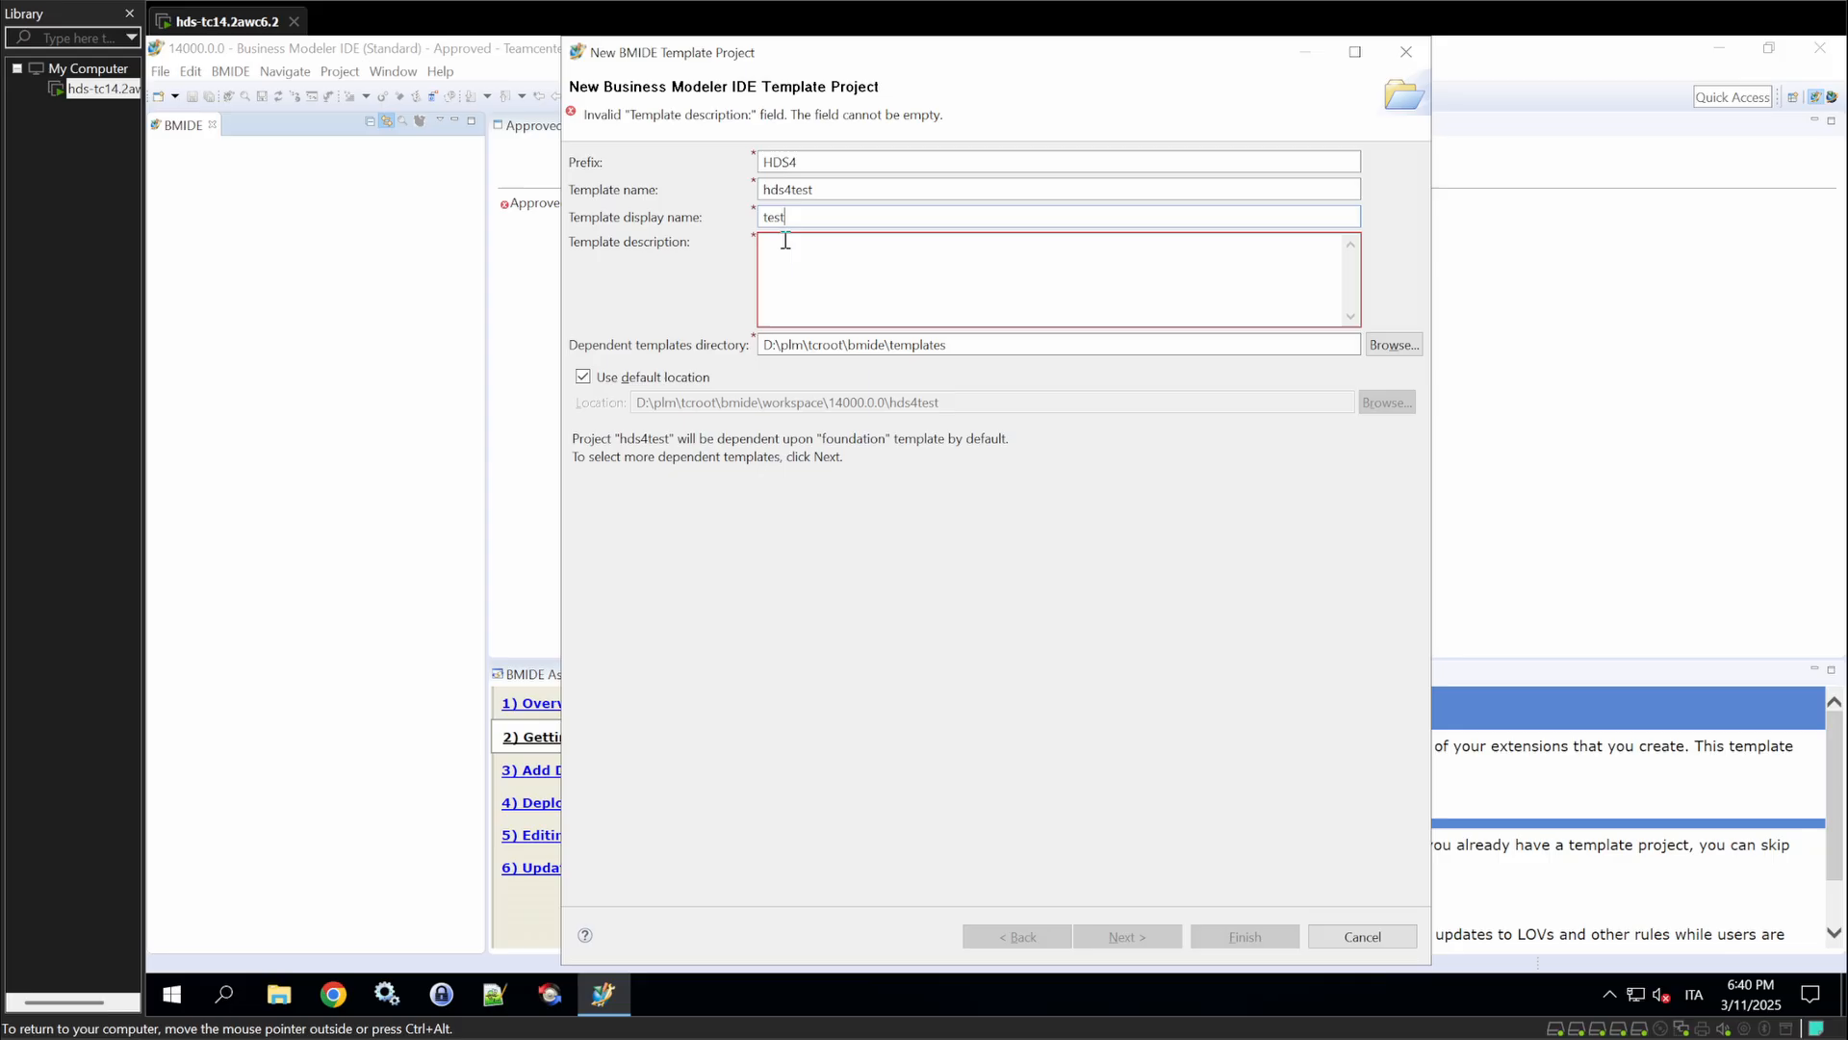
{"action": "type", "text": "This"}
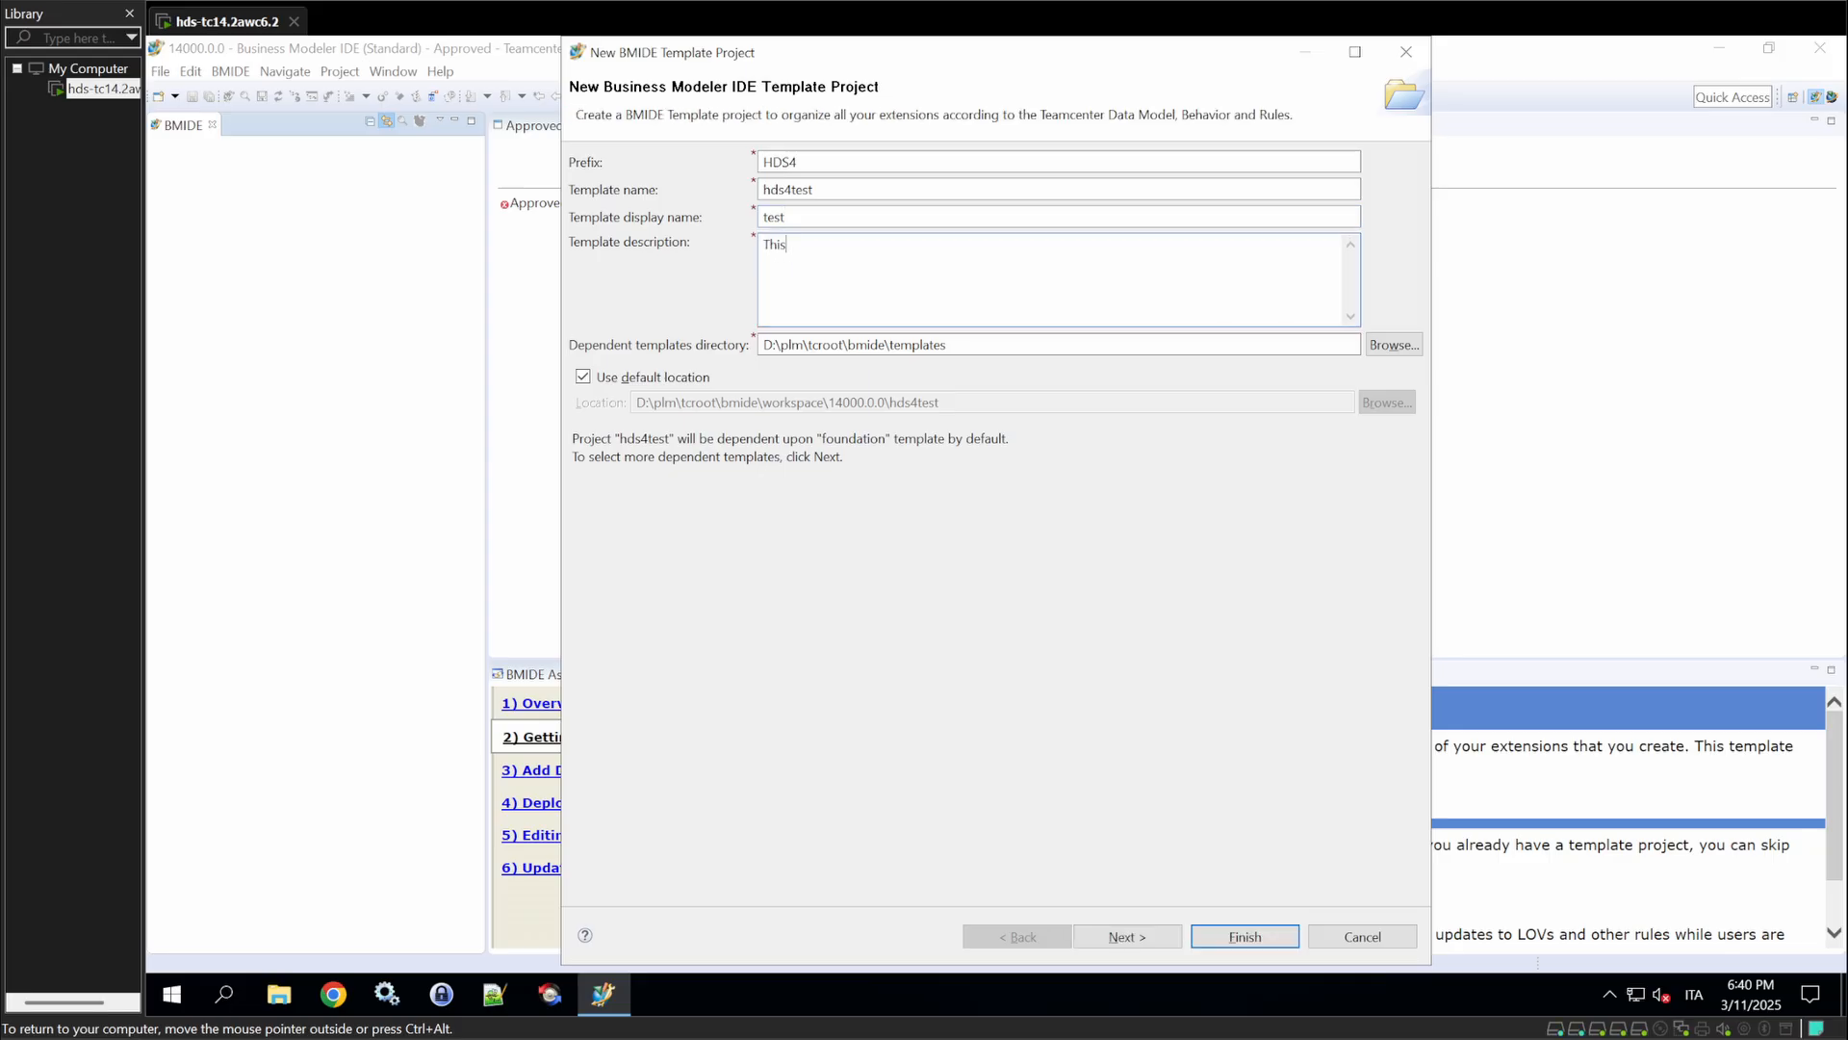
{"action": "type", "text": "is a"}
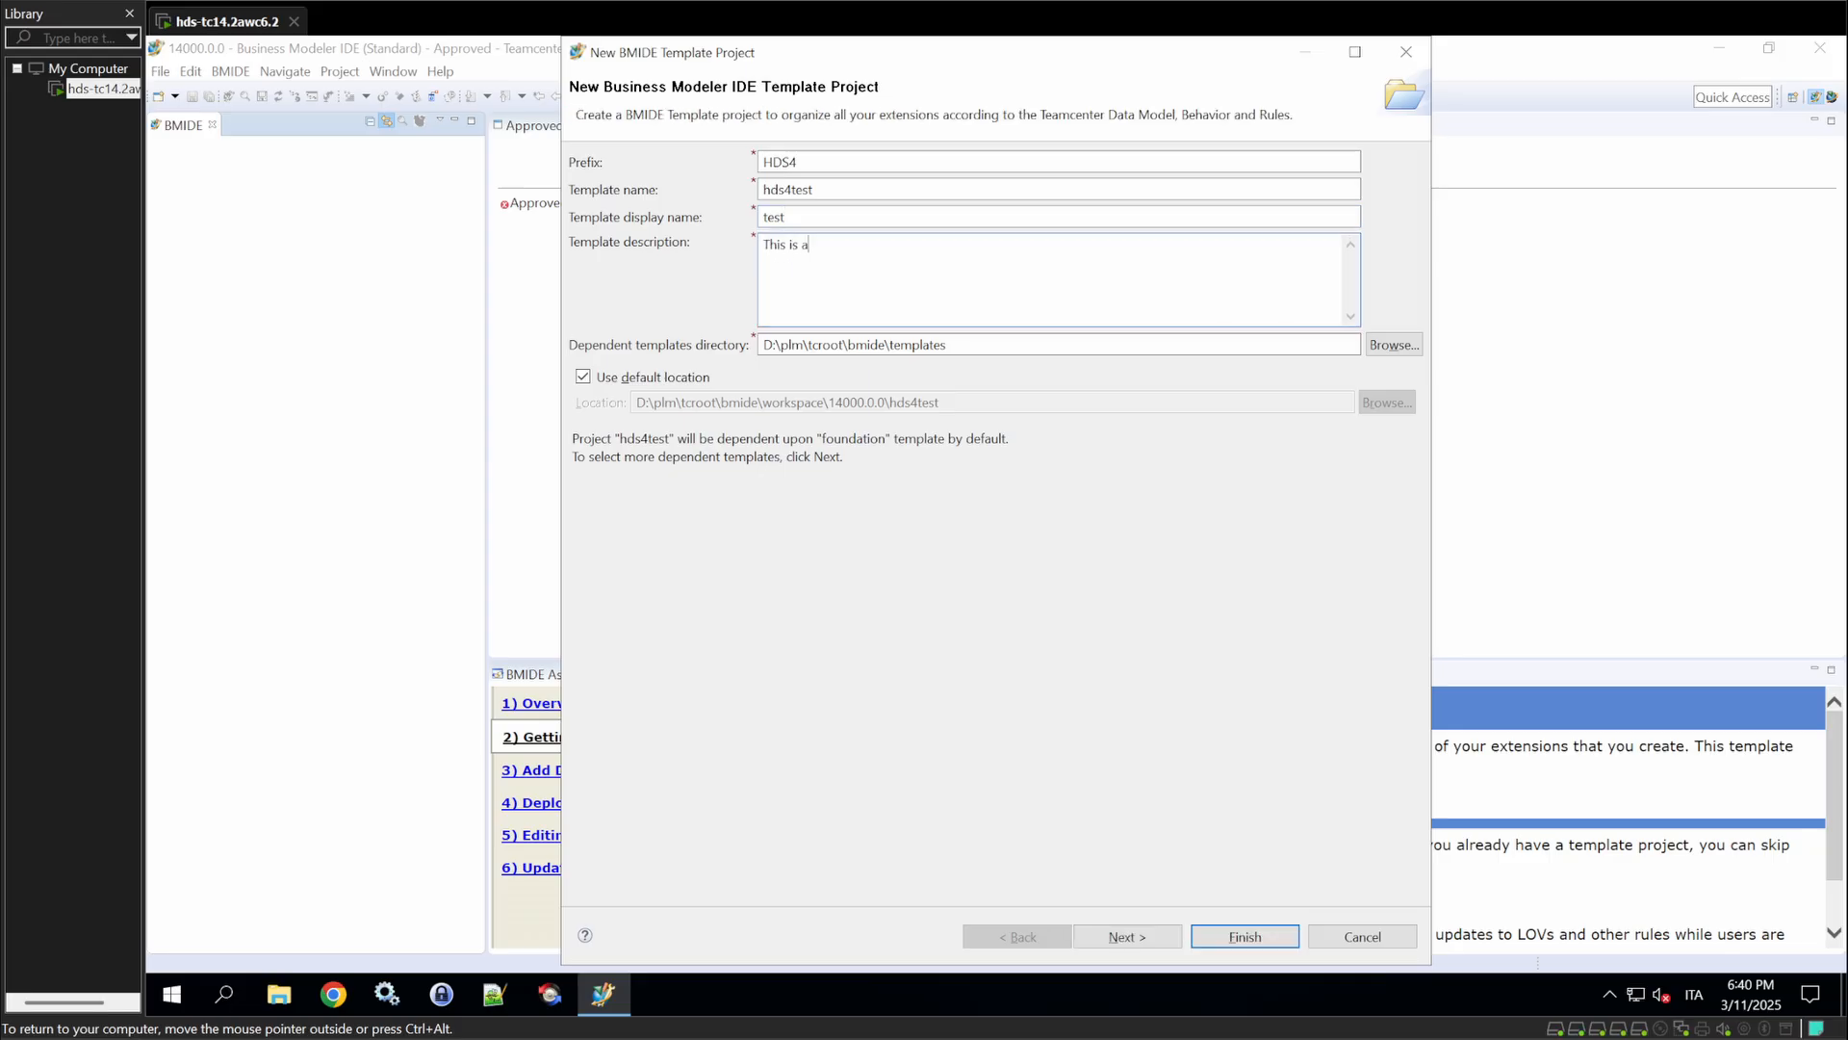
{"action": "type", "text": "test proje"}
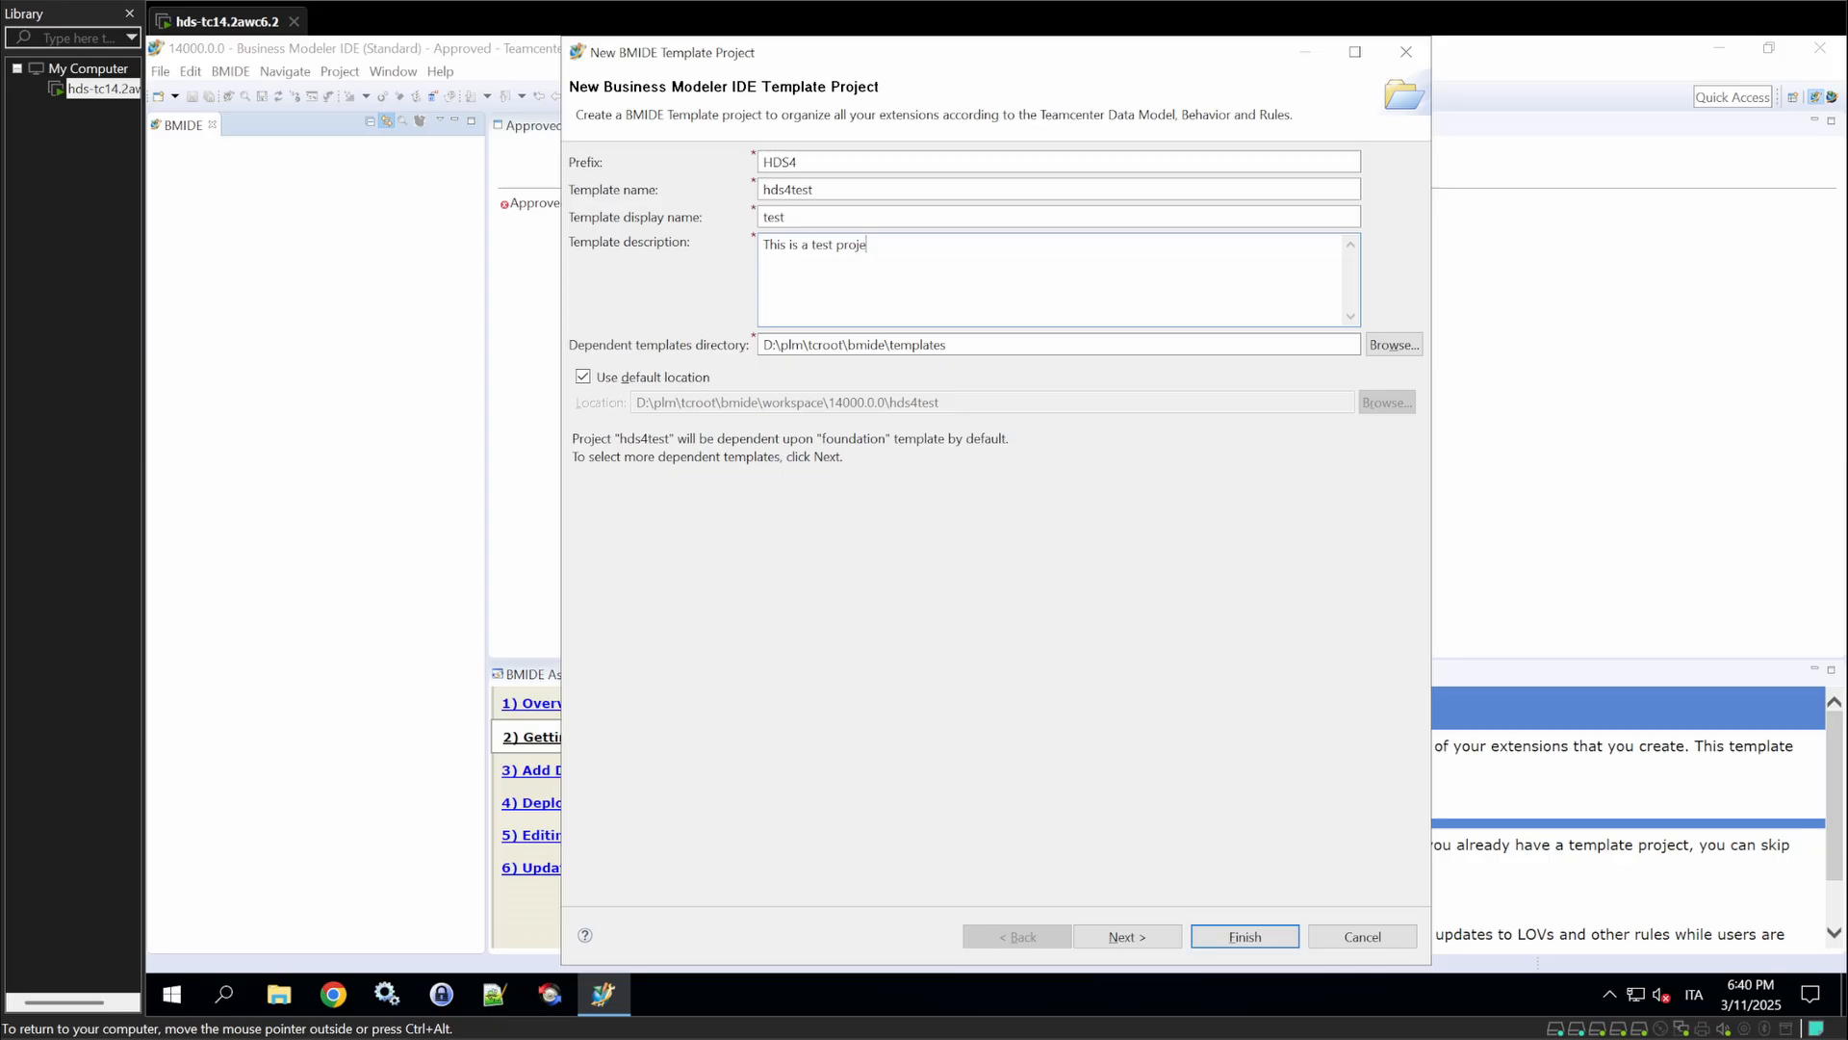
{"action": "type", "text": "ct"}
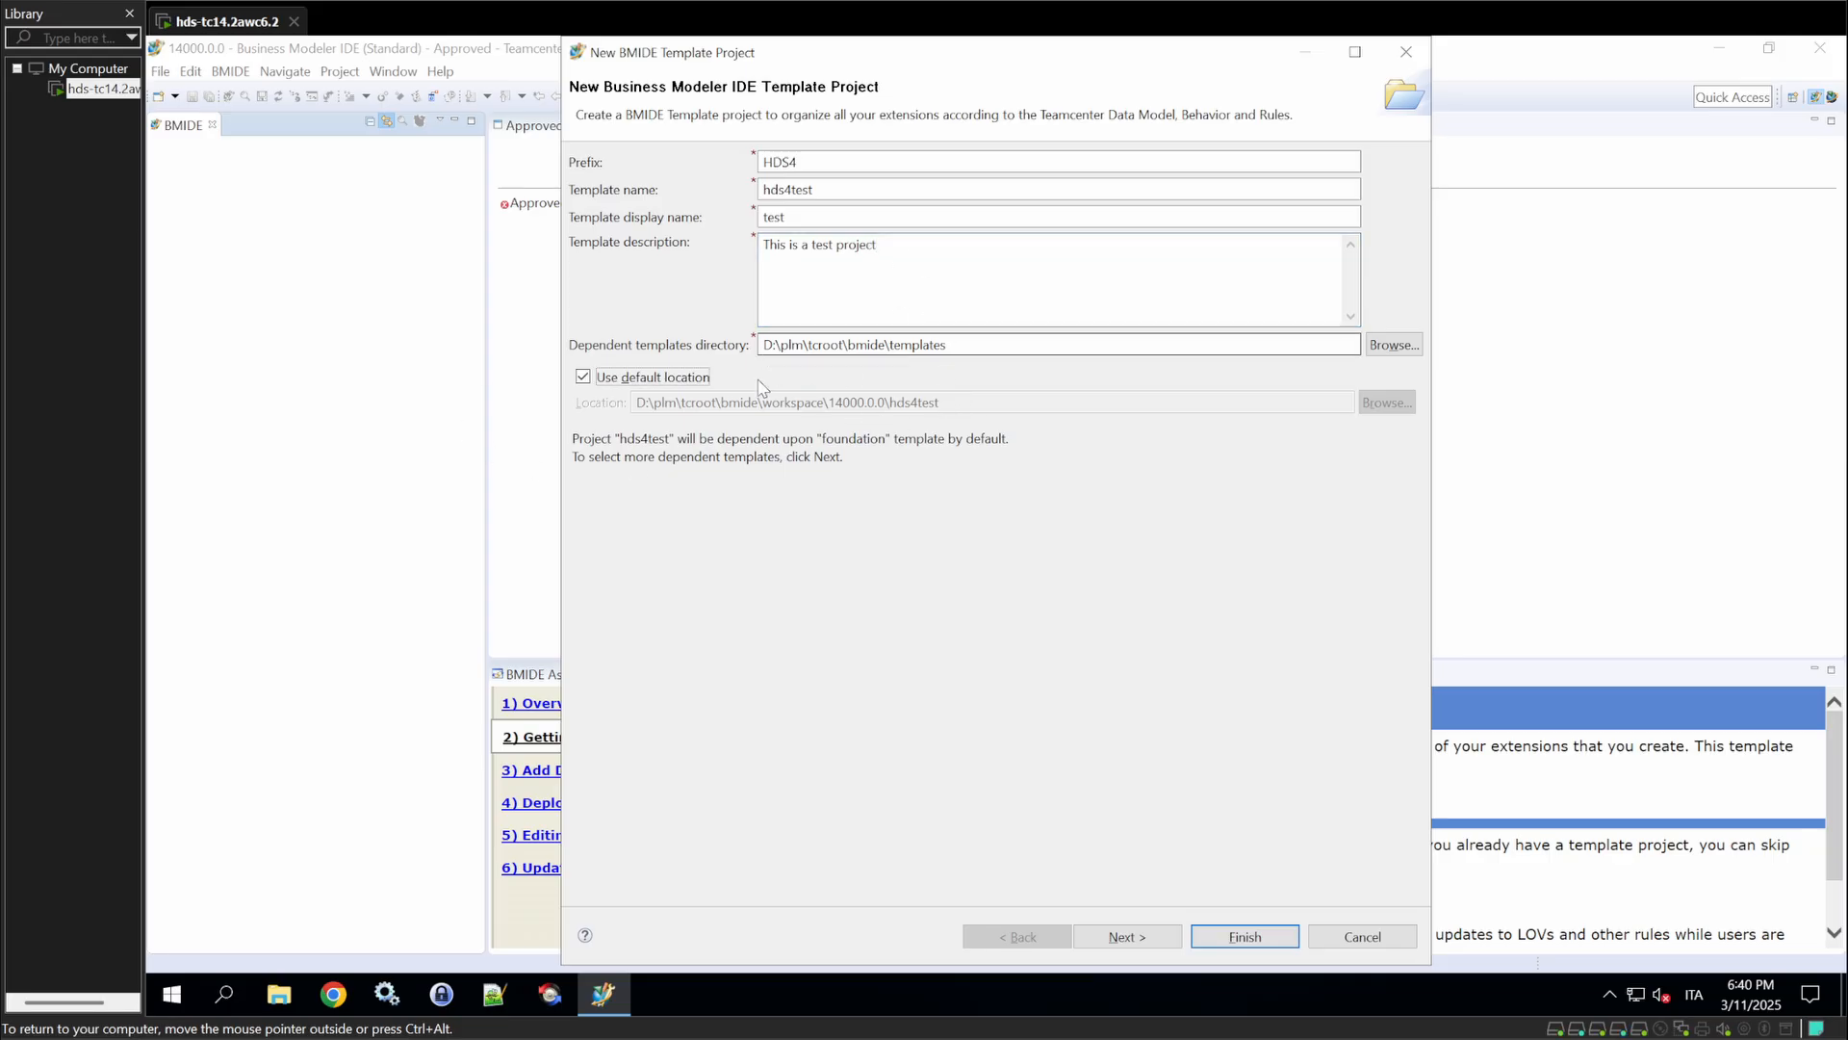
{"action": "mouse_move", "coordinate": [949, 412]}
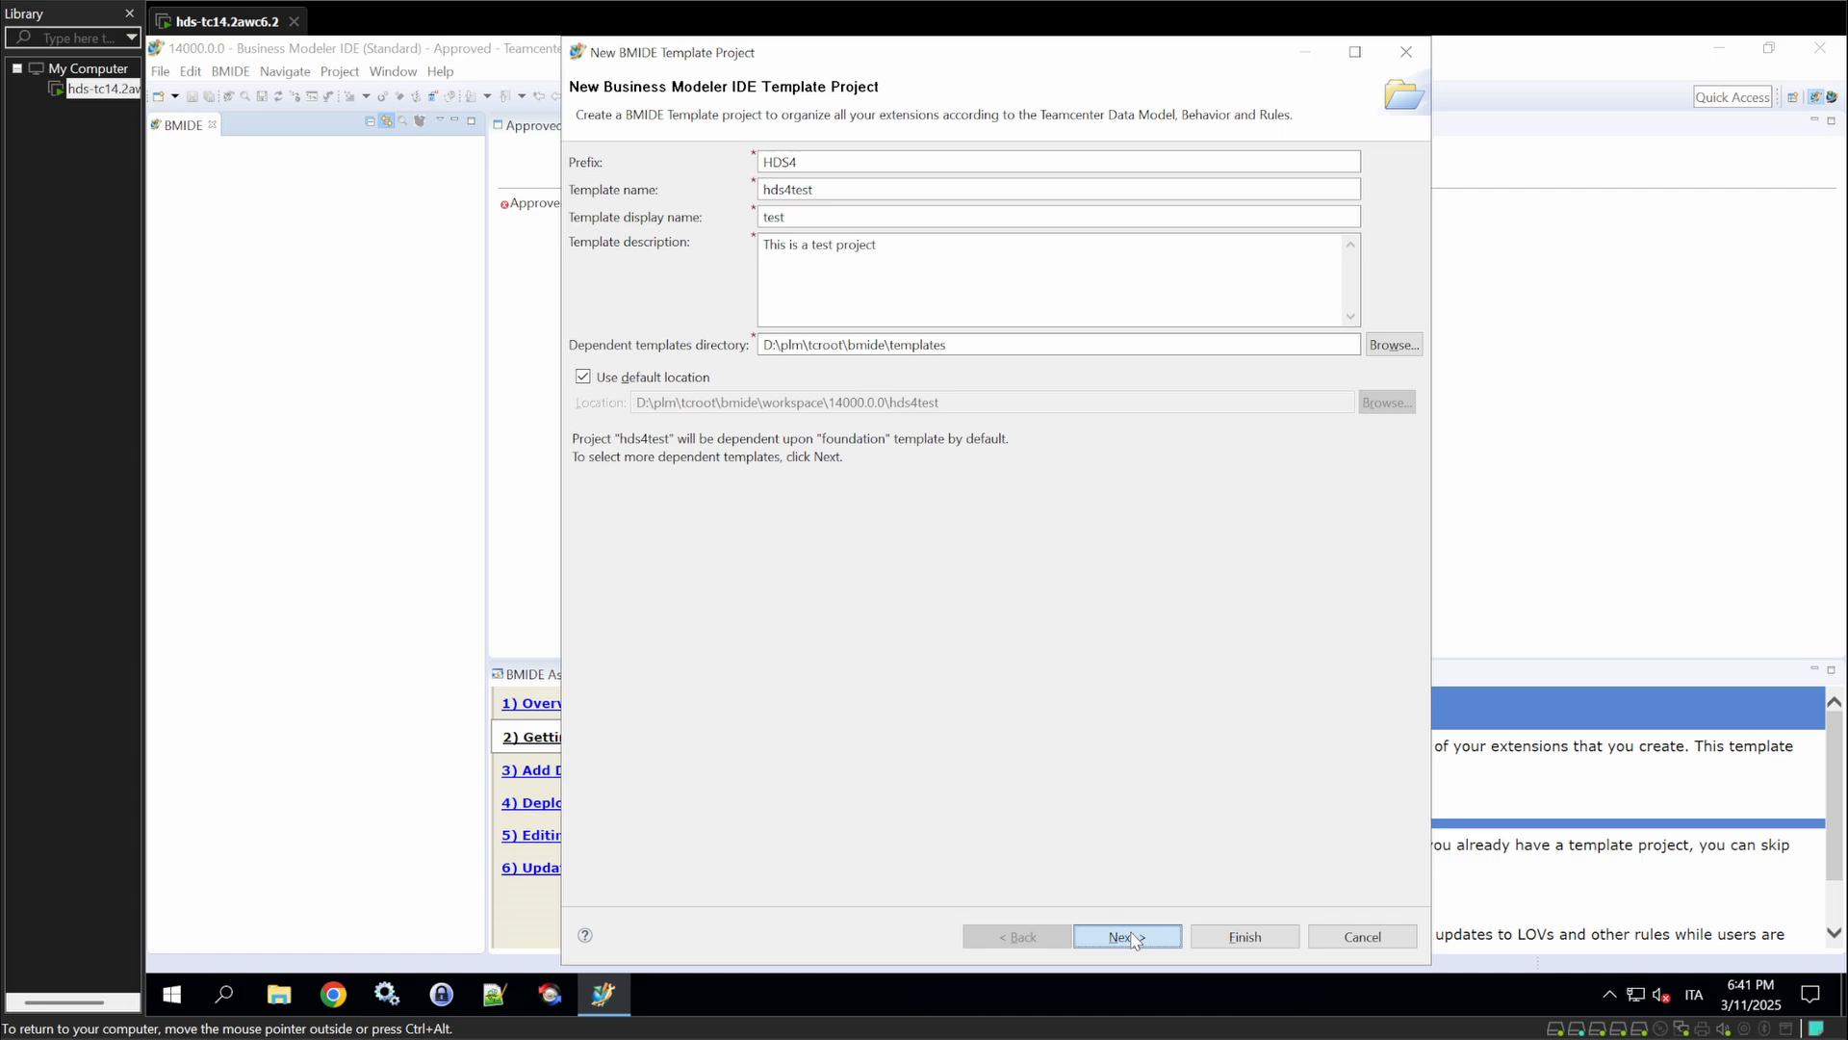
- Add aws2 (Active Workspace) as a dependent template beside foundation and continue to locales
{"action": "left_click", "coordinate": [1127, 935]}
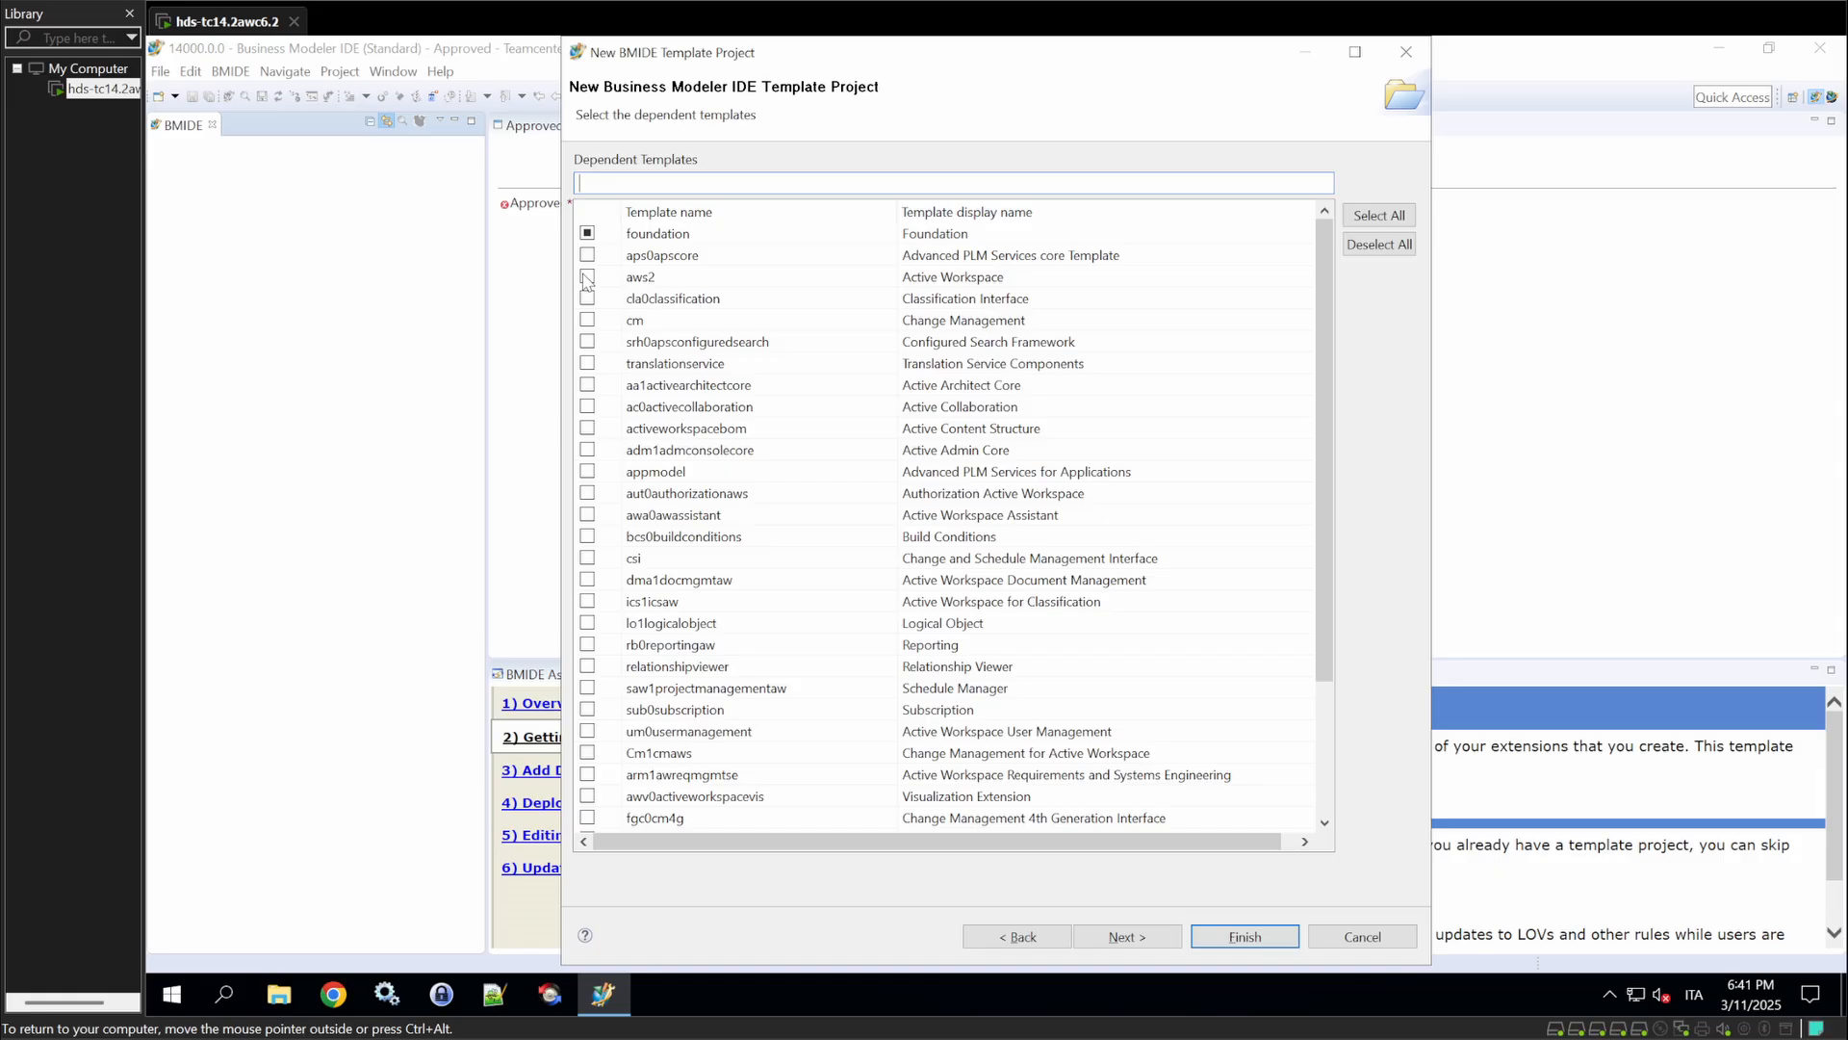
{"action": "left_click", "coordinate": [589, 276]}
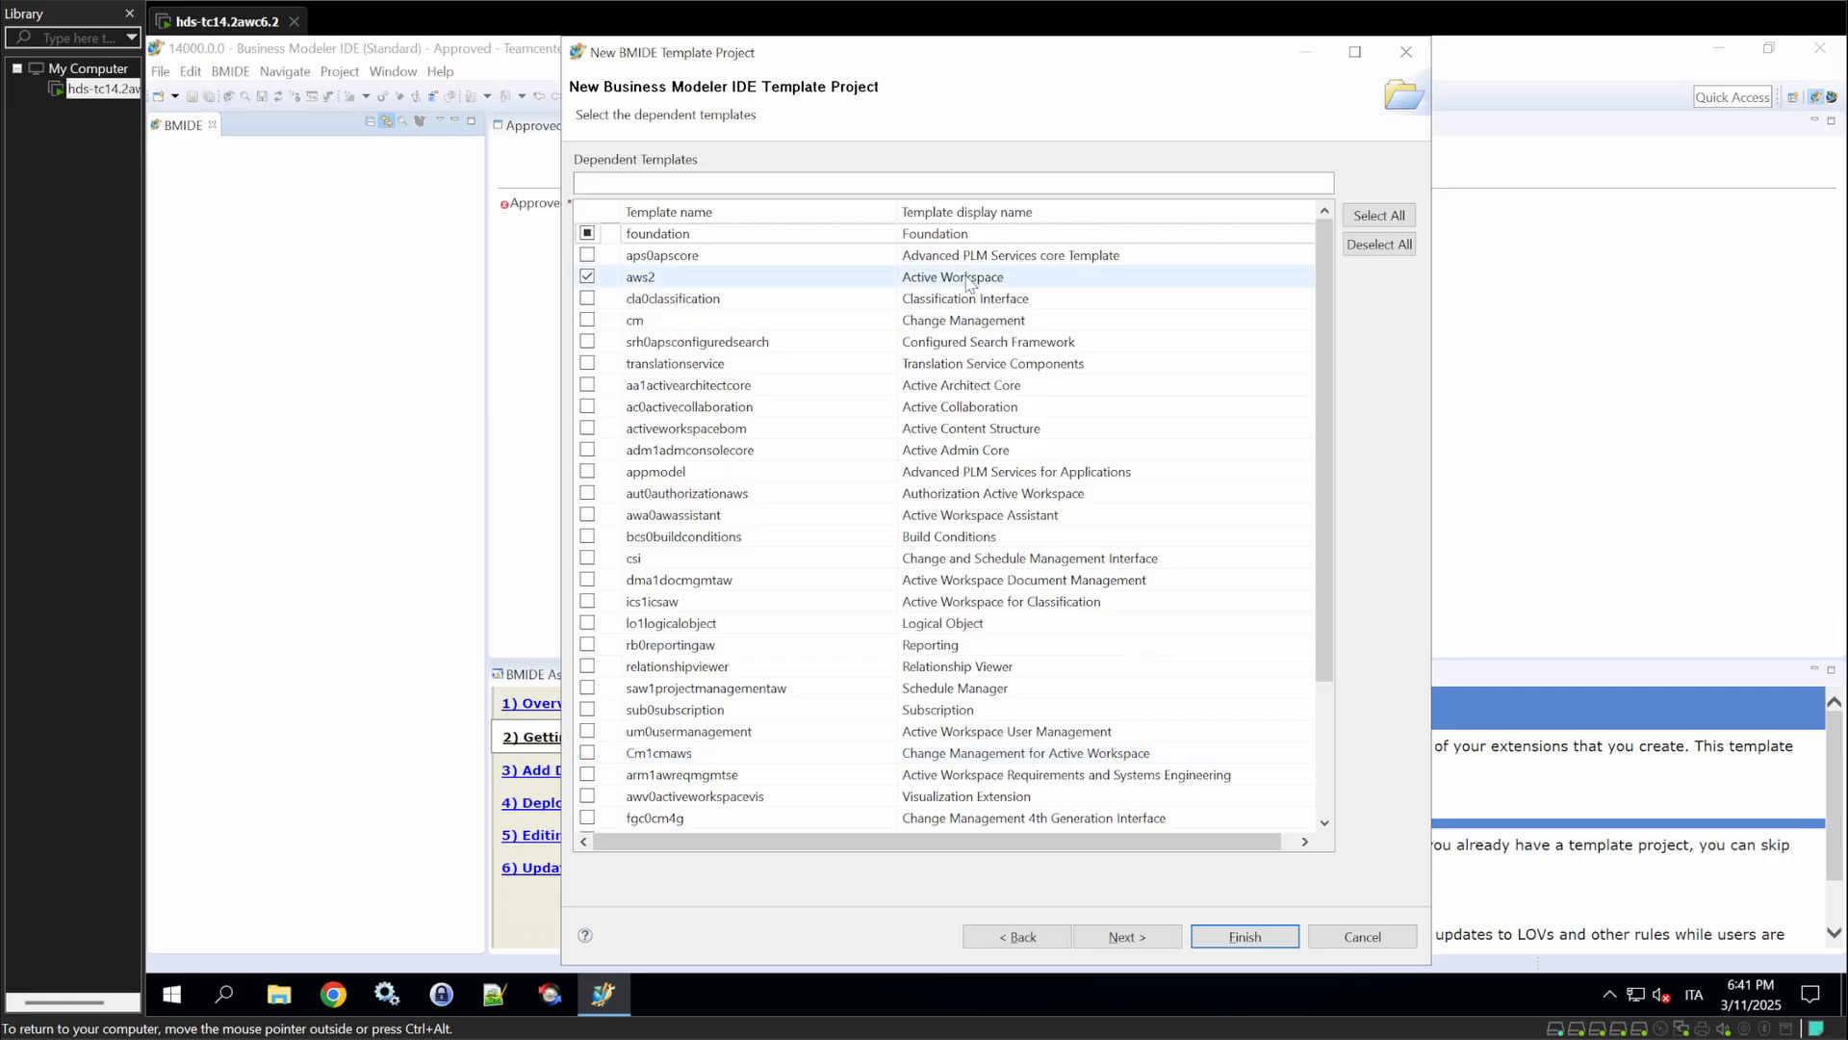
{"action": "left_click", "coordinate": [1122, 936]}
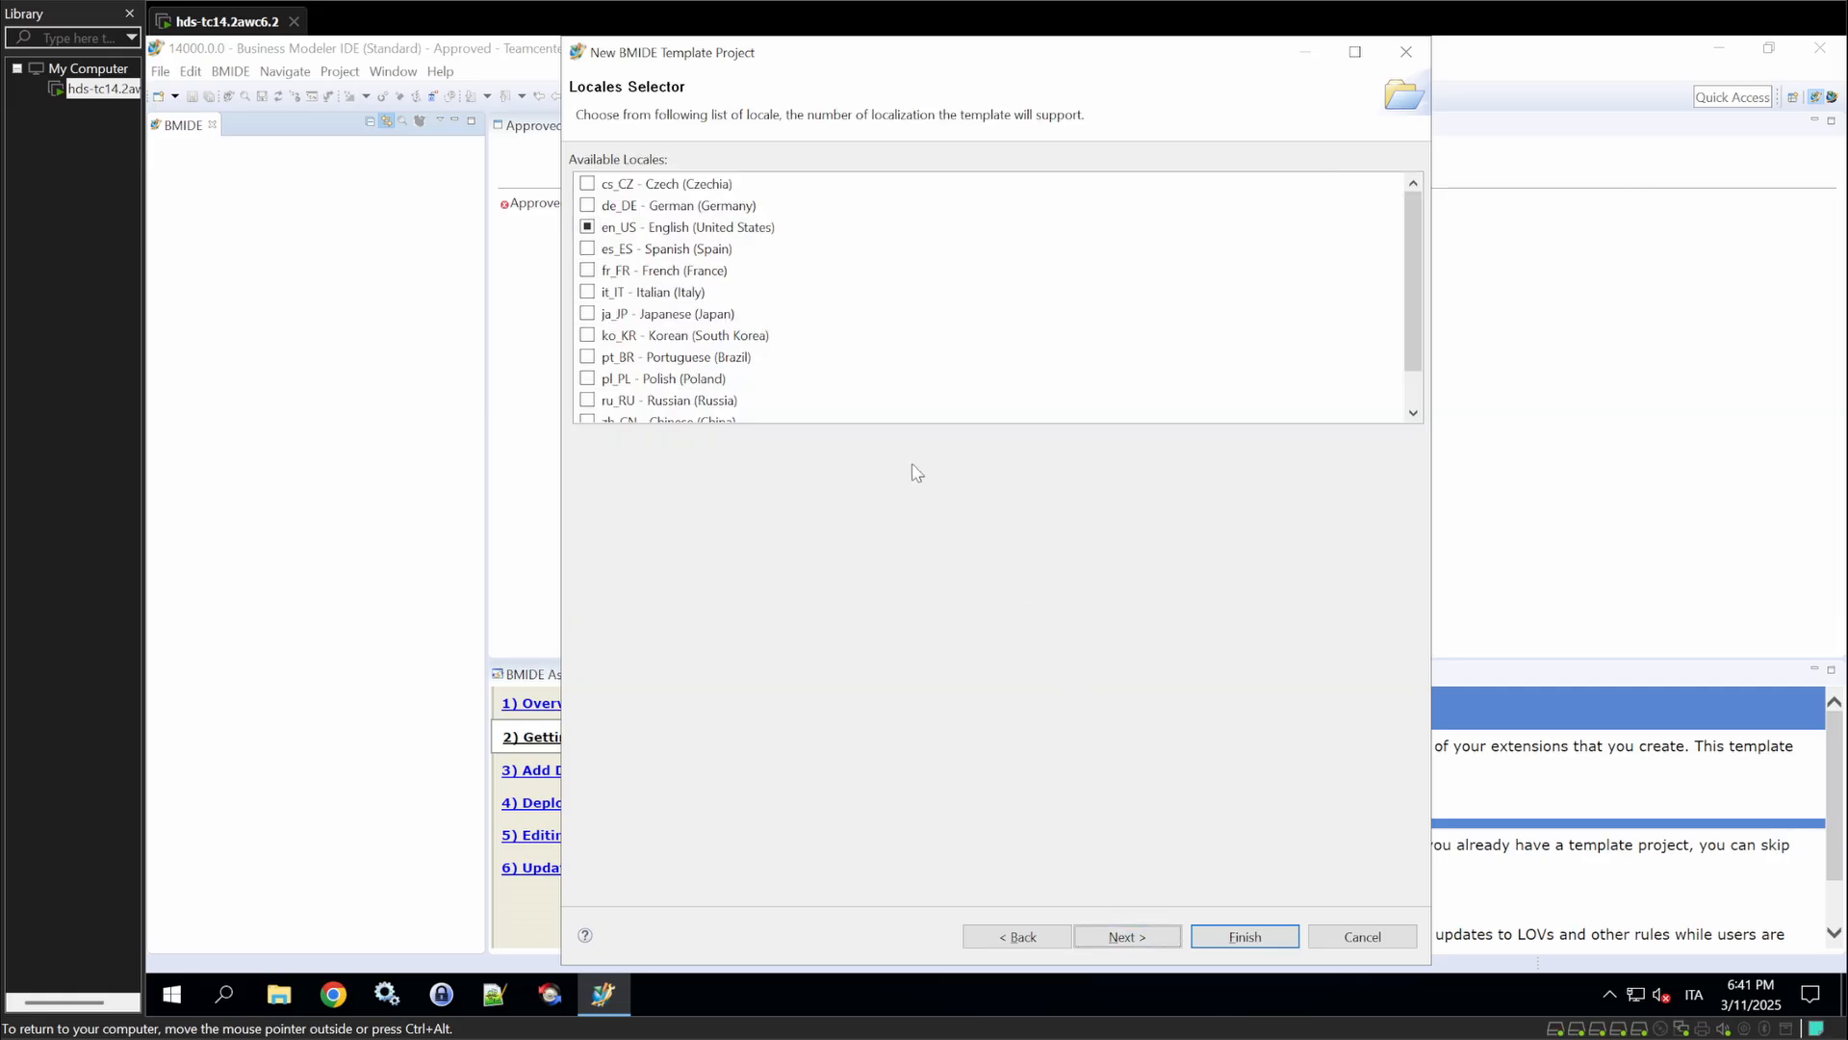
- Keep en_US as the only supported locale and continue to code generation
{"action": "left_click", "coordinate": [683, 335]}
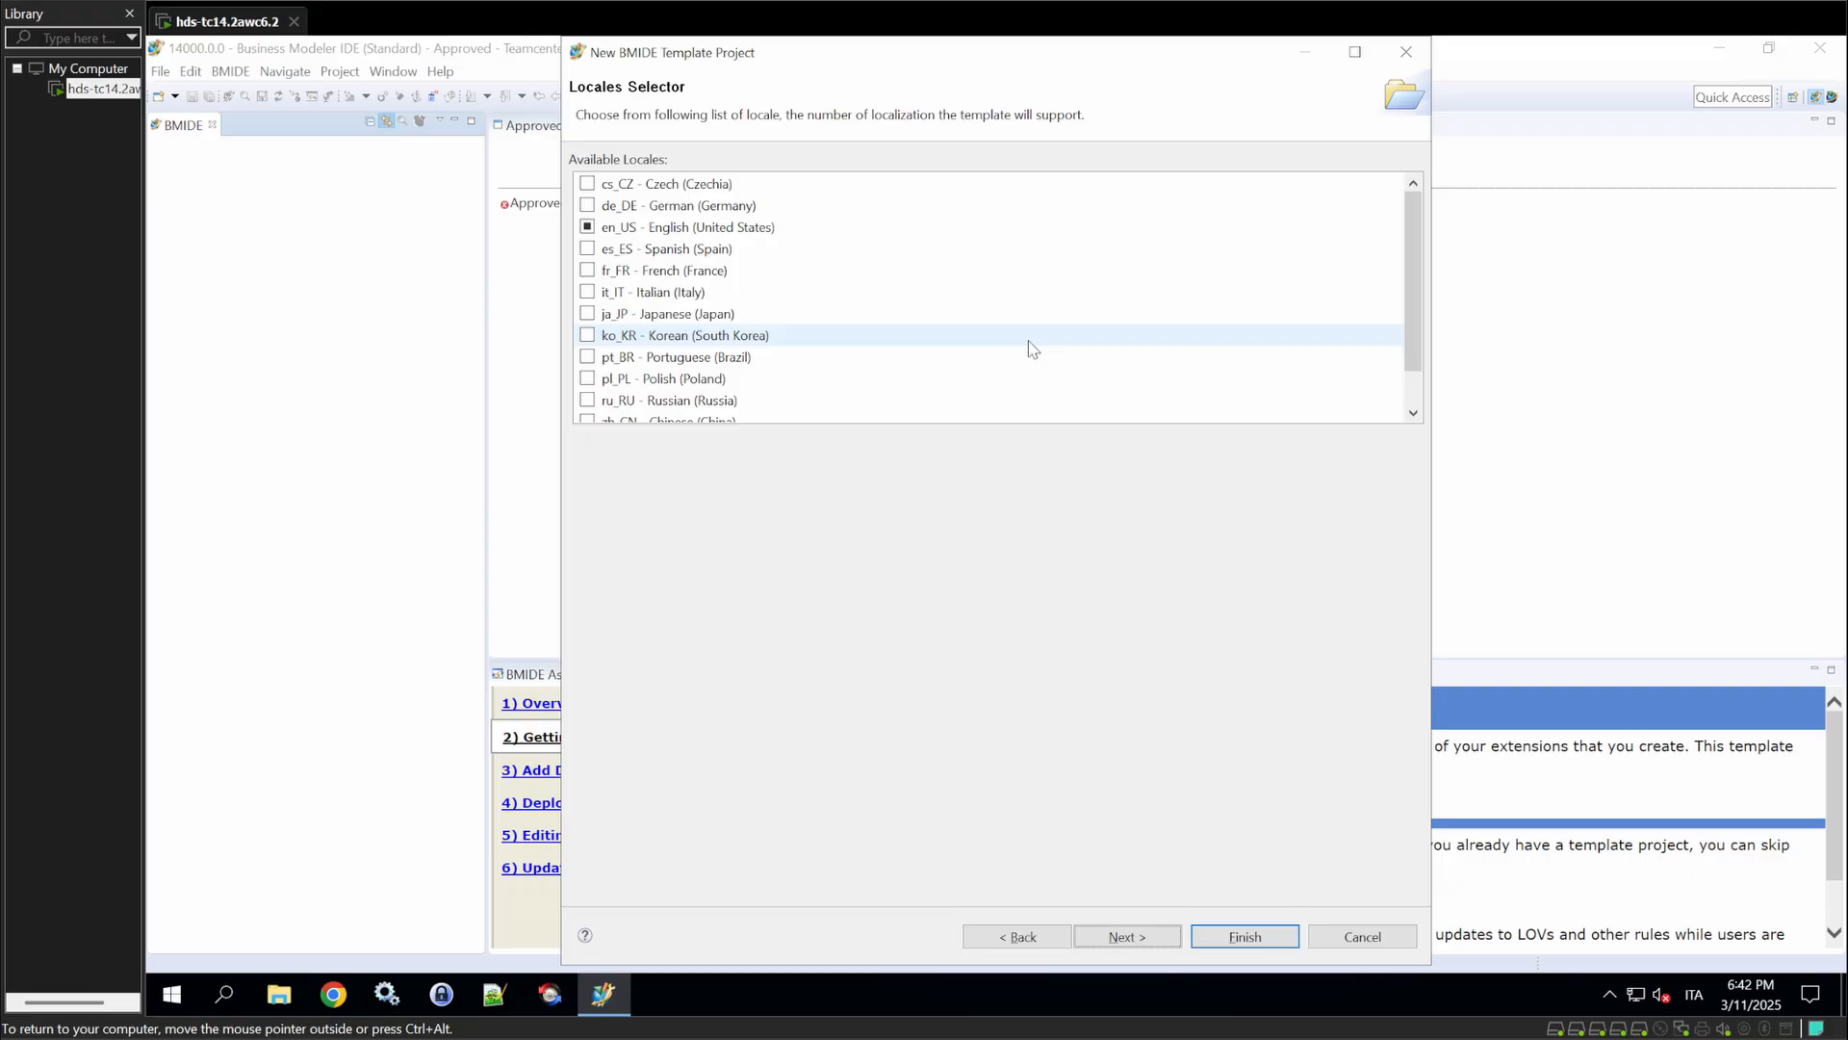
{"action": "mouse_move", "coordinate": [635, 248]}
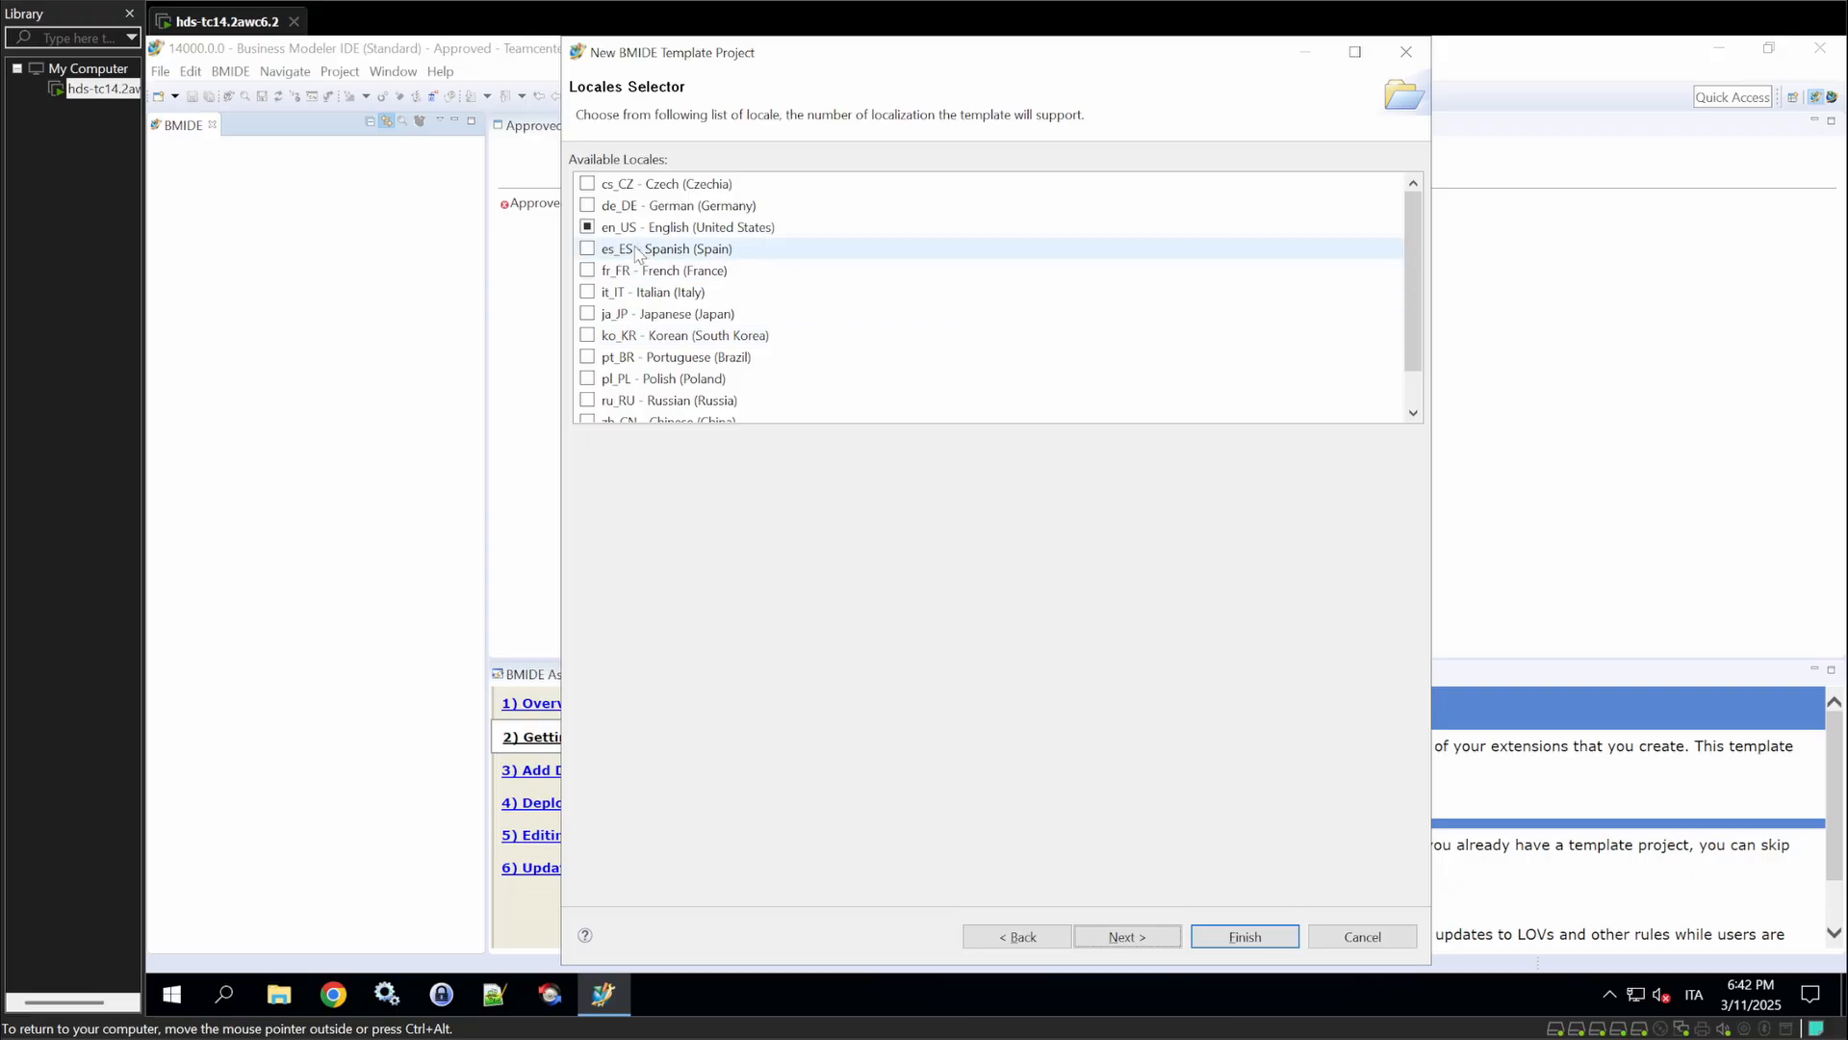
{"action": "mouse_move", "coordinate": [622, 248]}
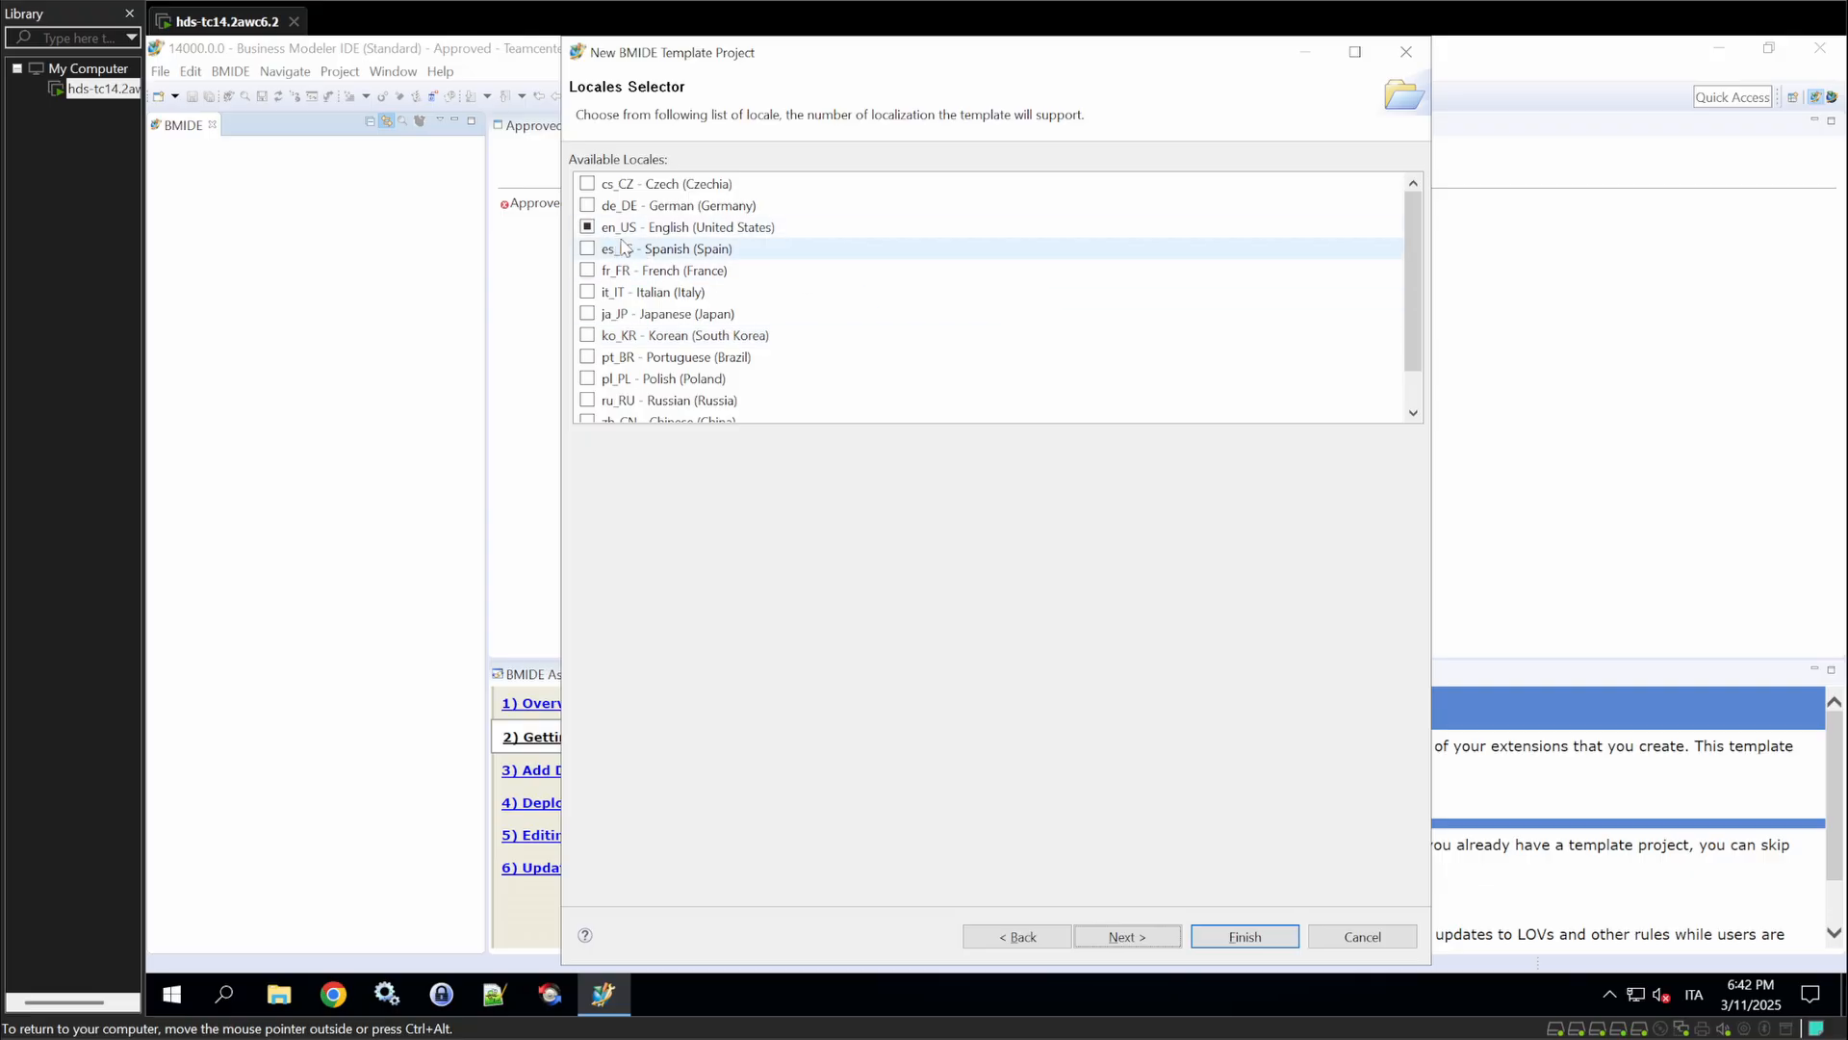
{"action": "left_click", "coordinate": [1124, 936]}
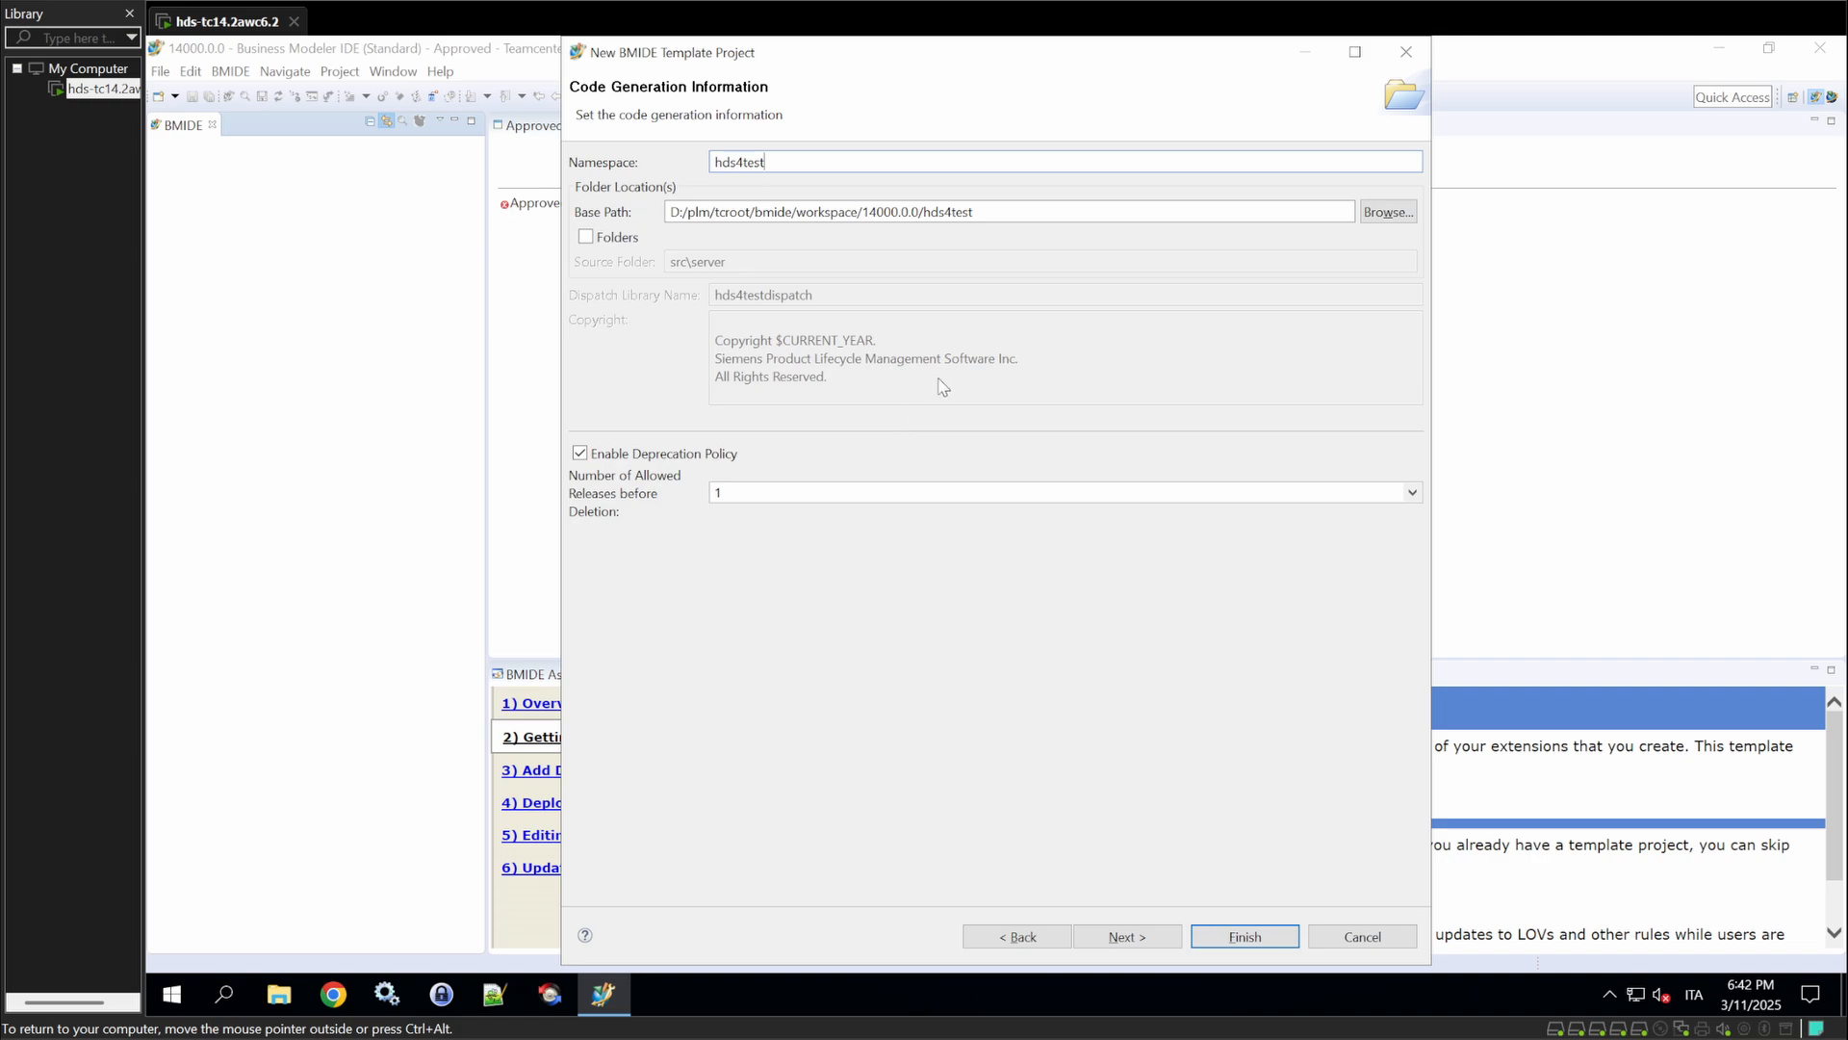
- Accept code generation and build configuration defaults and finish creating hds4test
{"action": "left_click", "coordinate": [1125, 935]}
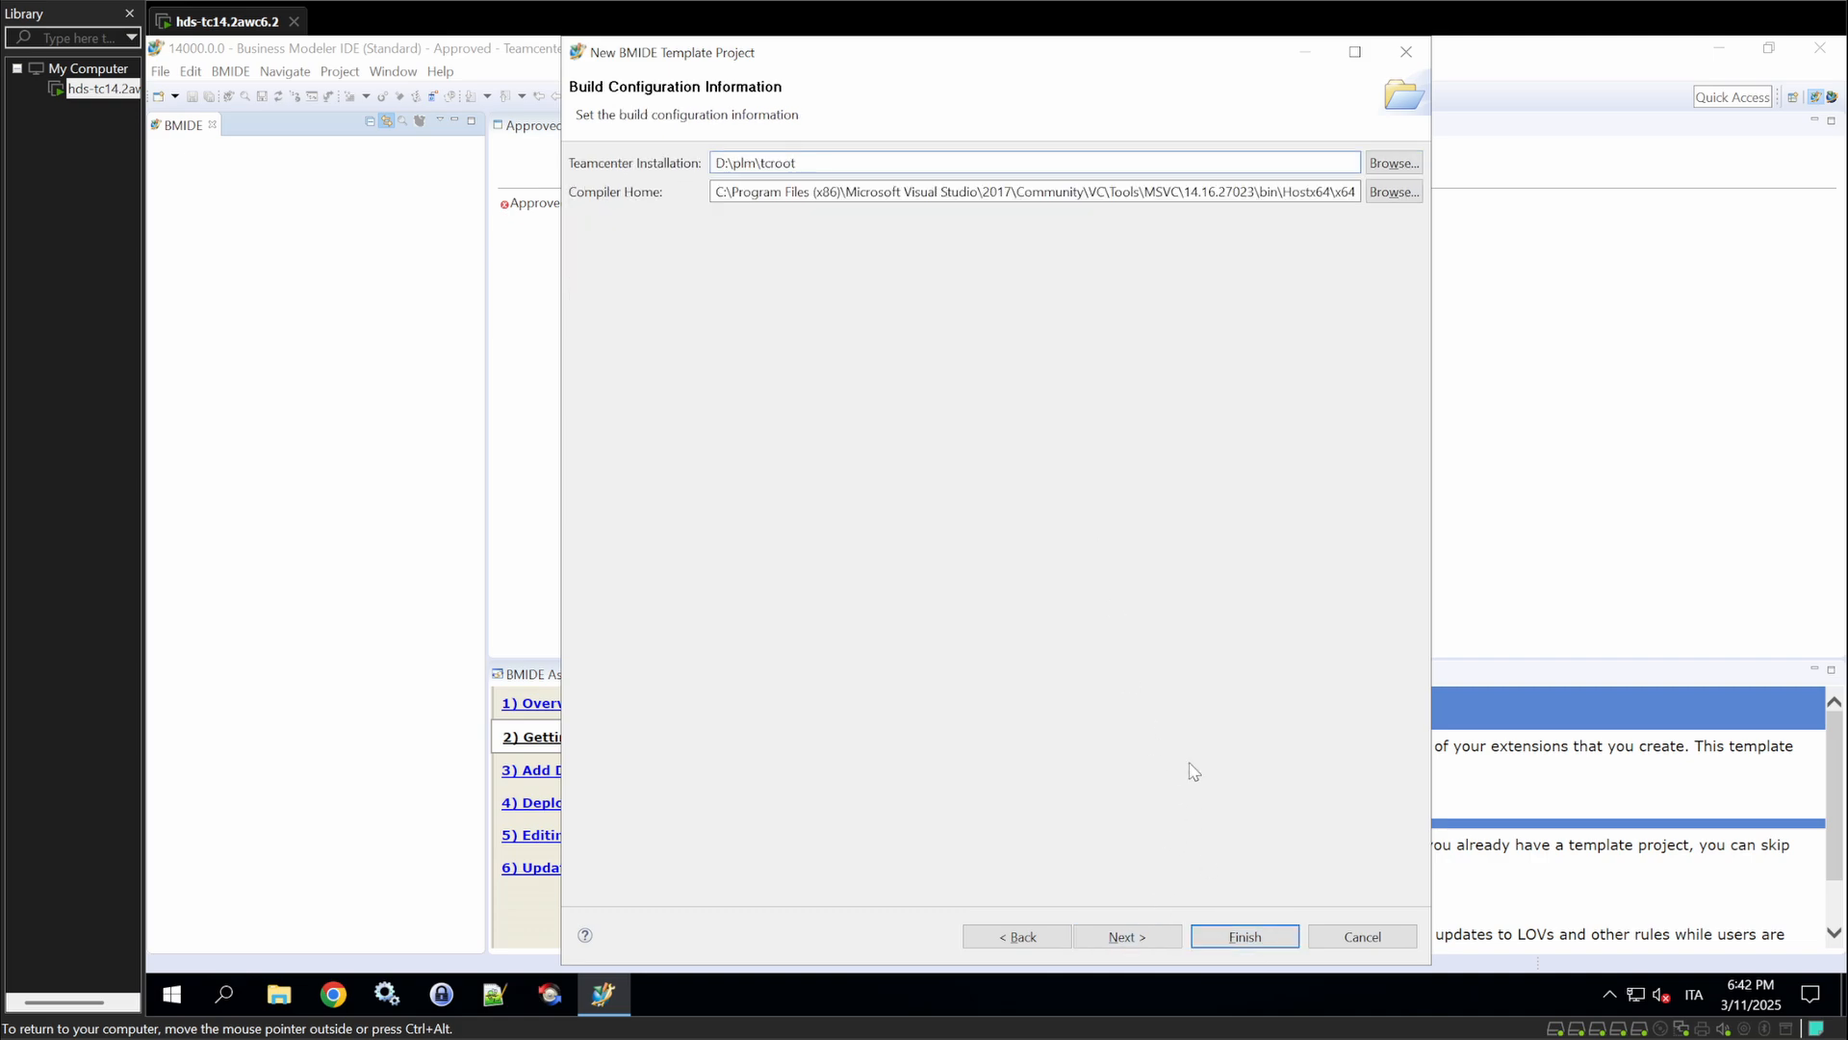
{"action": "left_click", "coordinate": [1124, 936]}
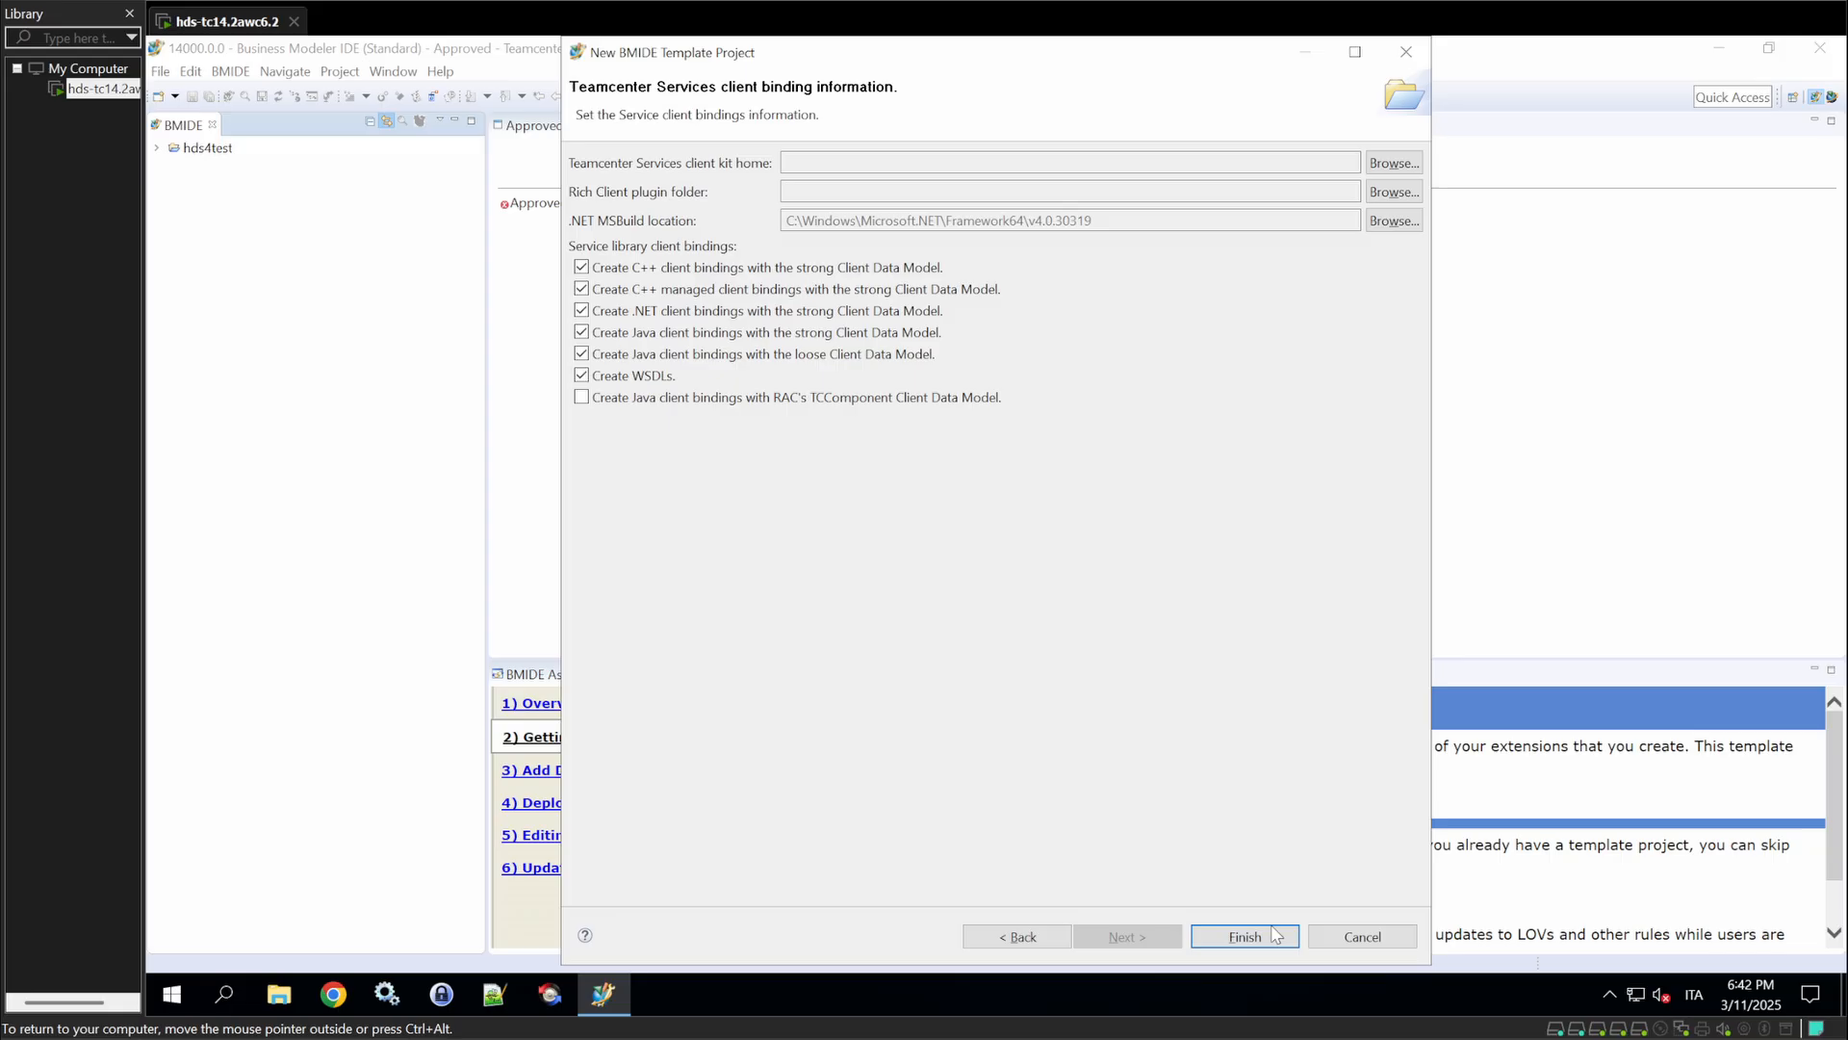
{"action": "left_click", "coordinate": [1244, 935]}
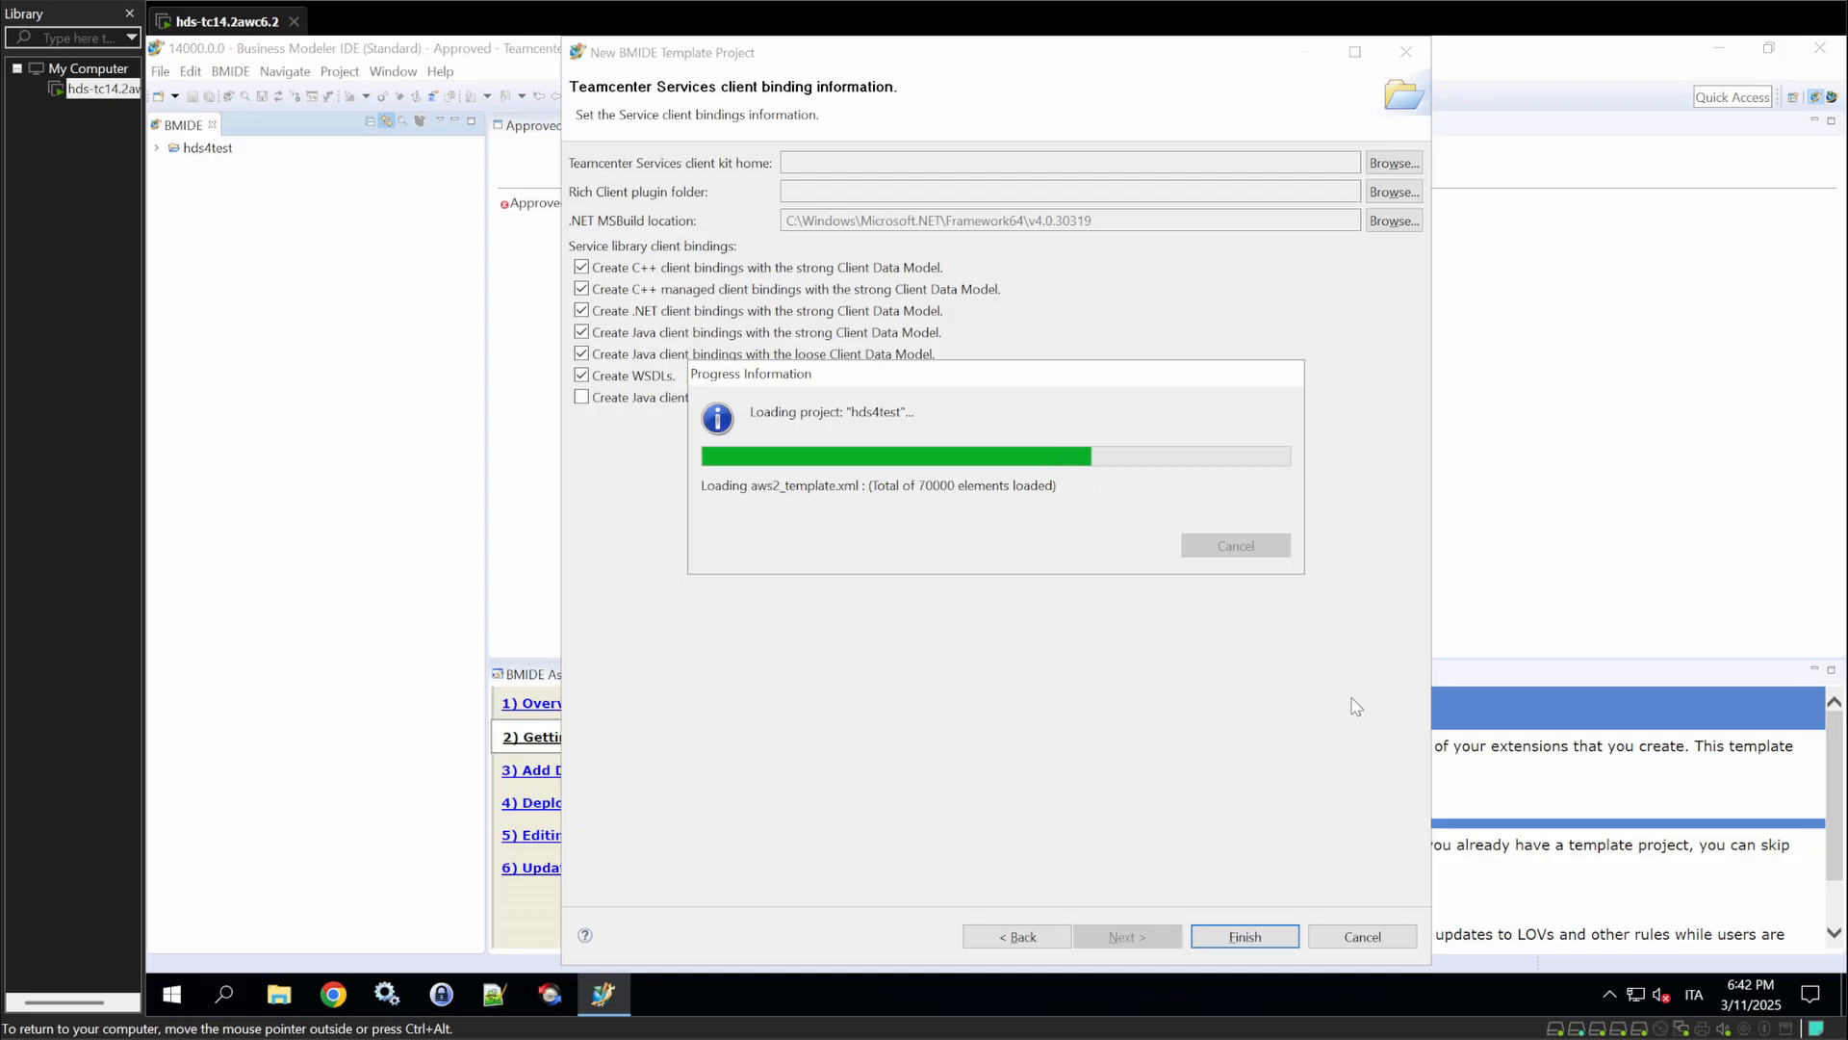
{"action": "left_click", "coordinate": [1242, 936]}
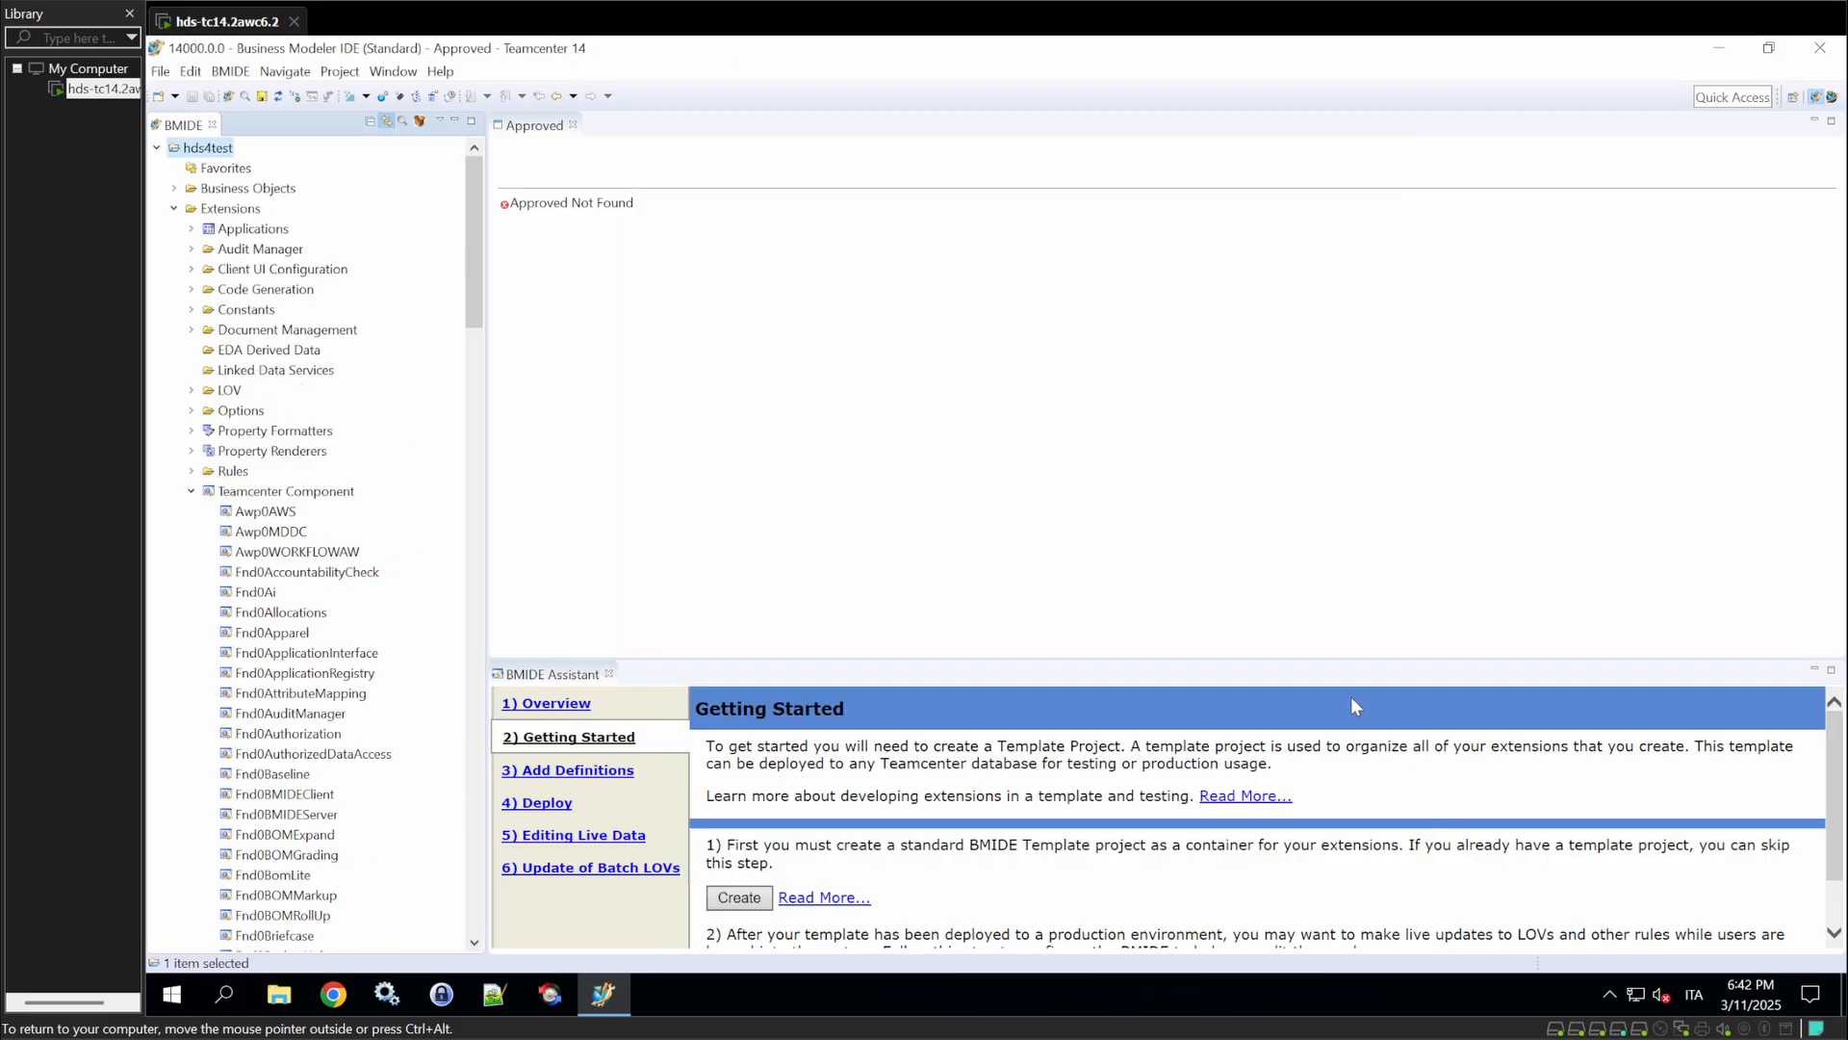
{"action": "mouse_move", "coordinate": [35, 439]}
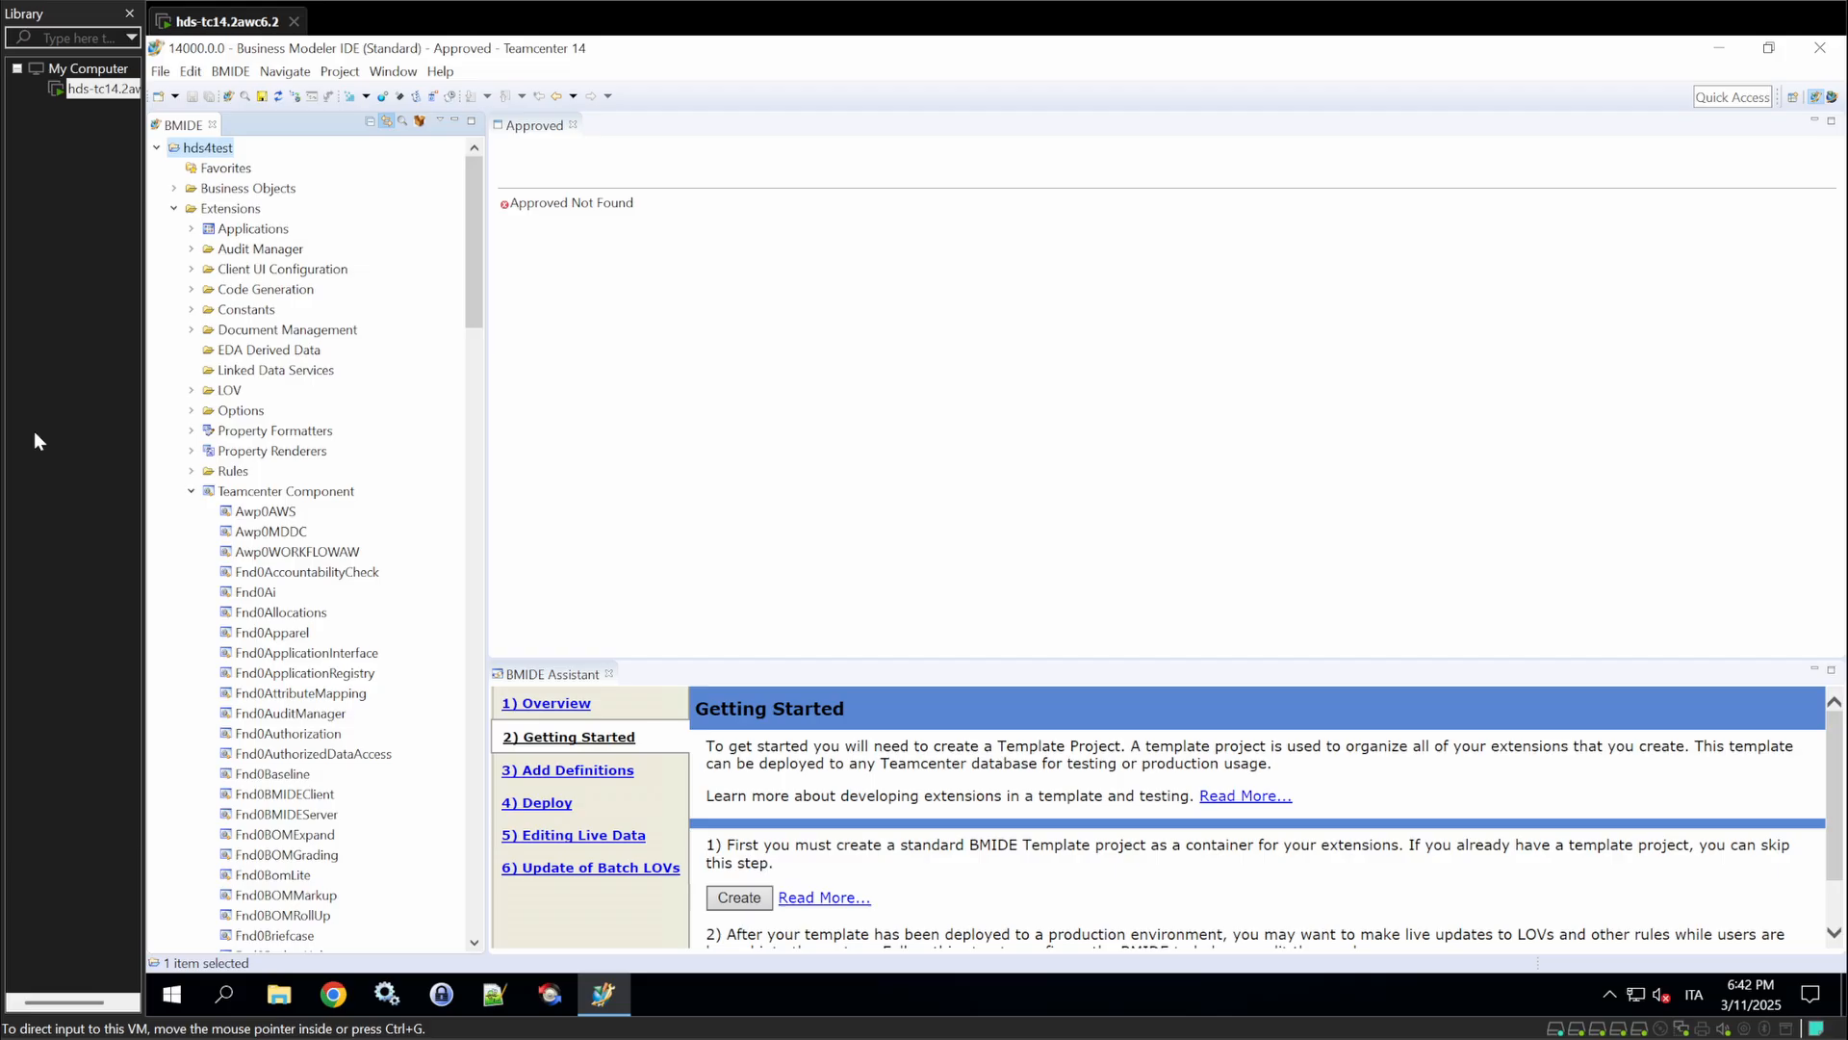
{"action": "mouse_move", "coordinate": [312, 210]}
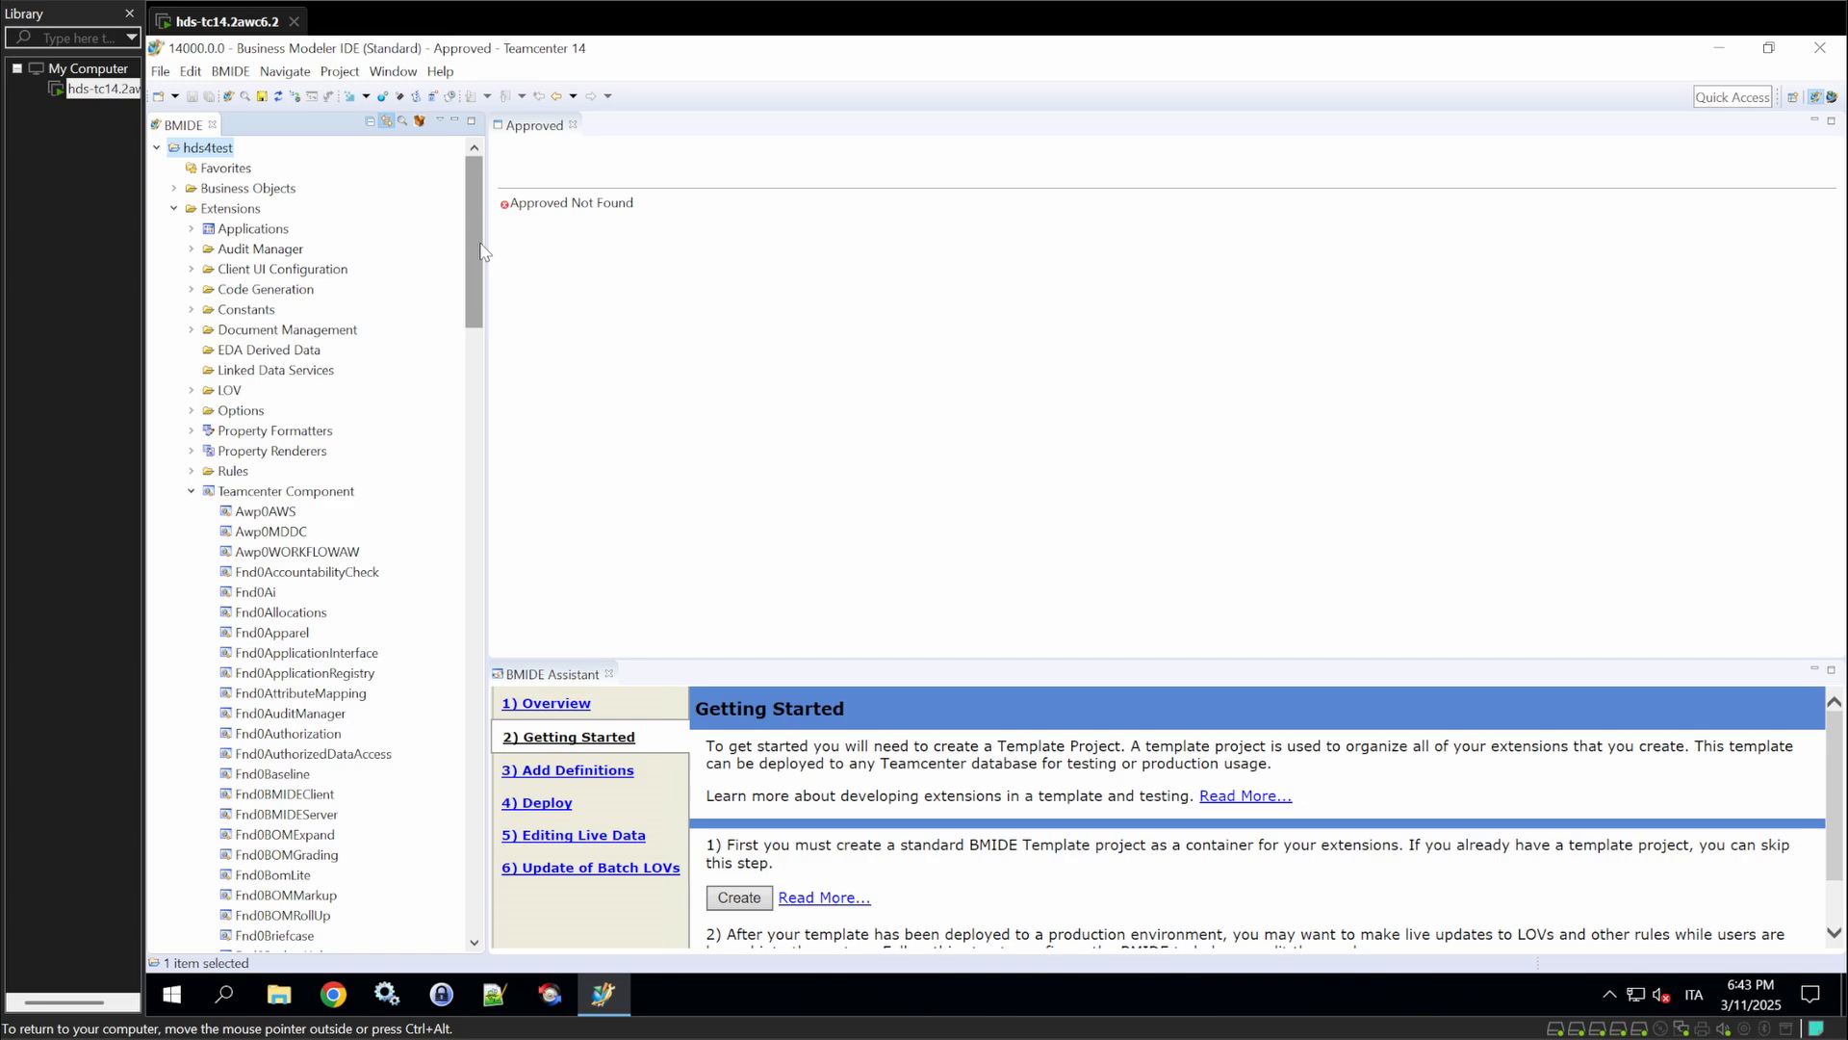
- Collapse Extensions and expand Item in the project tree to show its subtypes
{"action": "scroll", "scroll_direction": "down", "scroll_amount": 3}
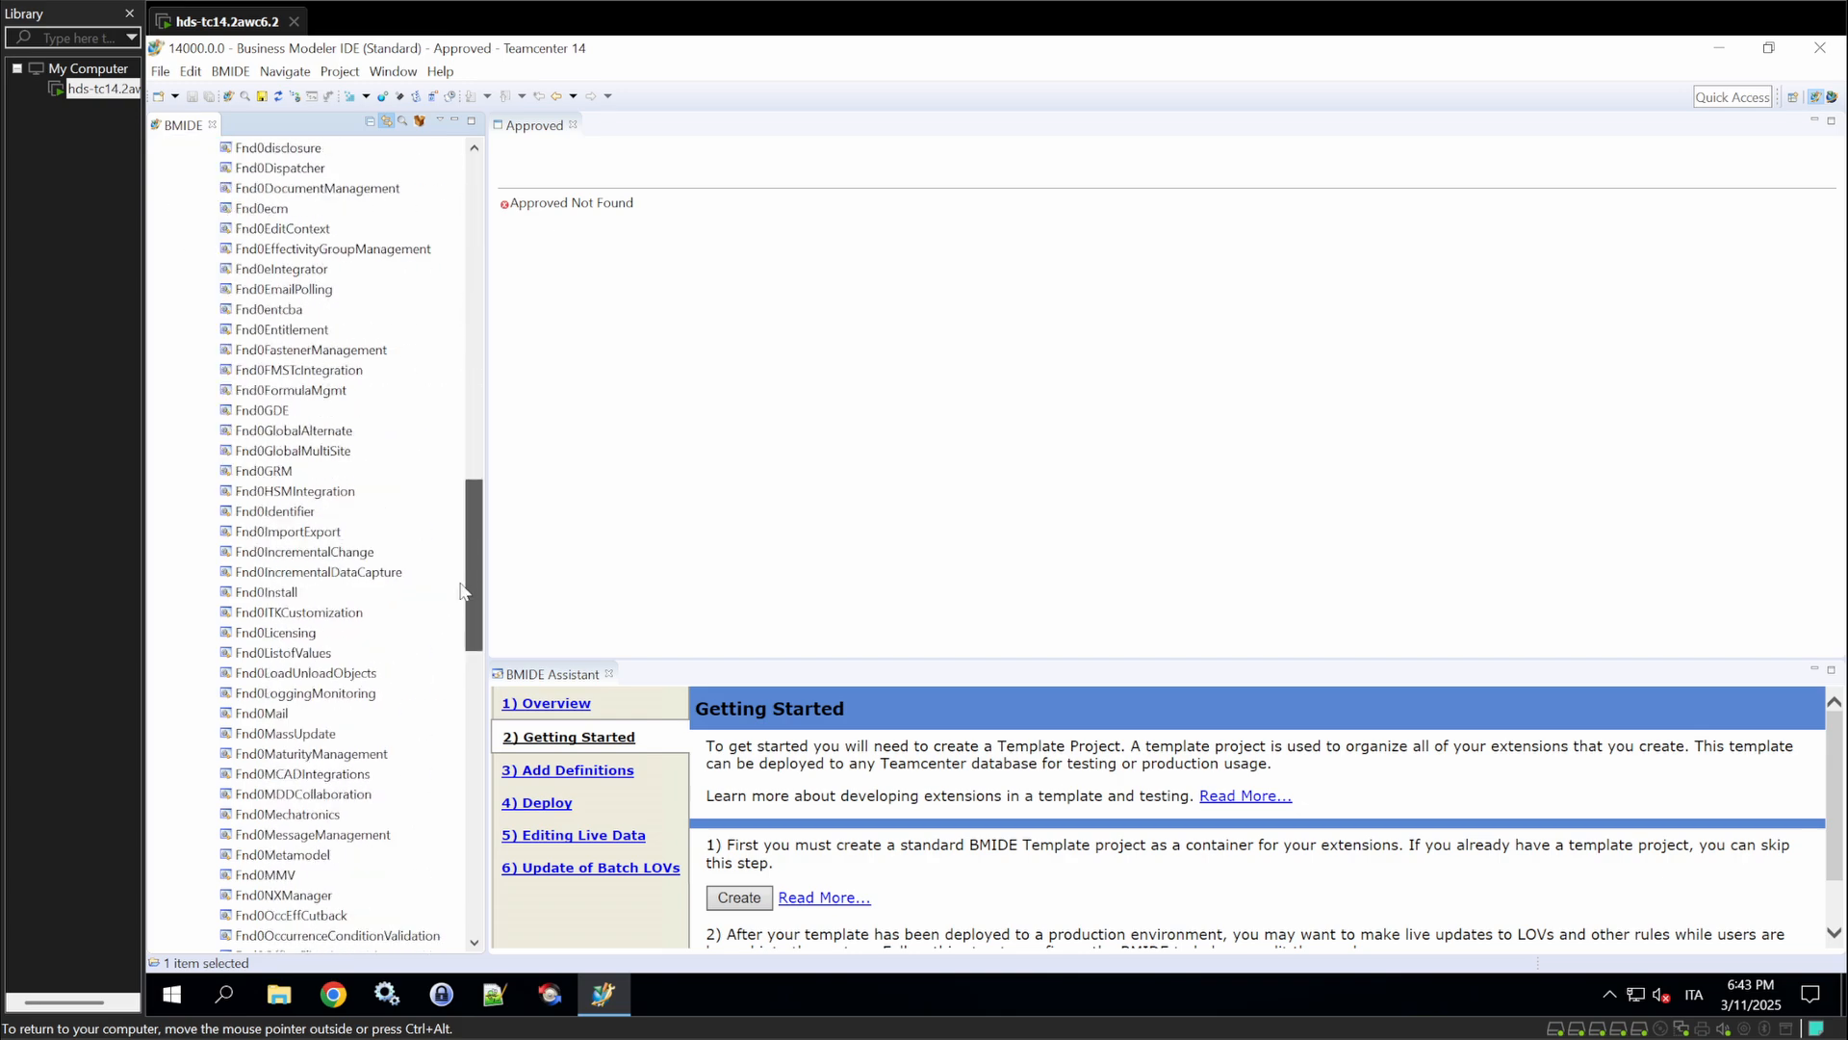
{"action": "scroll", "scroll_direction": "up", "scroll_amount": 3}
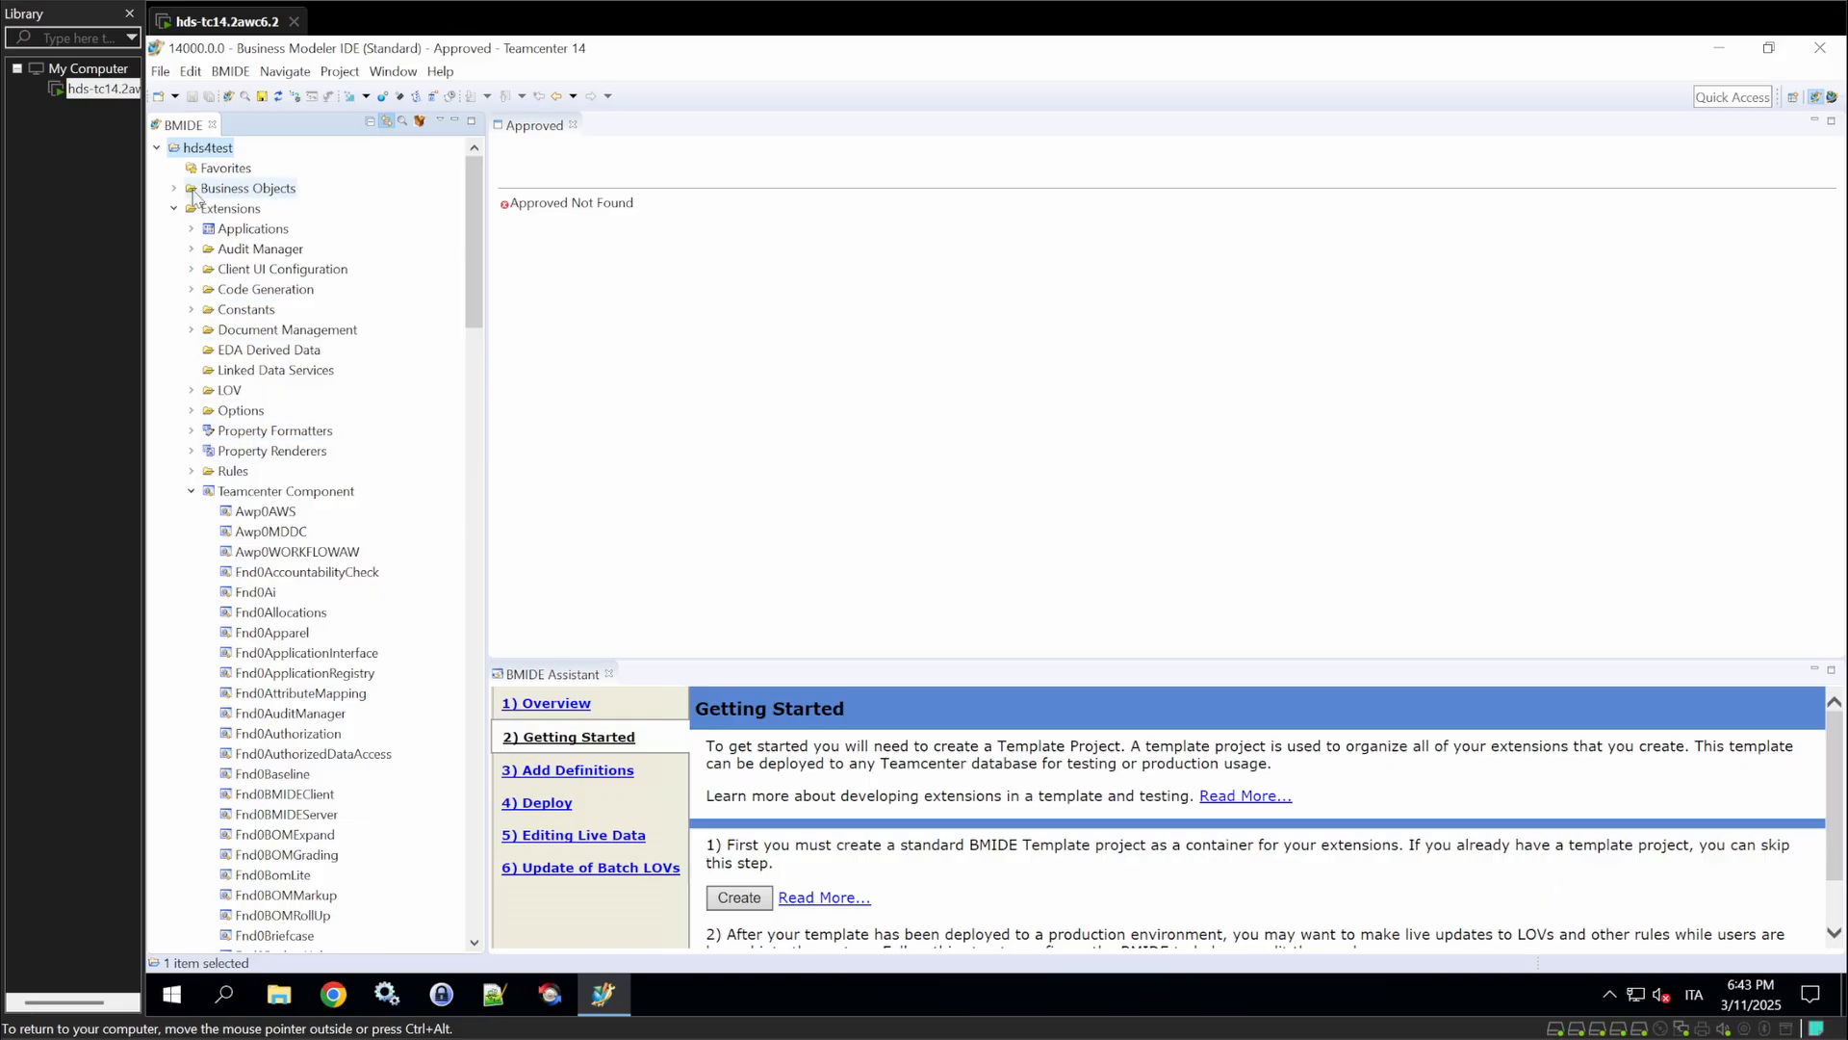
{"action": "left_click", "coordinate": [190, 187]}
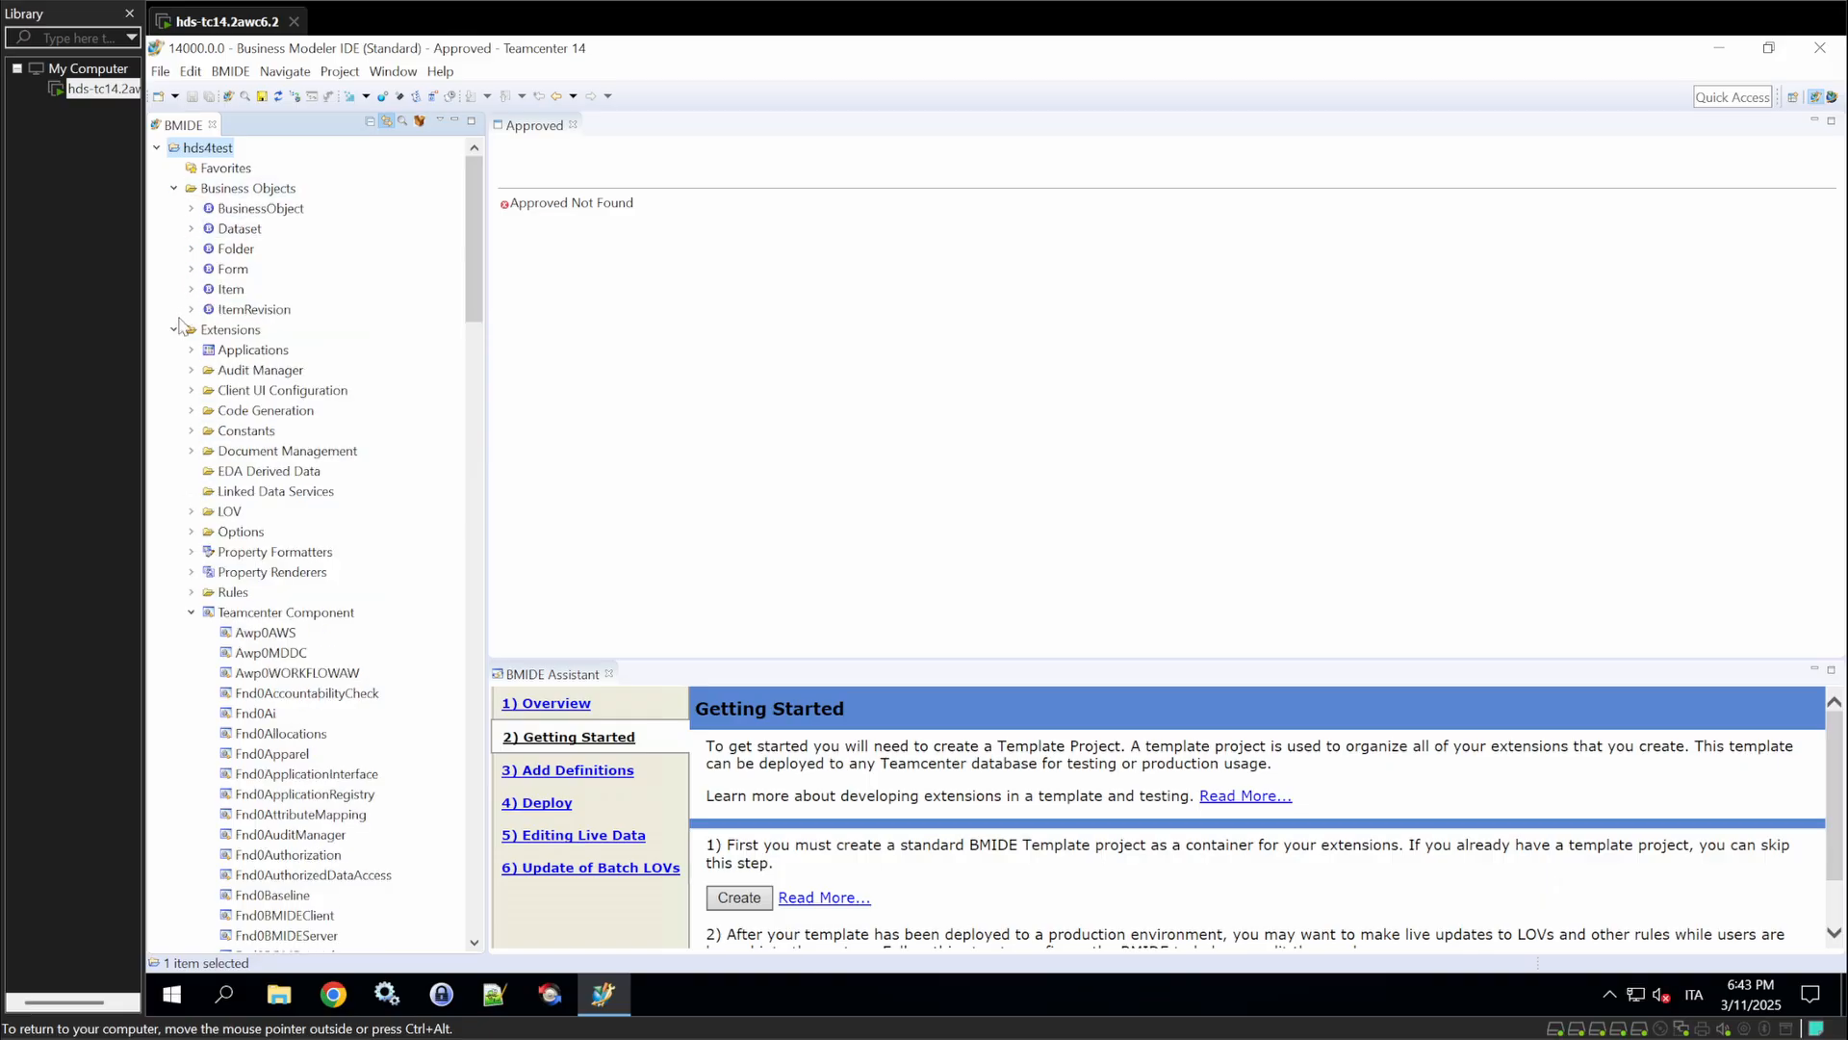
{"action": "left_click", "coordinate": [175, 329]}
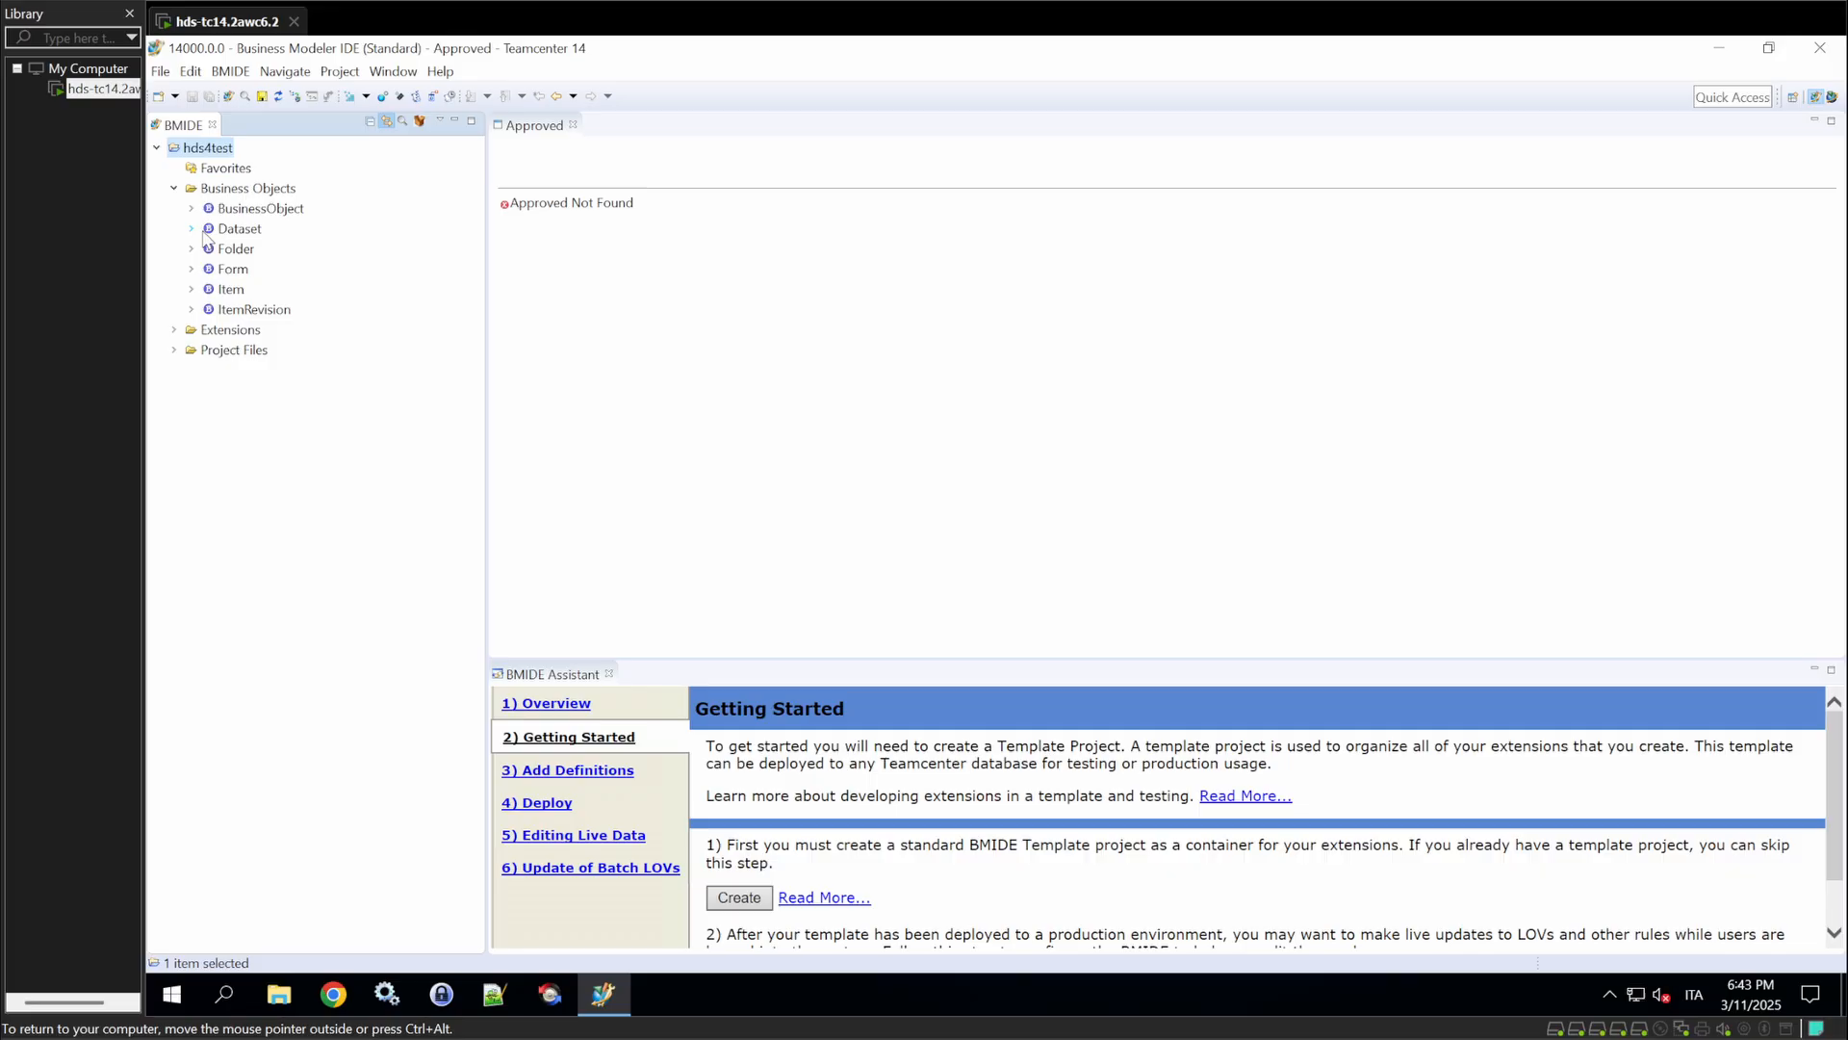
{"action": "left_click", "coordinate": [192, 288]}
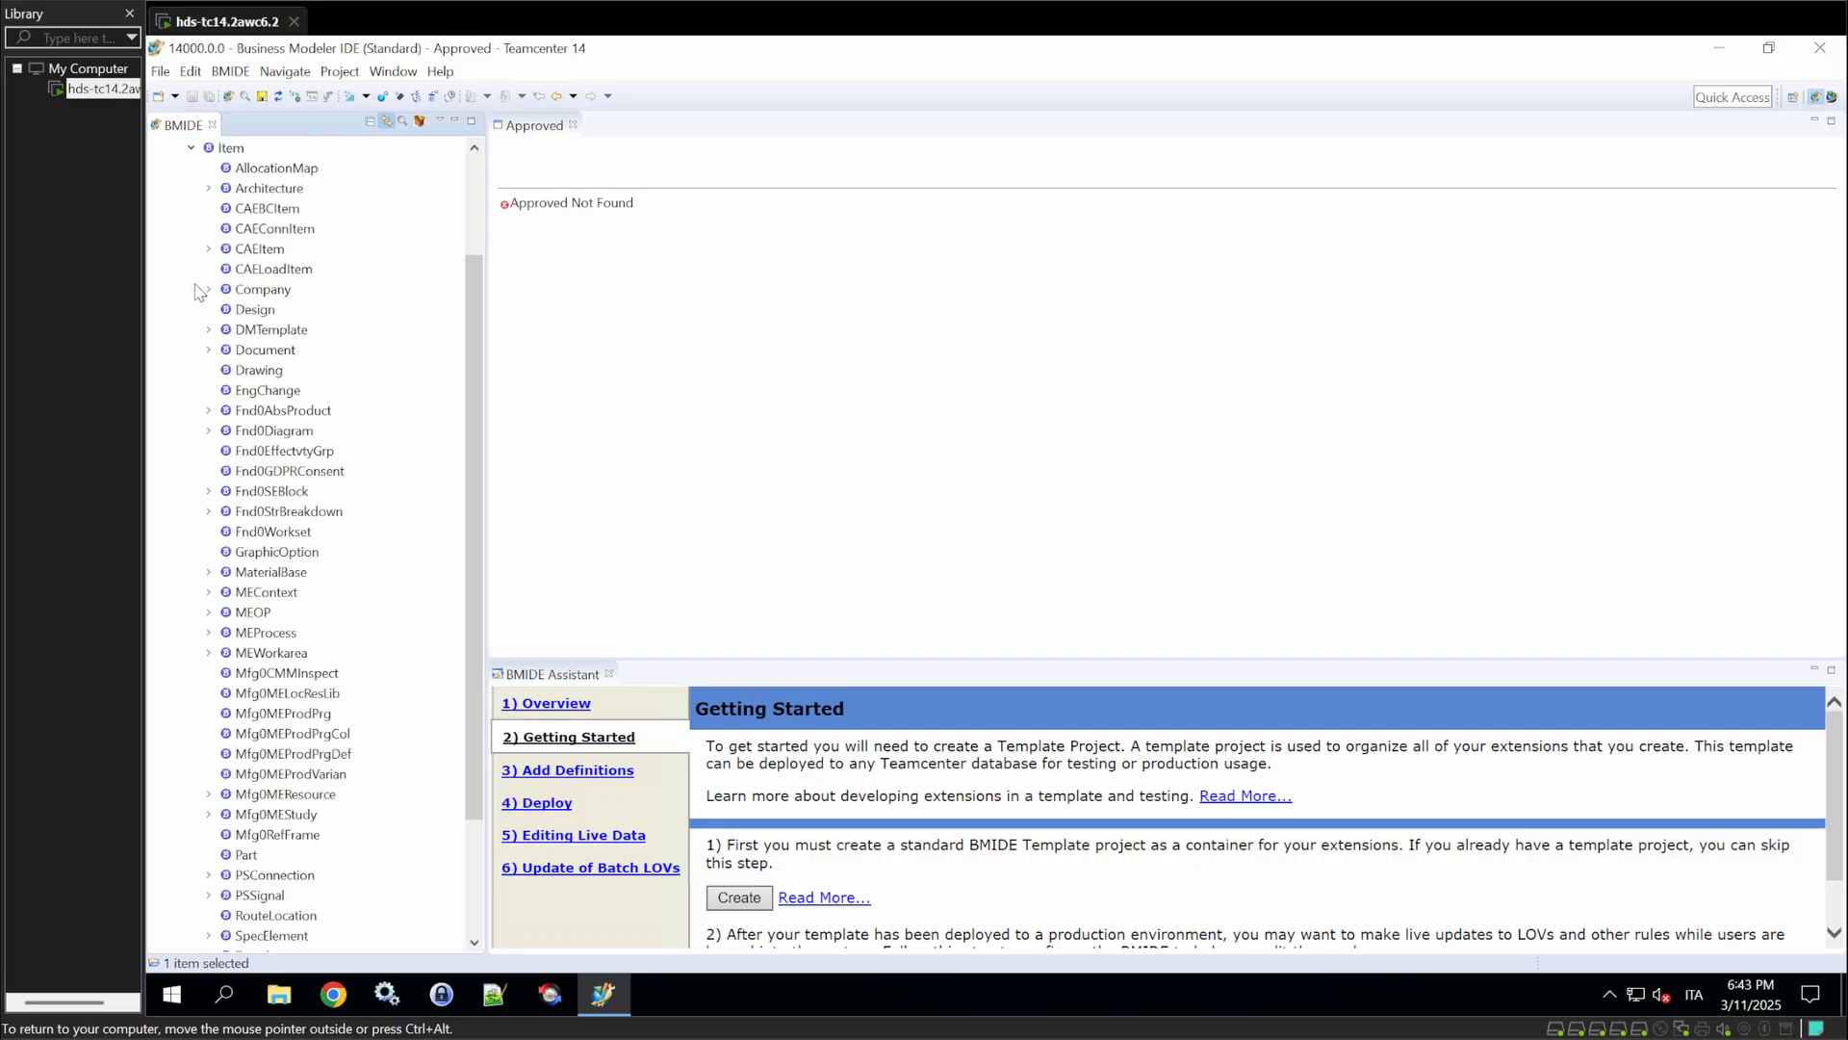
{"action": "mouse_move", "coordinate": [188, 314]}
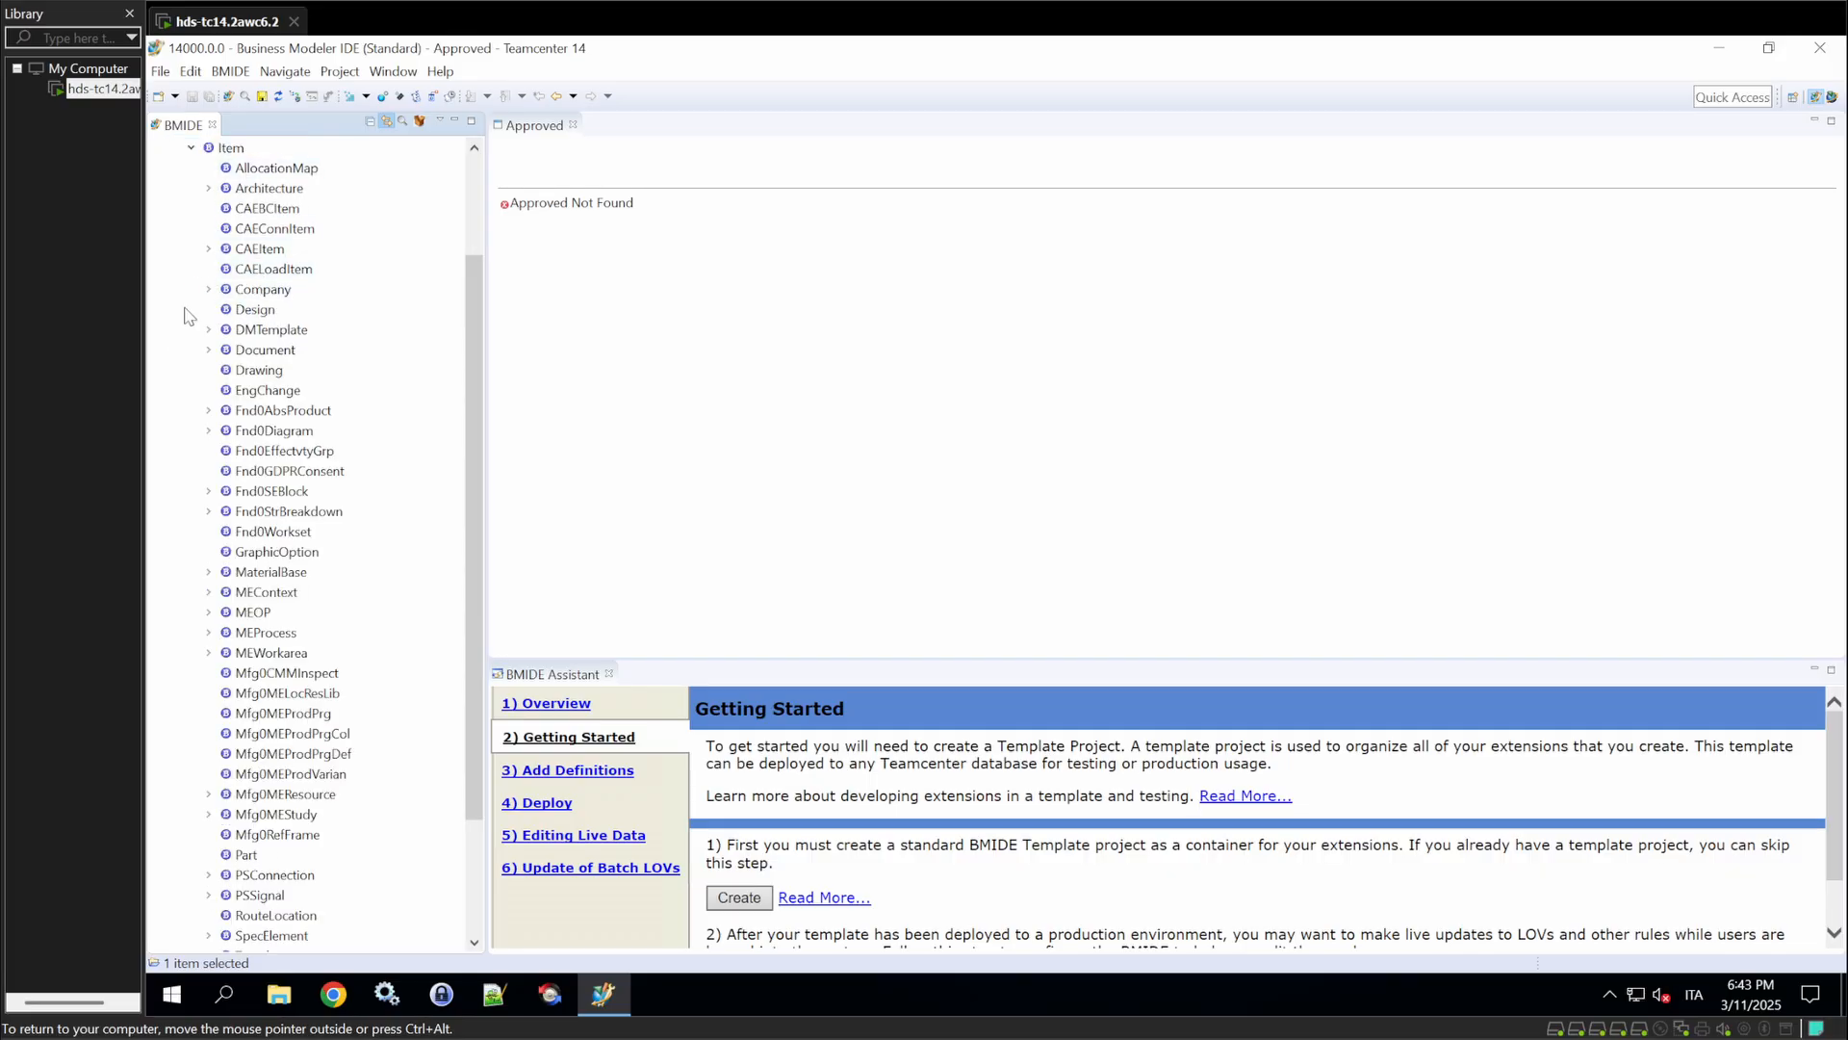
{"action": "mouse_move", "coordinate": [310, 393]}
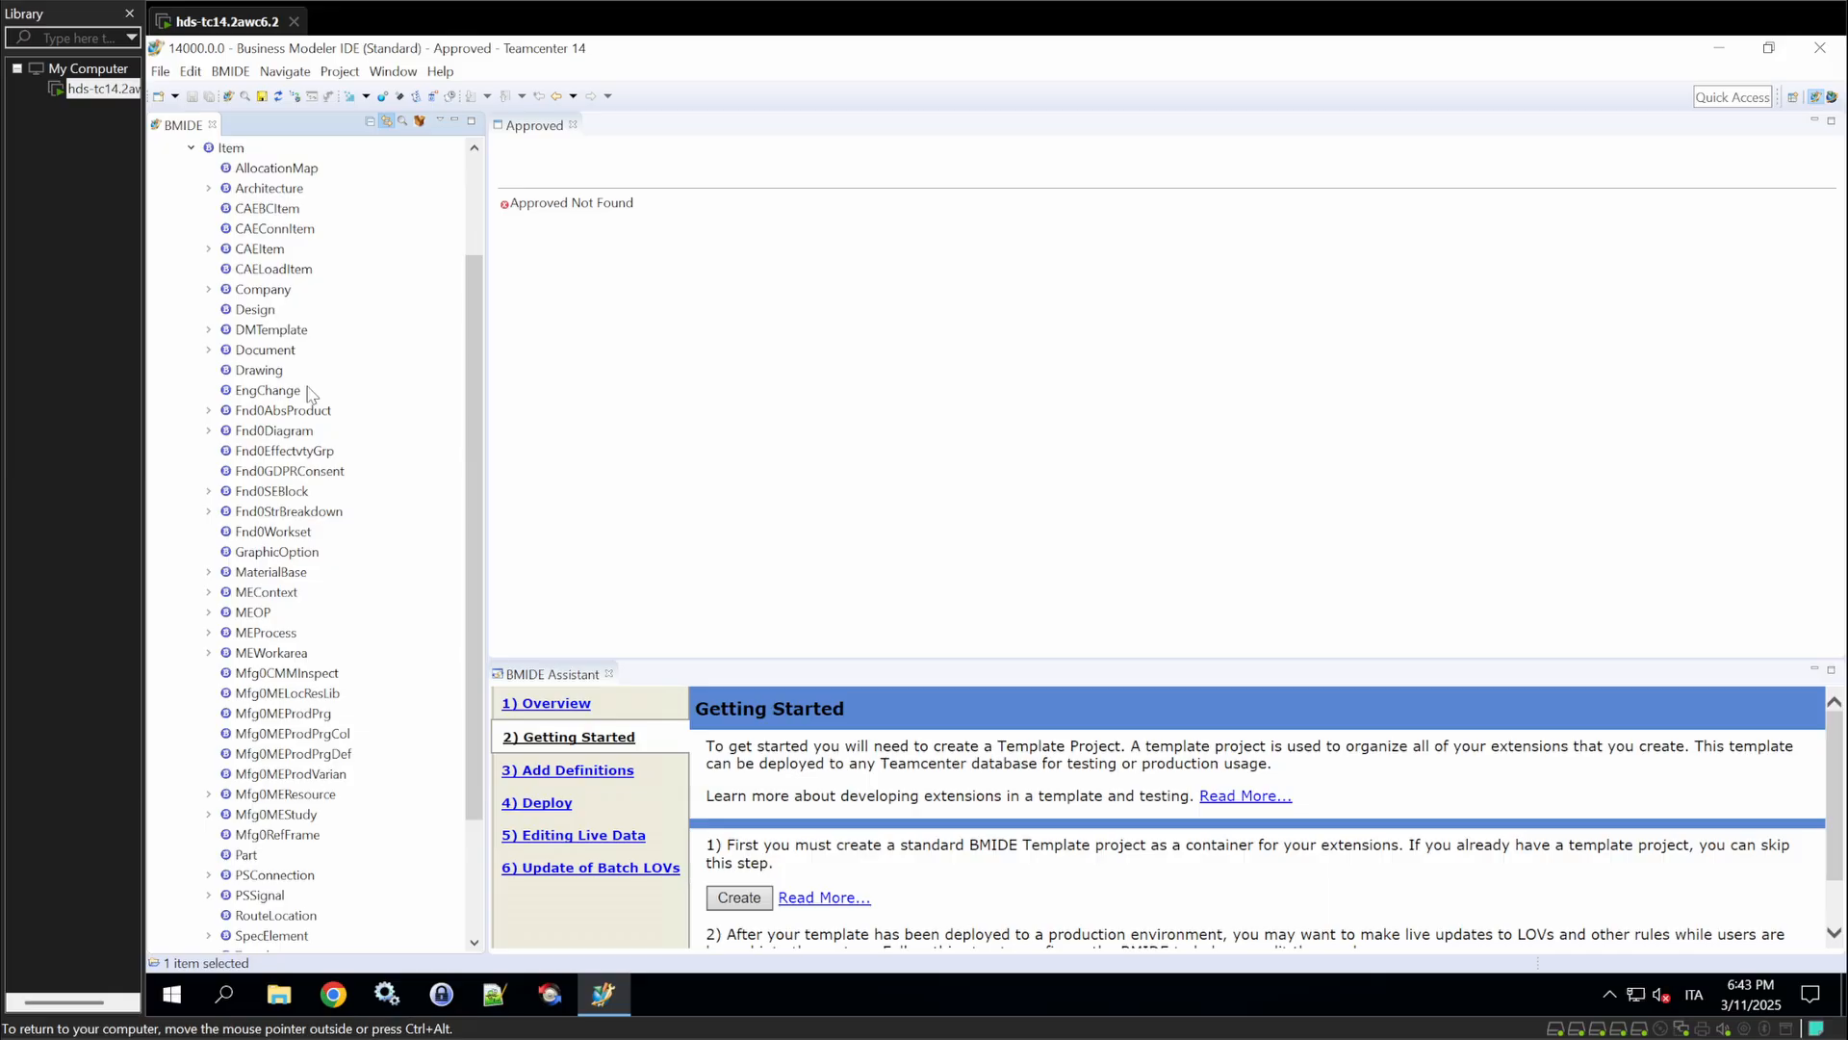
{"action": "scroll", "scroll_direction": "down", "scroll_amount": 3}
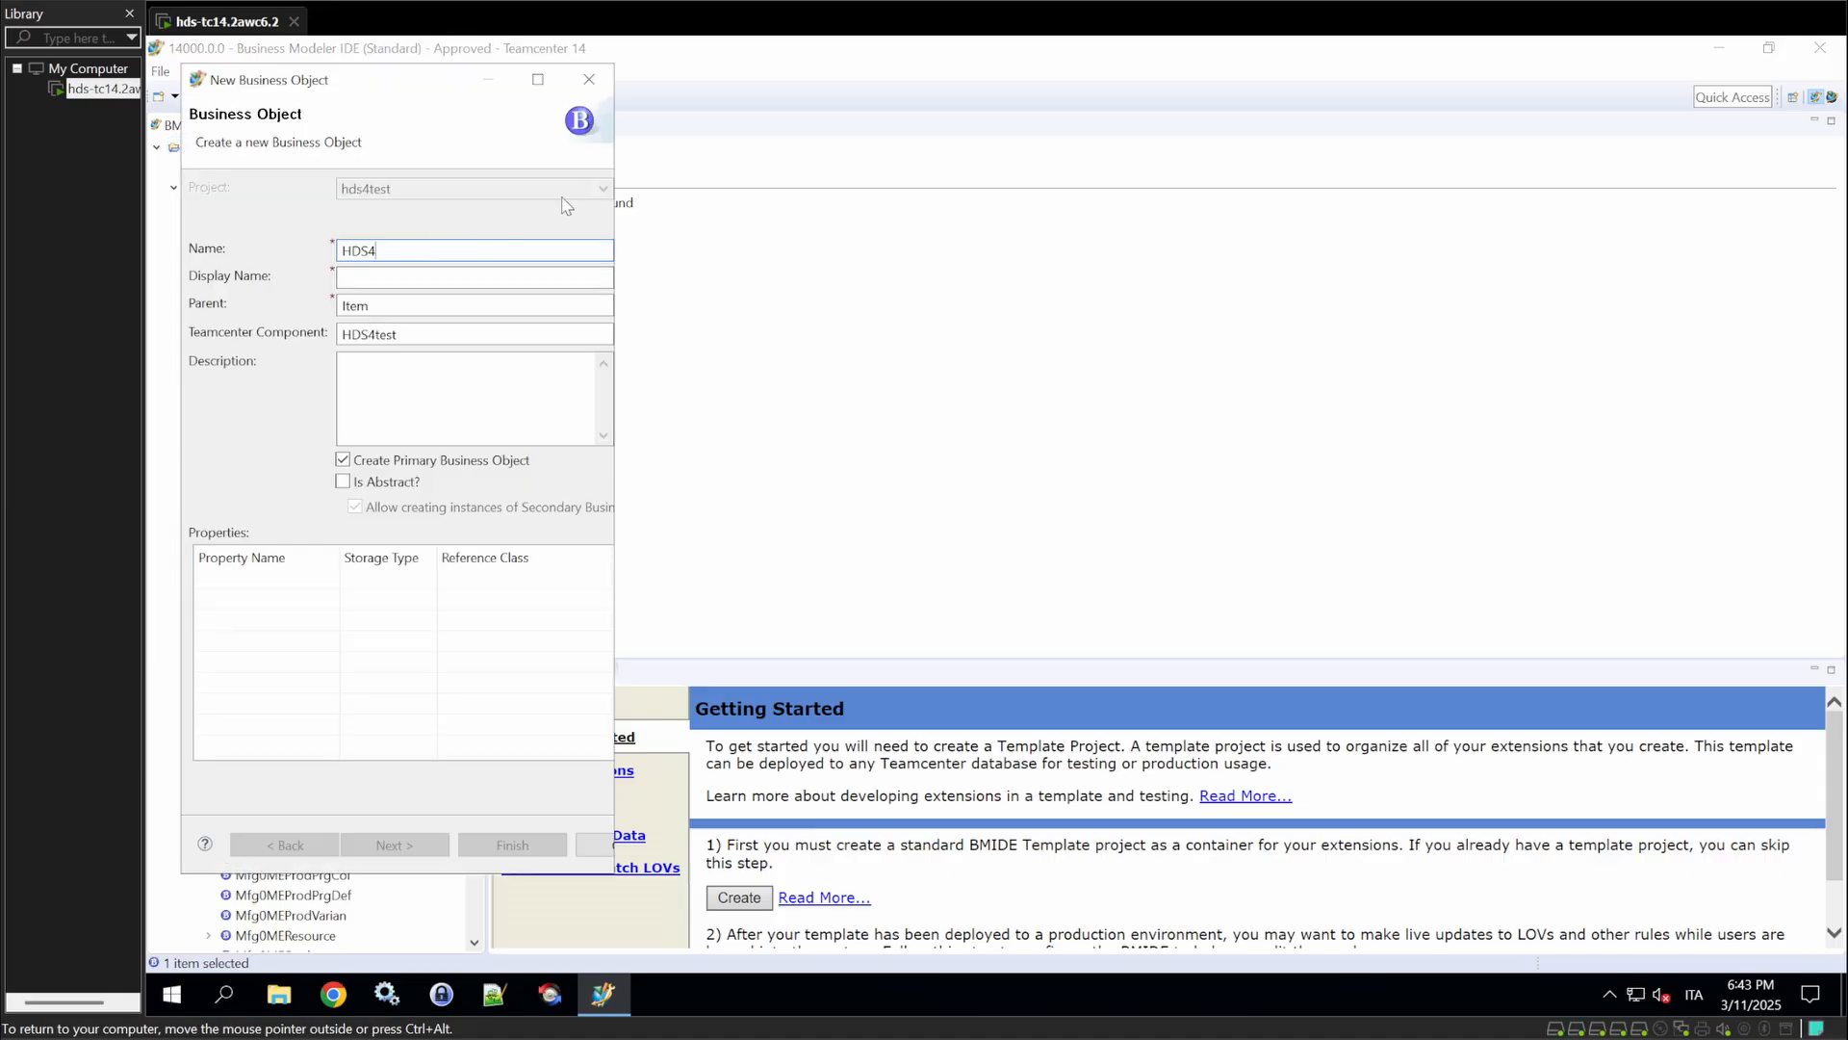
{"action": "mouse_move", "coordinate": [628, 243]}
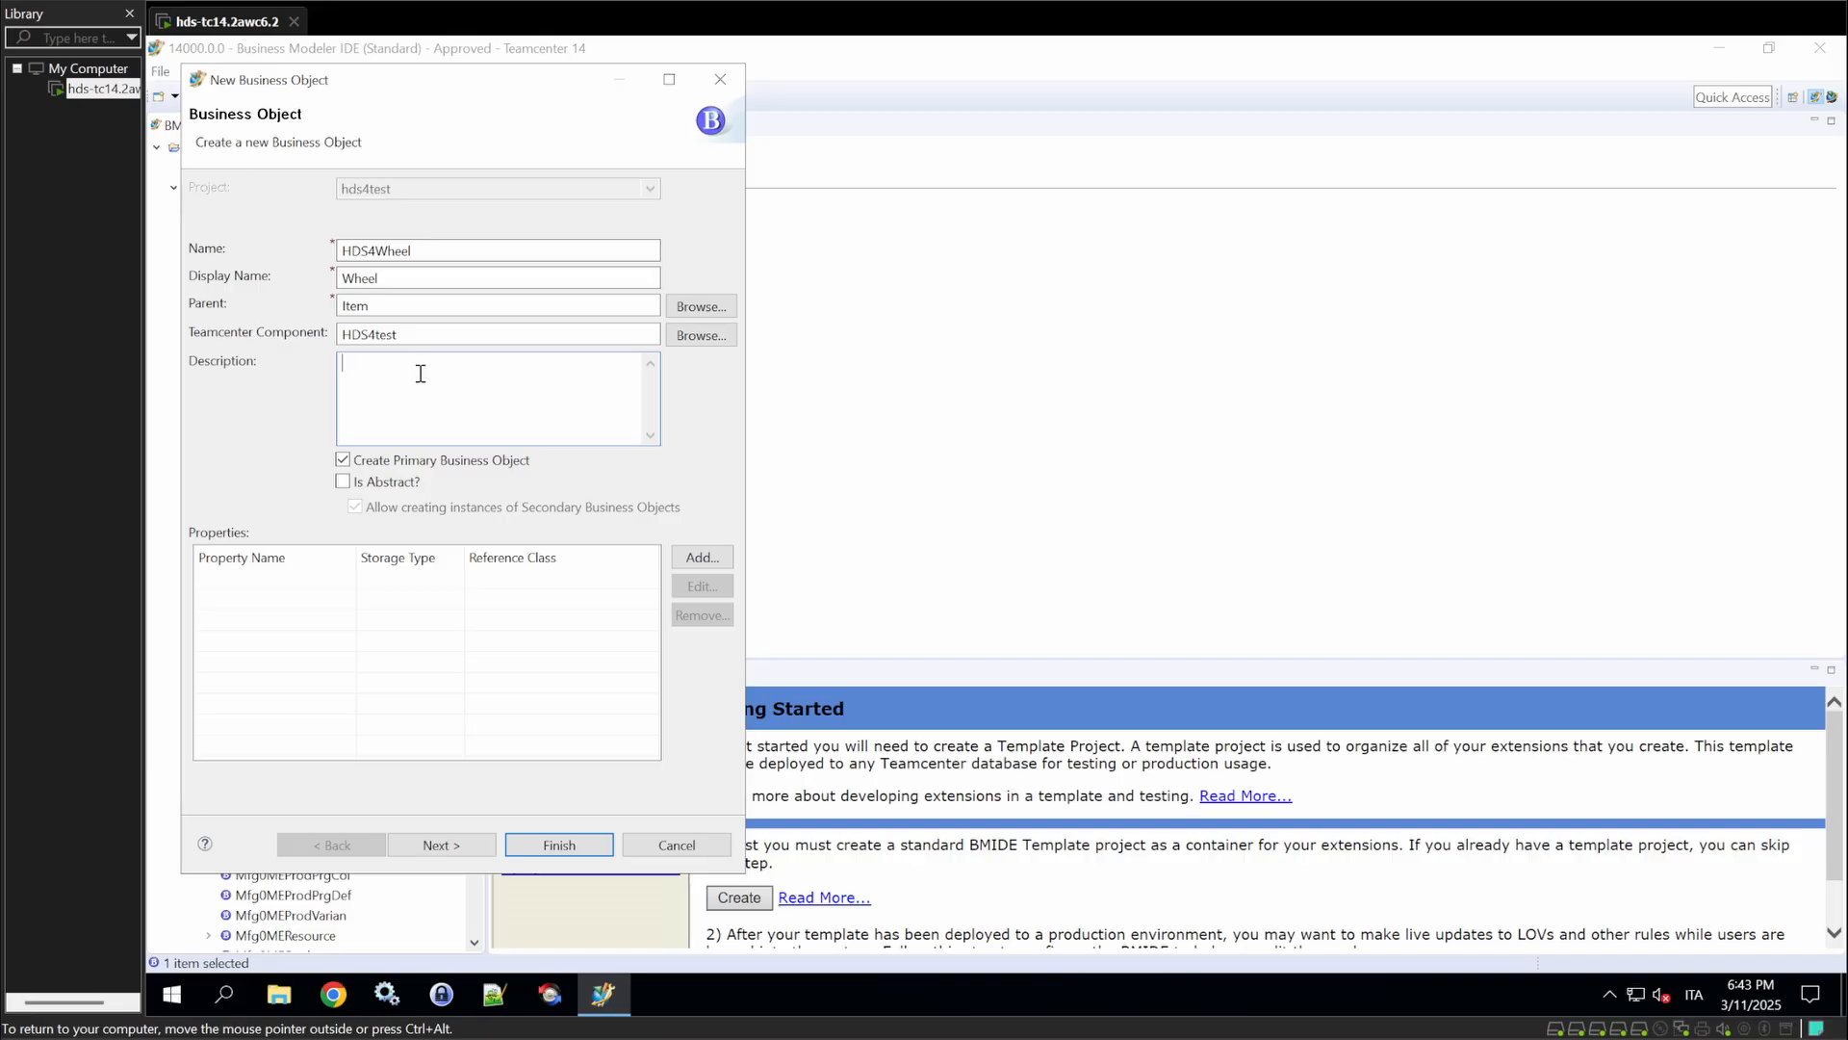
{"action": "mouse_move", "coordinate": [375, 388]}
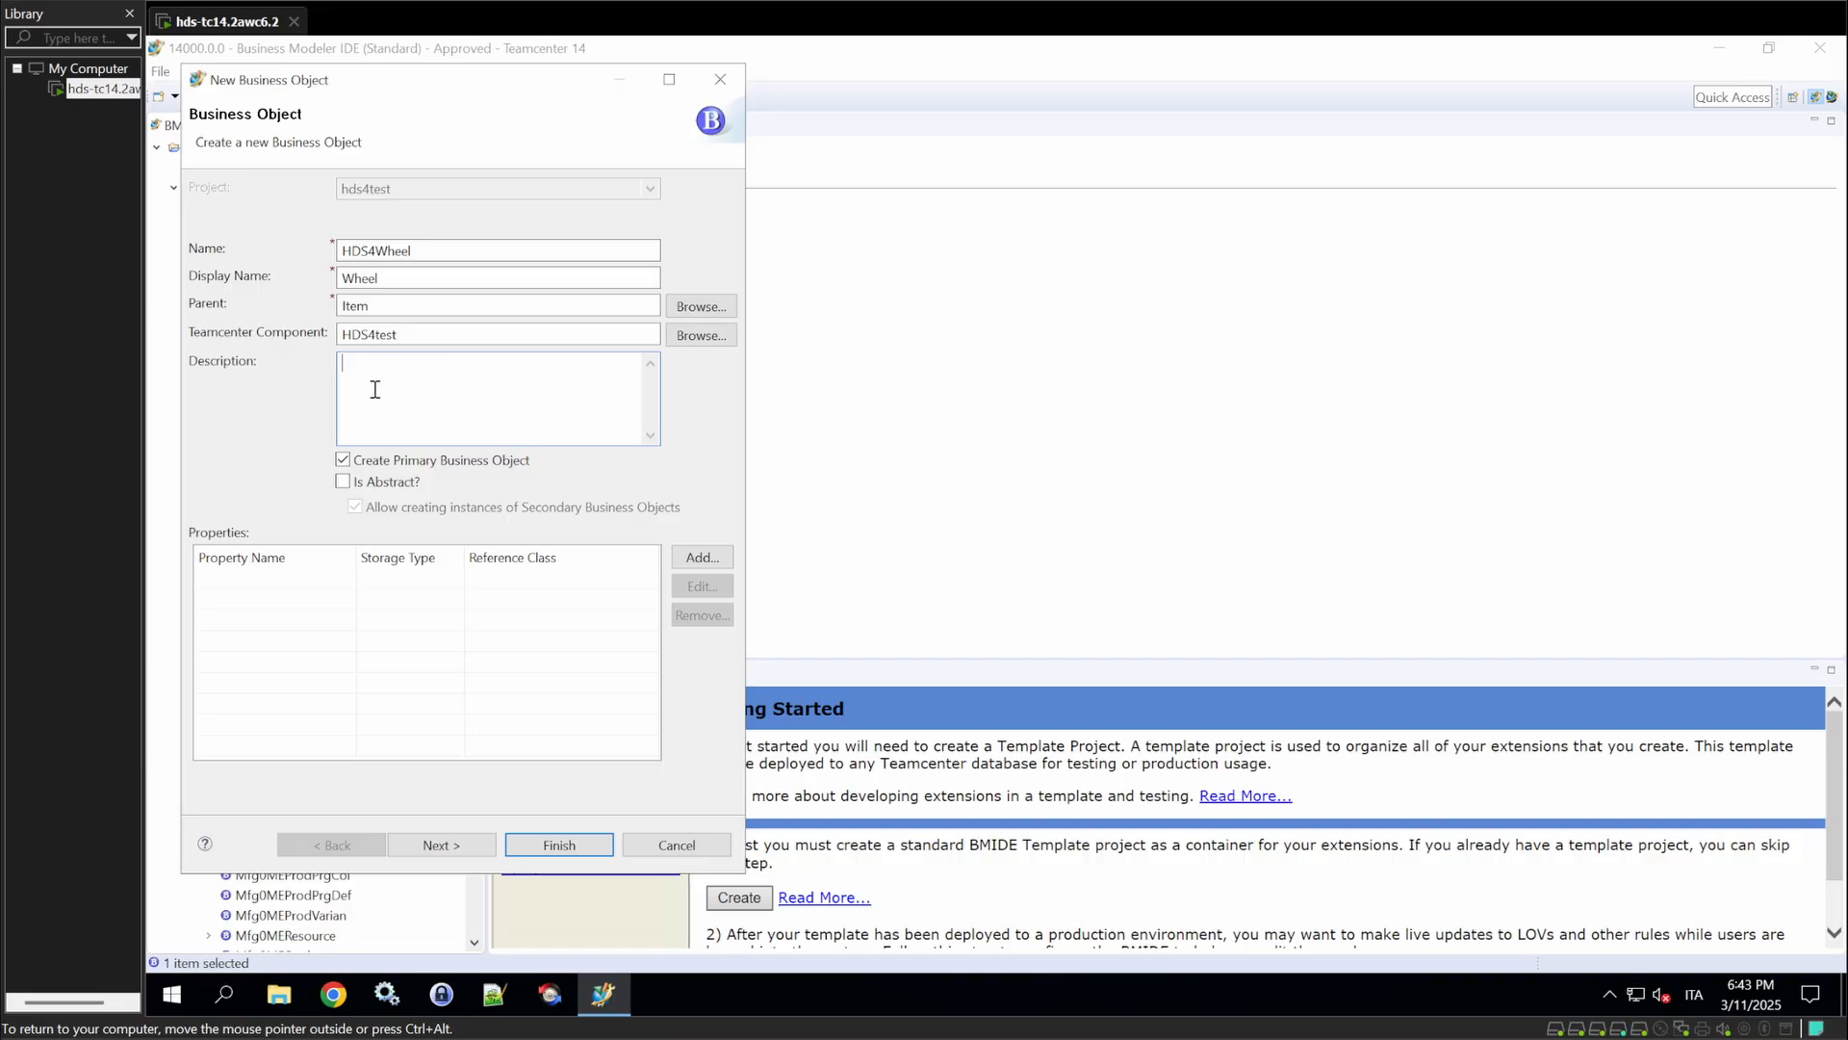
- Describe HDS4Wheel as 'This is a wheel for the test project' and continue to its revision page
{"action": "type", "text": "This"}
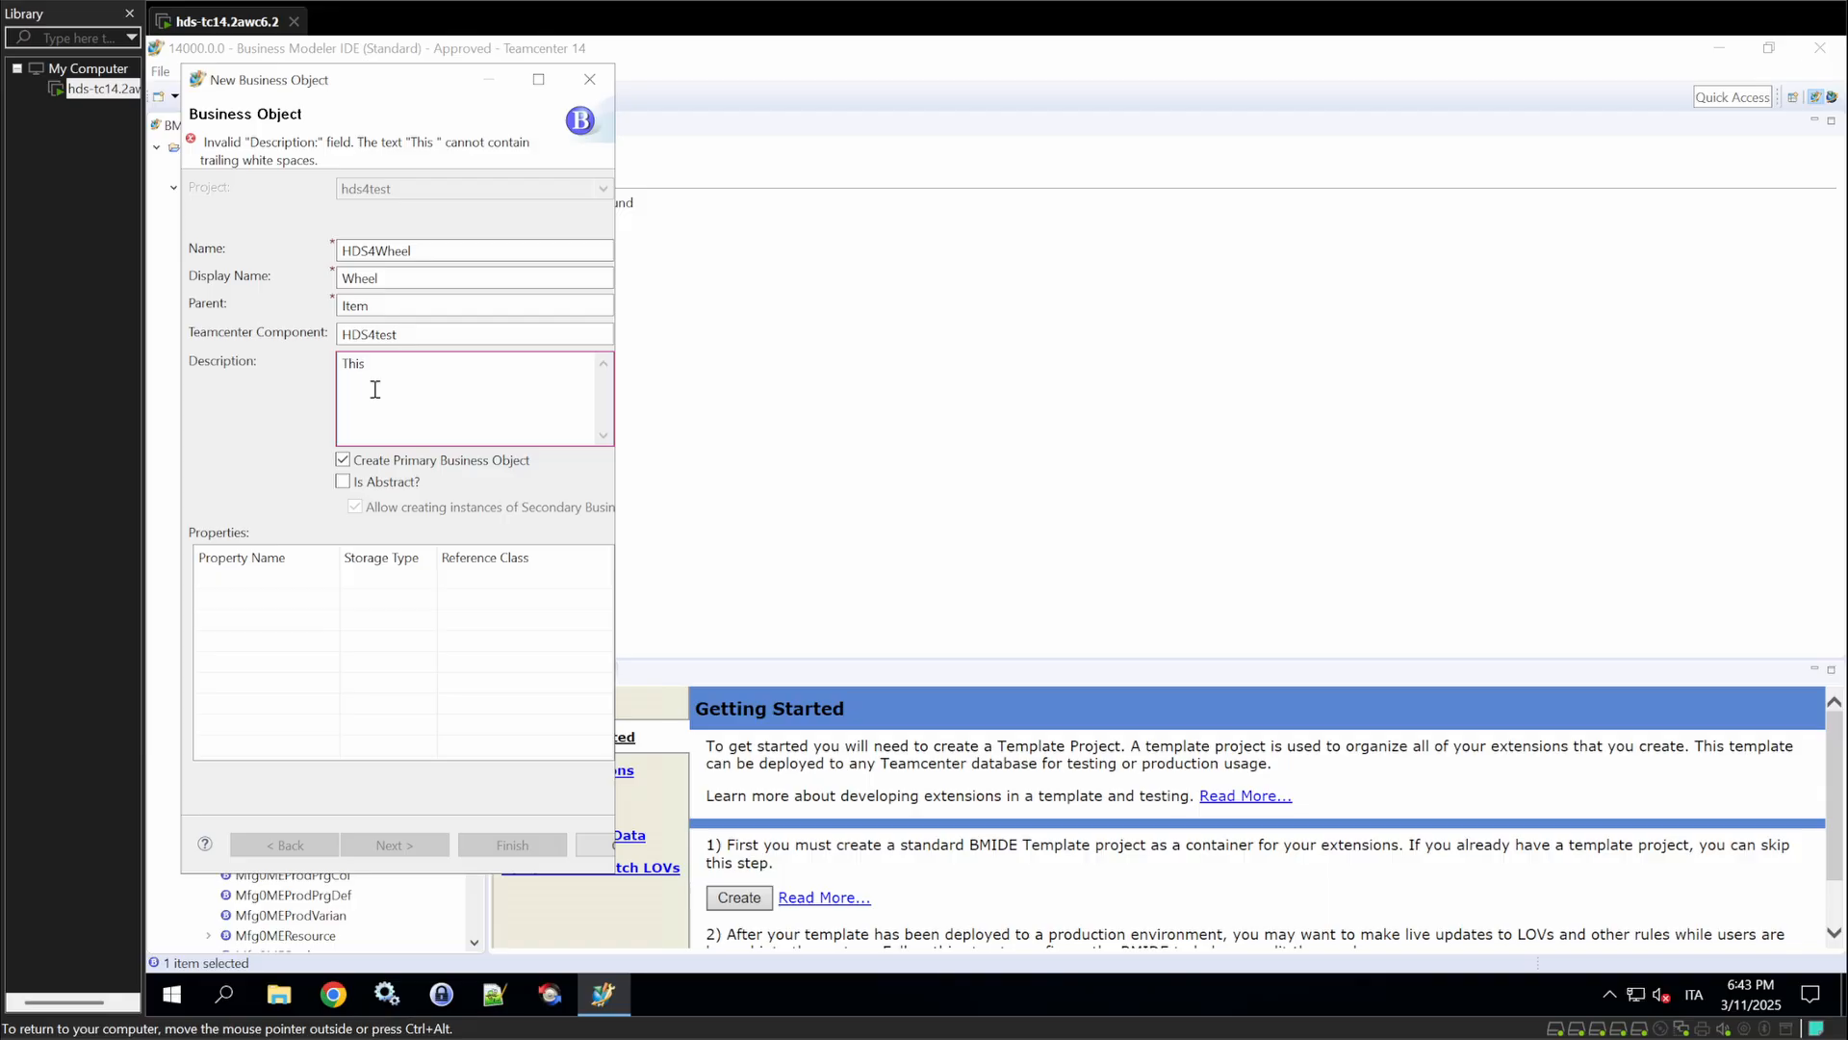
{"action": "type", "text": "is a whe"}
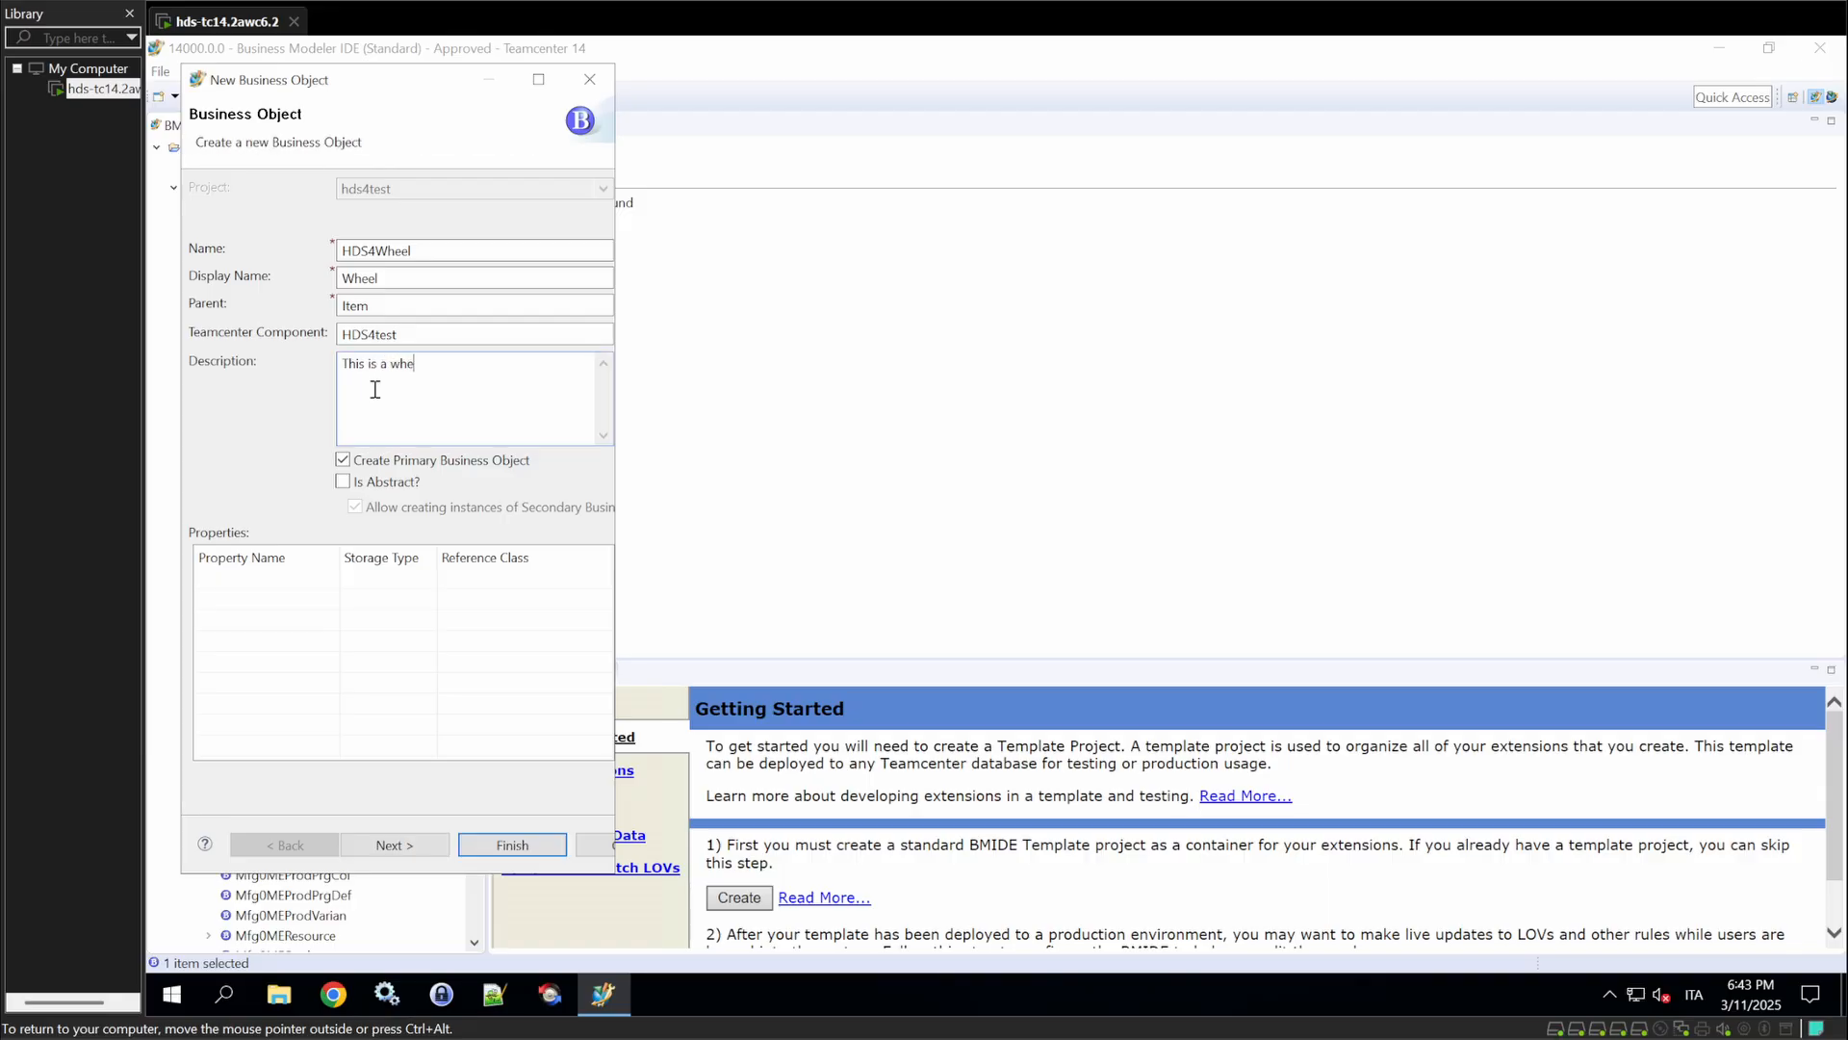
{"action": "type", "text": "el for the"}
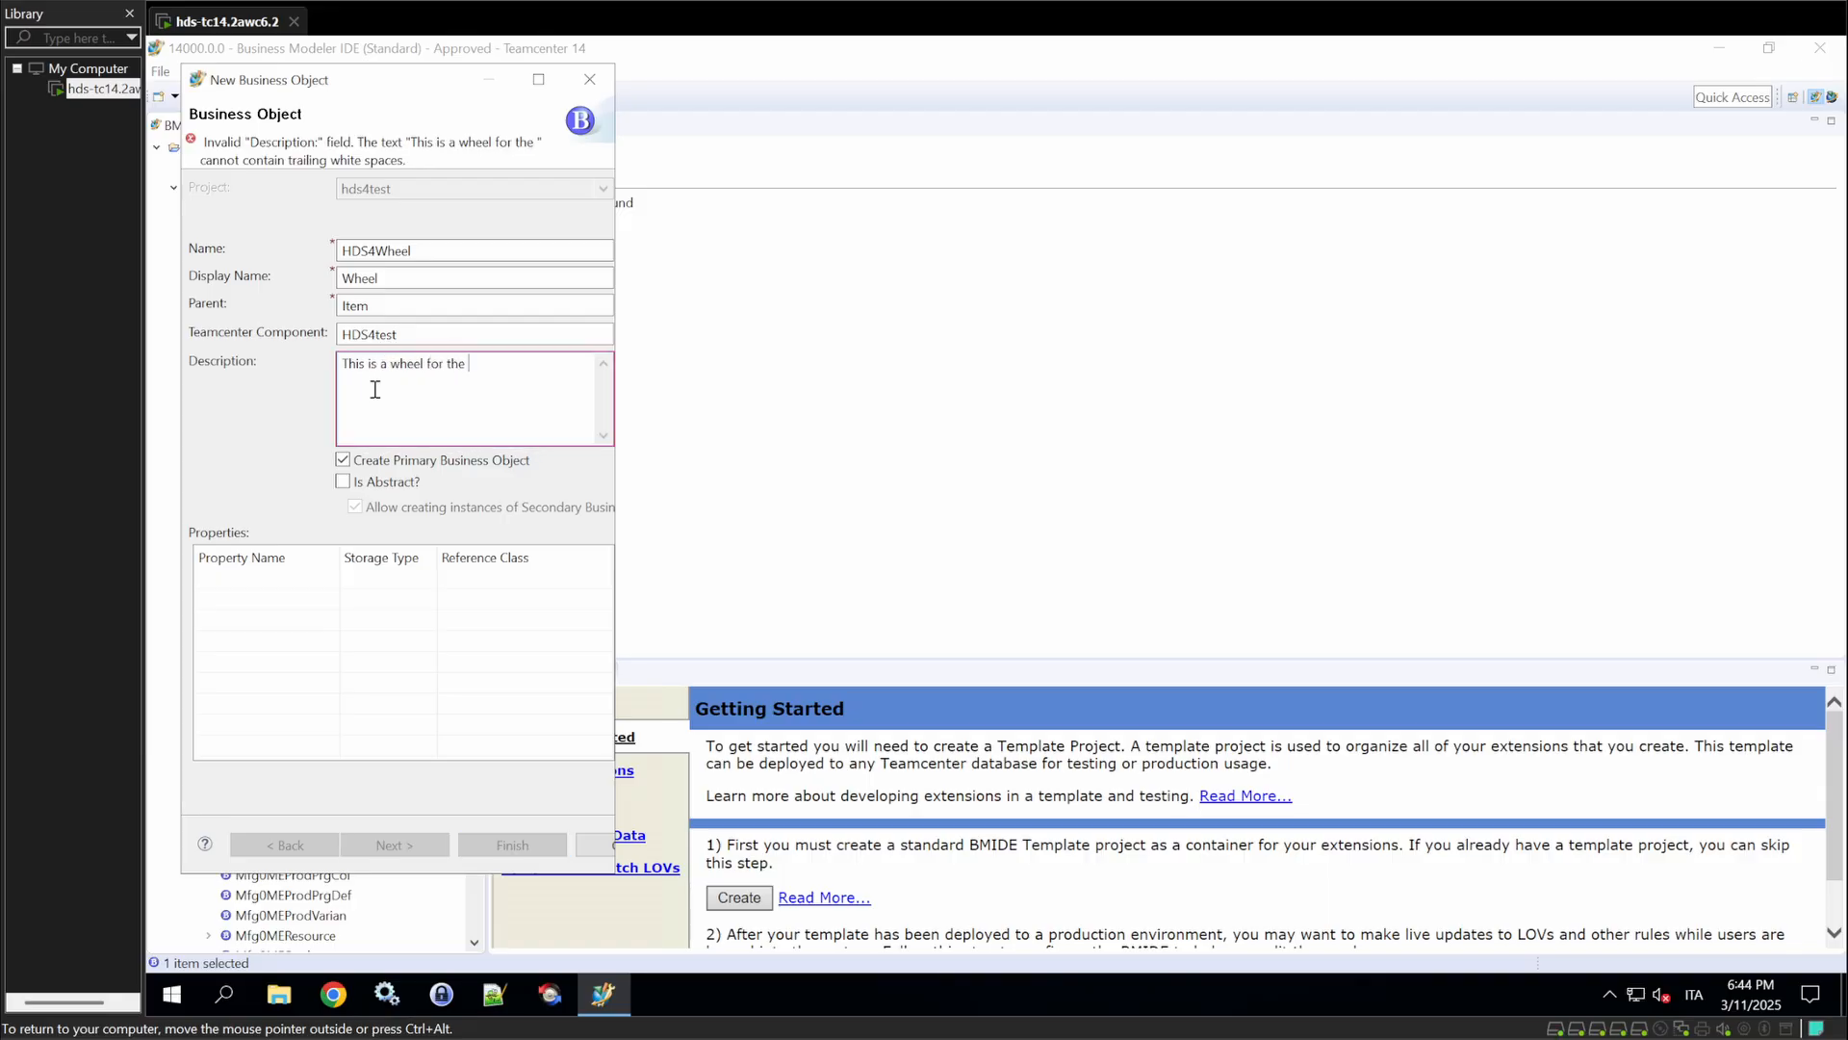
{"action": "type", "text": "test project"}
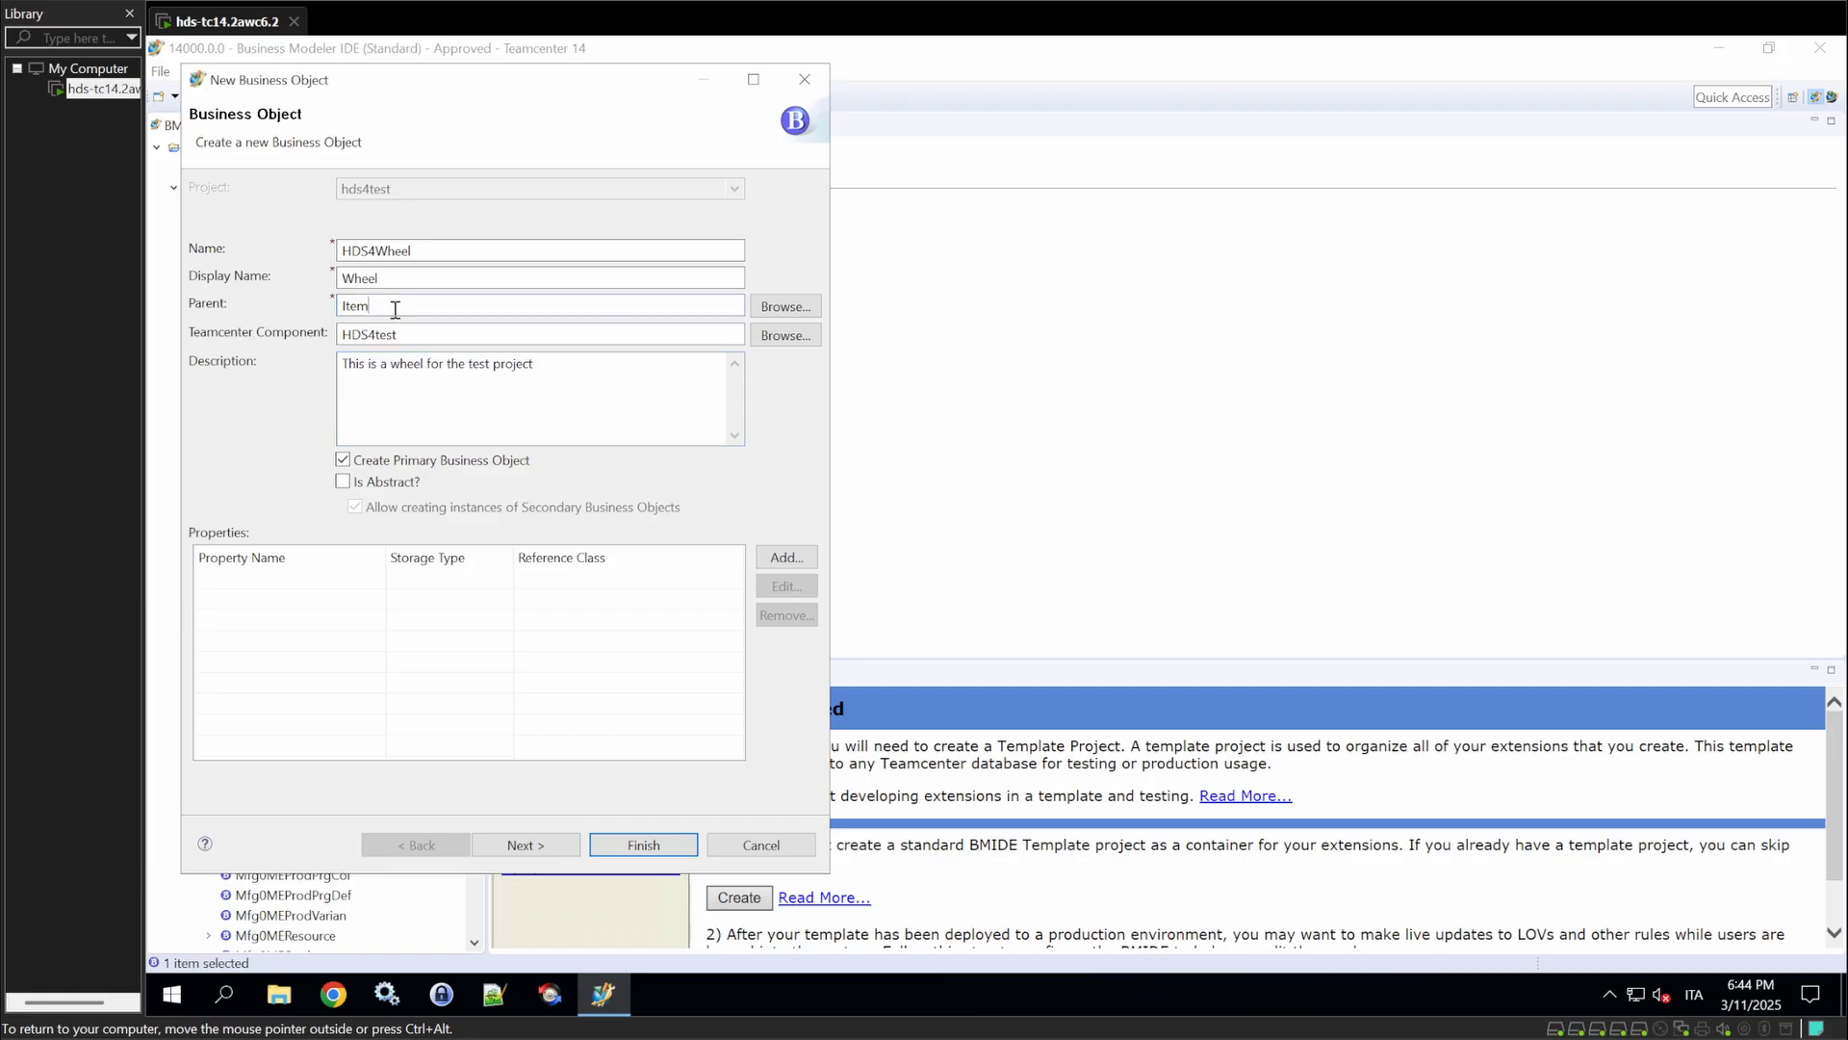
{"action": "mouse_move", "coordinate": [655, 493]}
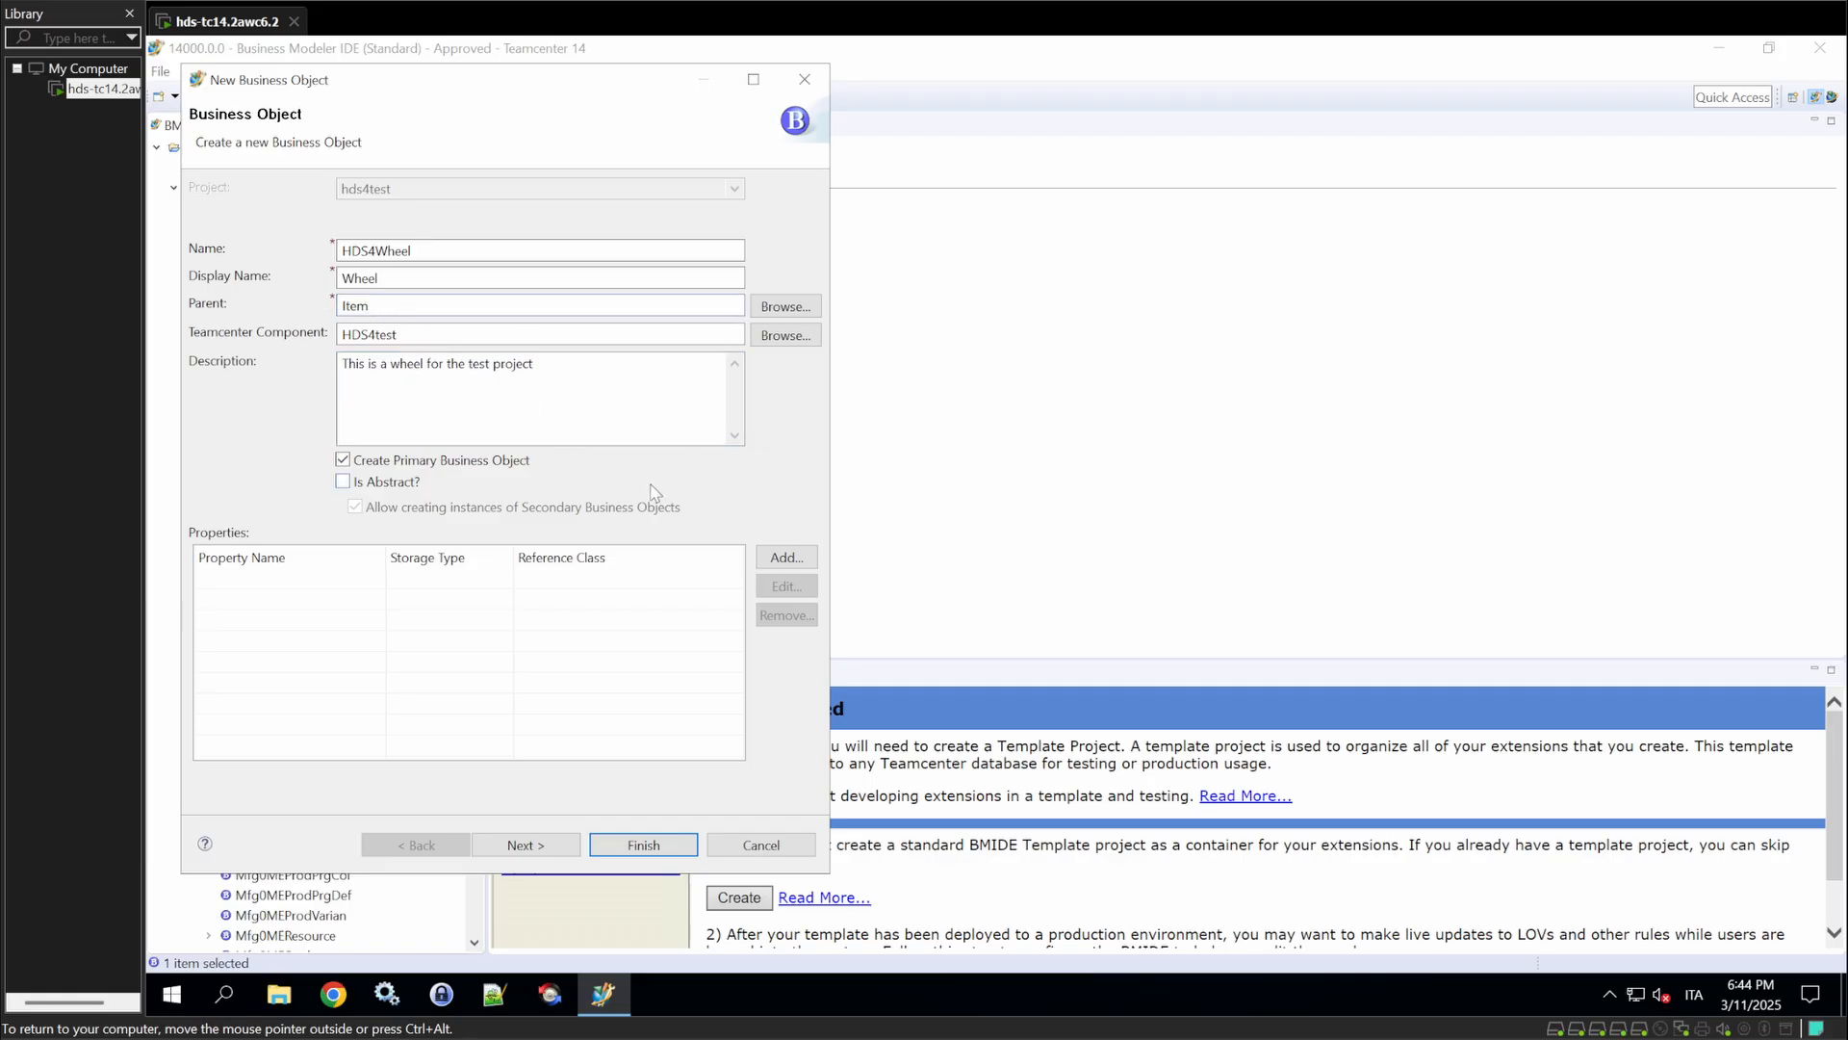
{"action": "mouse_move", "coordinate": [754, 555]}
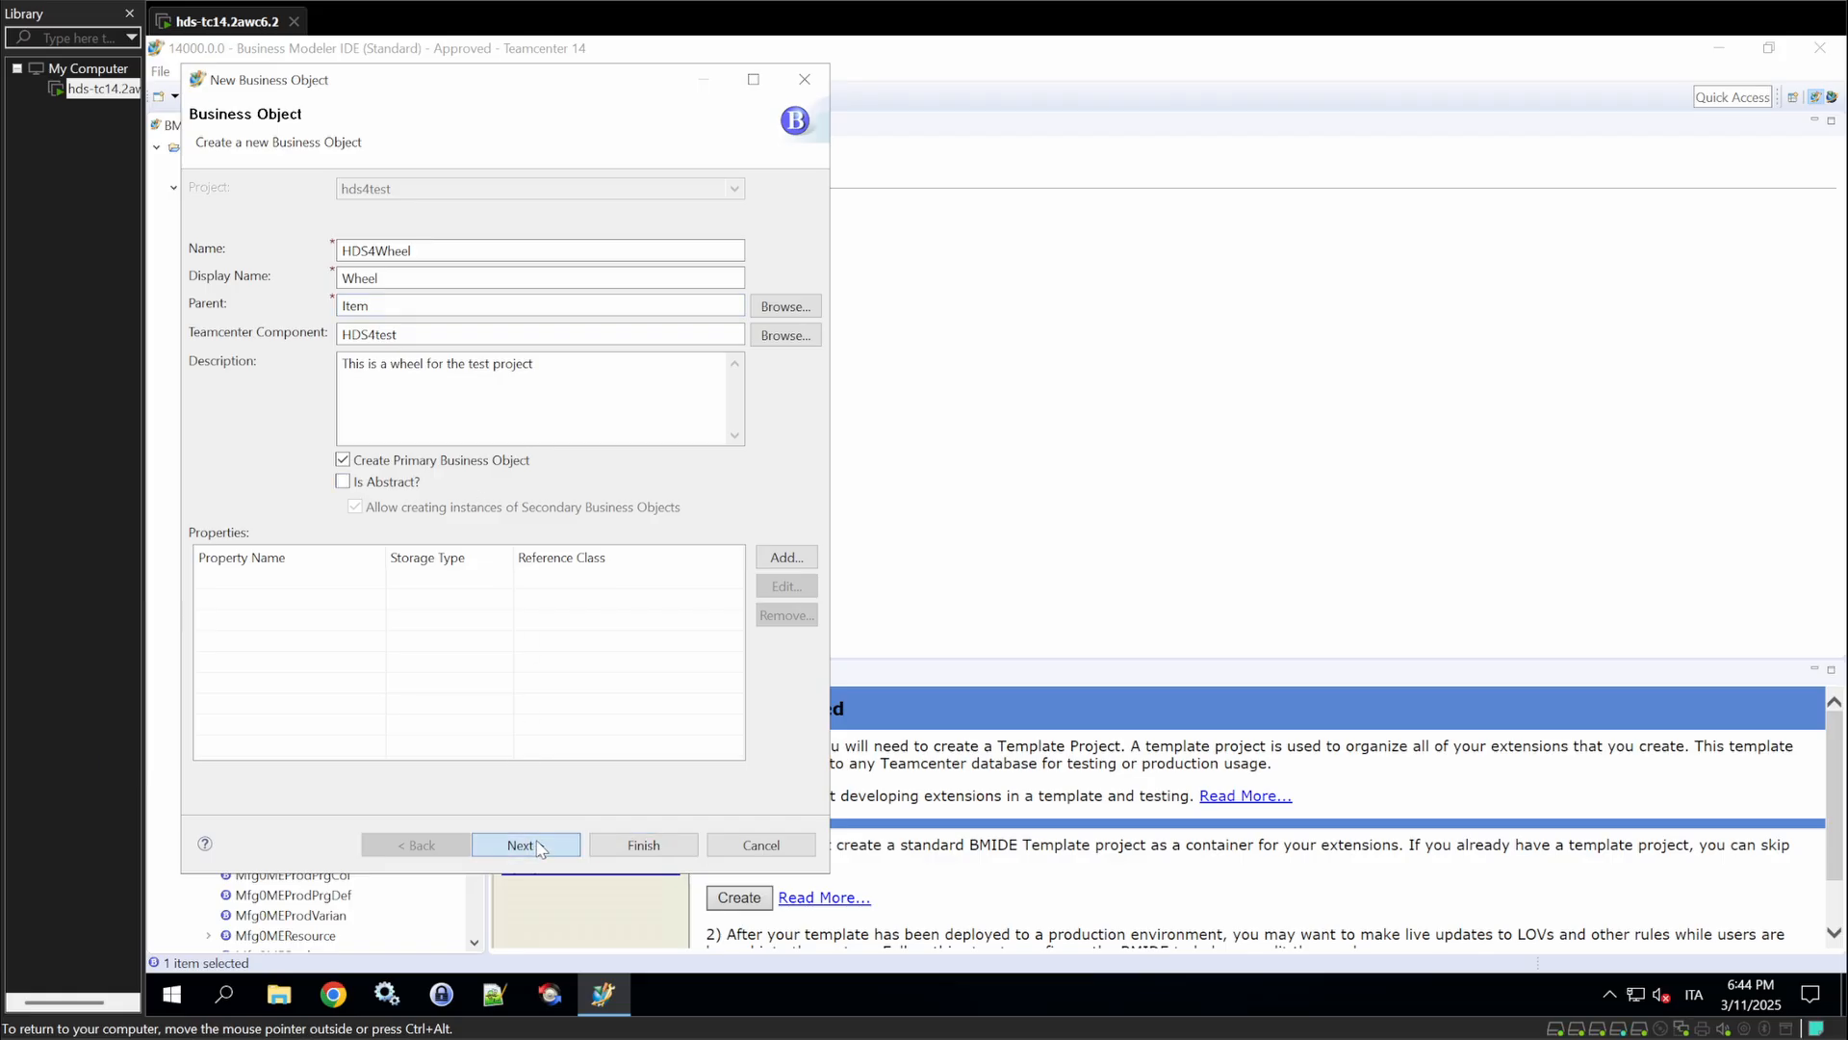
{"action": "left_click", "coordinate": [520, 845]}
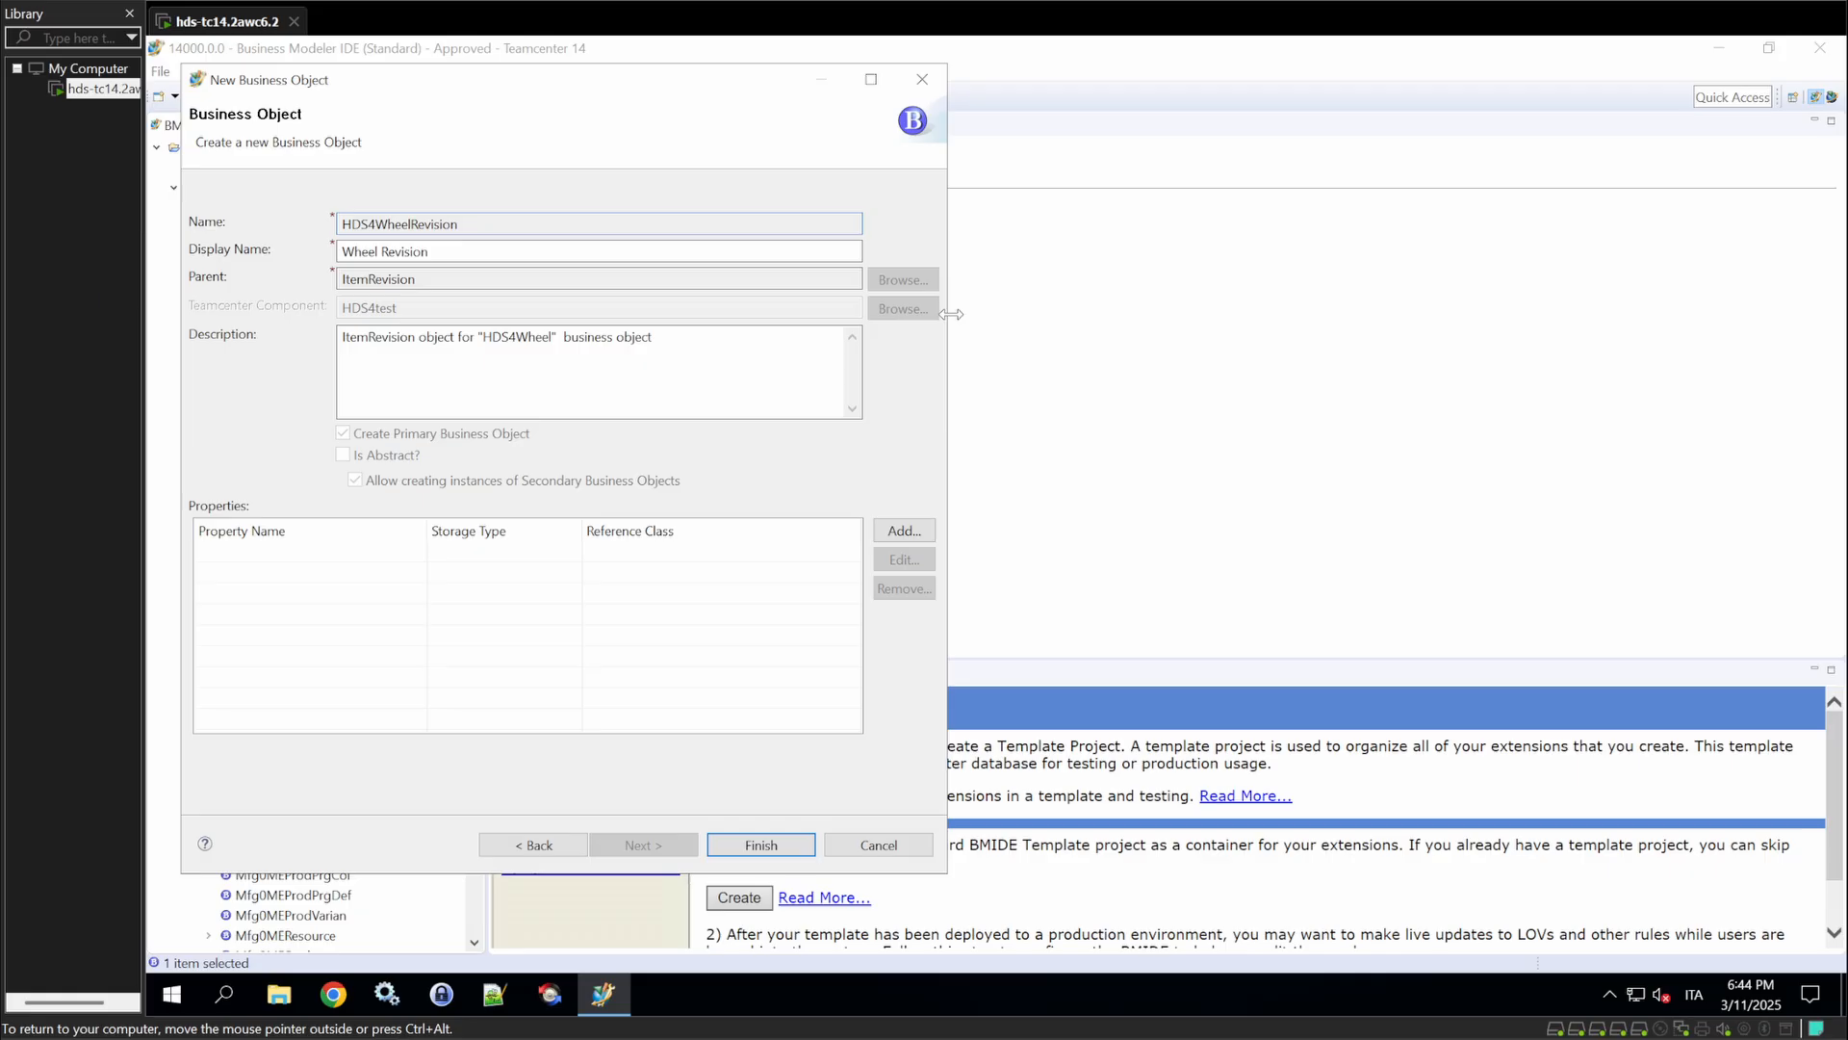
{"action": "mouse_move", "coordinate": [522, 217]}
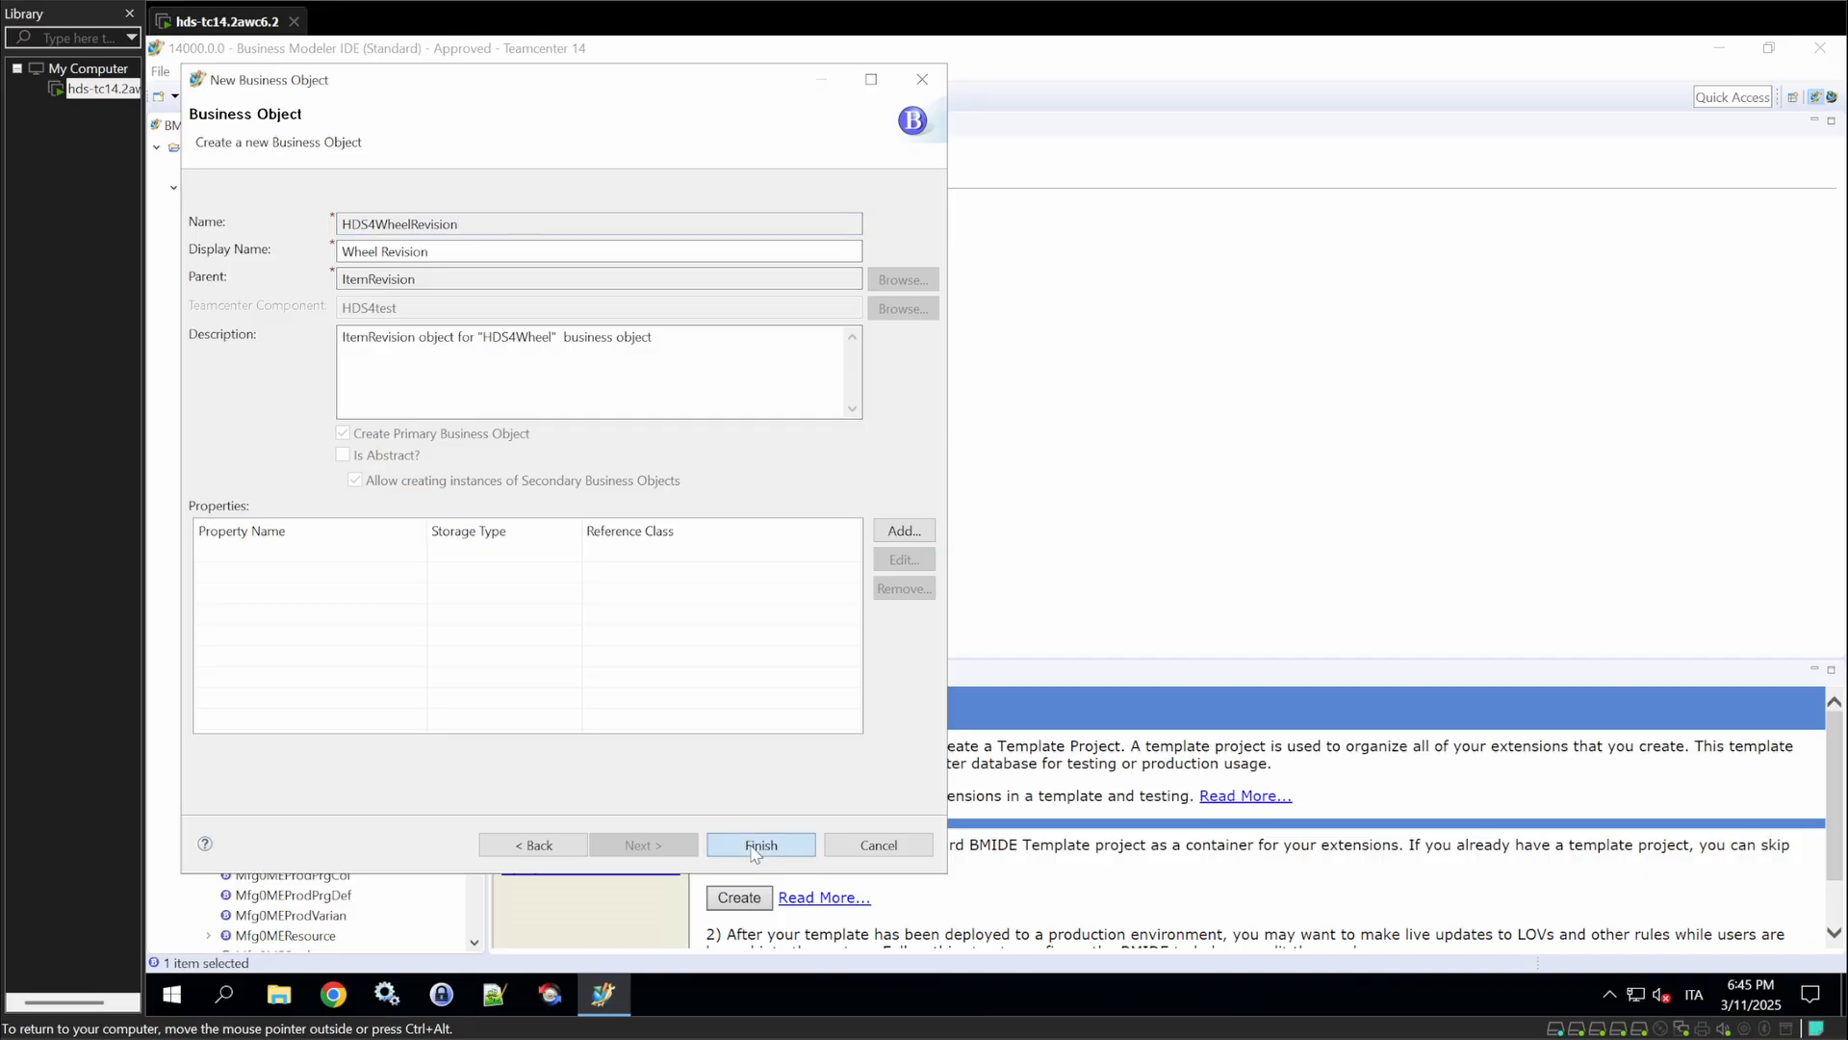
- Finish creating HDS4Wheel with its HDS4WheelRevision under Item
{"action": "left_click", "coordinate": [760, 846]}
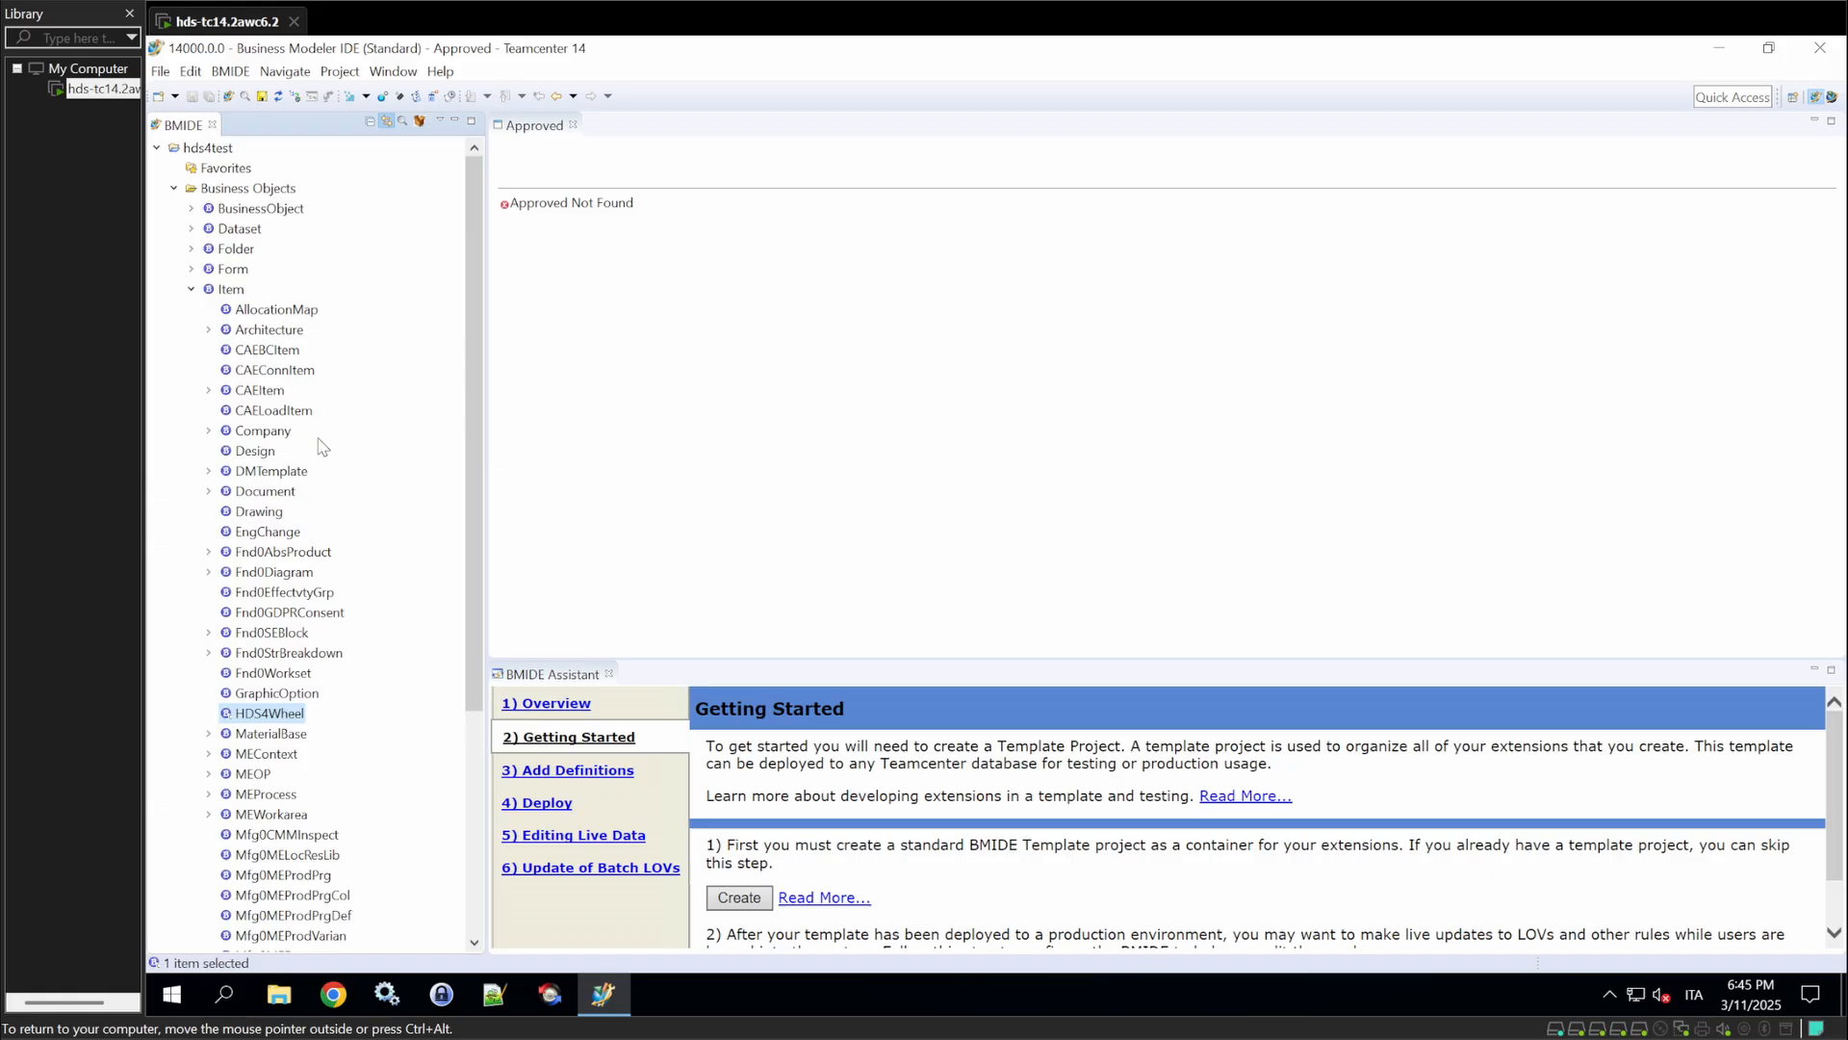
{"action": "mouse_move", "coordinate": [313, 726]}
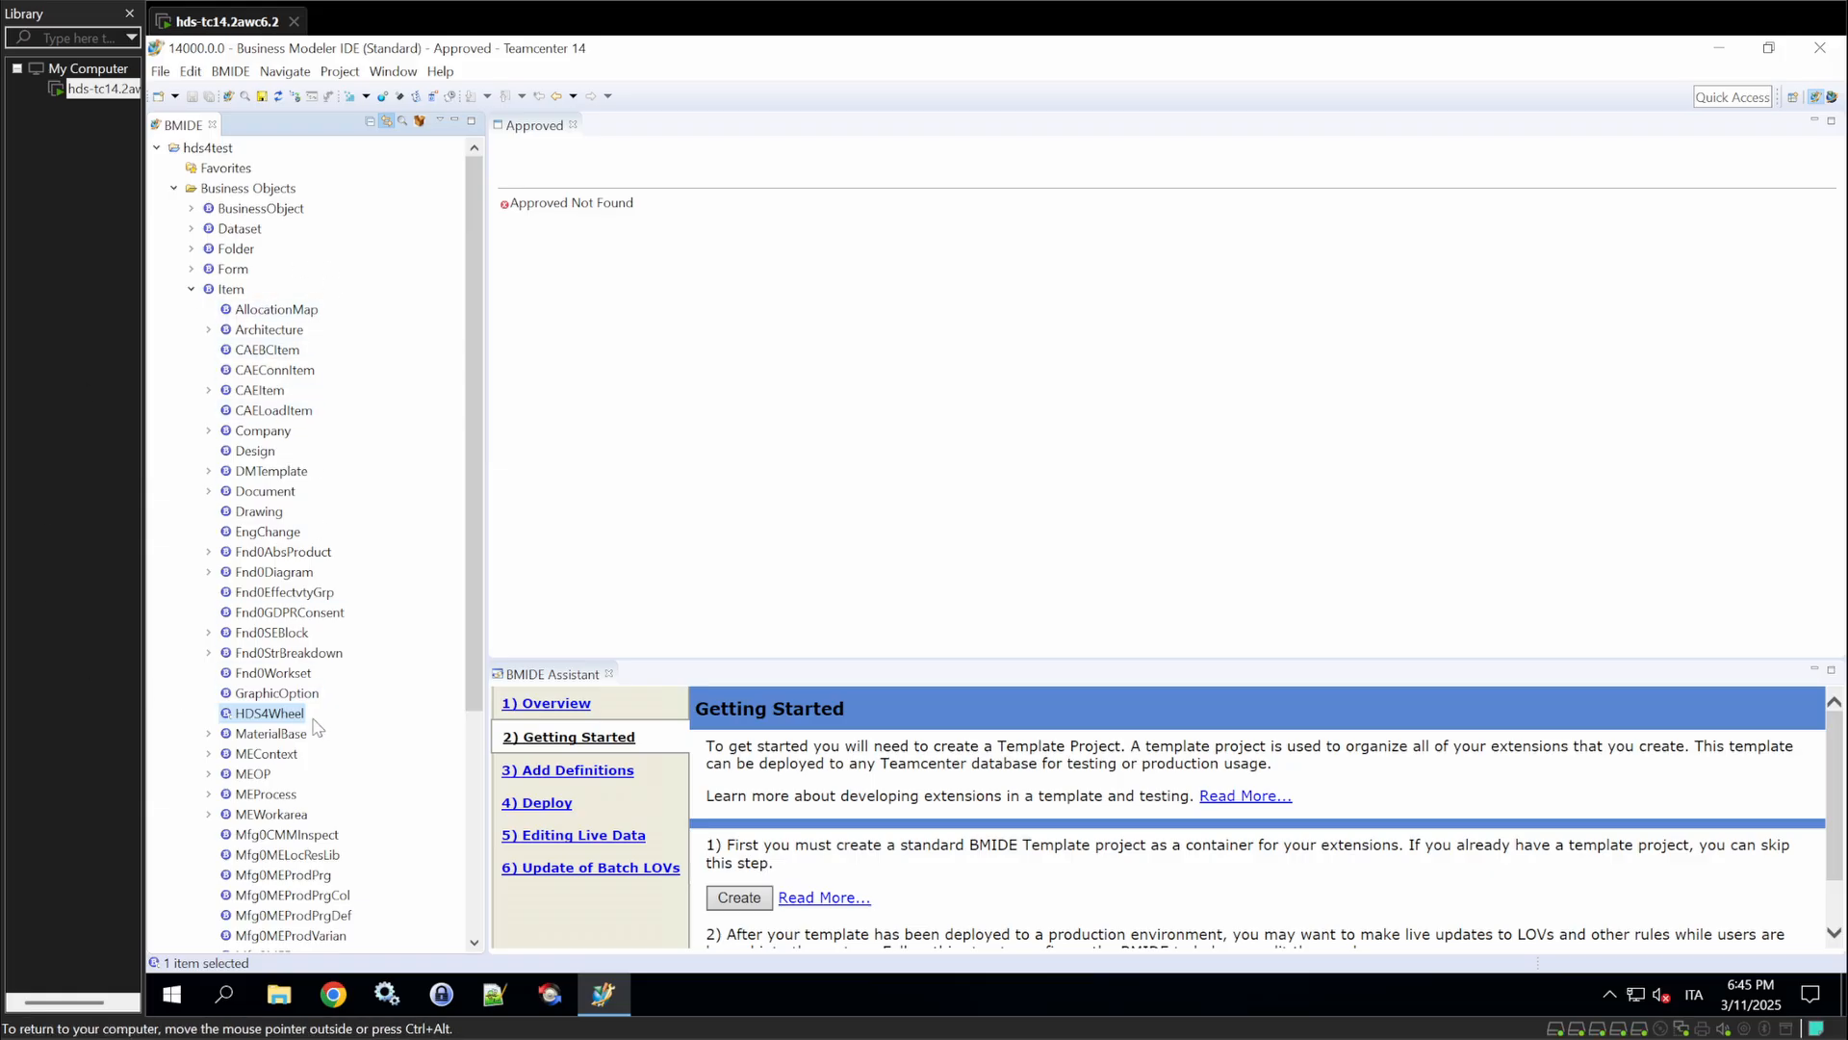
{"action": "mouse_move", "coordinate": [289, 716]}
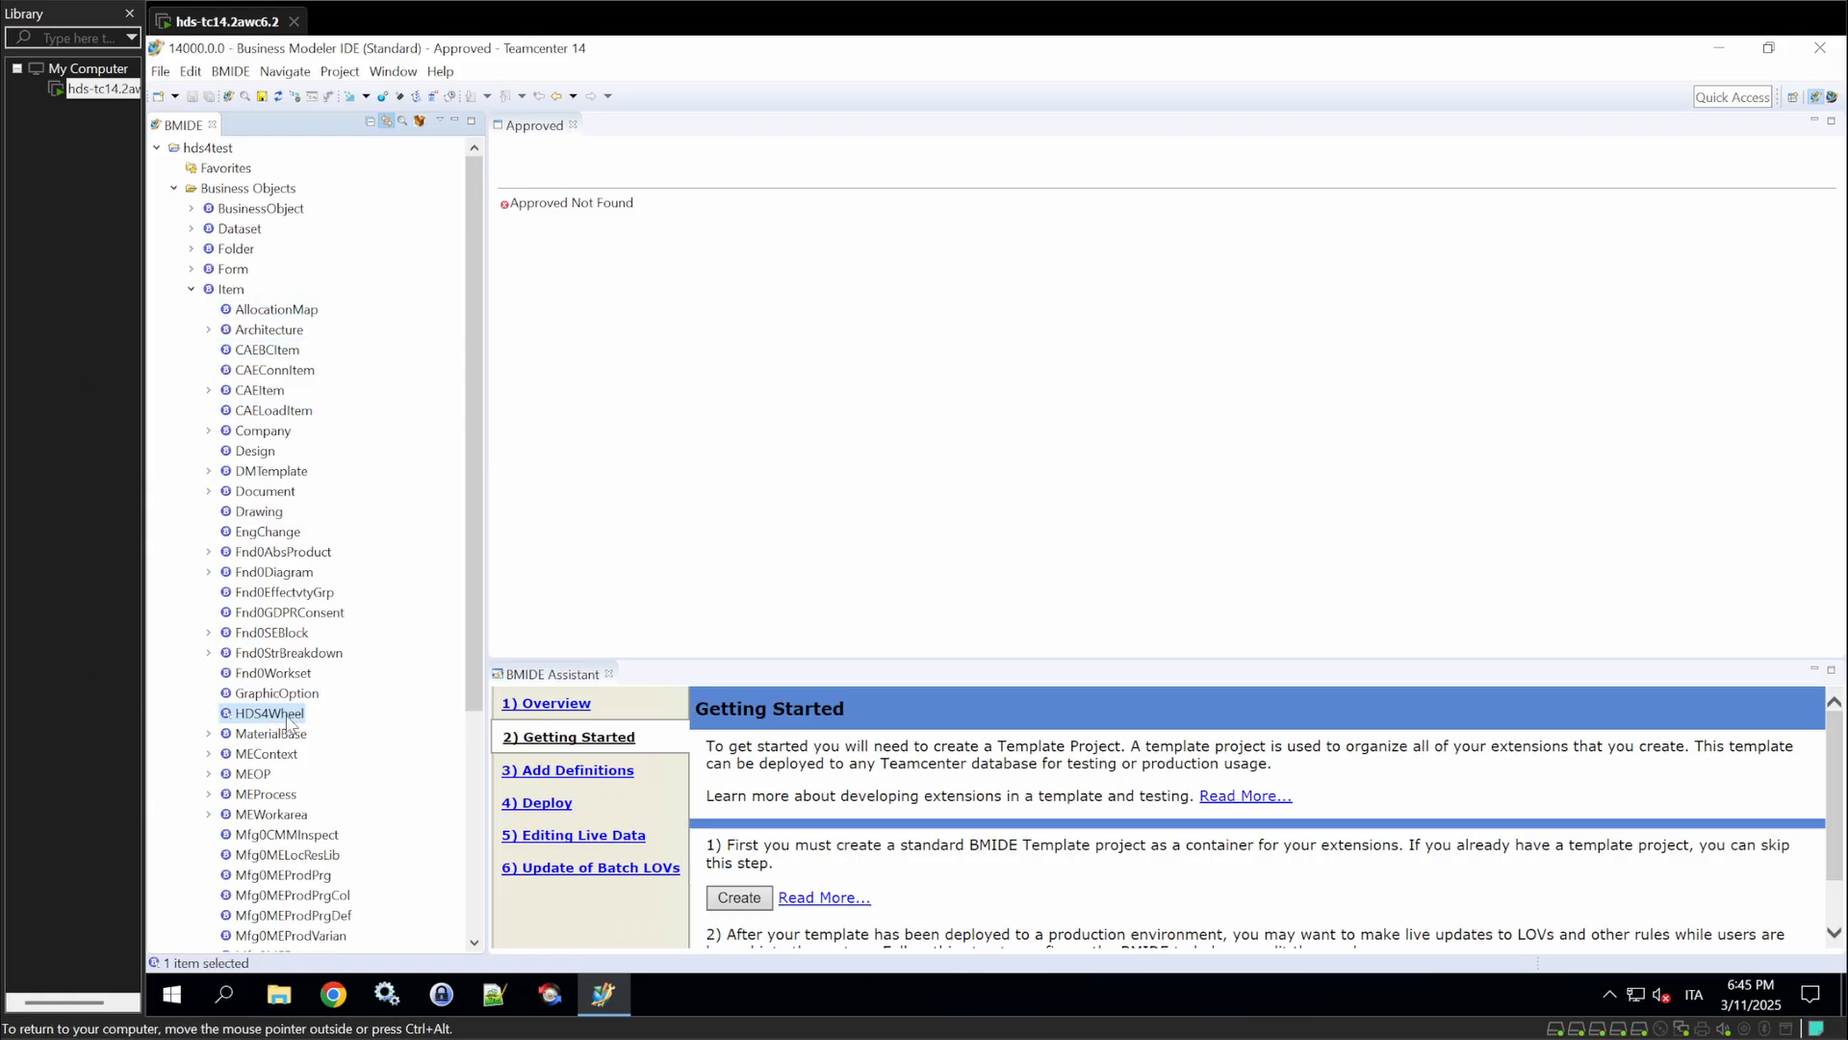
{"action": "mouse_move", "coordinate": [383, 402]}
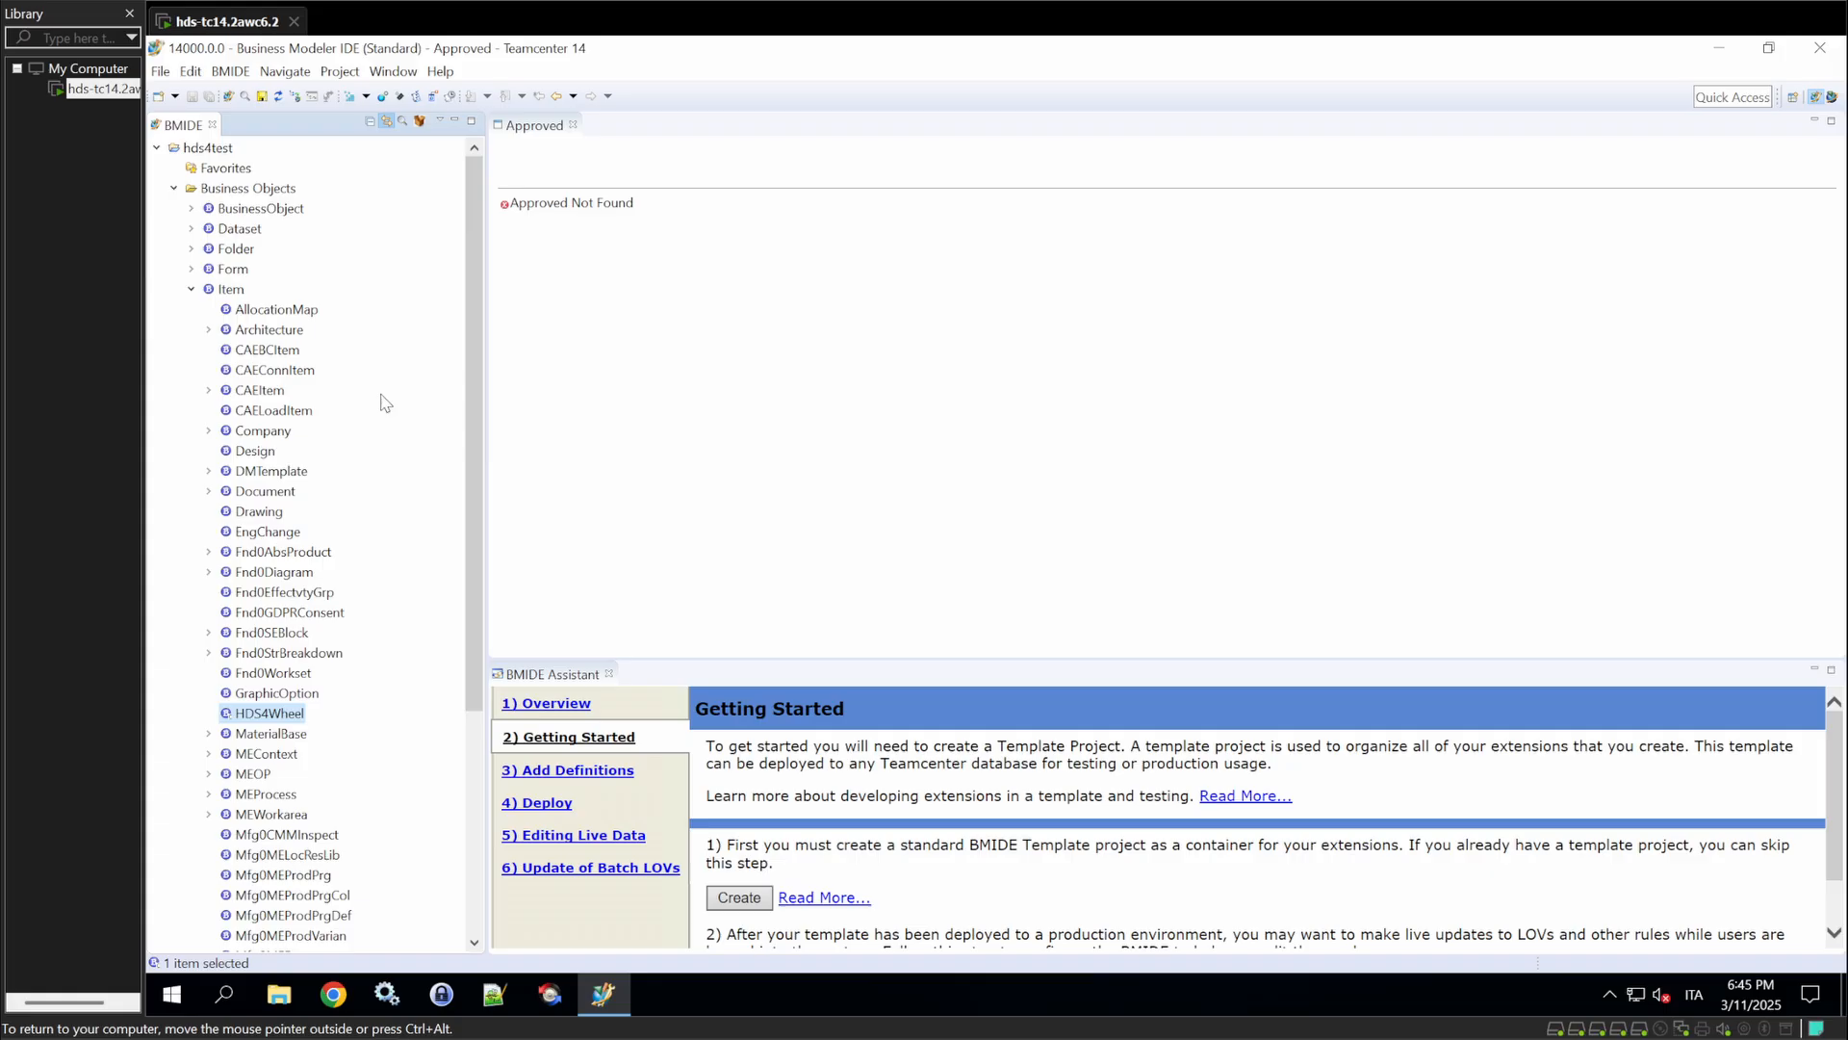
{"action": "mouse_move", "coordinate": [393, 414]}
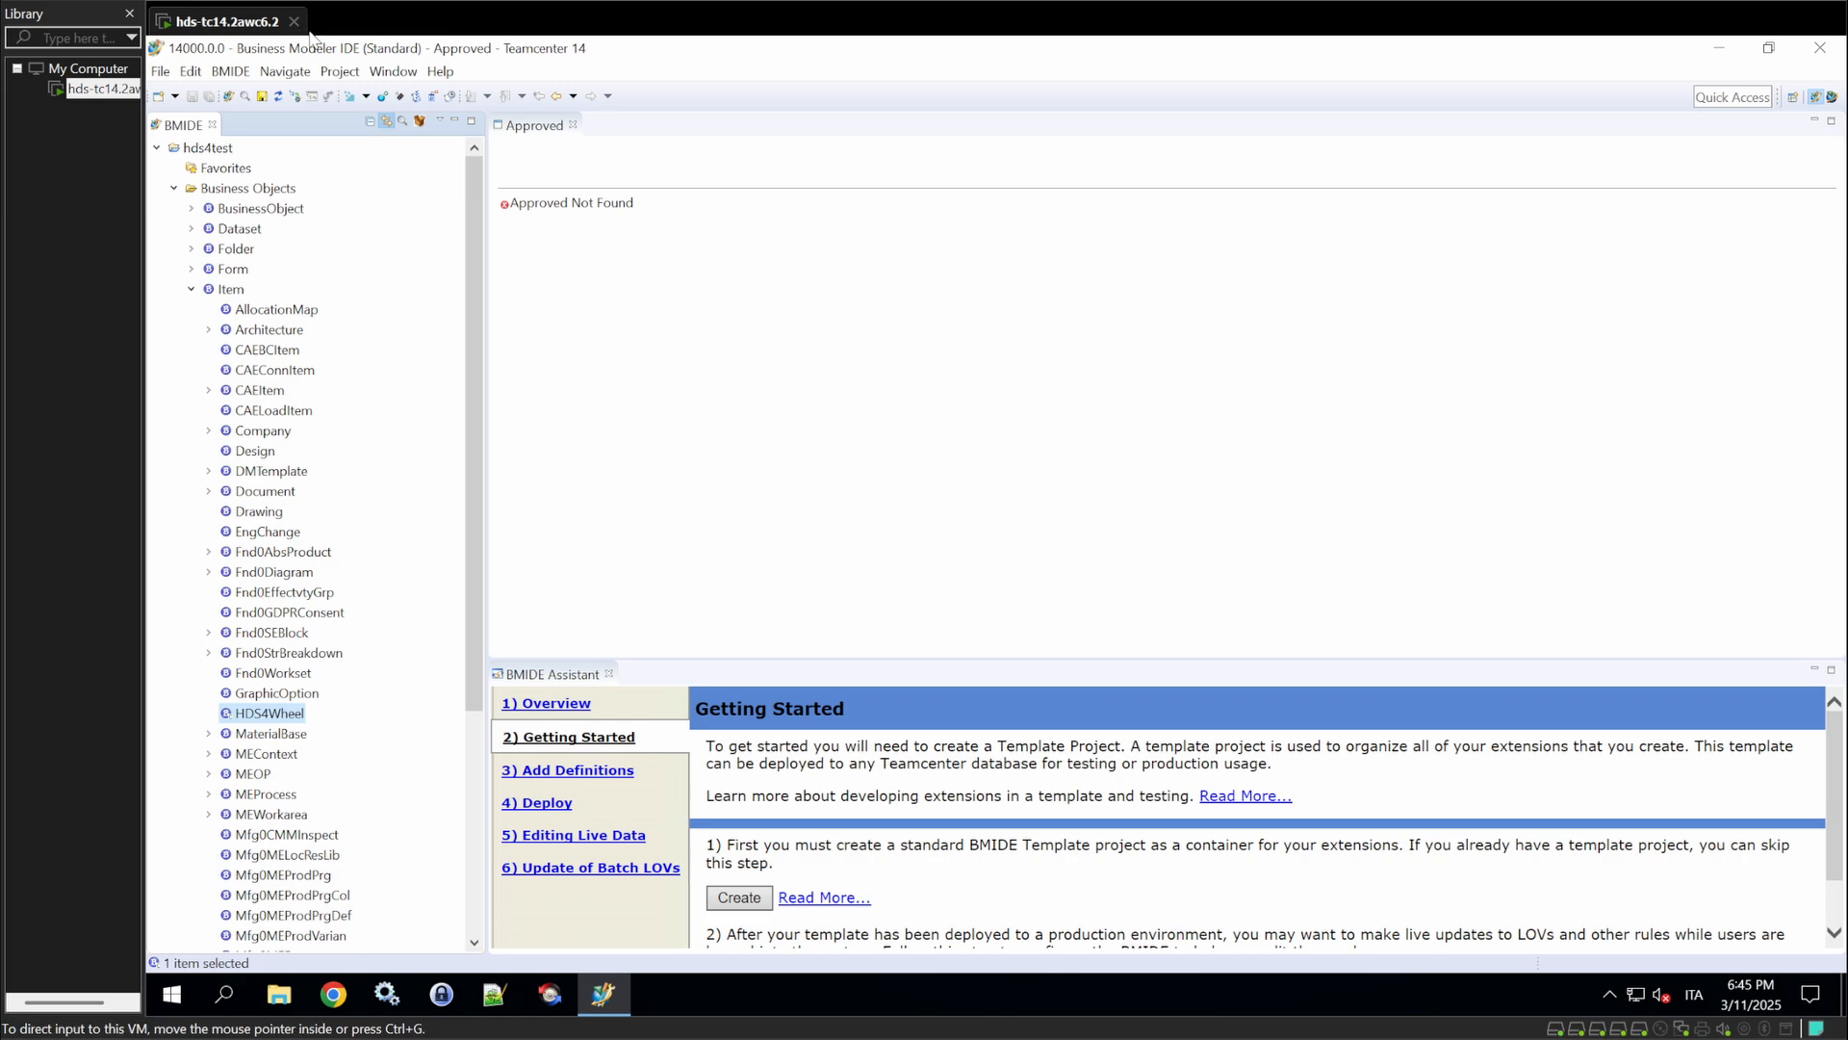
- Open the BMIDE menu for data-model save, package and deploy actions
{"action": "left_click", "coordinate": [232, 71]}
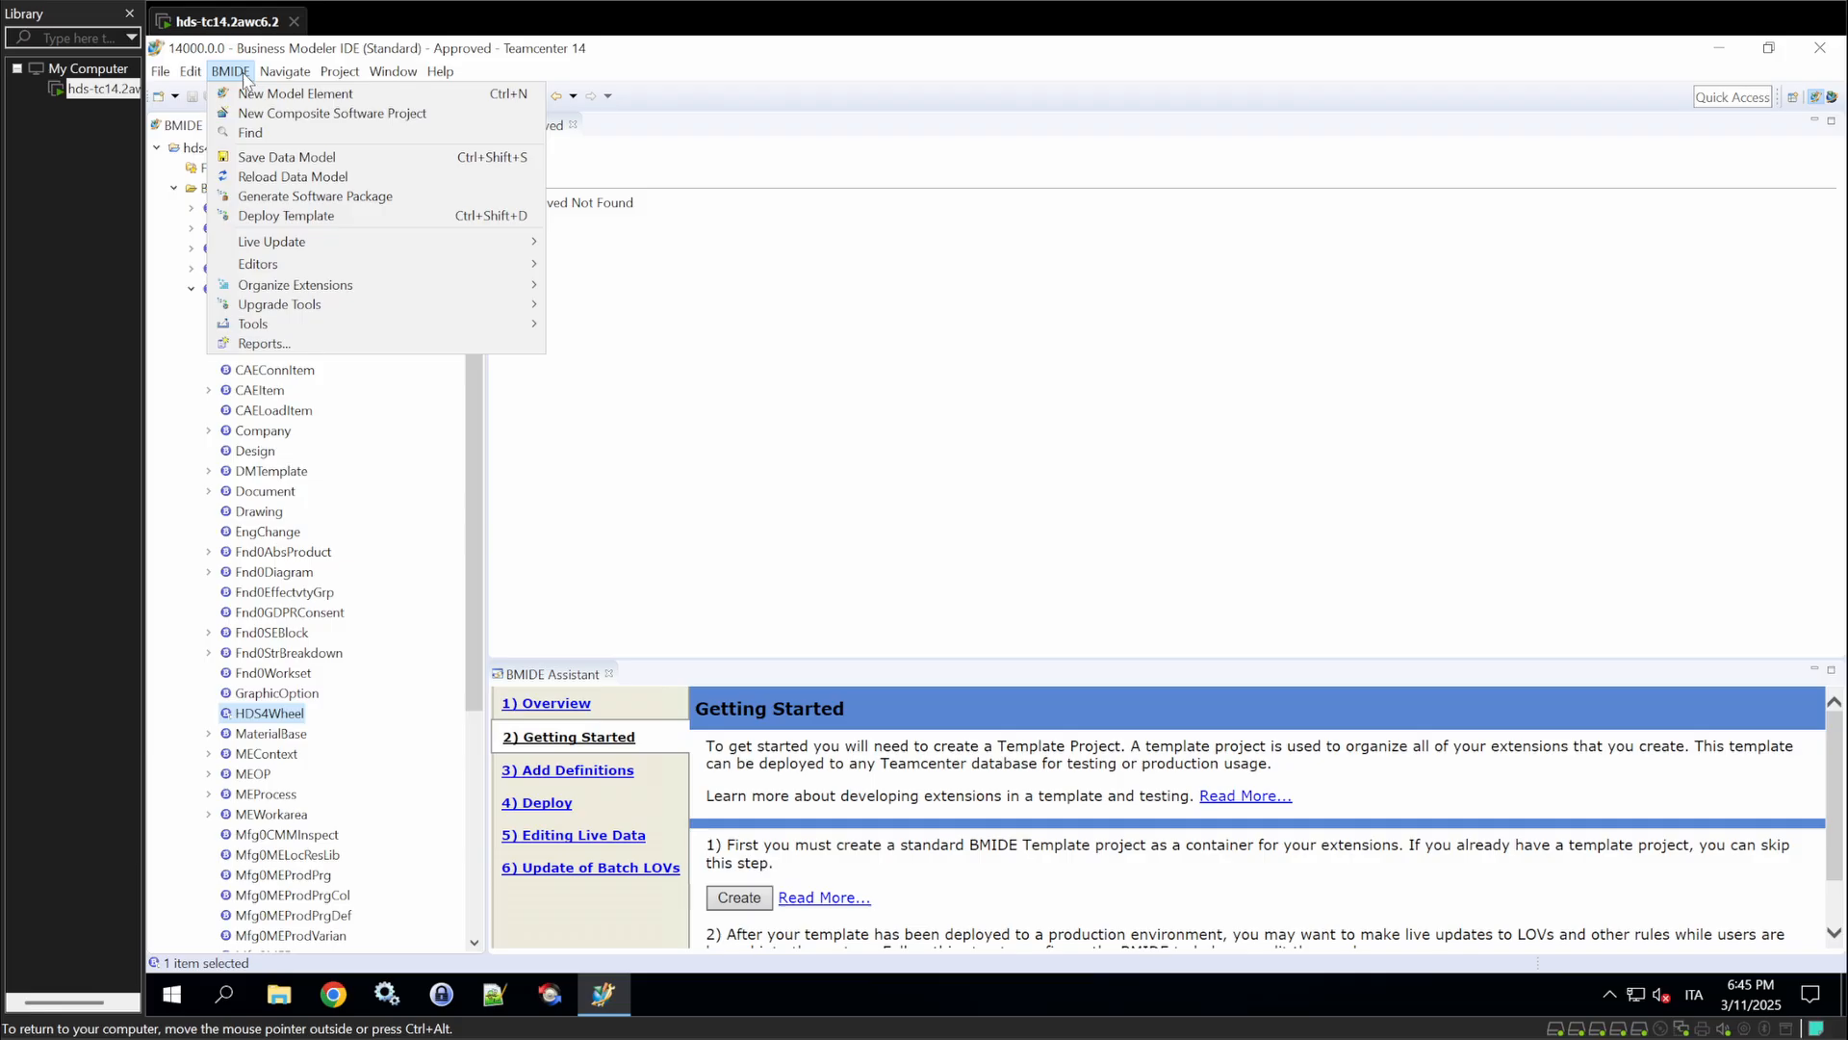
- Generate a version 1.0 software package for hds4test in the default output folder
{"action": "left_click", "coordinate": [314, 196]}
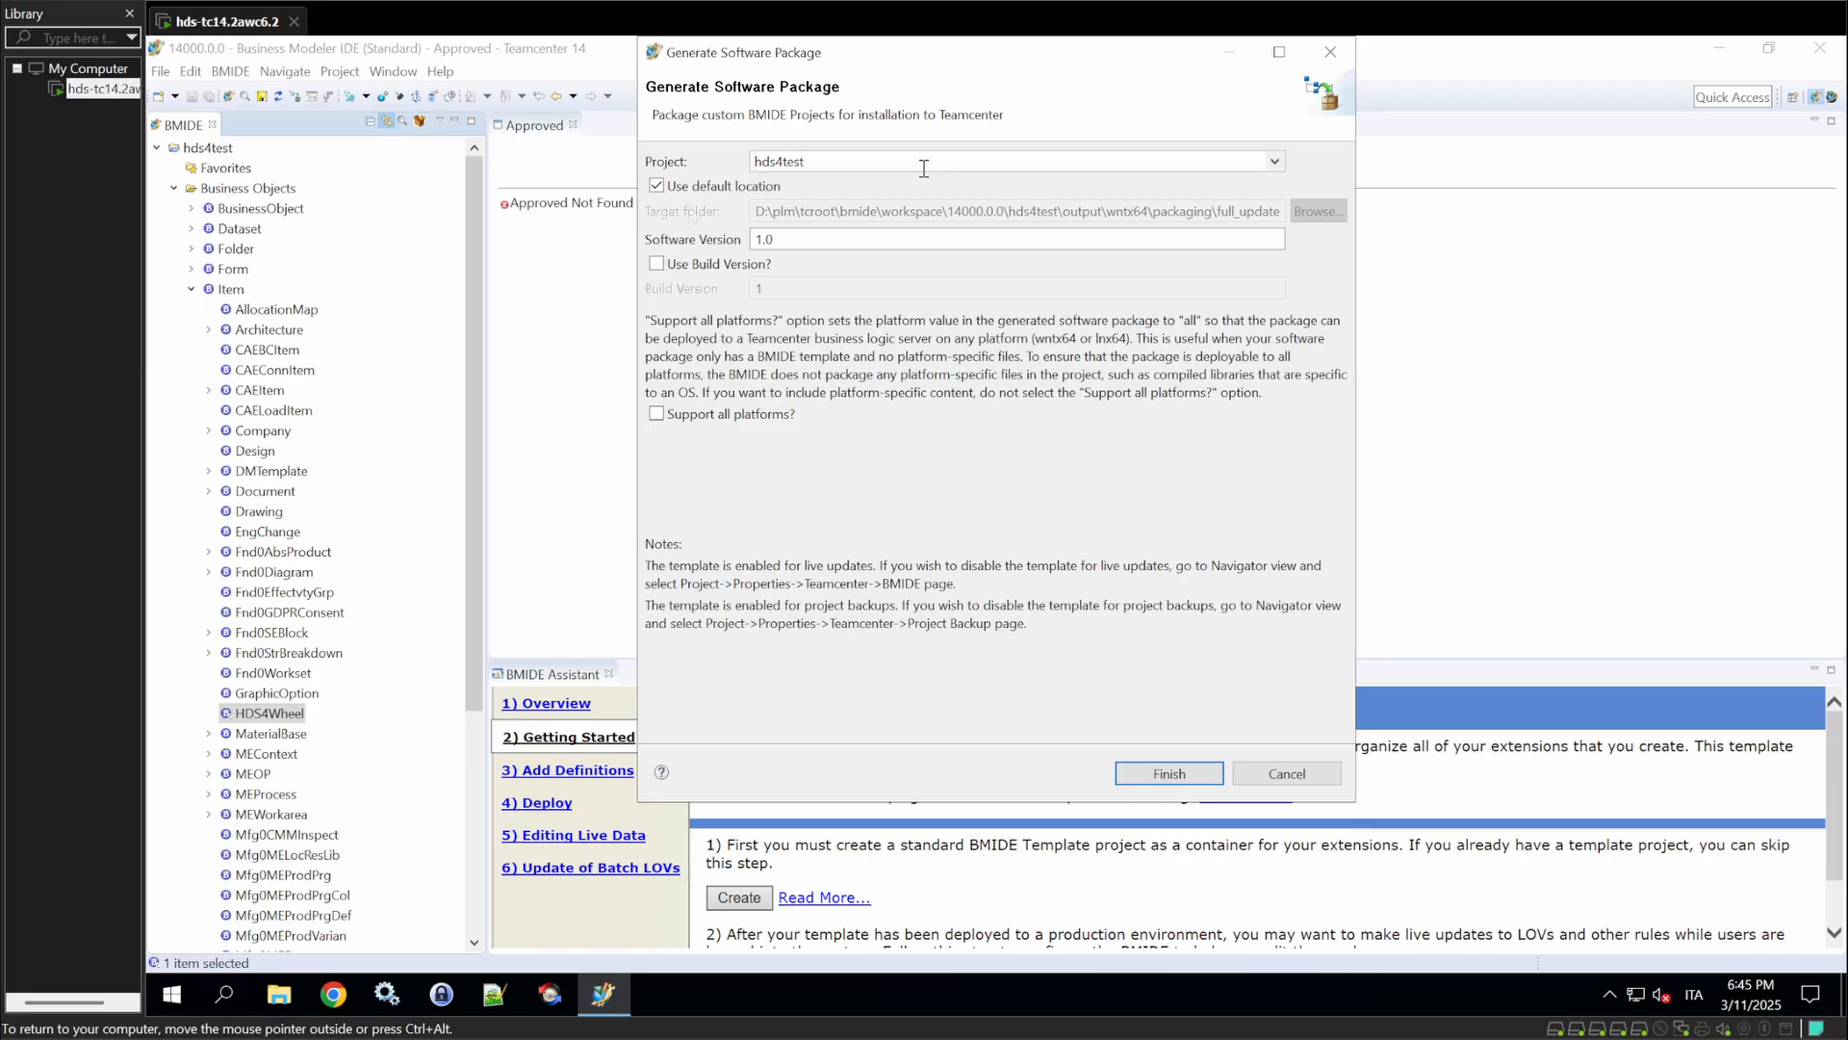
{"action": "left_click", "coordinate": [656, 184]}
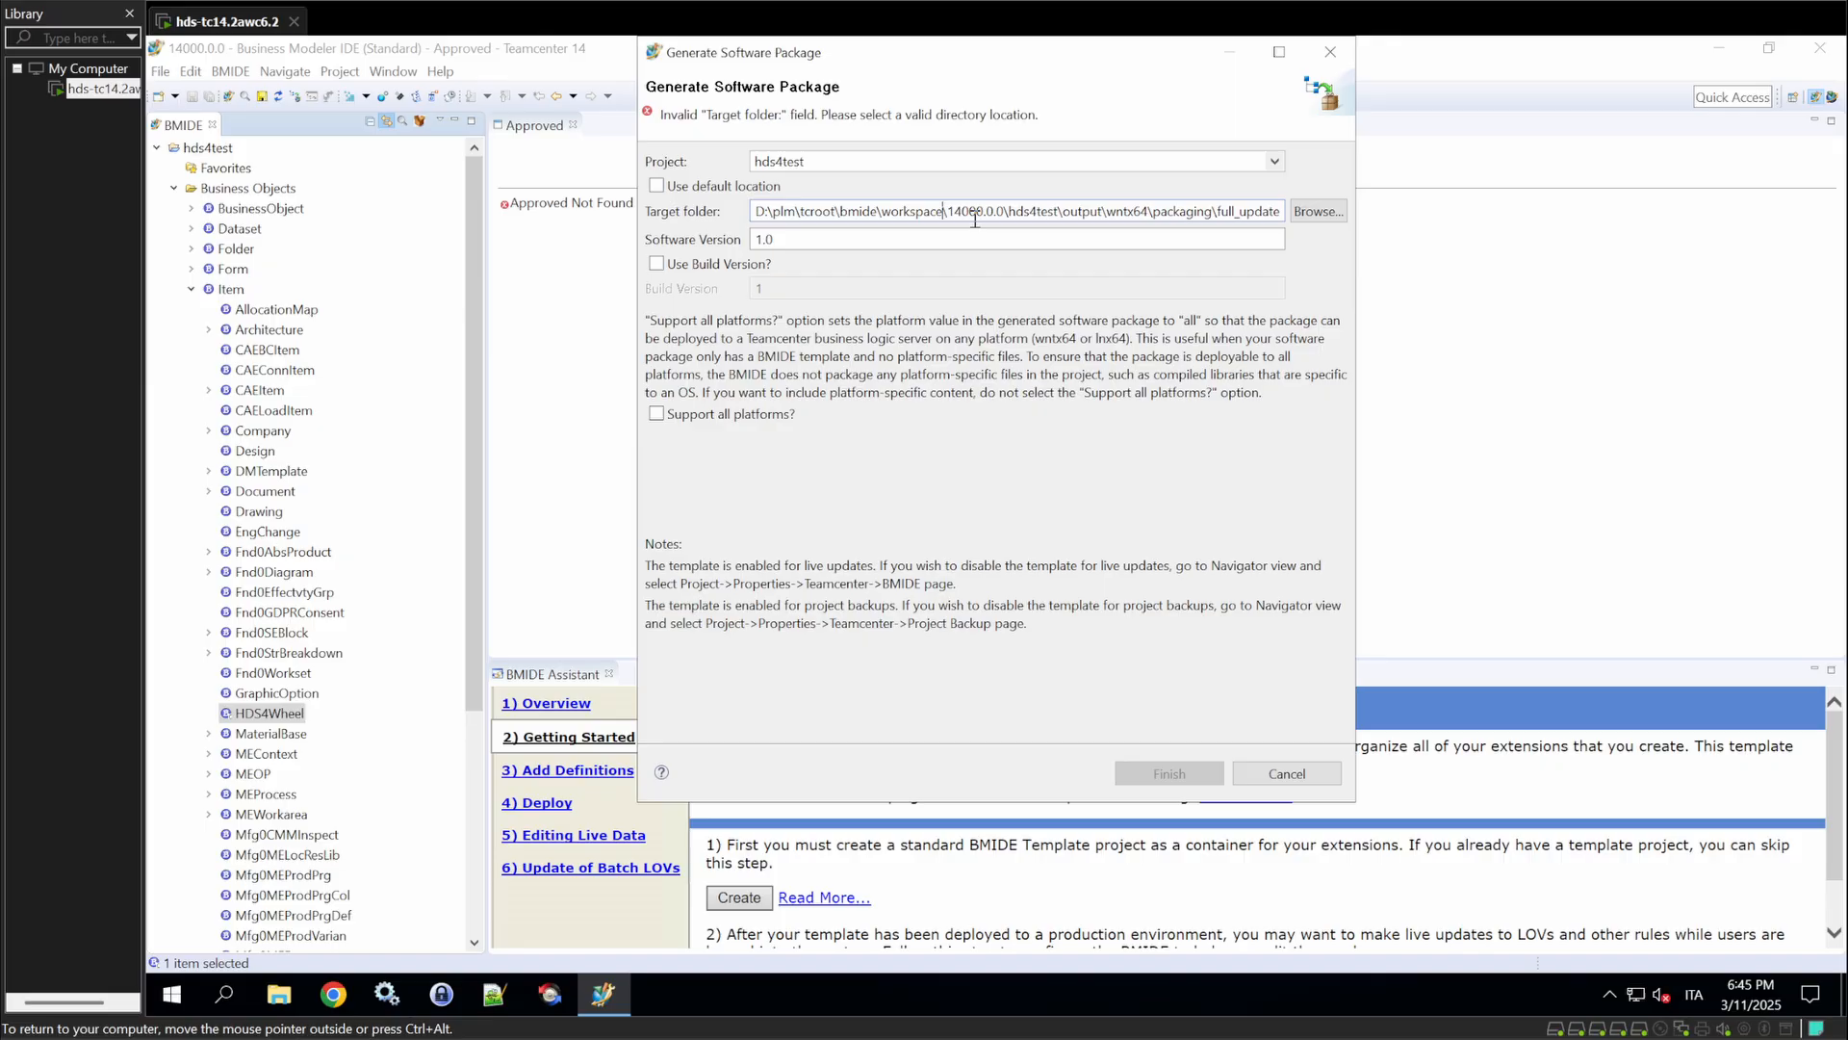
{"action": "triple_click", "coordinate": [1015, 212]}
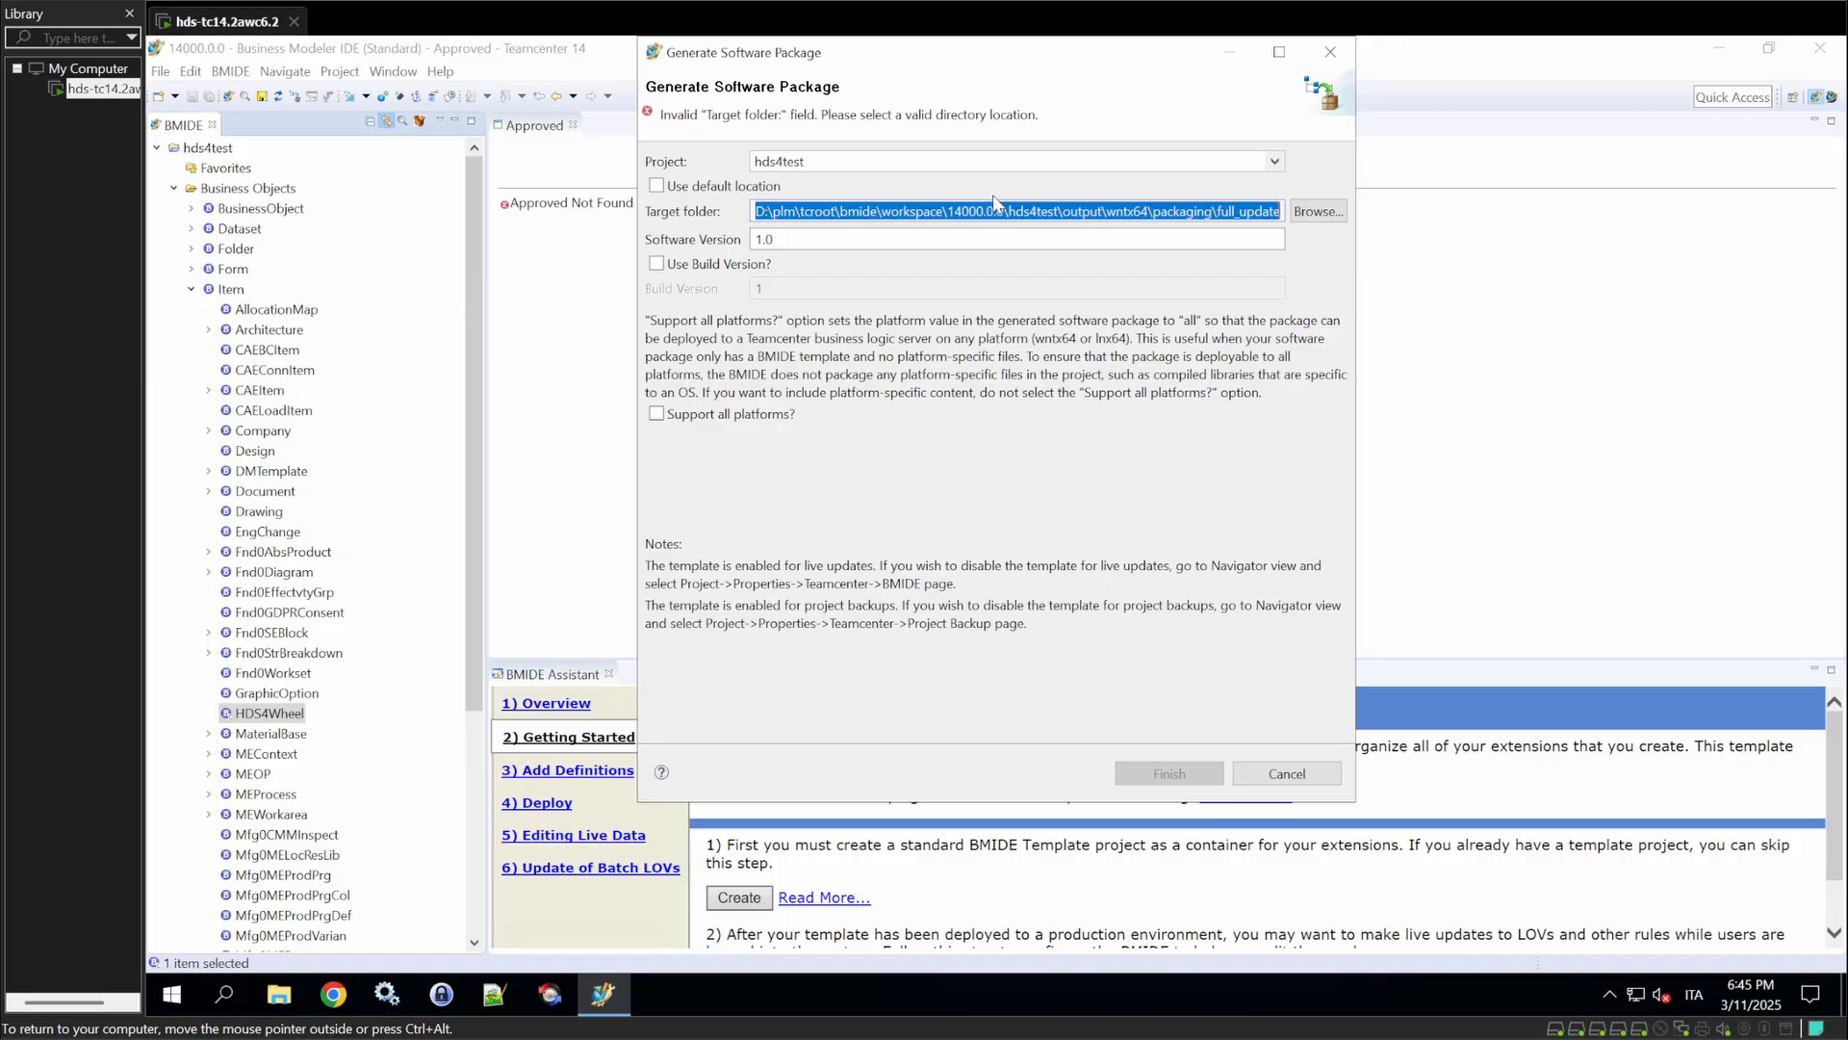
{"action": "mouse_move", "coordinate": [717, 185]}
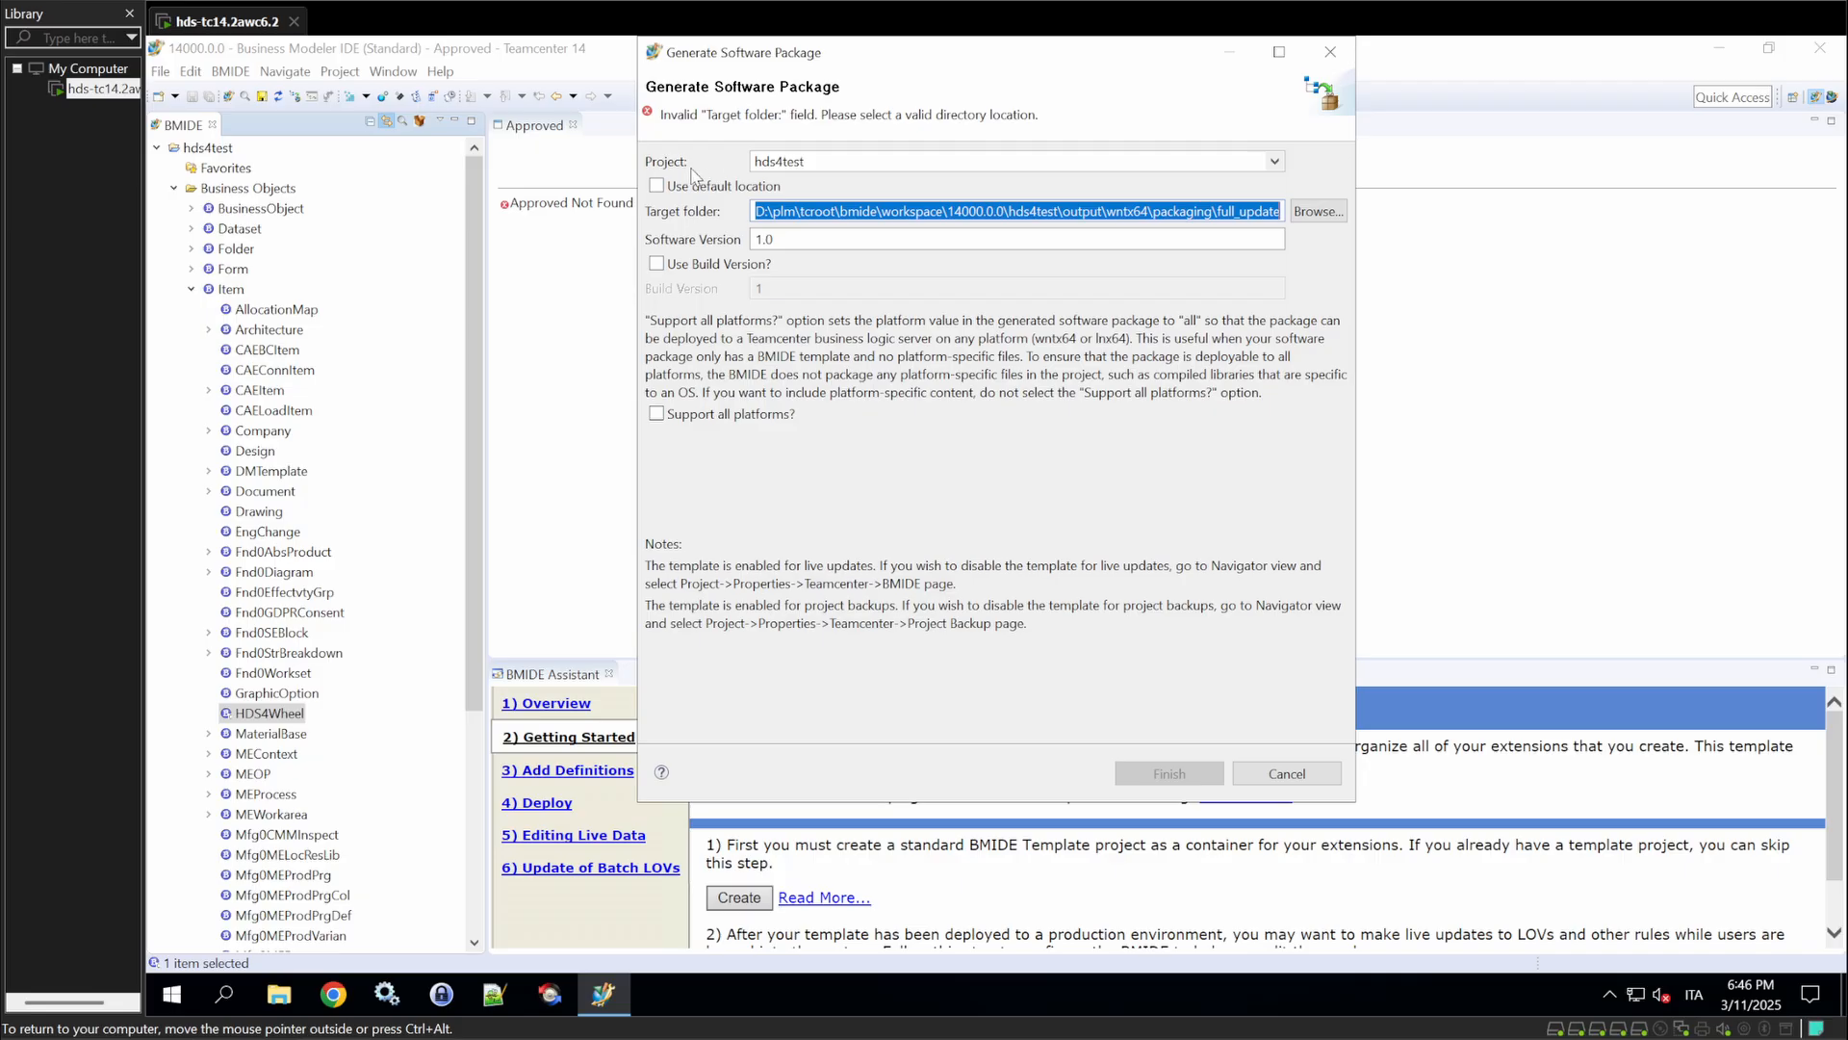
{"action": "left_click", "coordinate": [657, 186]}
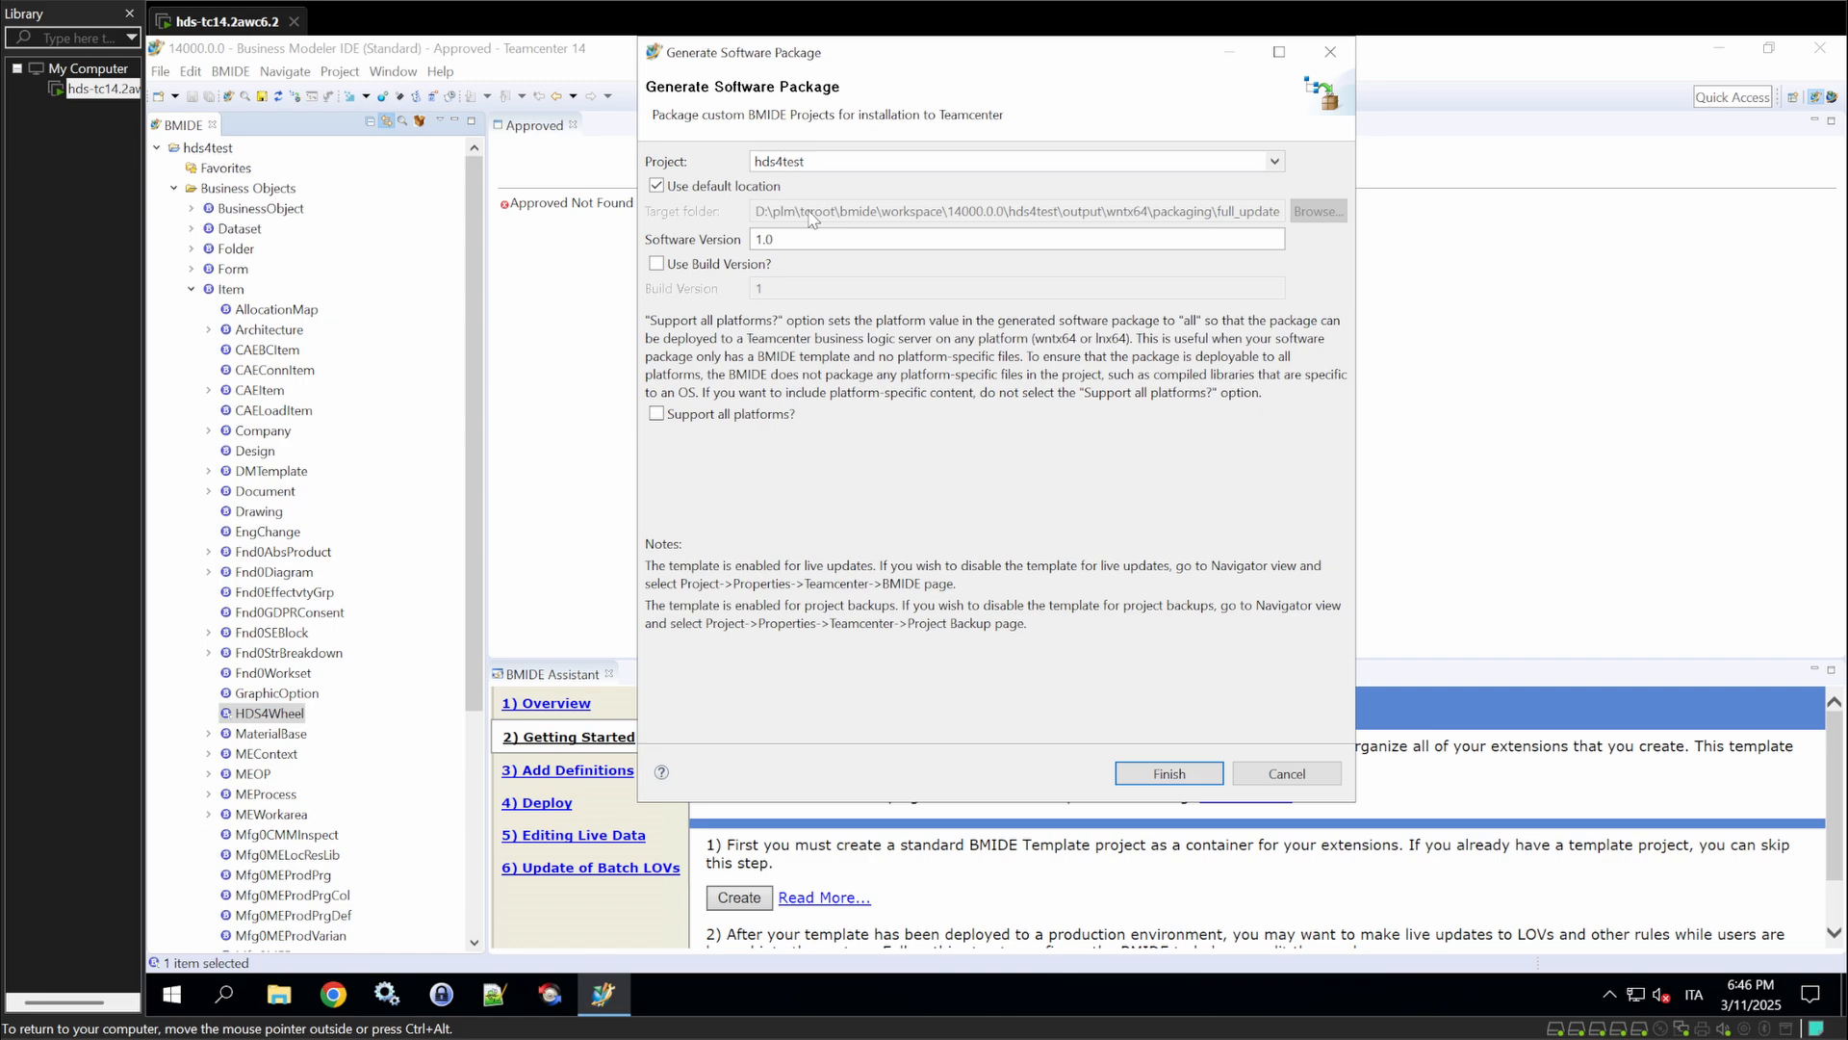
{"action": "left_click", "coordinate": [1167, 774]}
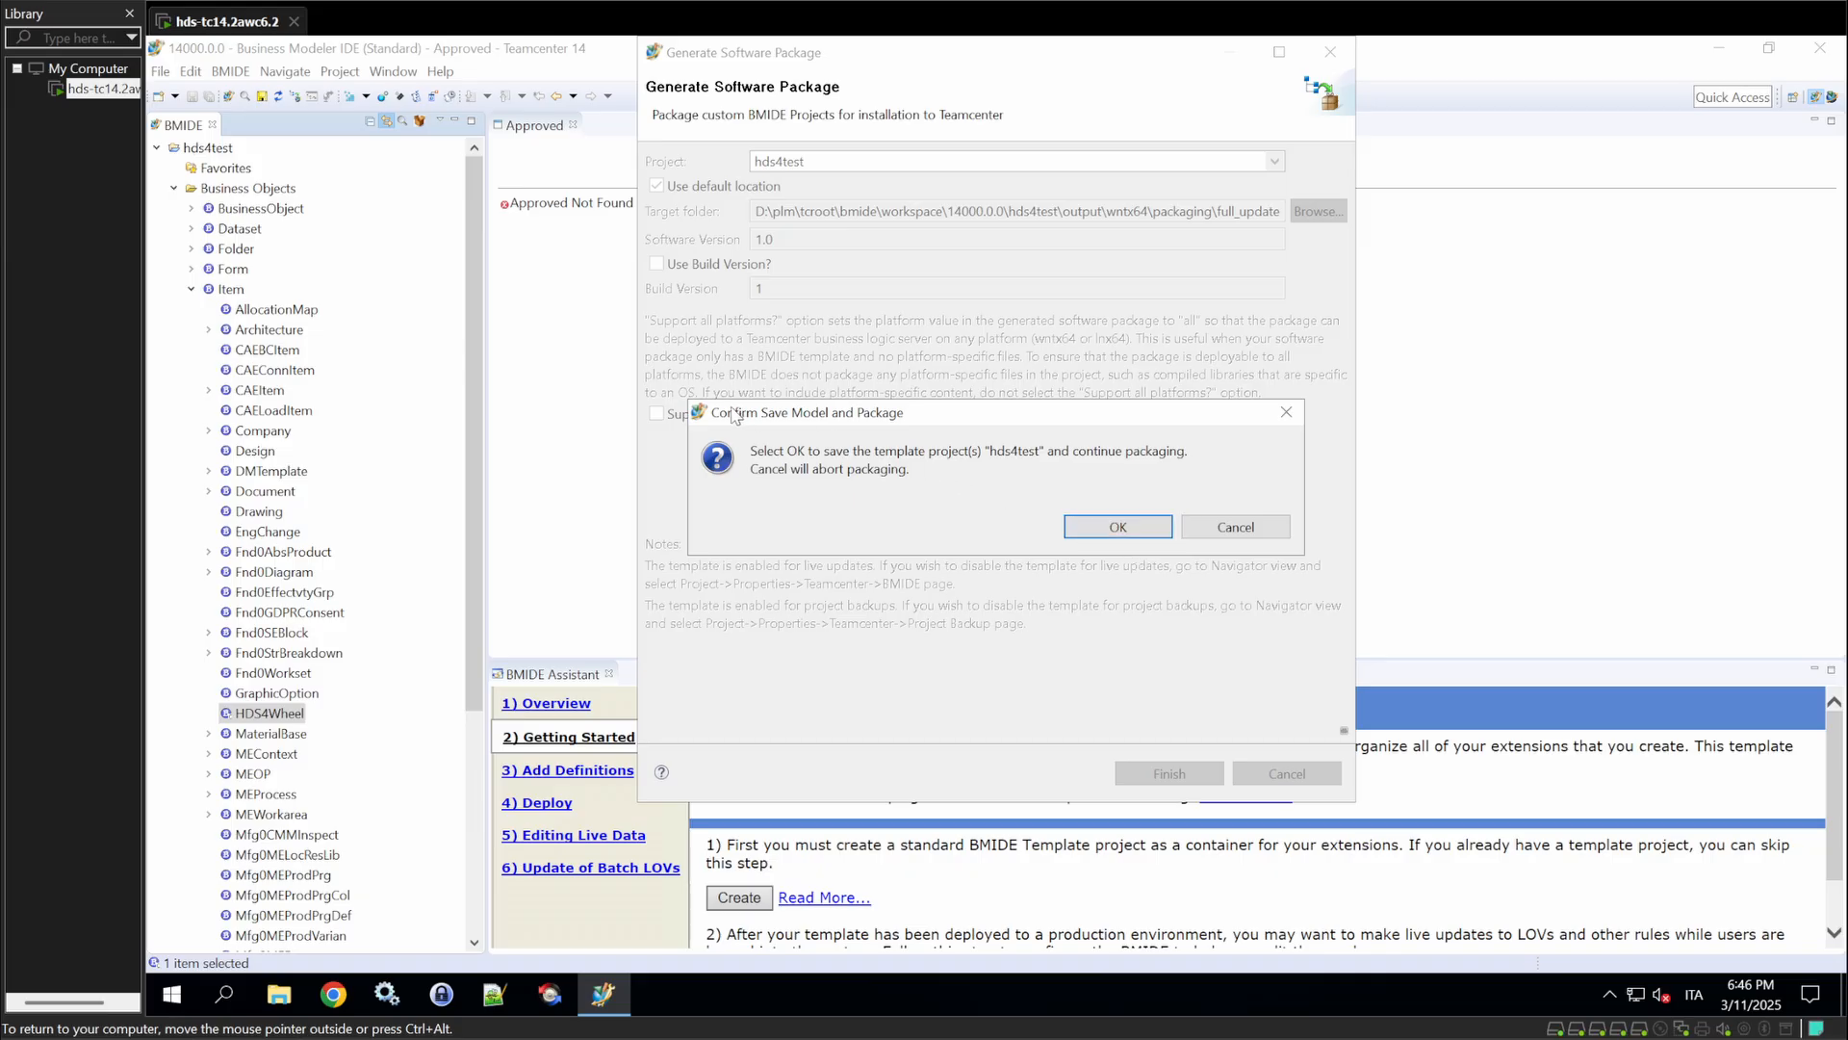
{"action": "mouse_move", "coordinate": [961, 439]}
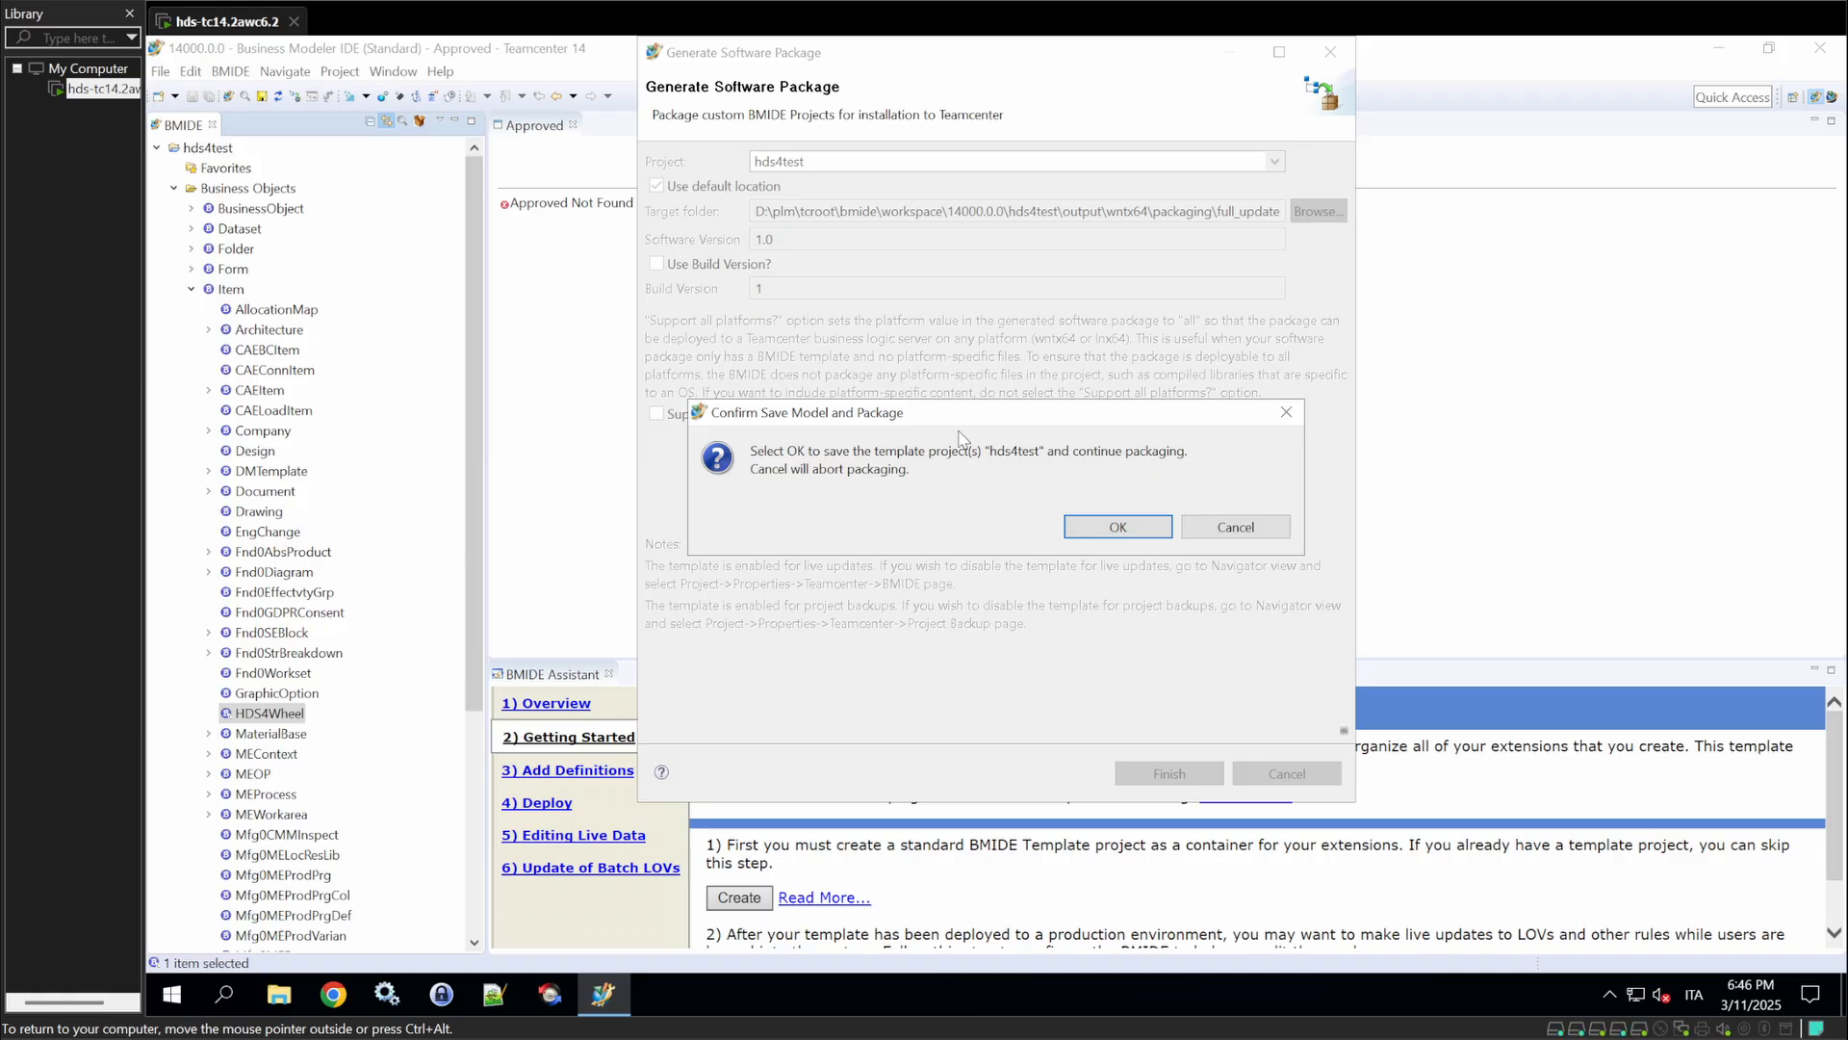
{"action": "mouse_move", "coordinate": [1116, 526]}
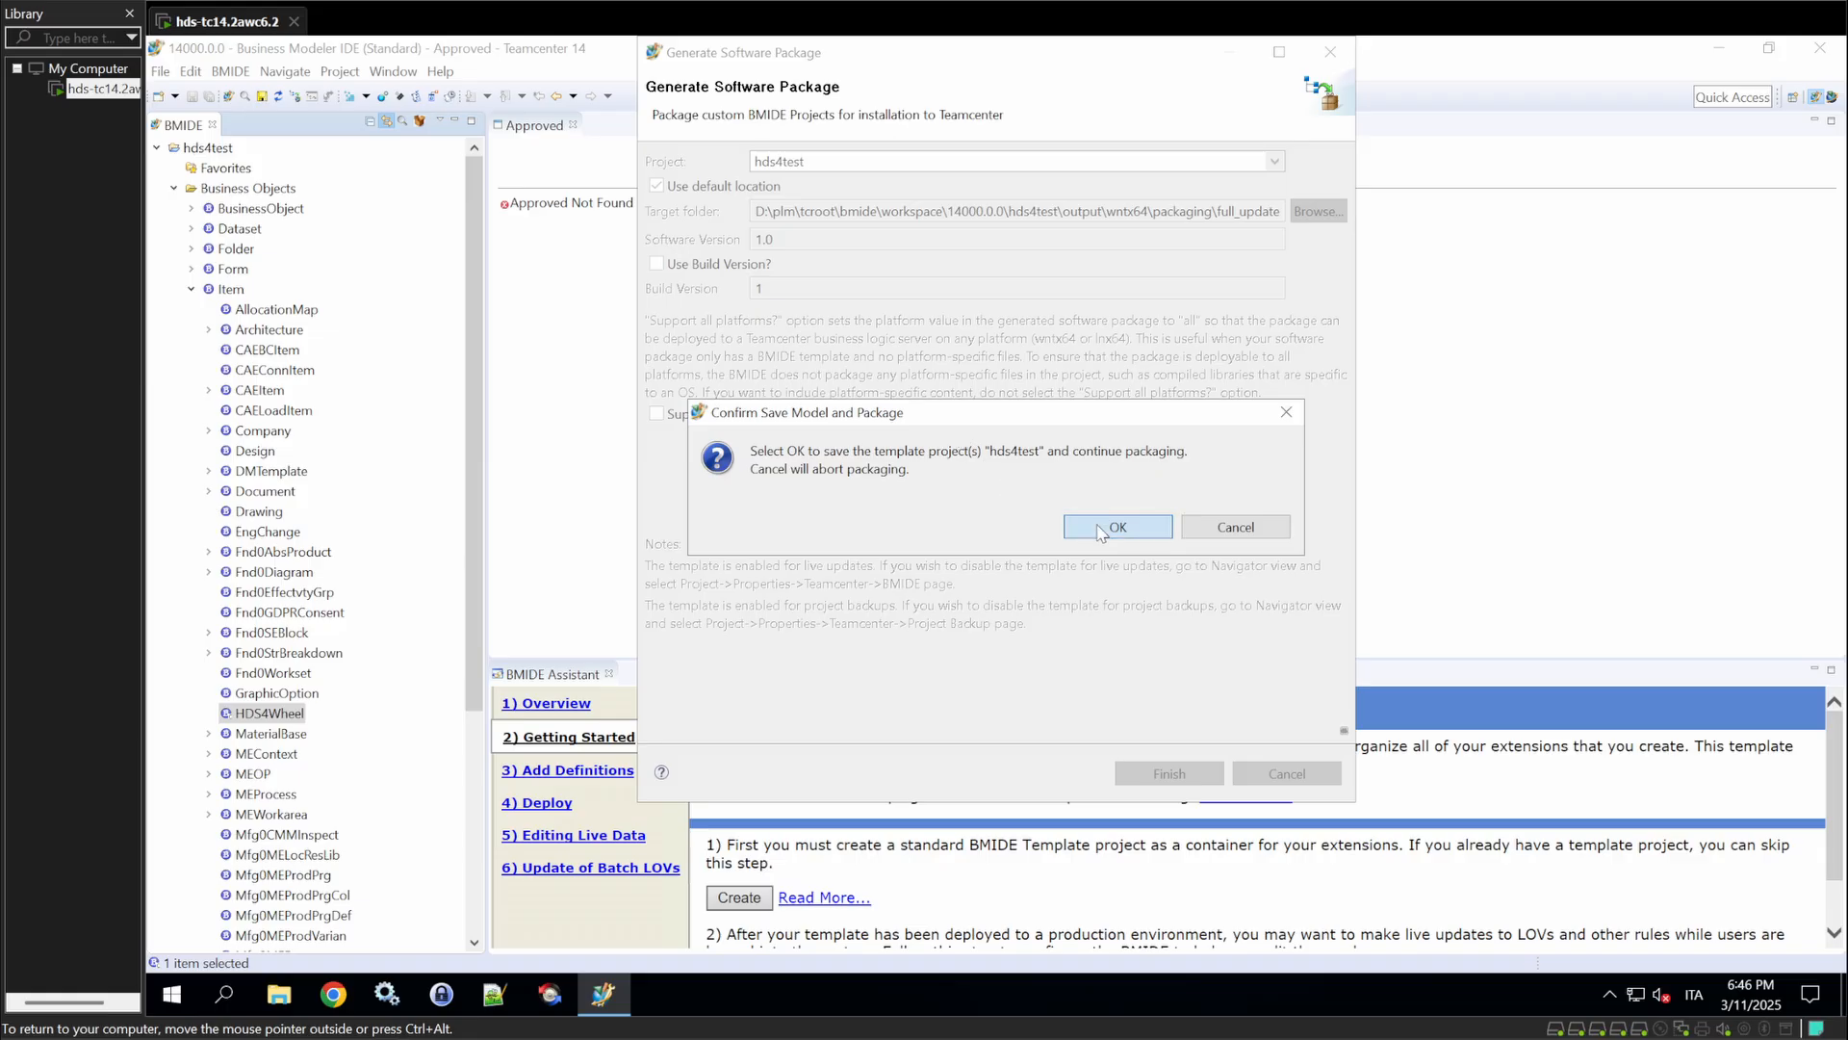
{"action": "left_click", "coordinate": [1116, 528]}
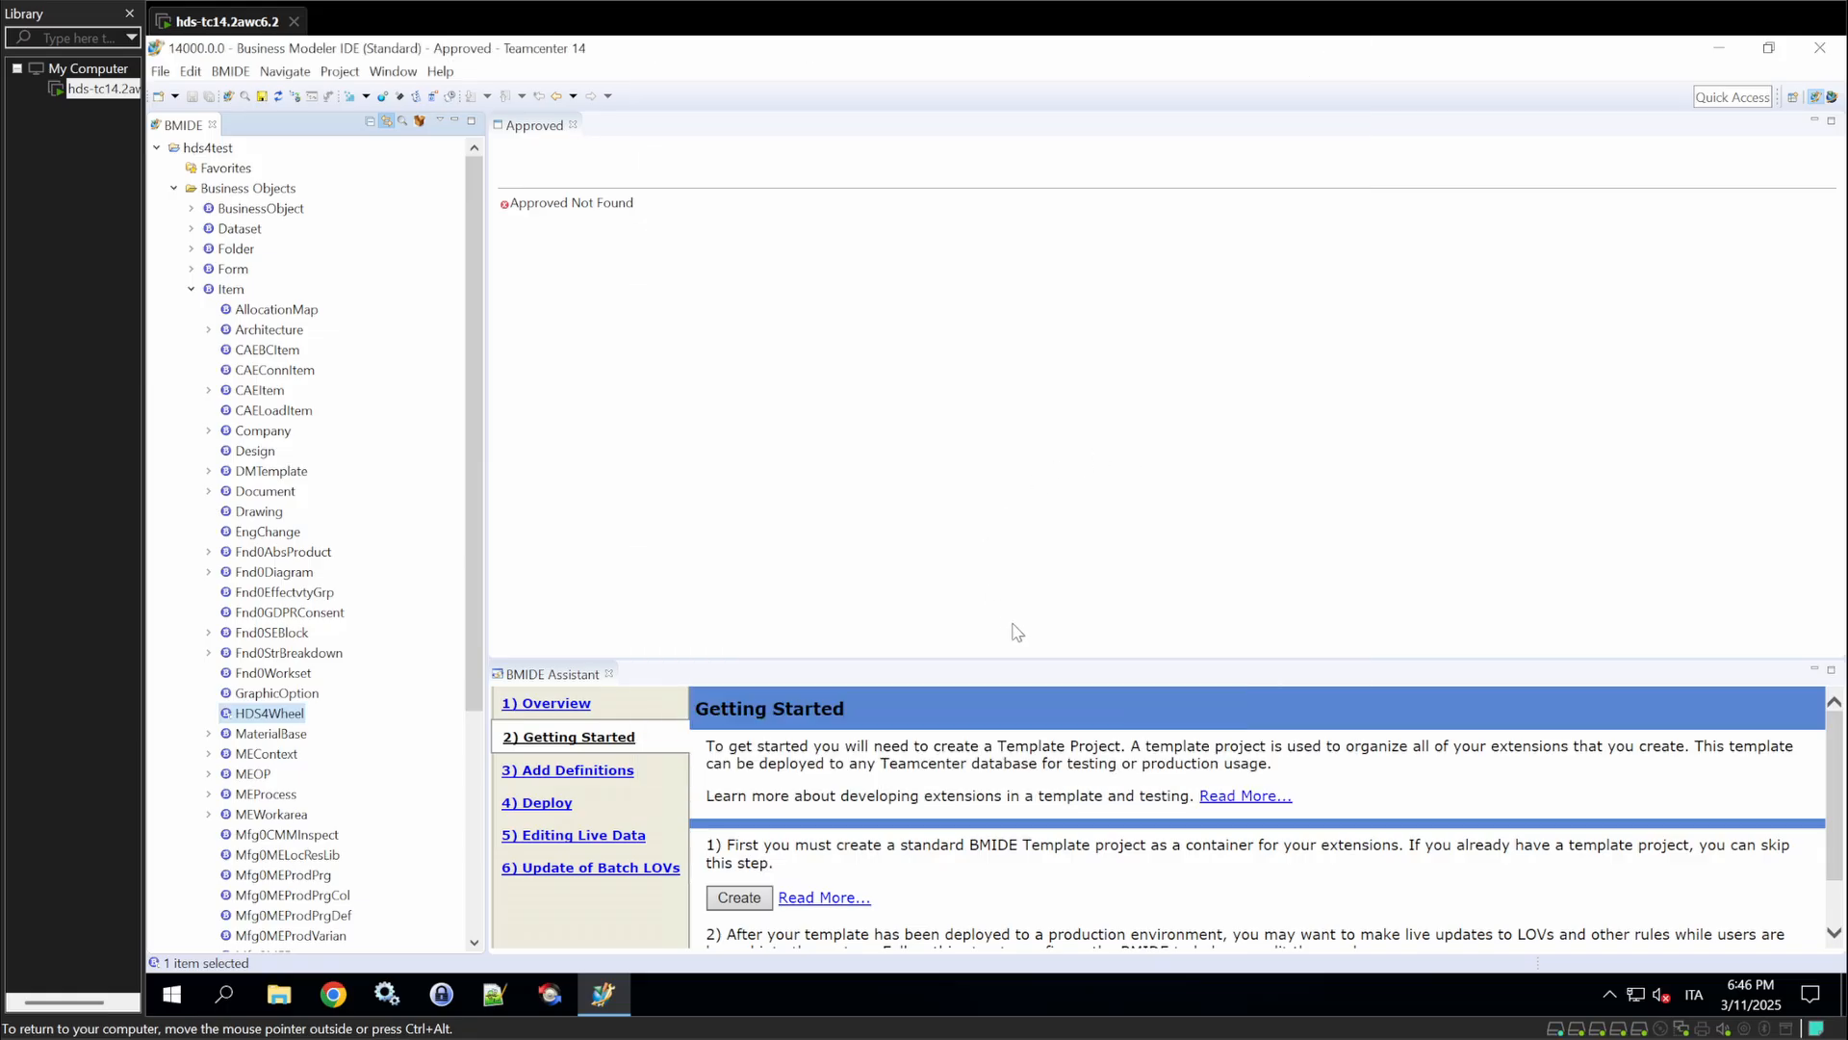
{"action": "mouse_move", "coordinate": [1529, 776]}
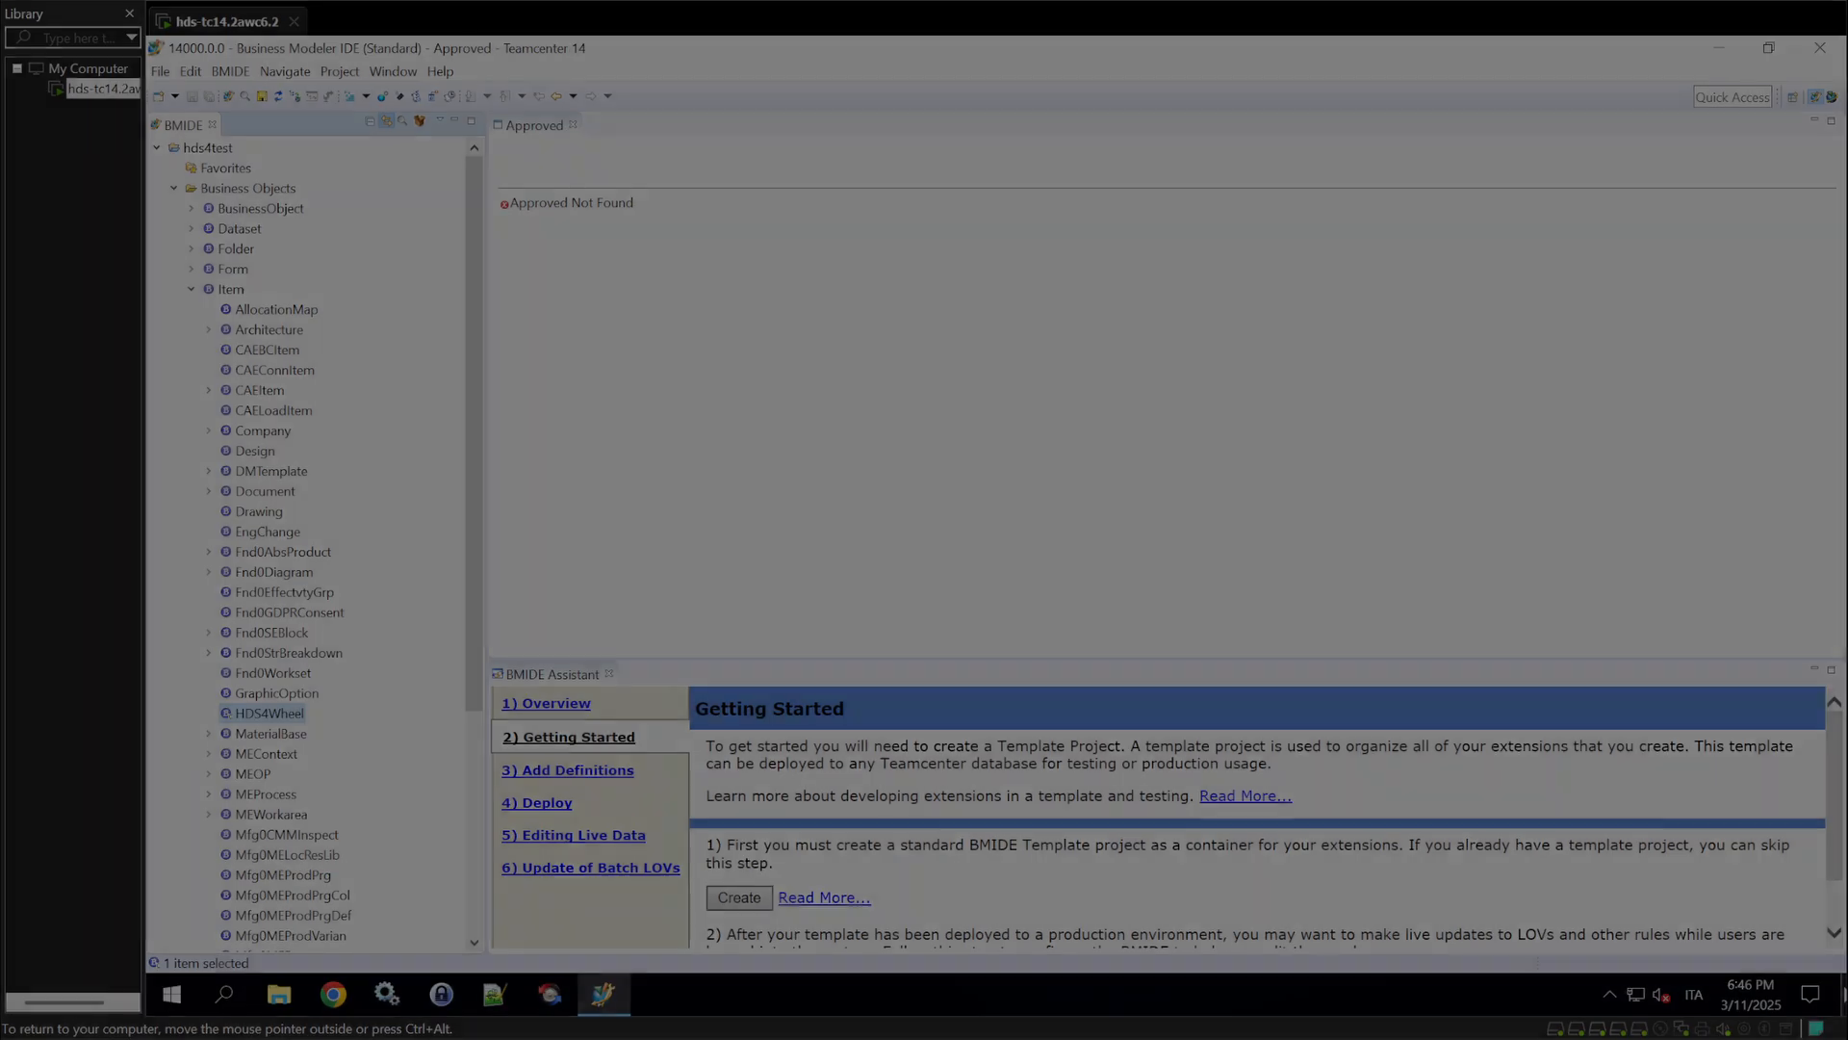
- Launch Environment Manager and choose Configuration Manager with Perform maintenance on an existing configuration
{"action": "left_click", "coordinate": [1718, 46]}
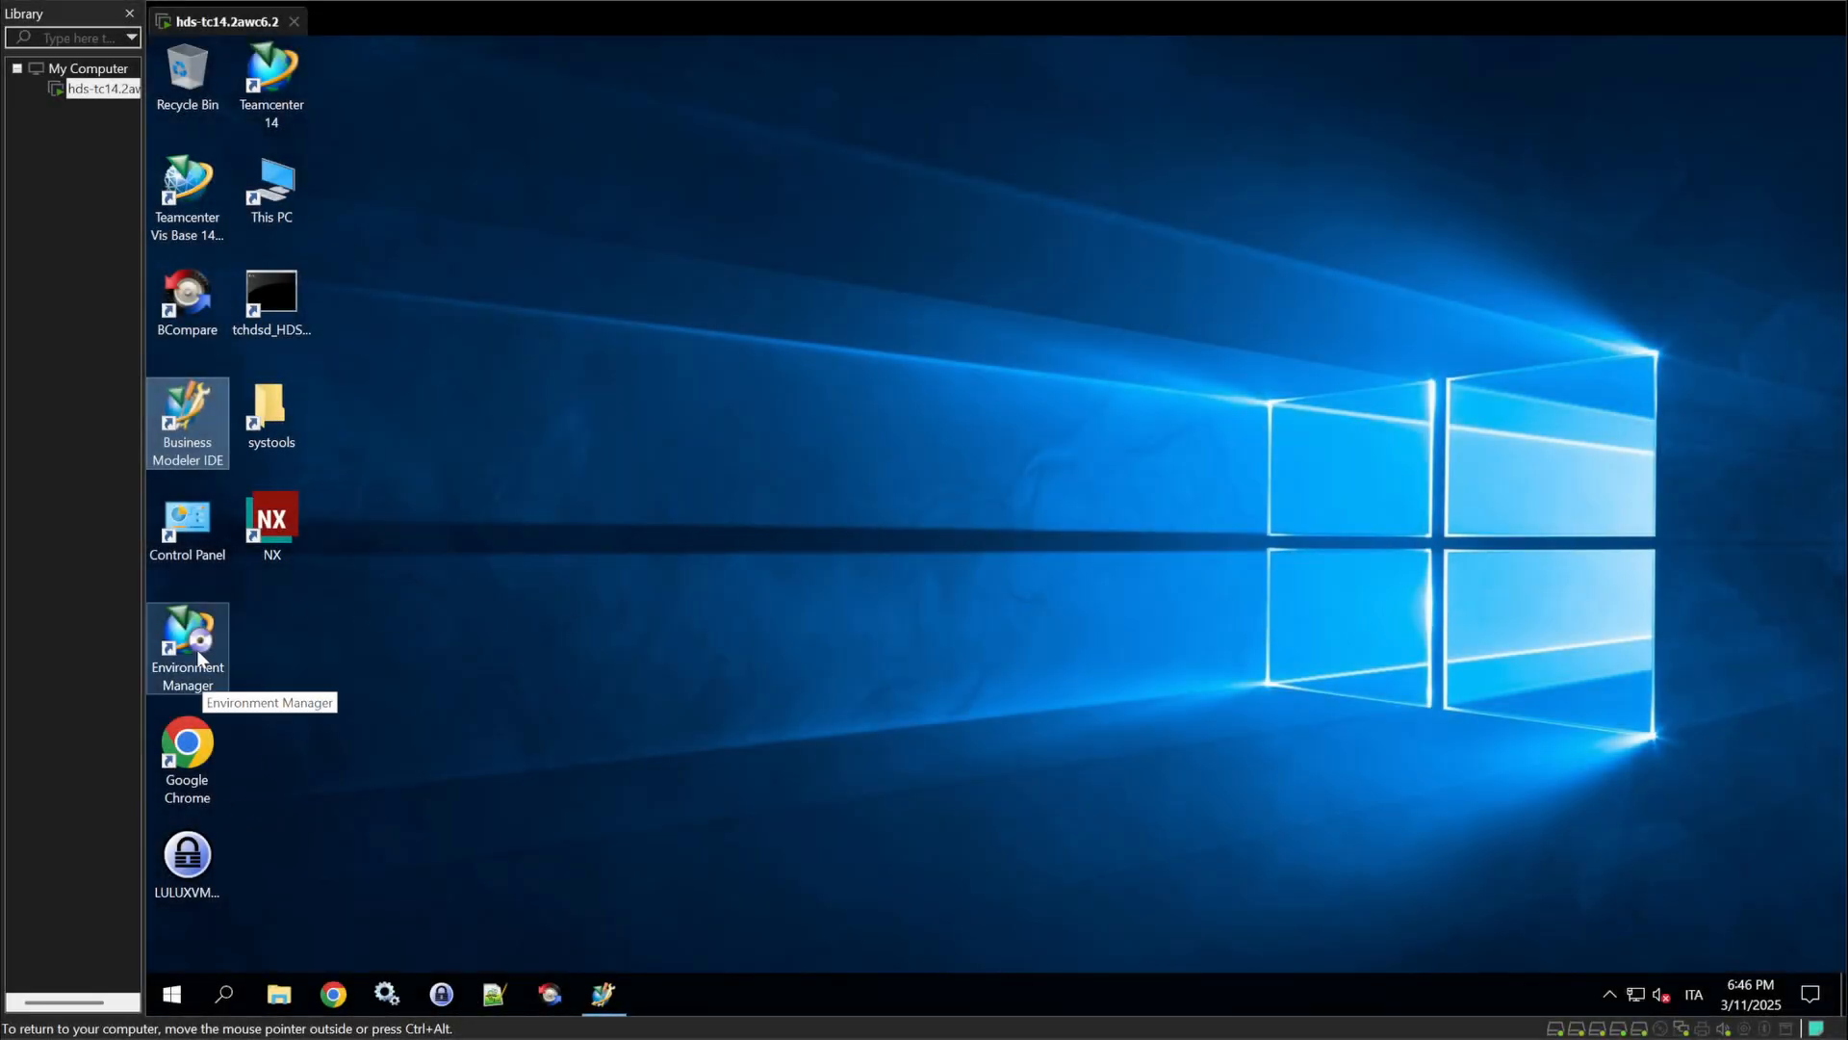
{"action": "mouse_move", "coordinate": [229, 647]}
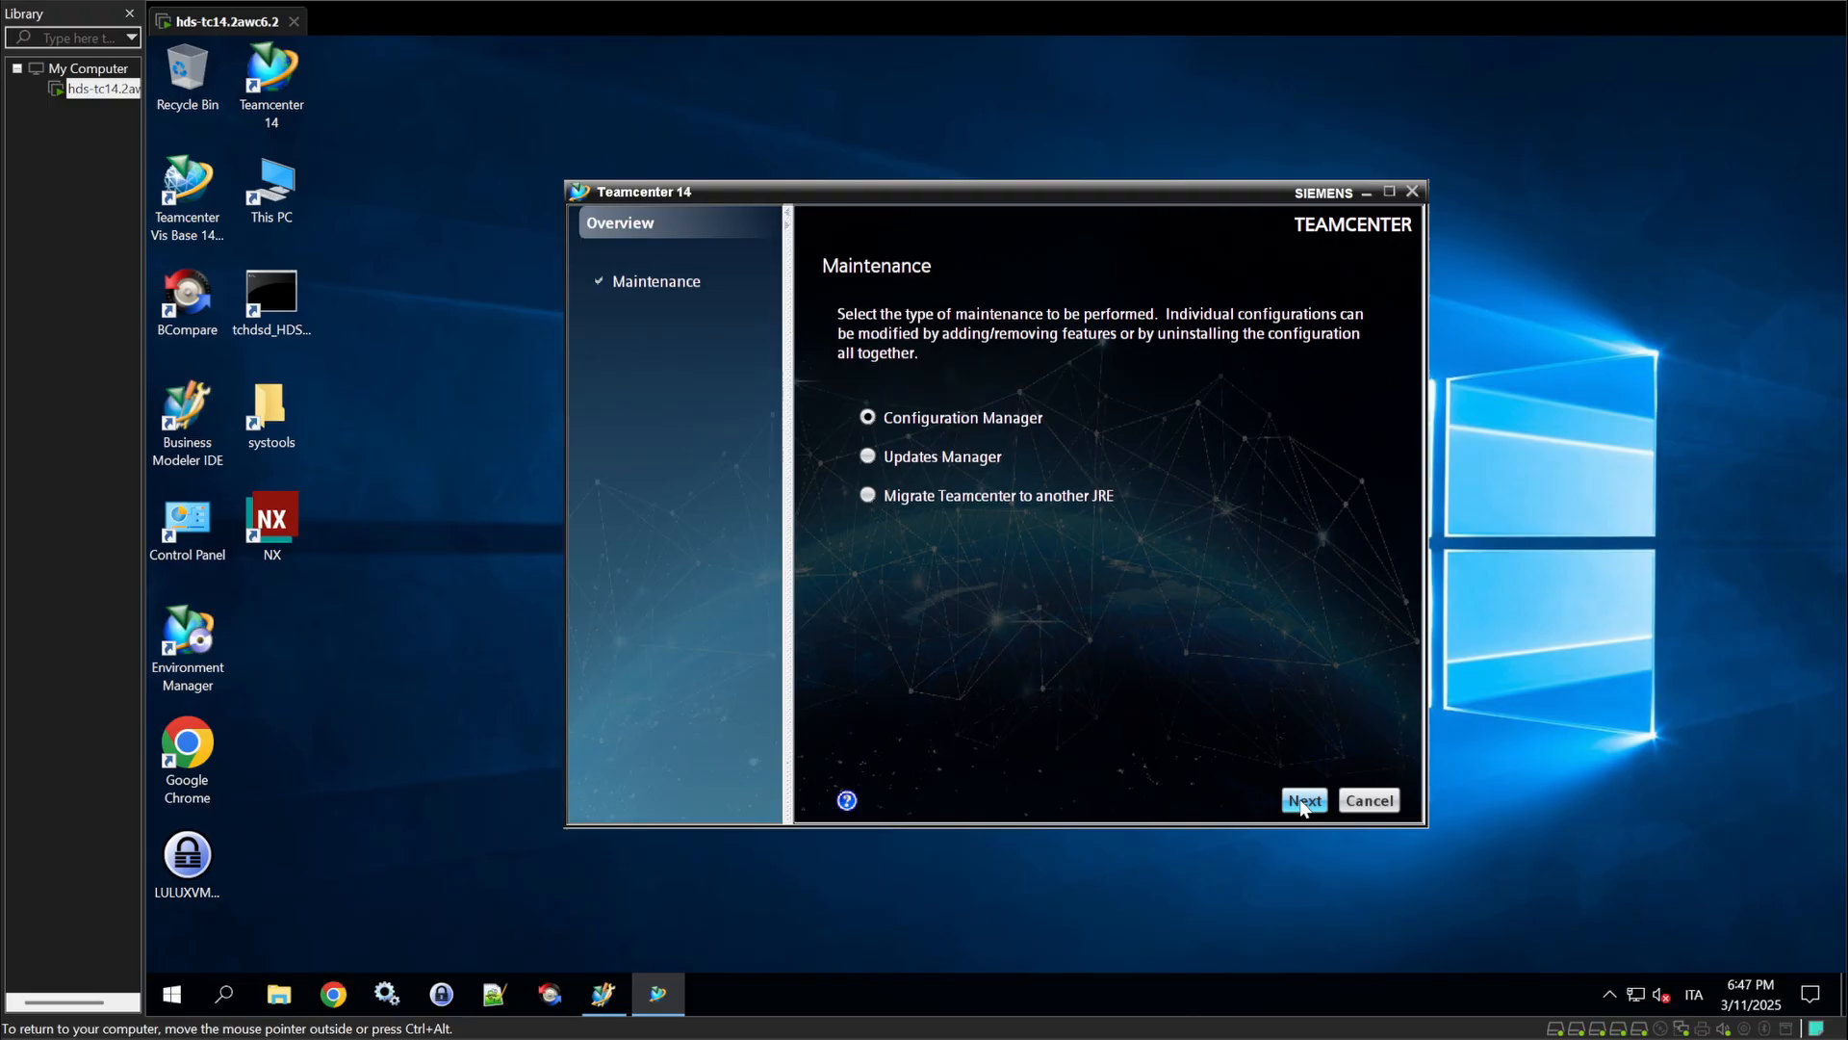
{"action": "mouse_move", "coordinate": [1263, 495]}
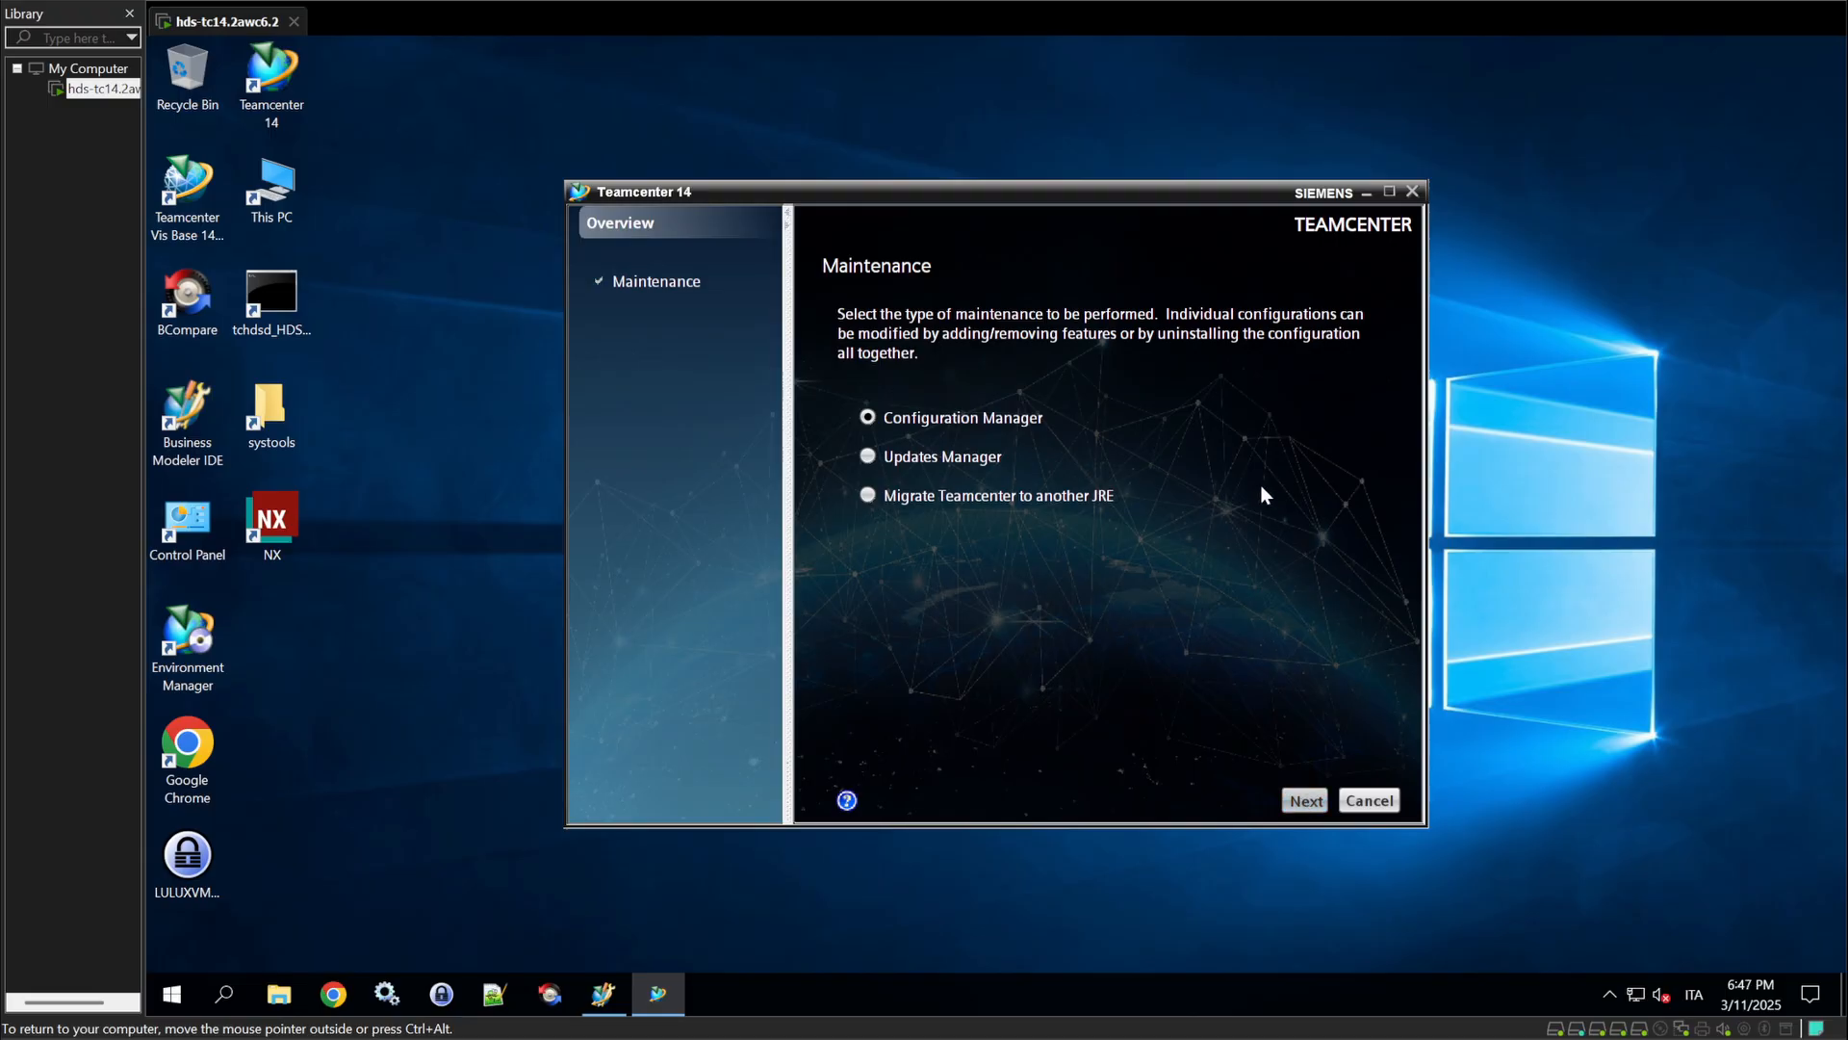
{"action": "left_click", "coordinate": [1303, 799]}
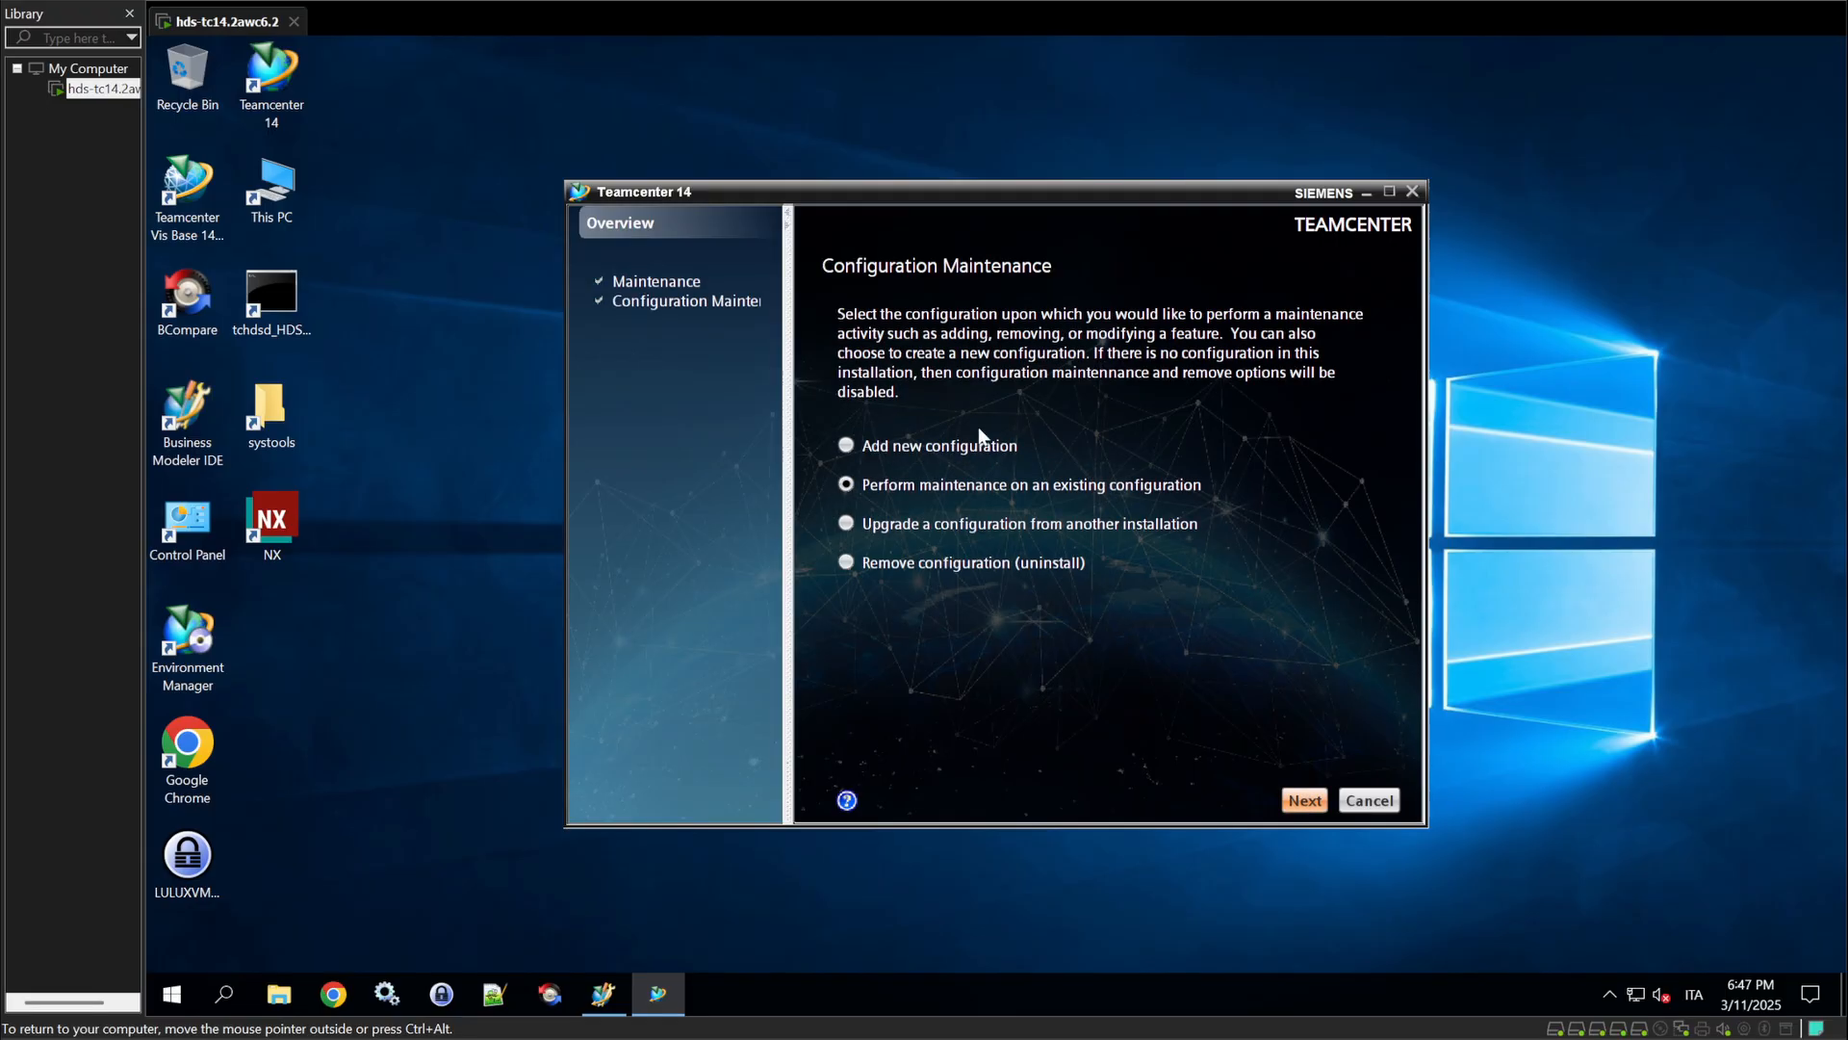
{"action": "mouse_move", "coordinate": [932, 475]}
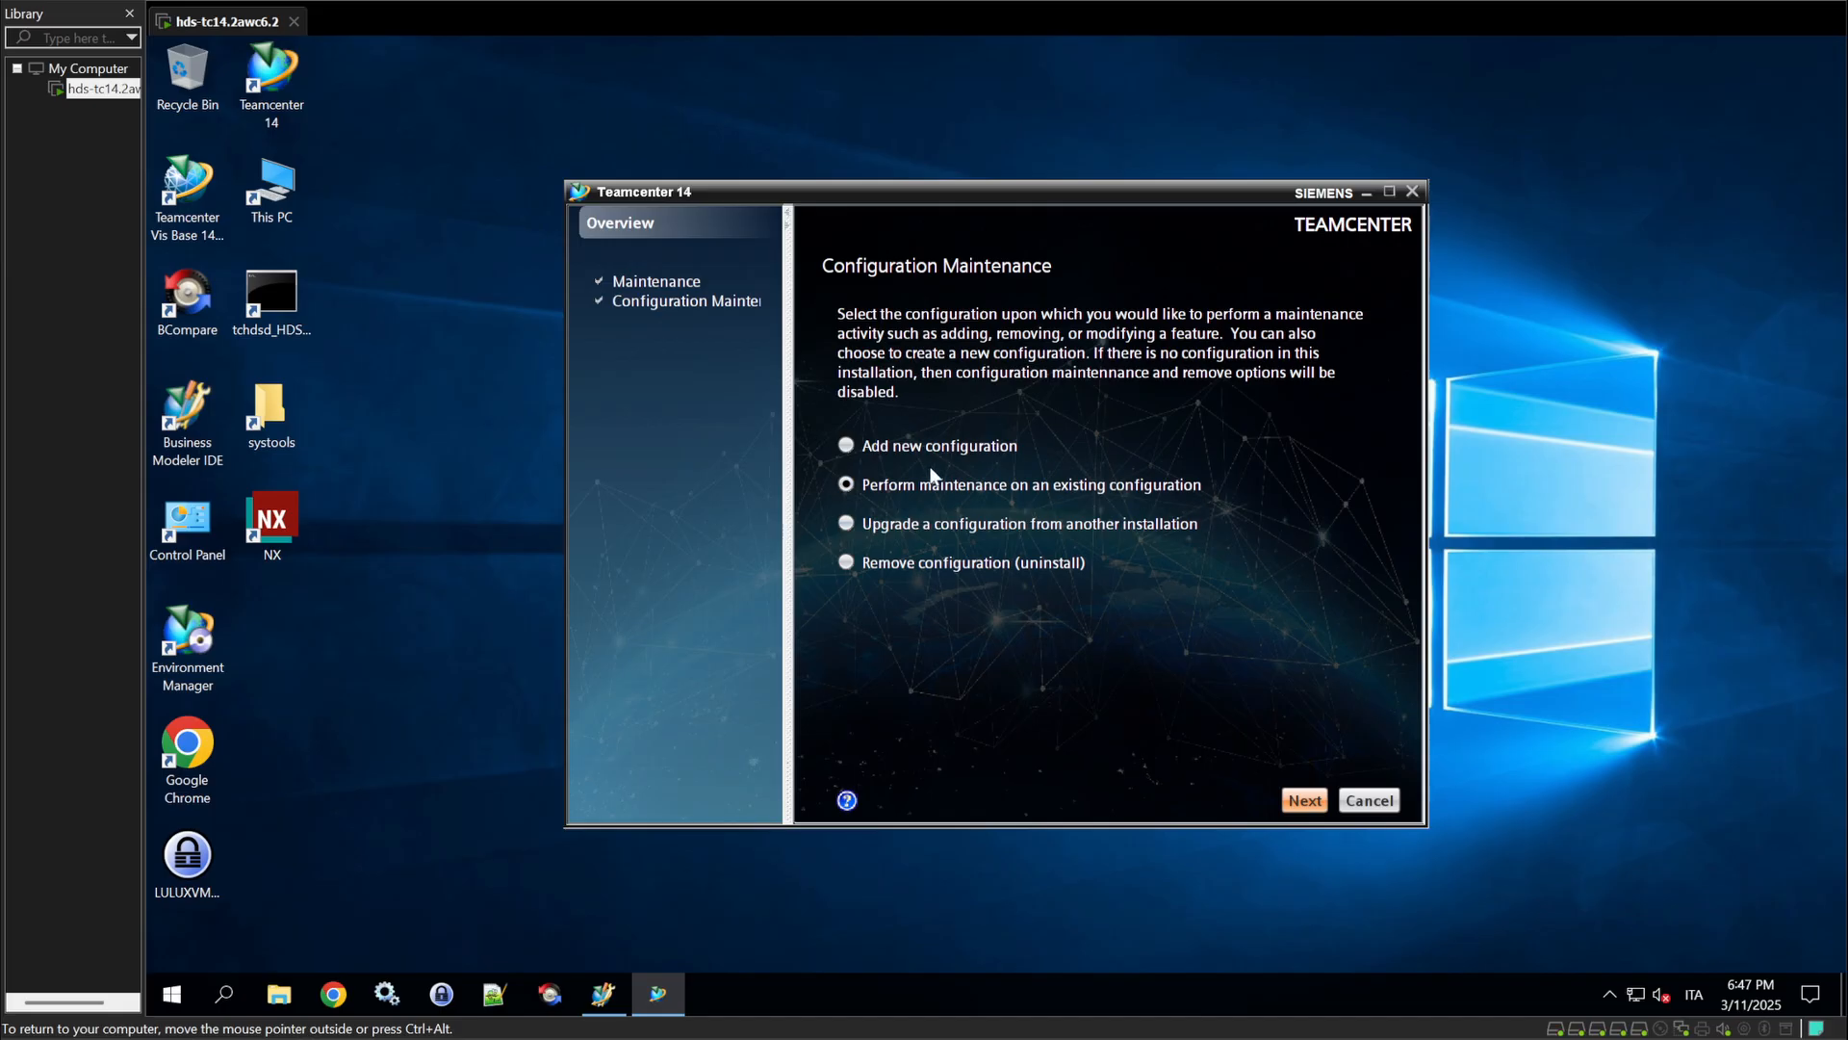
{"action": "mouse_move", "coordinate": [1190, 508]}
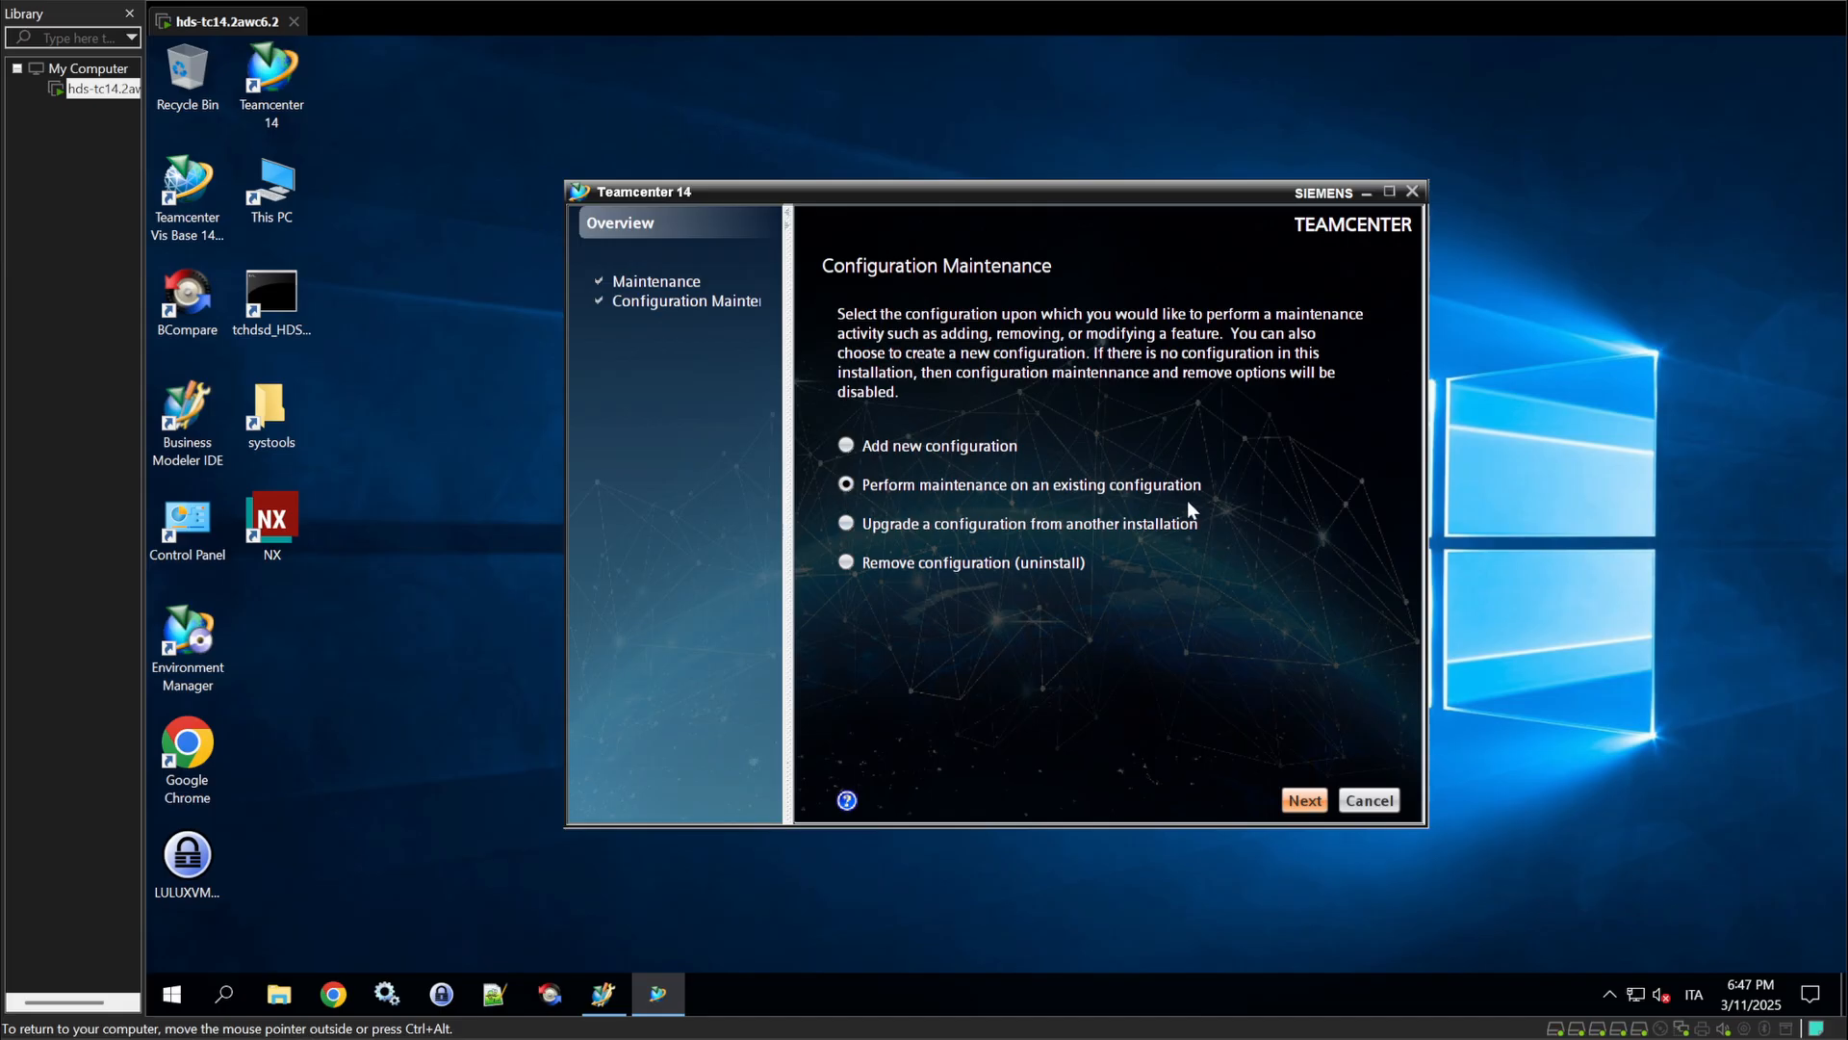
{"action": "left_click", "coordinate": [1303, 799]}
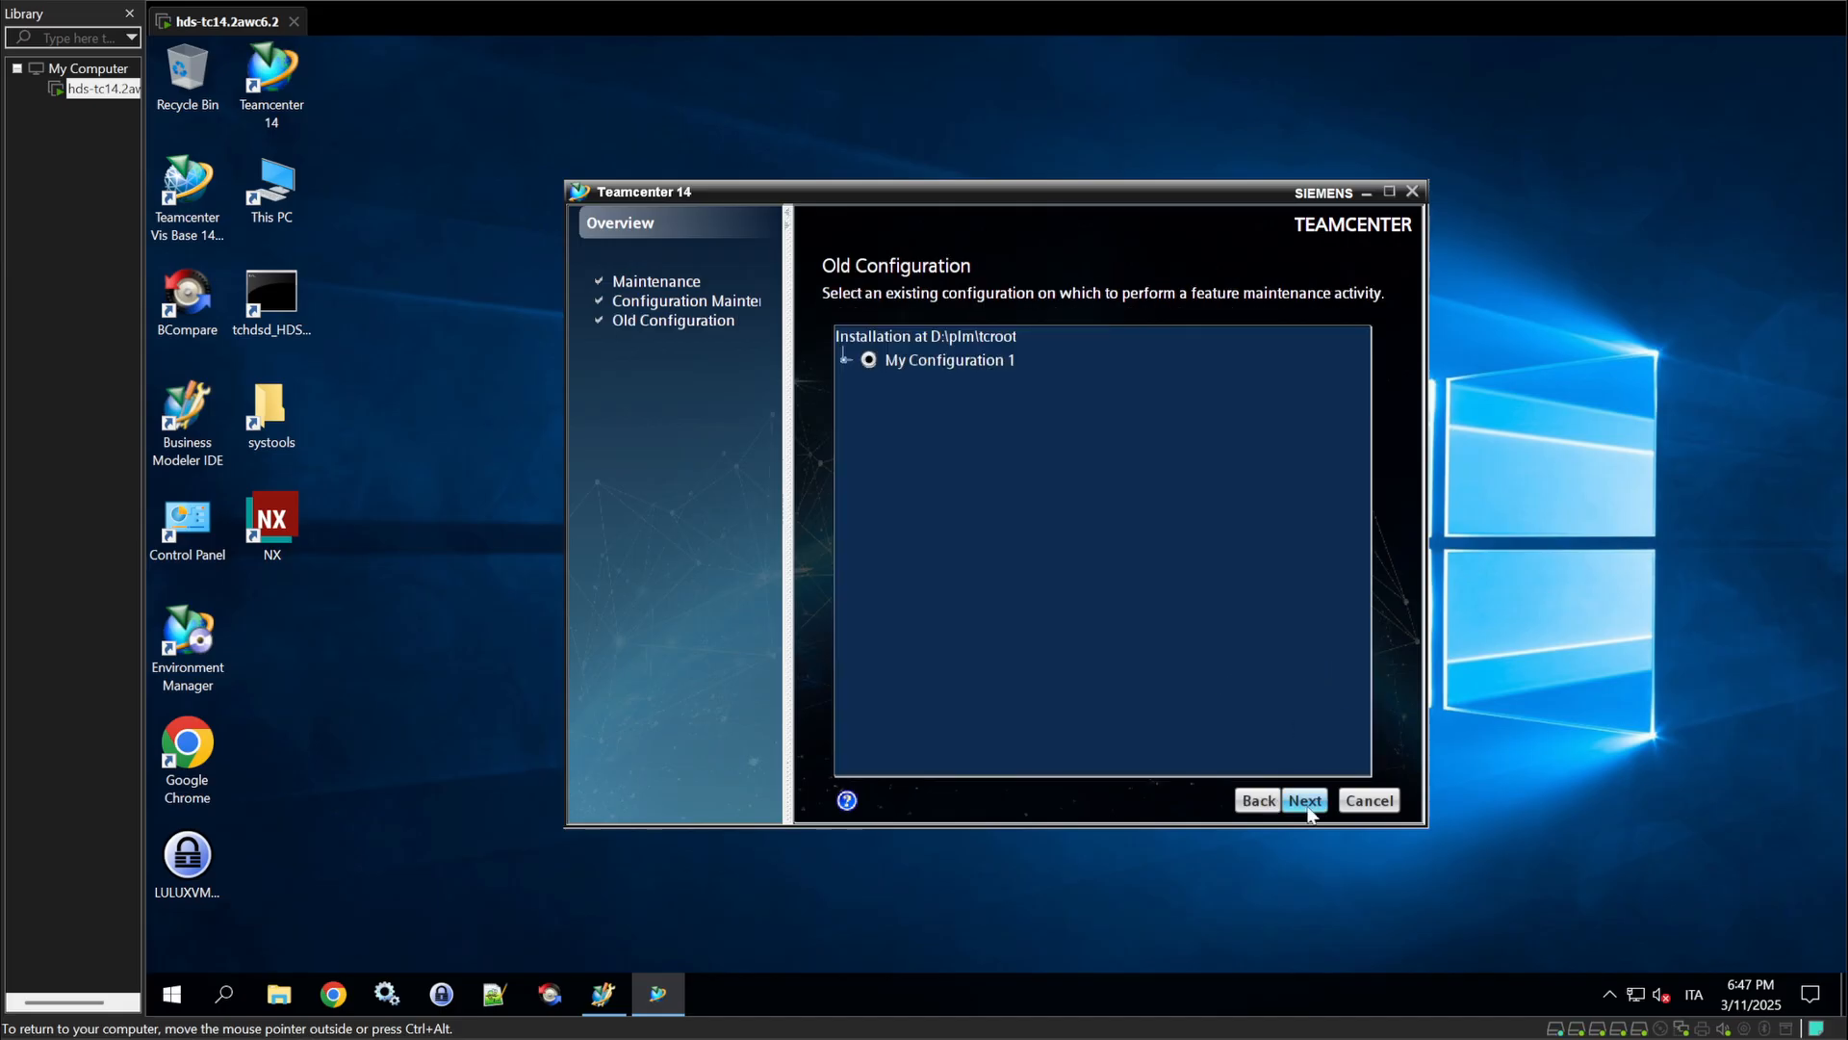
- Continue with My Configuration 1 to the Feature Maintenance step with Add/Remove Features
{"action": "left_click", "coordinate": [1305, 799]}
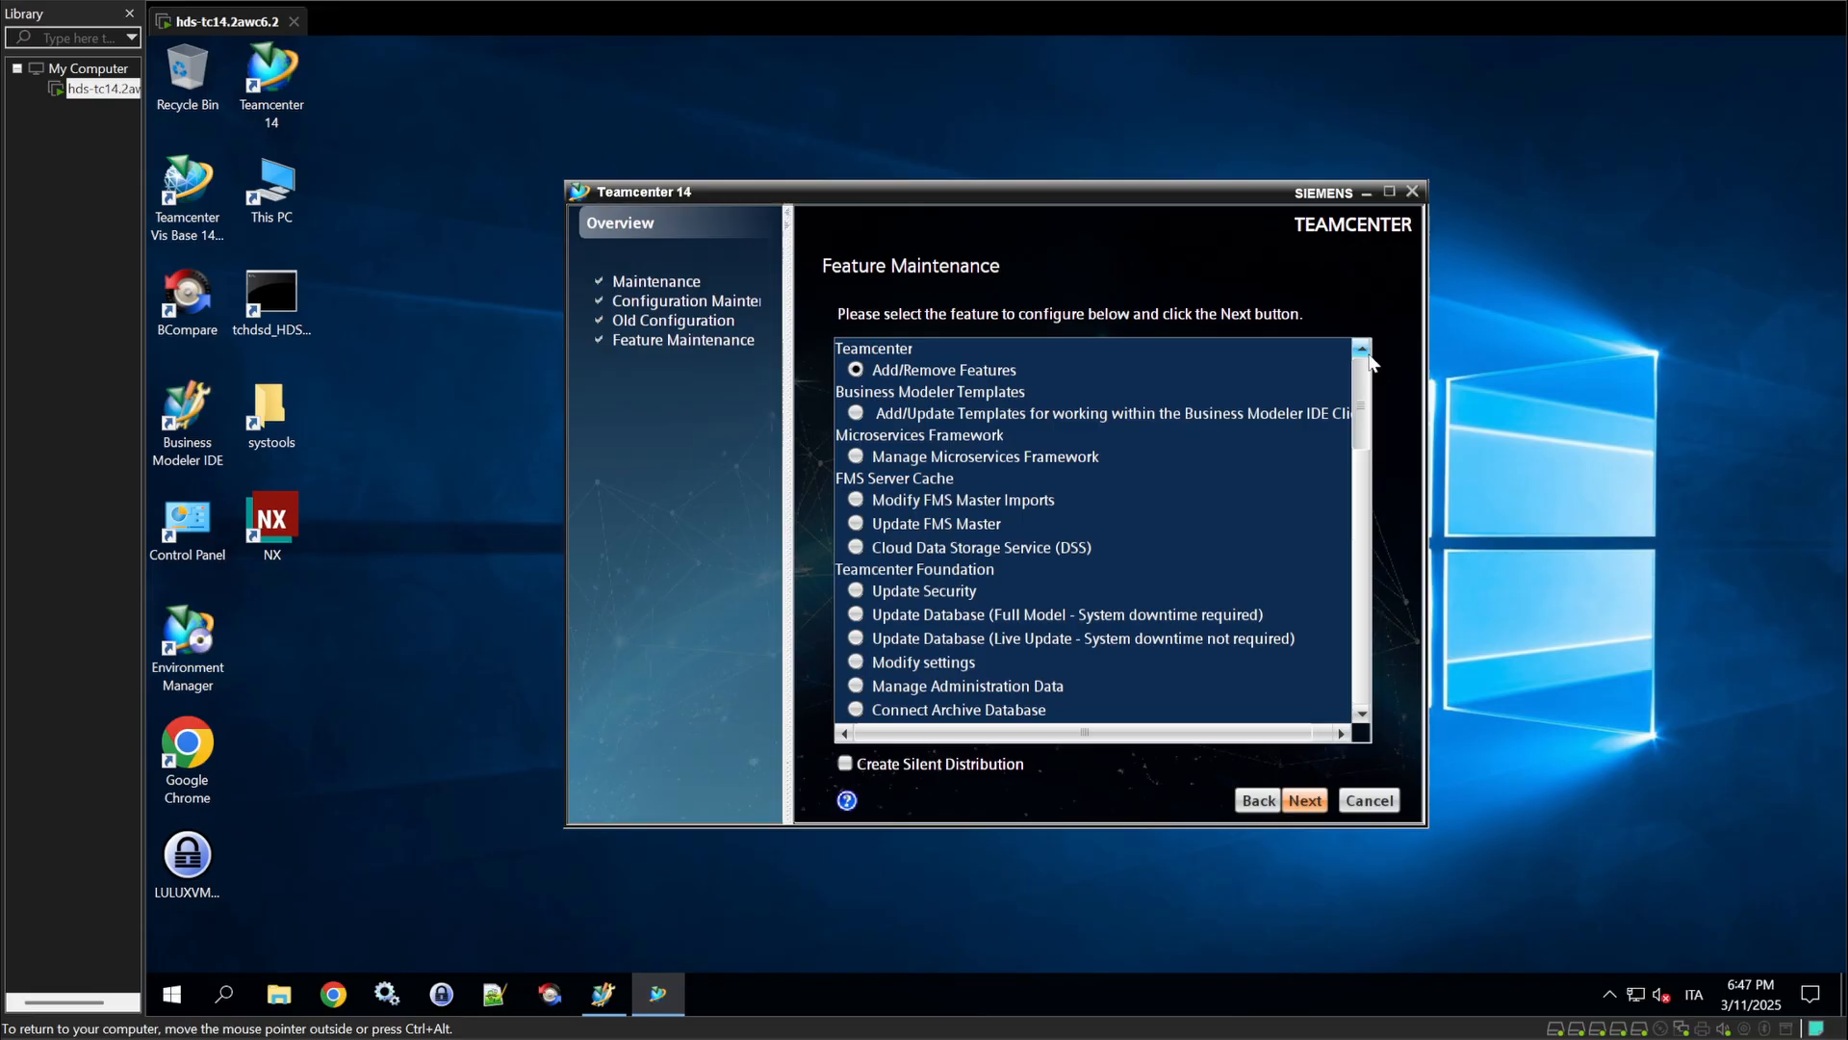
{"action": "left_click", "coordinate": [855, 614]}
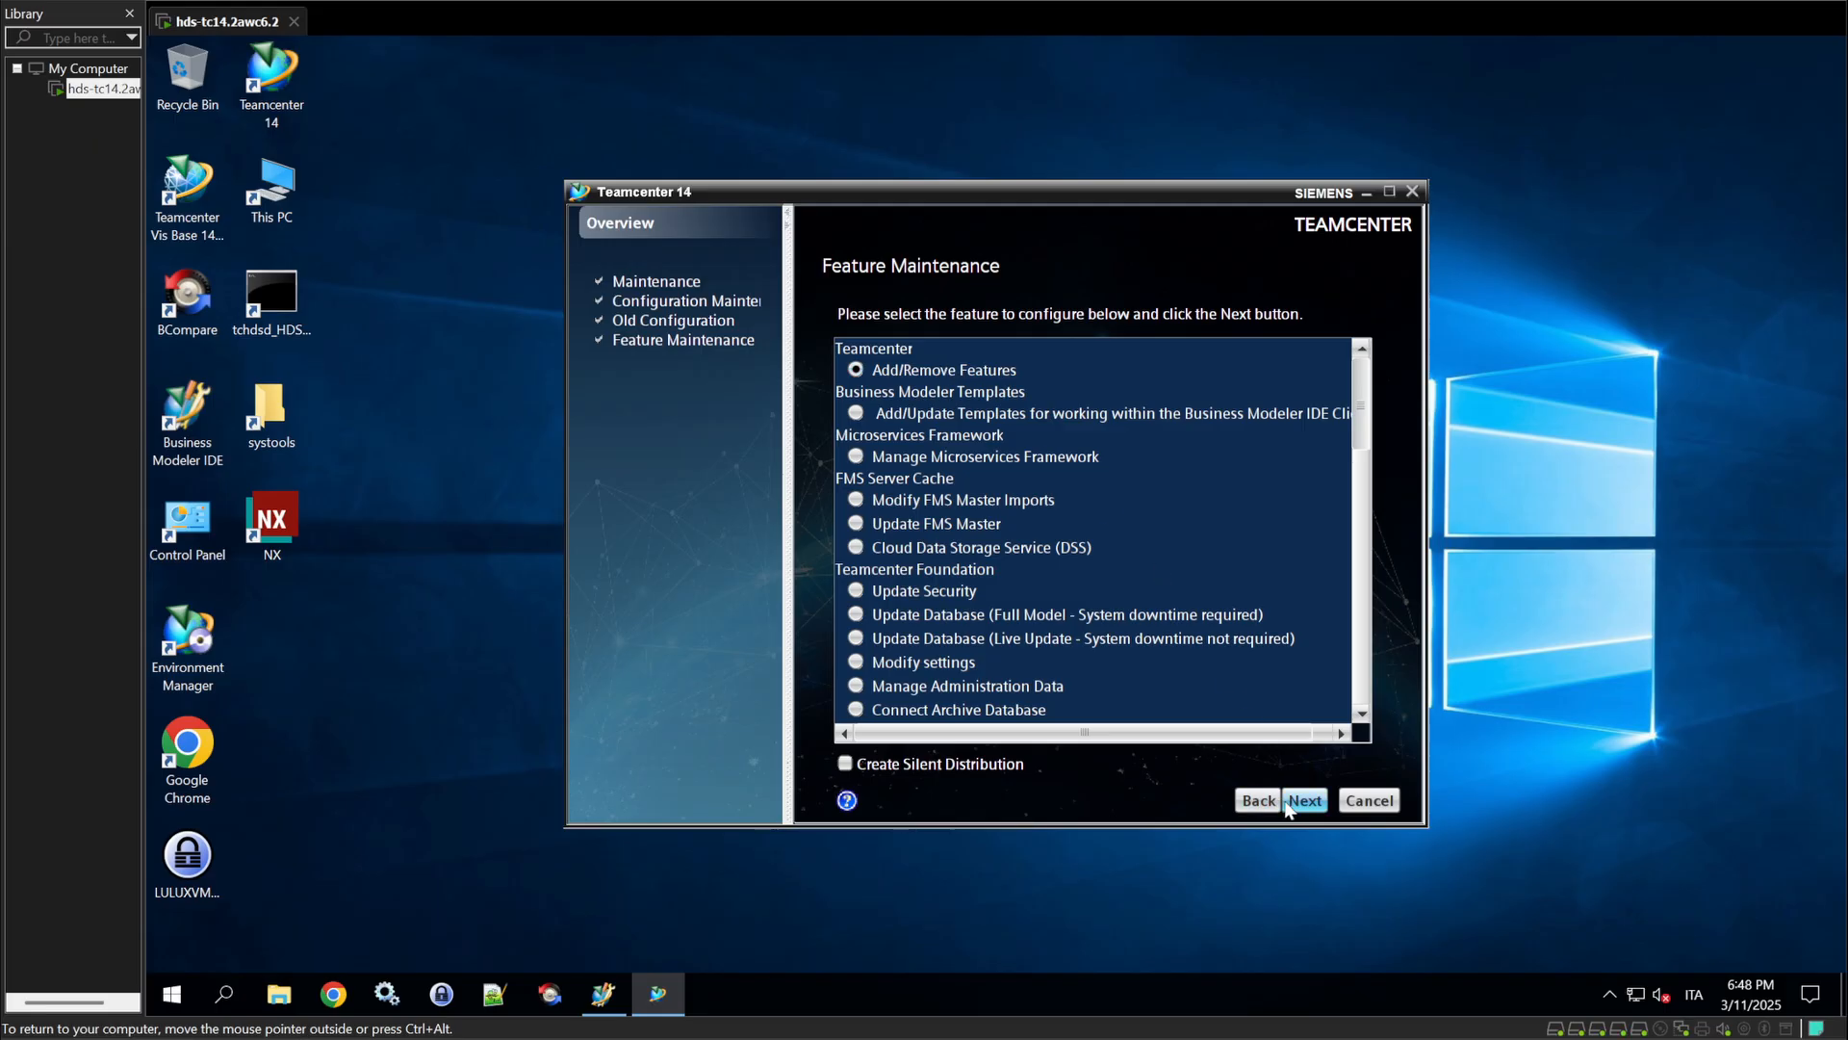
- Proceed from Add/Remove Features to the Features page of installed Base Install features
{"action": "left_click", "coordinate": [1306, 799]}
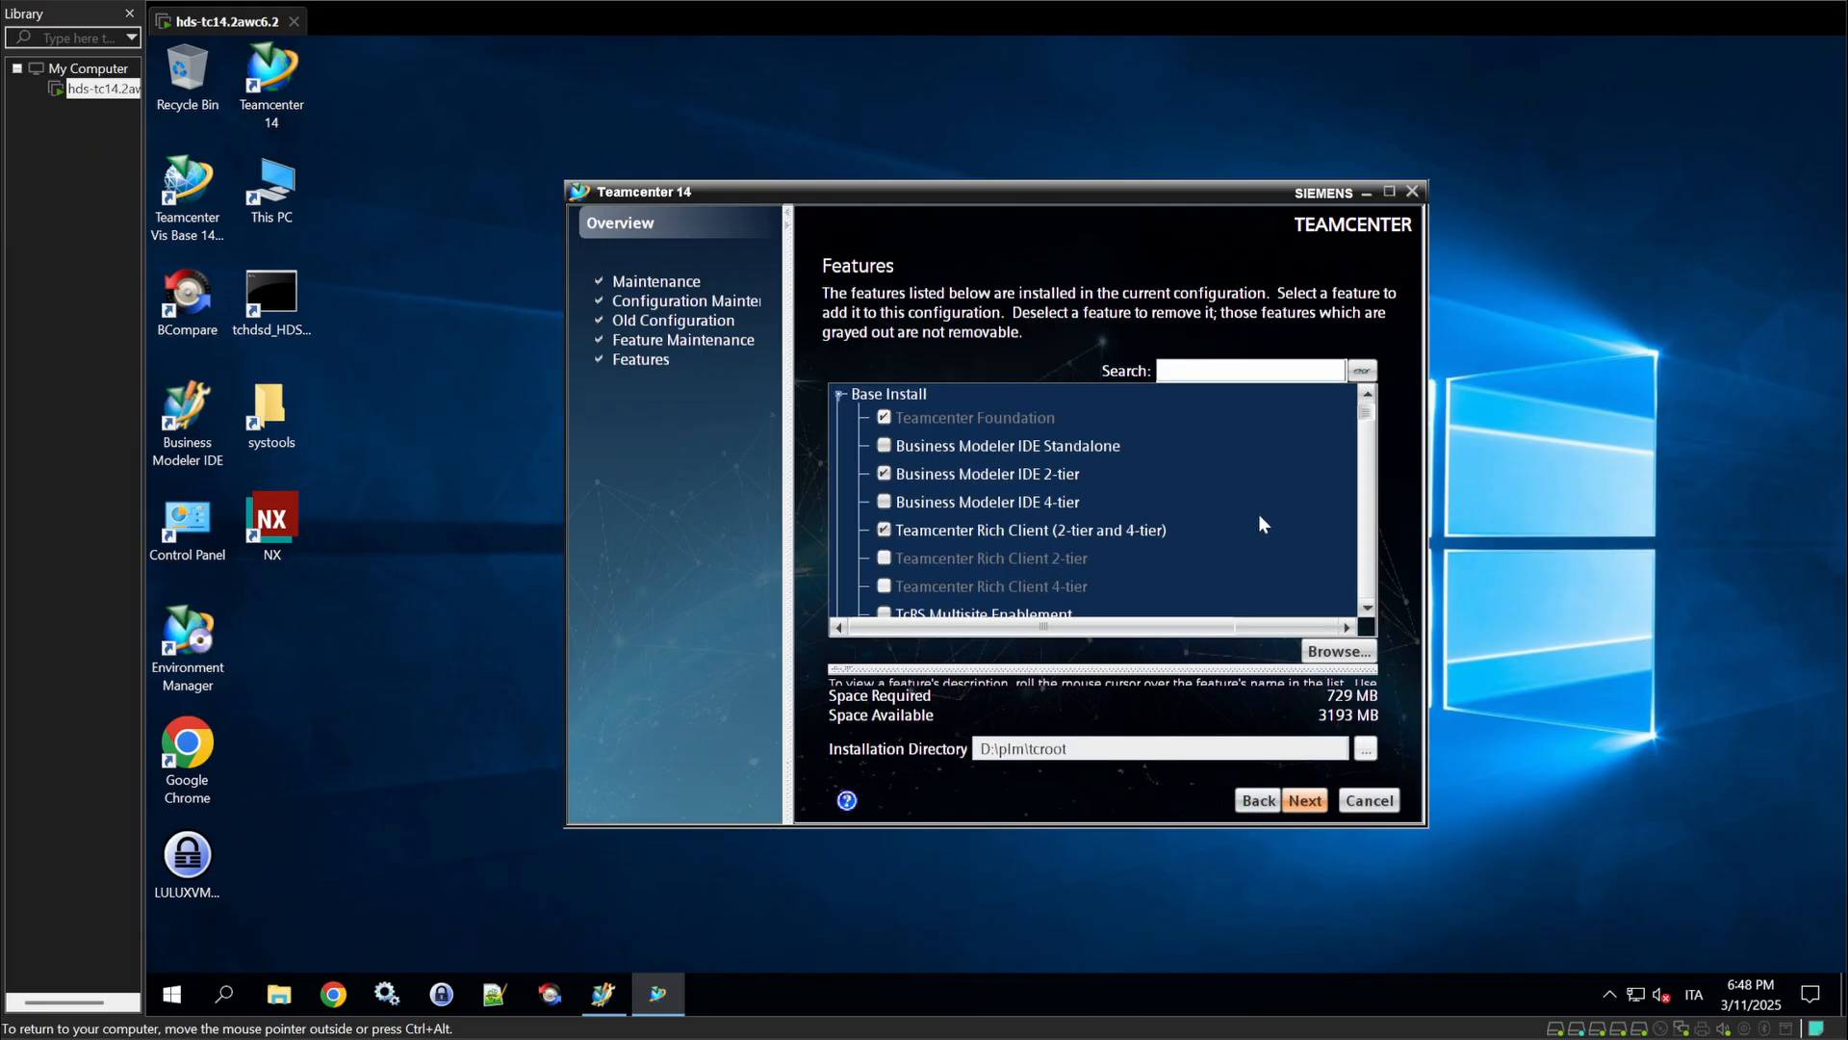
{"action": "mouse_move", "coordinate": [1264, 451]}
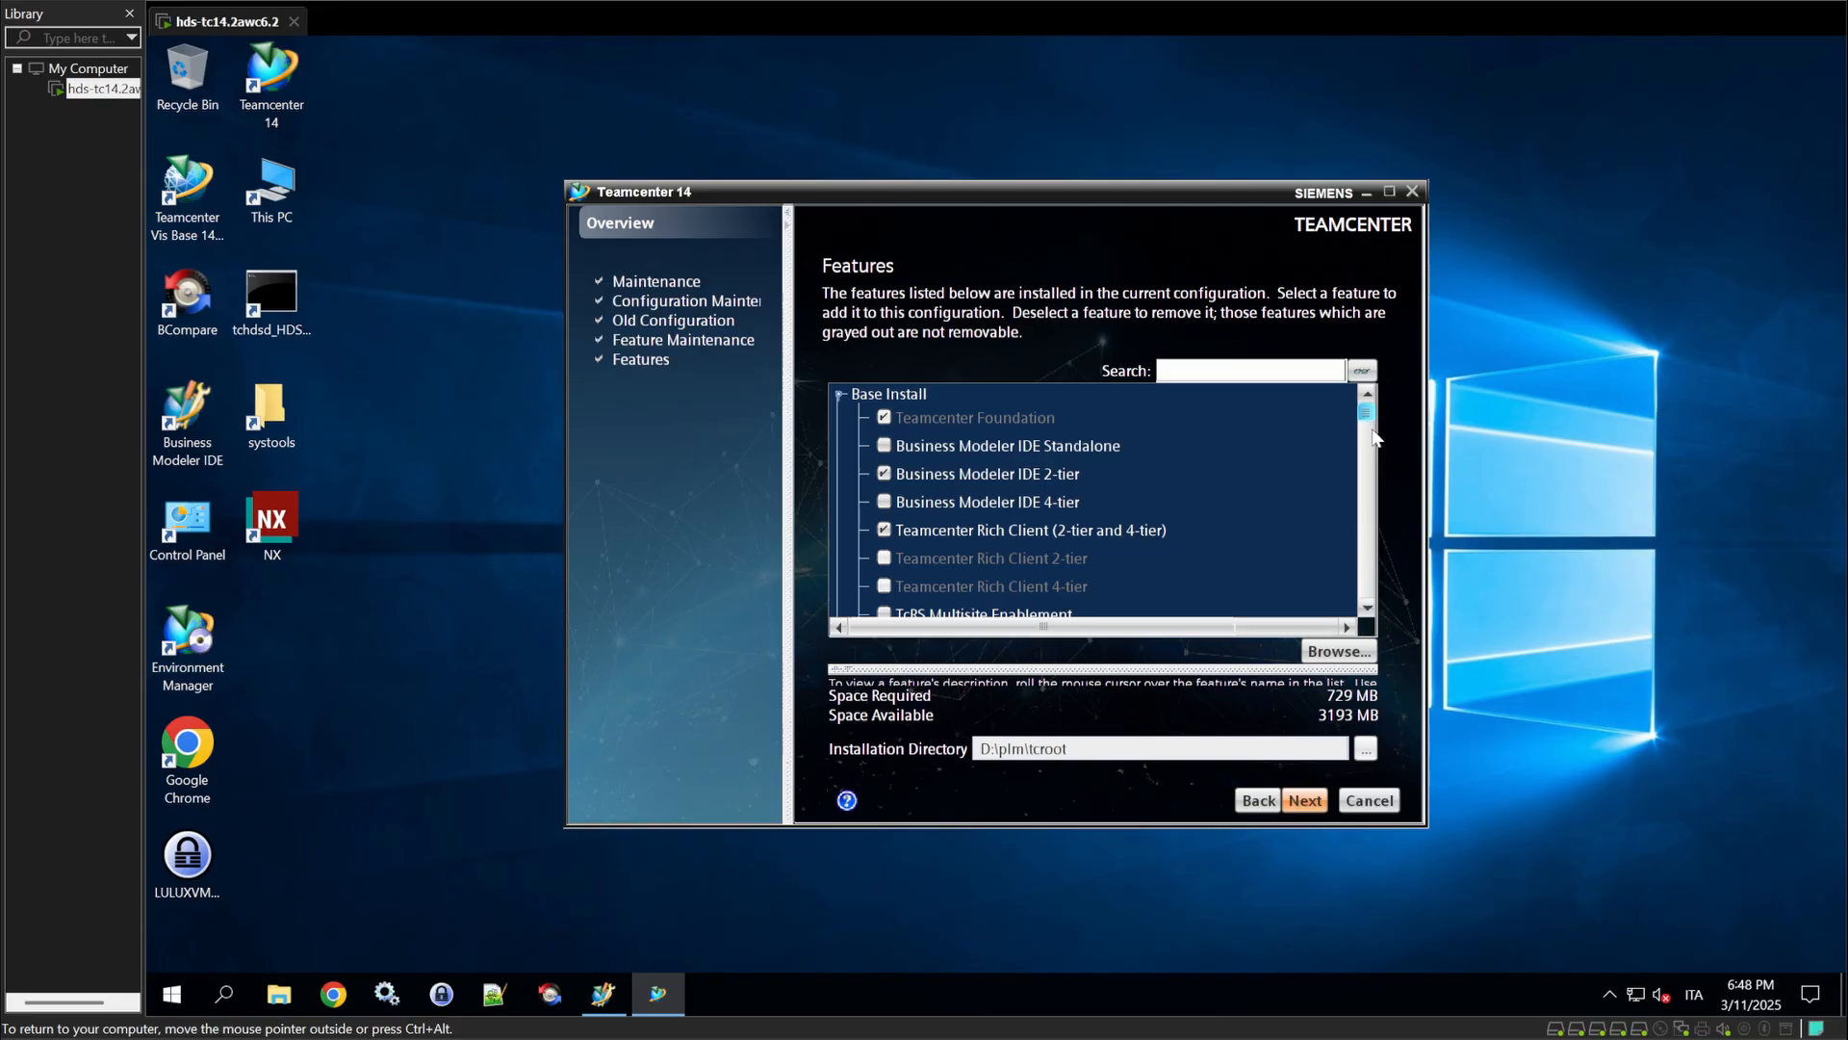
{"action": "mouse_move", "coordinate": [1255, 495]}
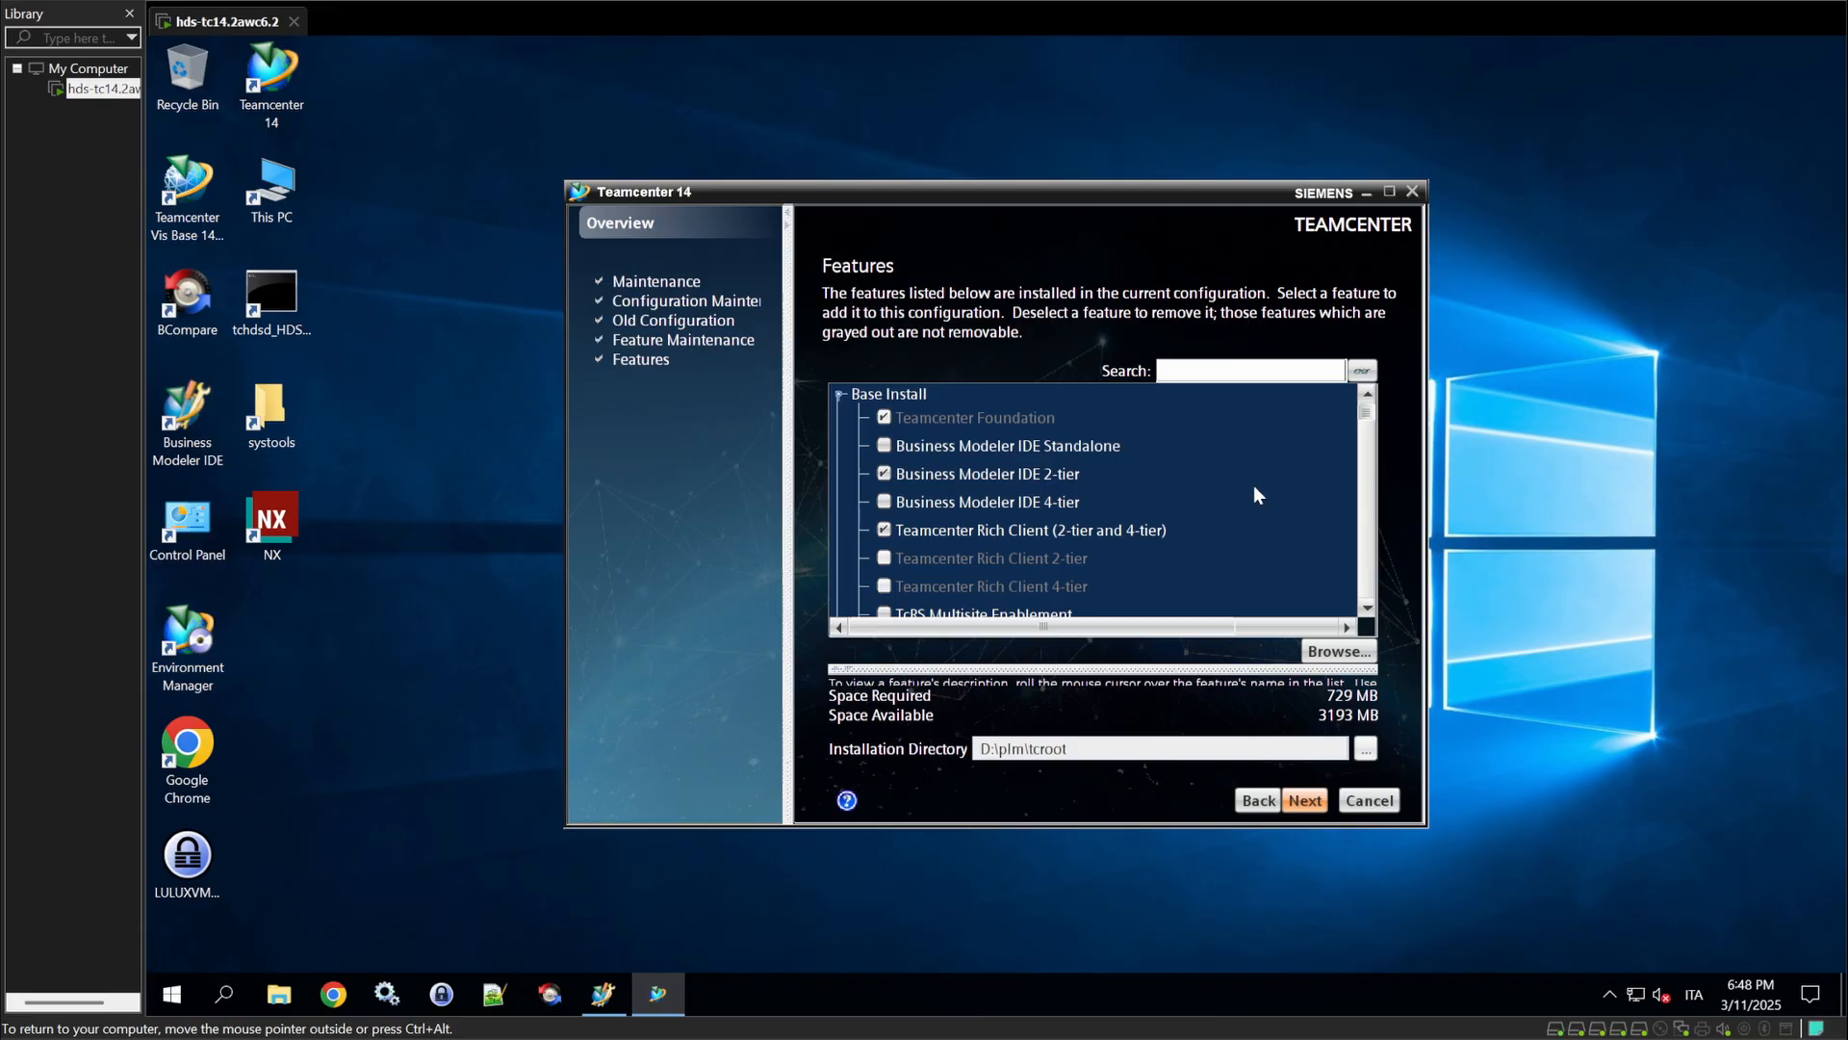
{"action": "mouse_move", "coordinate": [1300, 648]}
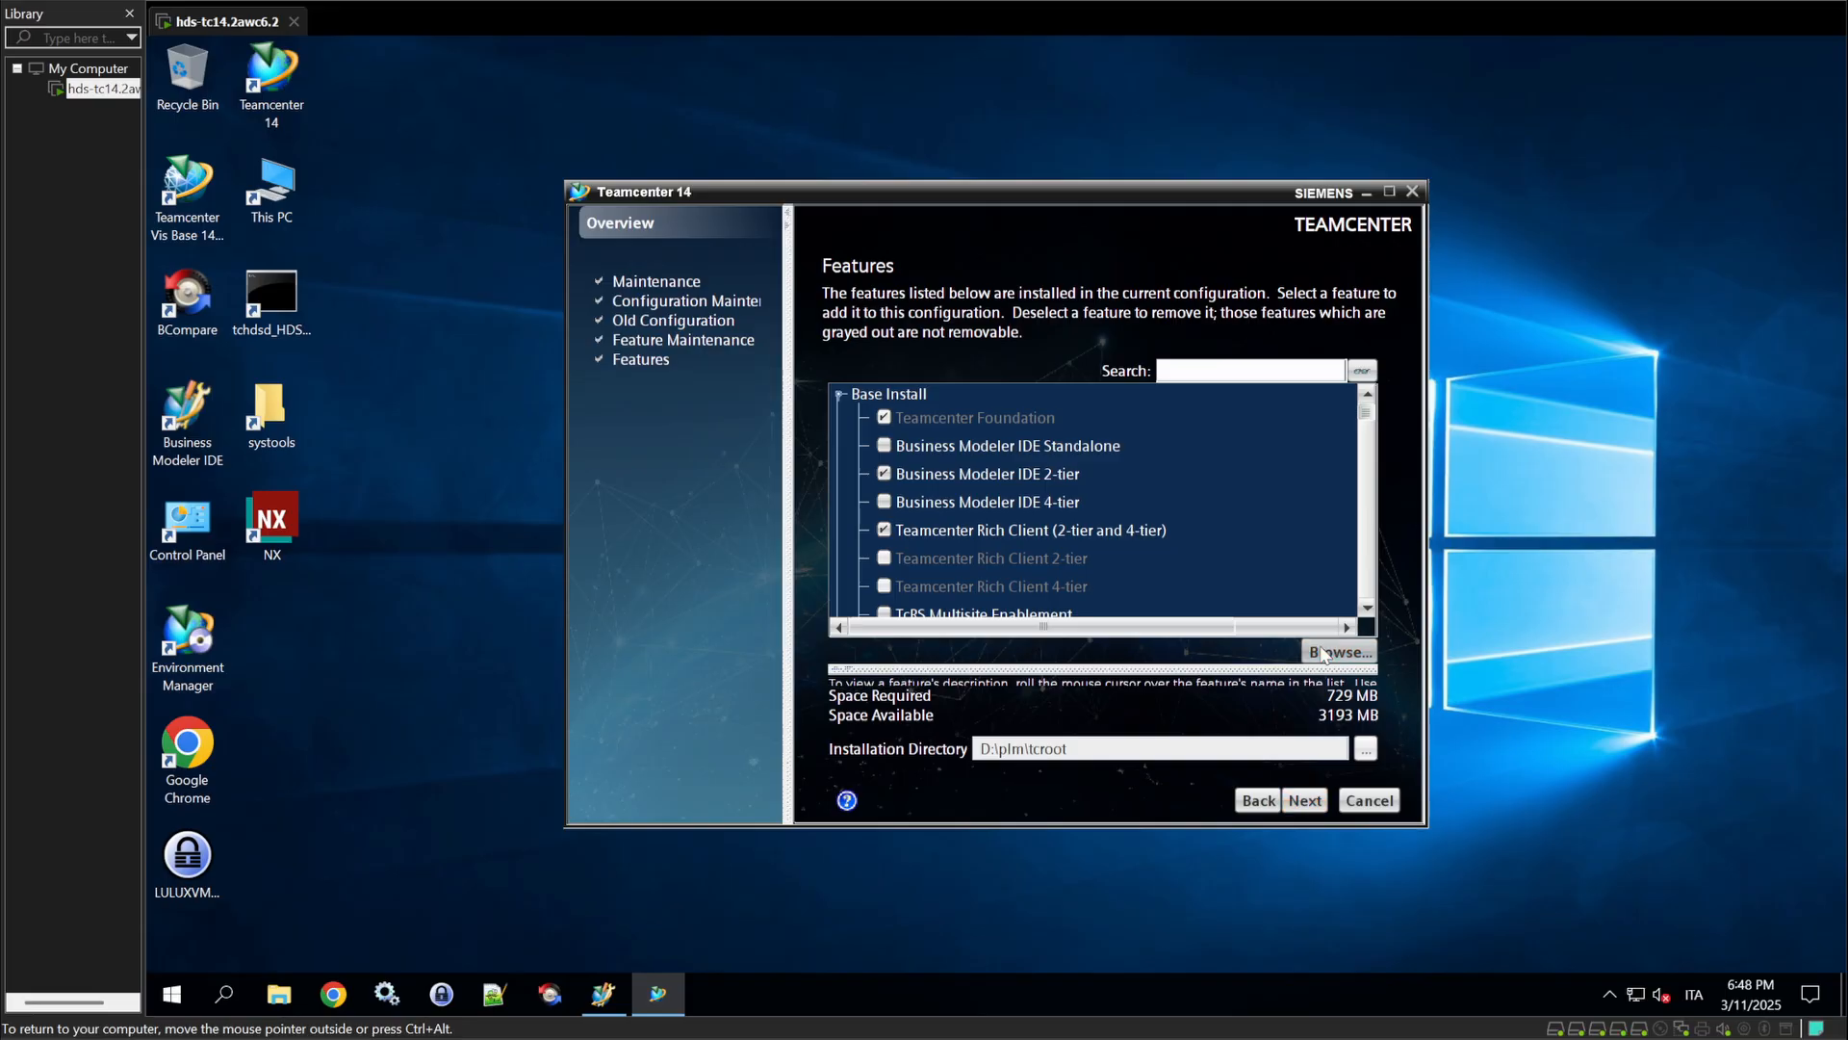
- Browse from the D: drive through plm\bmide\workspace\14000.0.0\hds4test\output for the feature file
{"action": "left_click", "coordinate": [1338, 653]}
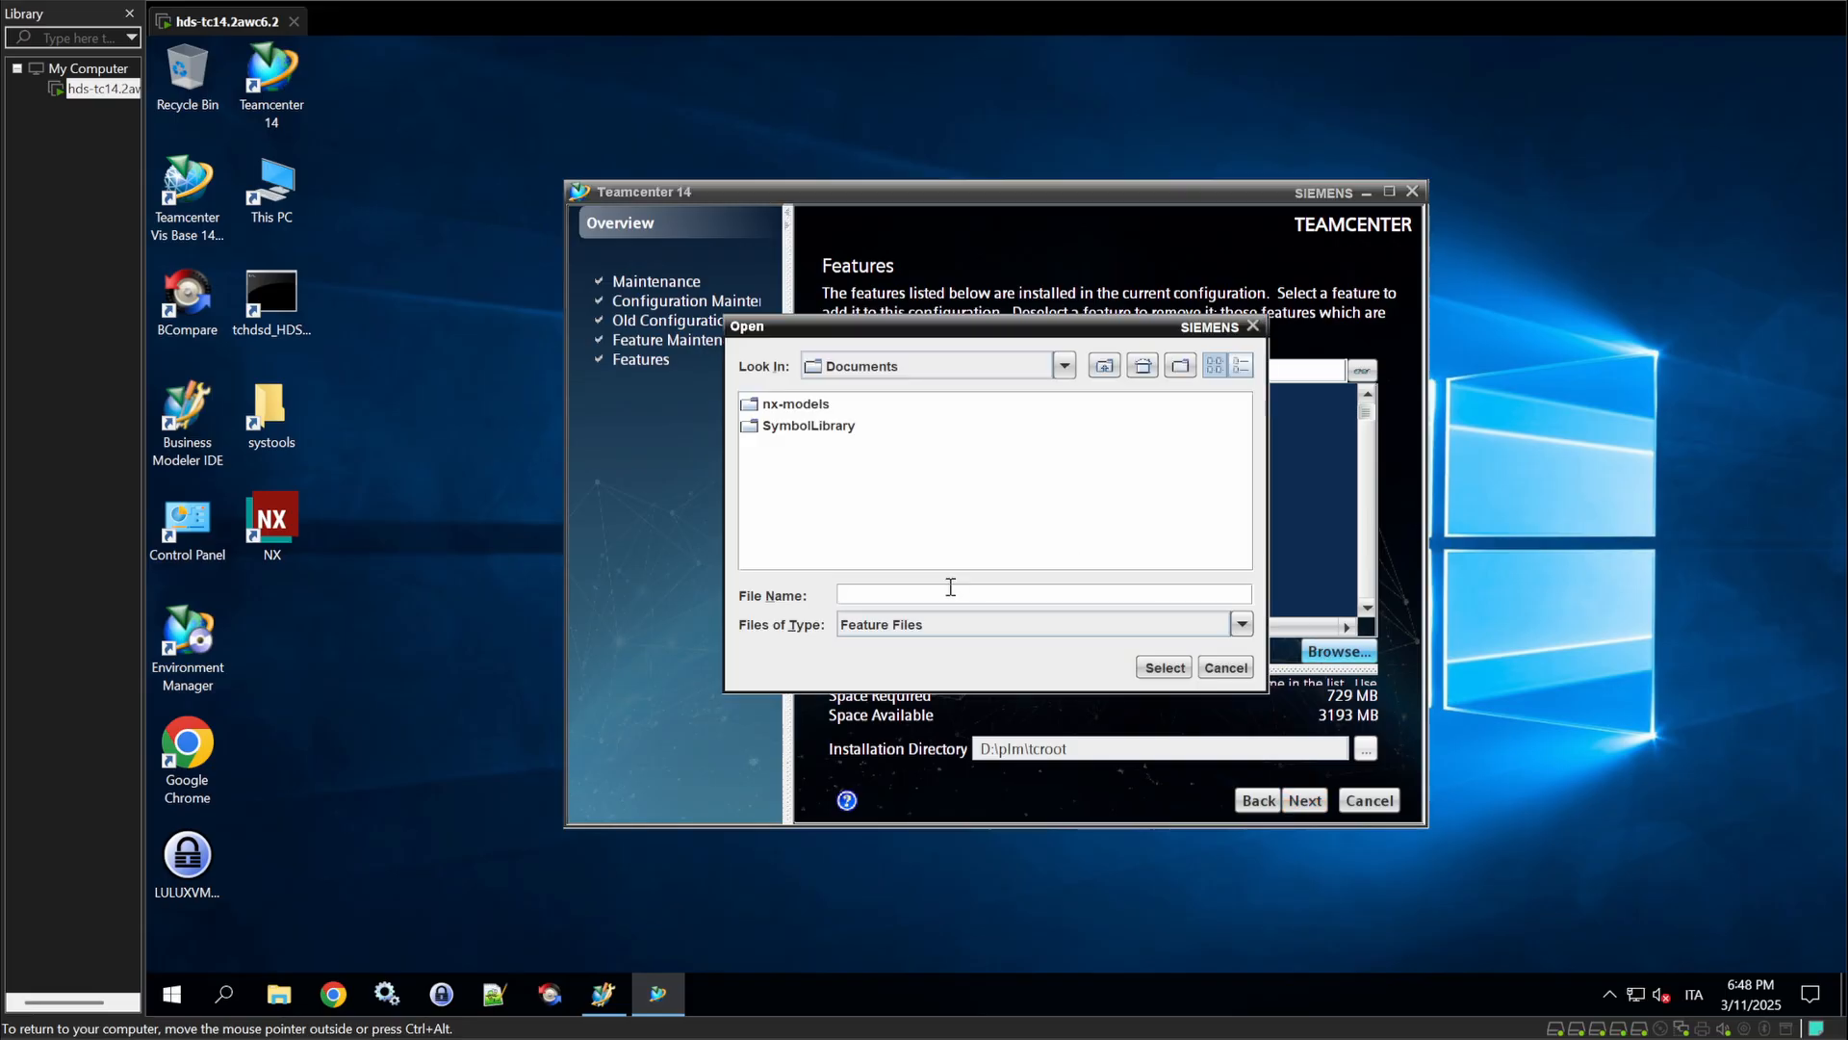
{"action": "type", "text": "ide\\workspace\\14000.0.0\\hds4test\\output\\wntx64\\packaging\\full_update"}
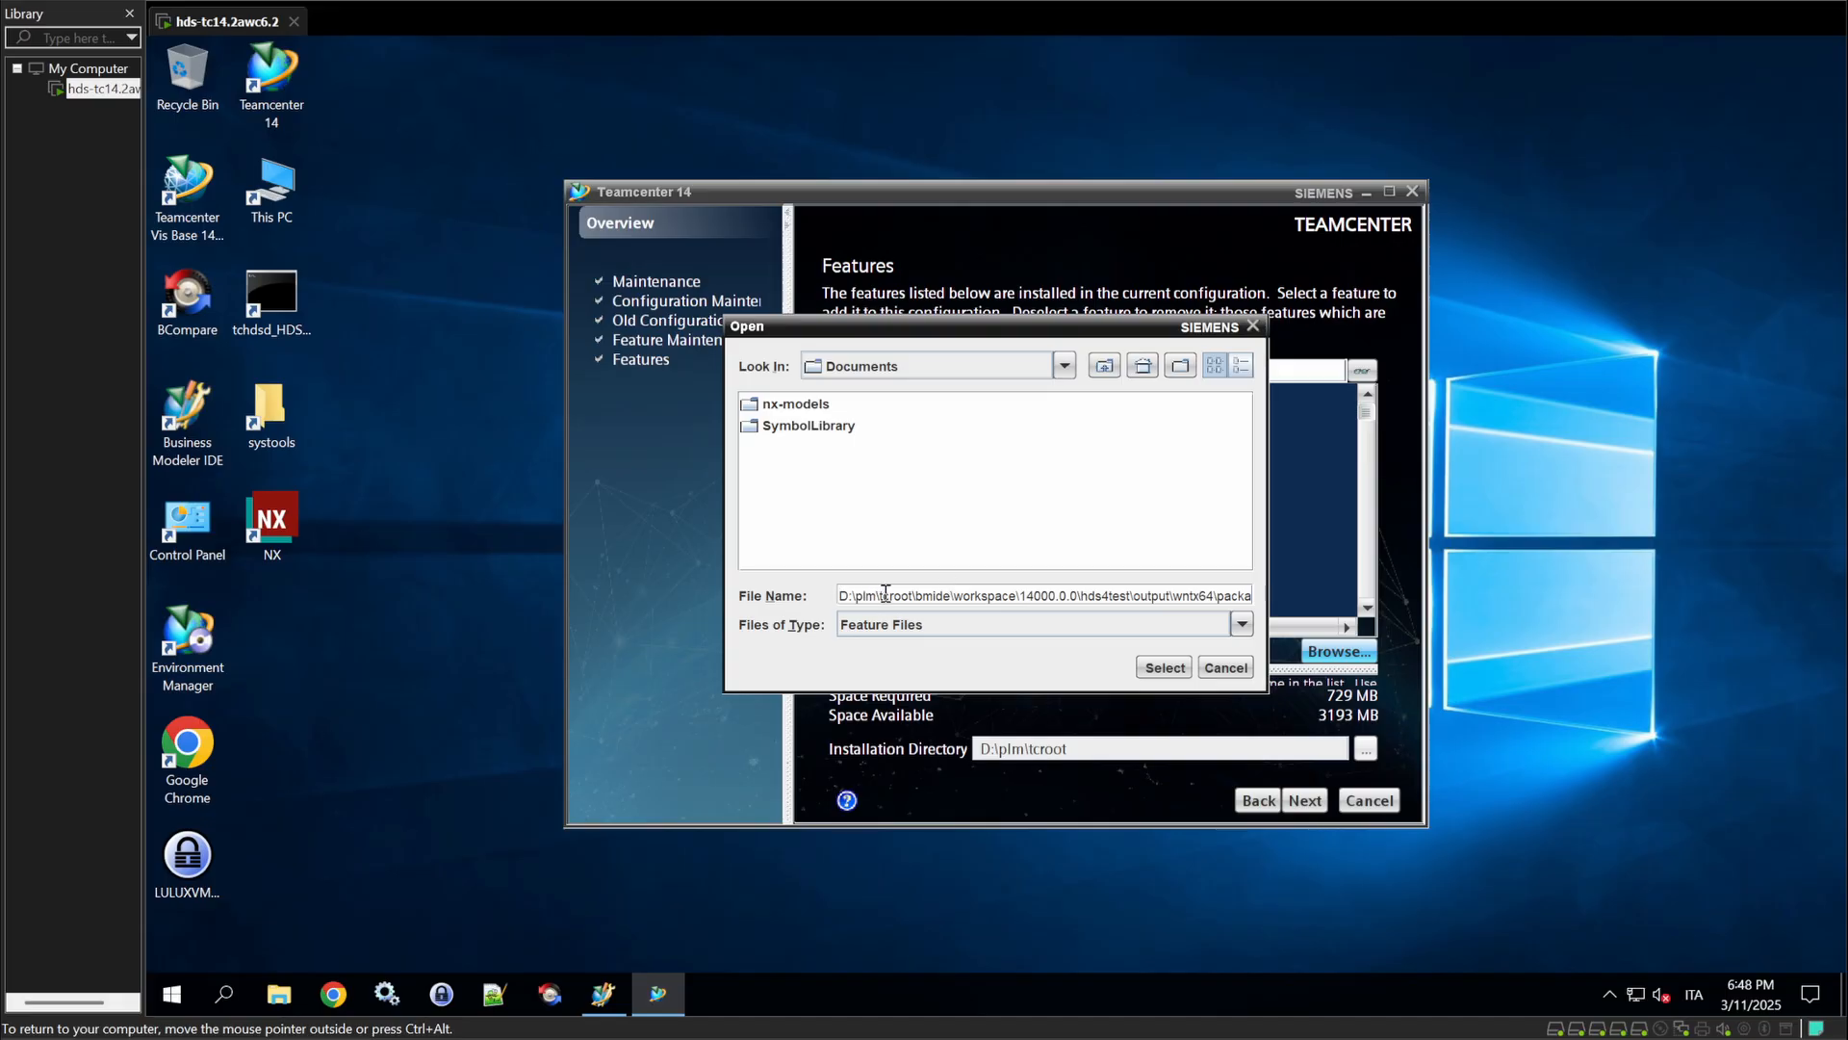
{"action": "mouse_move", "coordinate": [898, 383]}
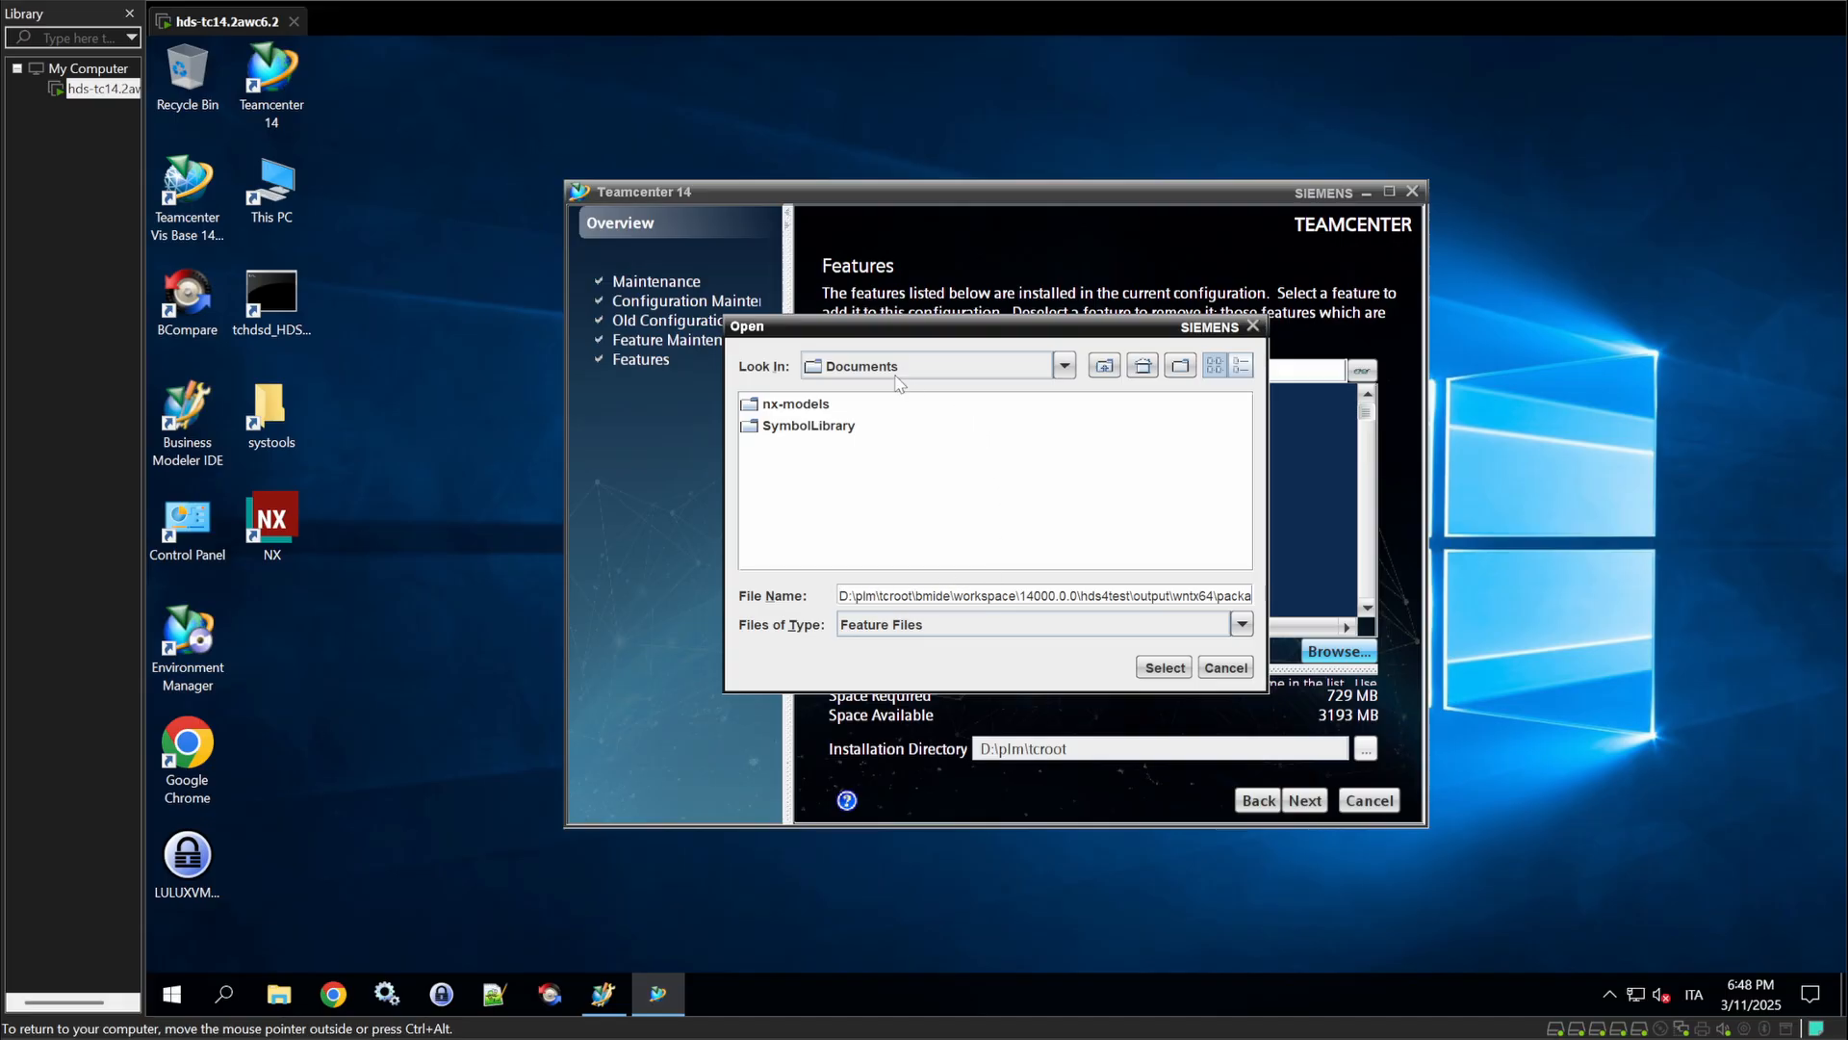
{"action": "left_click", "coordinate": [1059, 364]}
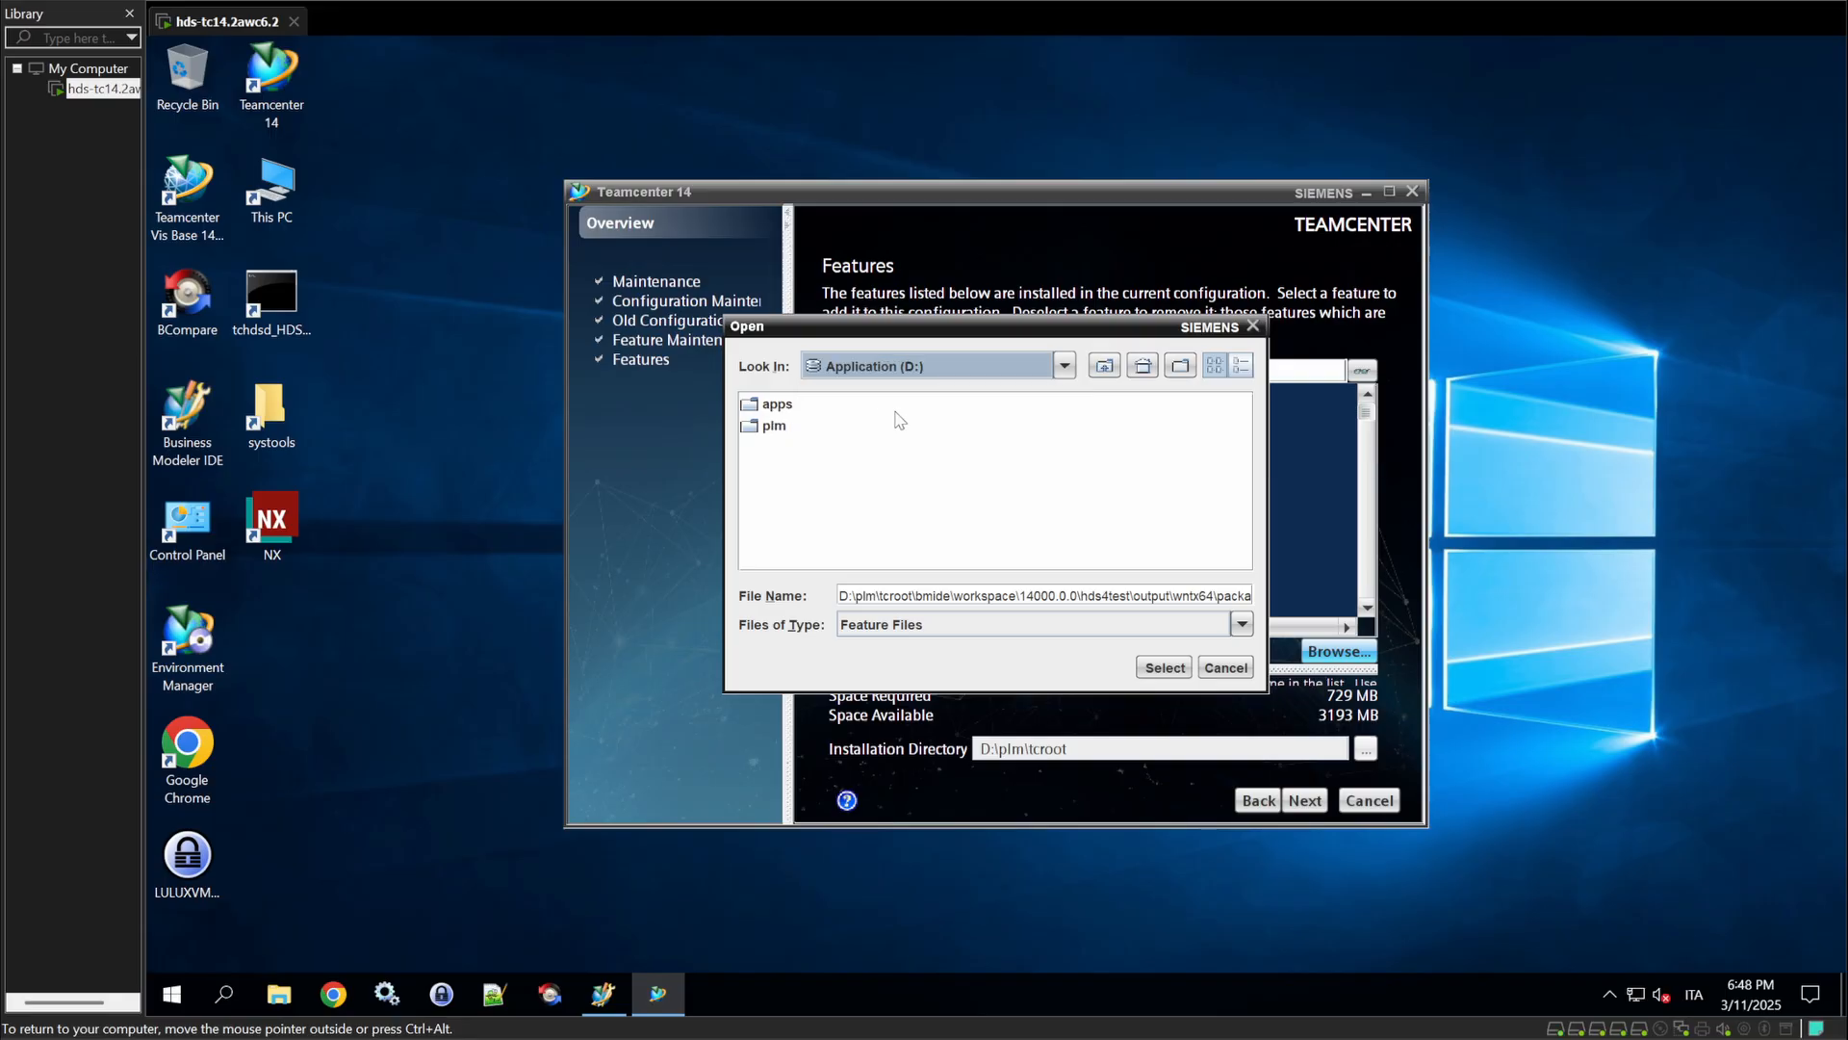
{"action": "left_click", "coordinate": [774, 425]}
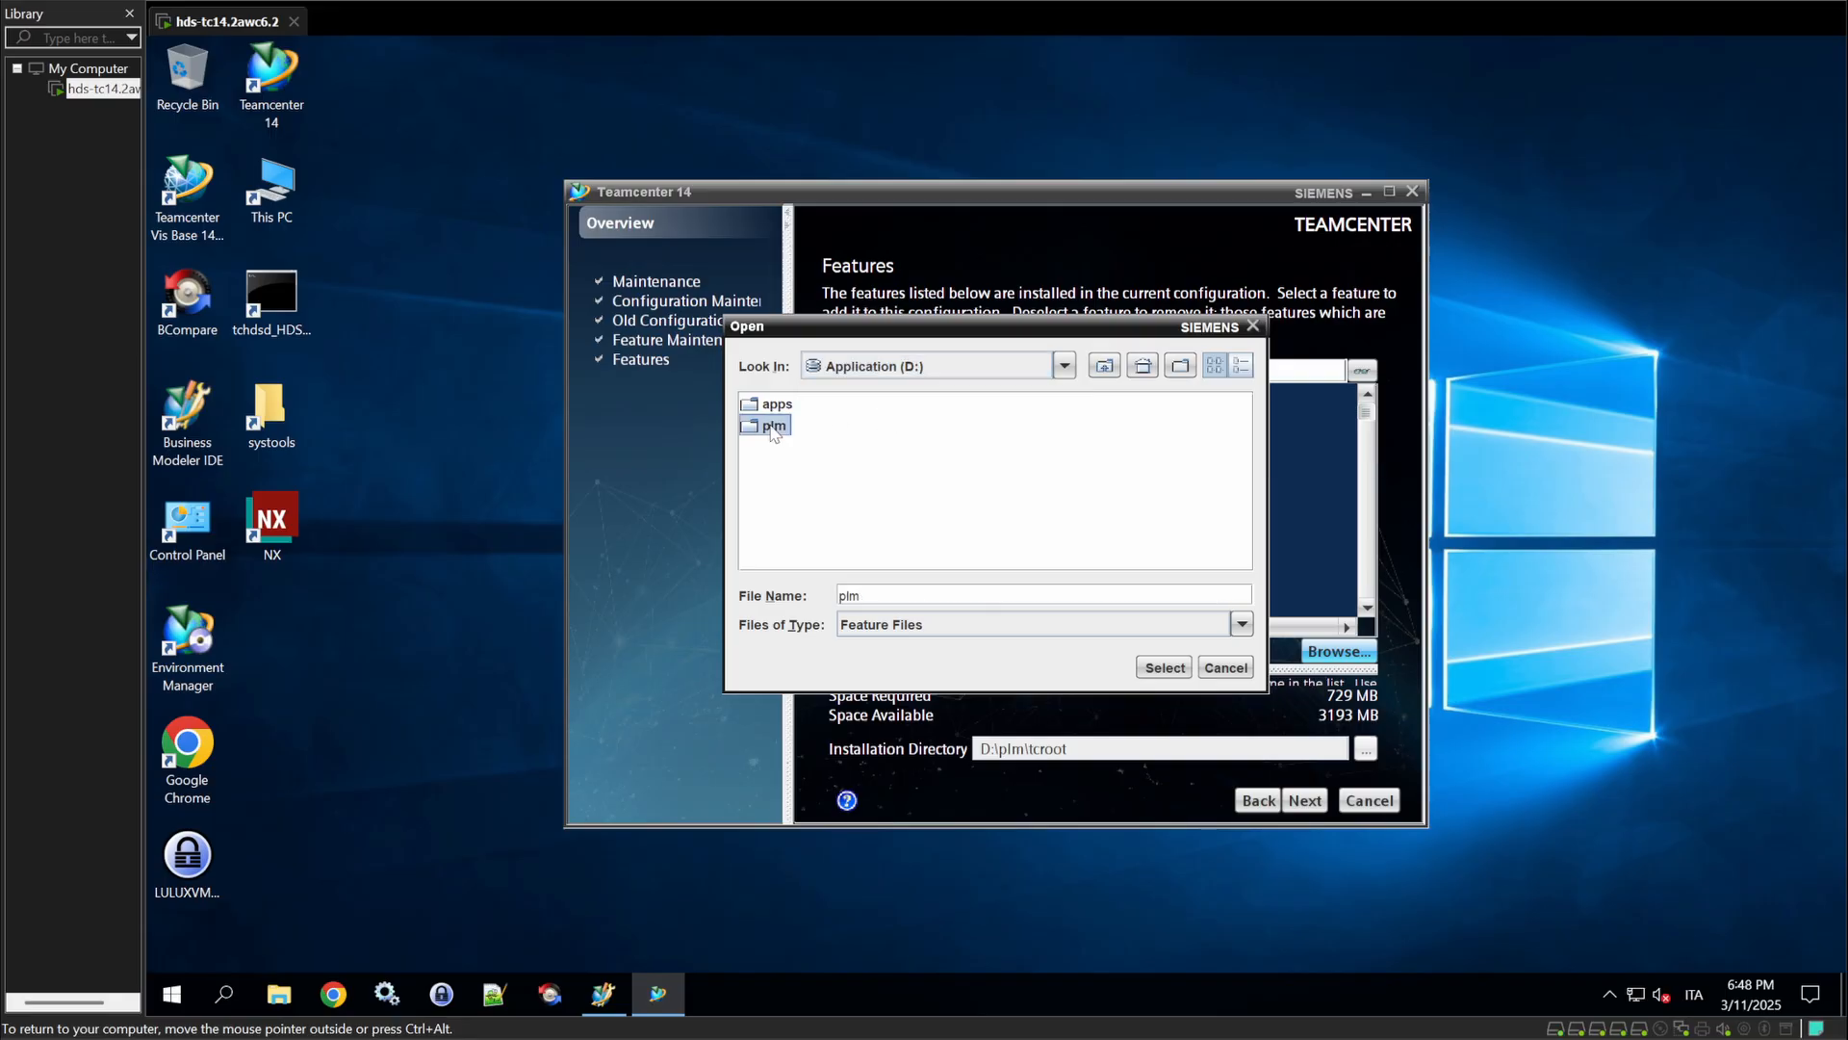
{"action": "double_click", "coordinate": [774, 425]}
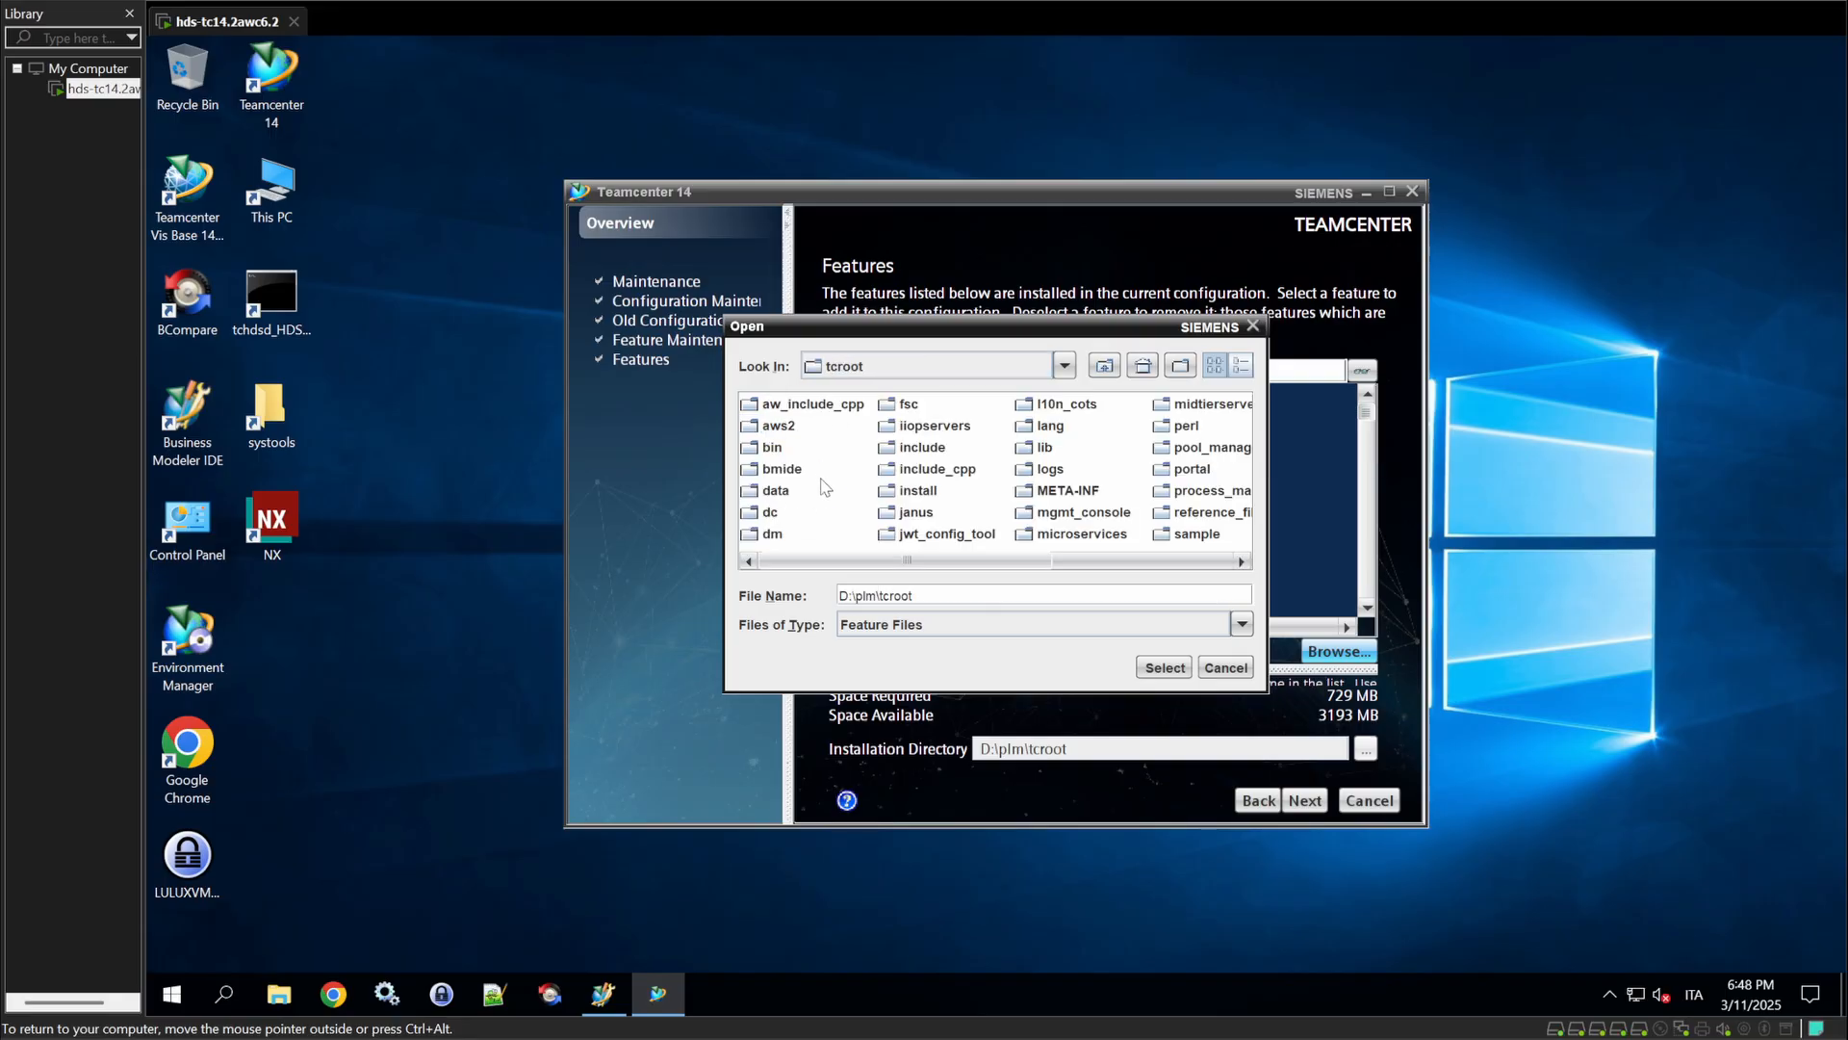
{"action": "double_click", "coordinate": [780, 468]}
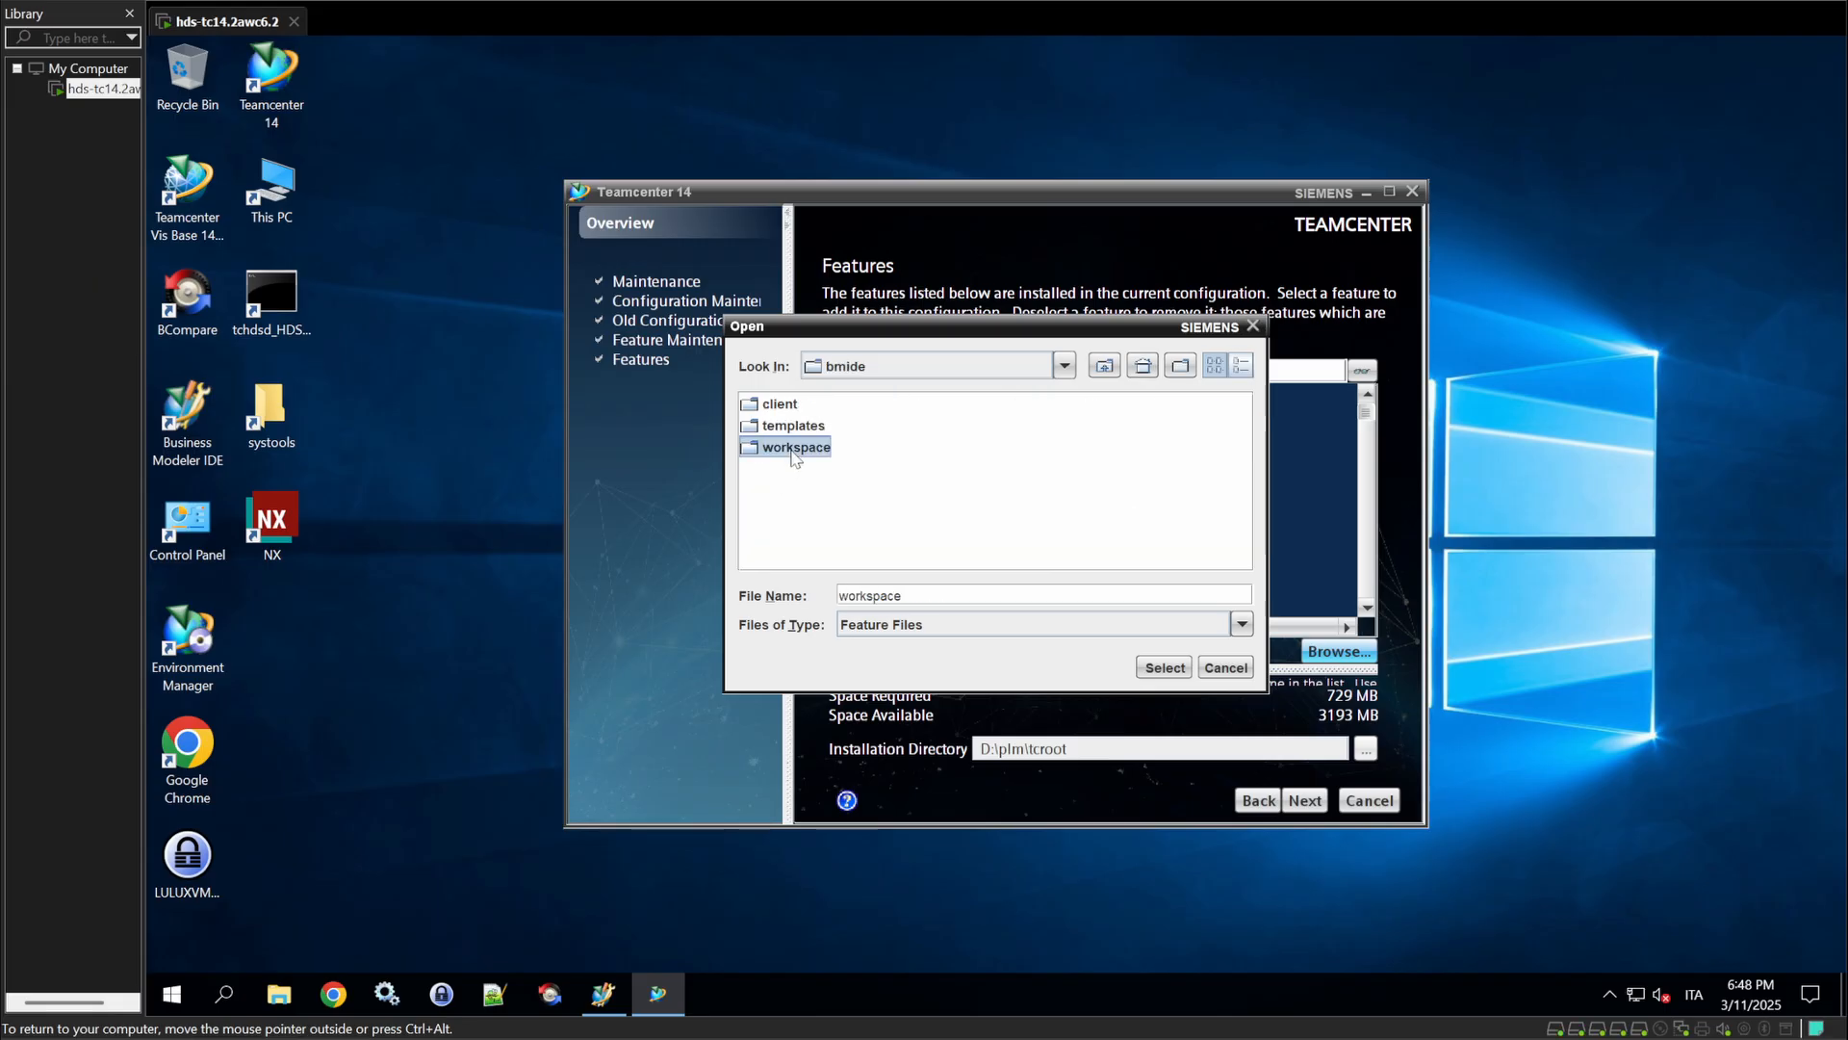
{"action": "double_click", "coordinate": [795, 447]}
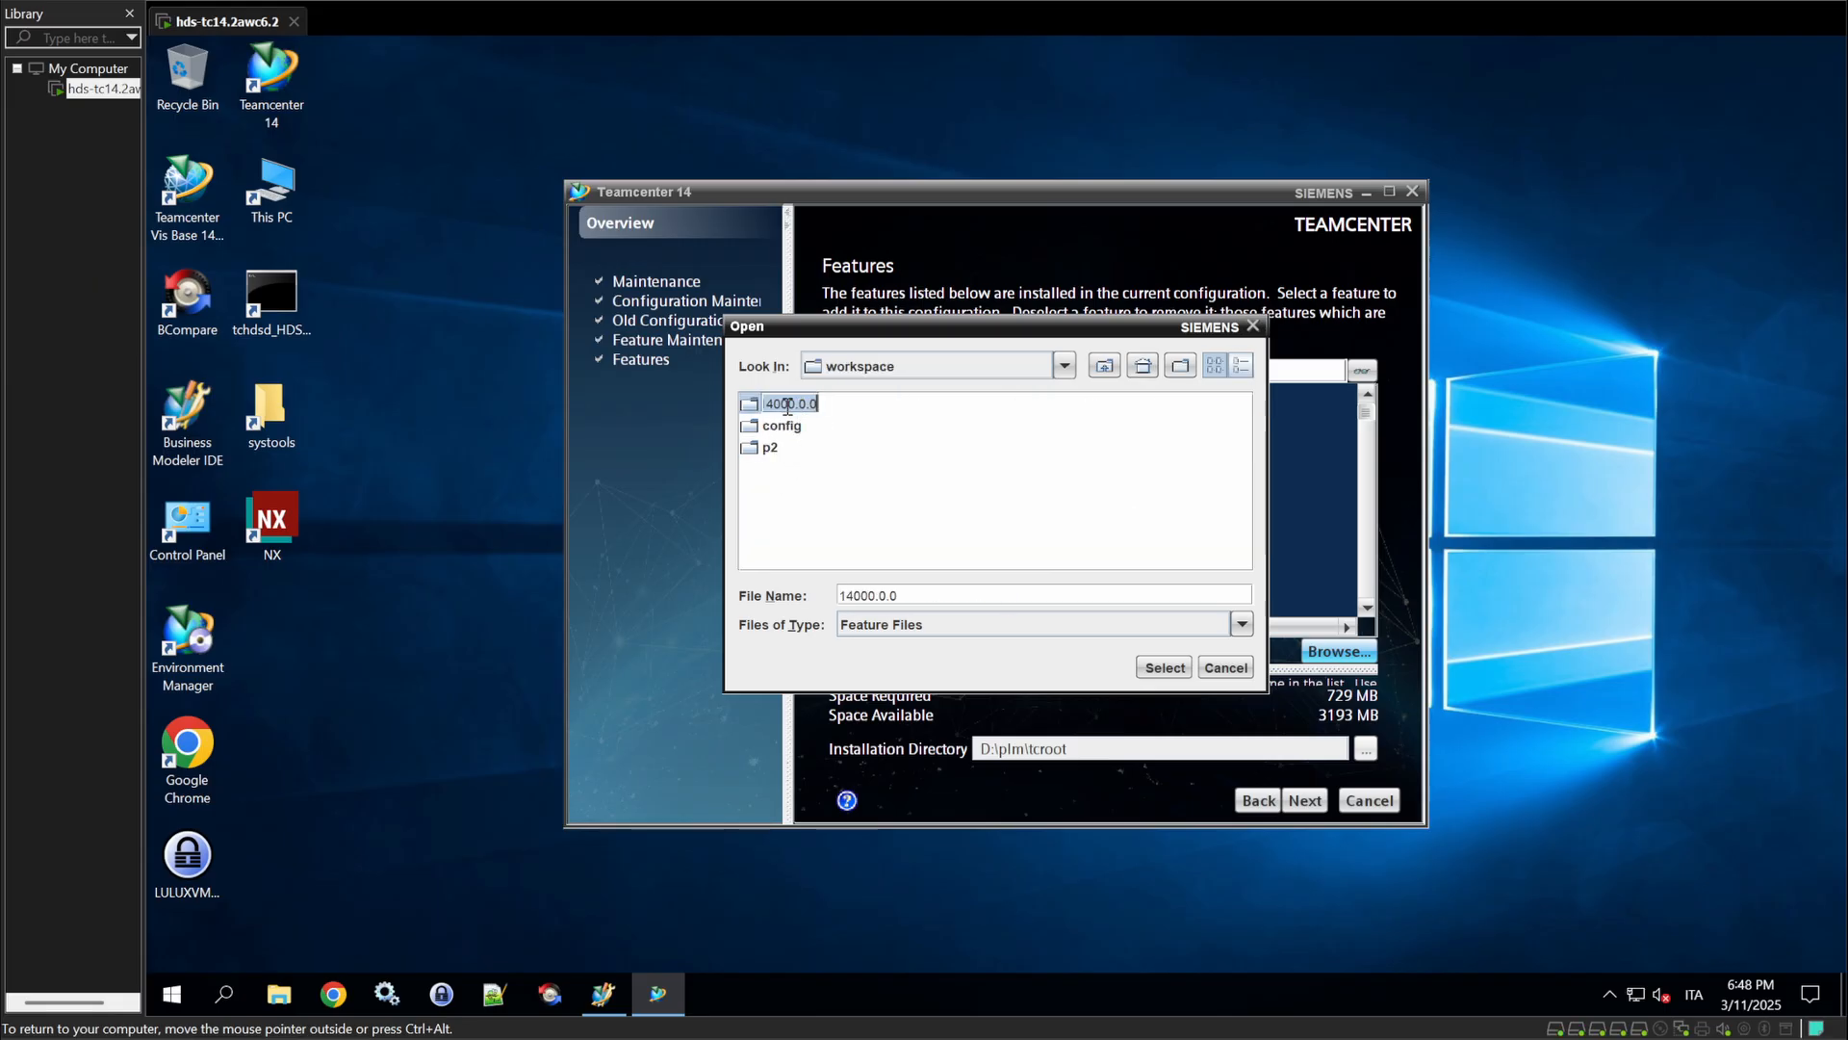
{"action": "double_click", "coordinate": [789, 403]}
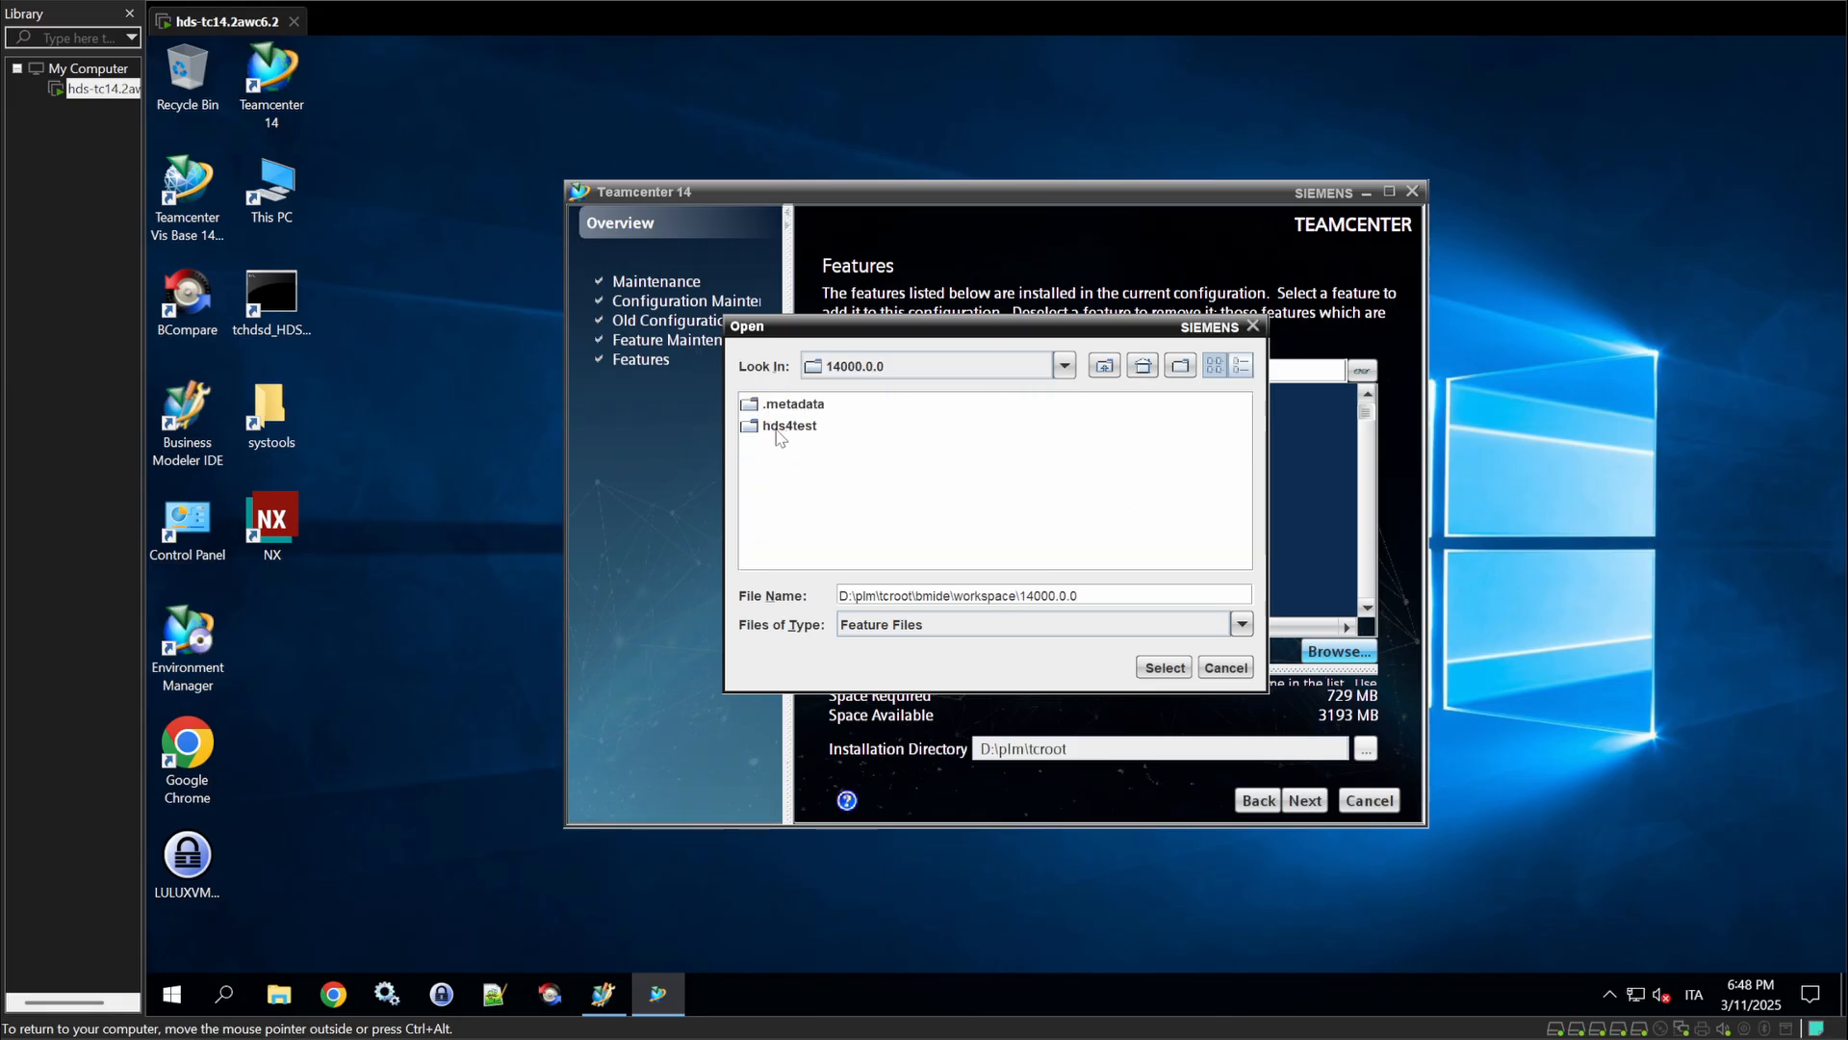
{"action": "double_click", "coordinate": [788, 423]}
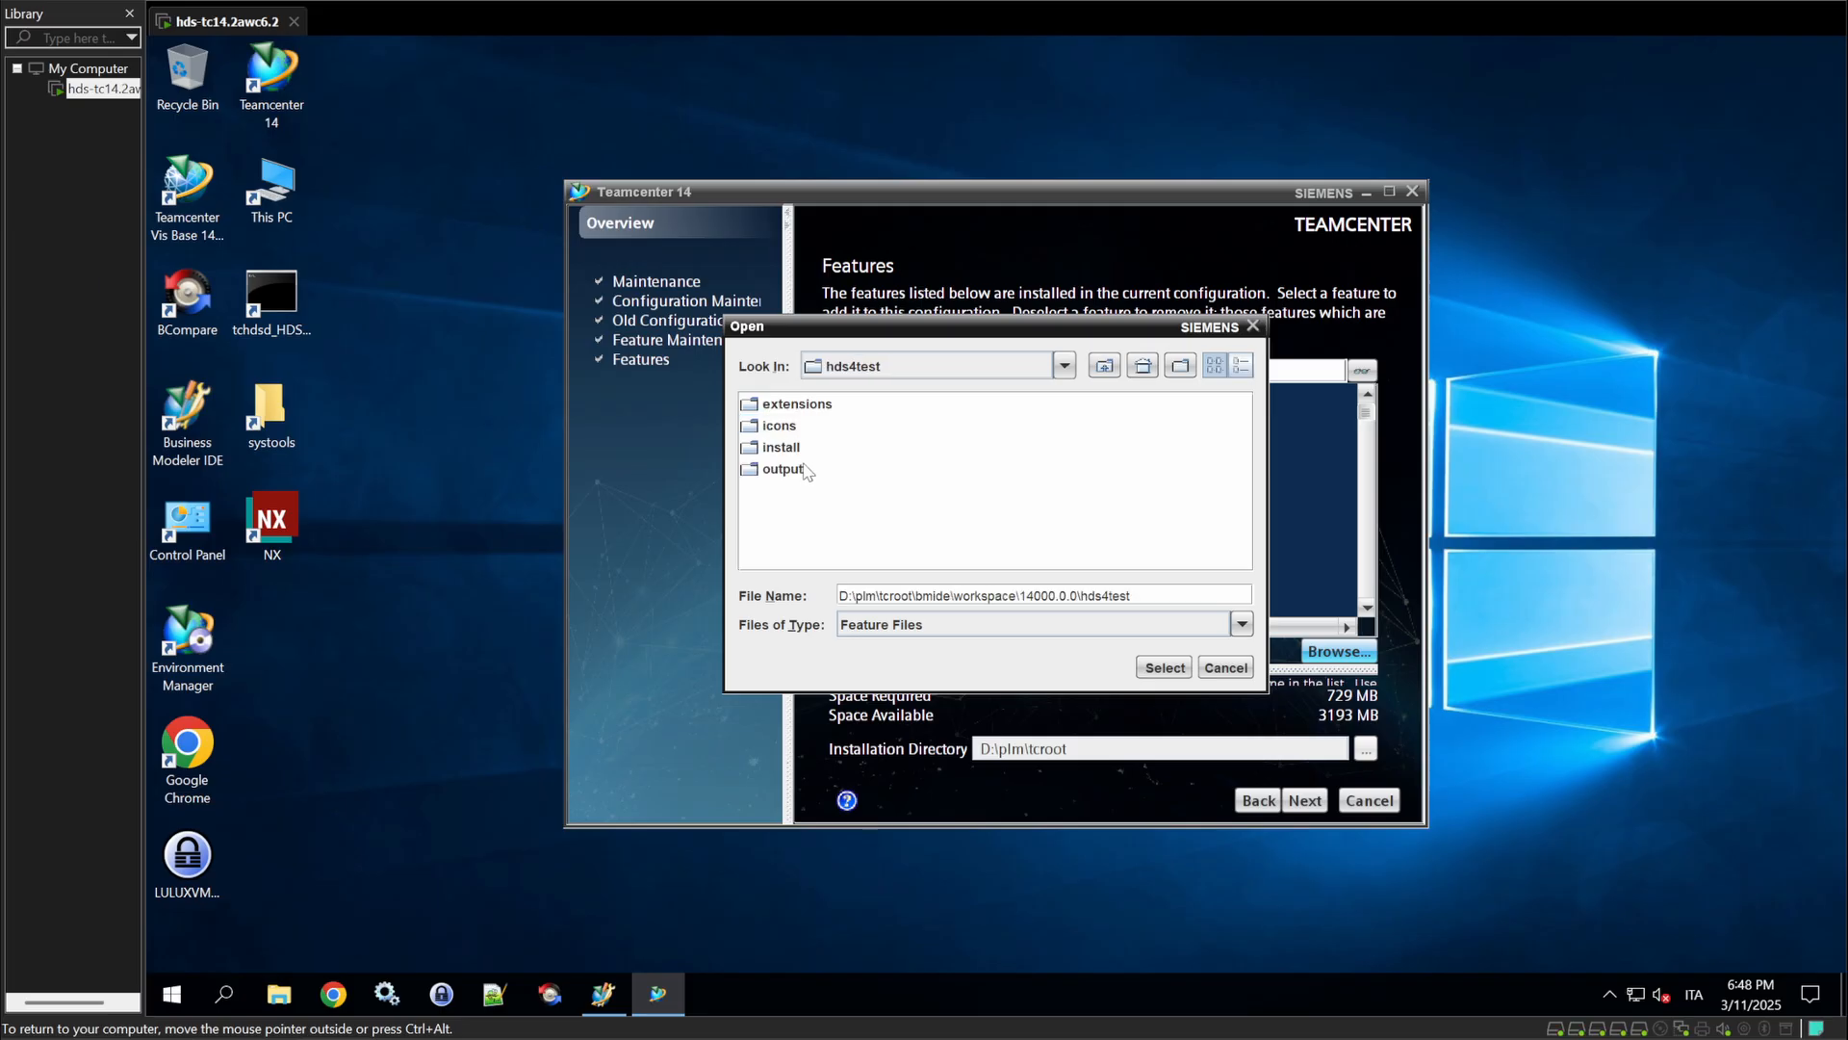
{"action": "double_click", "coordinate": [782, 470]}
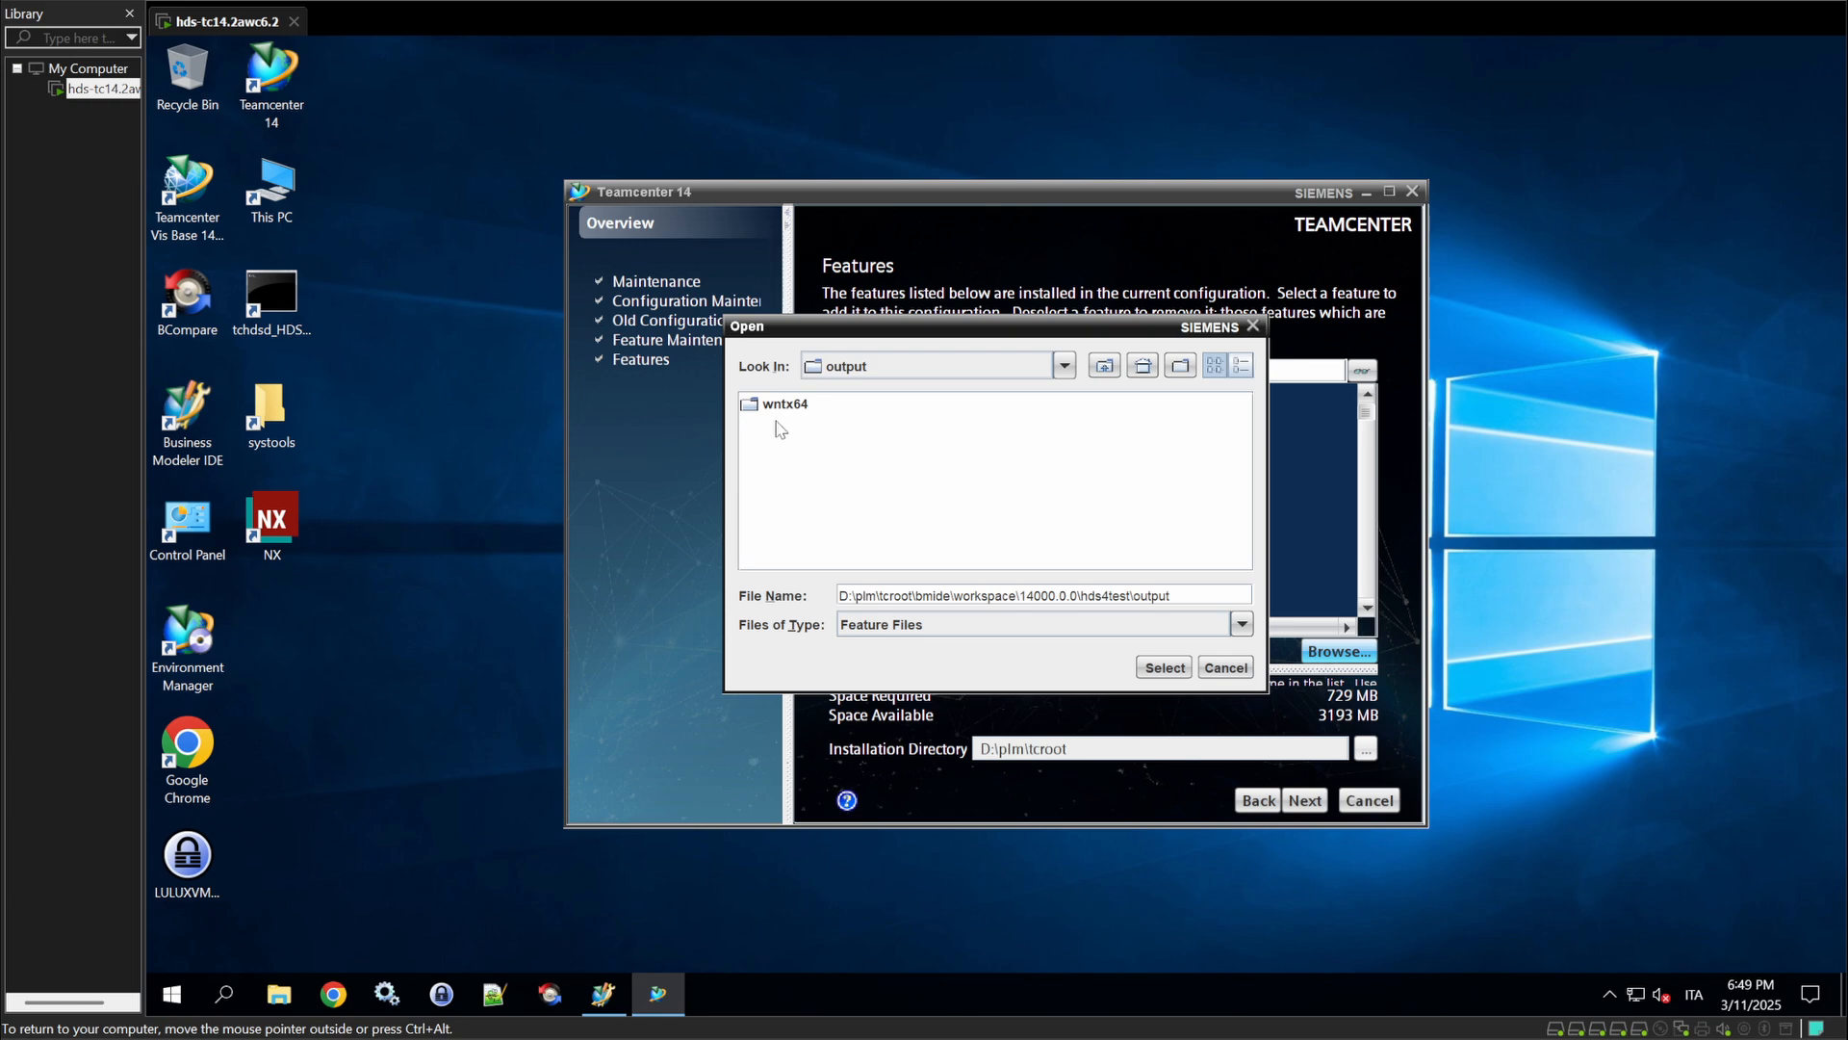
- Descend into wntx64\packaging\full_update\hds4test\tem_contributions and load feature_hds4test.xml
{"action": "double_click", "coordinate": [783, 403]}
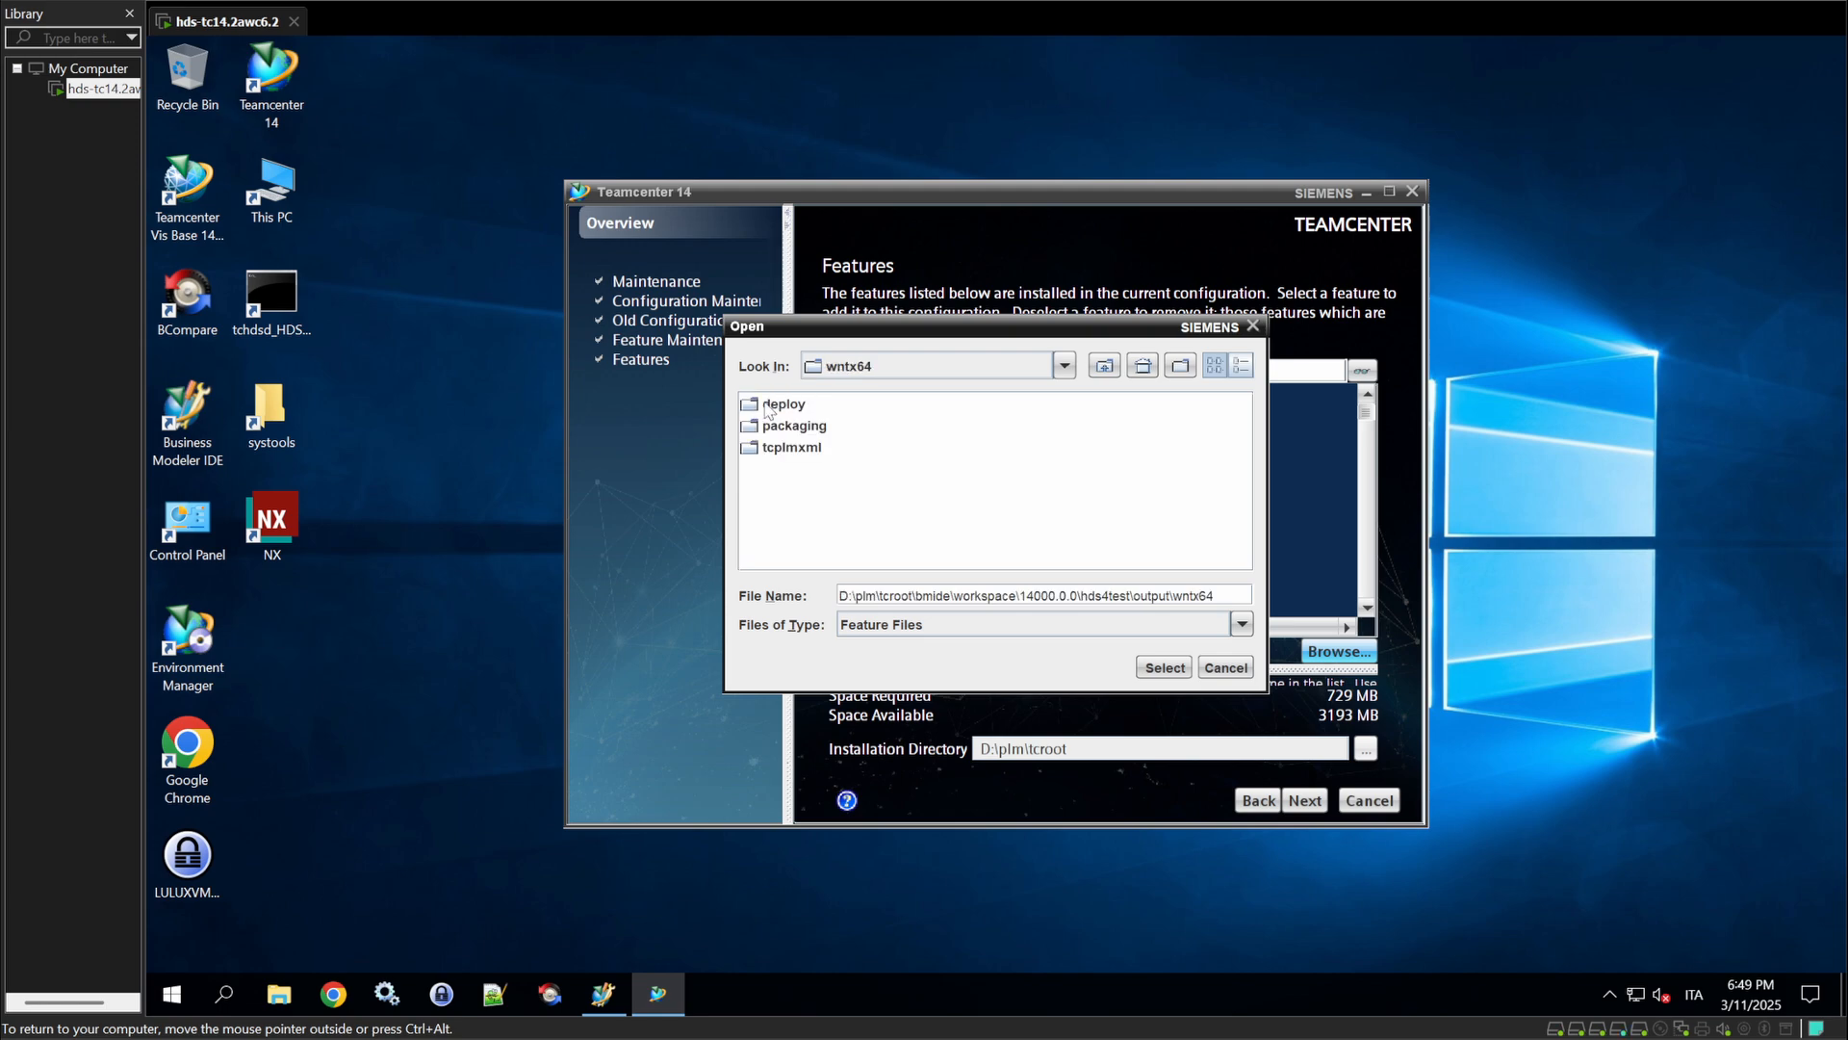
{"action": "double_click", "coordinate": [795, 425]}
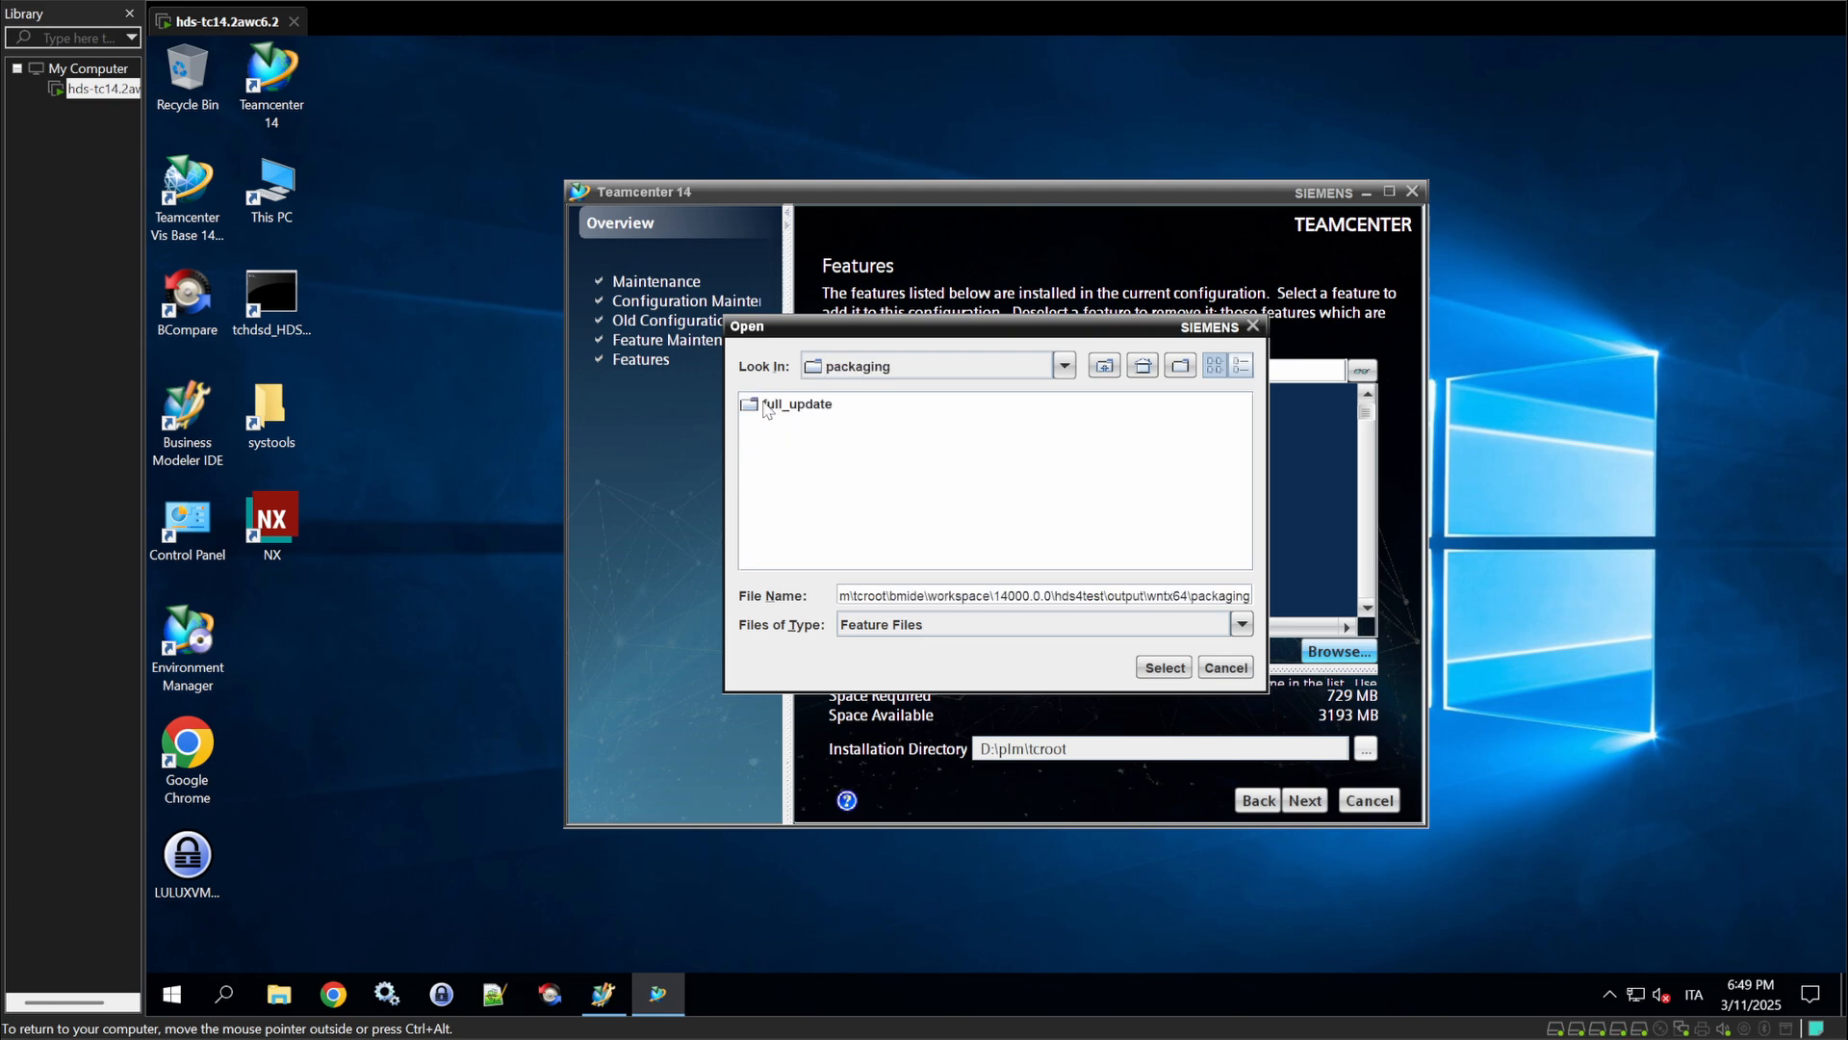
{"action": "double_click", "coordinate": [799, 403]}
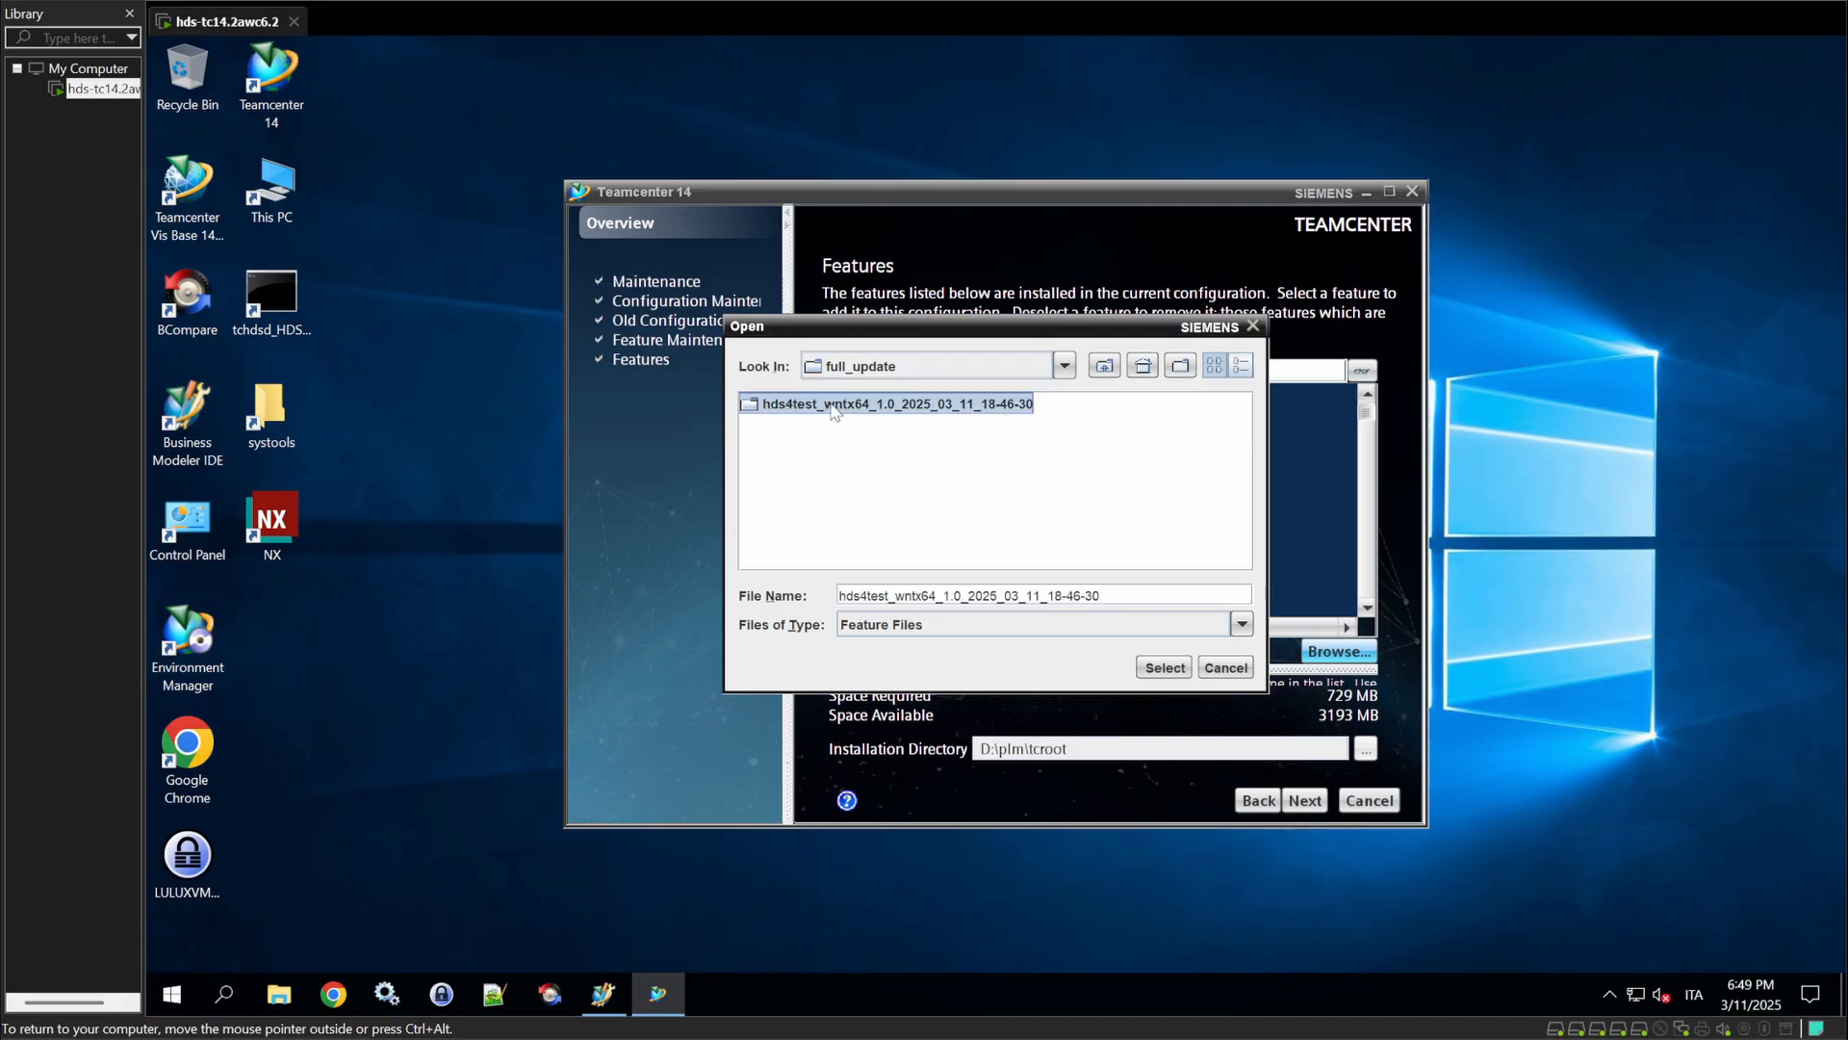
{"action": "mouse_move", "coordinate": [1034, 421]}
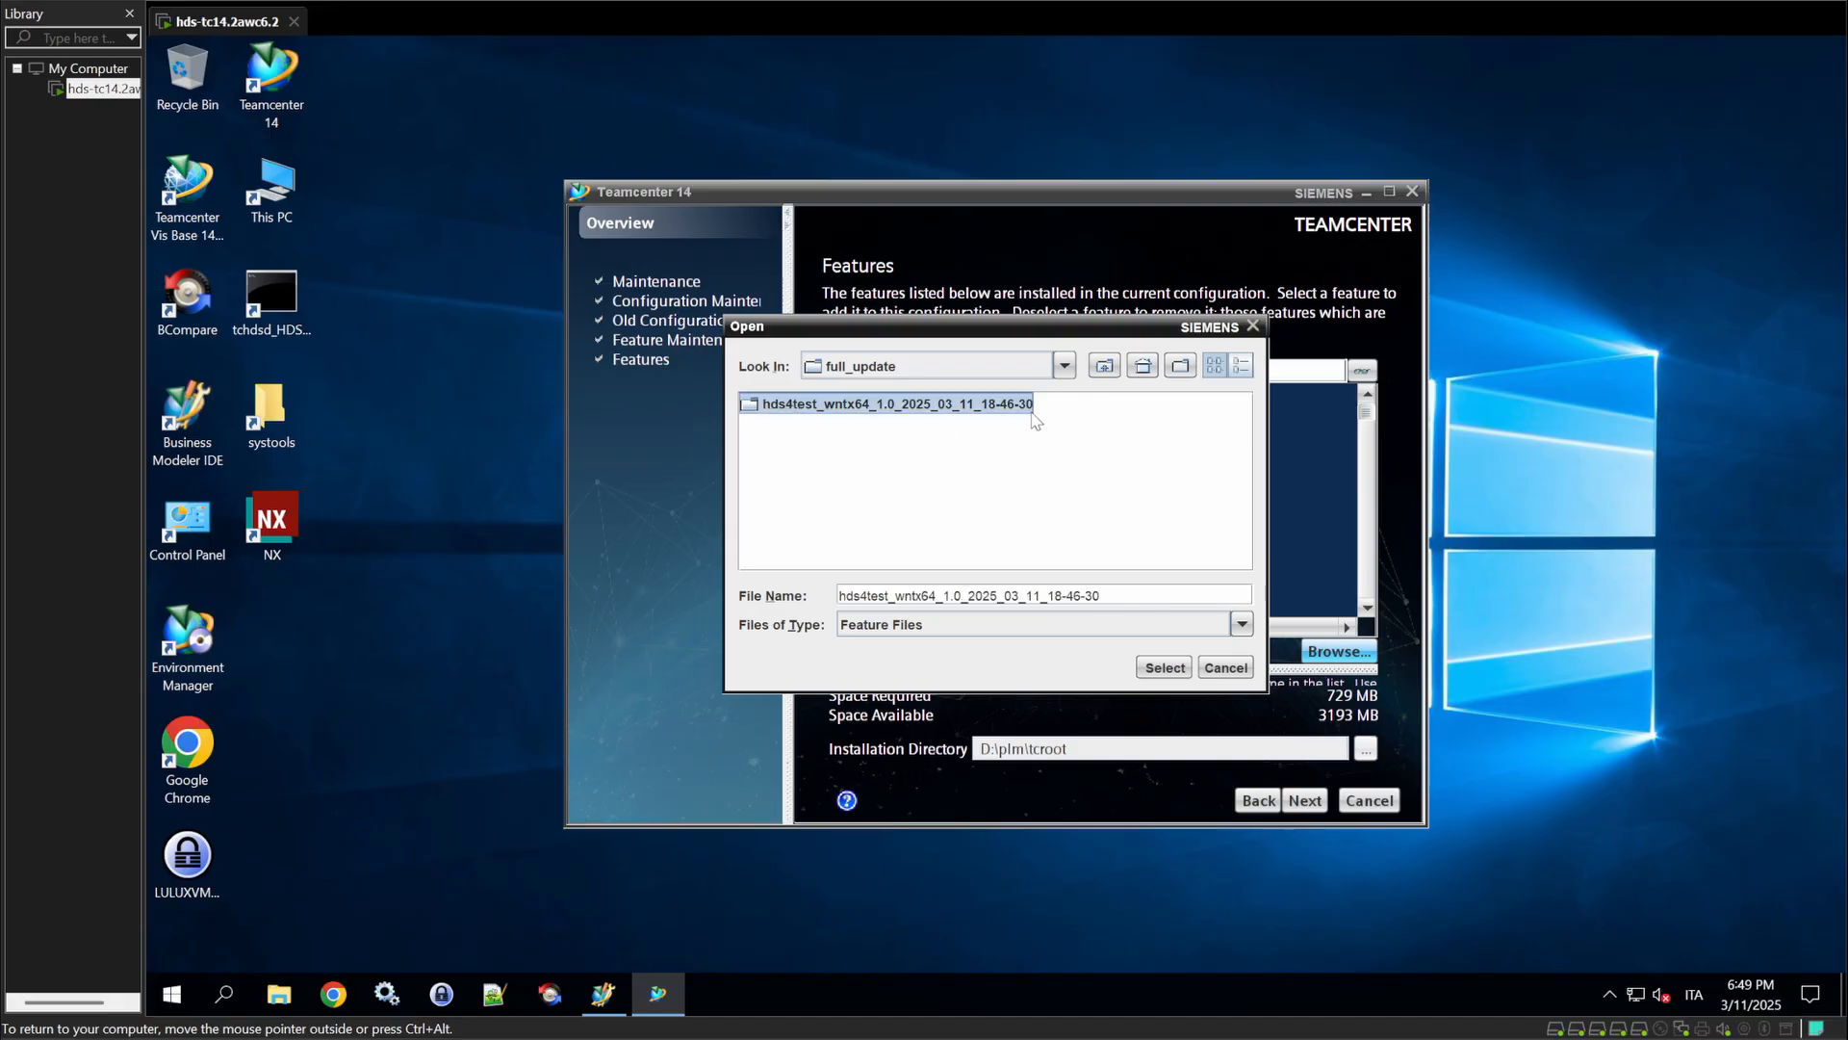
{"action": "mouse_move", "coordinate": [1007, 402]}
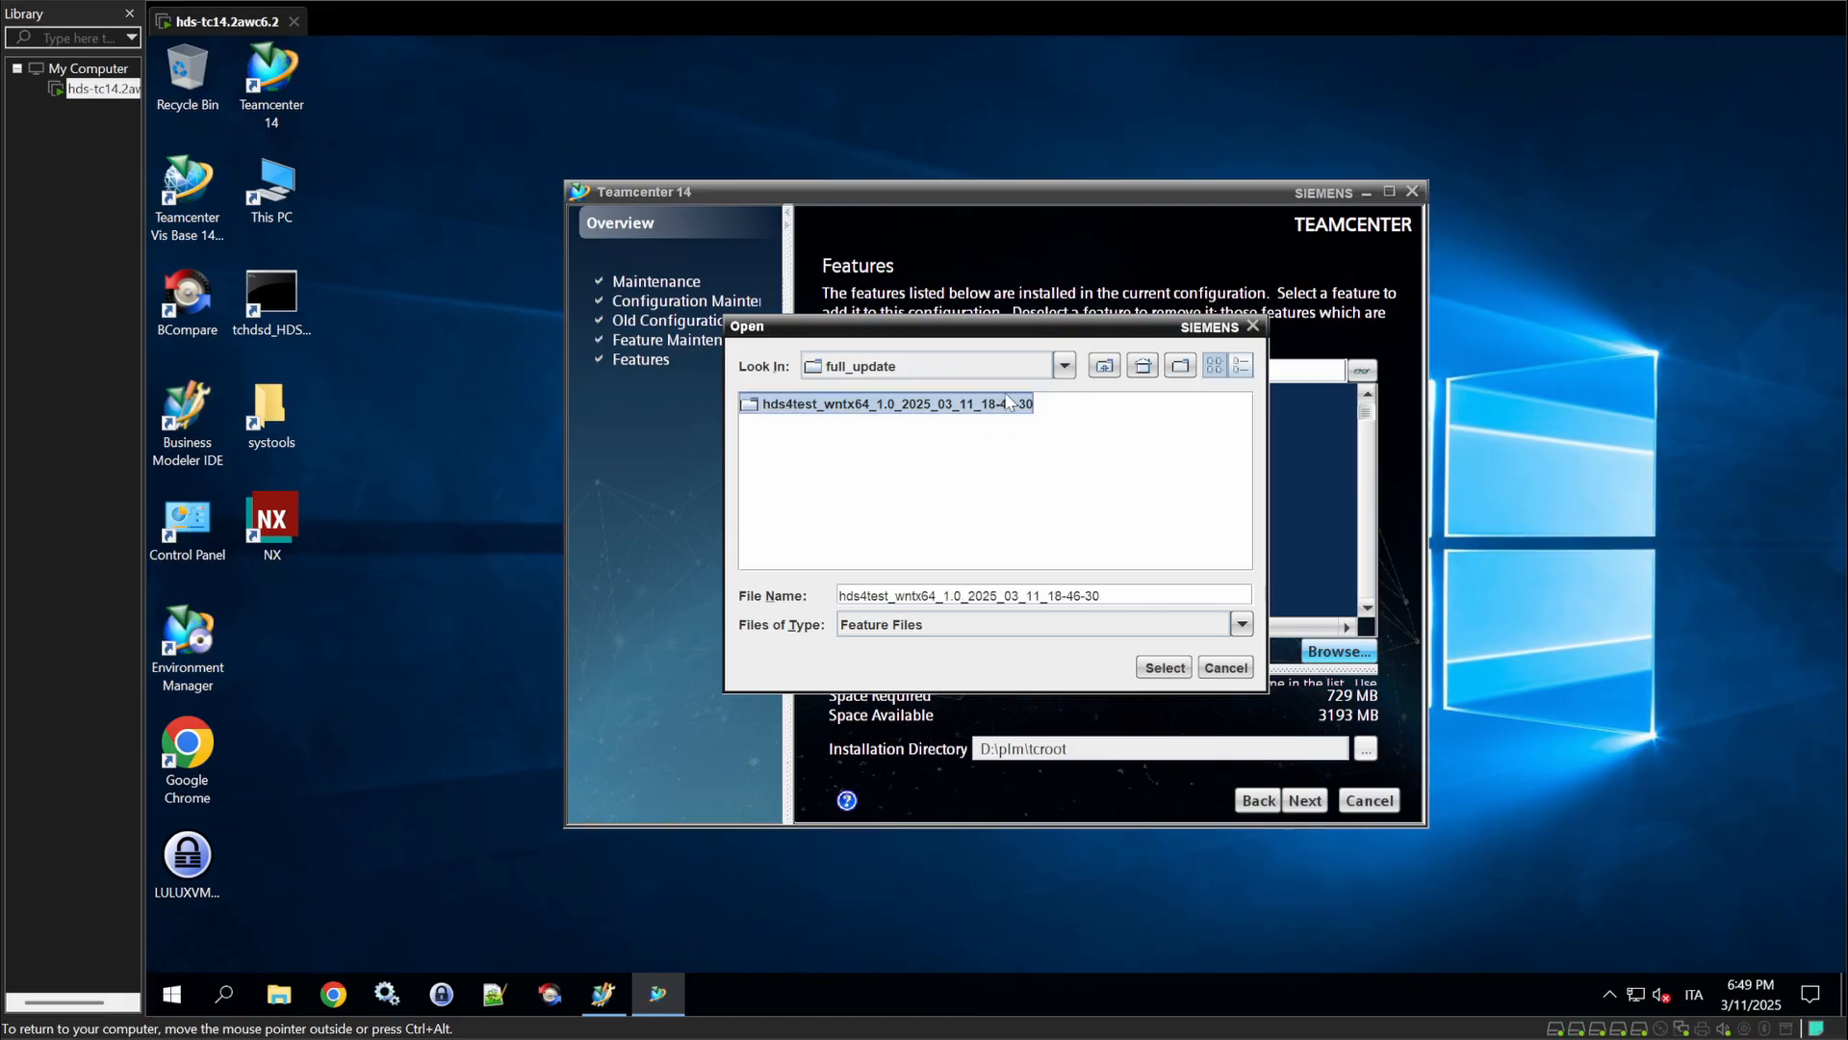
{"action": "mouse_move", "coordinate": [1052, 416]}
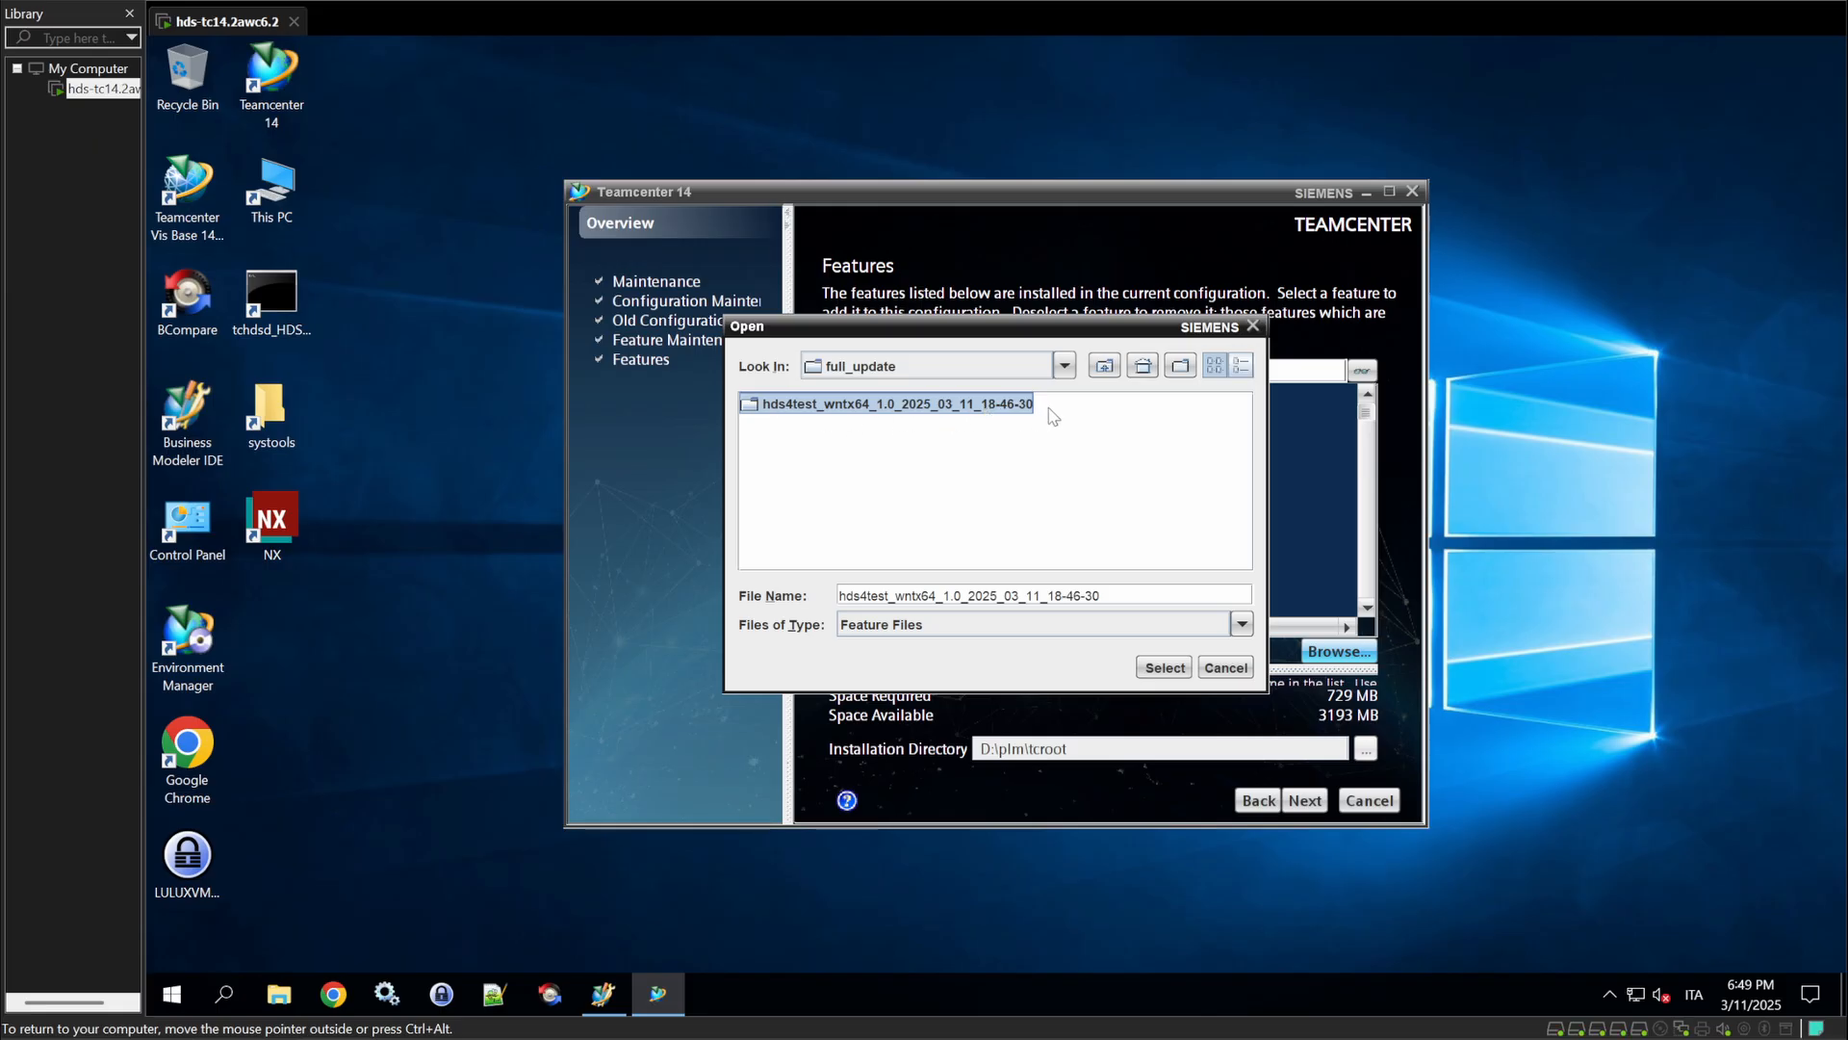
{"action": "mouse_move", "coordinate": [991, 418]}
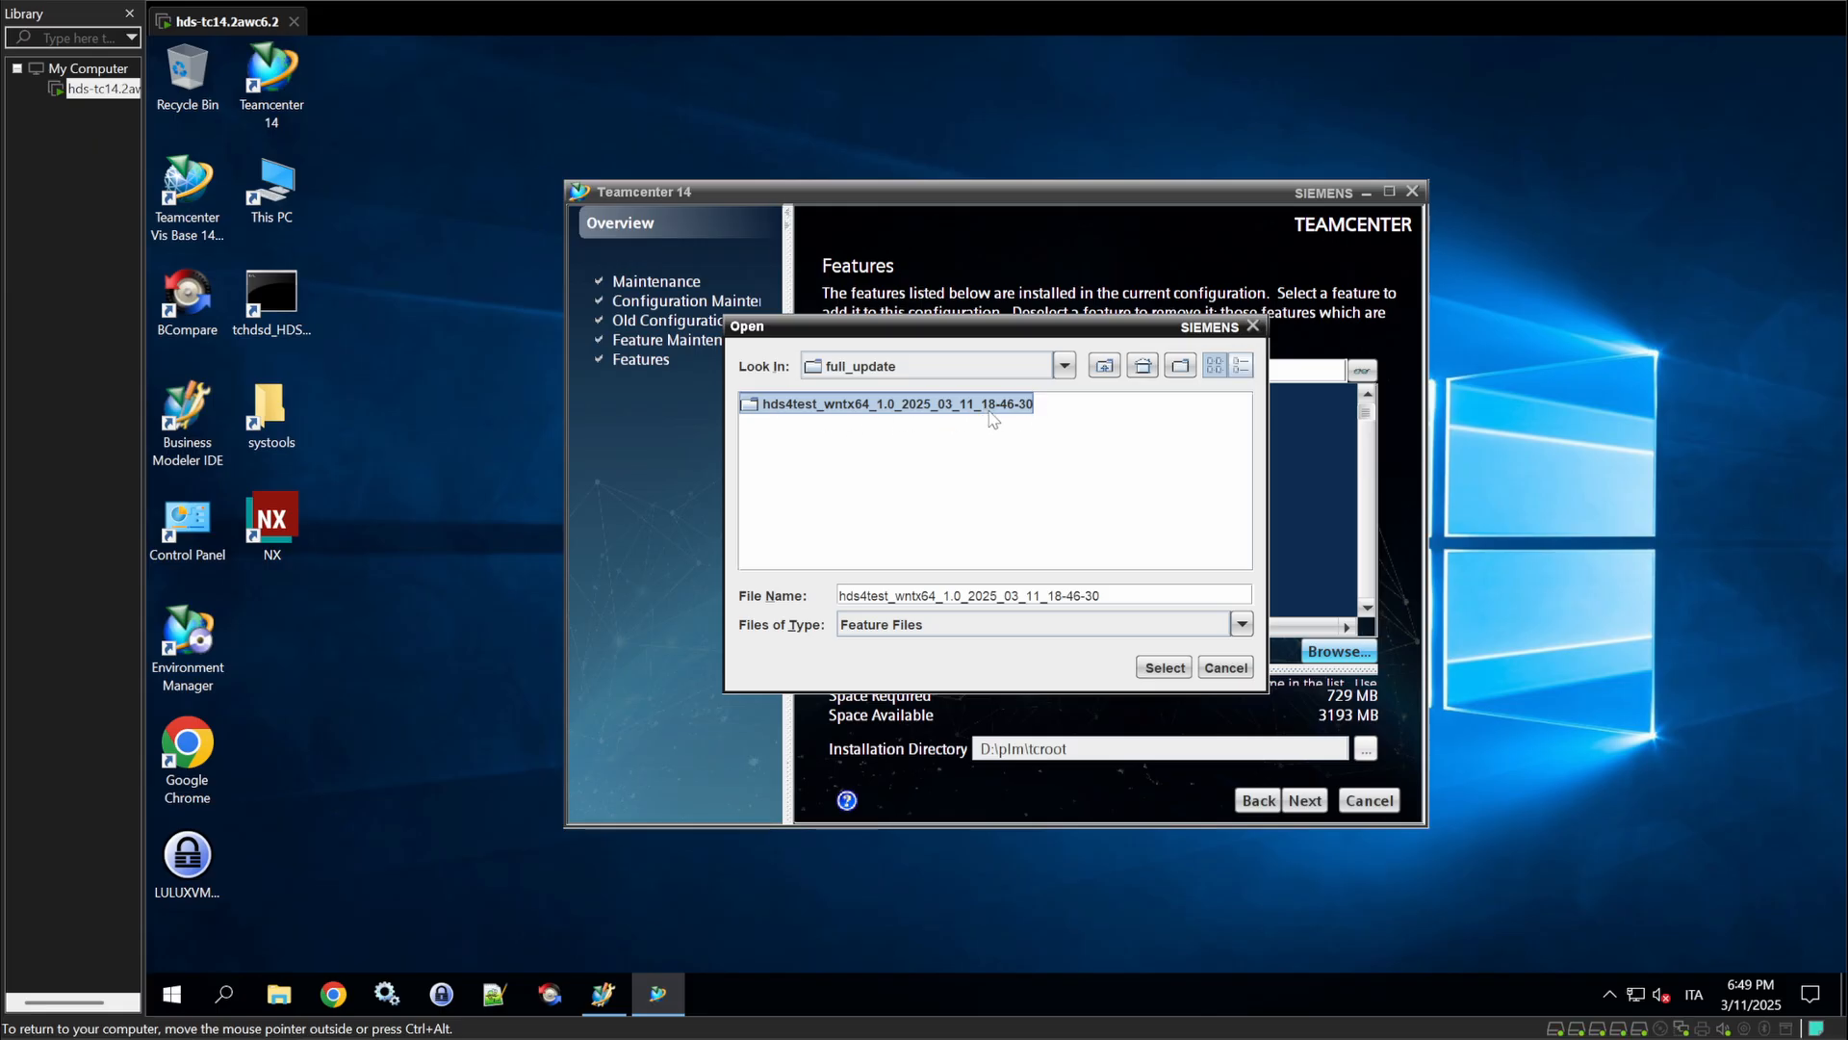
{"action": "mouse_move", "coordinate": [1028, 417]}
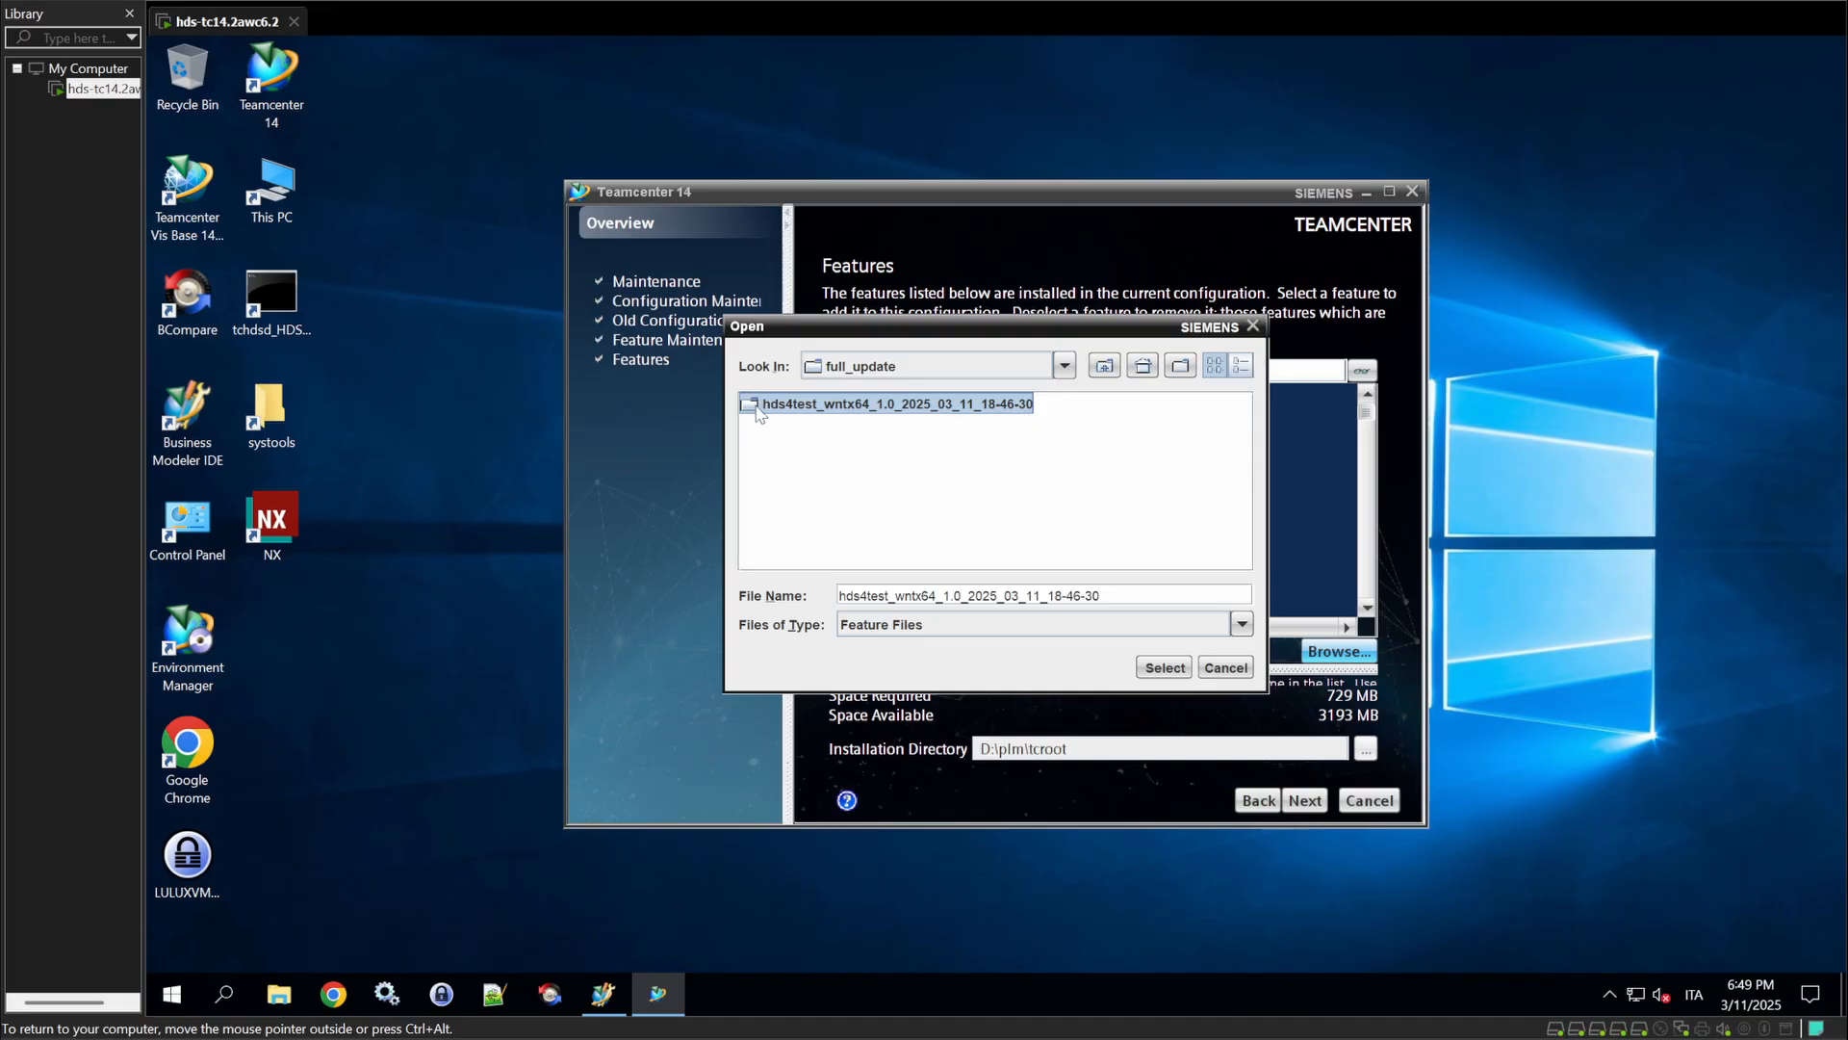
{"action": "double_click", "coordinate": [895, 403]}
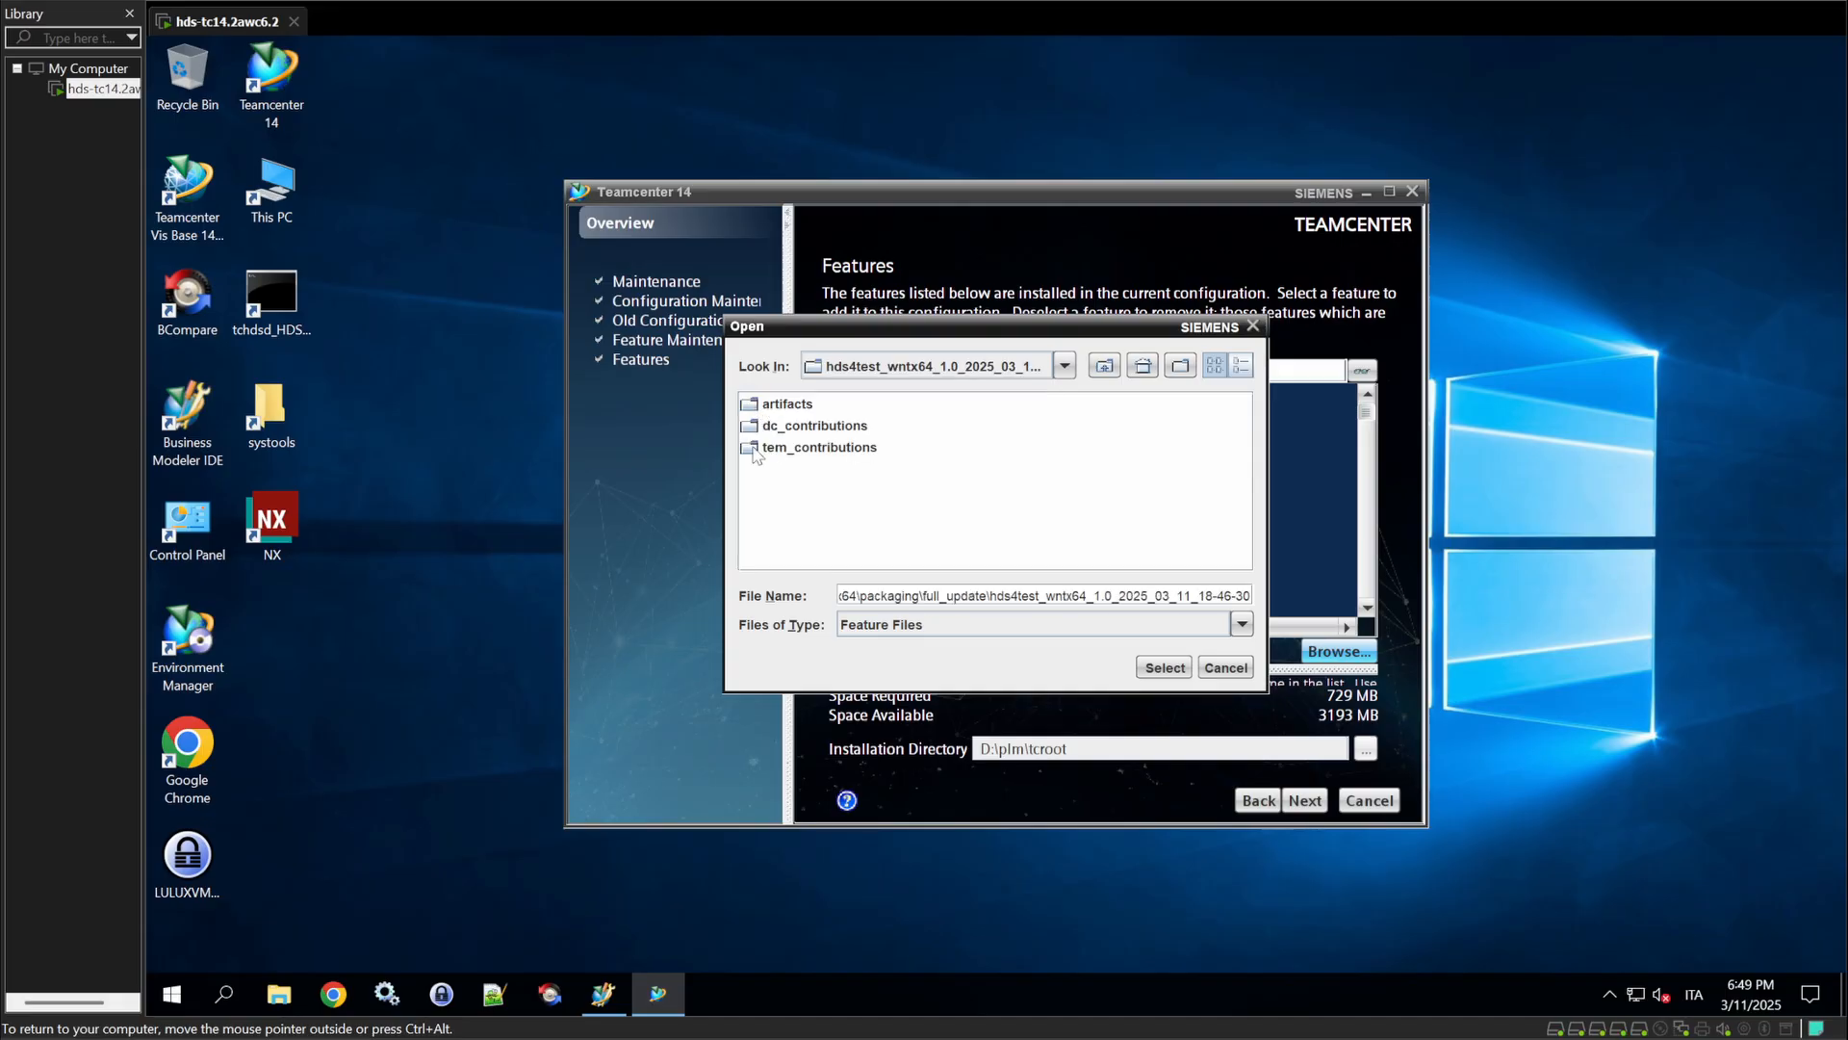
{"action": "double_click", "coordinate": [818, 447]}
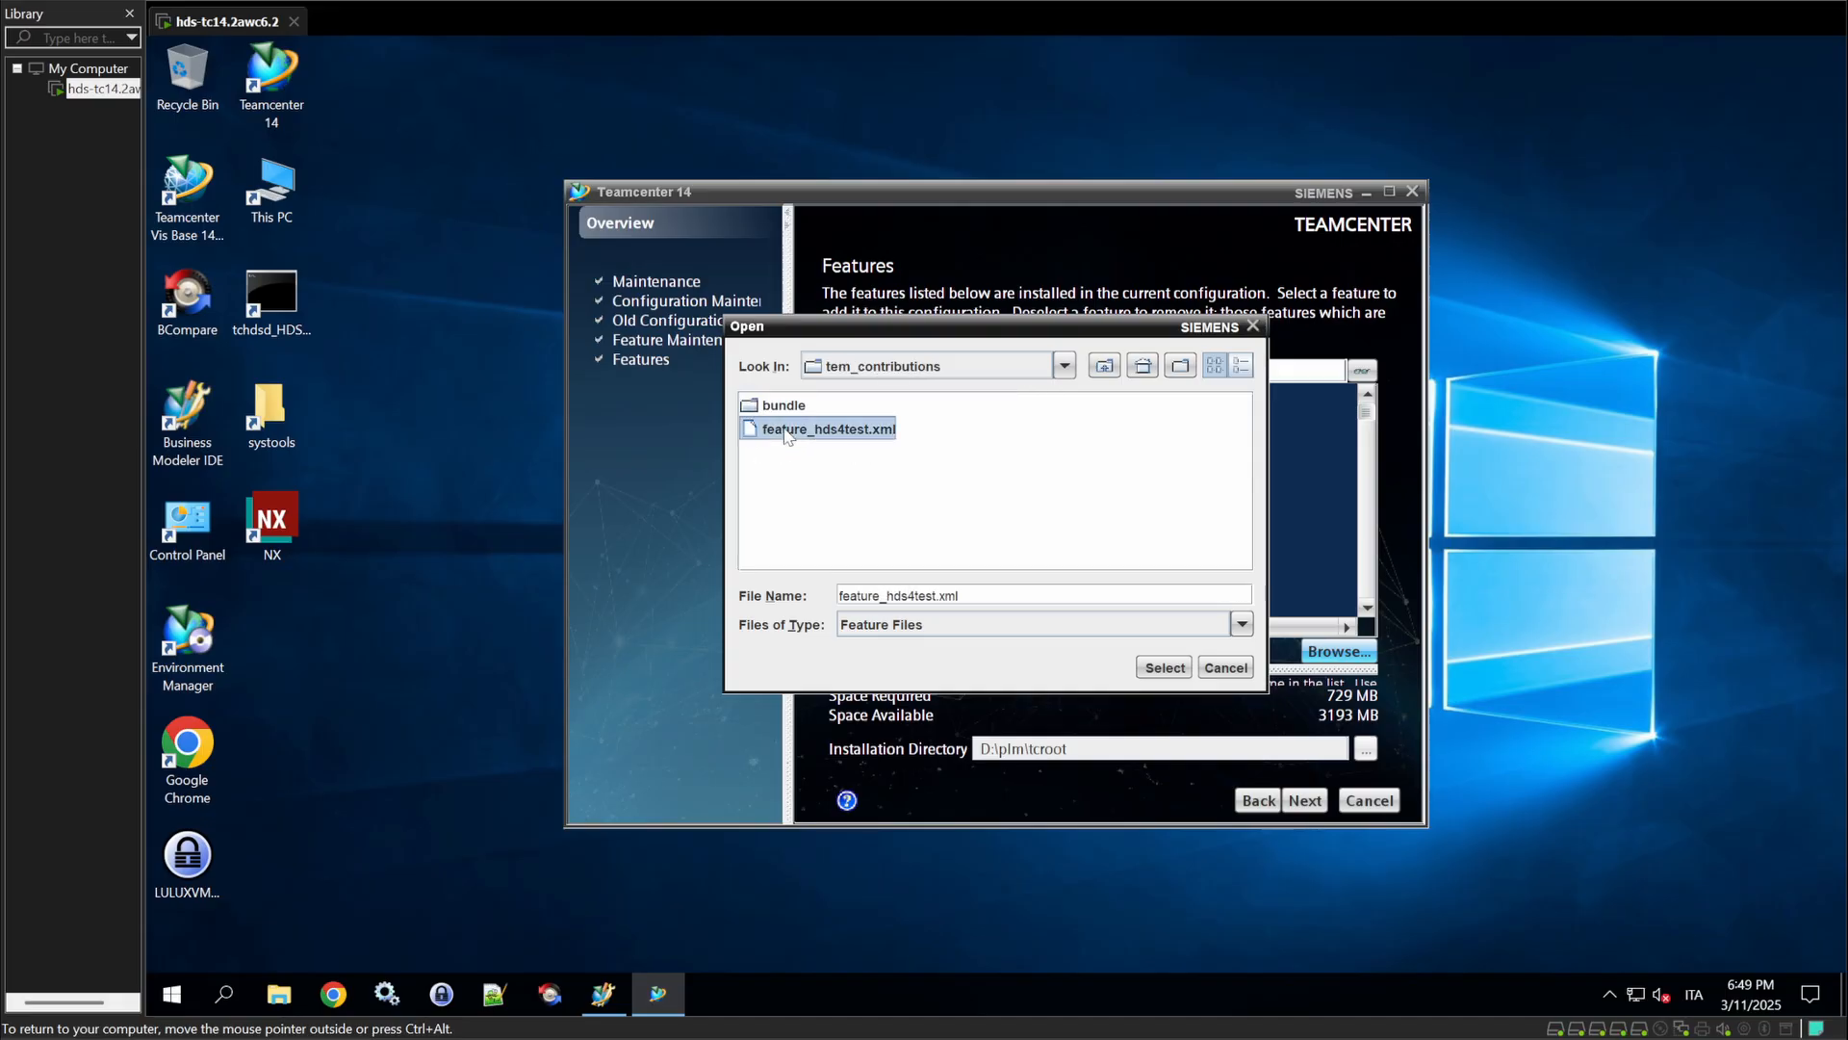
{"action": "left_click", "coordinate": [1163, 666]}
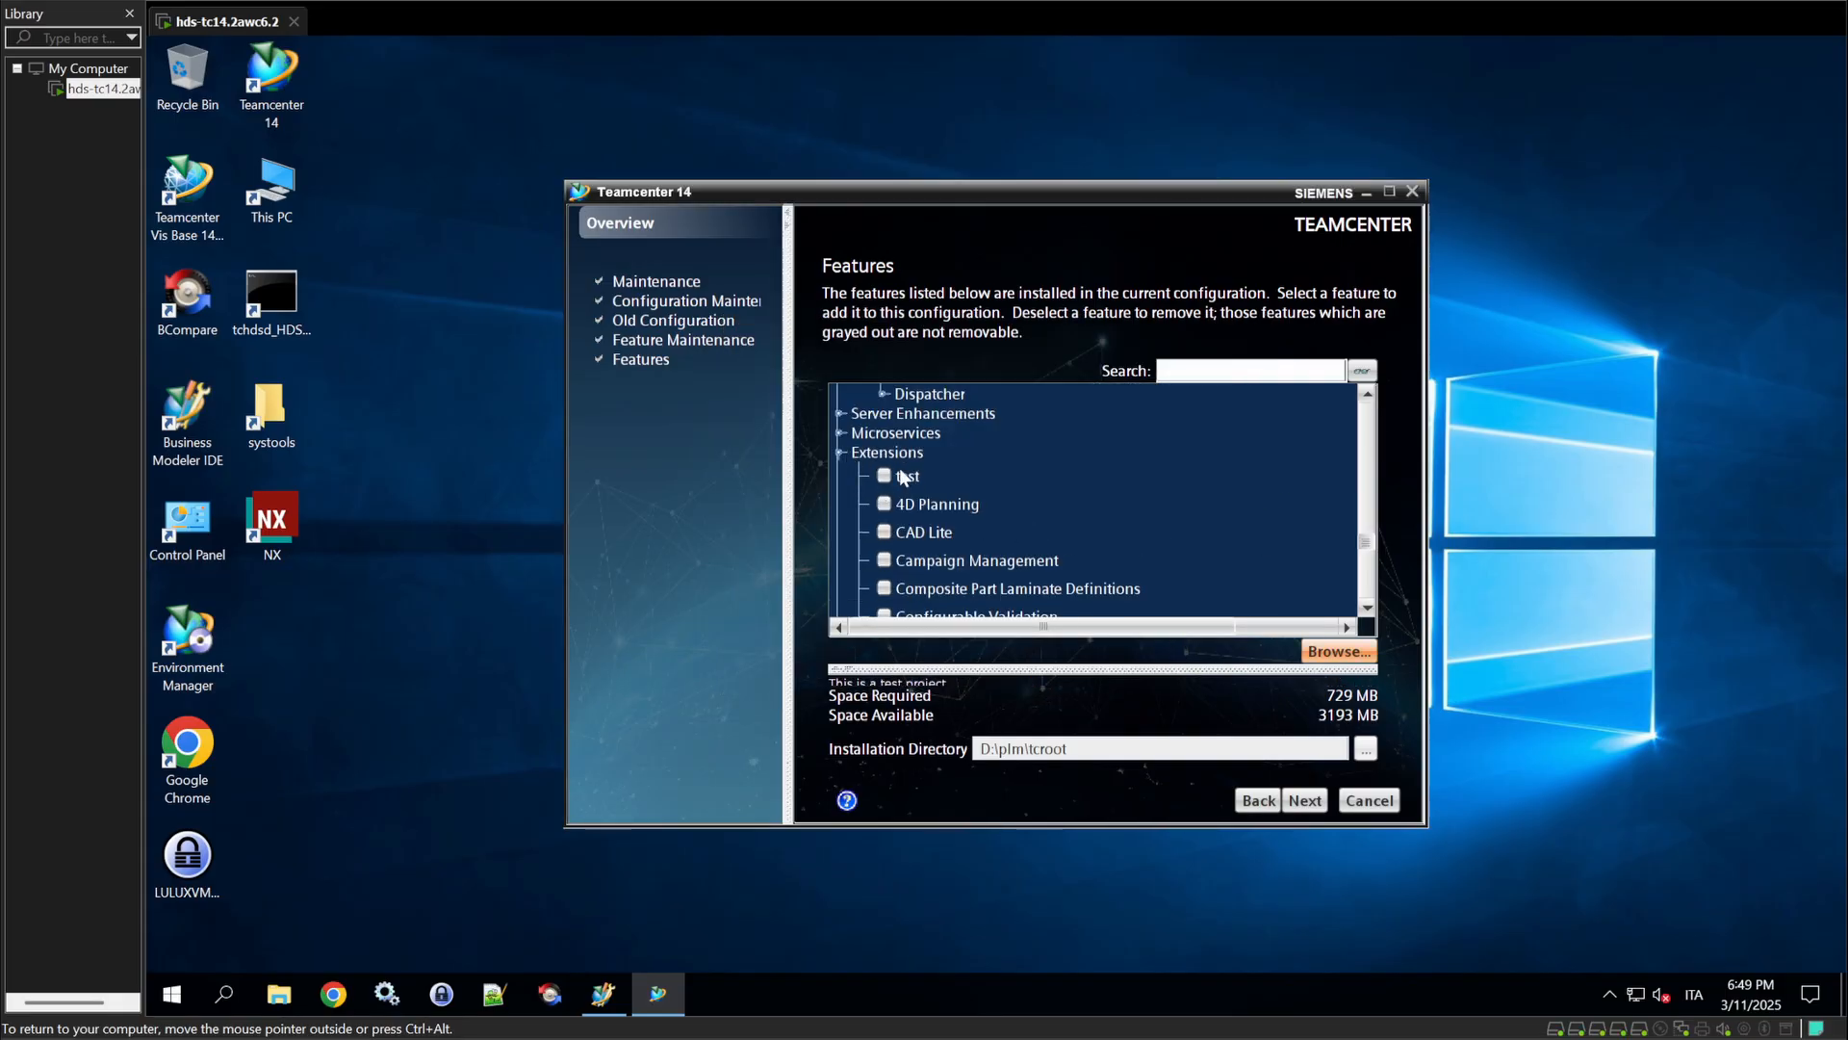
- Tick the test feature under Extensions and continue, raising the stop-Teamcenter-services warning
{"action": "left_click", "coordinate": [884, 475]}
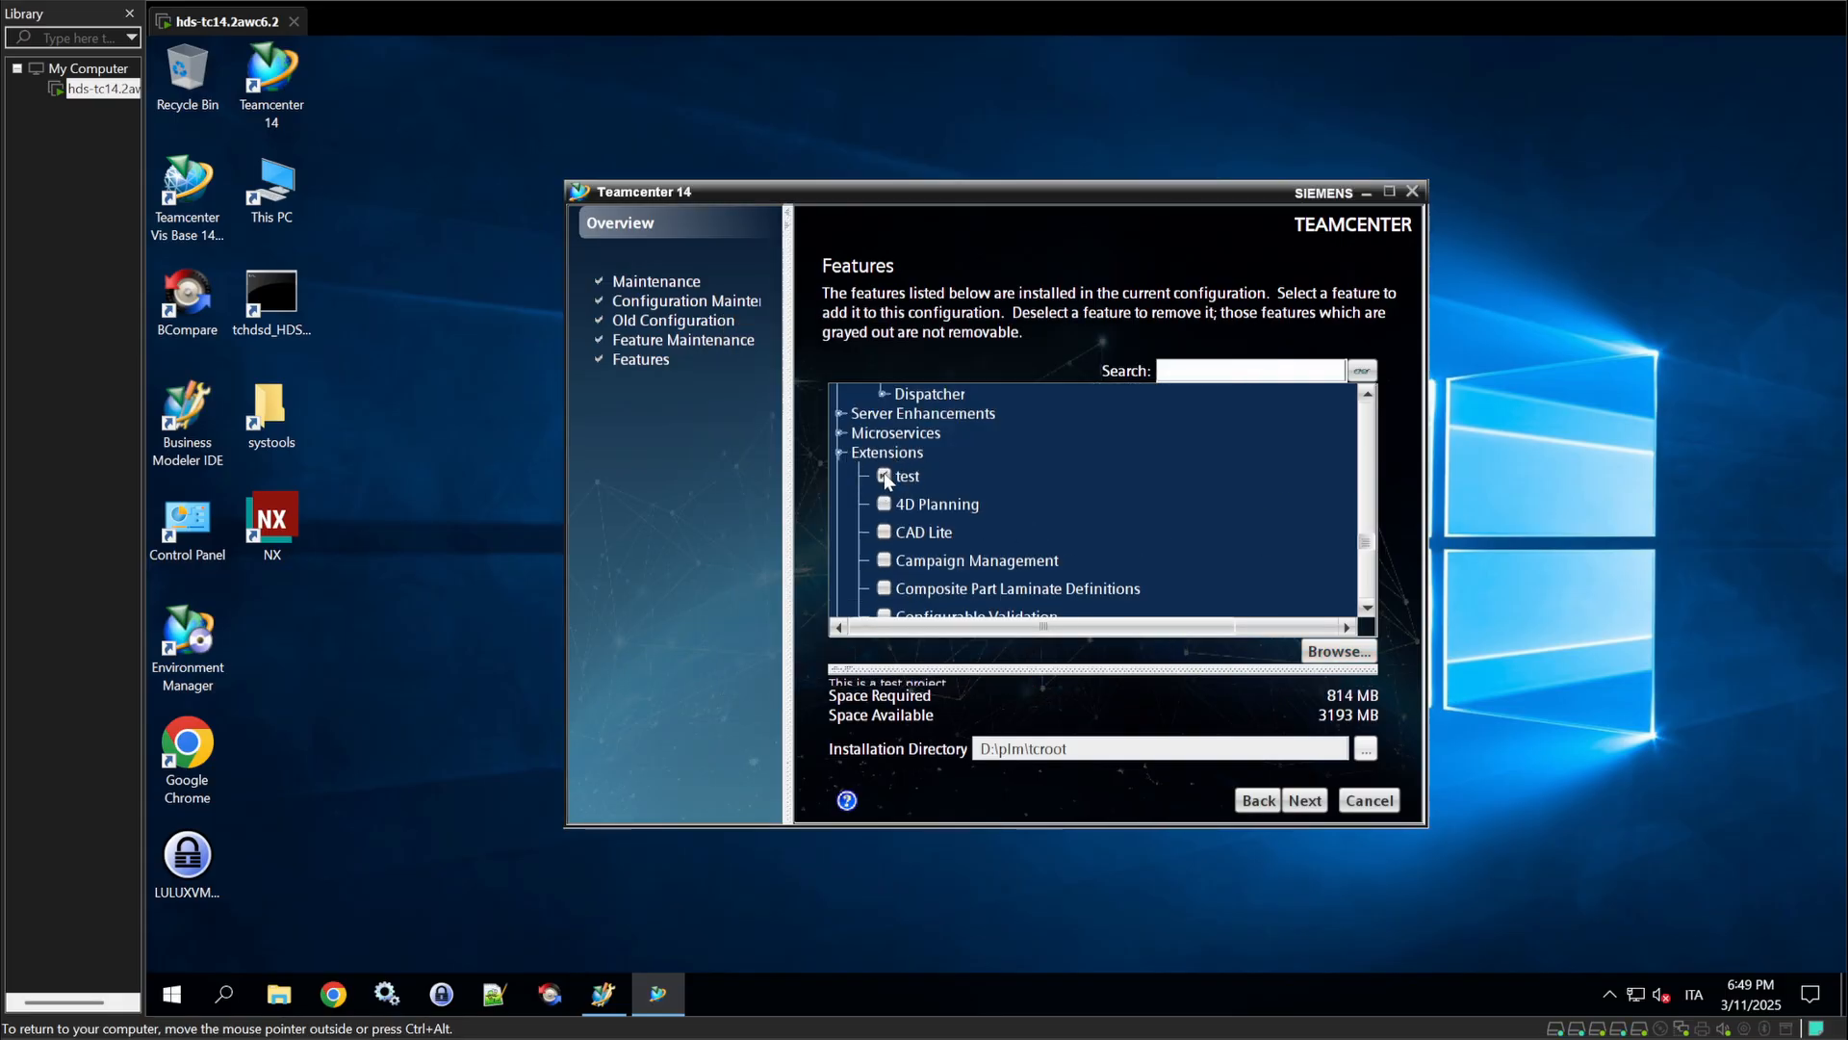
{"action": "left_click", "coordinate": [884, 475]}
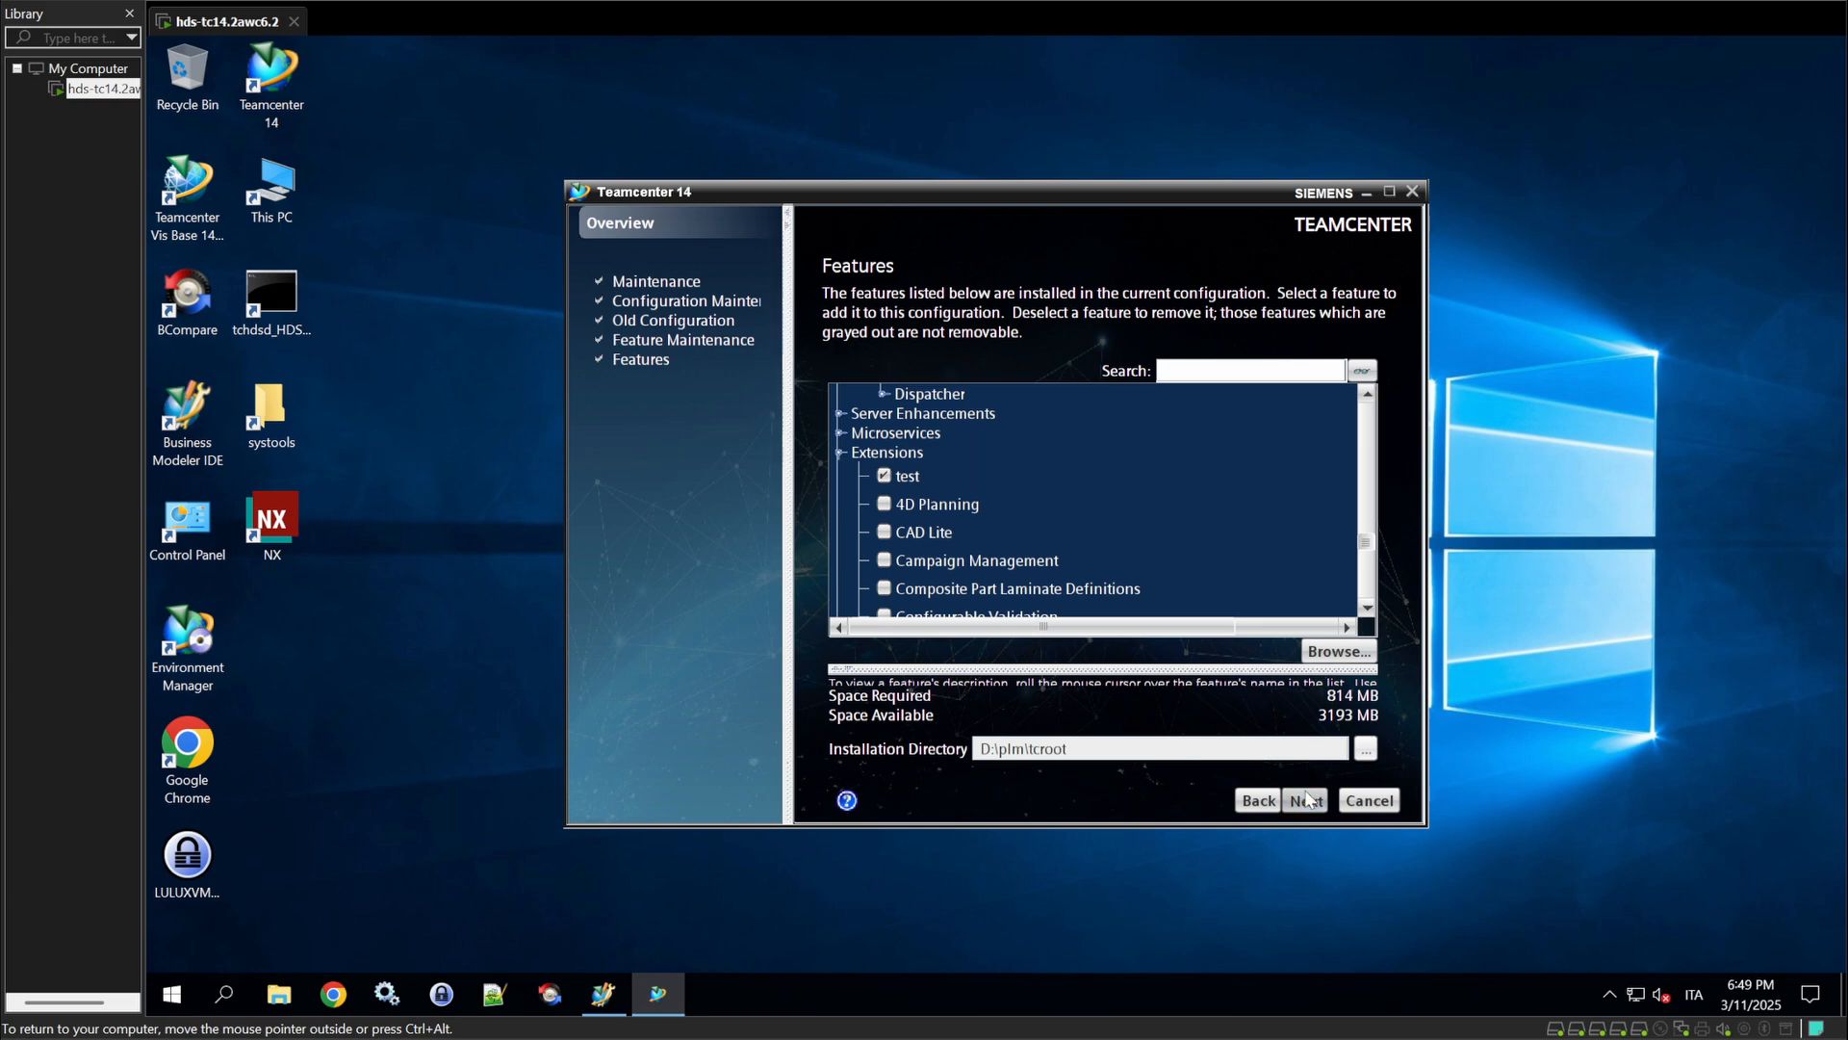
{"action": "left_click", "coordinate": [1306, 799]}
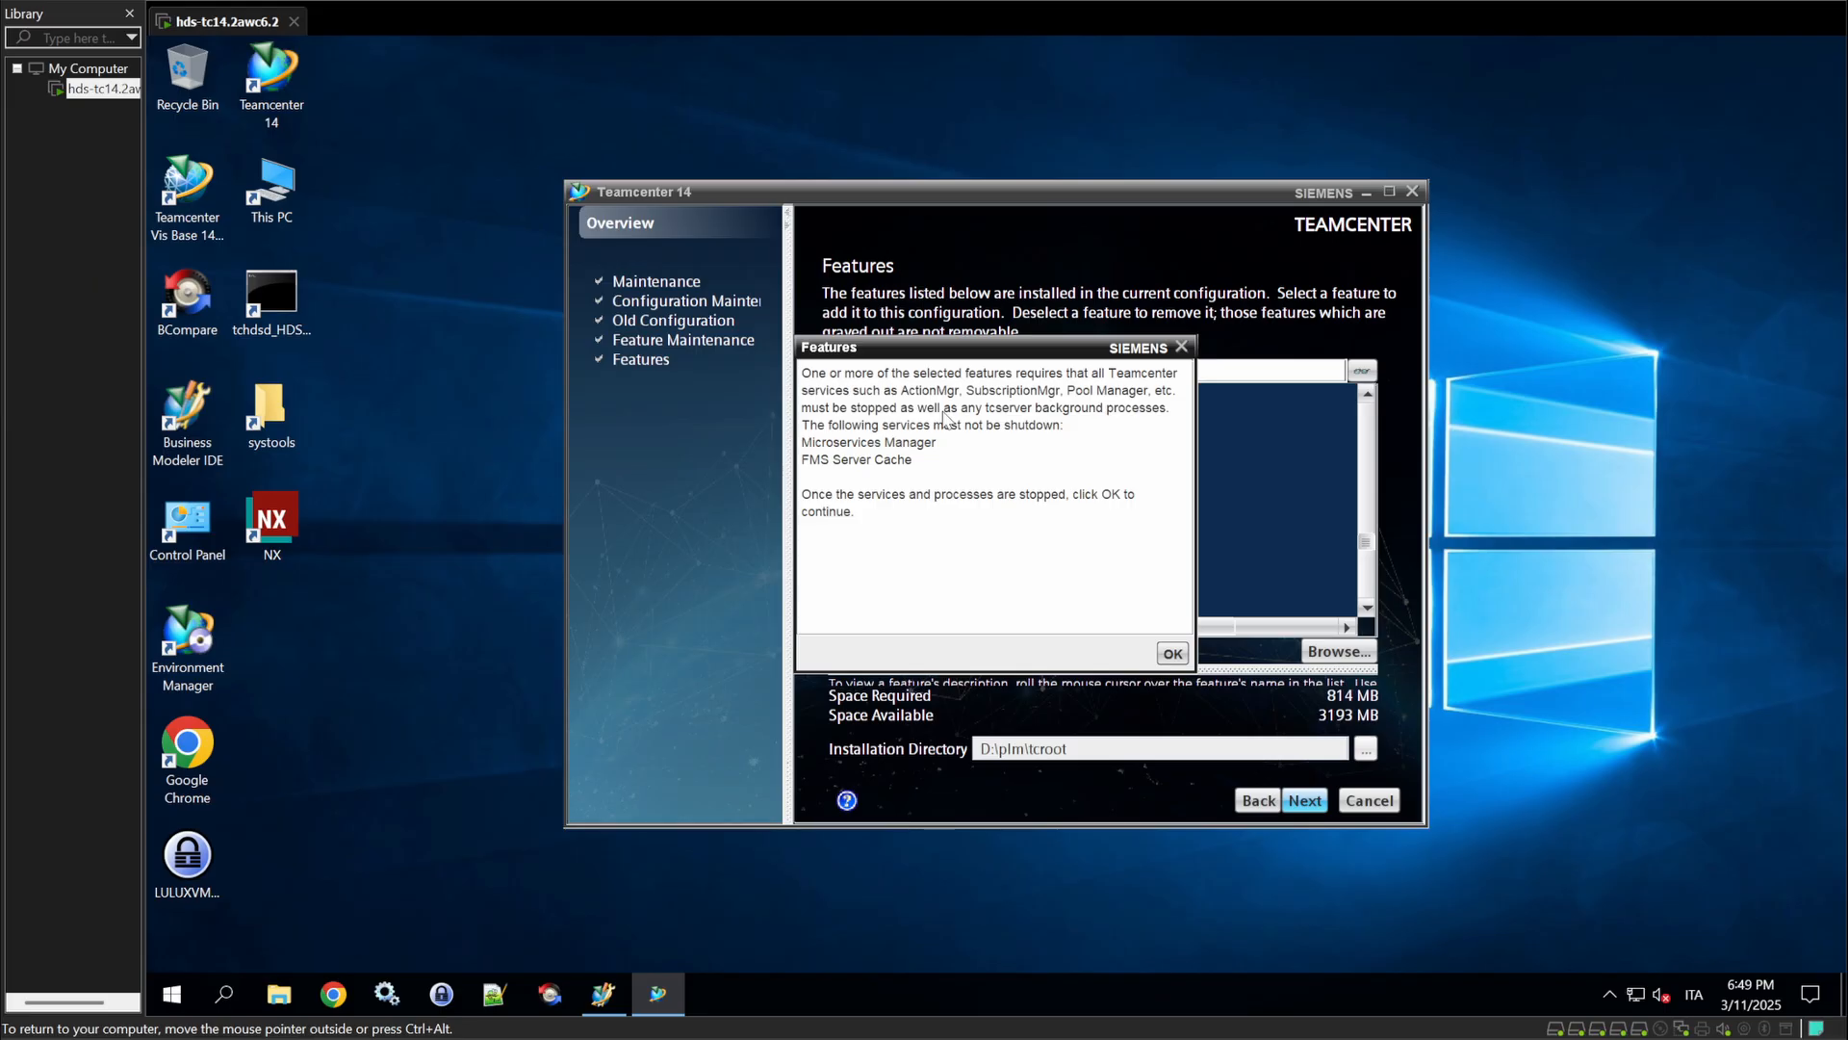
{"action": "mouse_move", "coordinate": [395, 791]}
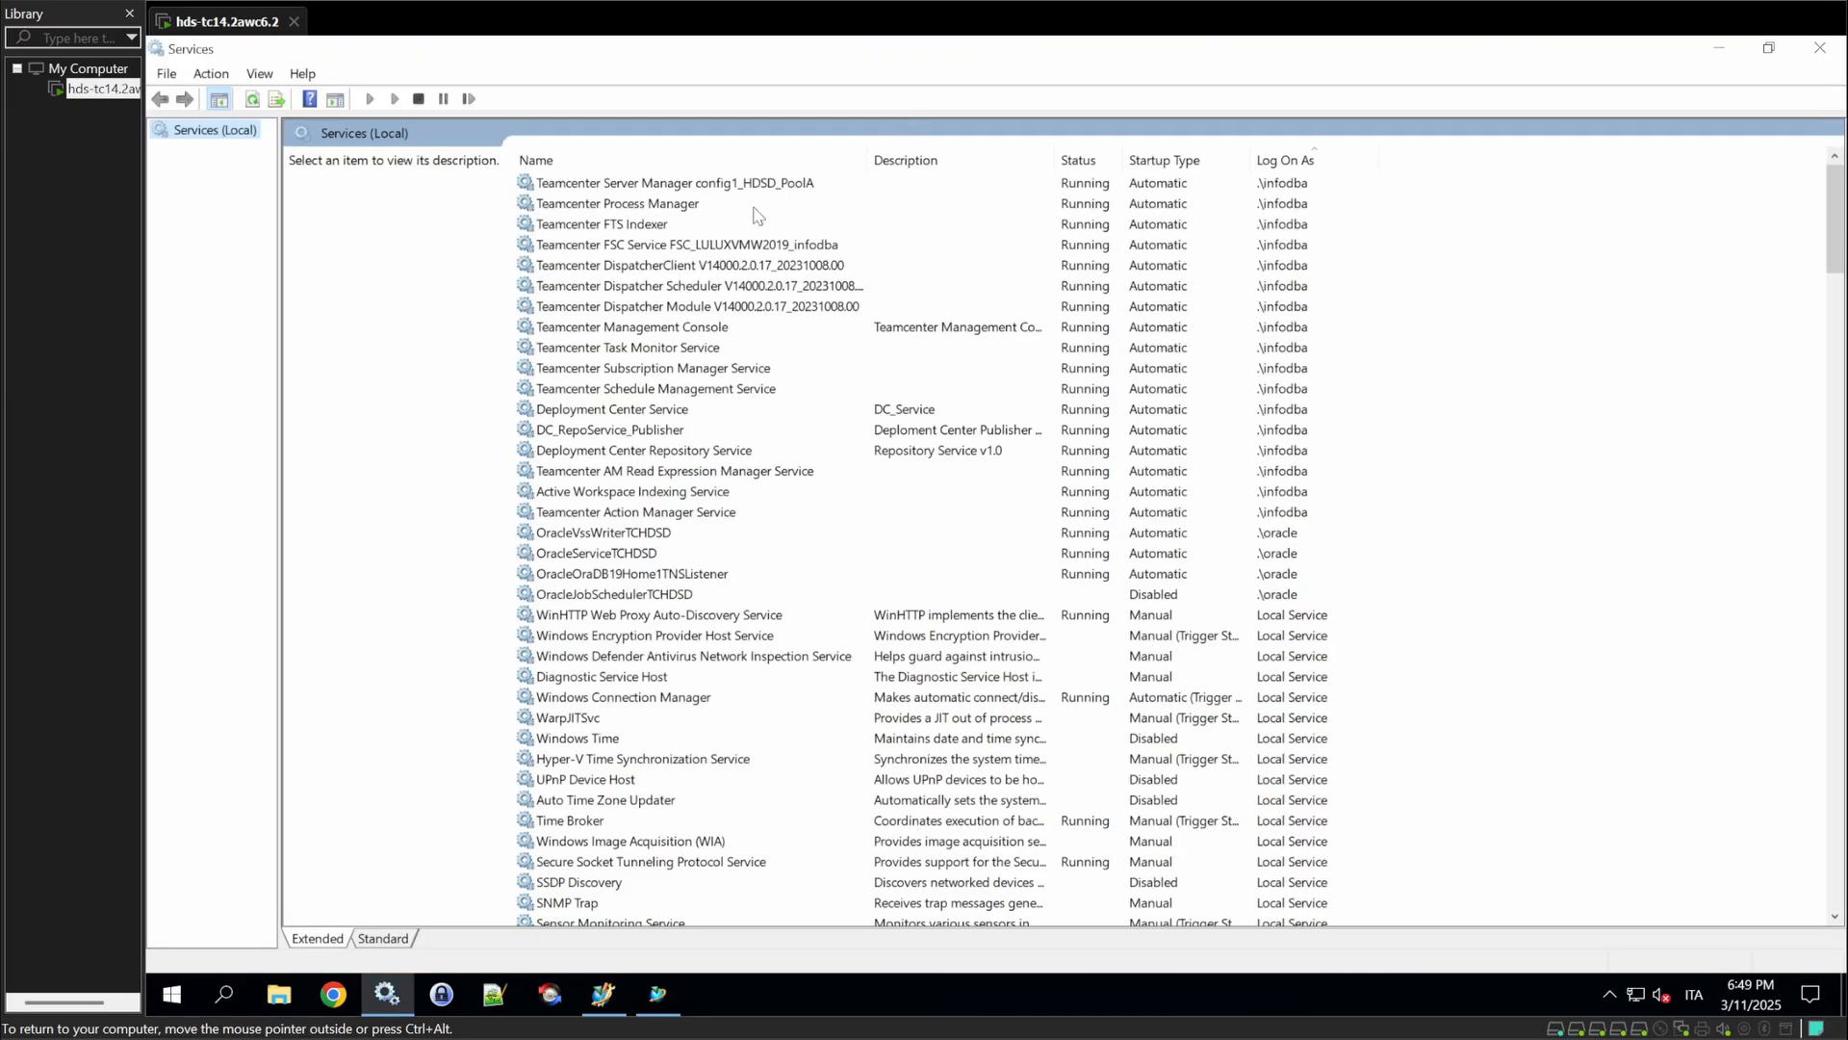
{"action": "mouse_move", "coordinate": [647, 189]}
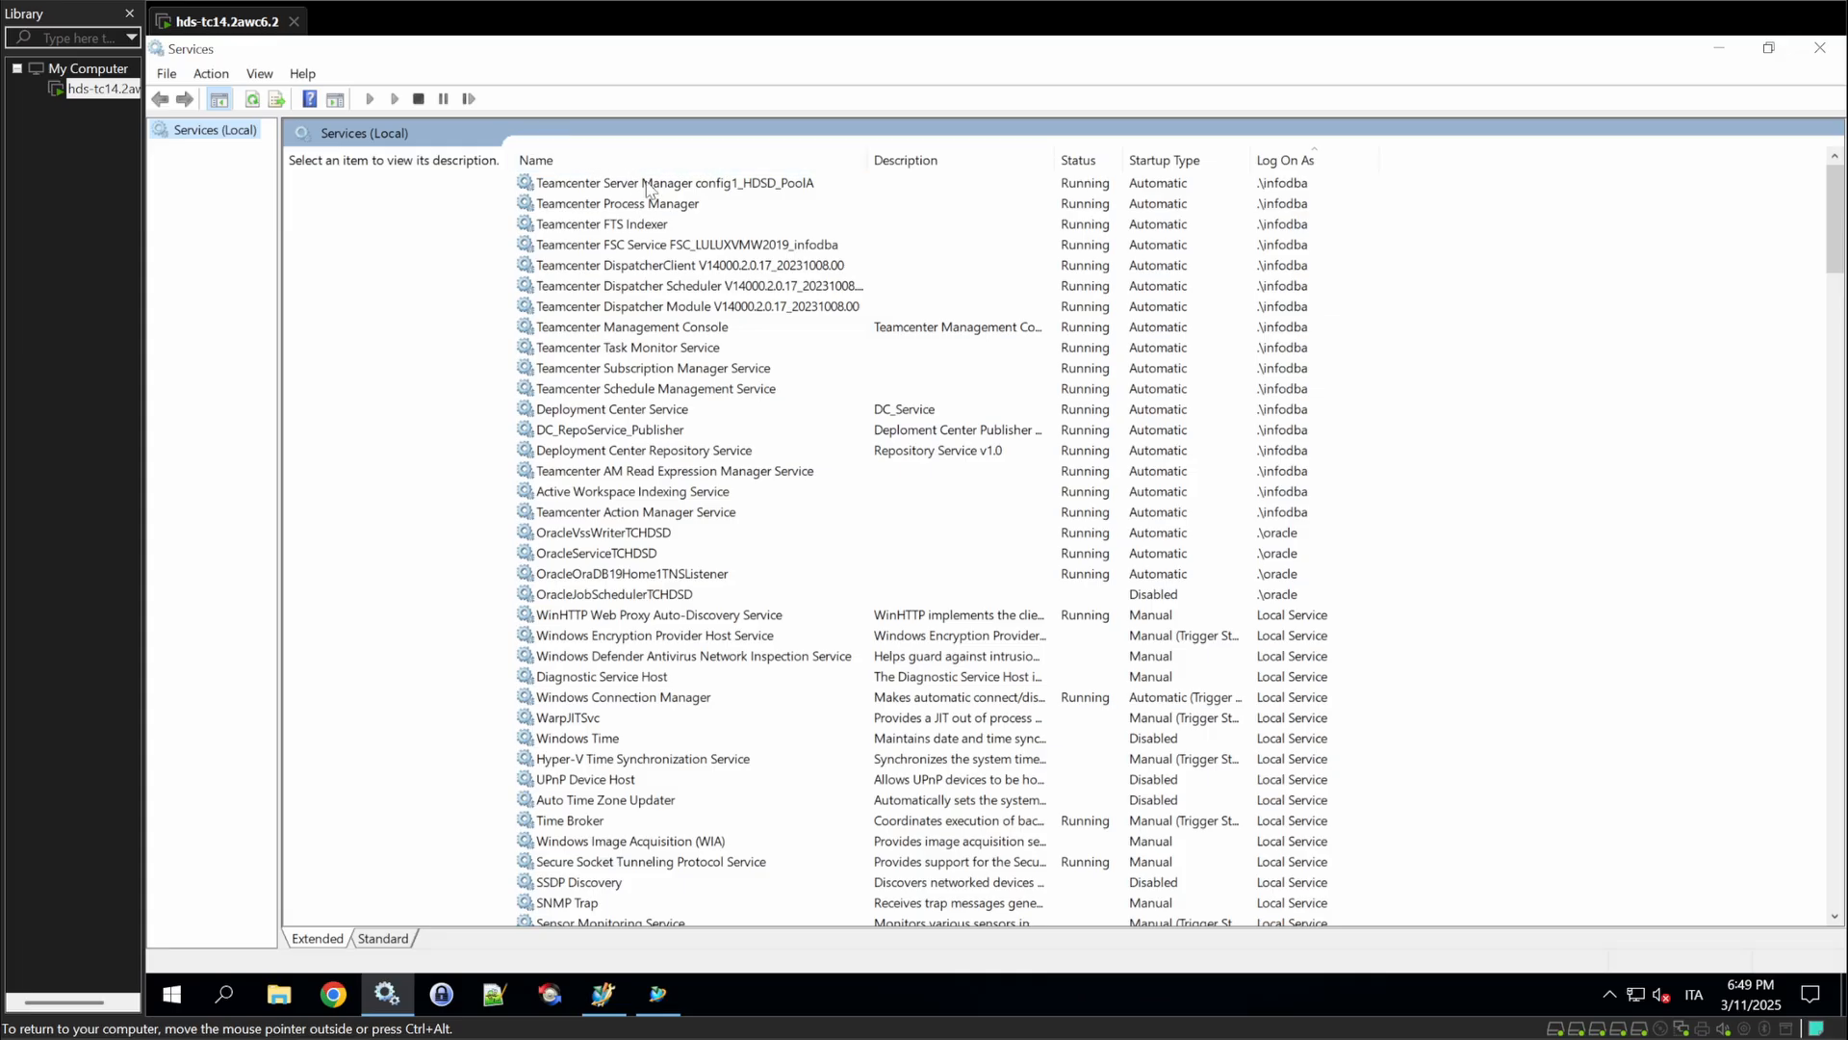
{"action": "mouse_move", "coordinate": [1136, 205]}
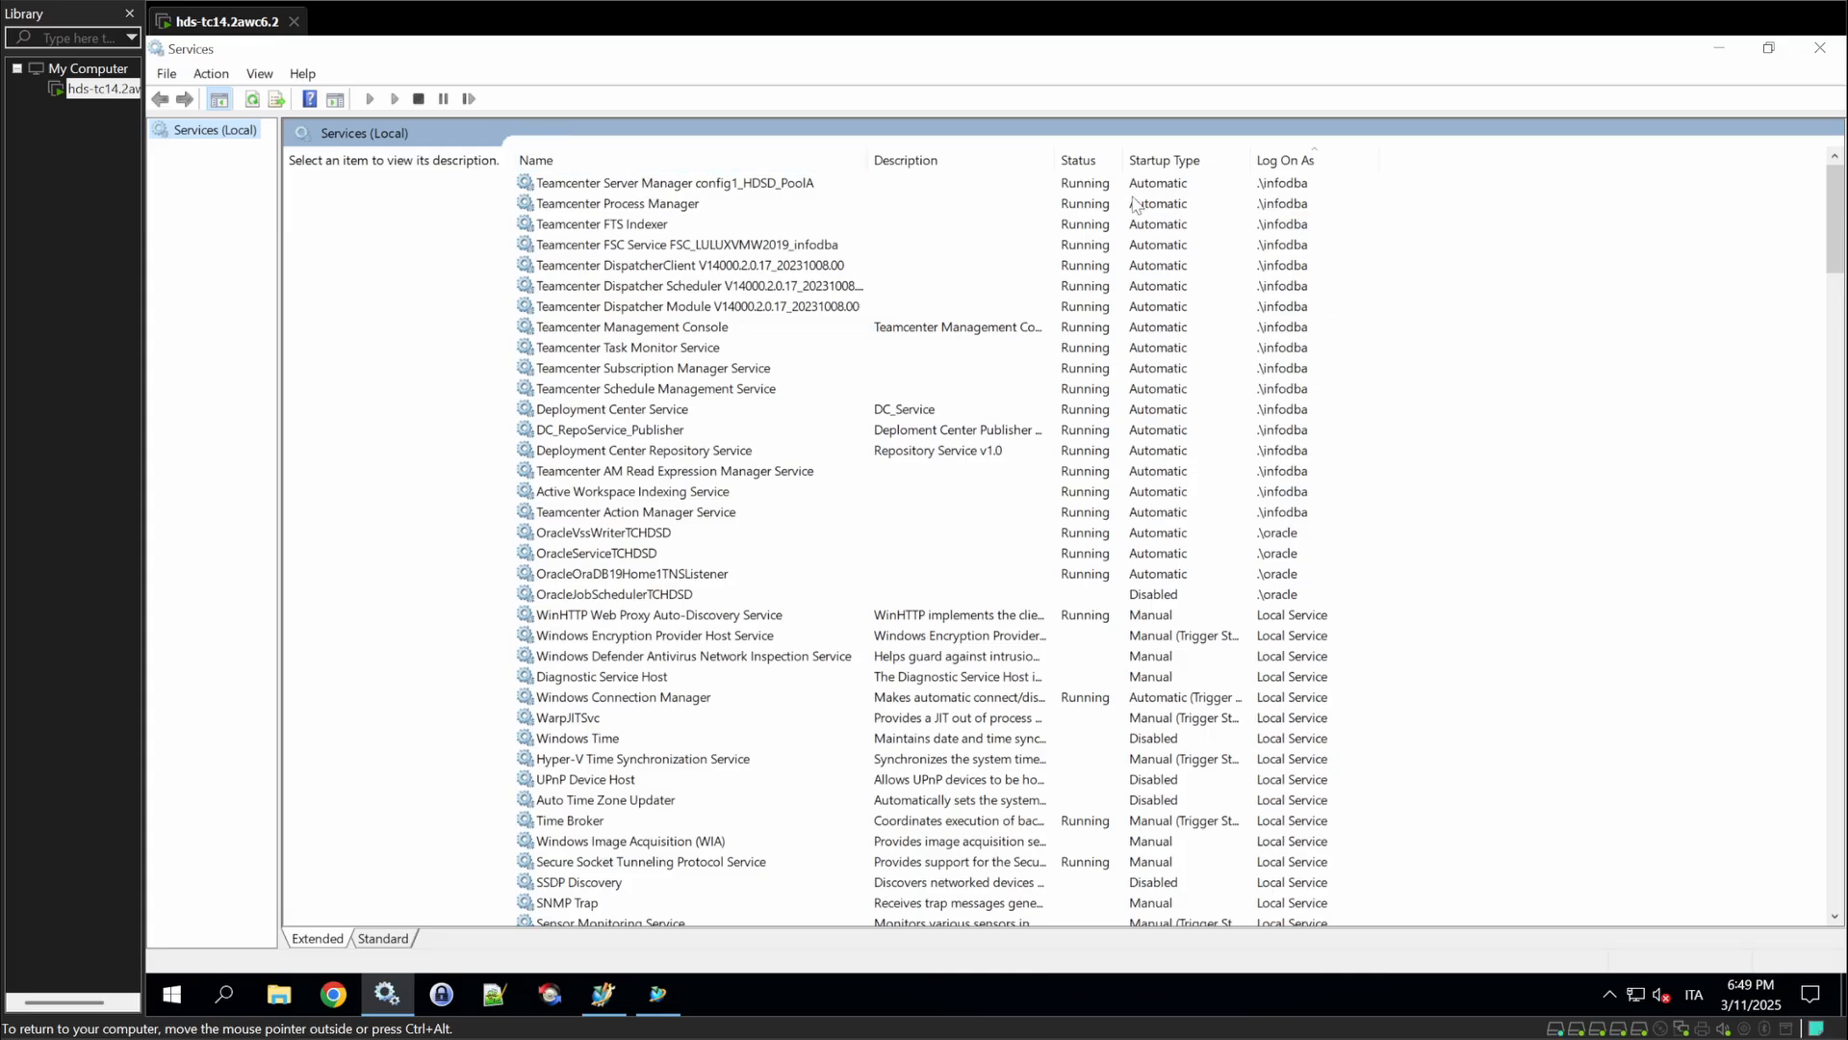
{"action": "mouse_move", "coordinate": [1120, 229]}
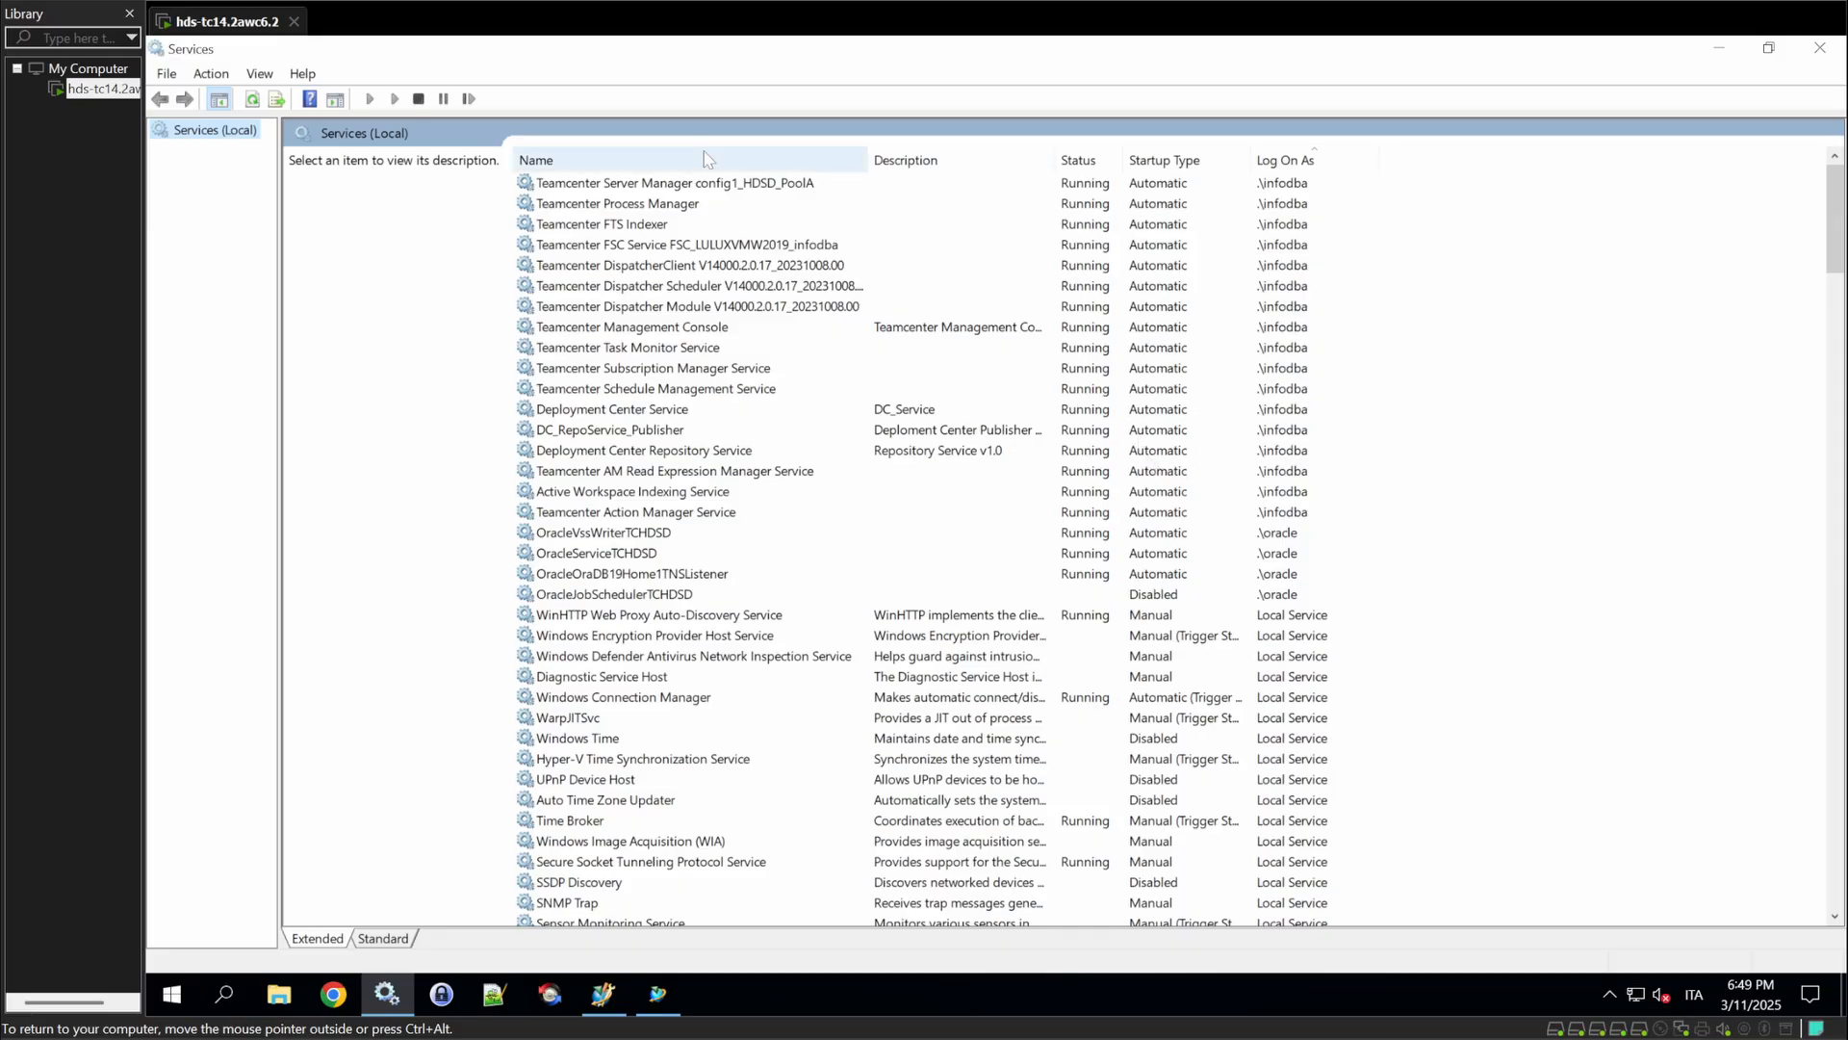
- Stop the Teamcenter Server Manager, Task Monitor and Subscription Manager services
{"action": "left_click", "coordinate": [672, 183]}
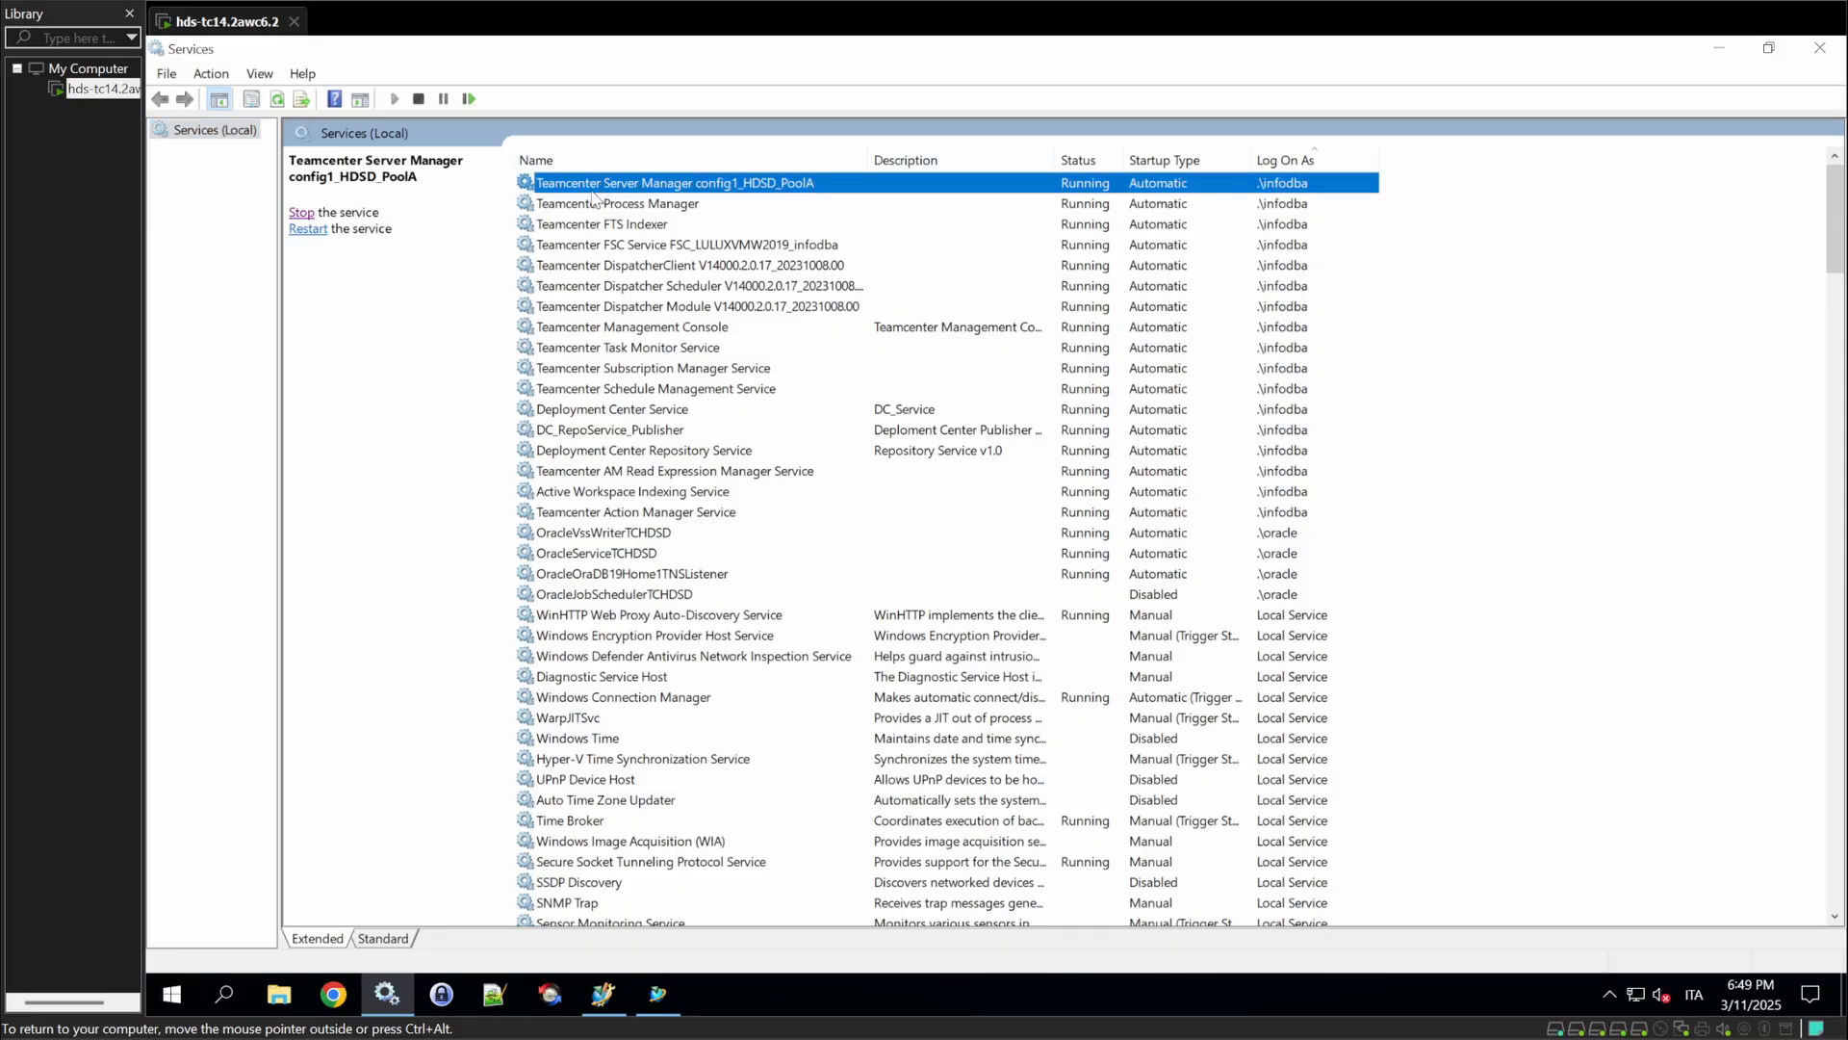
{"action": "left_click", "coordinate": [302, 212]}
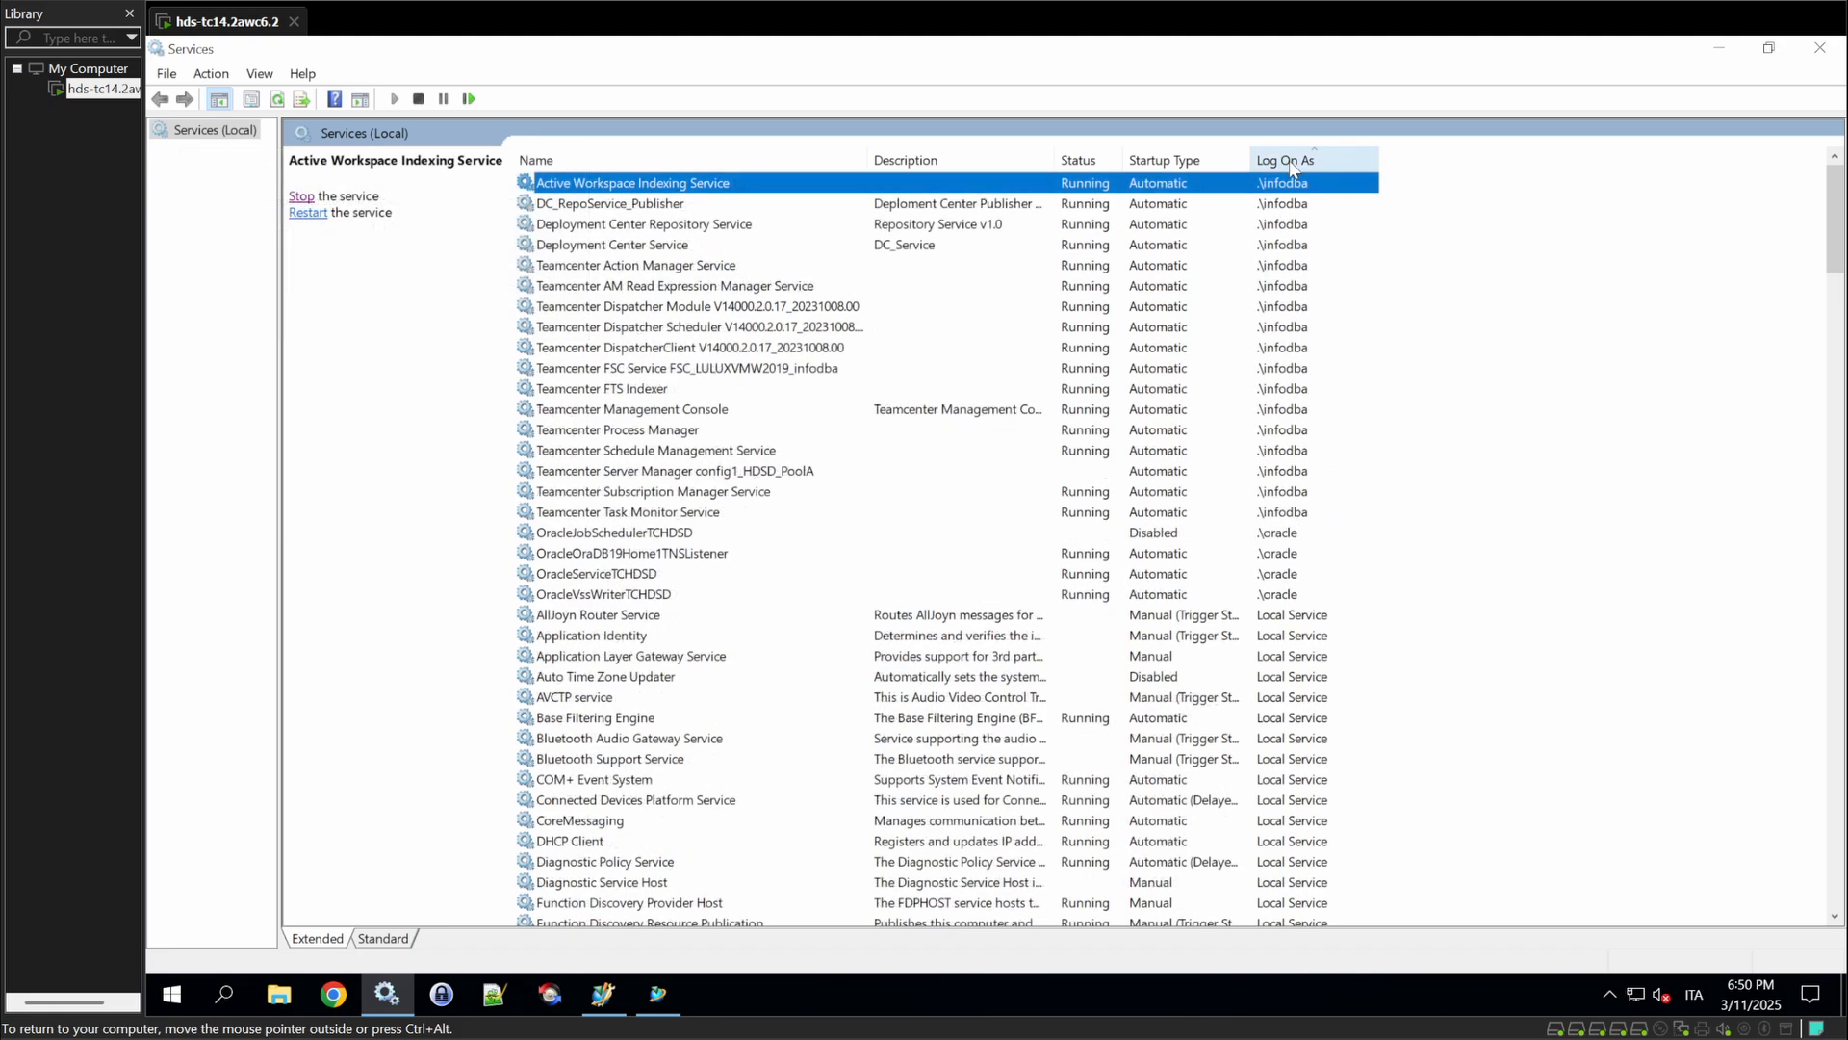
{"action": "mouse_move", "coordinate": [1283, 524]}
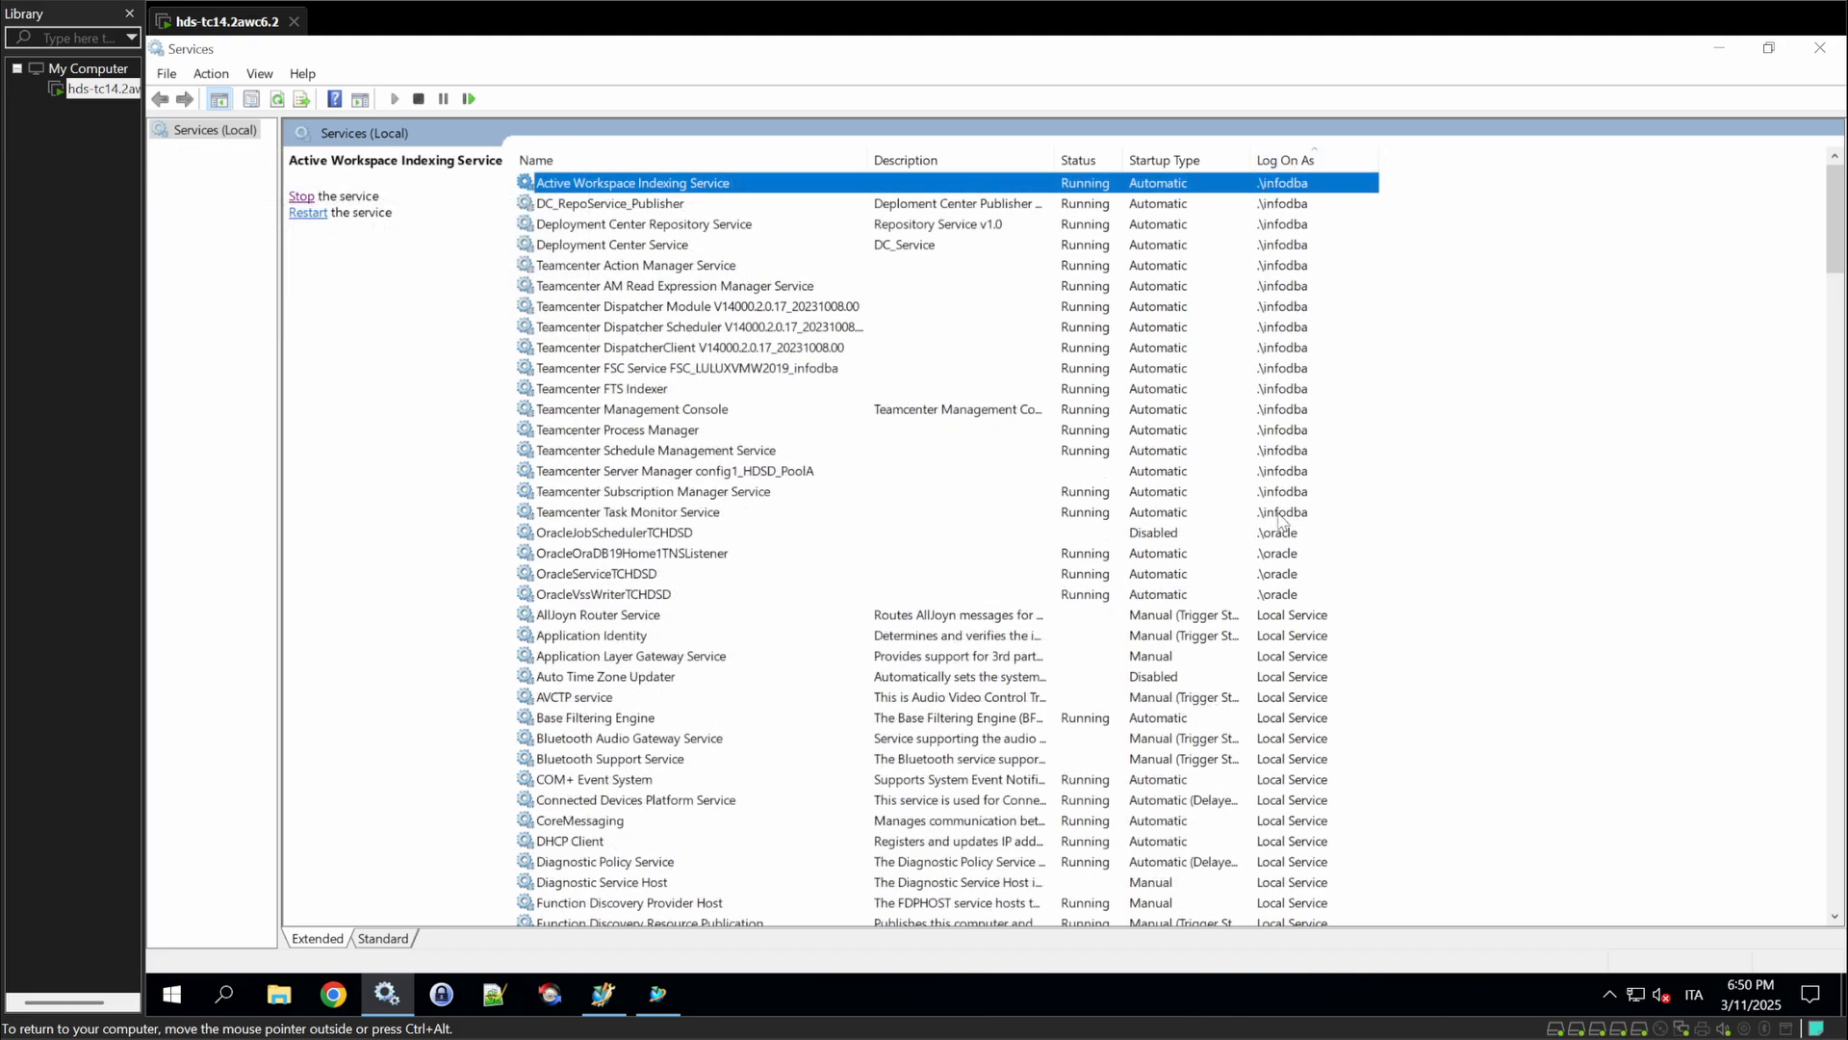
{"action": "left_click", "coordinate": [627, 512]}
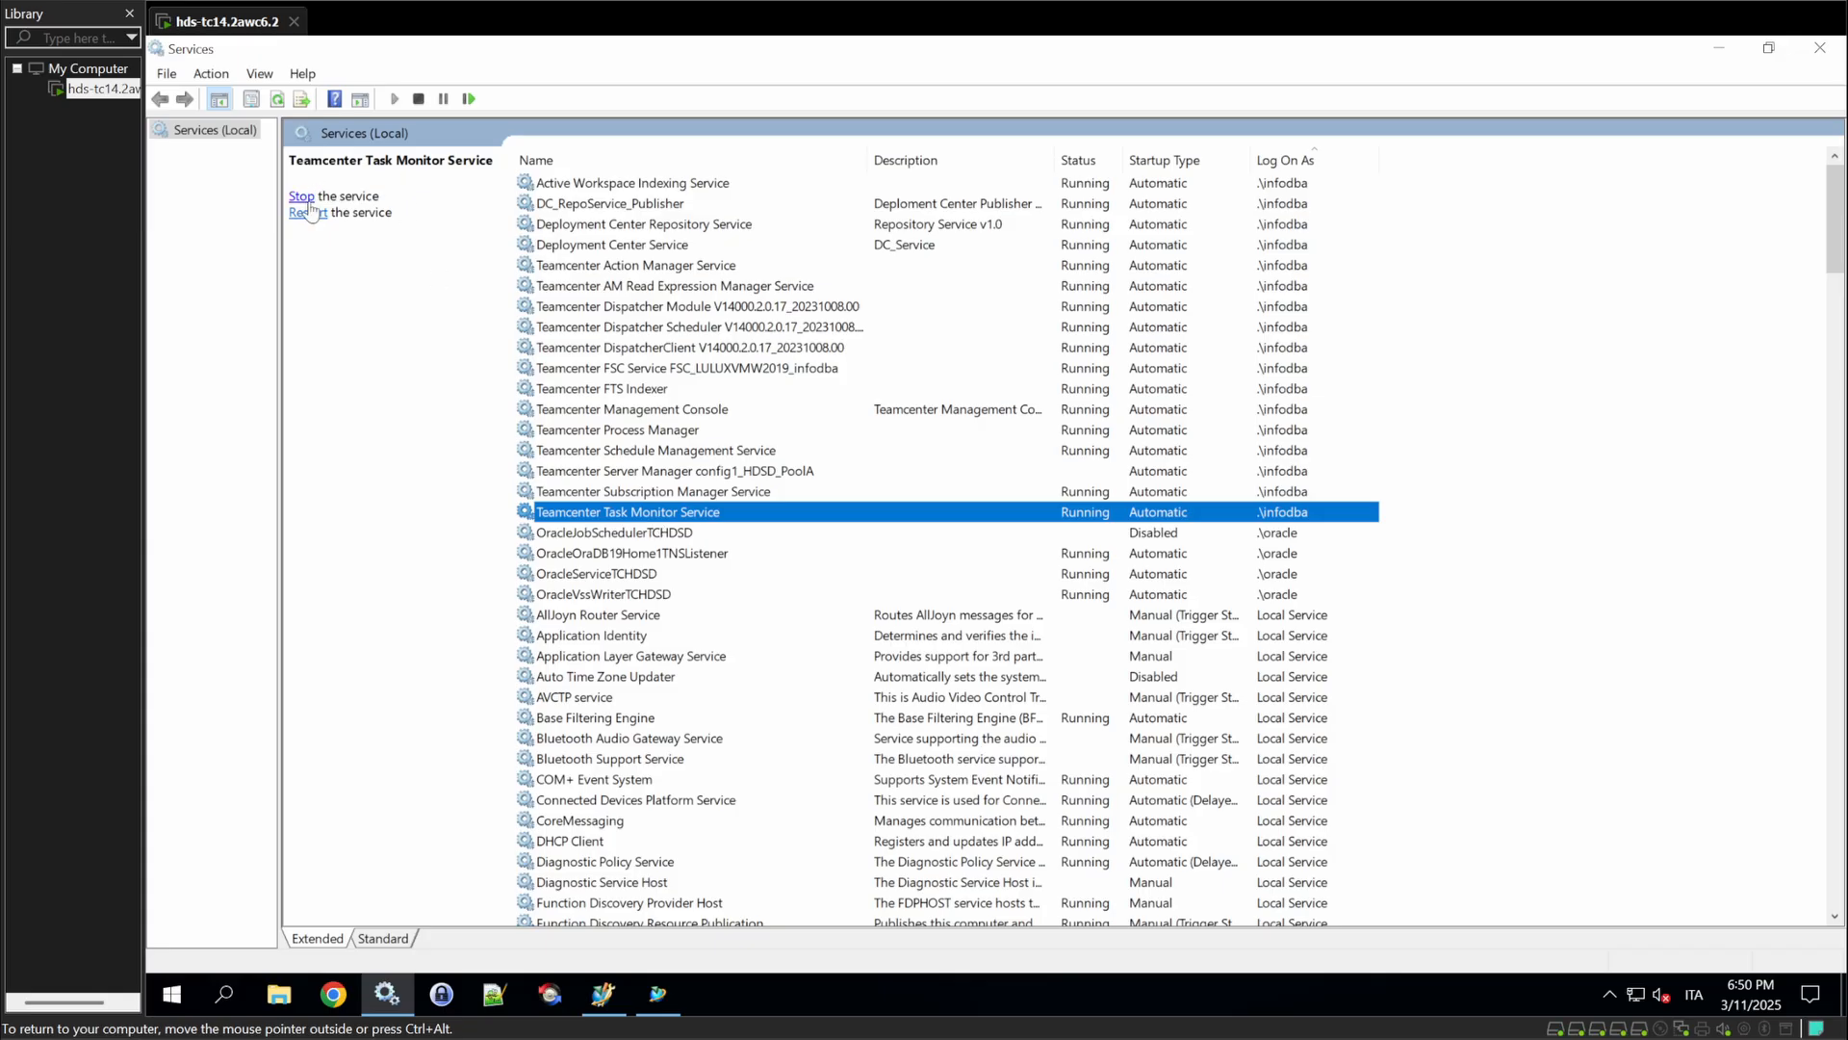
{"action": "left_click", "coordinate": [300, 196]}
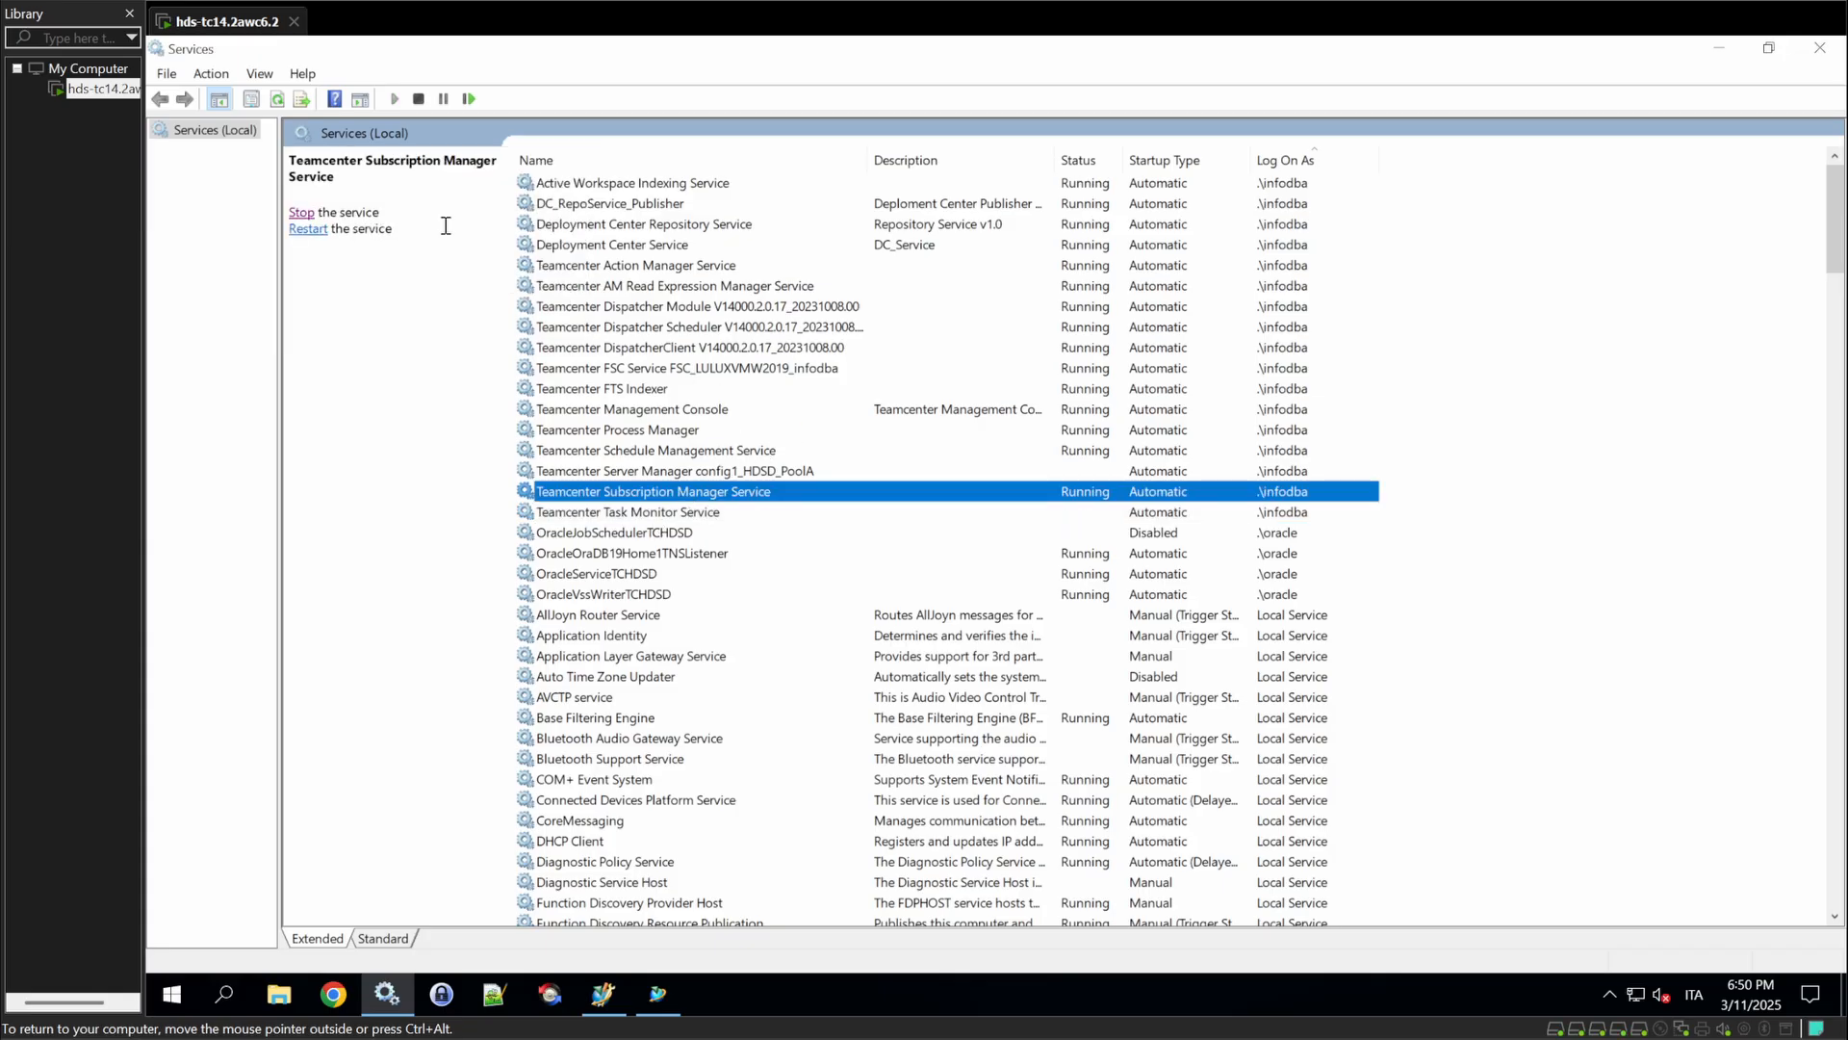
{"action": "left_click", "coordinate": [302, 212]}
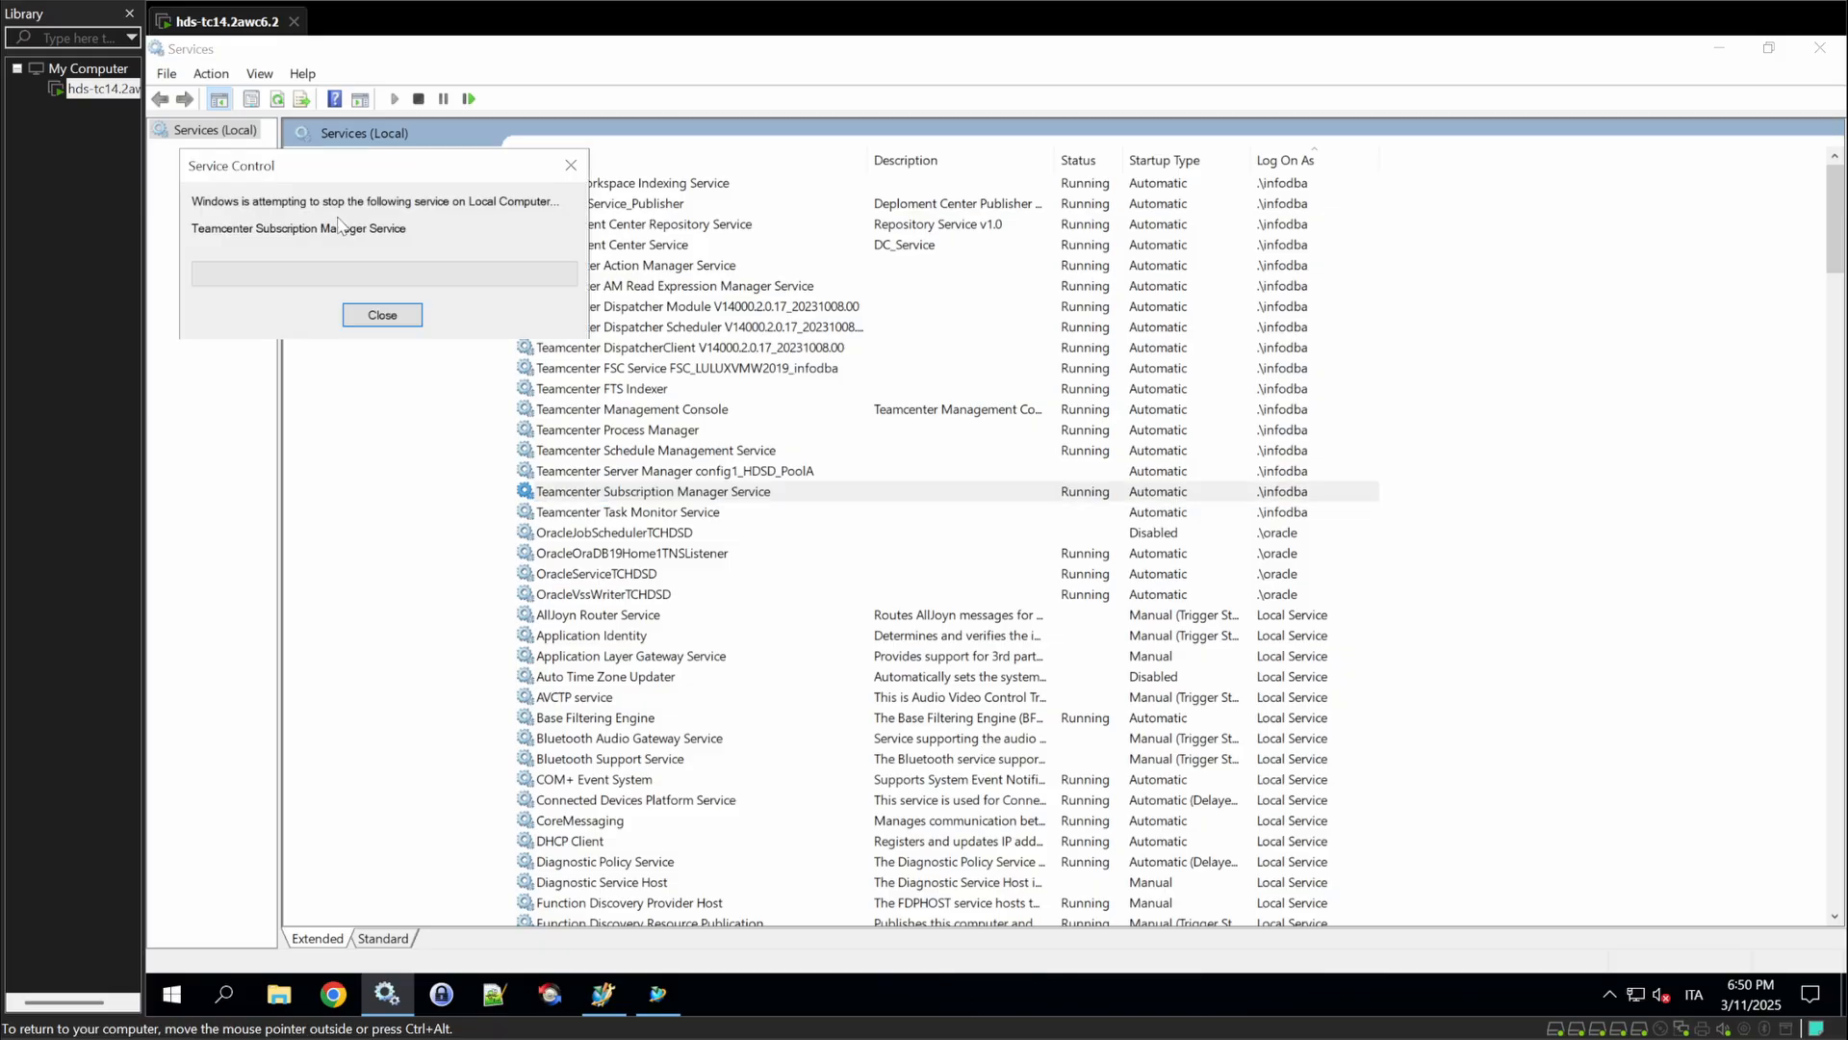
{"action": "left_click", "coordinate": [381, 314]}
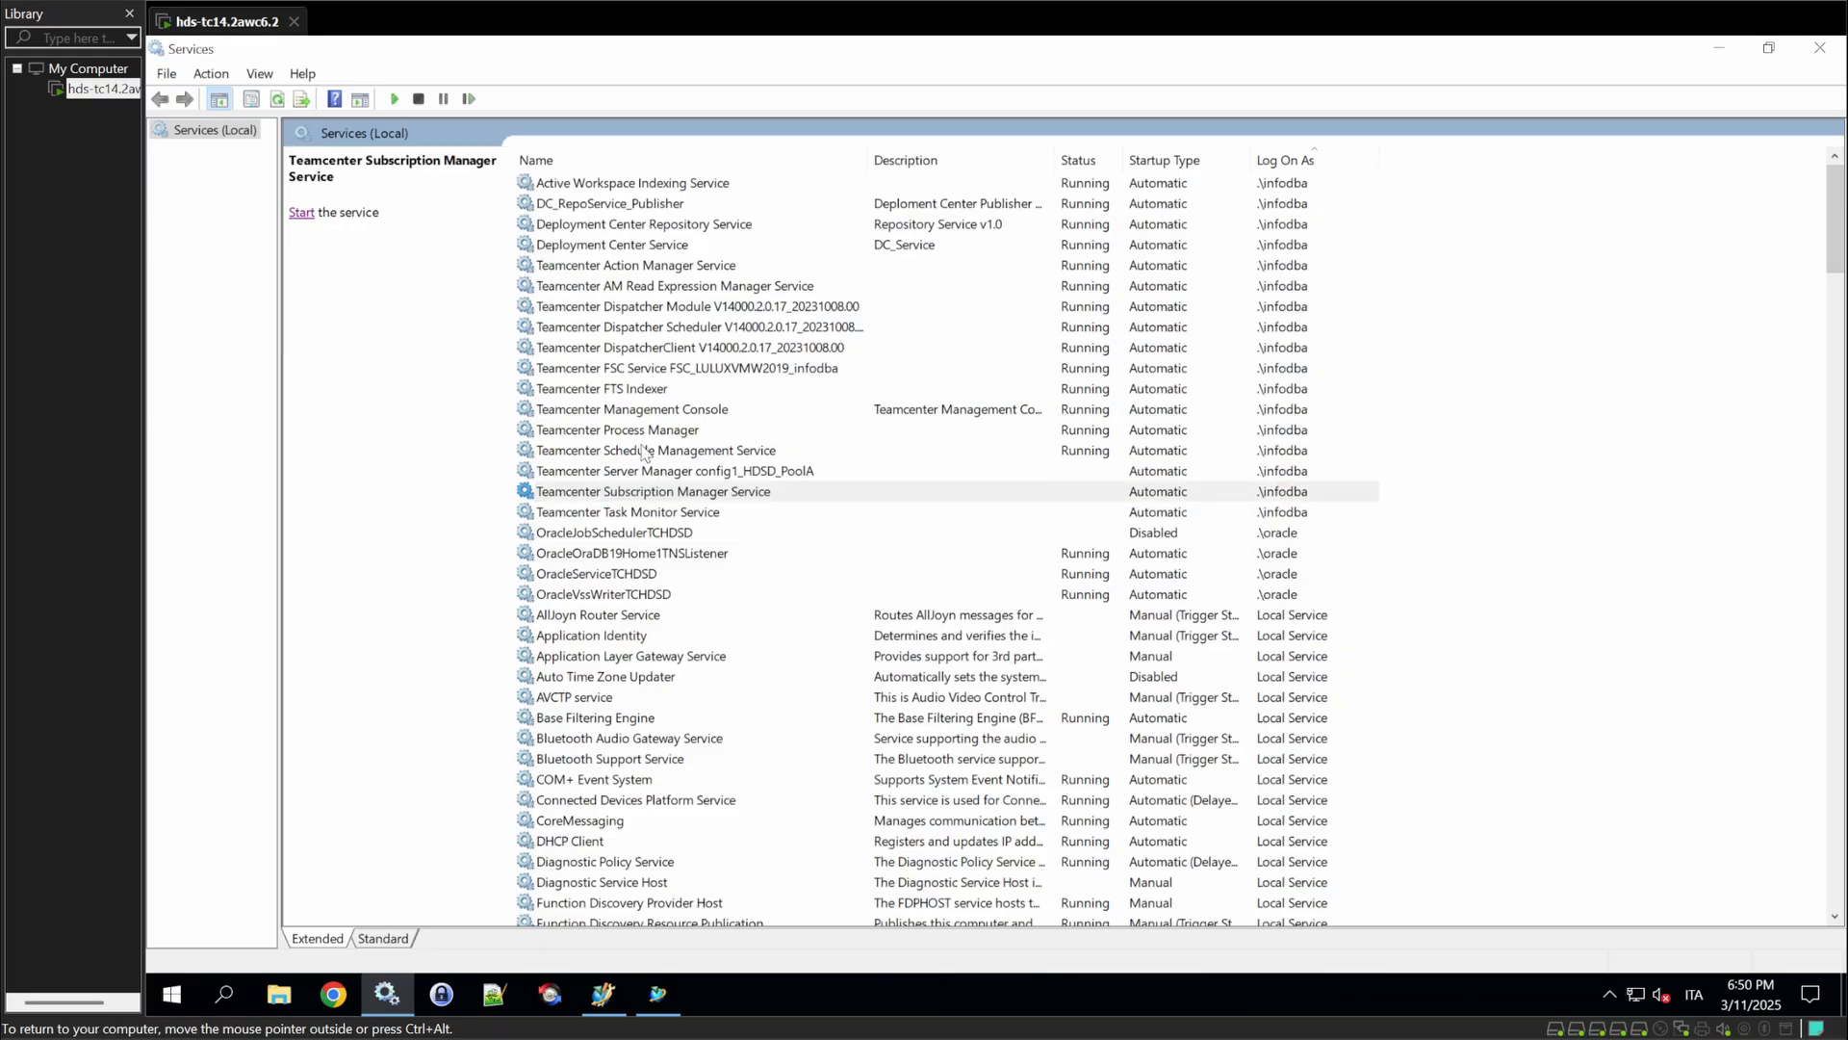
- Stop the Teamcenter Schedule Management, Process Manager and Management Console services, selecting FSC next
{"action": "left_click", "coordinate": [655, 449]}
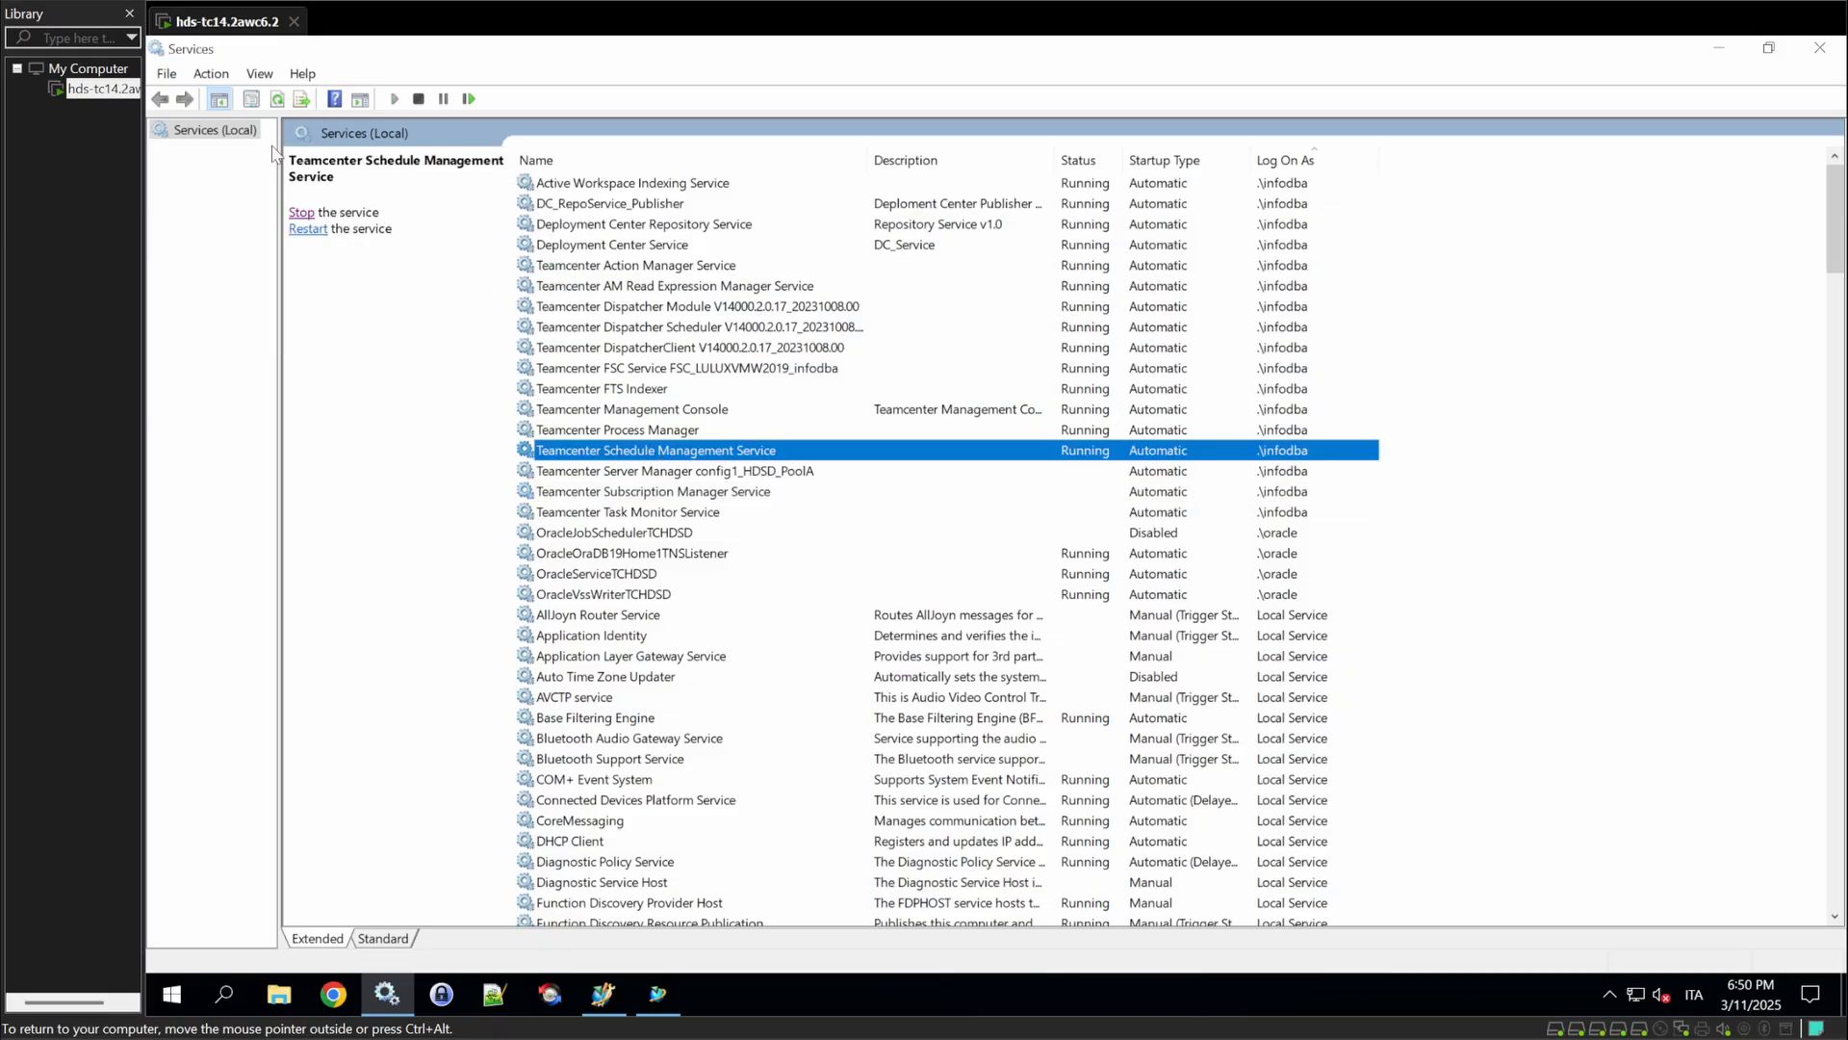
{"action": "left_click", "coordinate": [303, 212]}
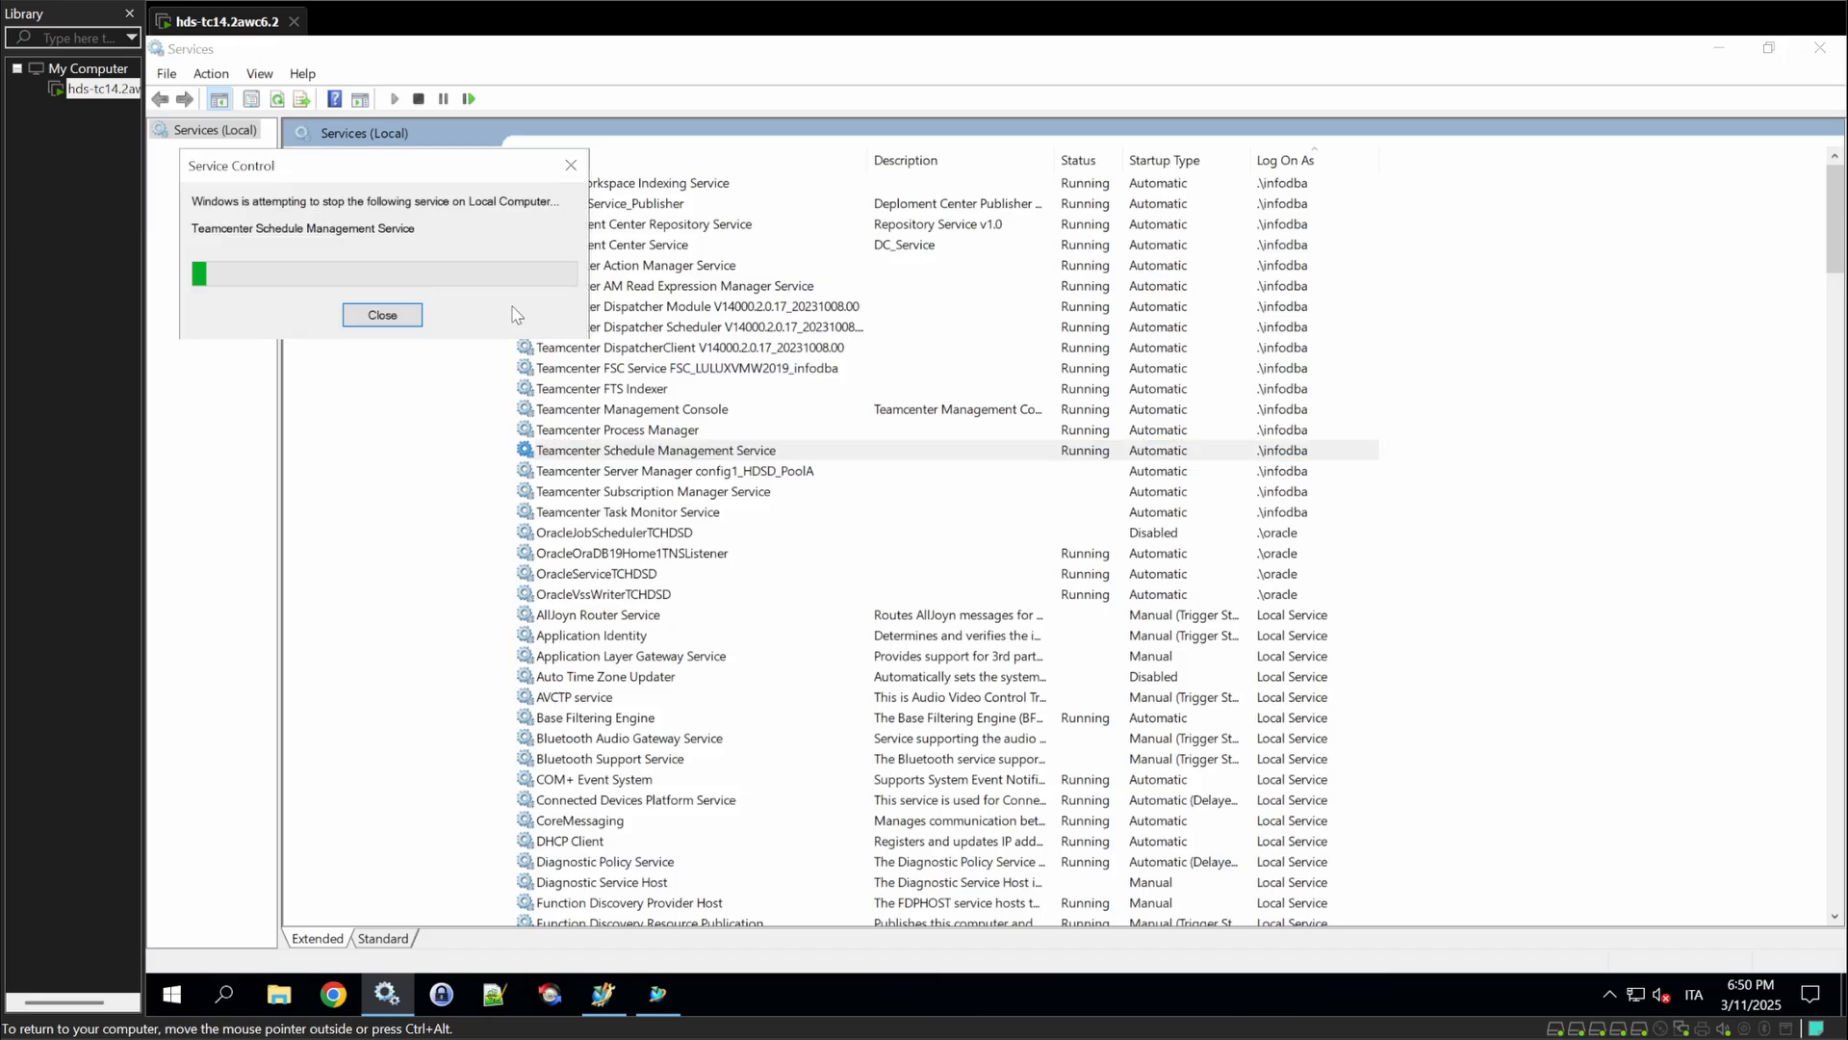
{"action": "left_click", "coordinate": [381, 314]}
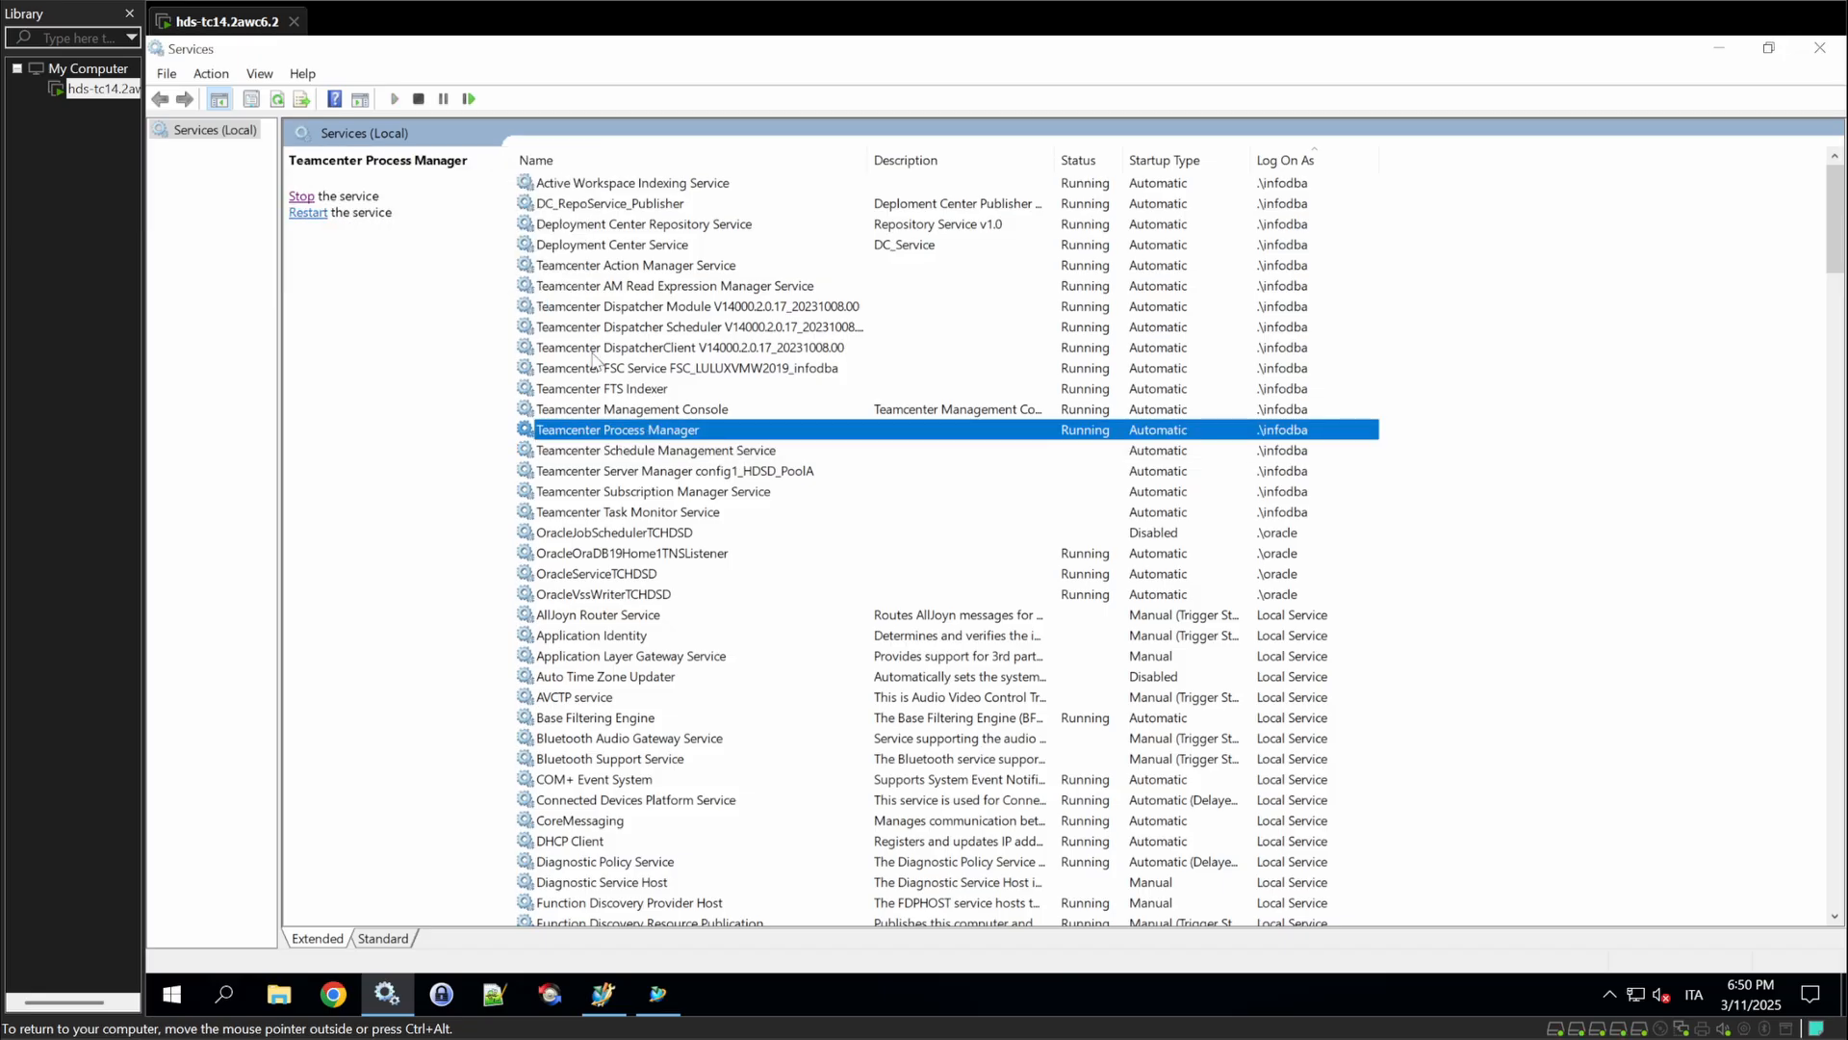
{"action": "left_click", "coordinate": [331, 196]}
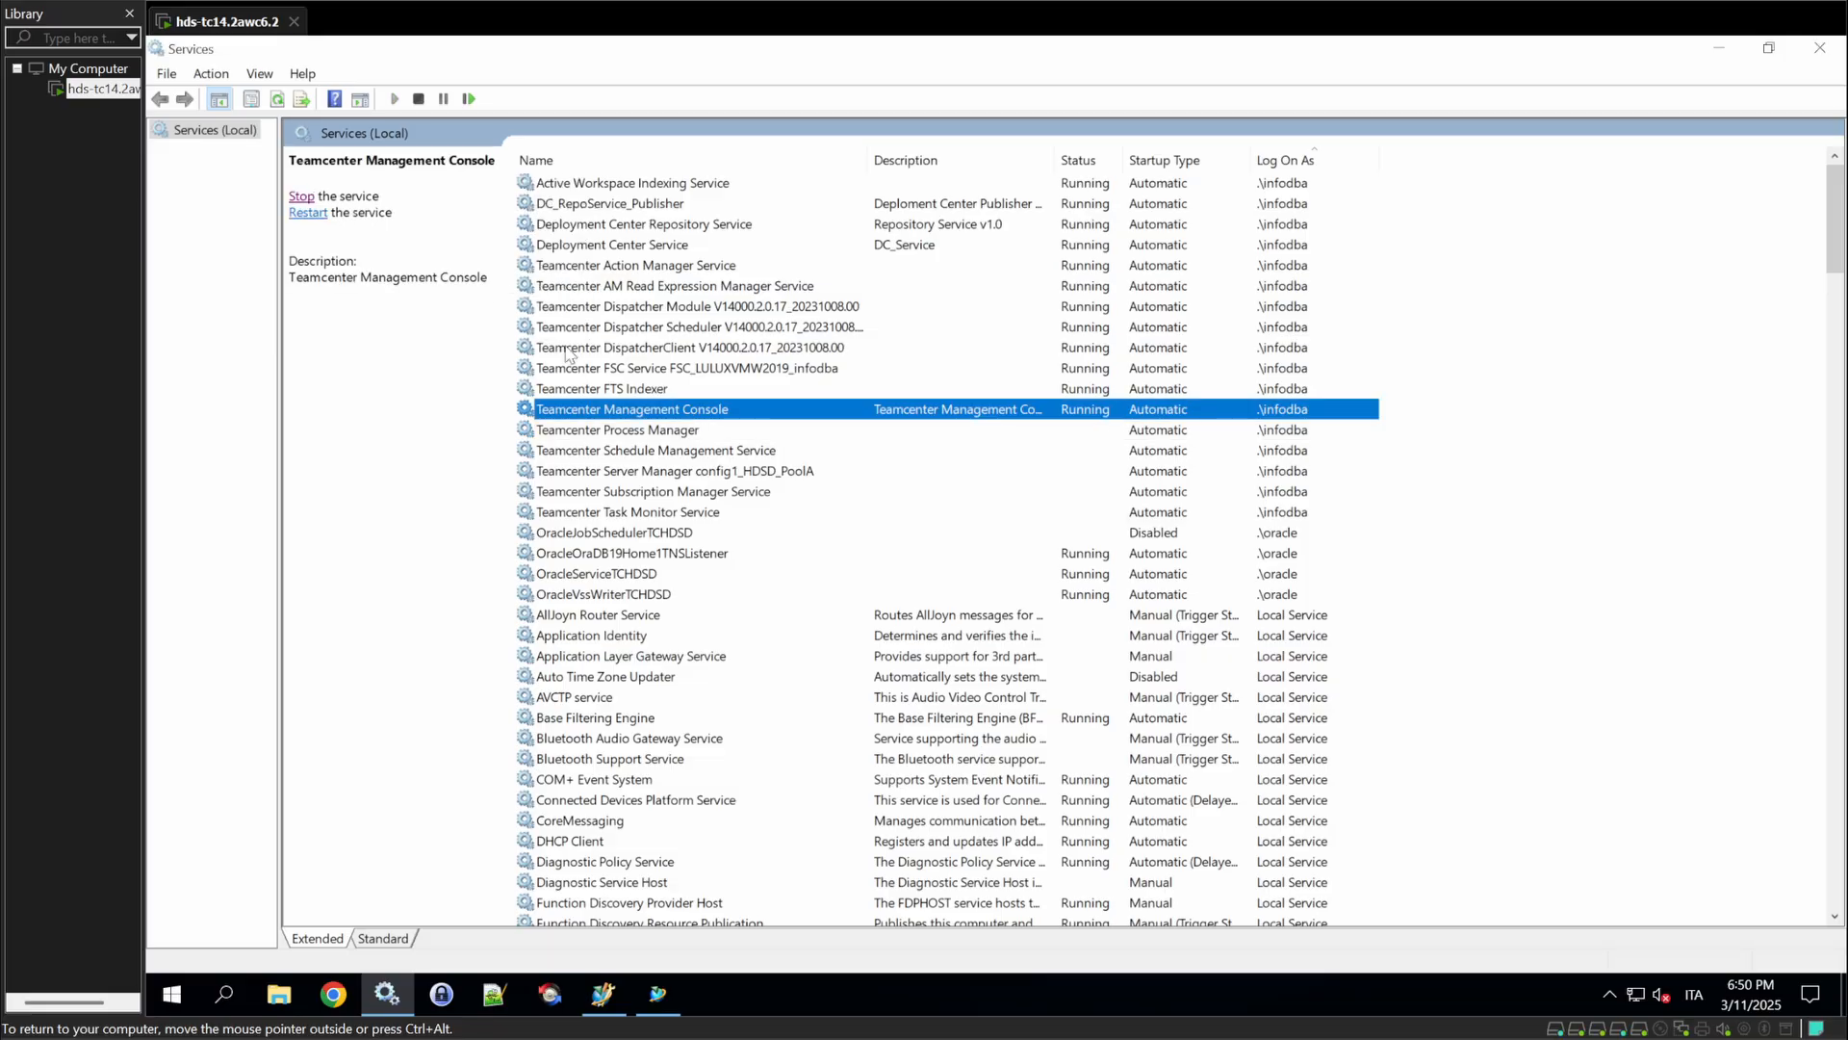
{"action": "left_click", "coordinate": [302, 197]}
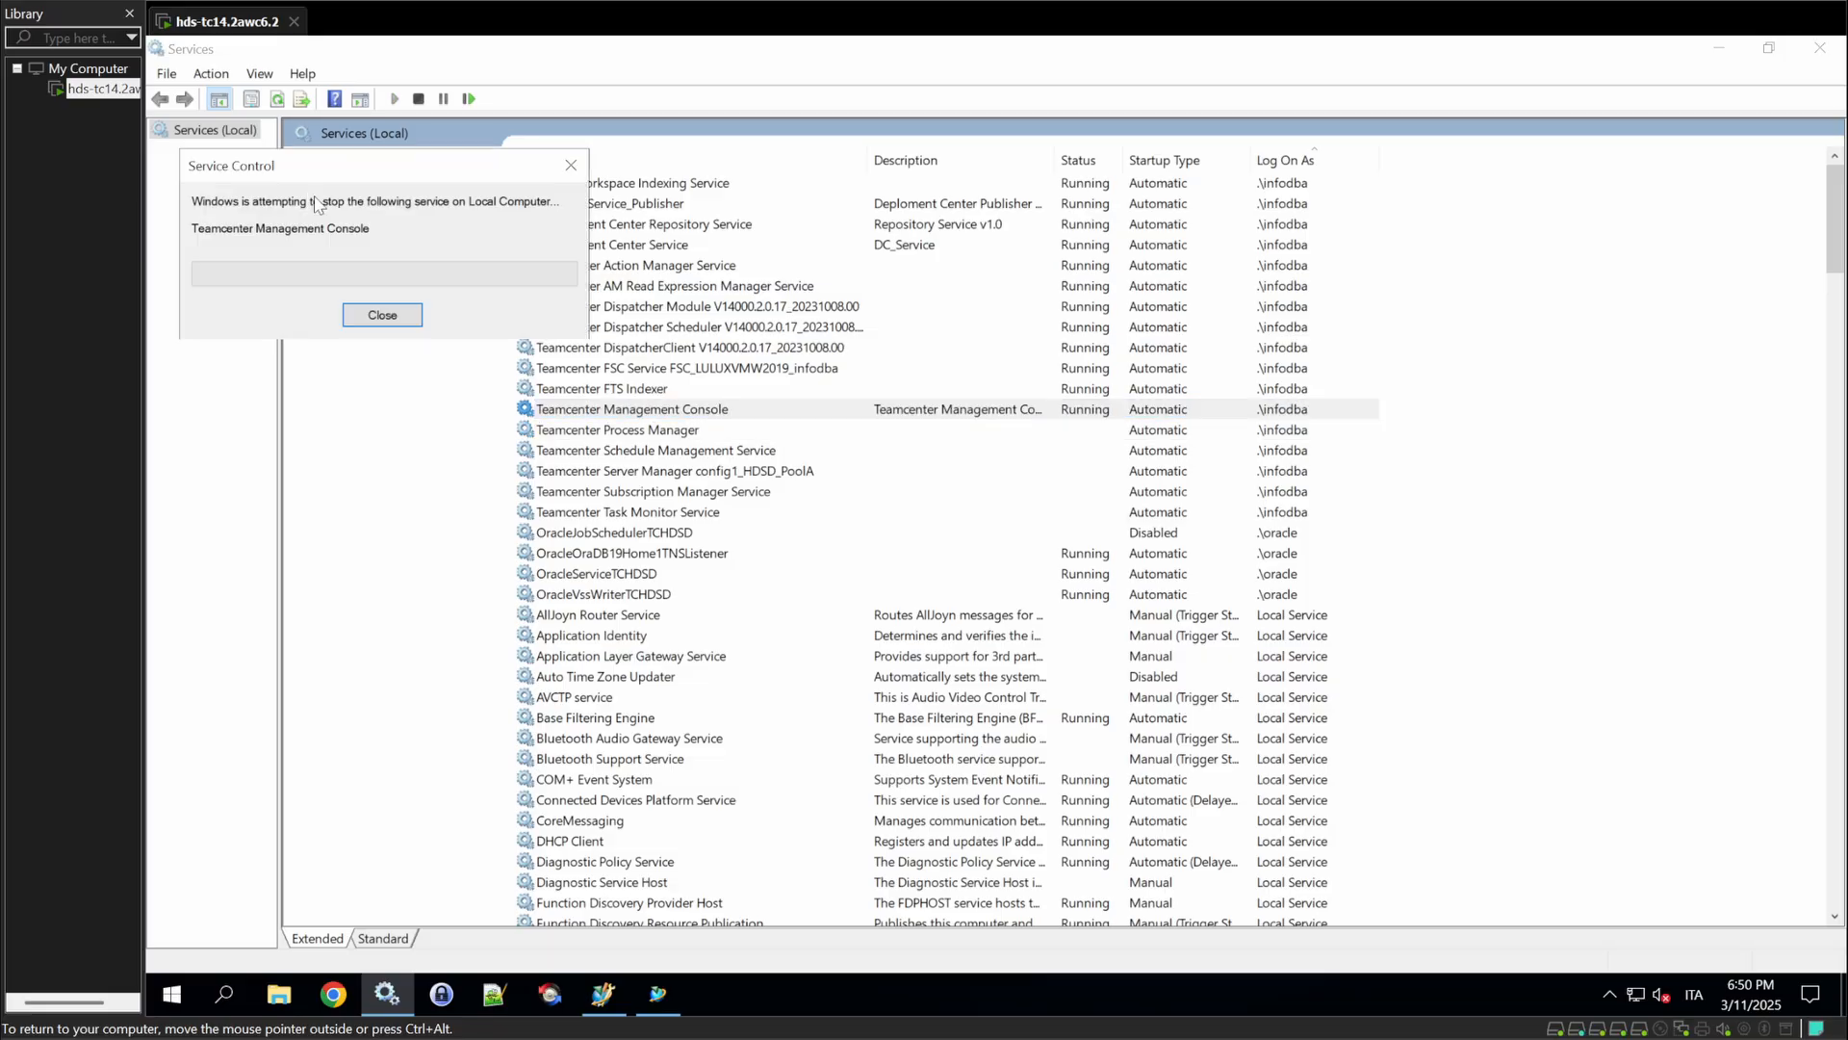
{"action": "left_click", "coordinate": [381, 314]}
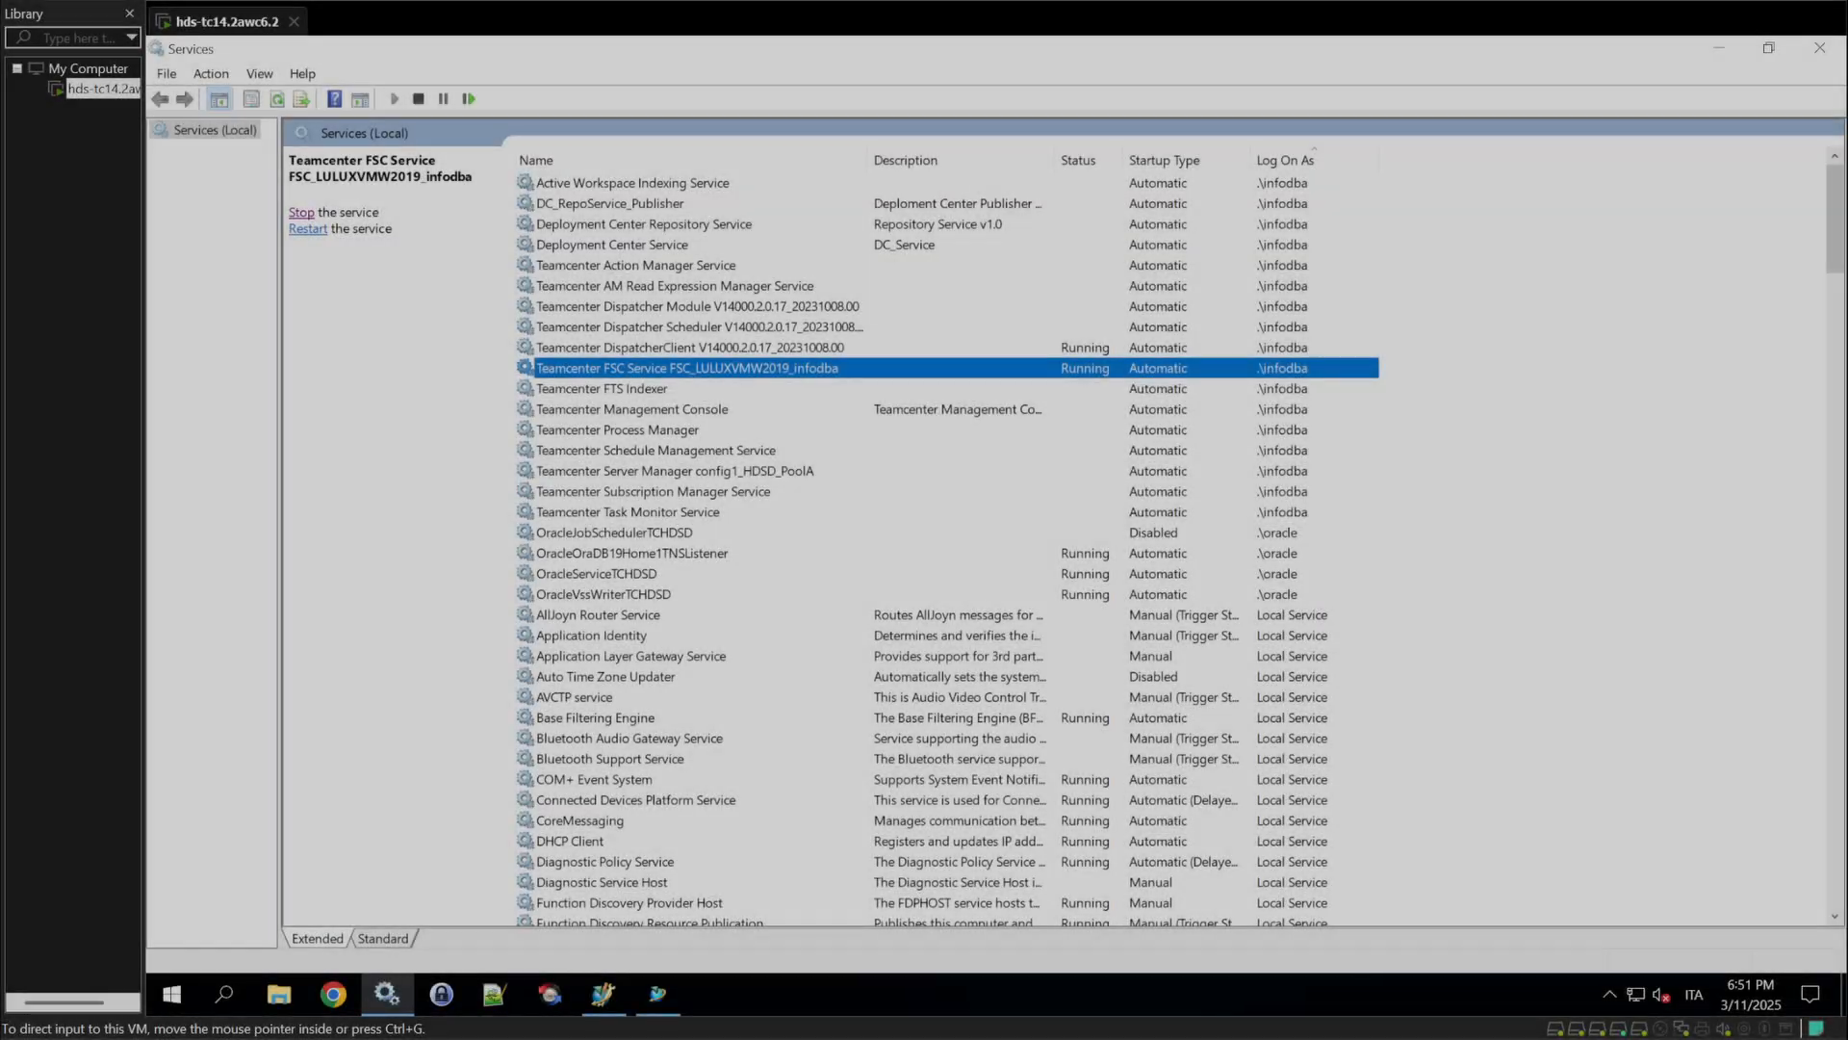
{"action": "mouse_move", "coordinate": [1559, 735]}
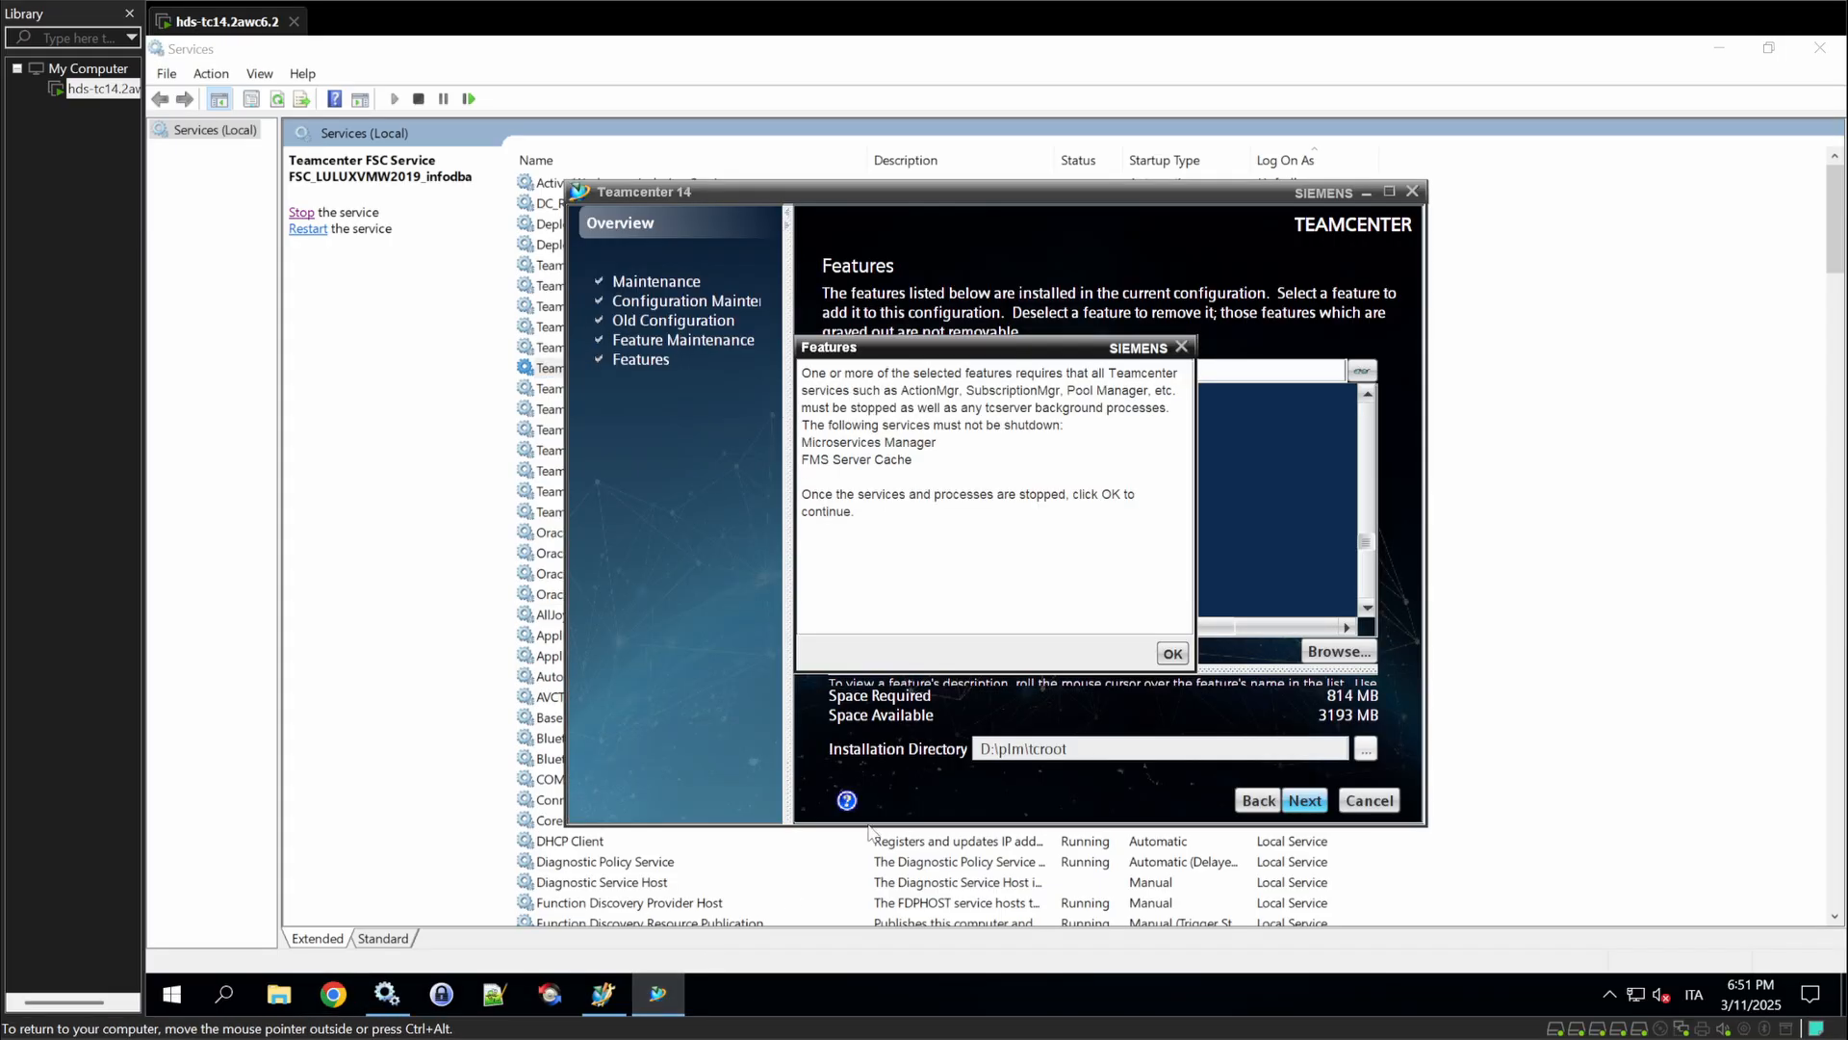
- Back in Environment Manager, confirm the services are stopped and continue
{"action": "left_click", "coordinate": [1170, 653]}
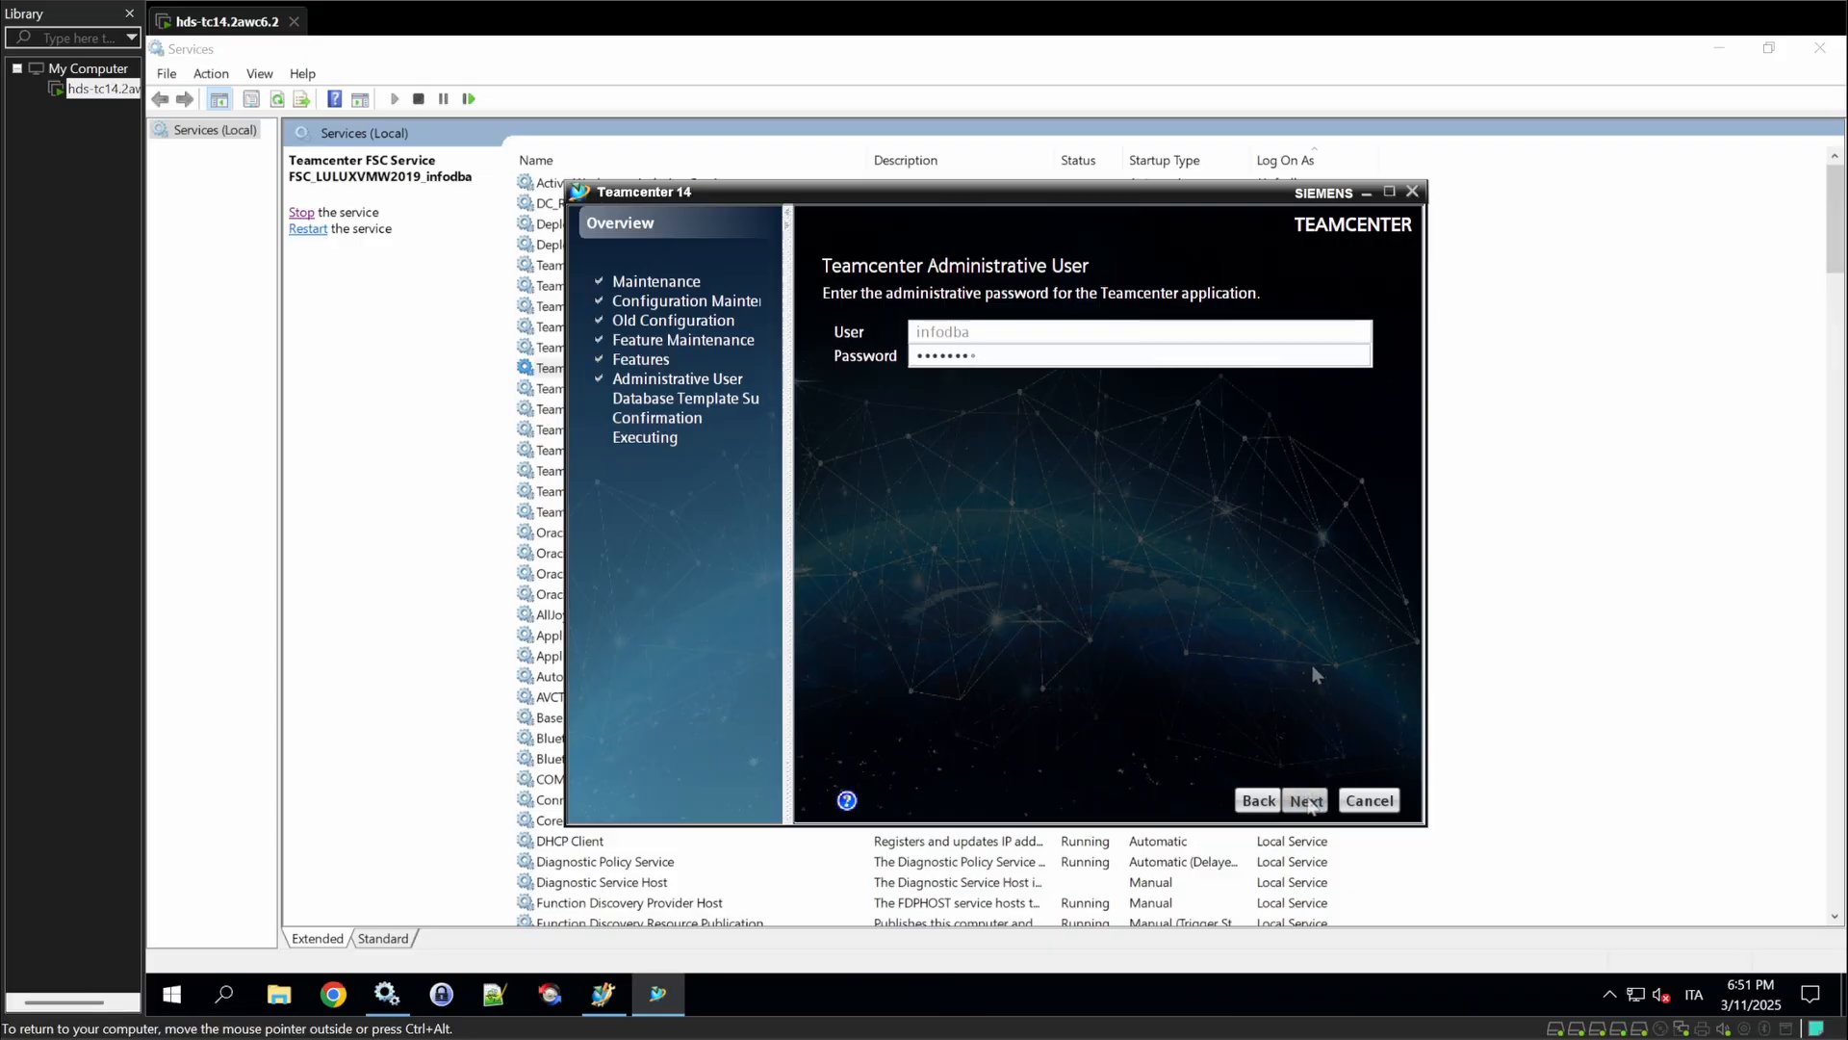
- Pass the infodba administrative user step and apply hds4test_template.xml to the database
{"action": "left_click", "coordinate": [1305, 799]}
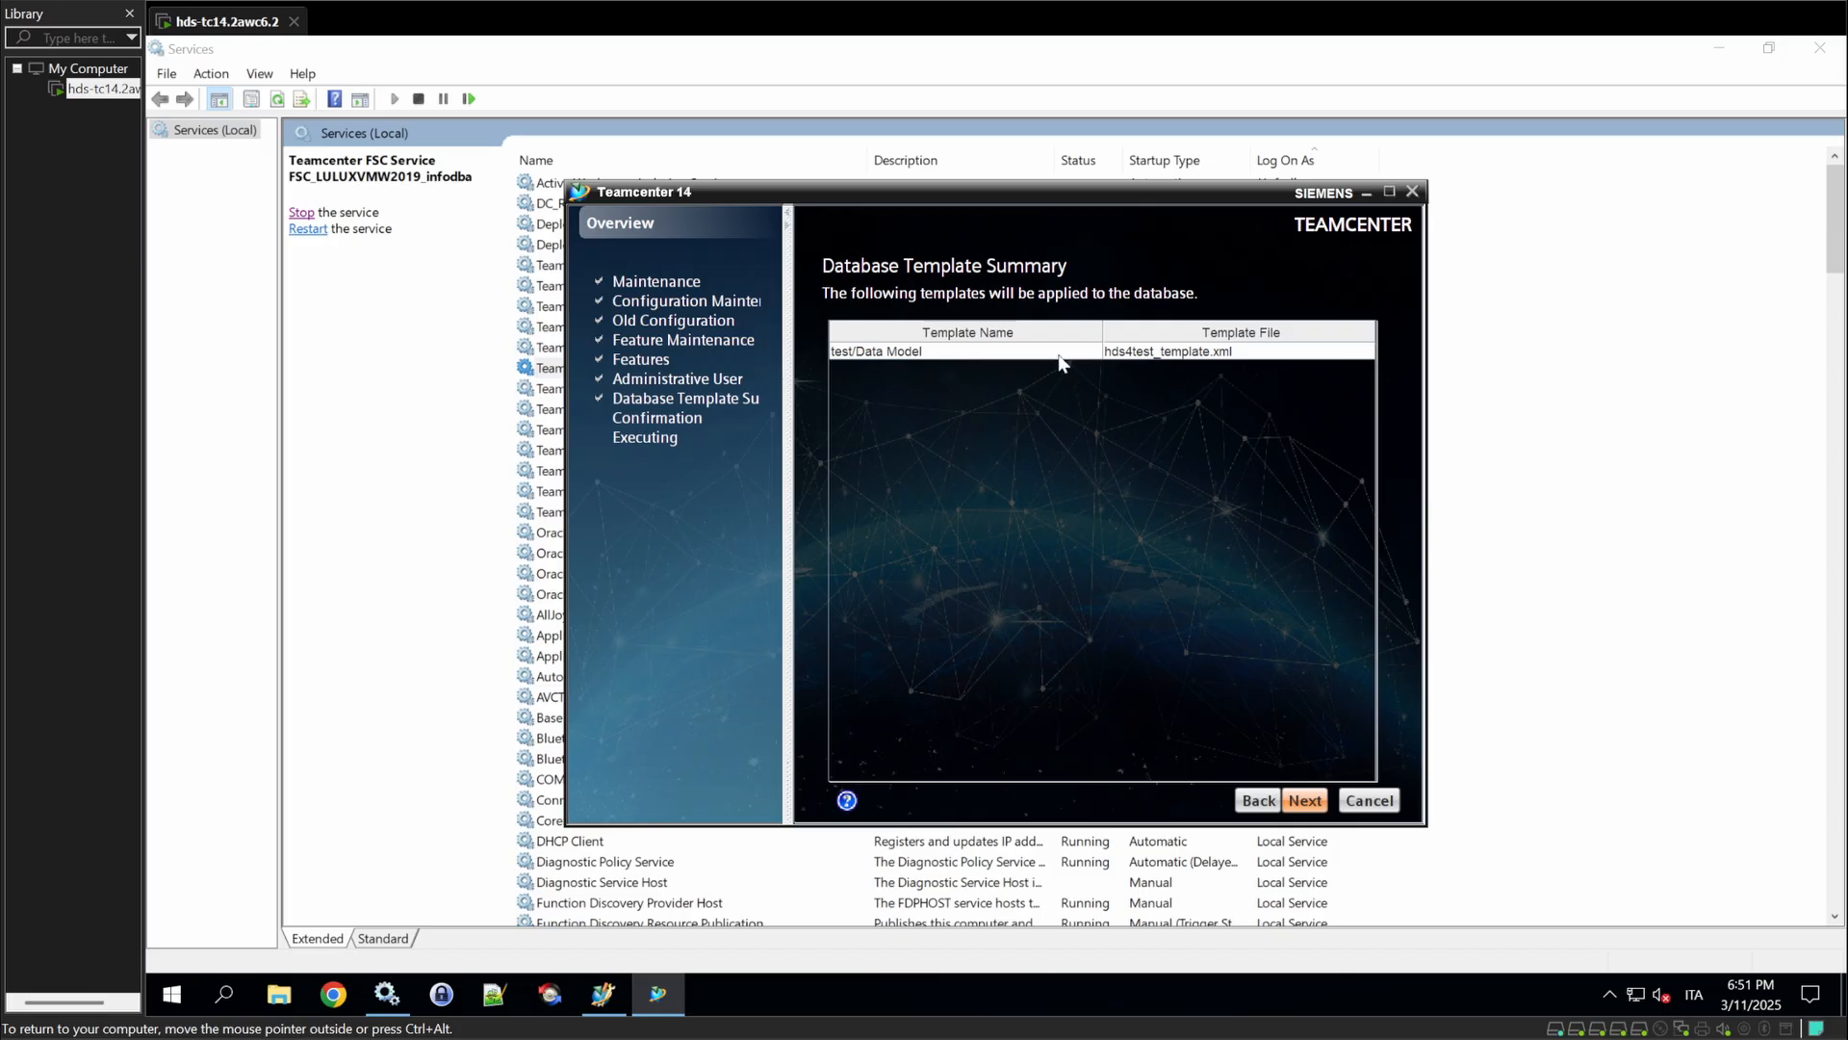
{"action": "mouse_move", "coordinate": [812, 312]}
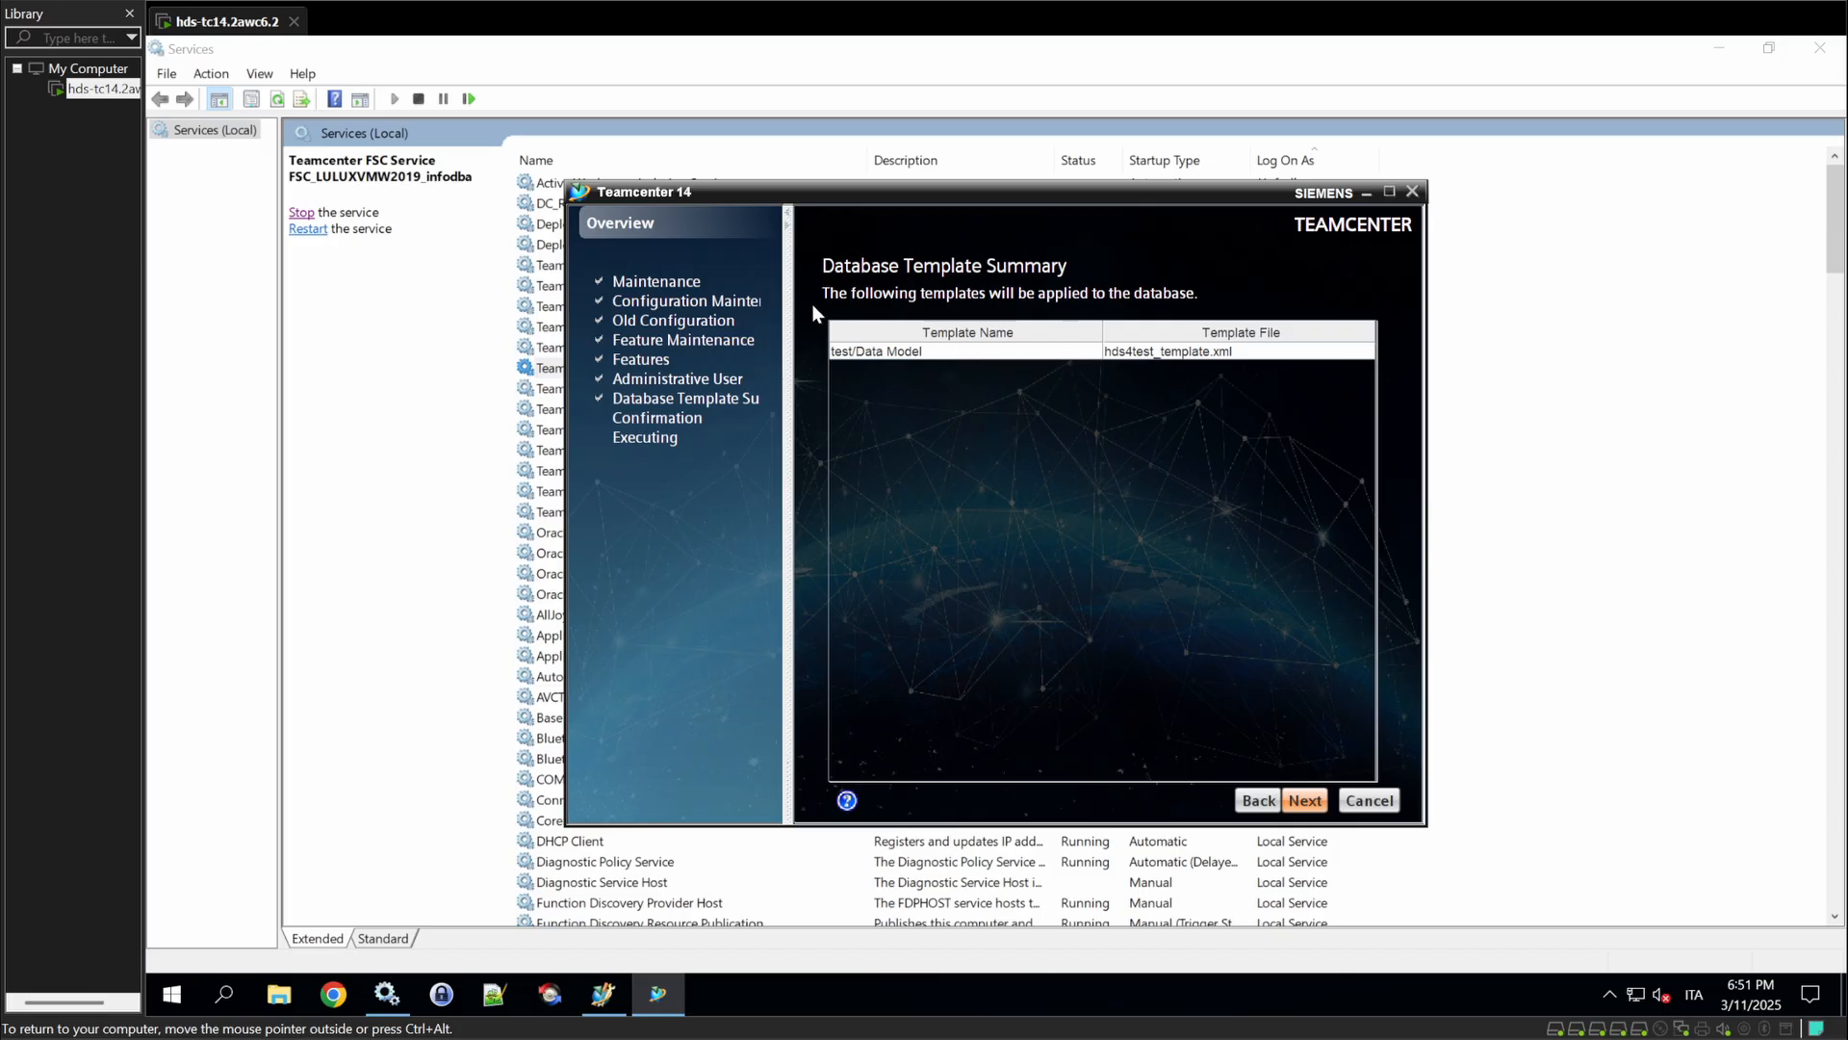
{"action": "mouse_move", "coordinate": [1128, 368]}
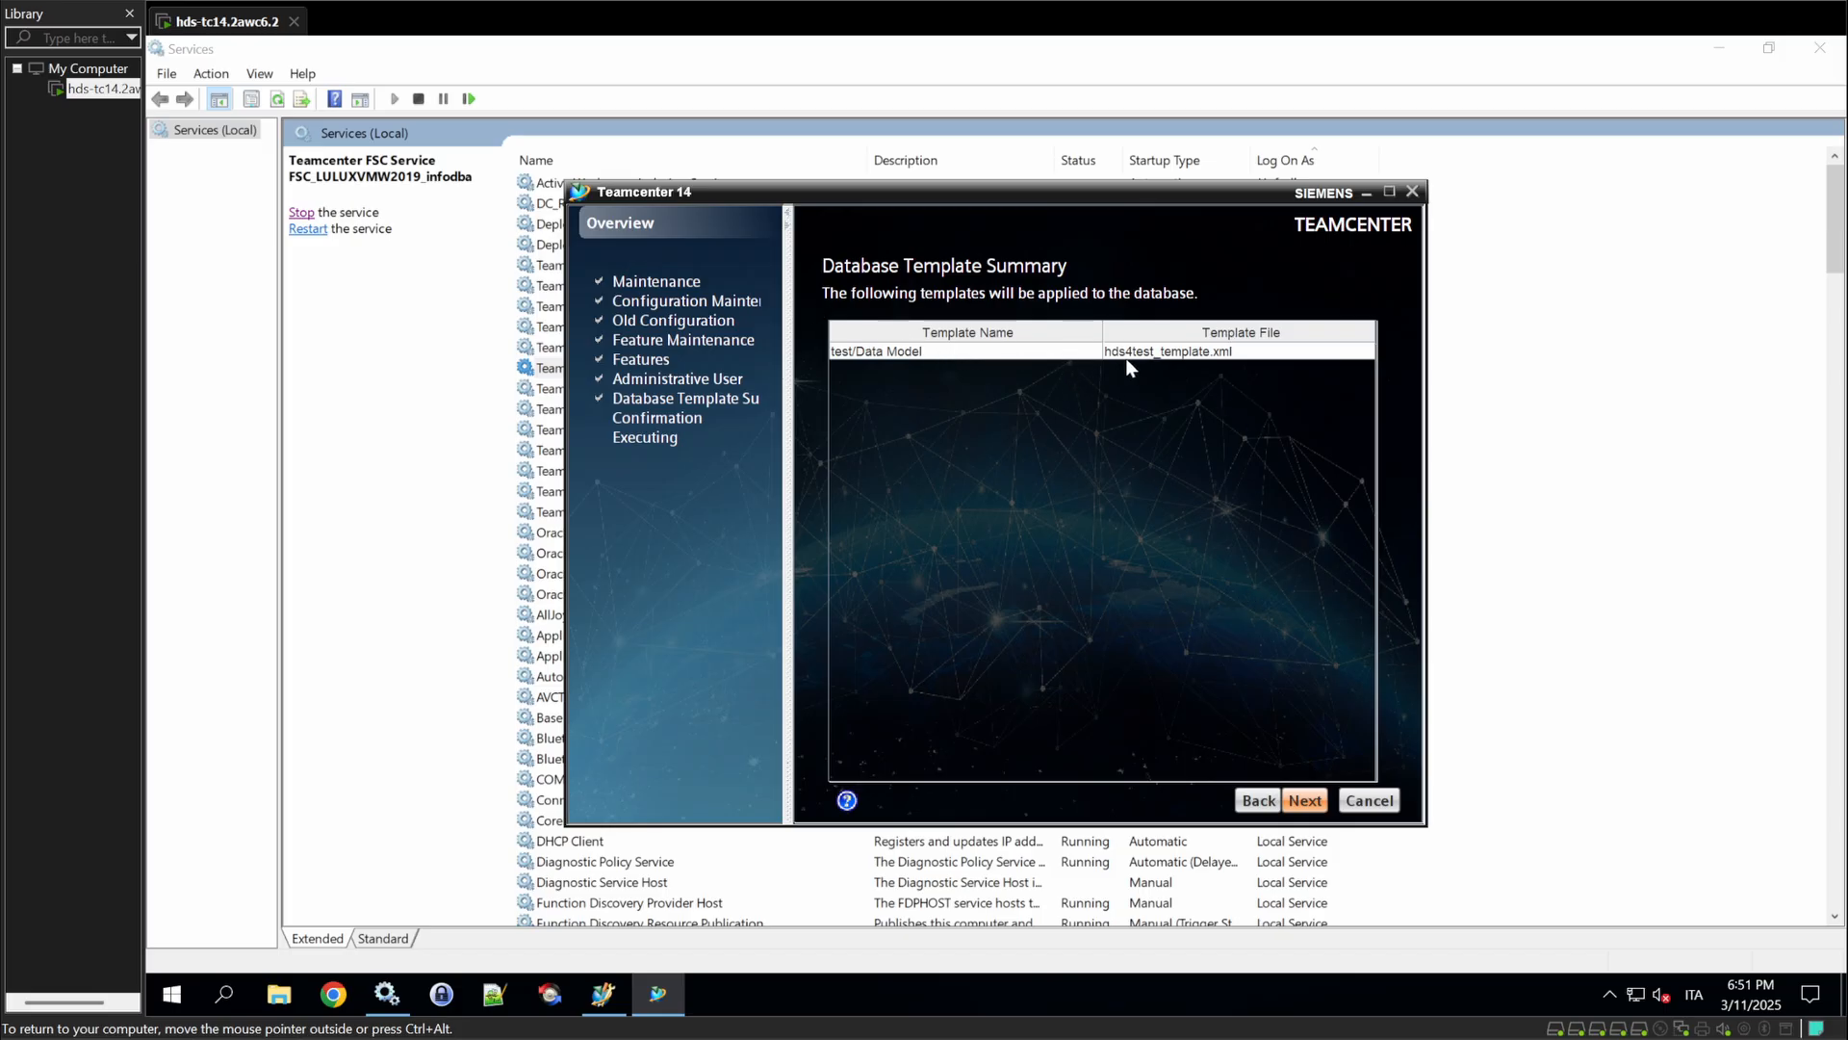
{"action": "mouse_move", "coordinate": [1230, 364]}
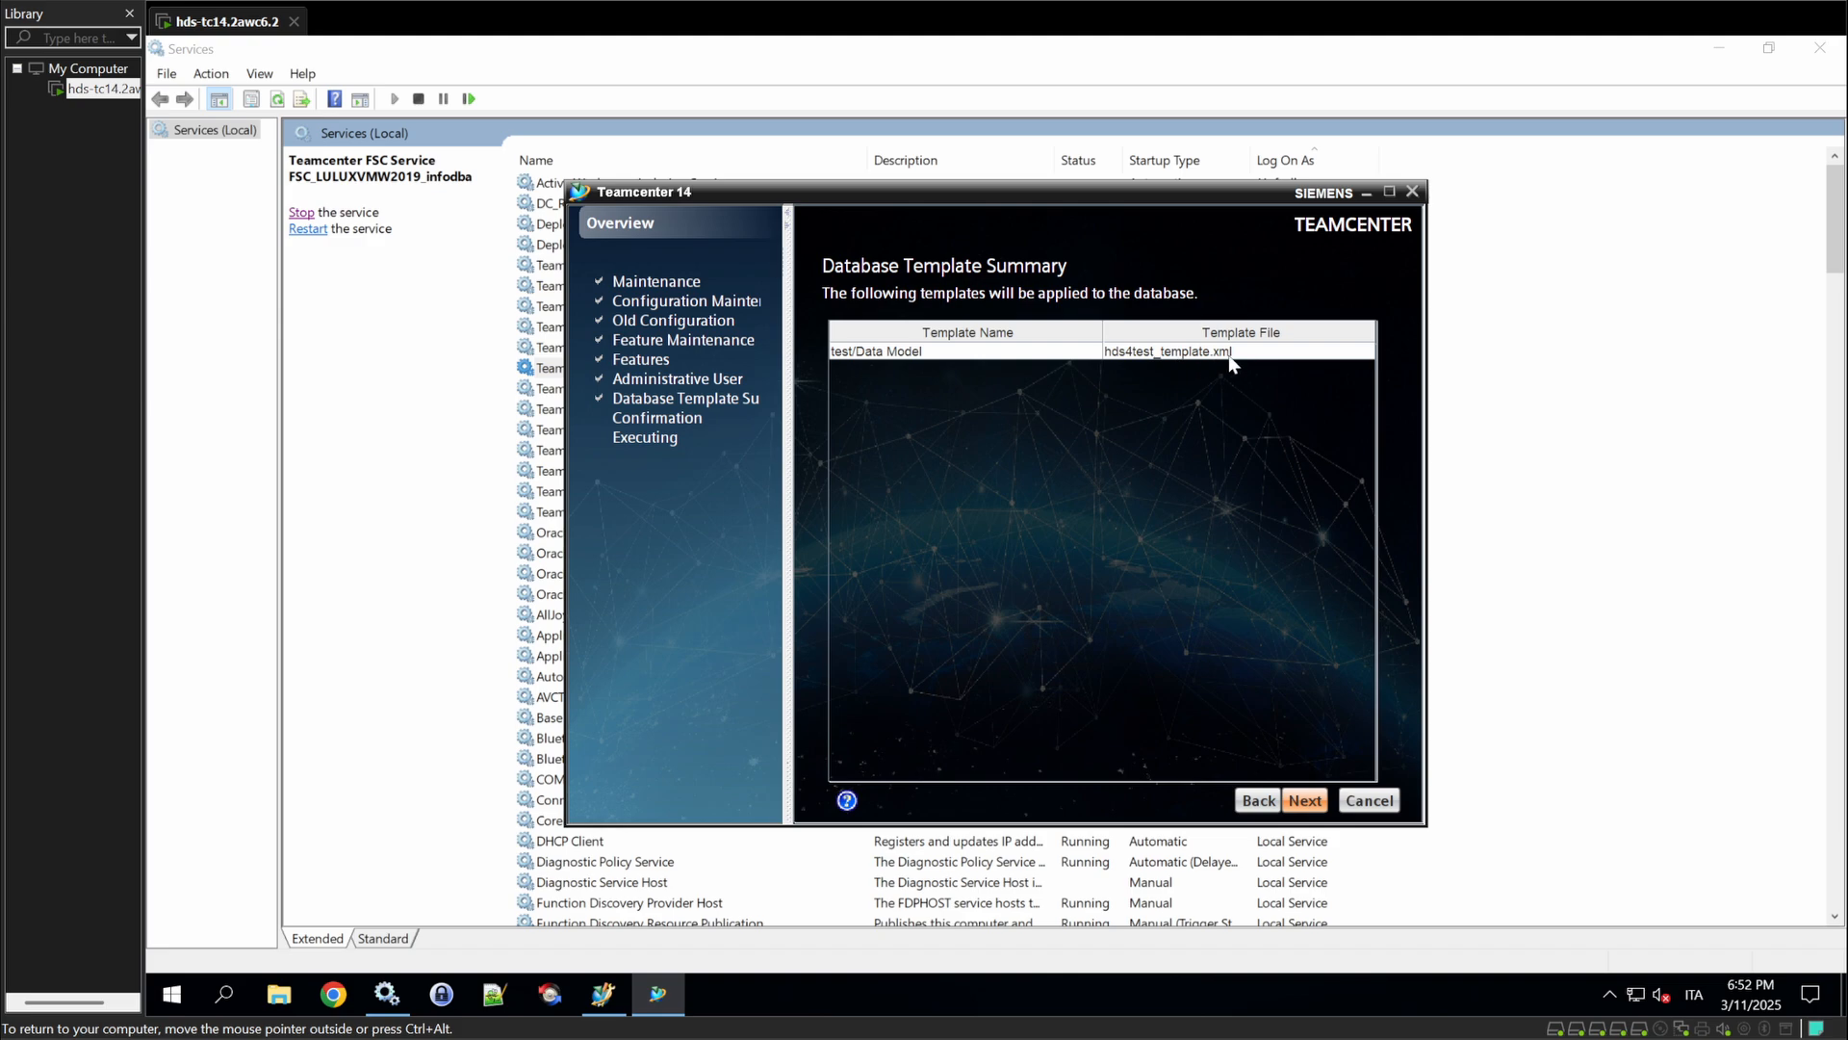
{"action": "mouse_move", "coordinate": [1211, 366]}
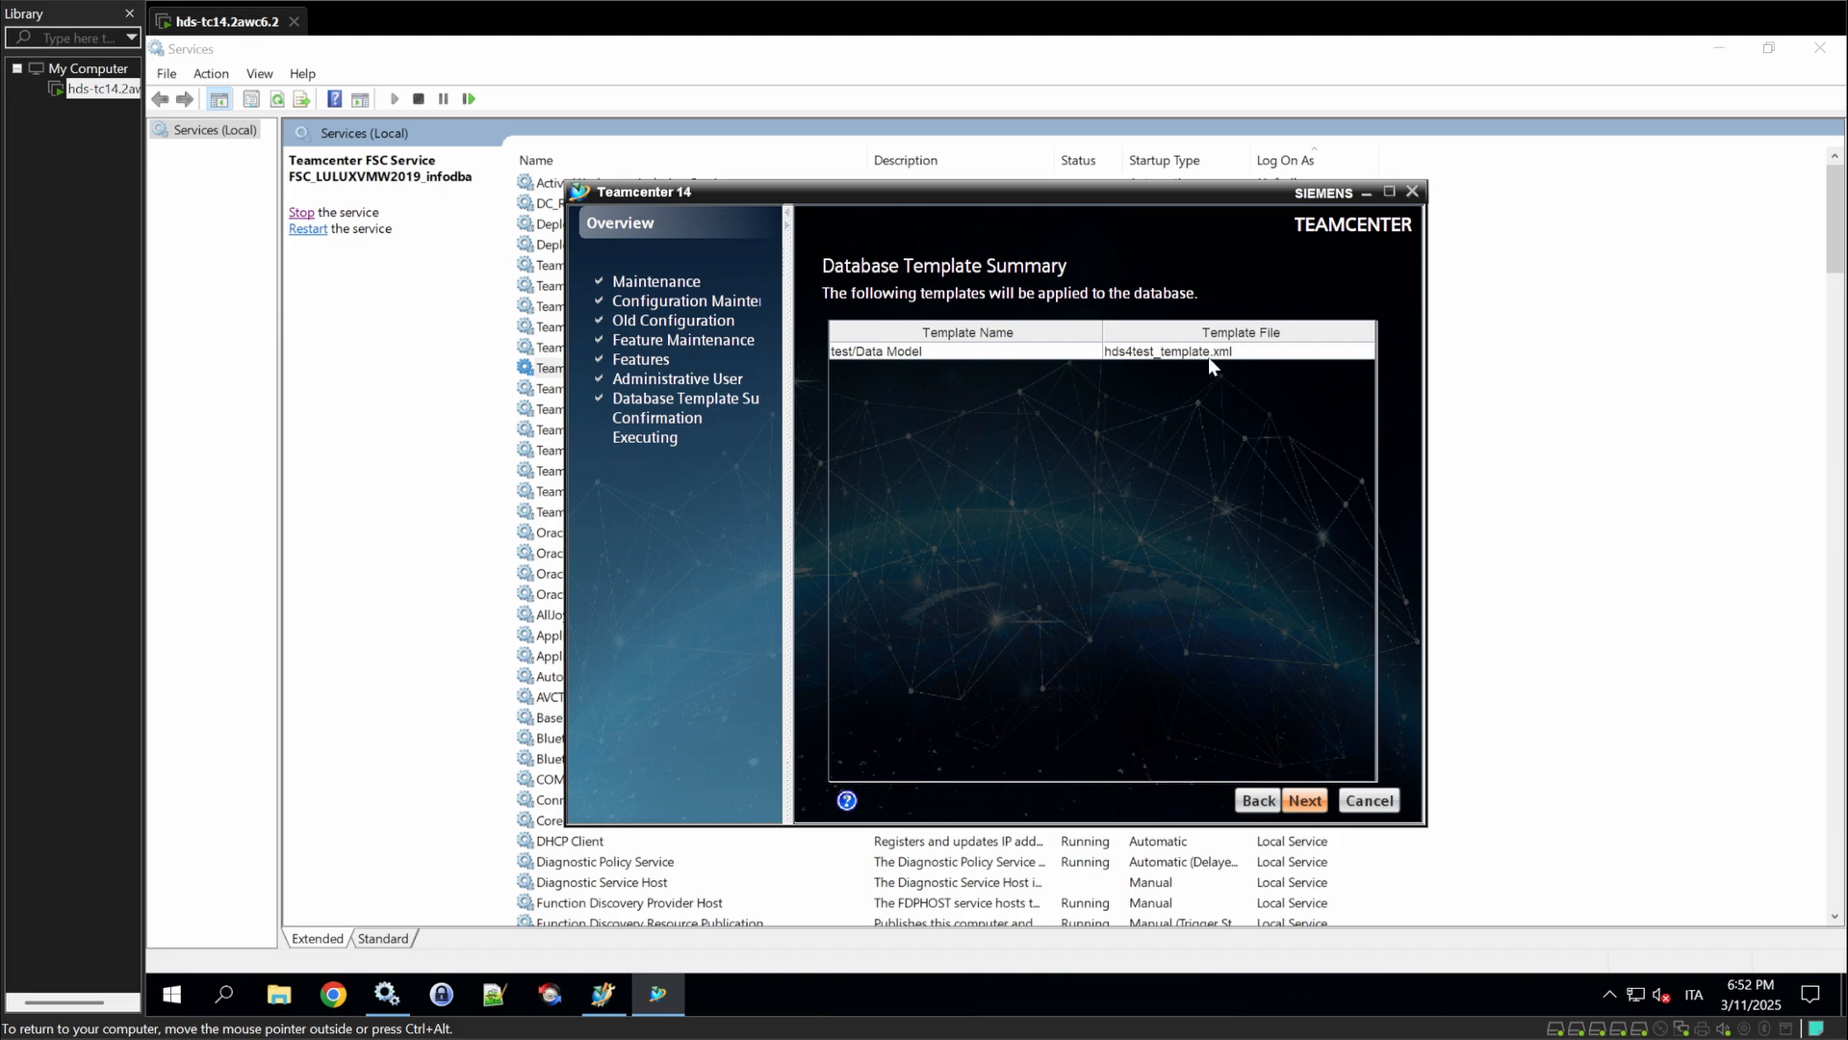
{"action": "mouse_move", "coordinate": [1338, 791]}
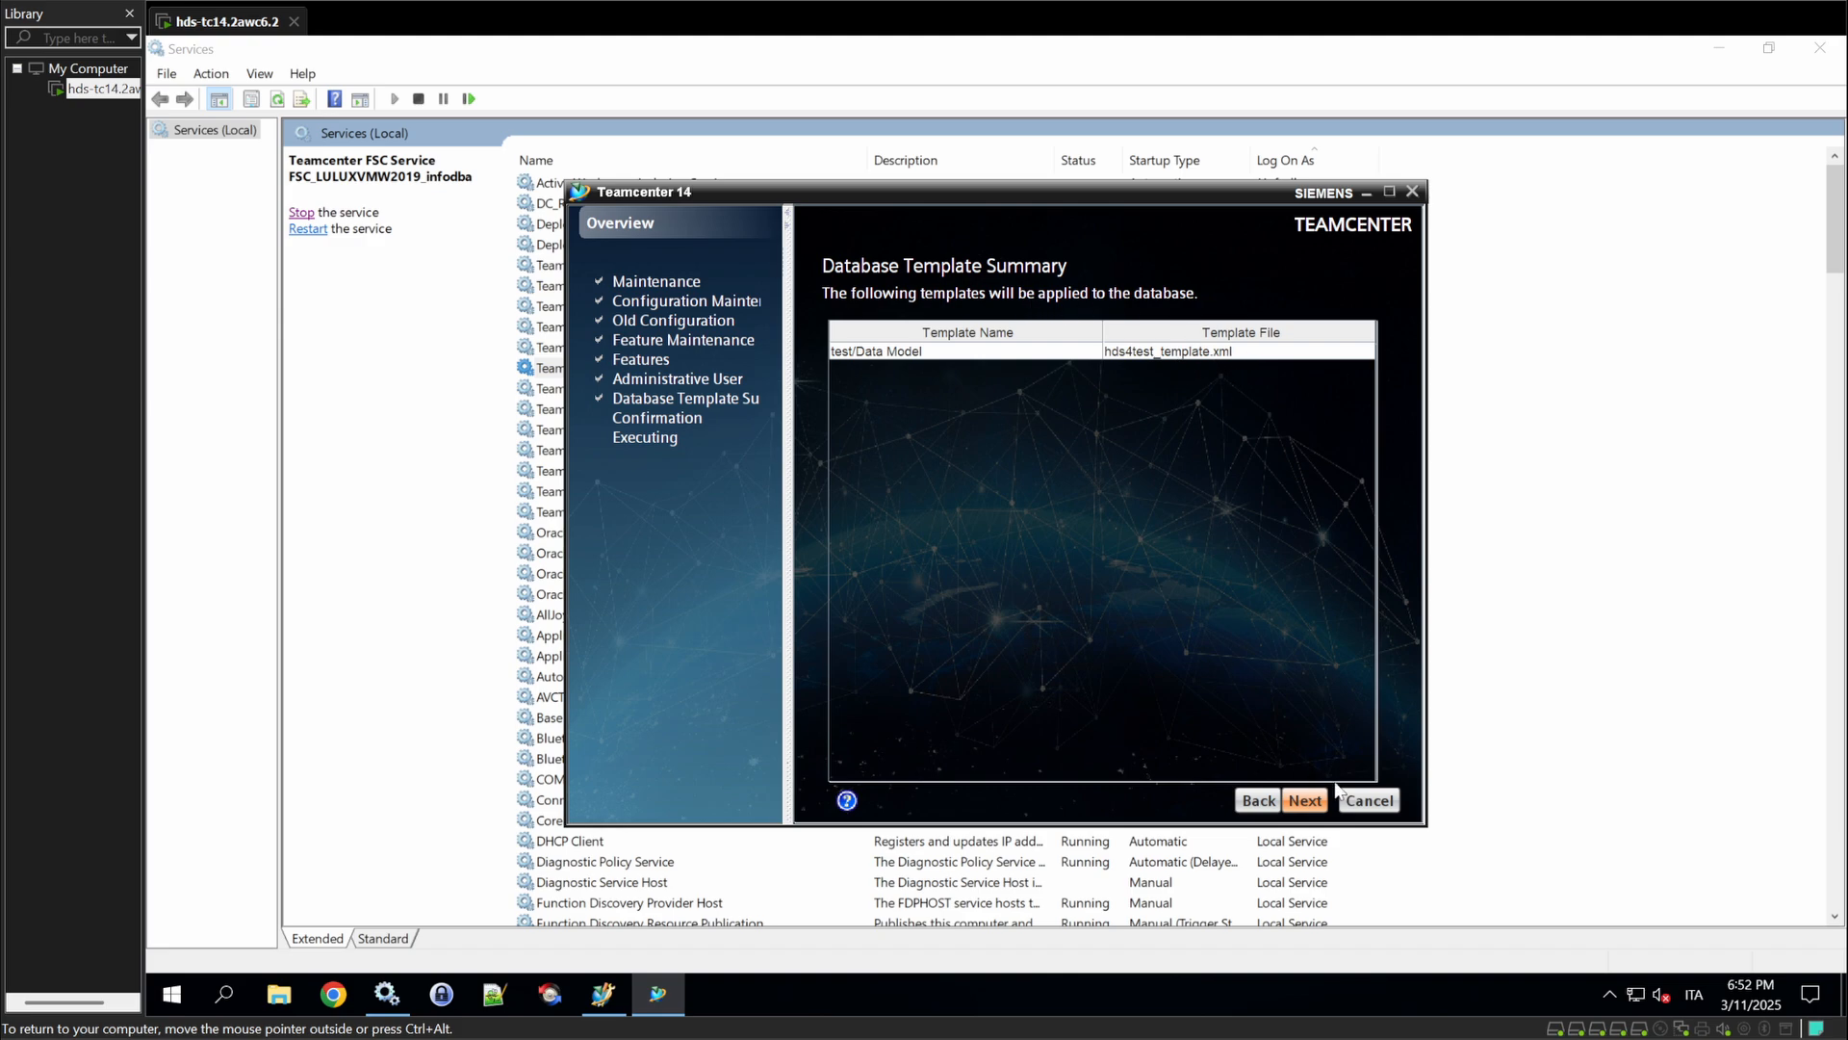
{"action": "left_click", "coordinate": [1305, 799]}
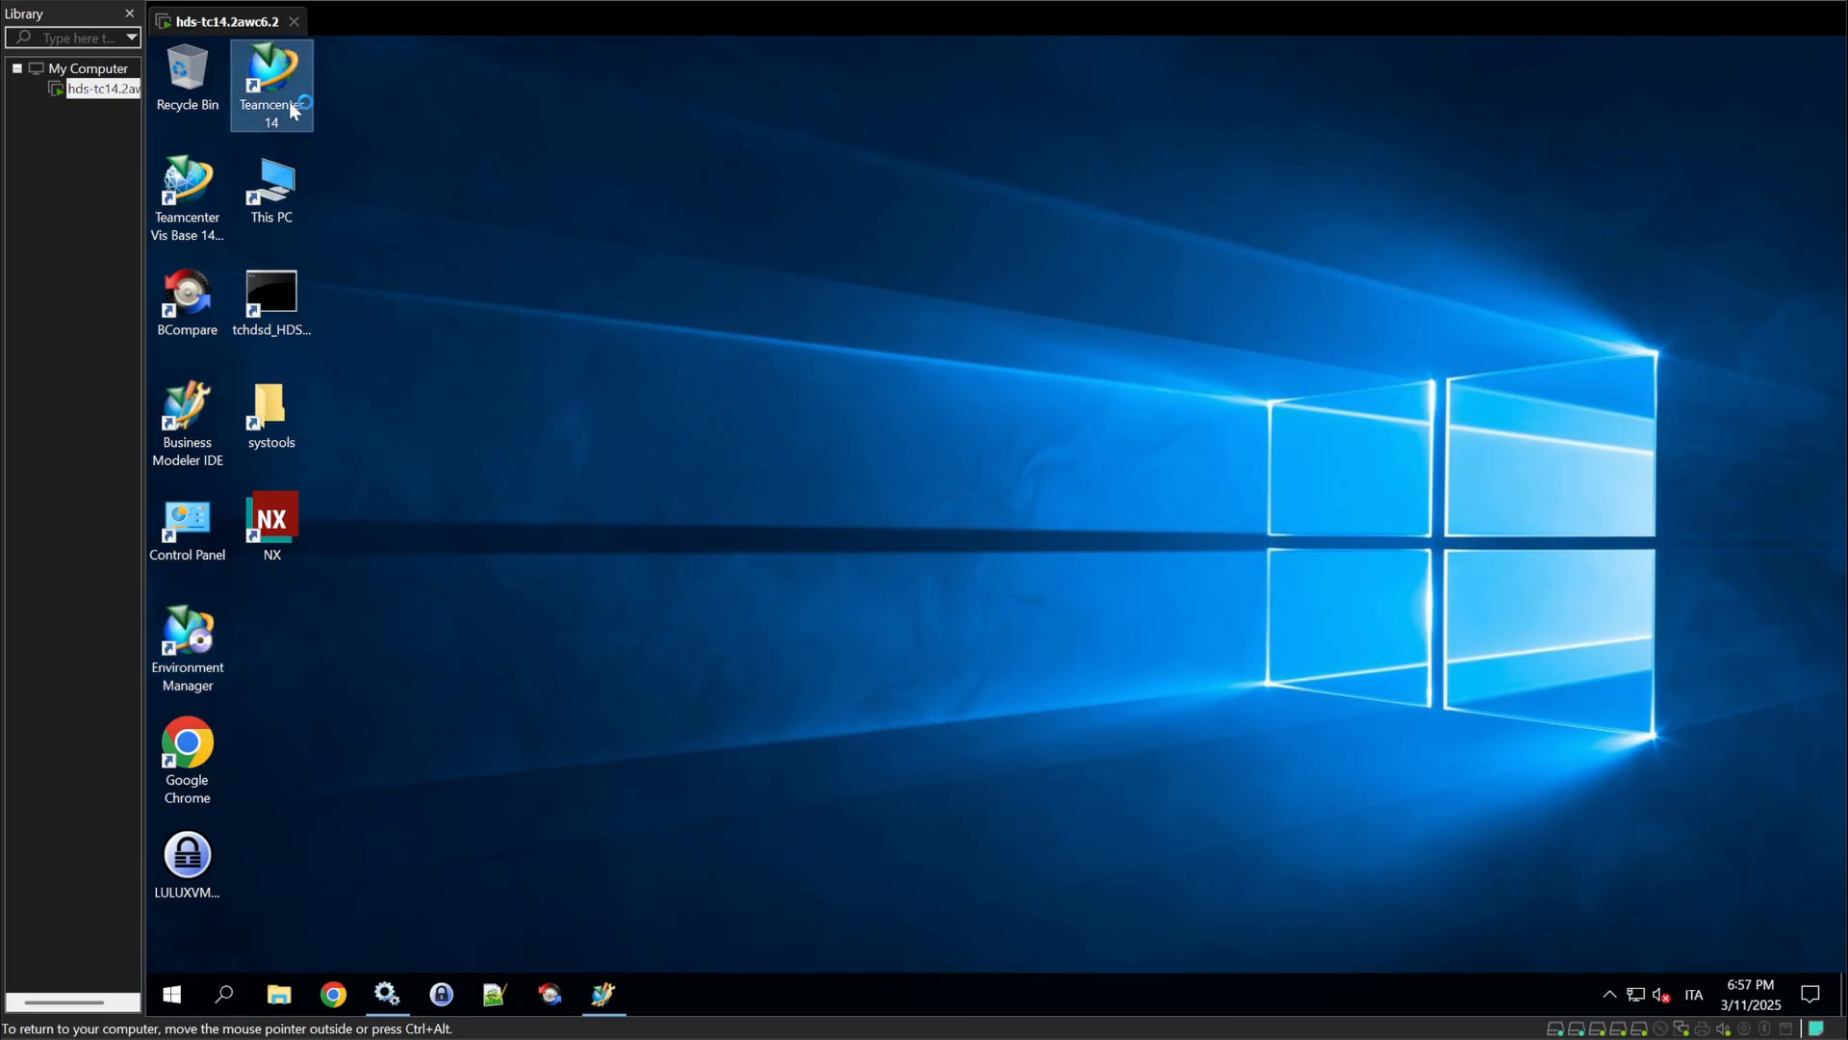
- Launch the Teamcenter 14 rich client and log in as infodba with the password
{"action": "double_click", "coordinate": [269, 83]}
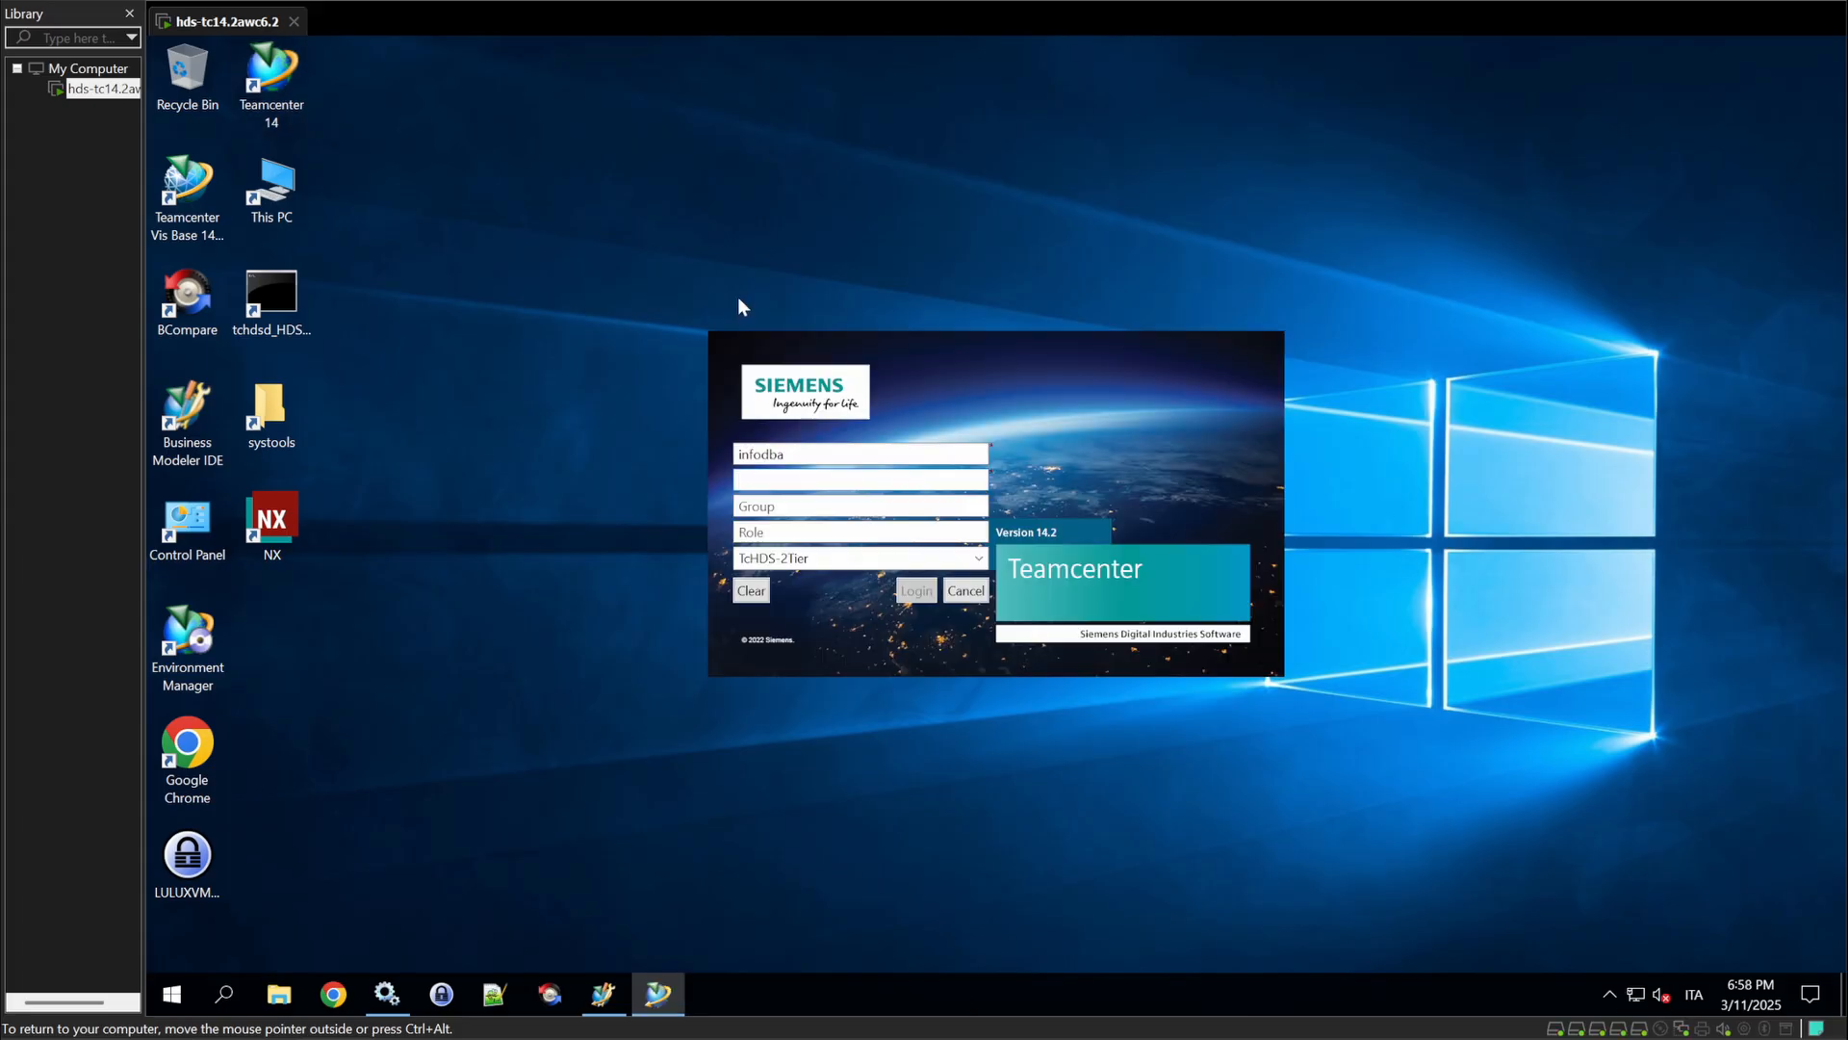
{"action": "type", "text": "password"}
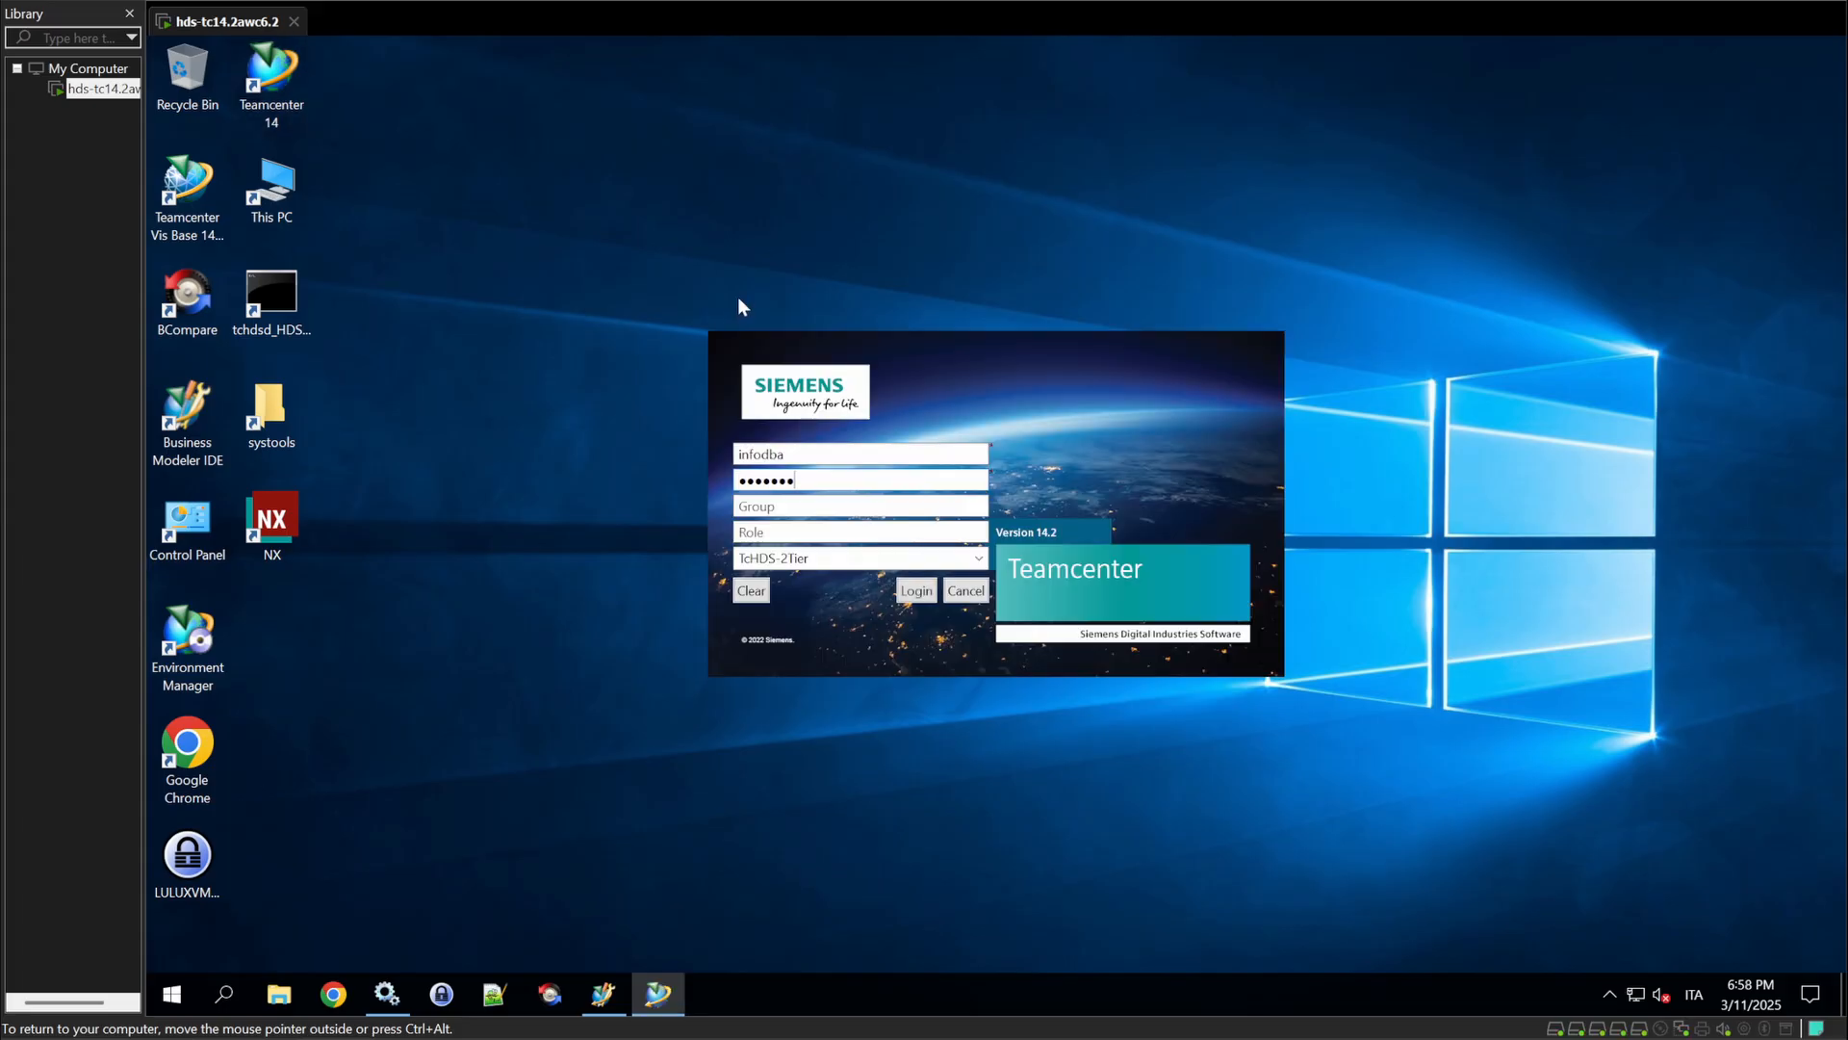
{"action": "left_click", "coordinate": [914, 591]}
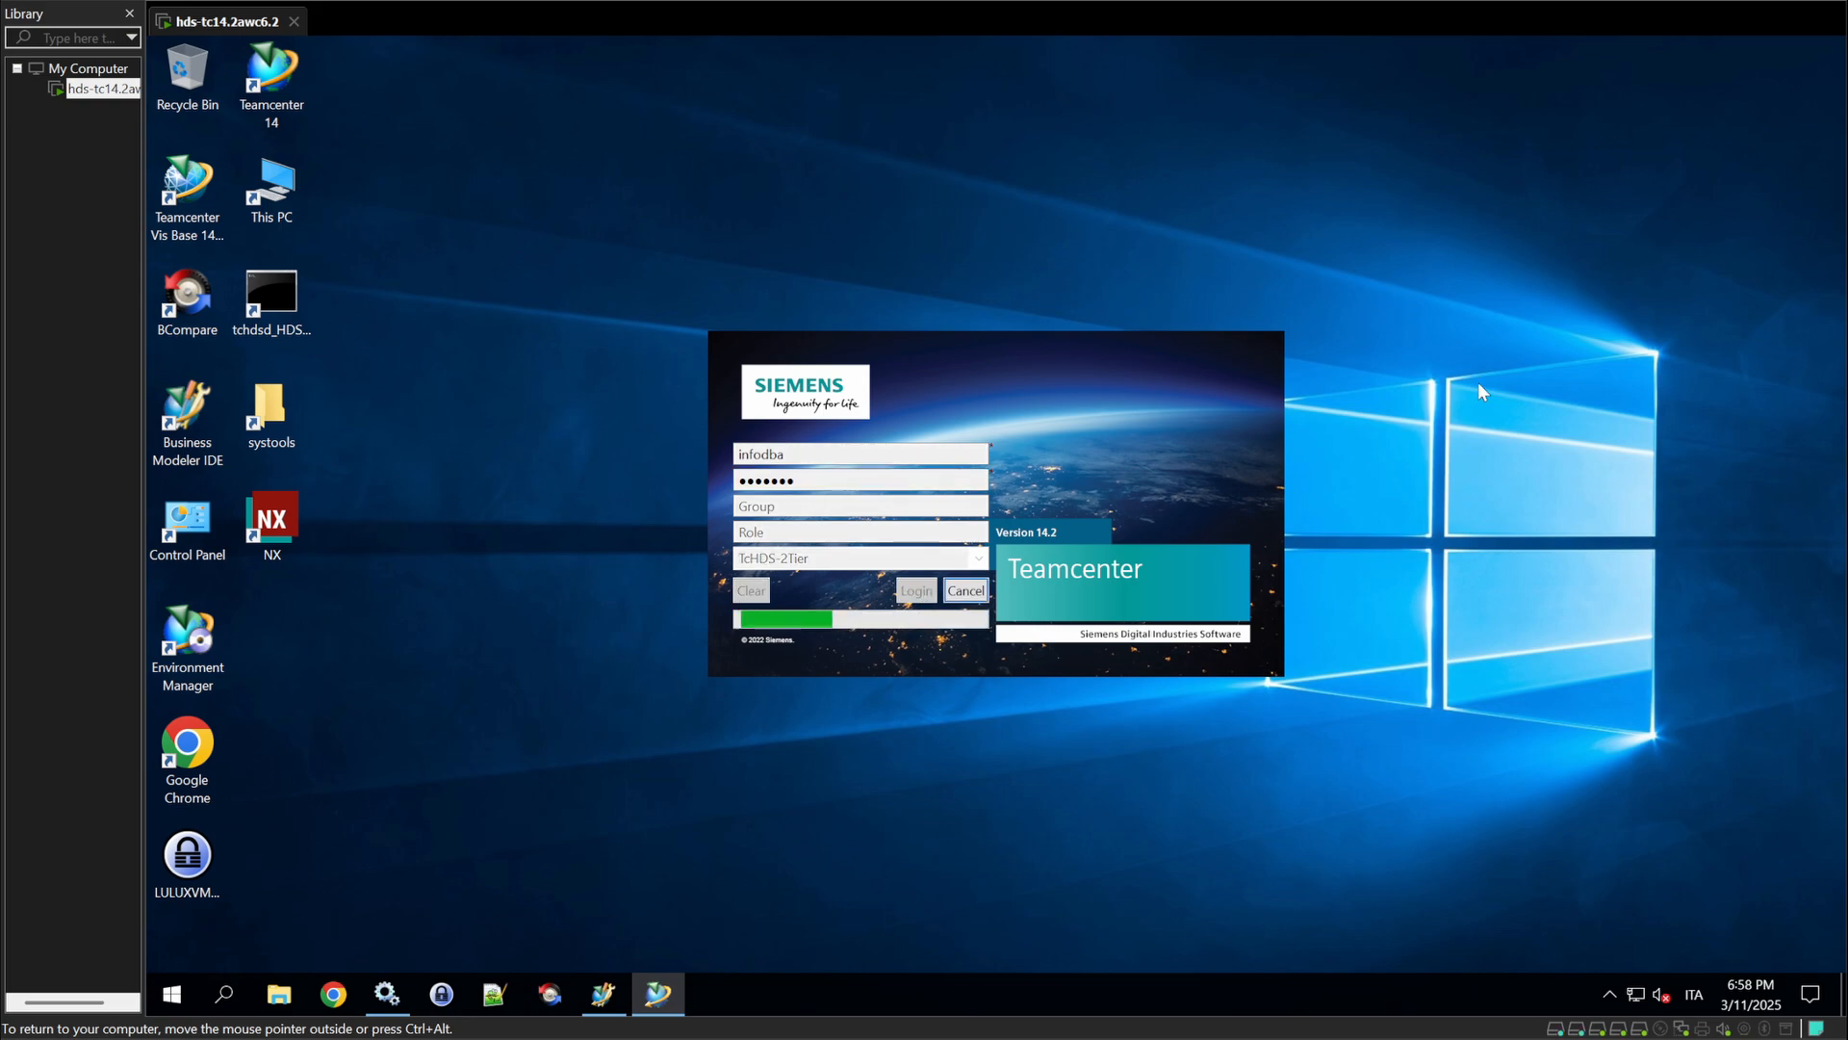
{"action": "left_click", "coordinate": [912, 589]}
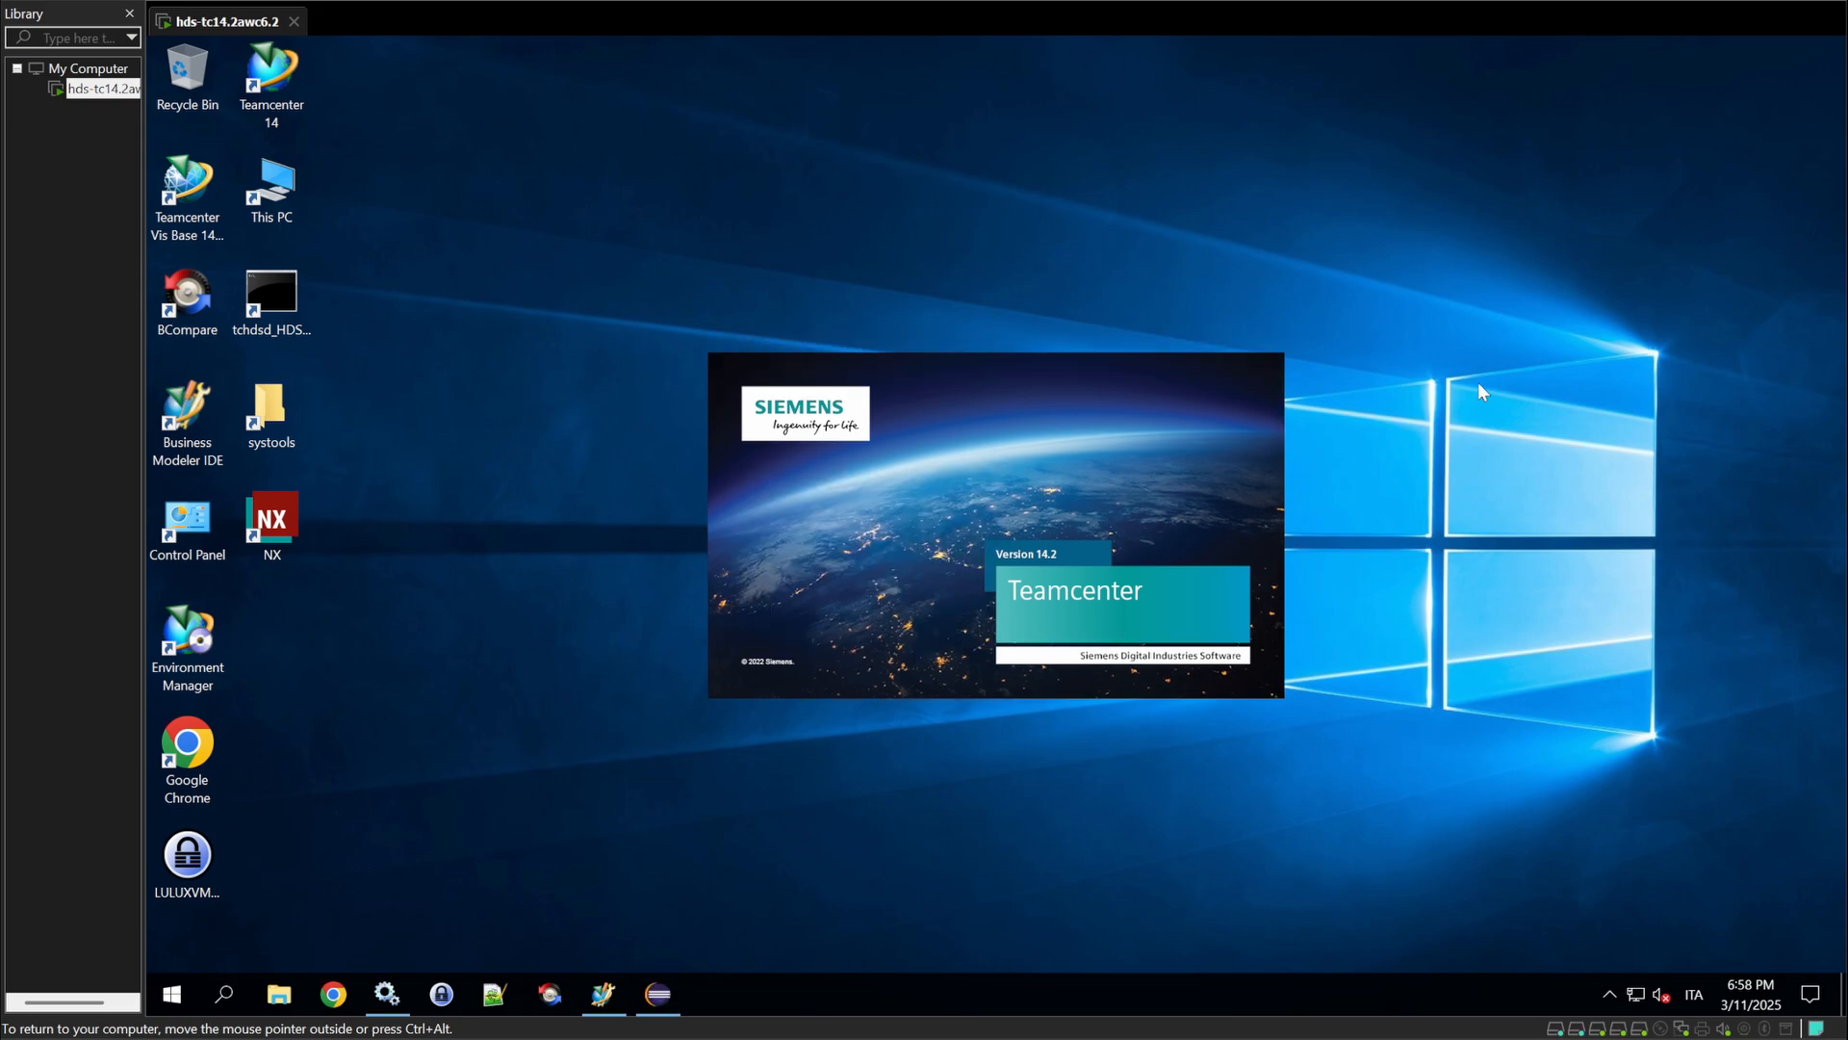
{"action": "mouse_move", "coordinate": [754, 772]}
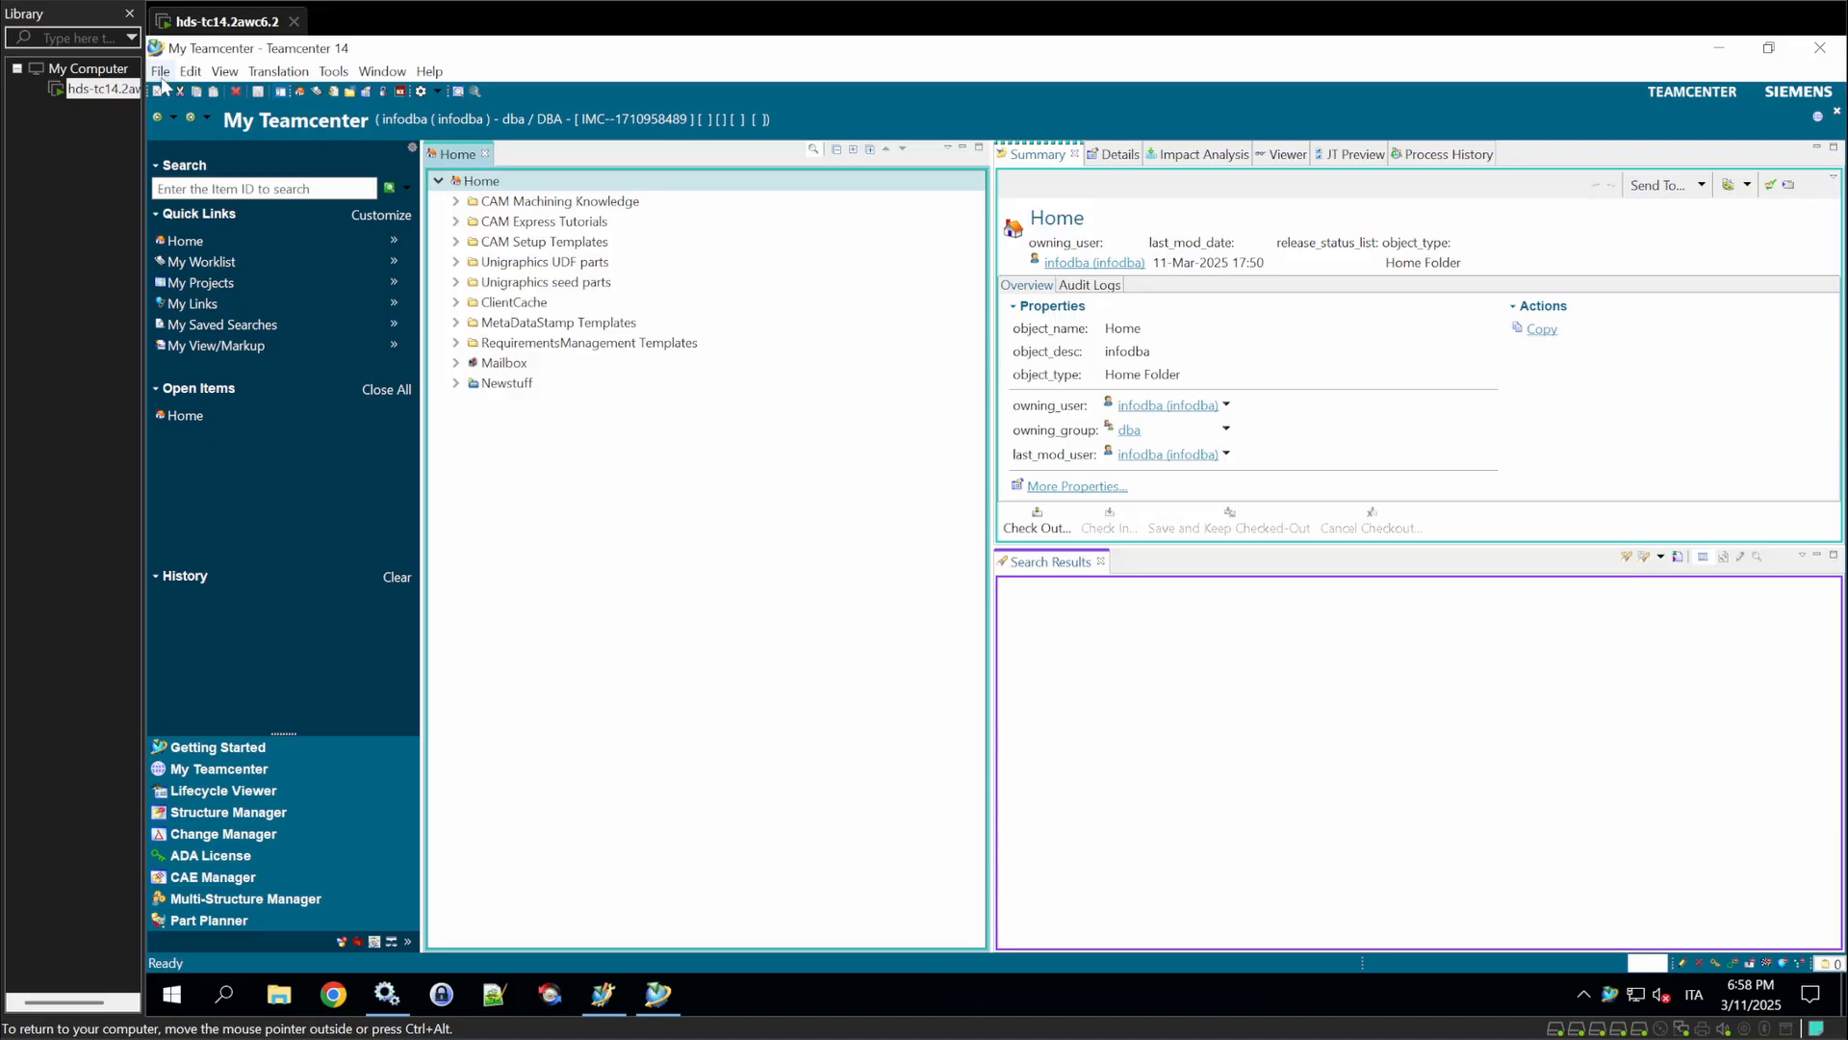
- Start a new item of type Wheel via File > New > Item and assign ID 000090
{"action": "left_click", "coordinate": [160, 71]}
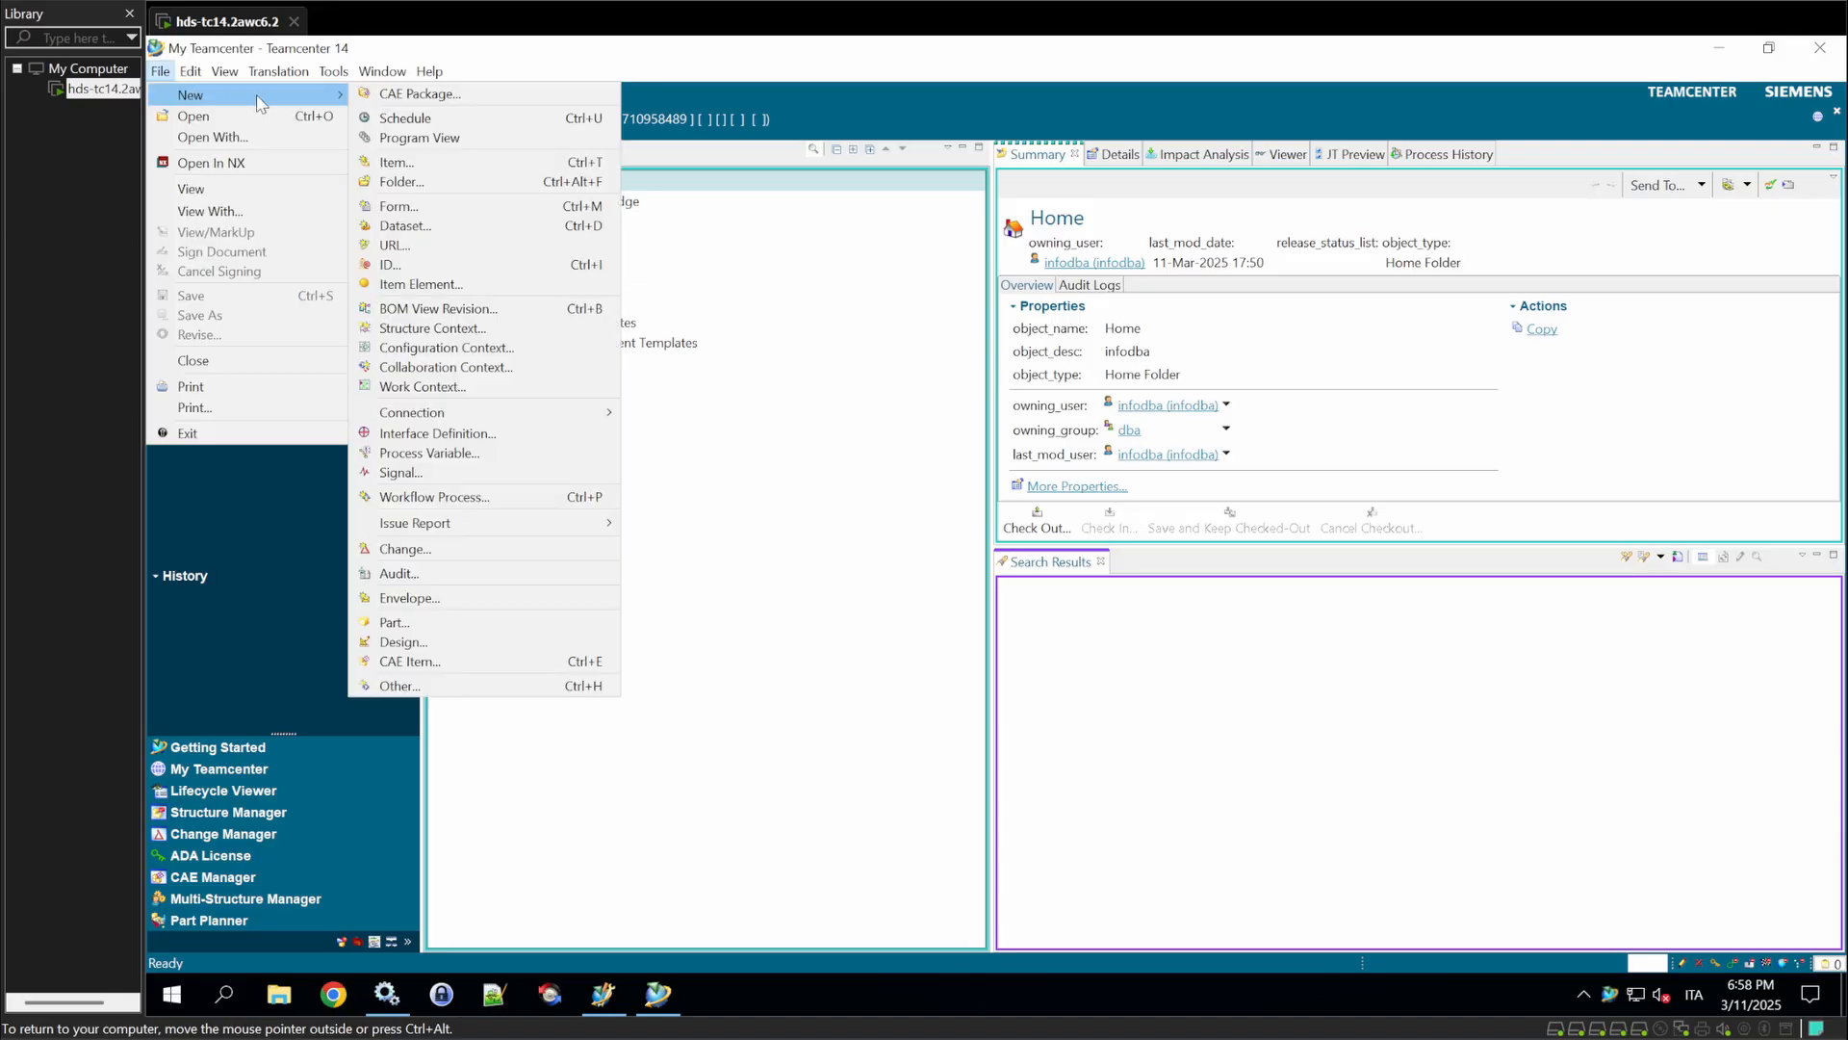
{"action": "left_click", "coordinate": [396, 161]}
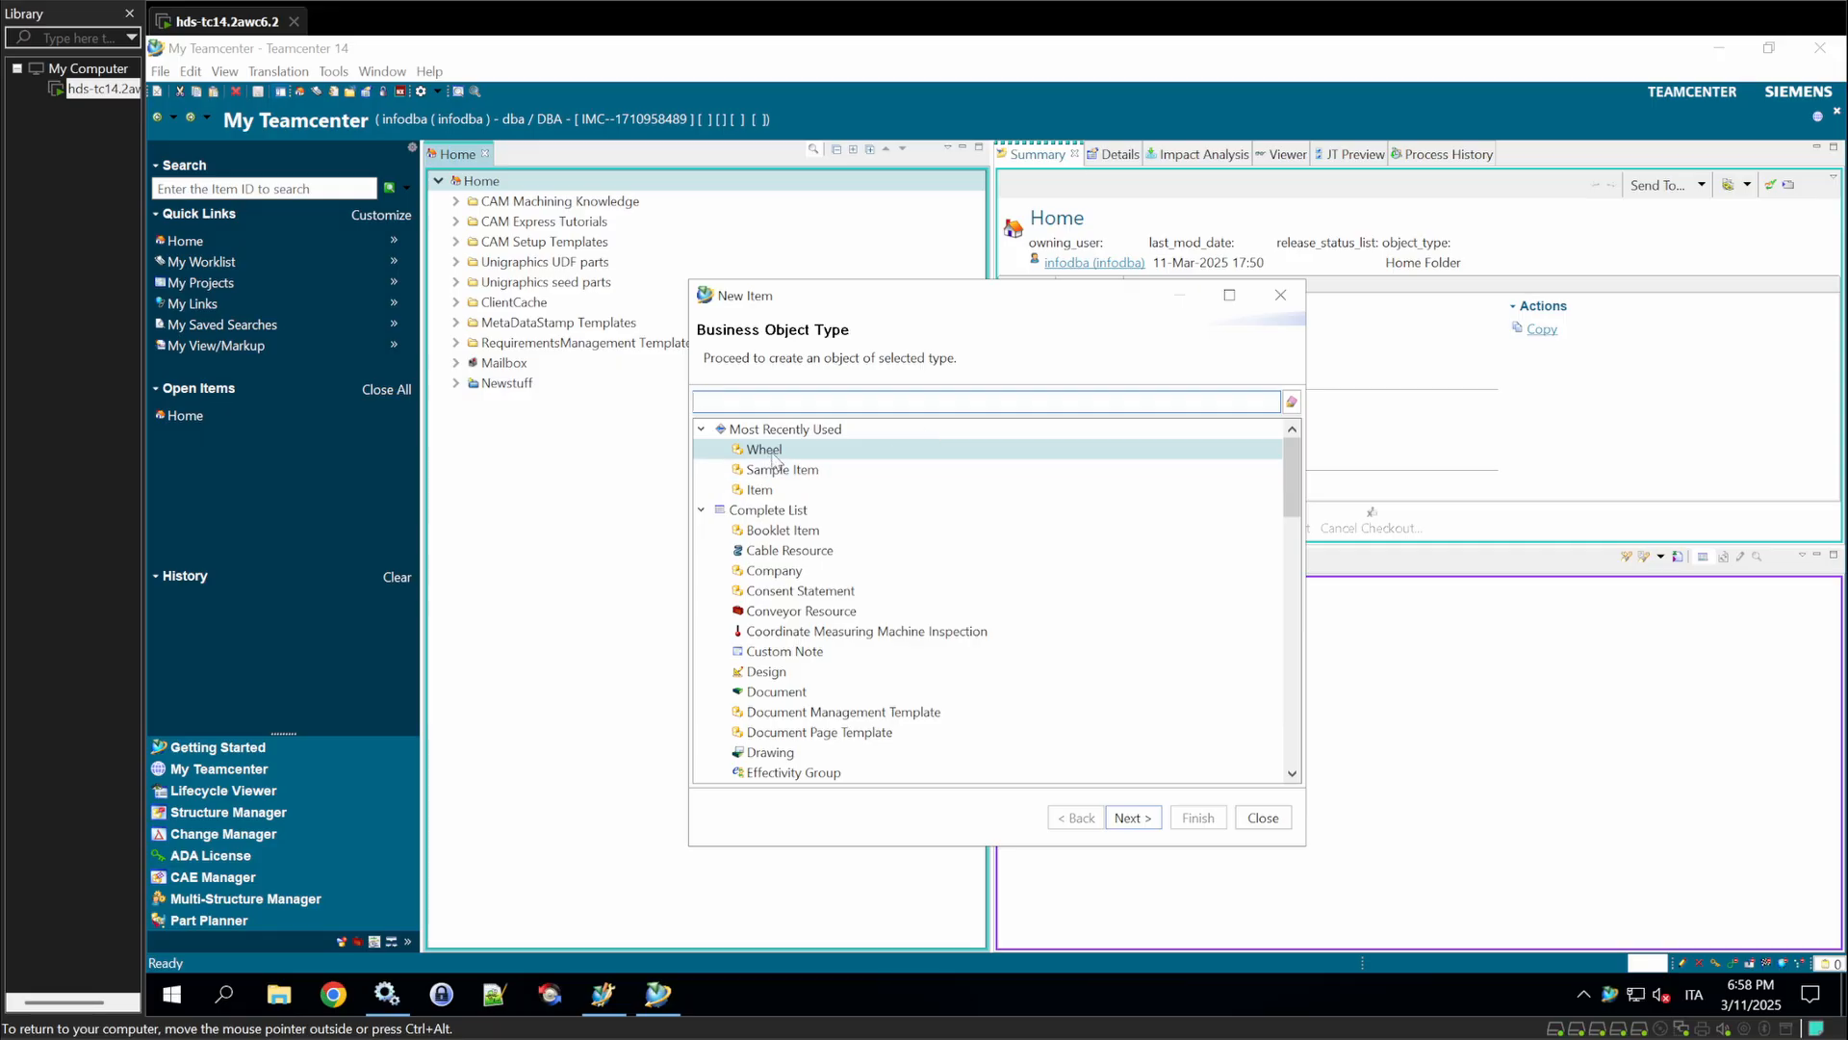
{"action": "left_click", "coordinate": [1130, 816]}
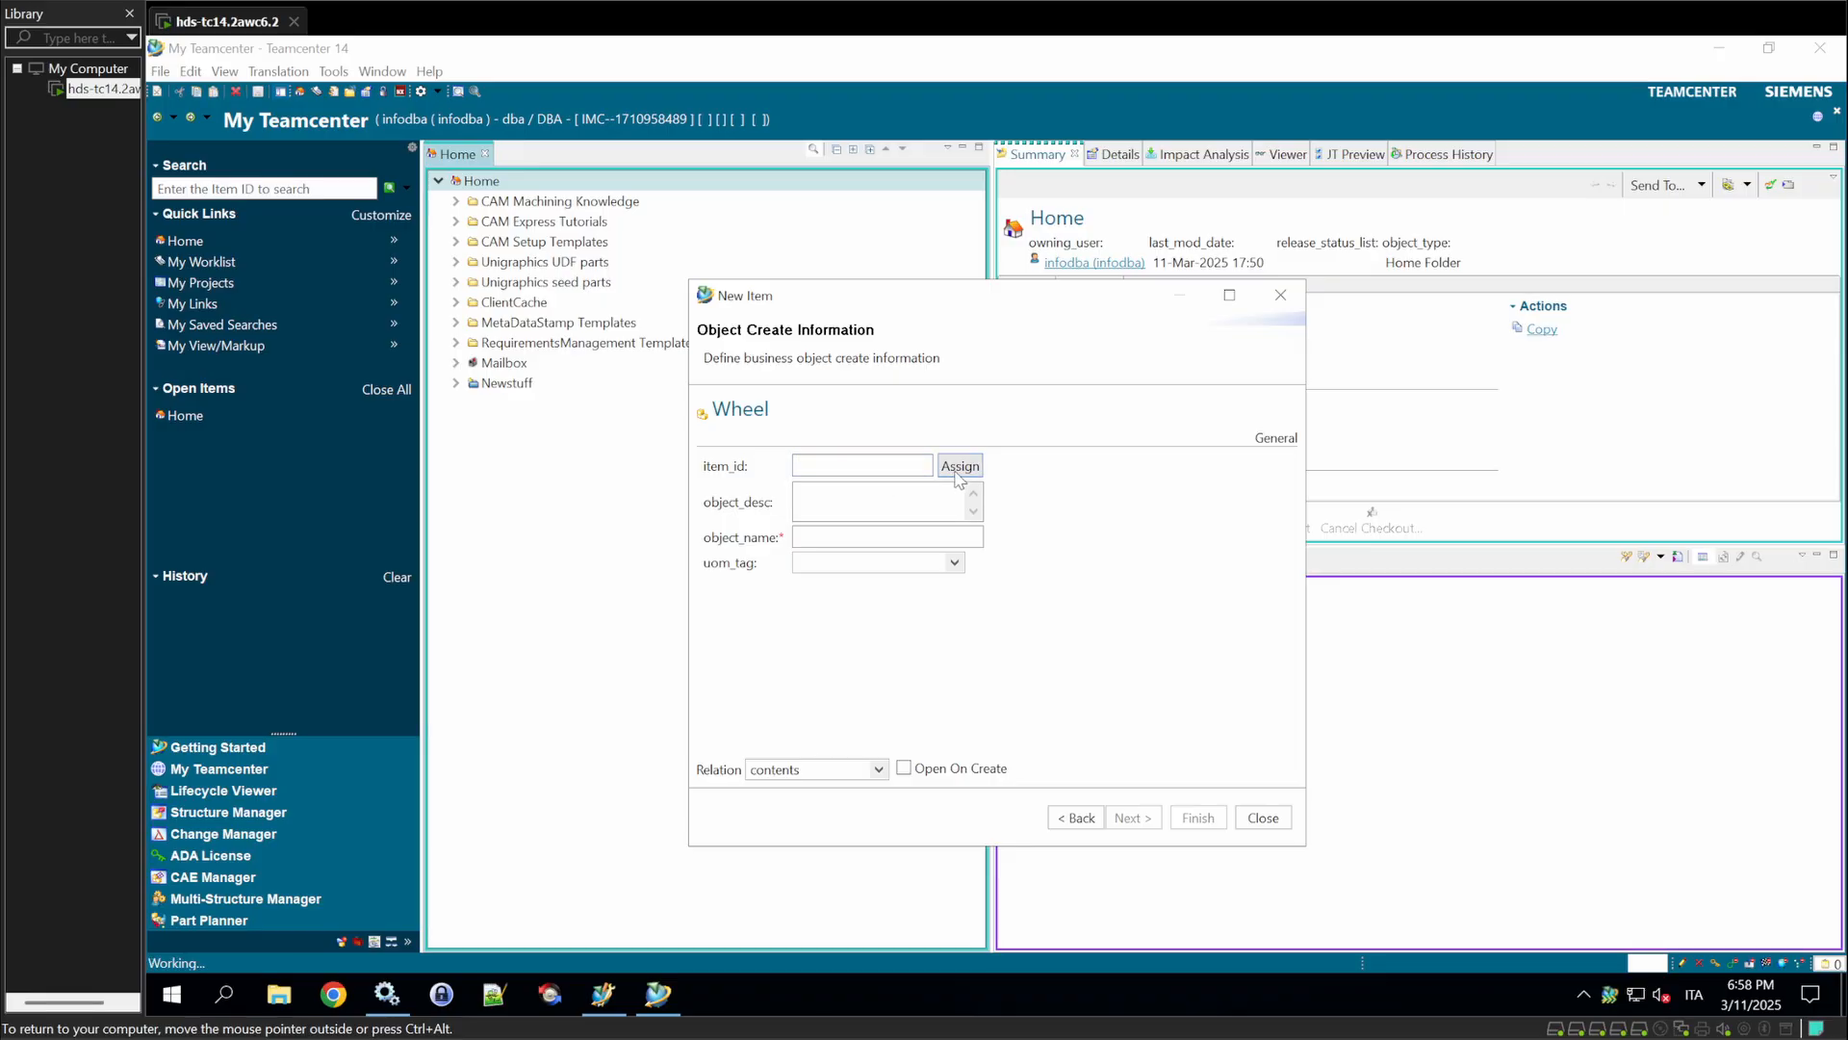
{"action": "left_click", "coordinate": [959, 464]}
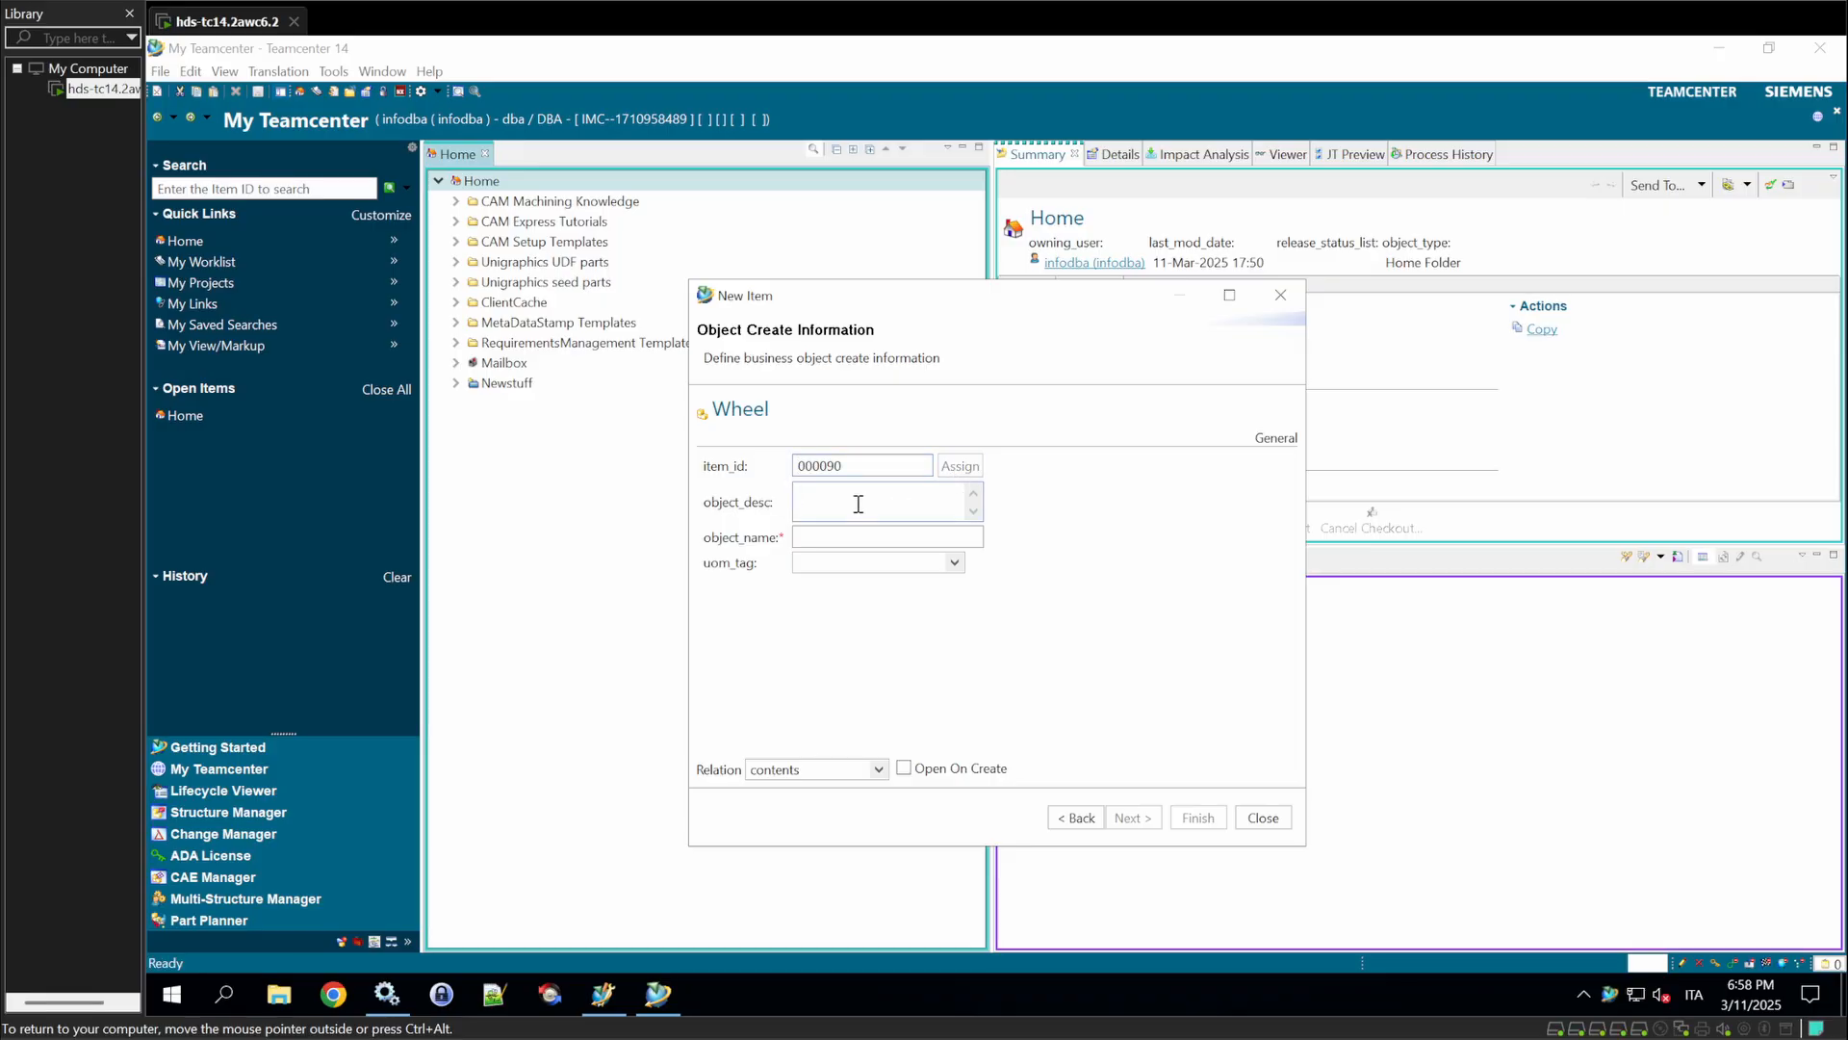
- Enter description 'This is a wheel created for the example' and name MyWheel1, advancing to the revision page
{"action": "type", "text": "This is"}
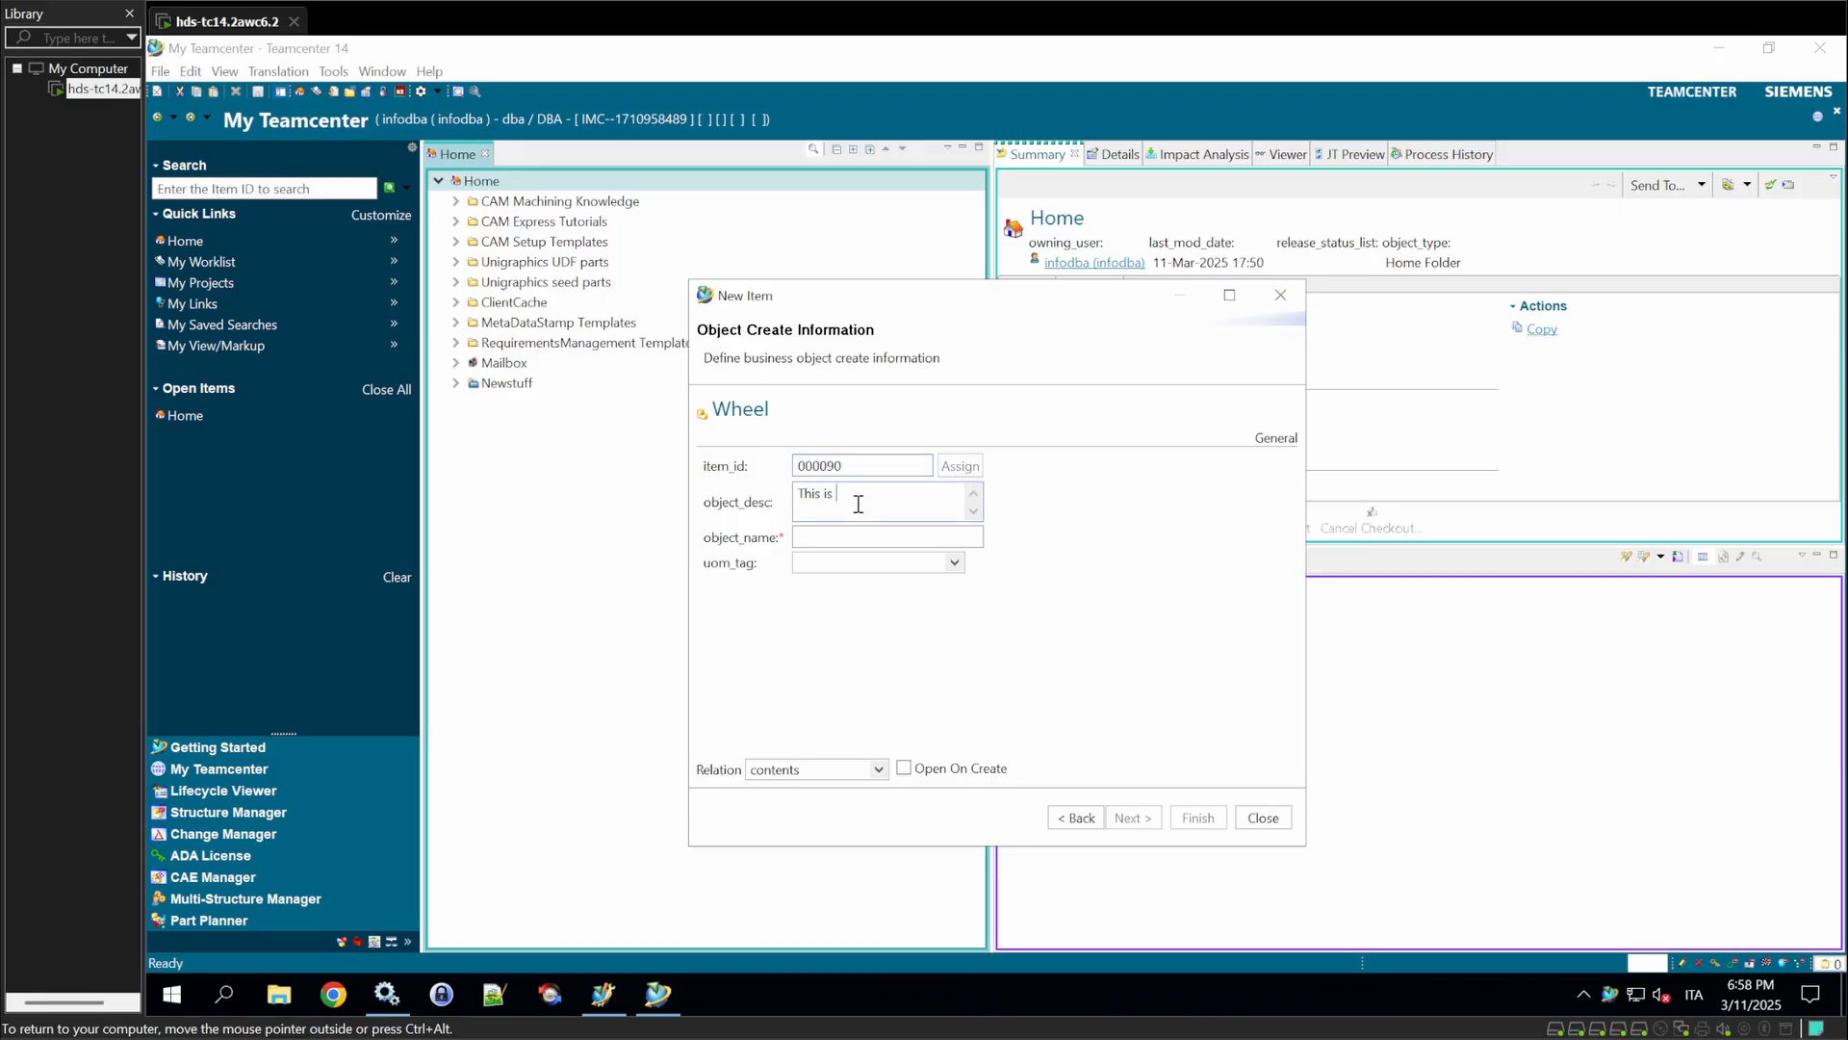
{"action": "type", "text": "a wheel"}
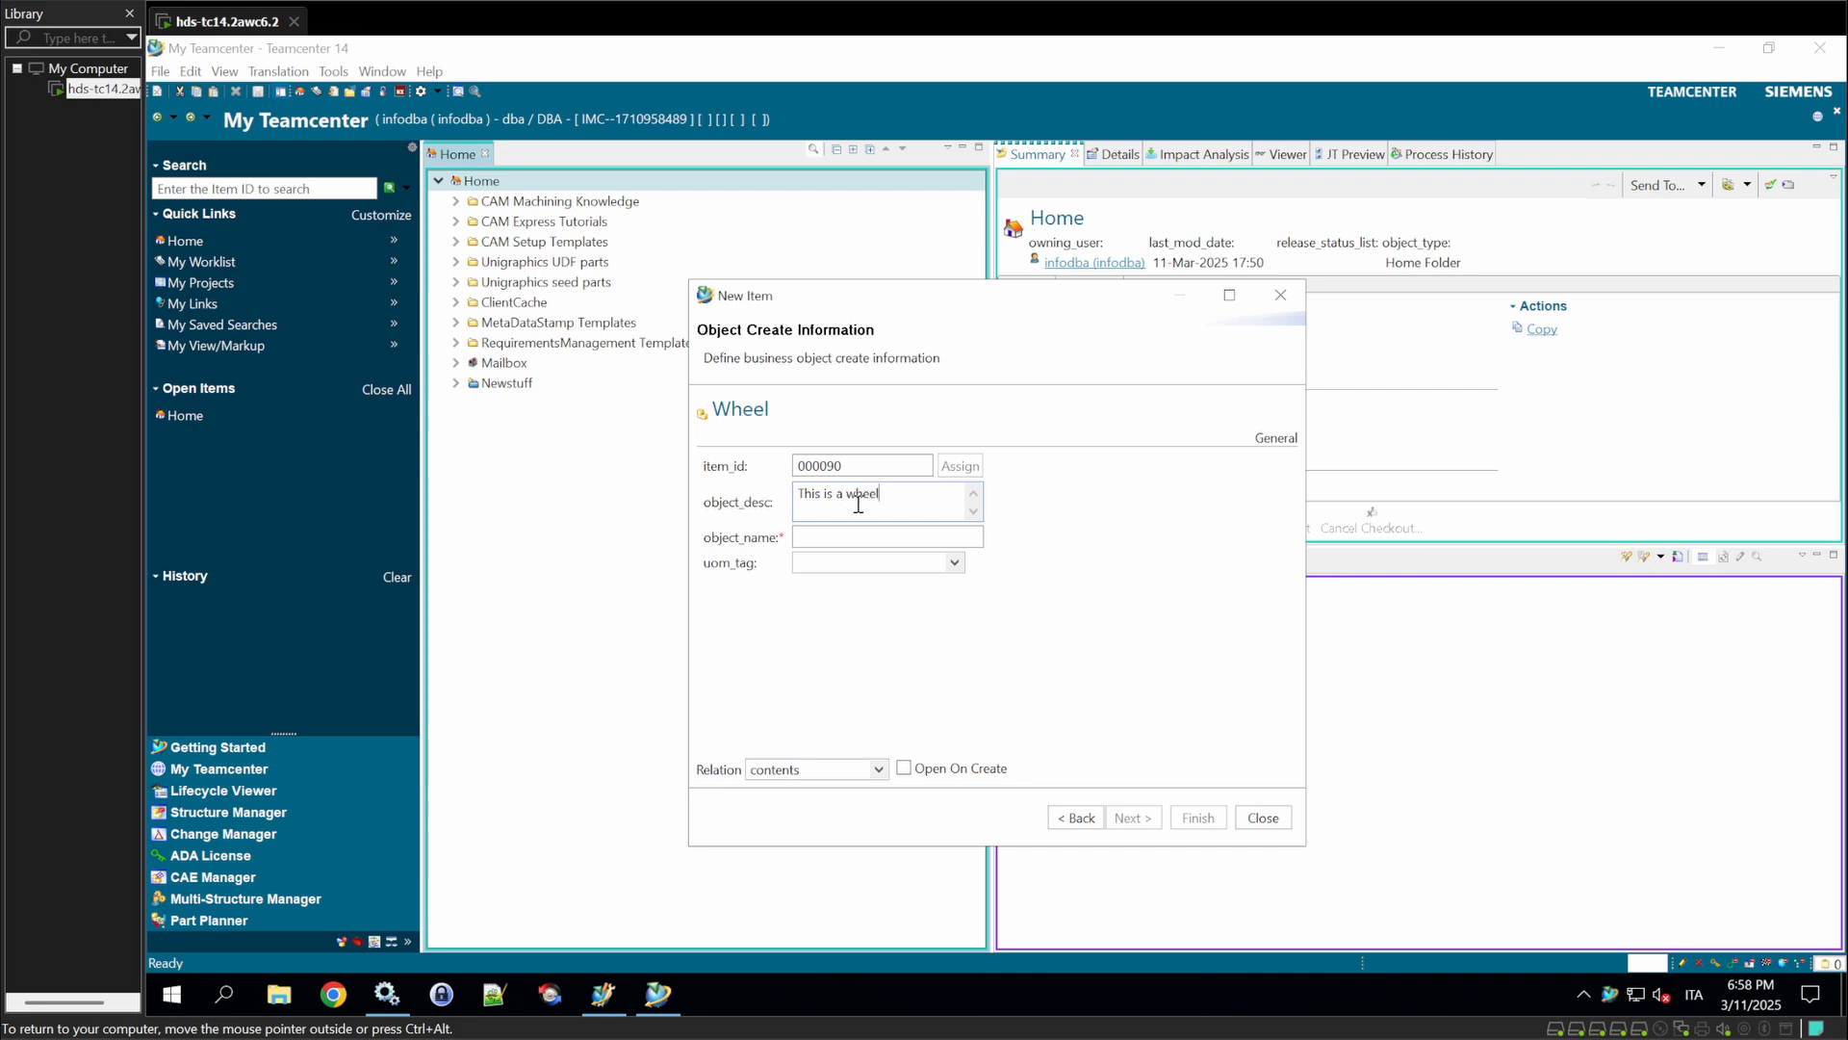
{"action": "type", "text": "created"}
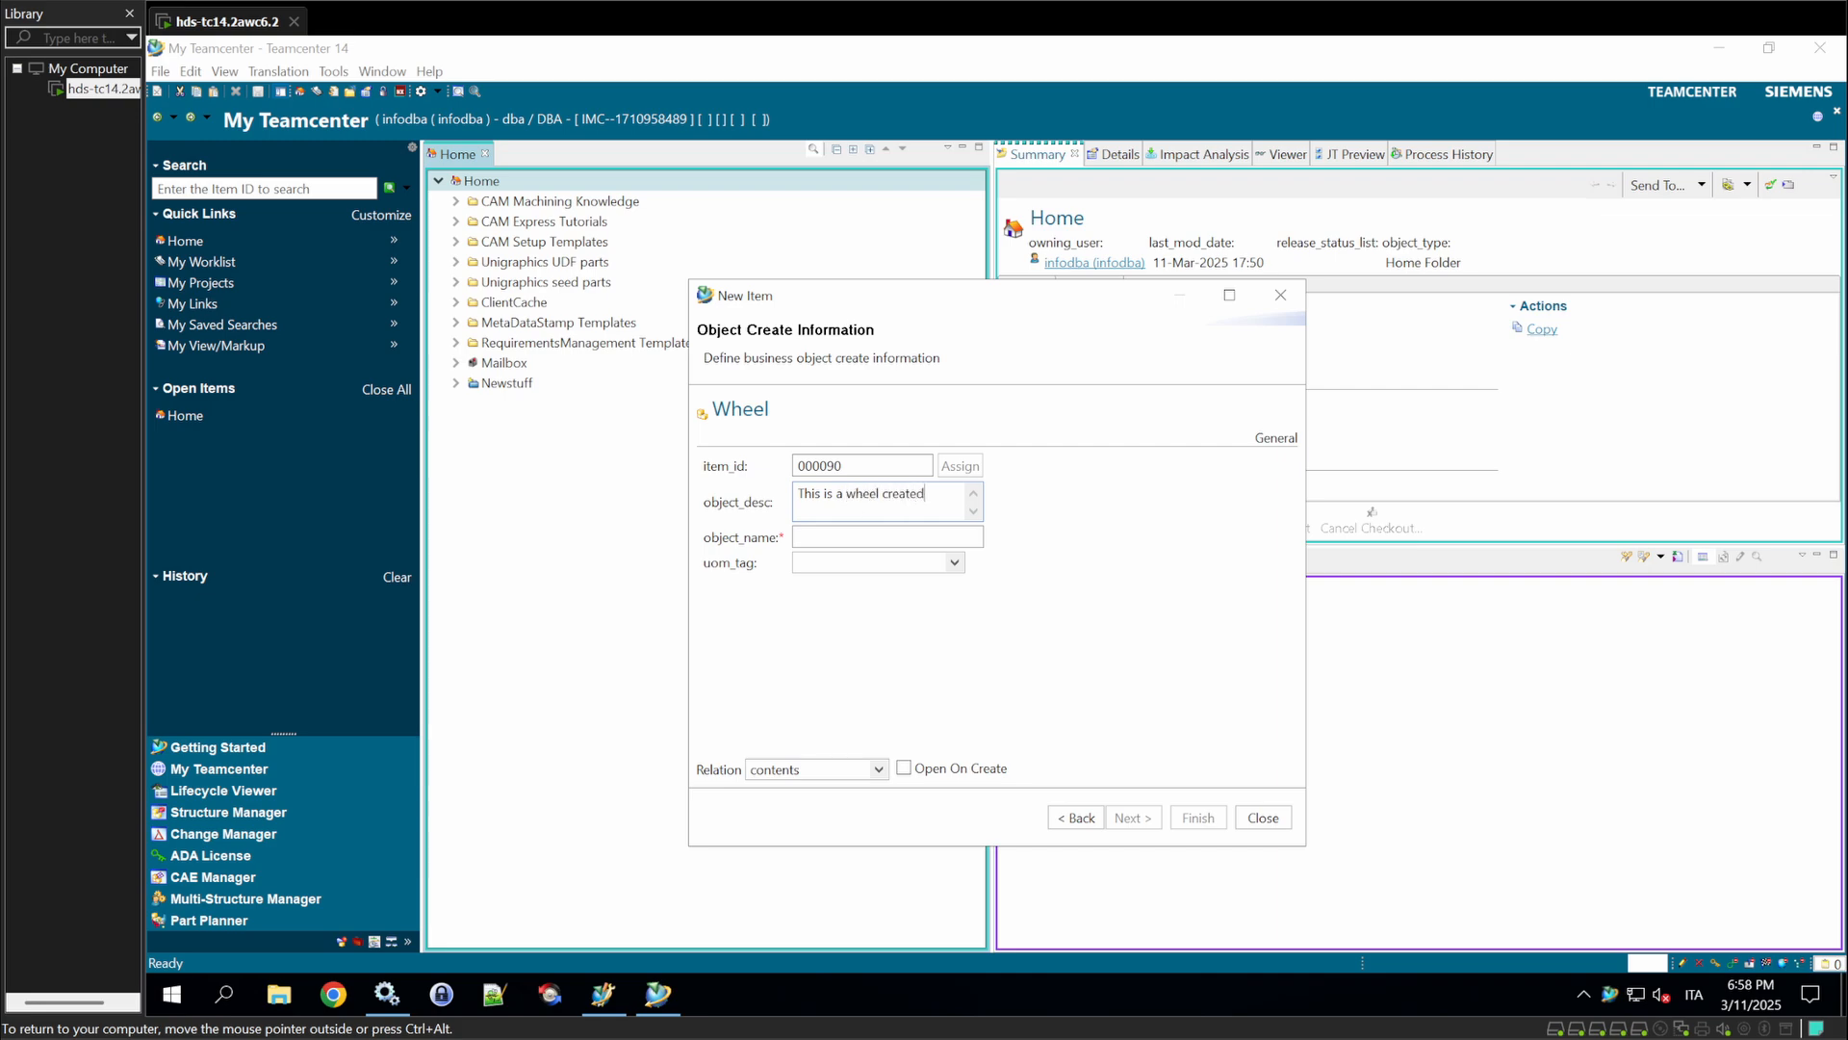
{"action": "type", "text": "for t"}
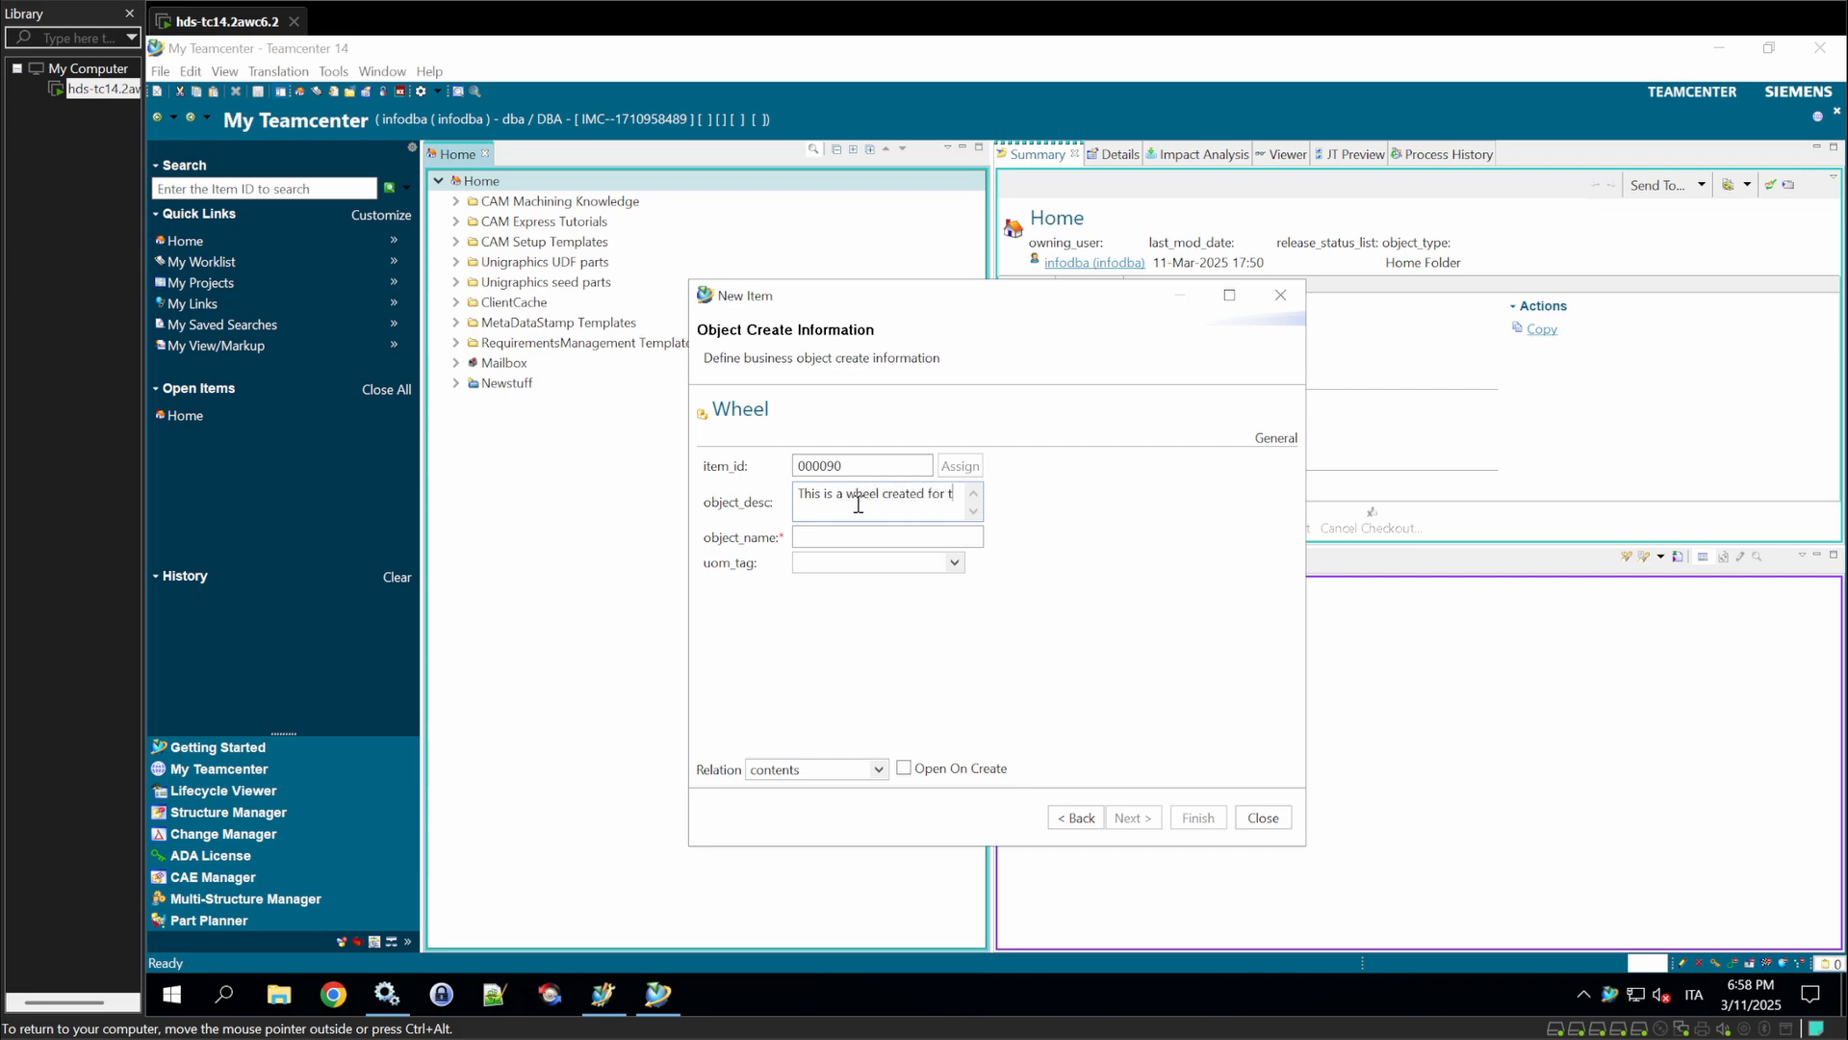
{"action": "type", "text": "the example"}
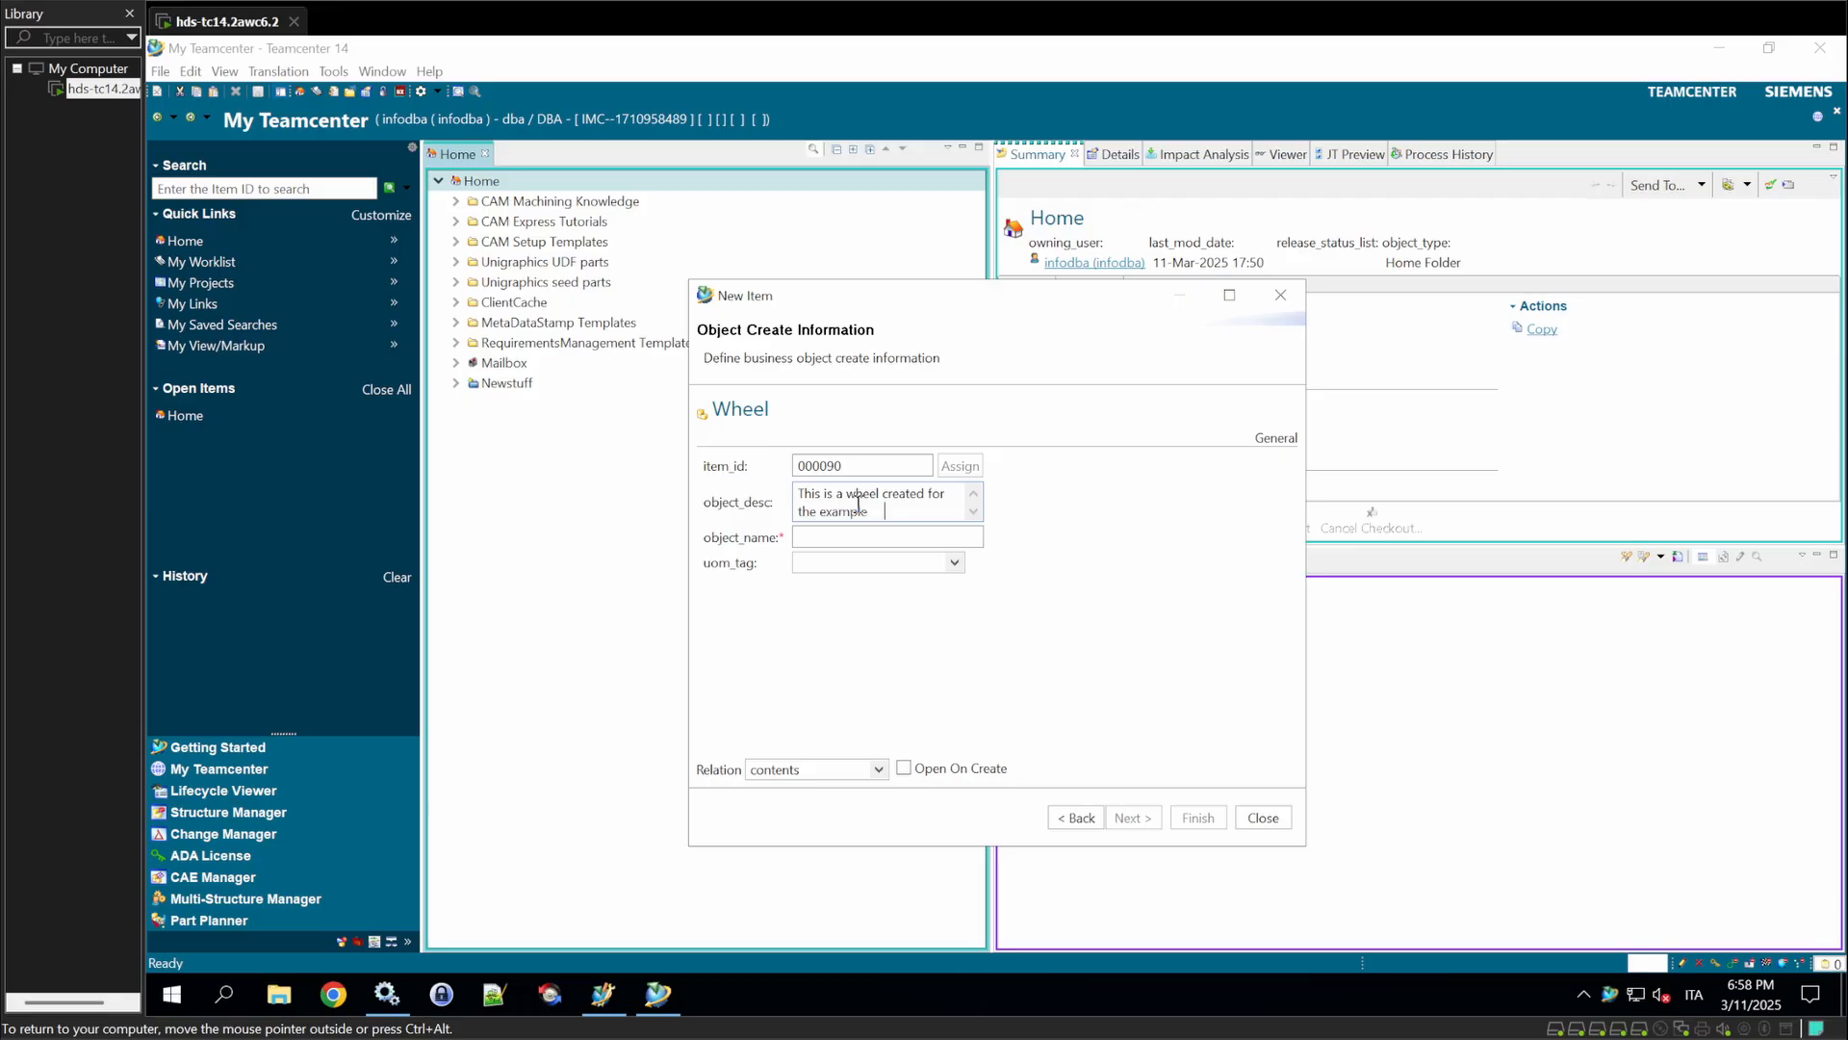
{"action": "left_click", "coordinate": [885, 538]}
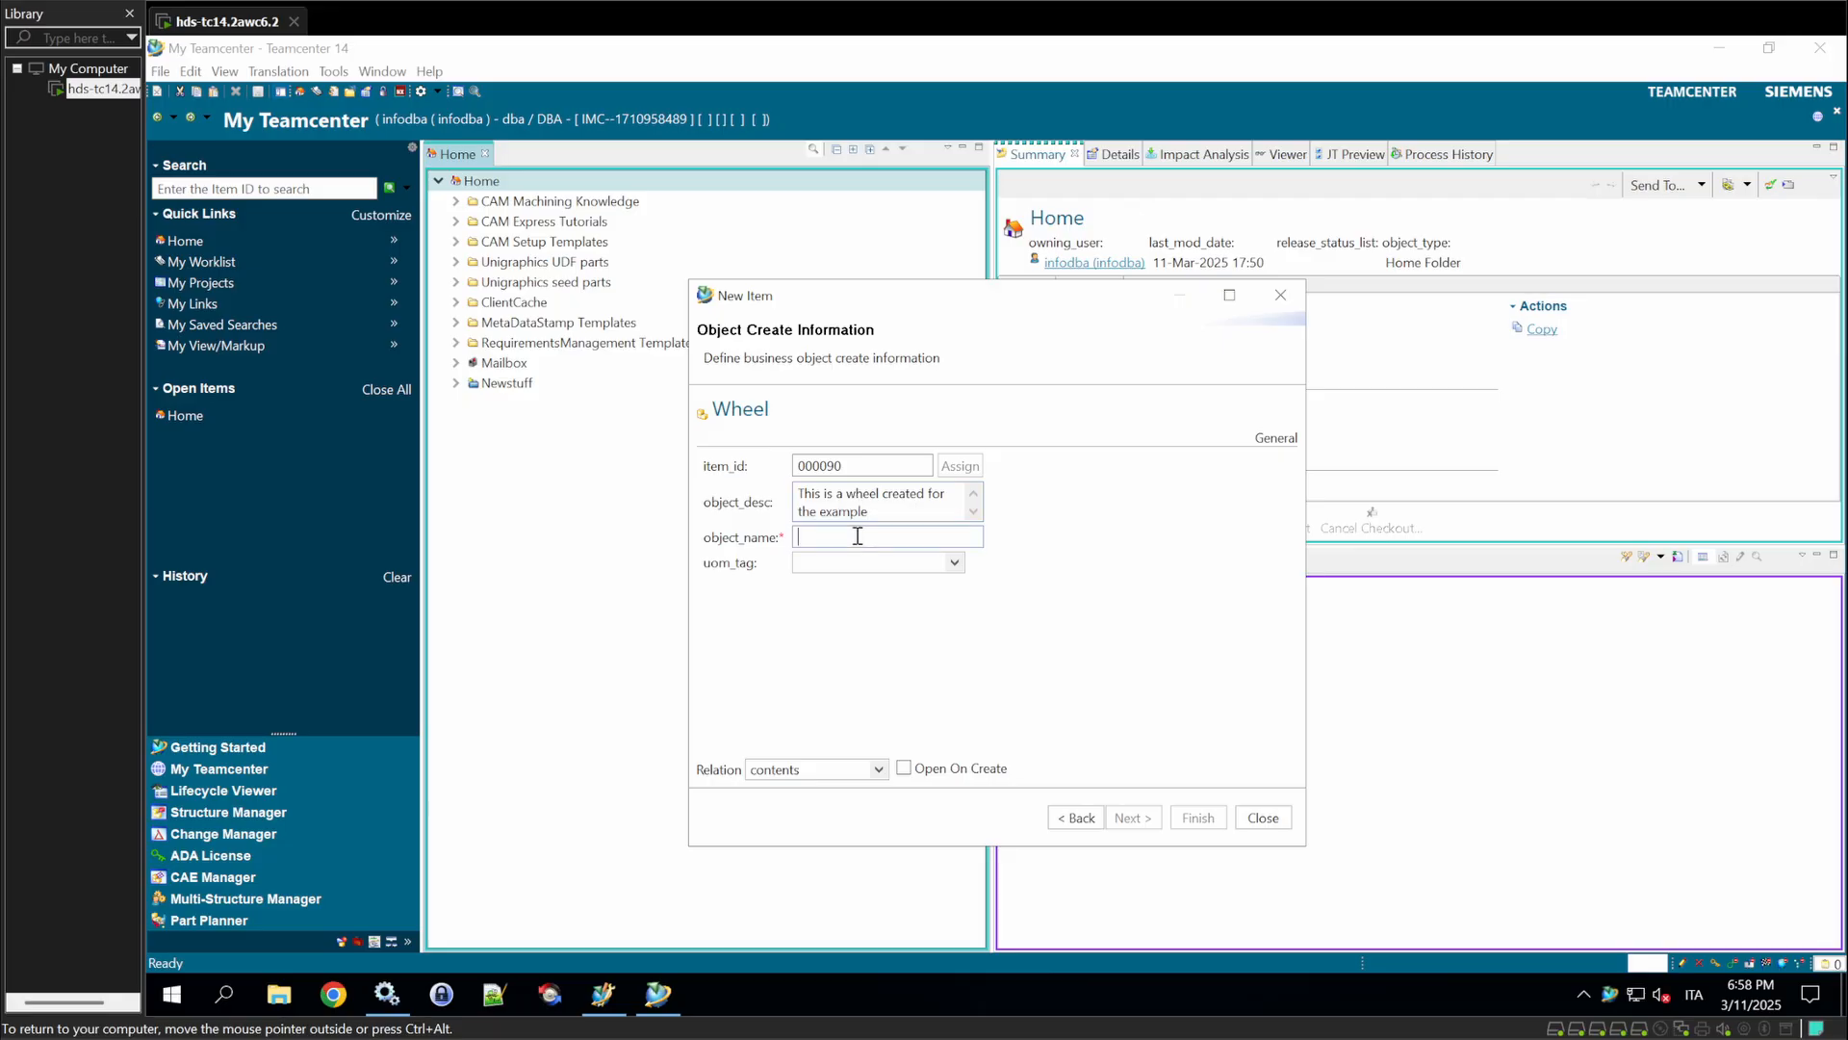
{"action": "type", "text": "My"}
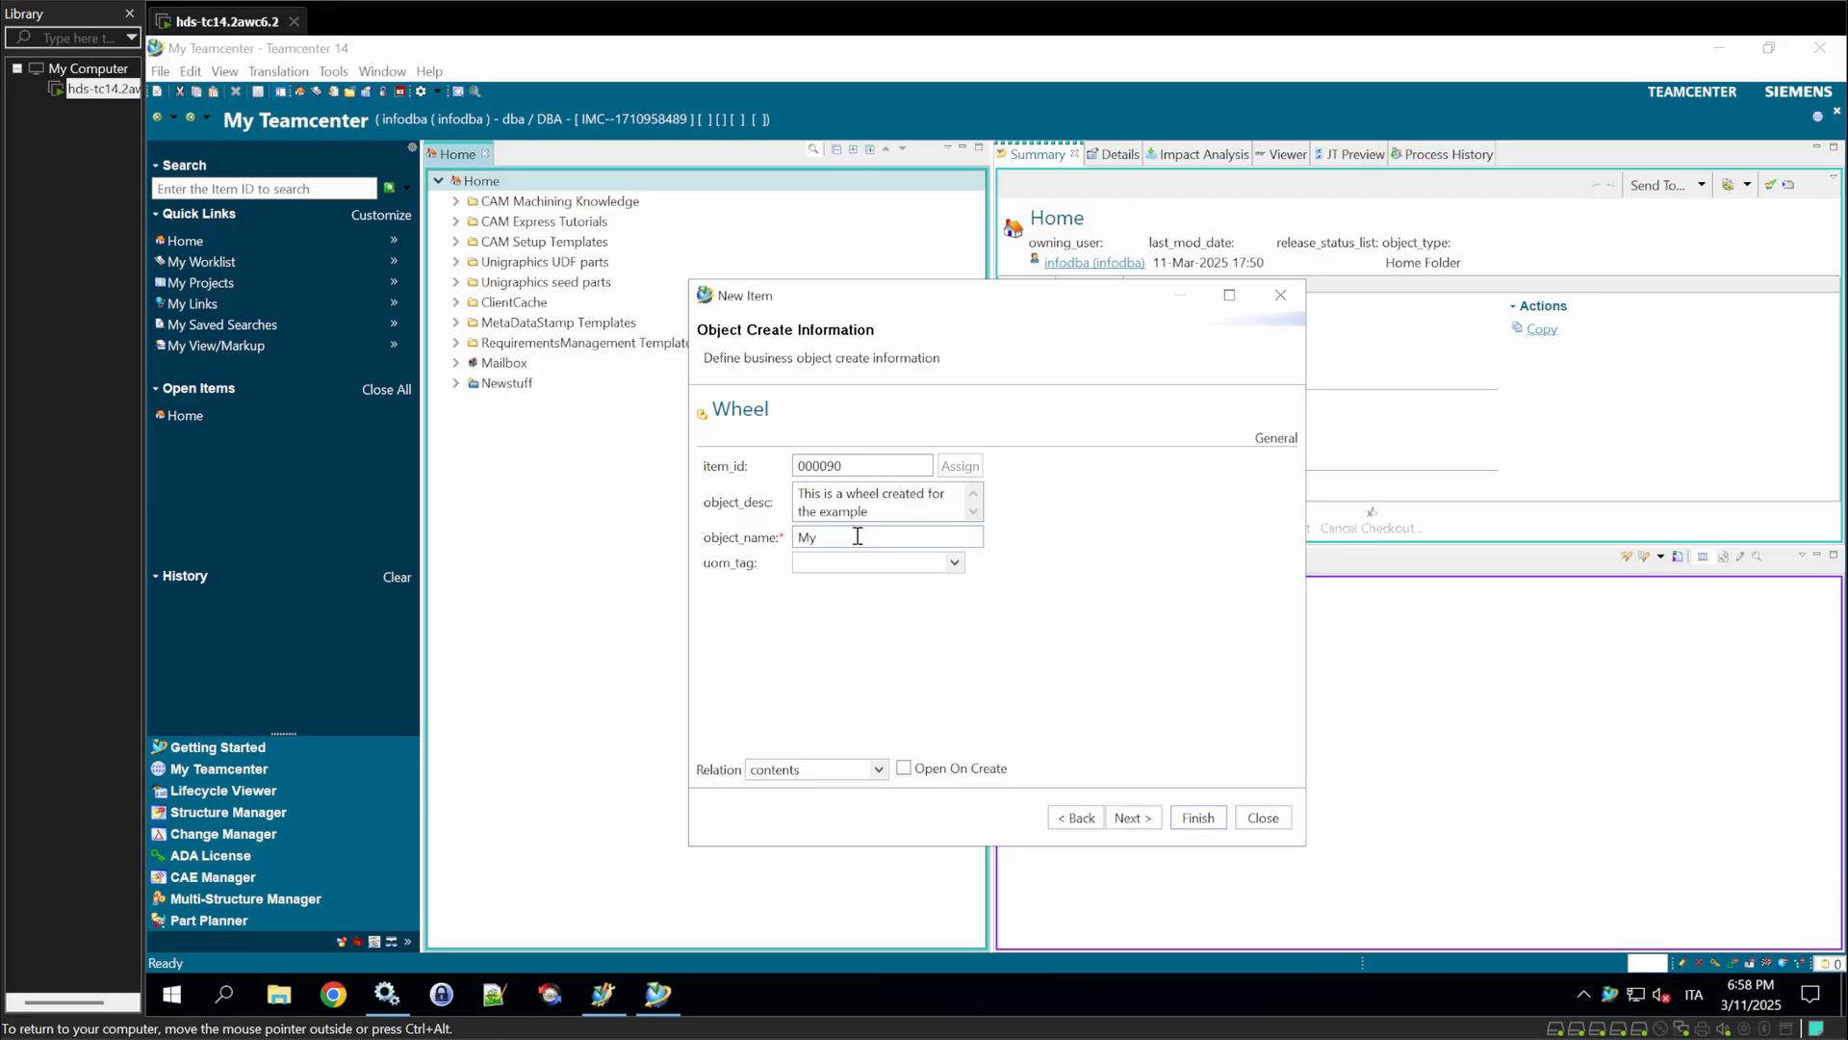
{"action": "type", "text": "Wheel"}
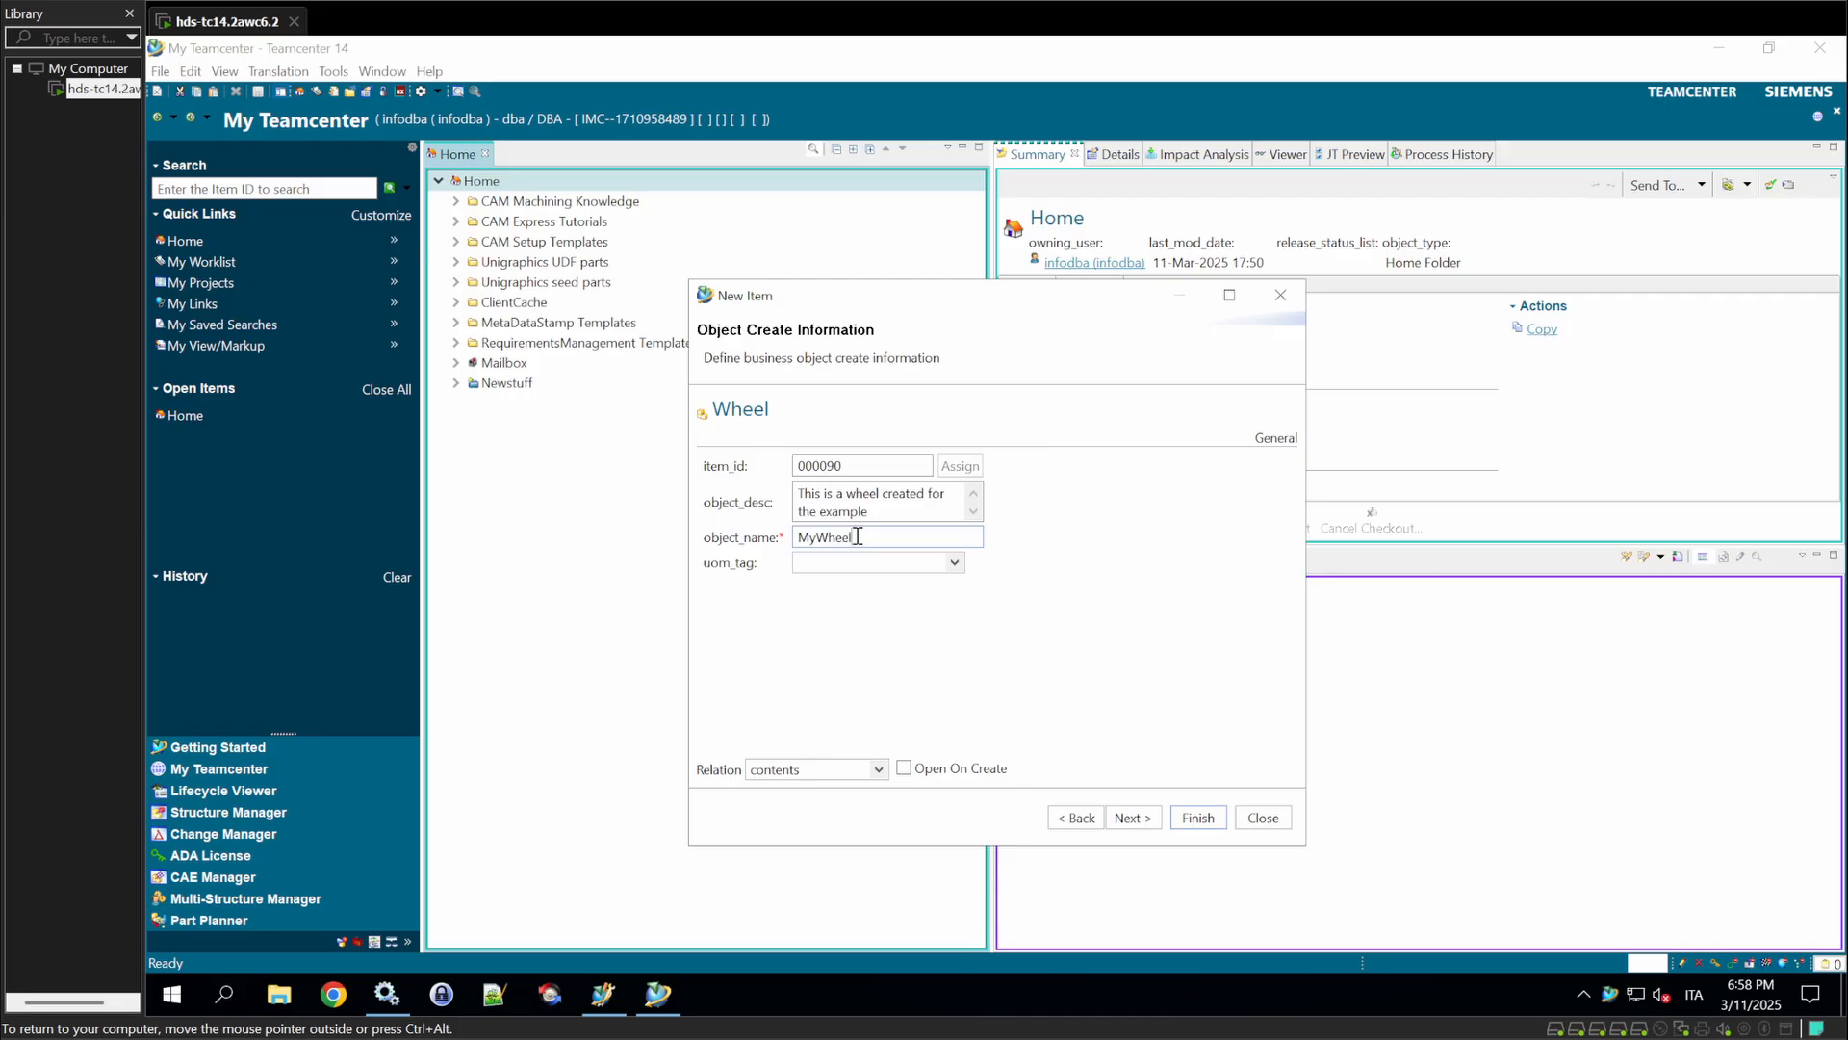
{"action": "type", "text": "1"}
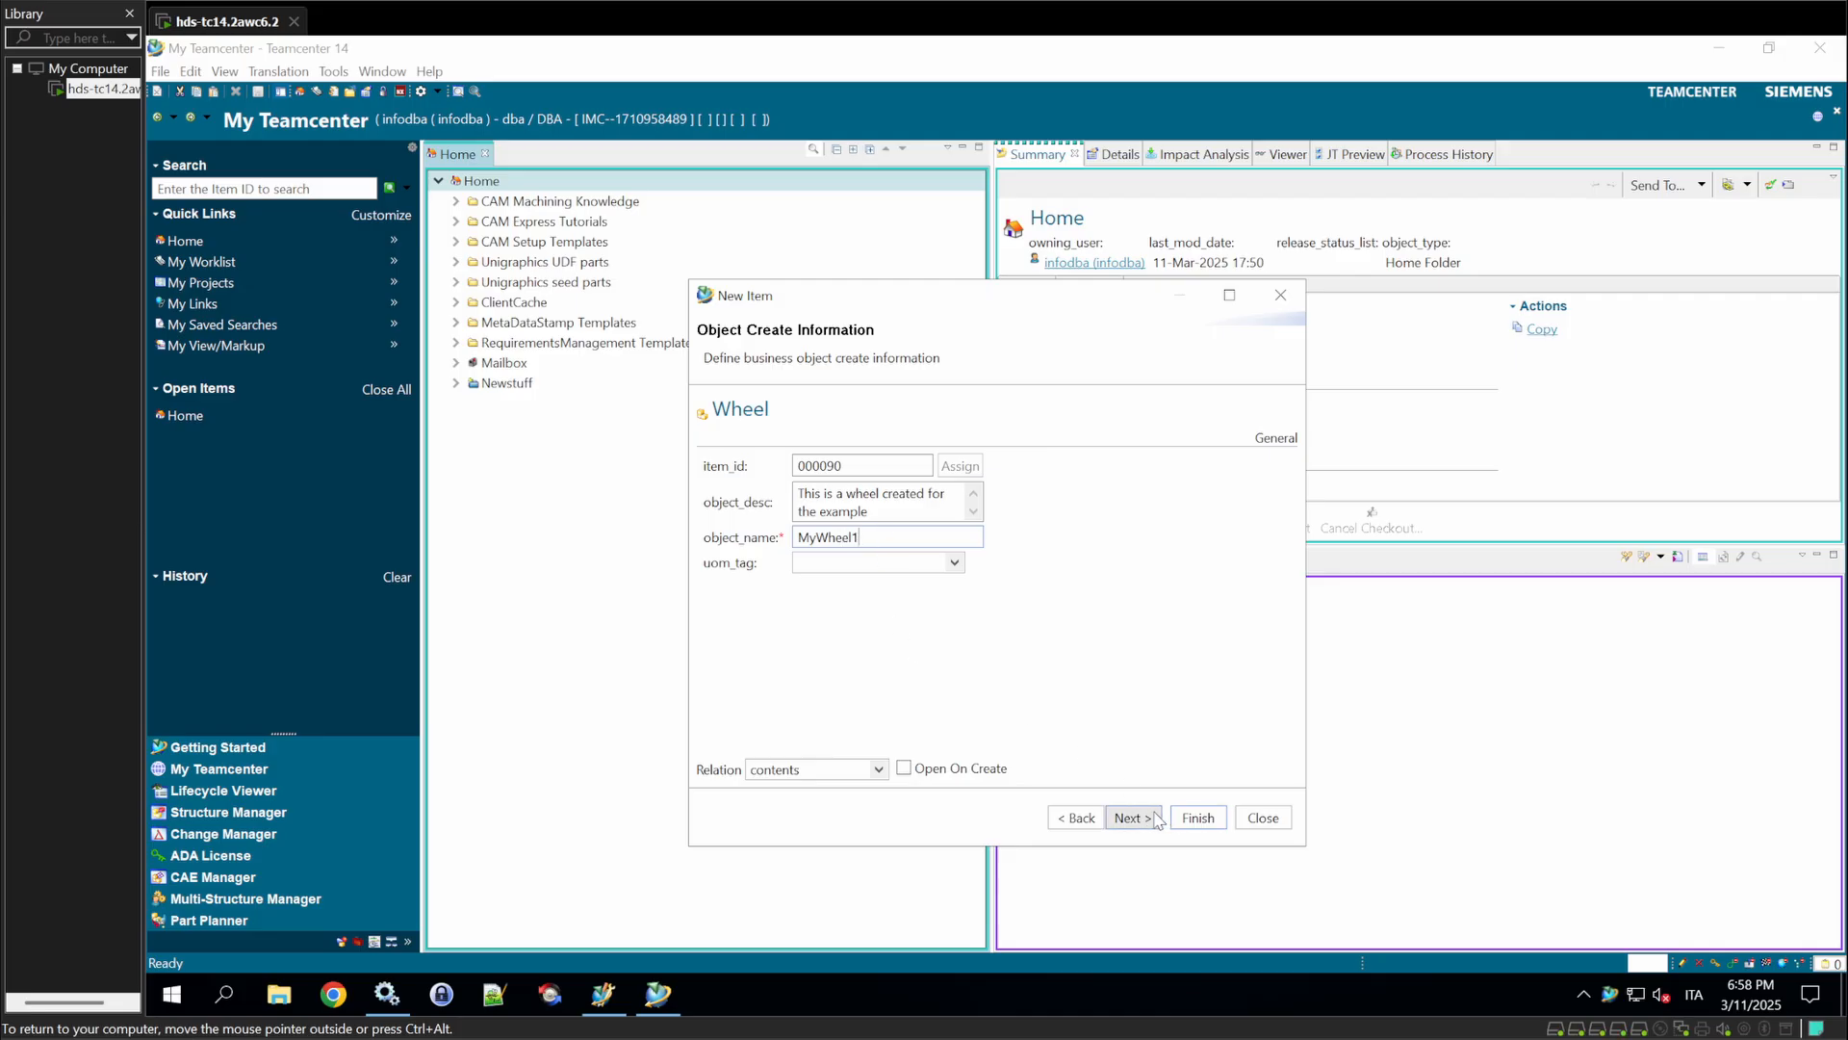
{"action": "left_click", "coordinate": [1130, 816]}
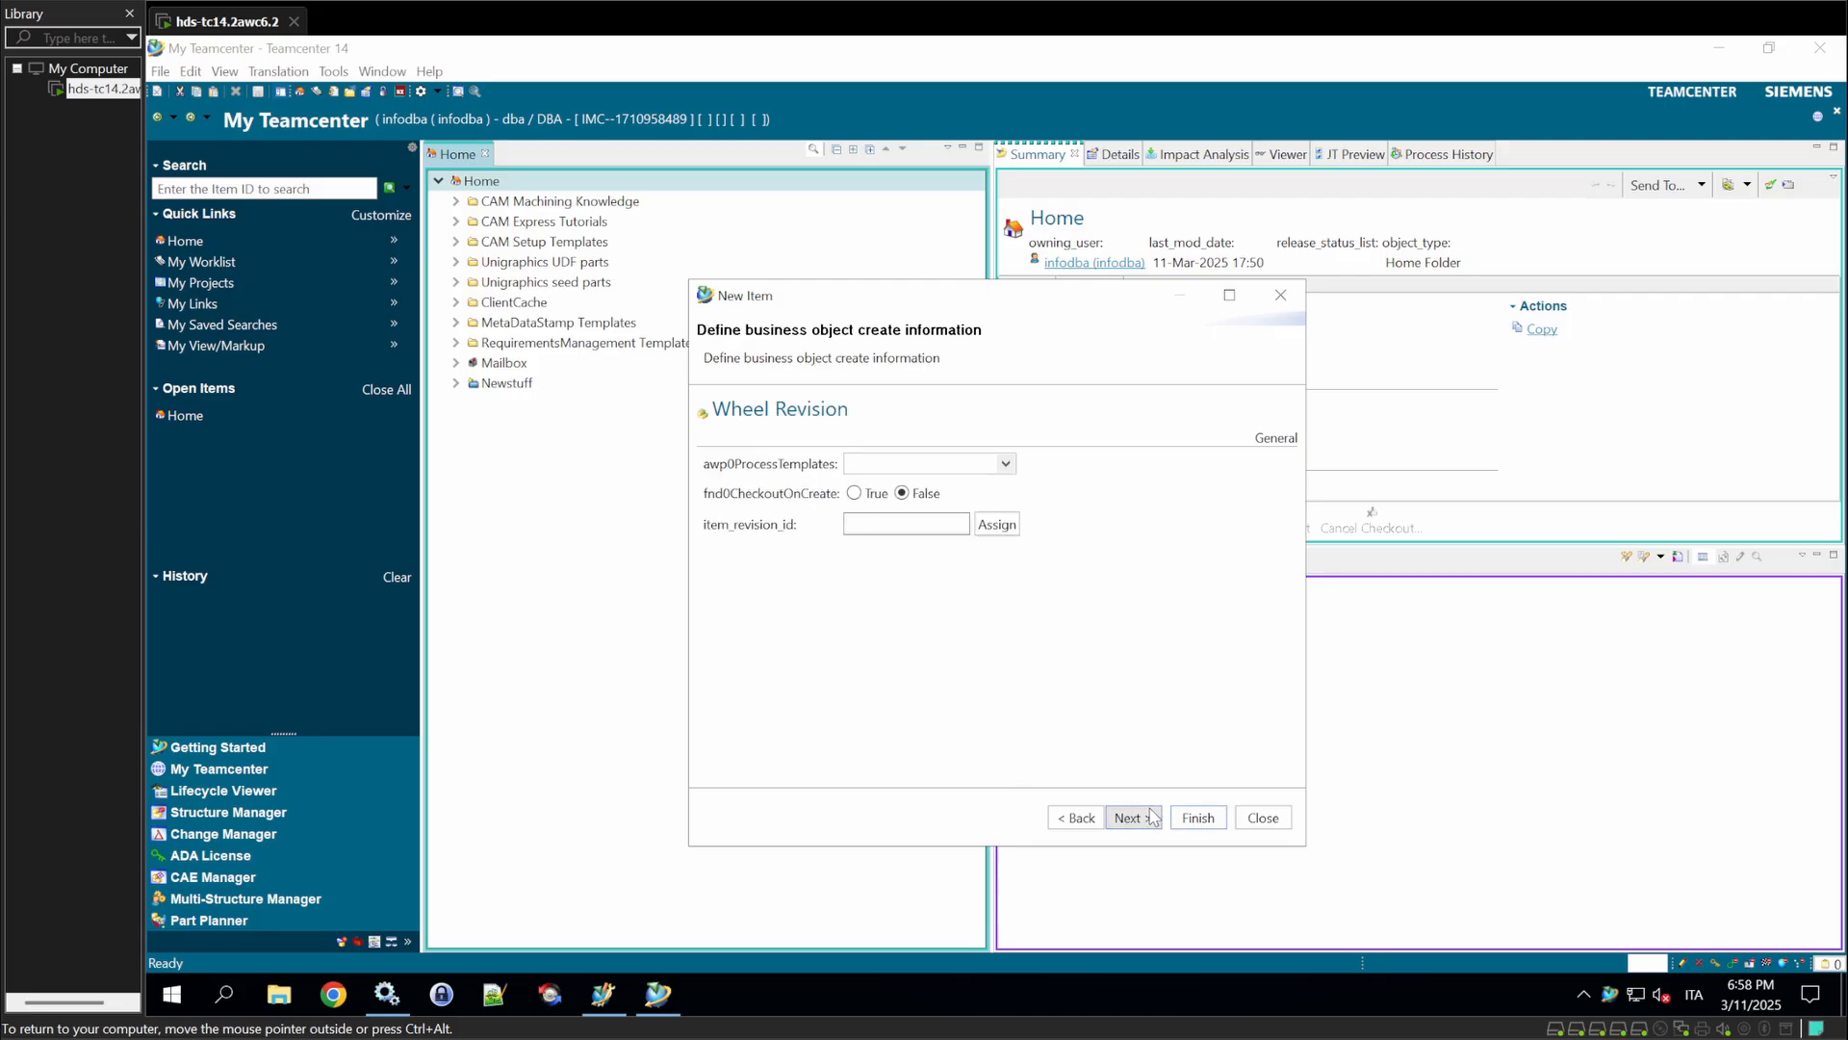
- Advance past Wheel Revision and Master pages, finish creating 000090-MyWheel1, and close the wizard
{"action": "left_click", "coordinate": [1131, 817]}
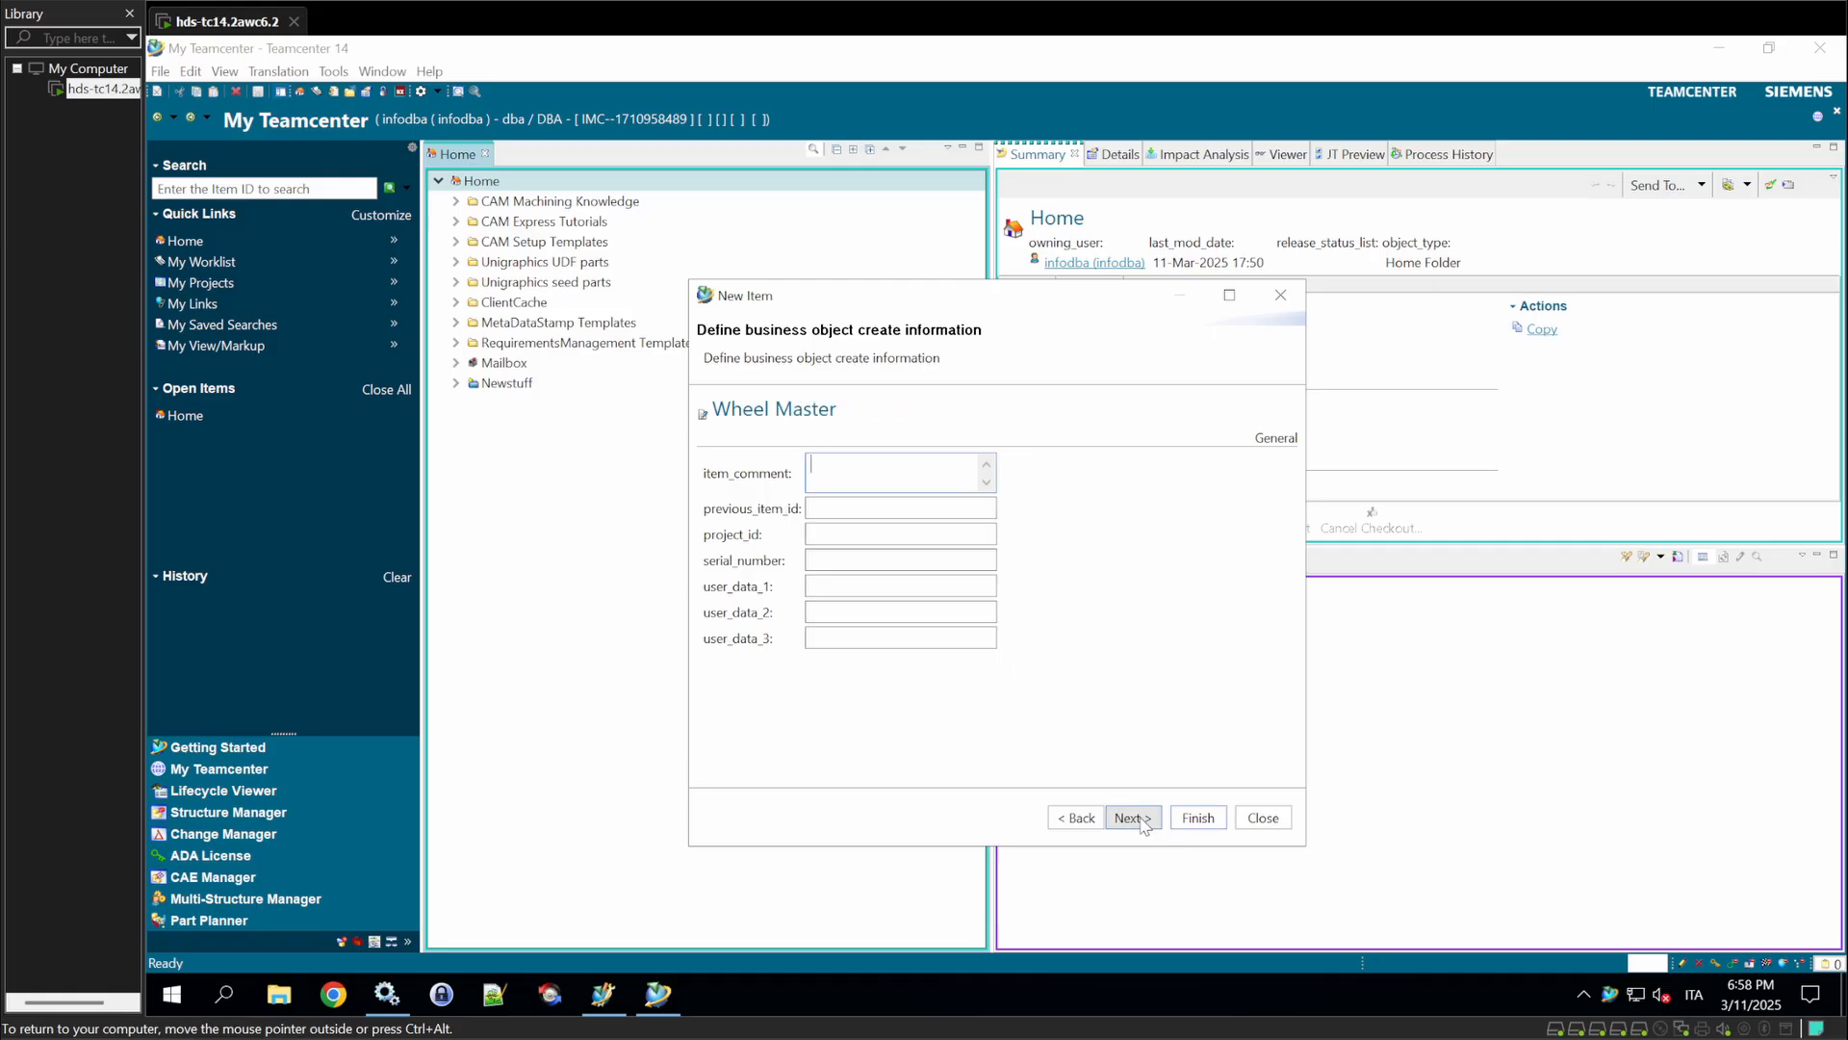
{"action": "left_click", "coordinate": [1131, 816]}
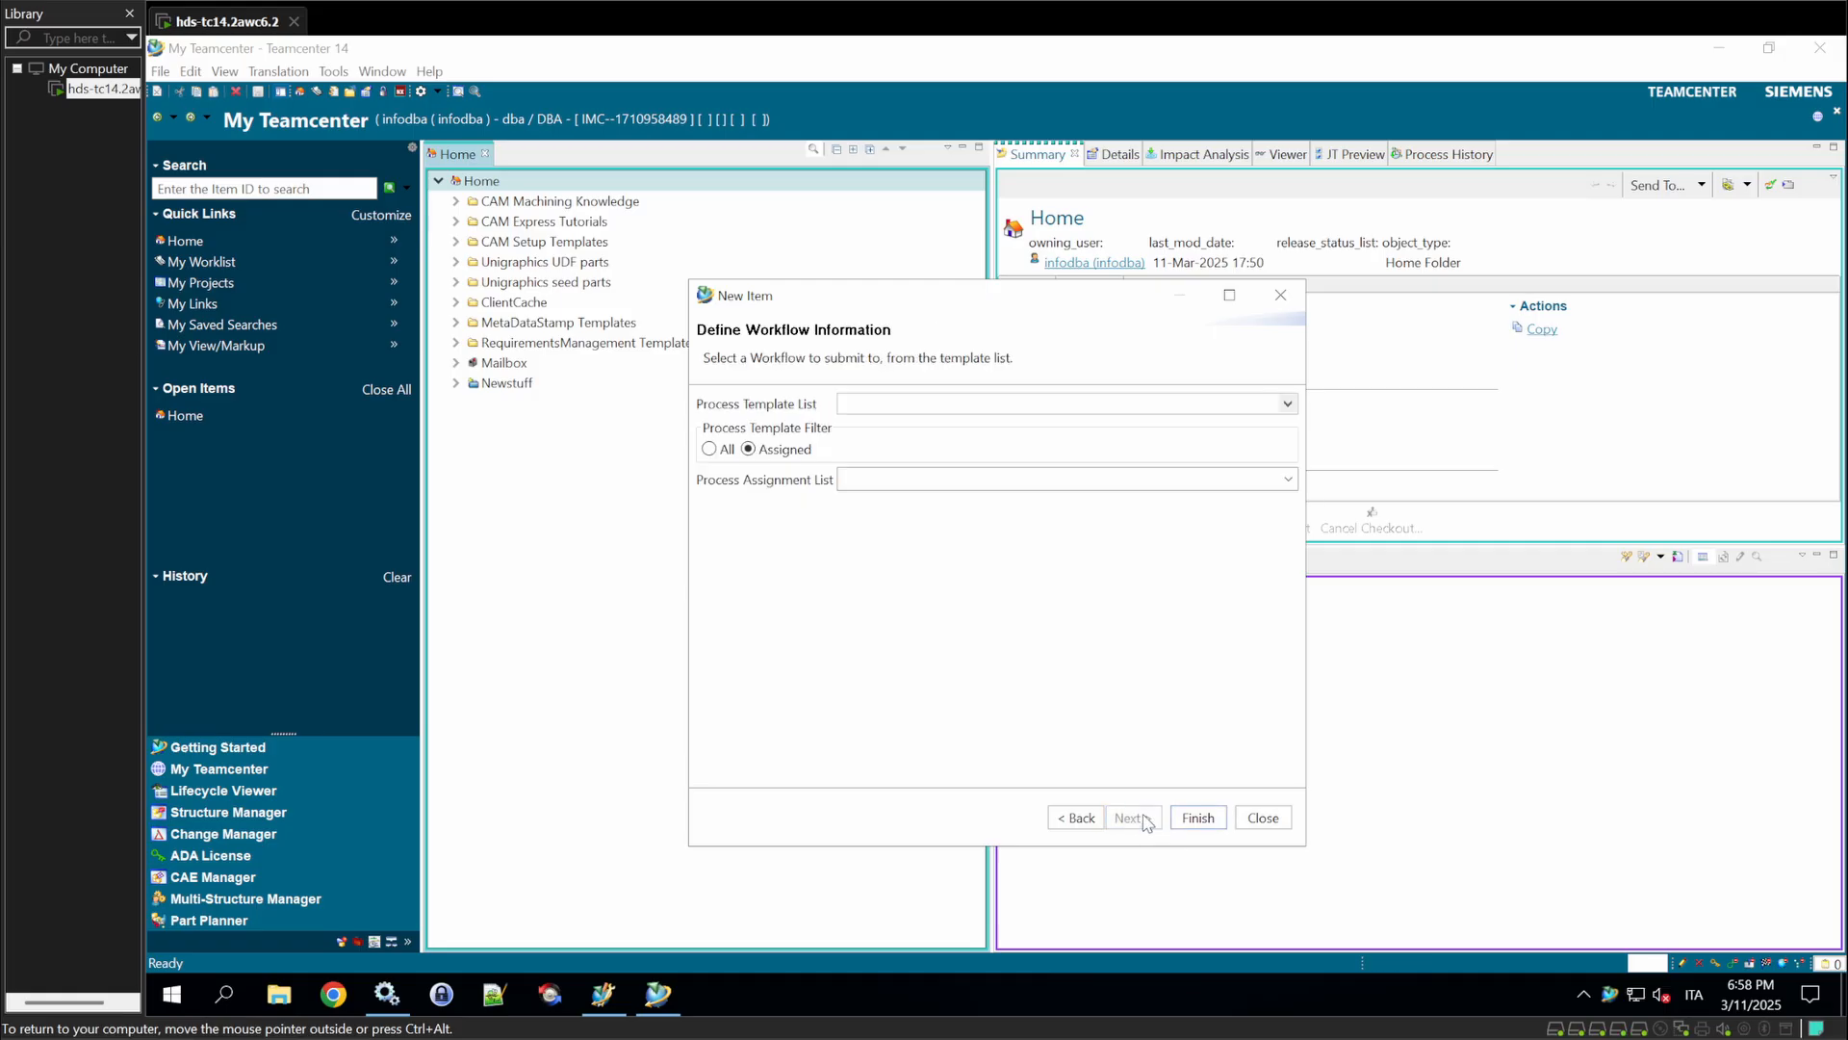
{"action": "mouse_move", "coordinate": [1197, 816]}
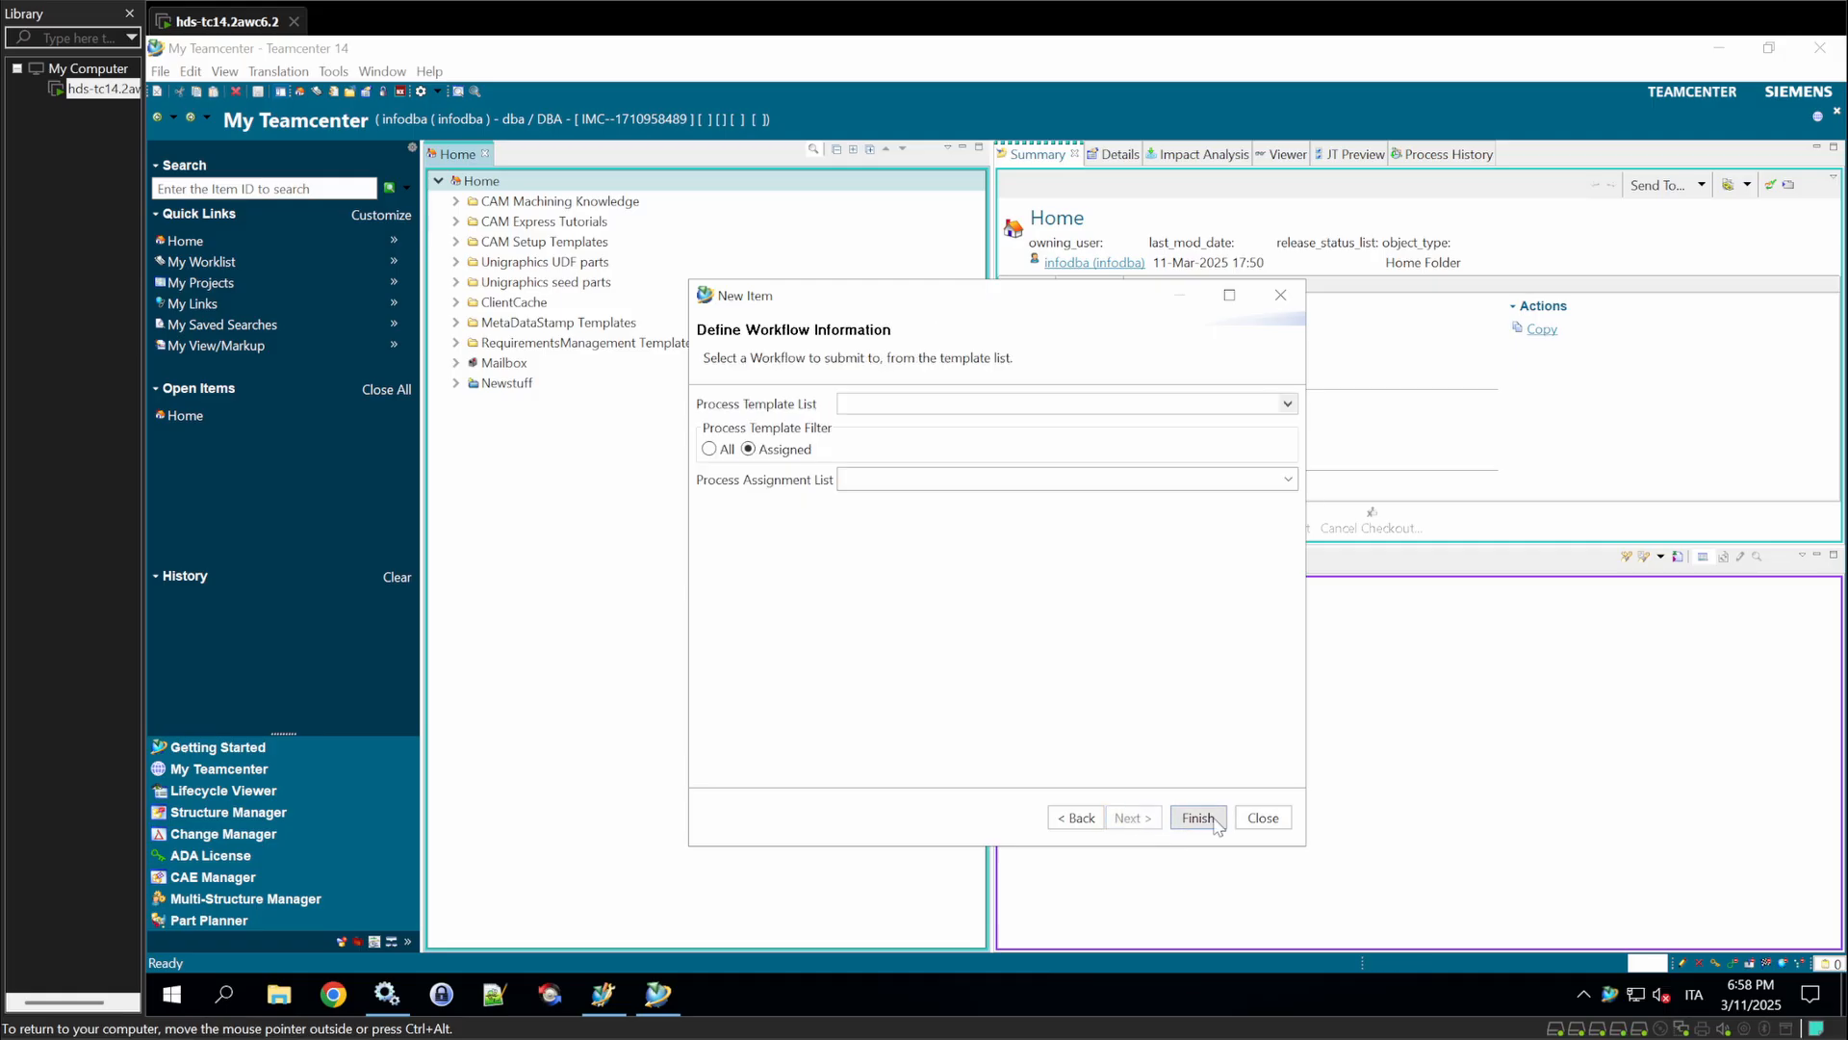
{"action": "left_click", "coordinate": [1197, 816]}
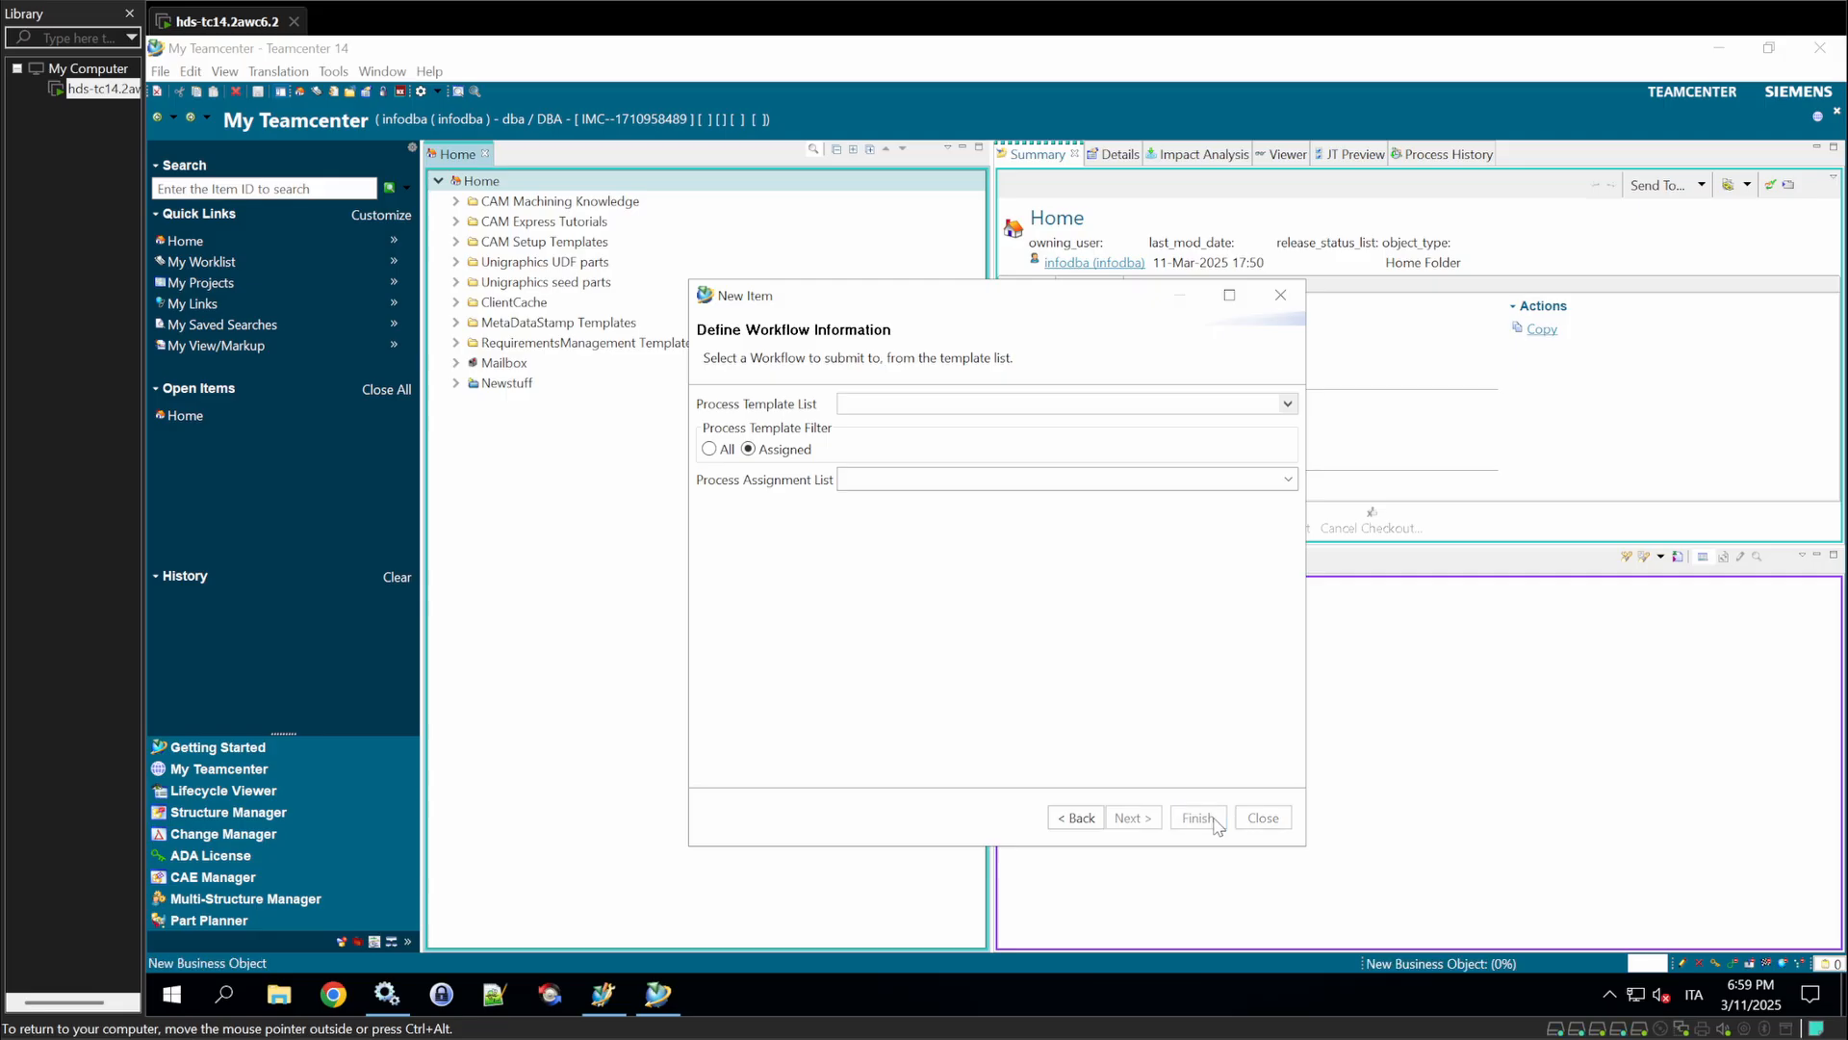
{"action": "left_click", "coordinate": [1074, 816]}
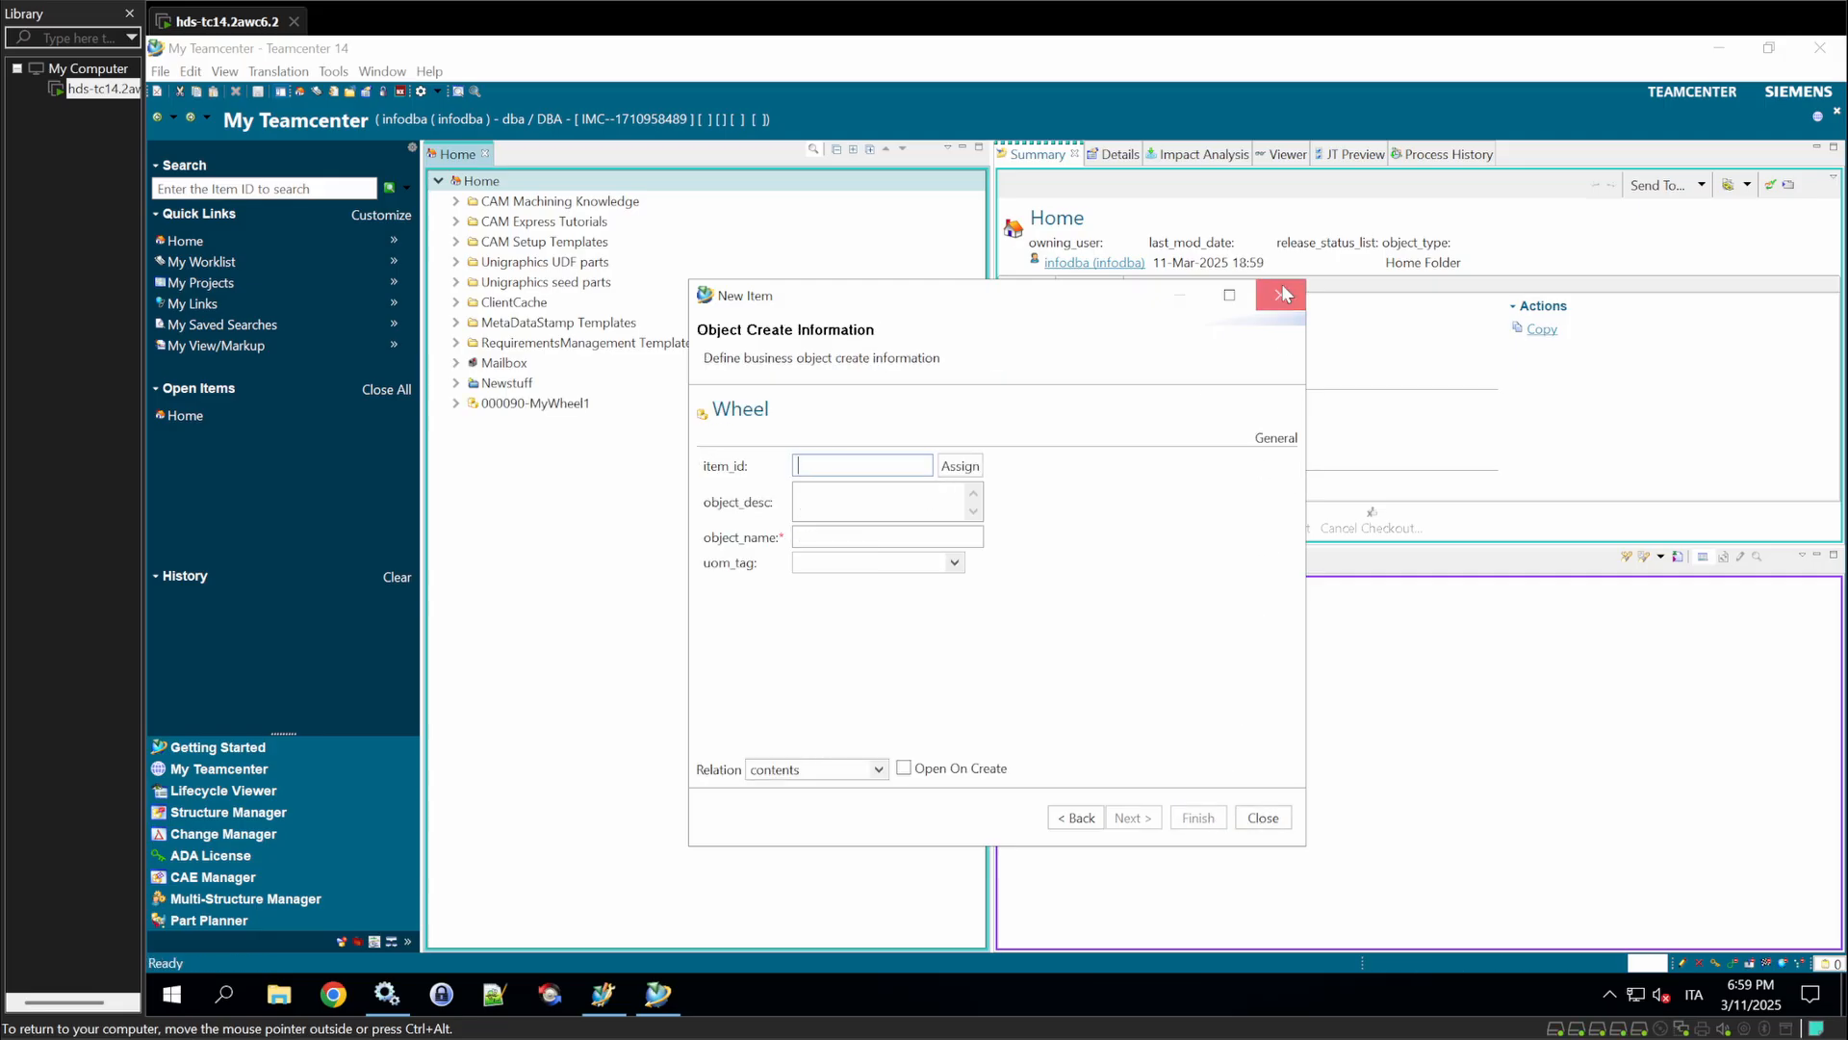
{"action": "left_click", "coordinate": [1282, 293]}
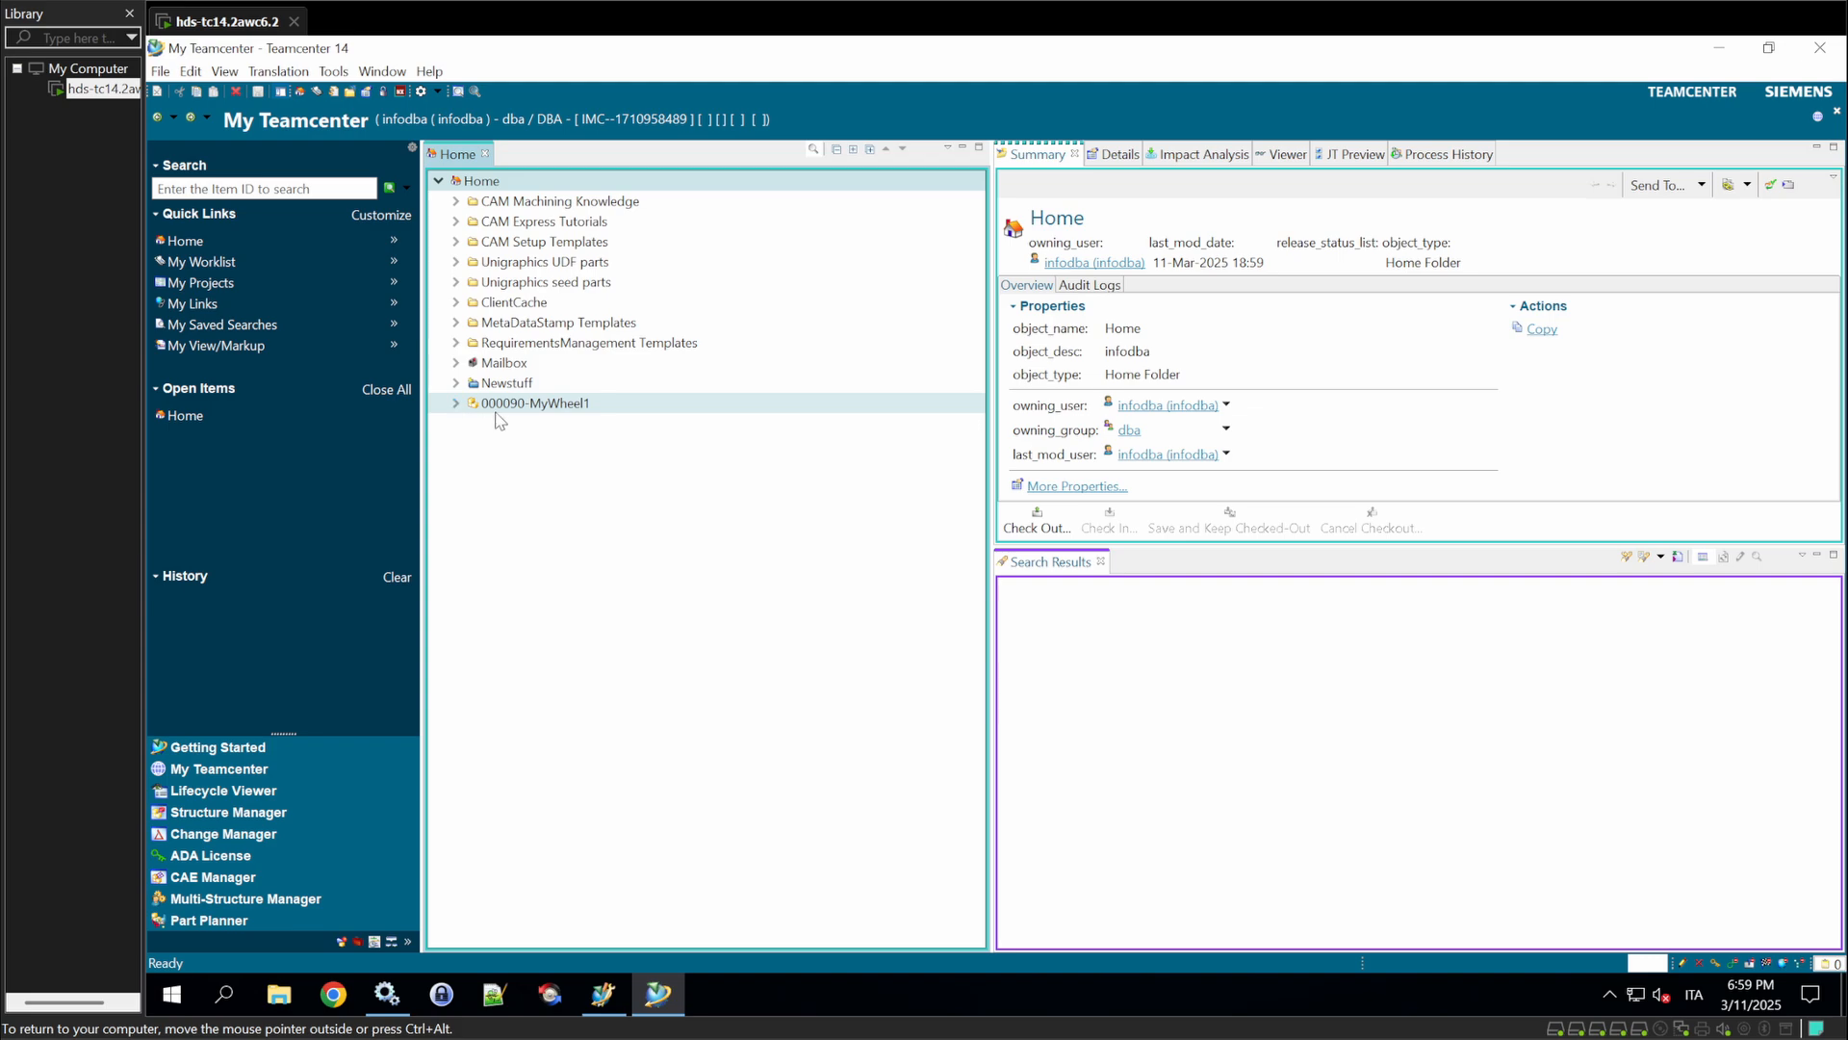
{"action": "mouse_move", "coordinate": [560, 420]}
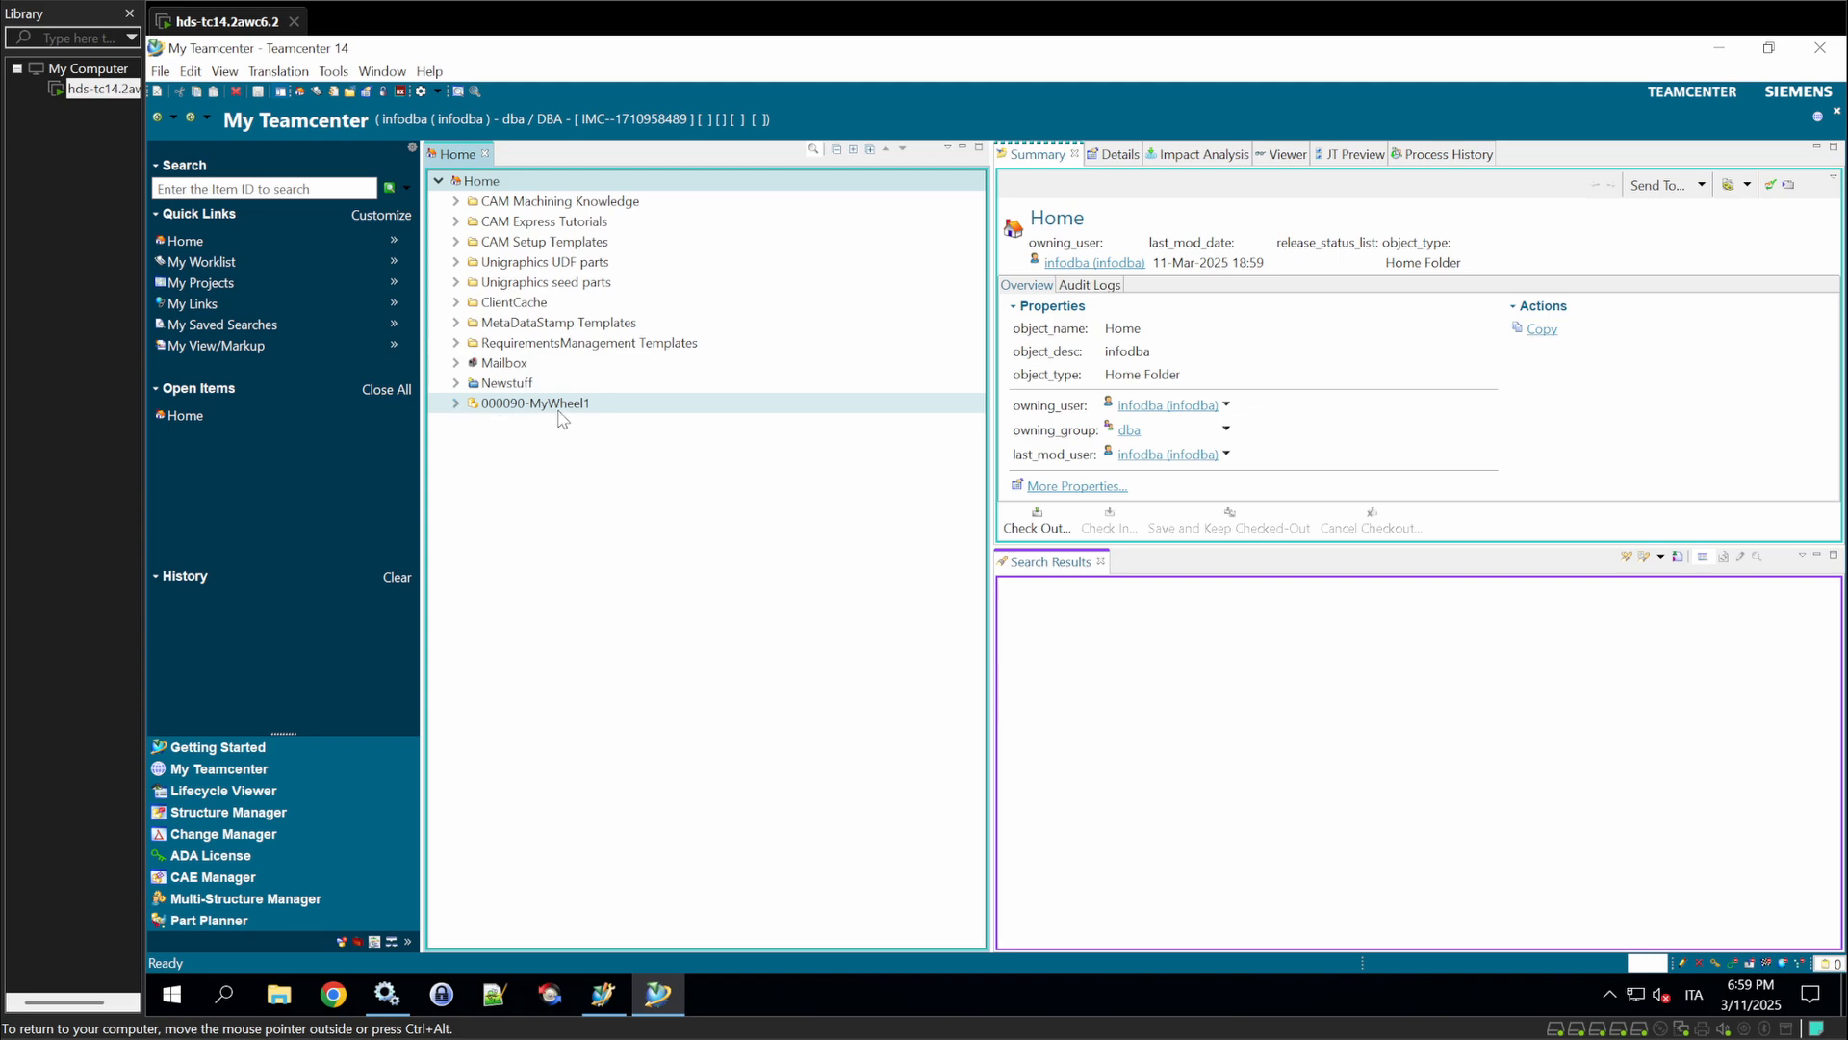
- Expand 000090-MyWheel1 to show revision 000090/A;1-MyWheel1 and view its Wheel summary
{"action": "left_click", "coordinate": [454, 403]}
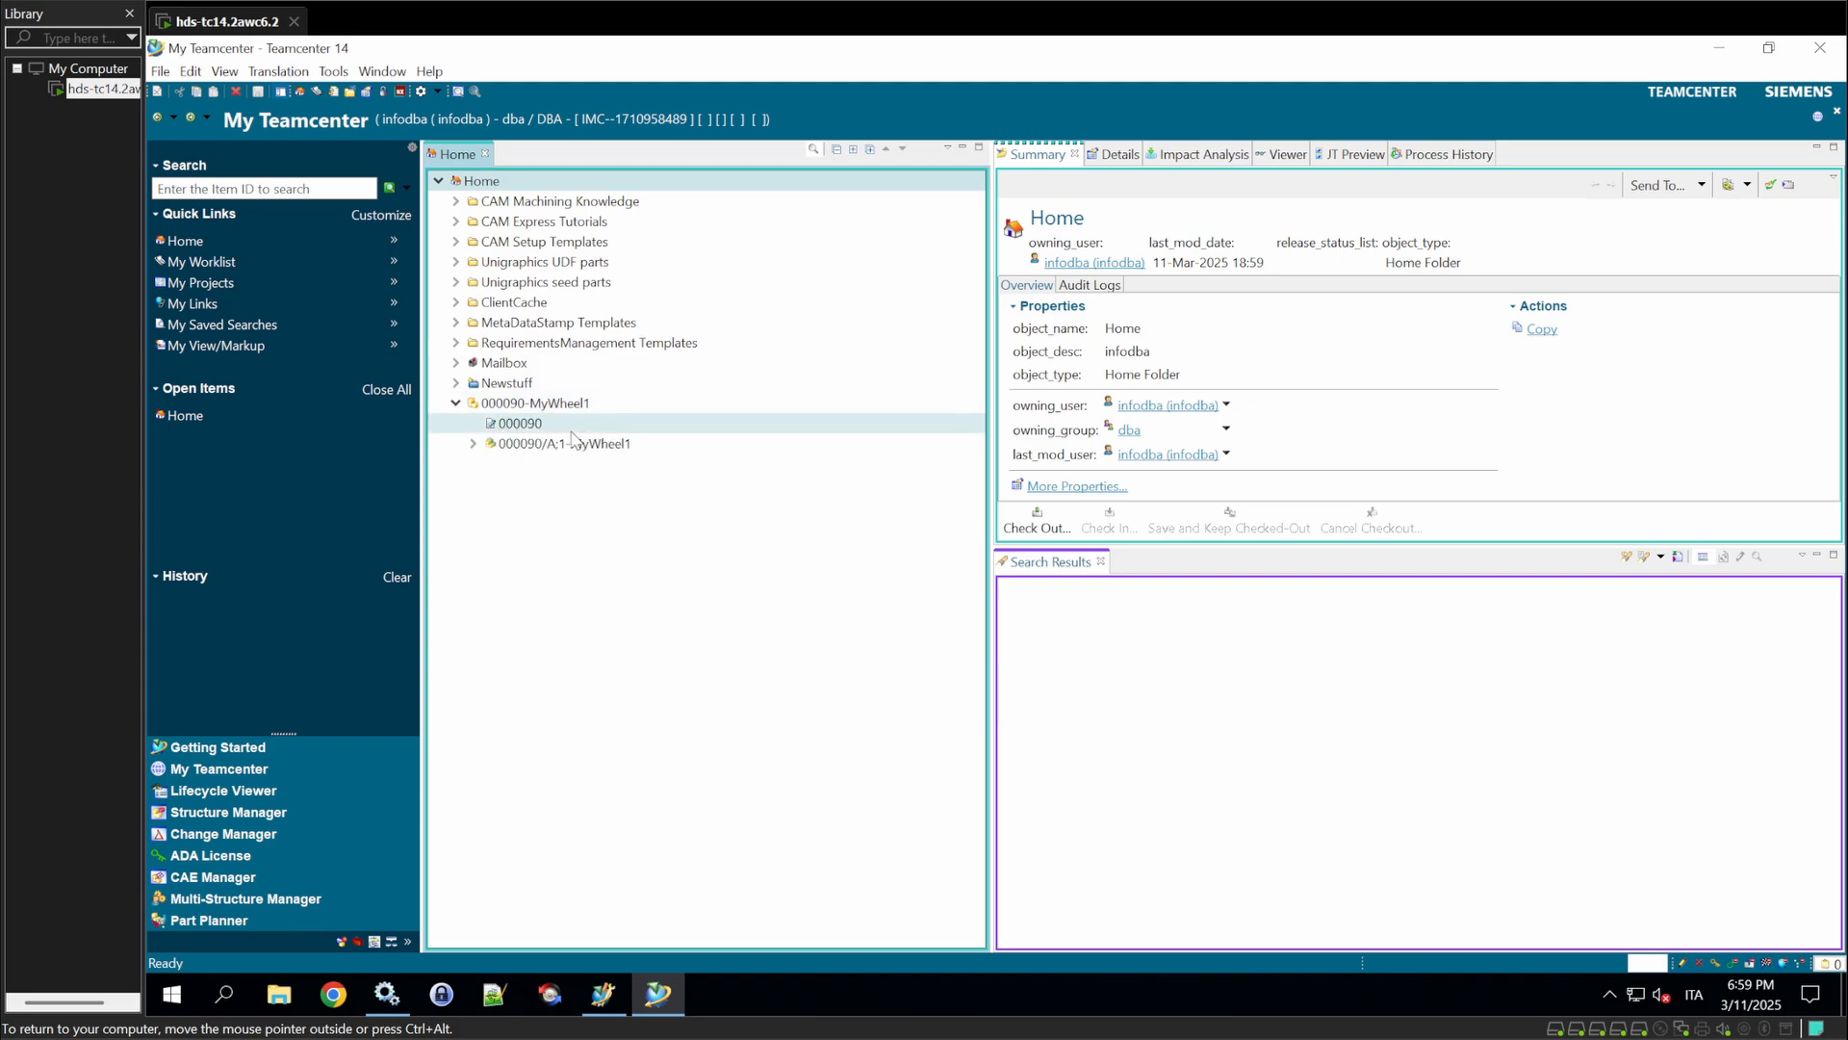
{"action": "left_click", "coordinate": [533, 403]}
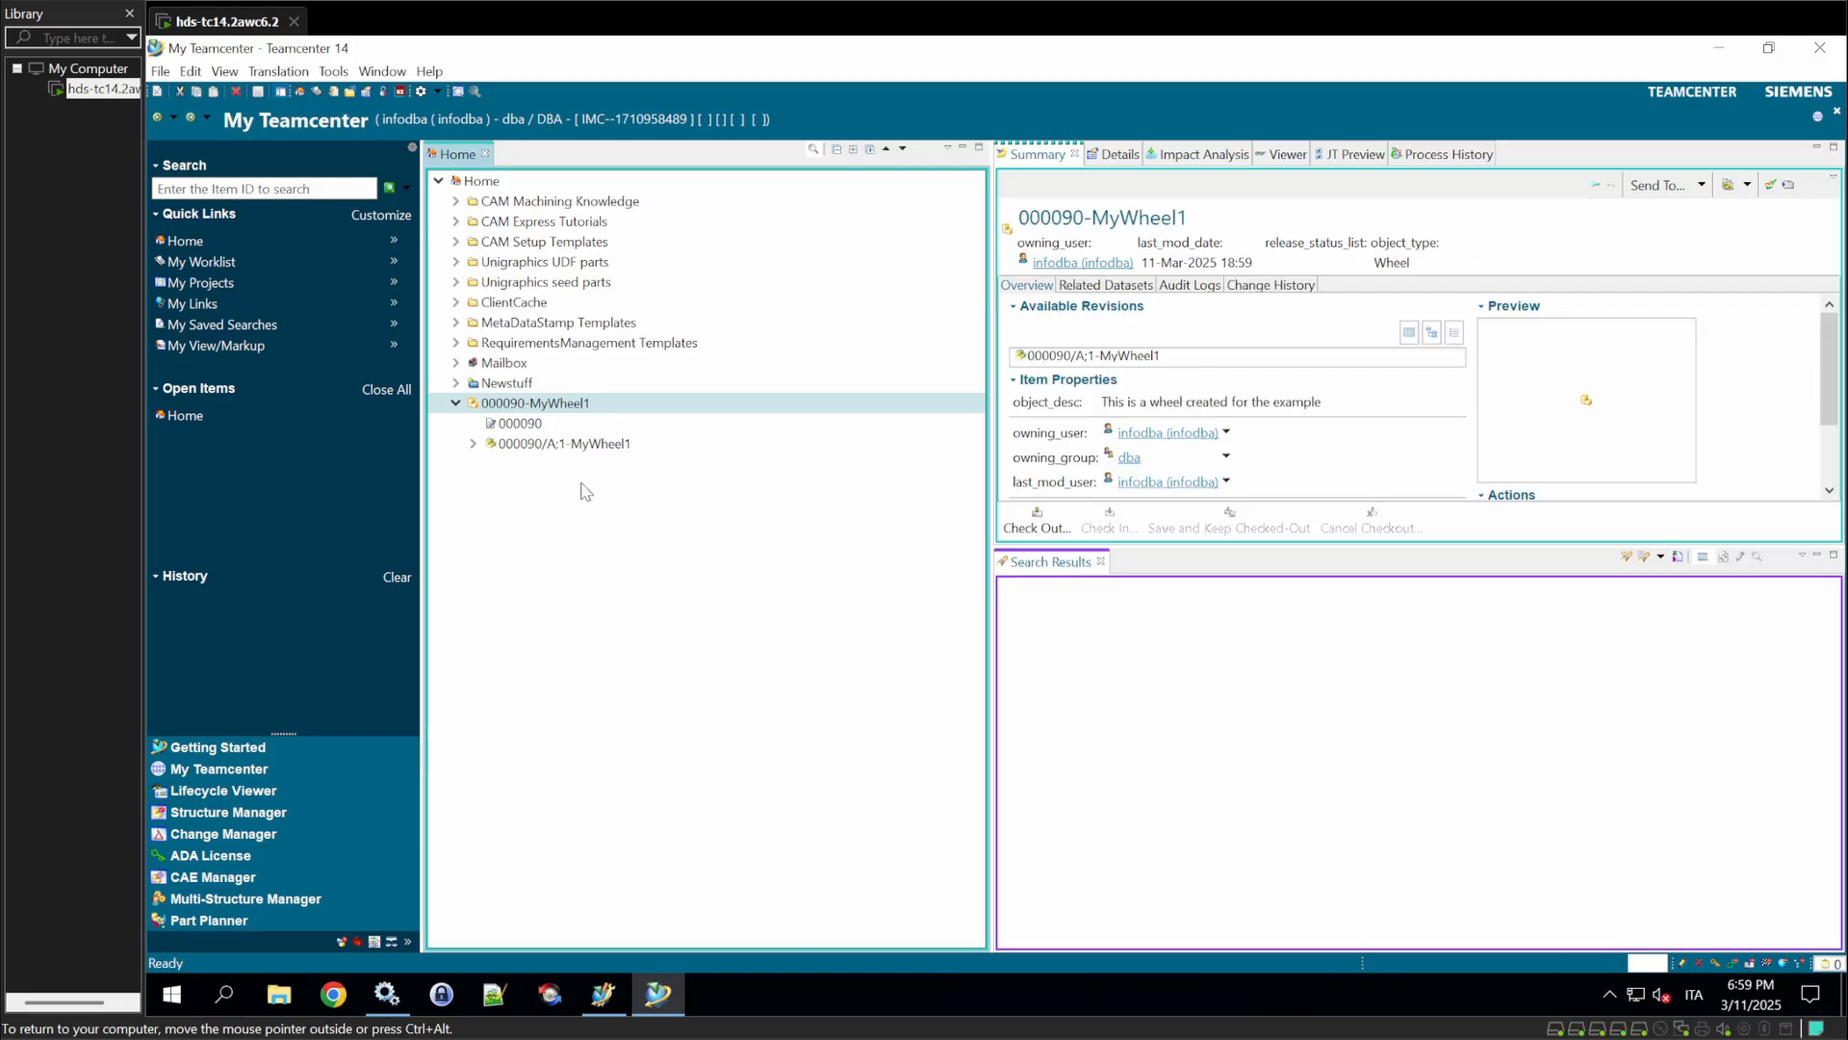